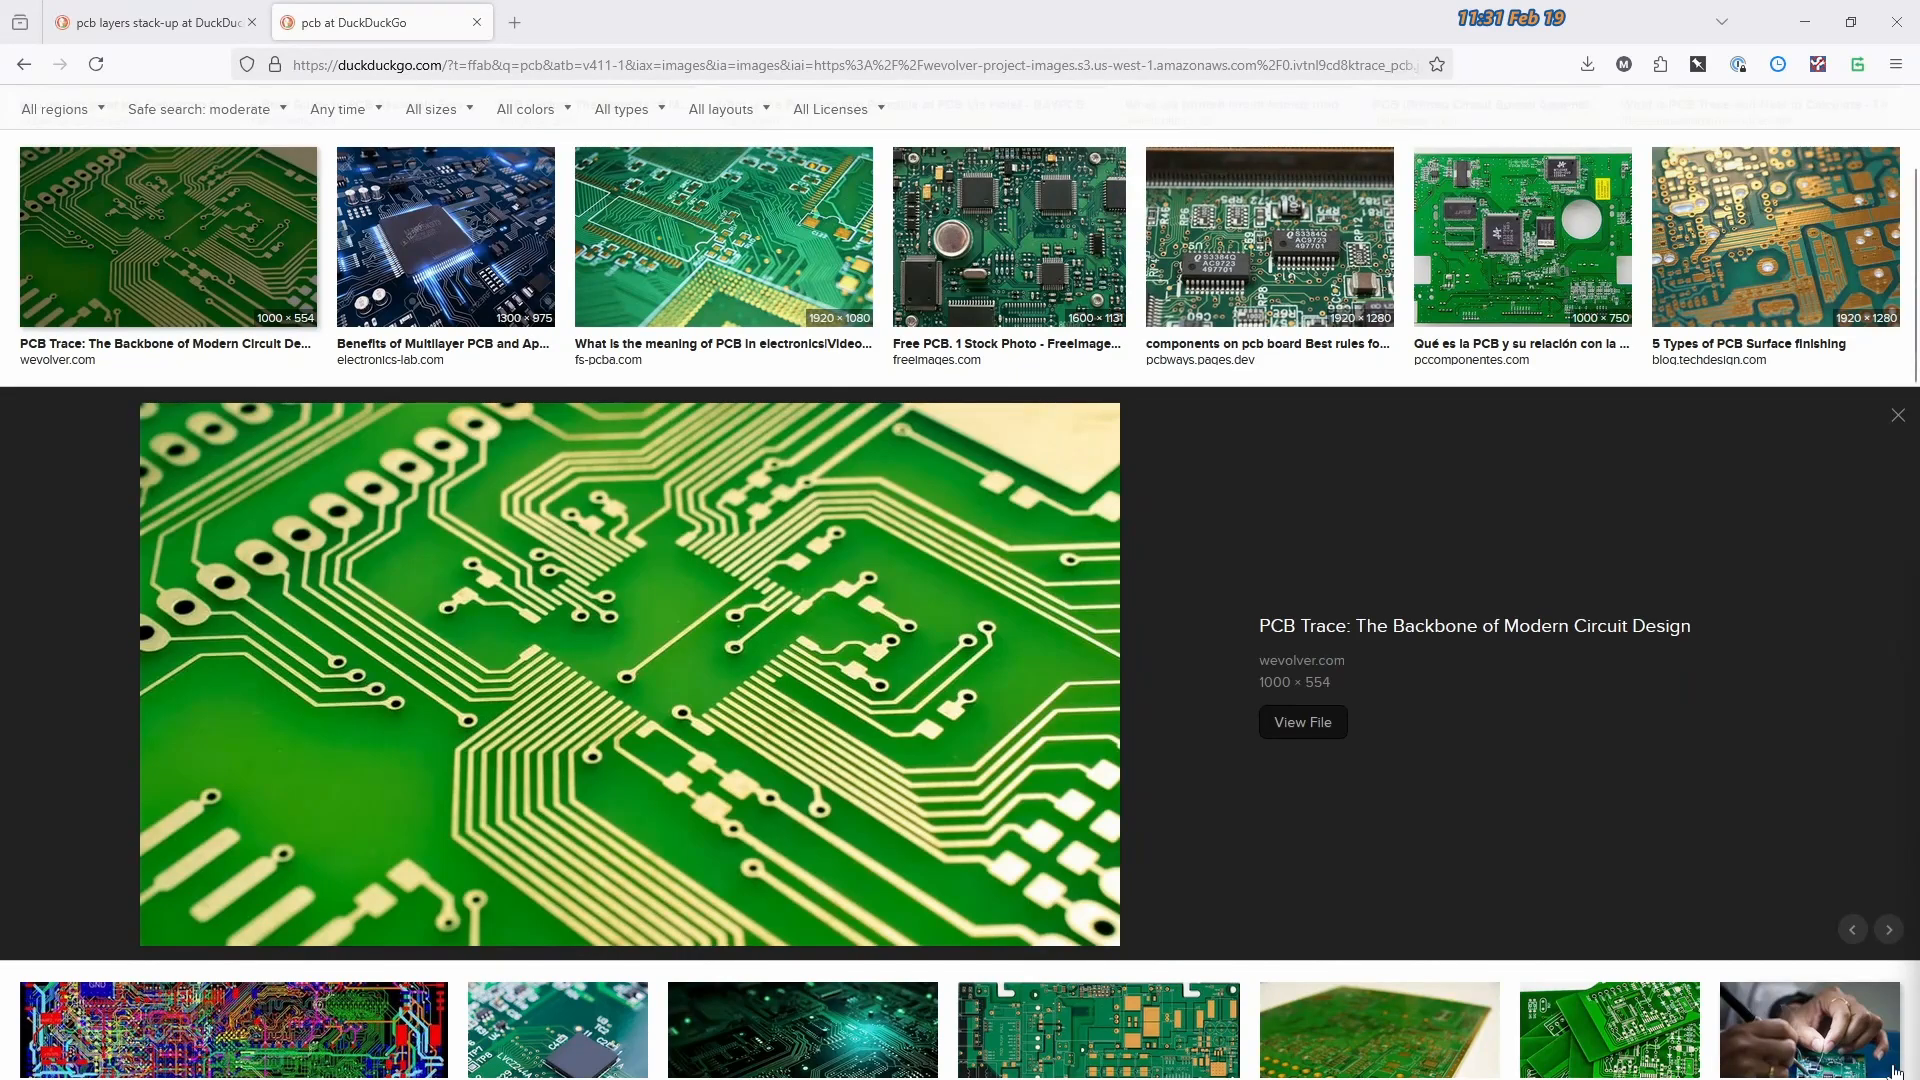
{"action": "mouse_move", "coordinate": [1536, 564]}
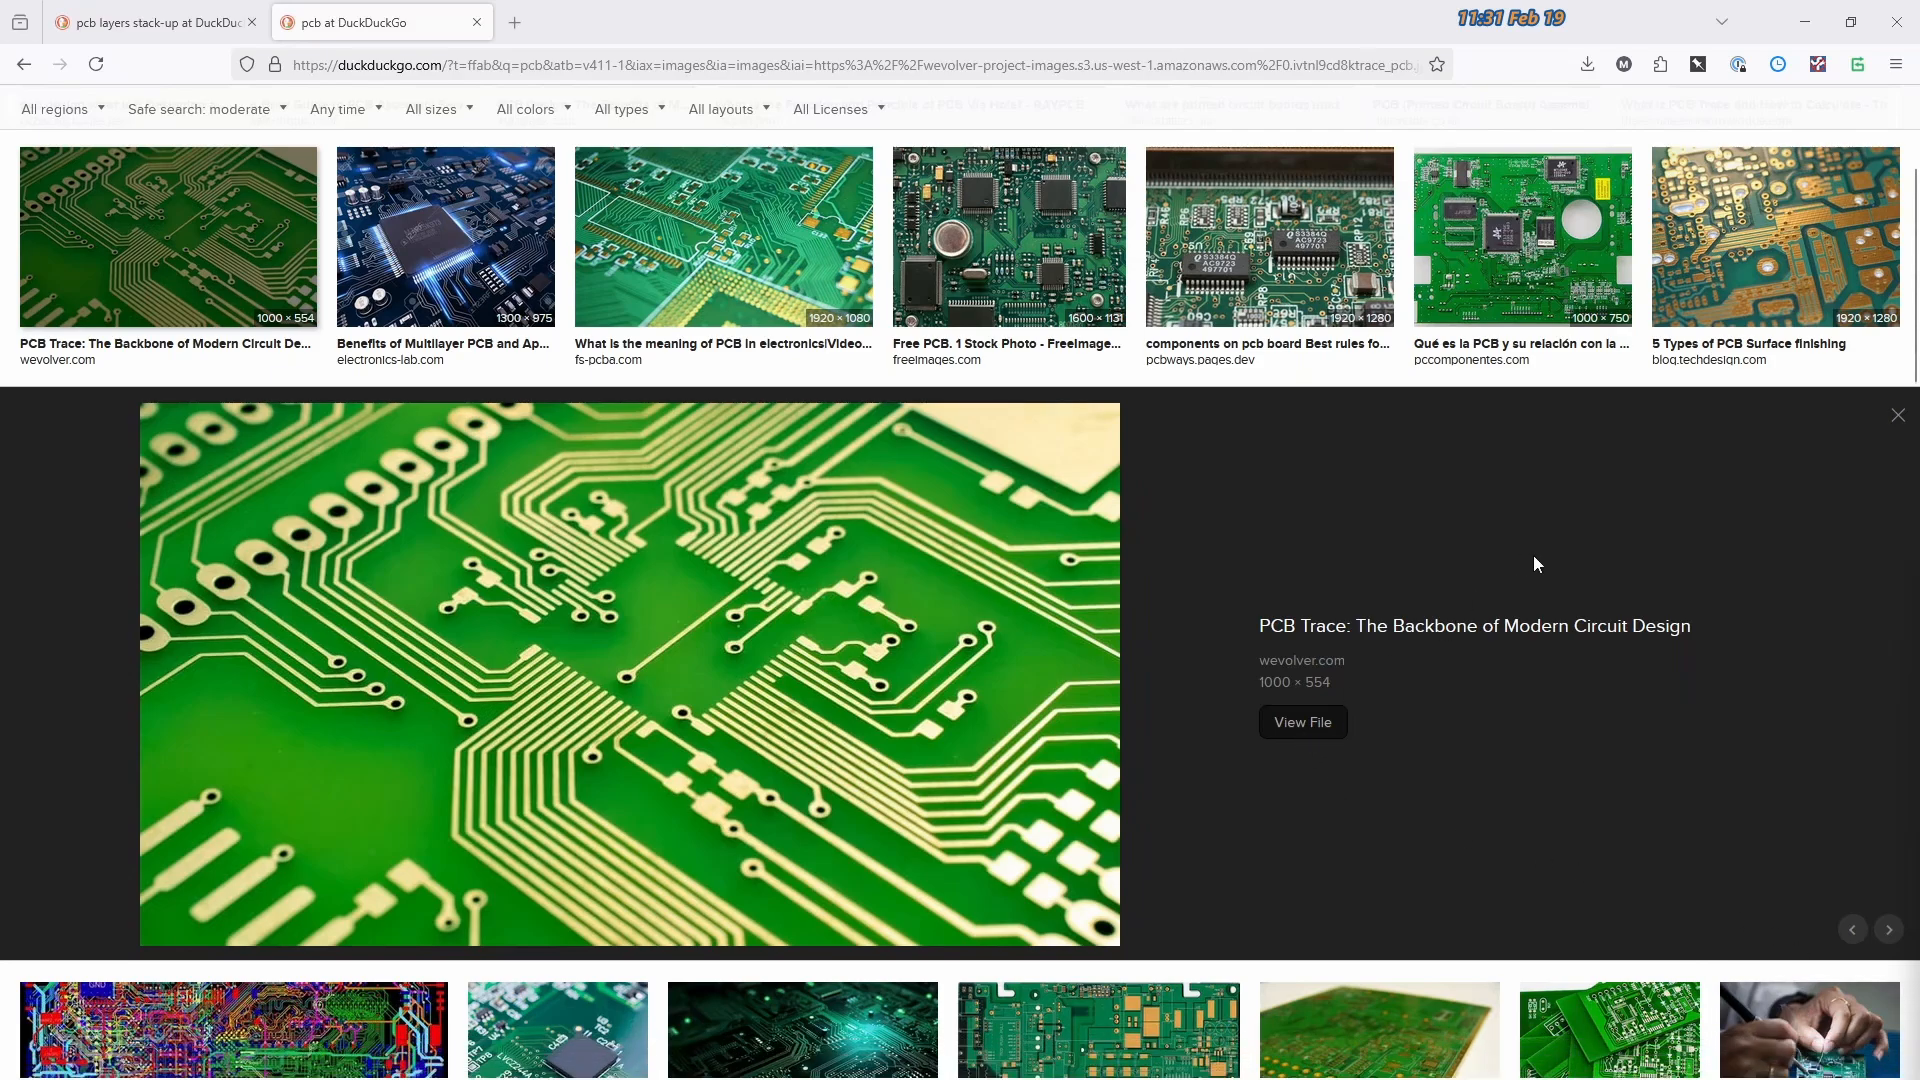
{"action": "mouse_move", "coordinate": [1474, 626]}
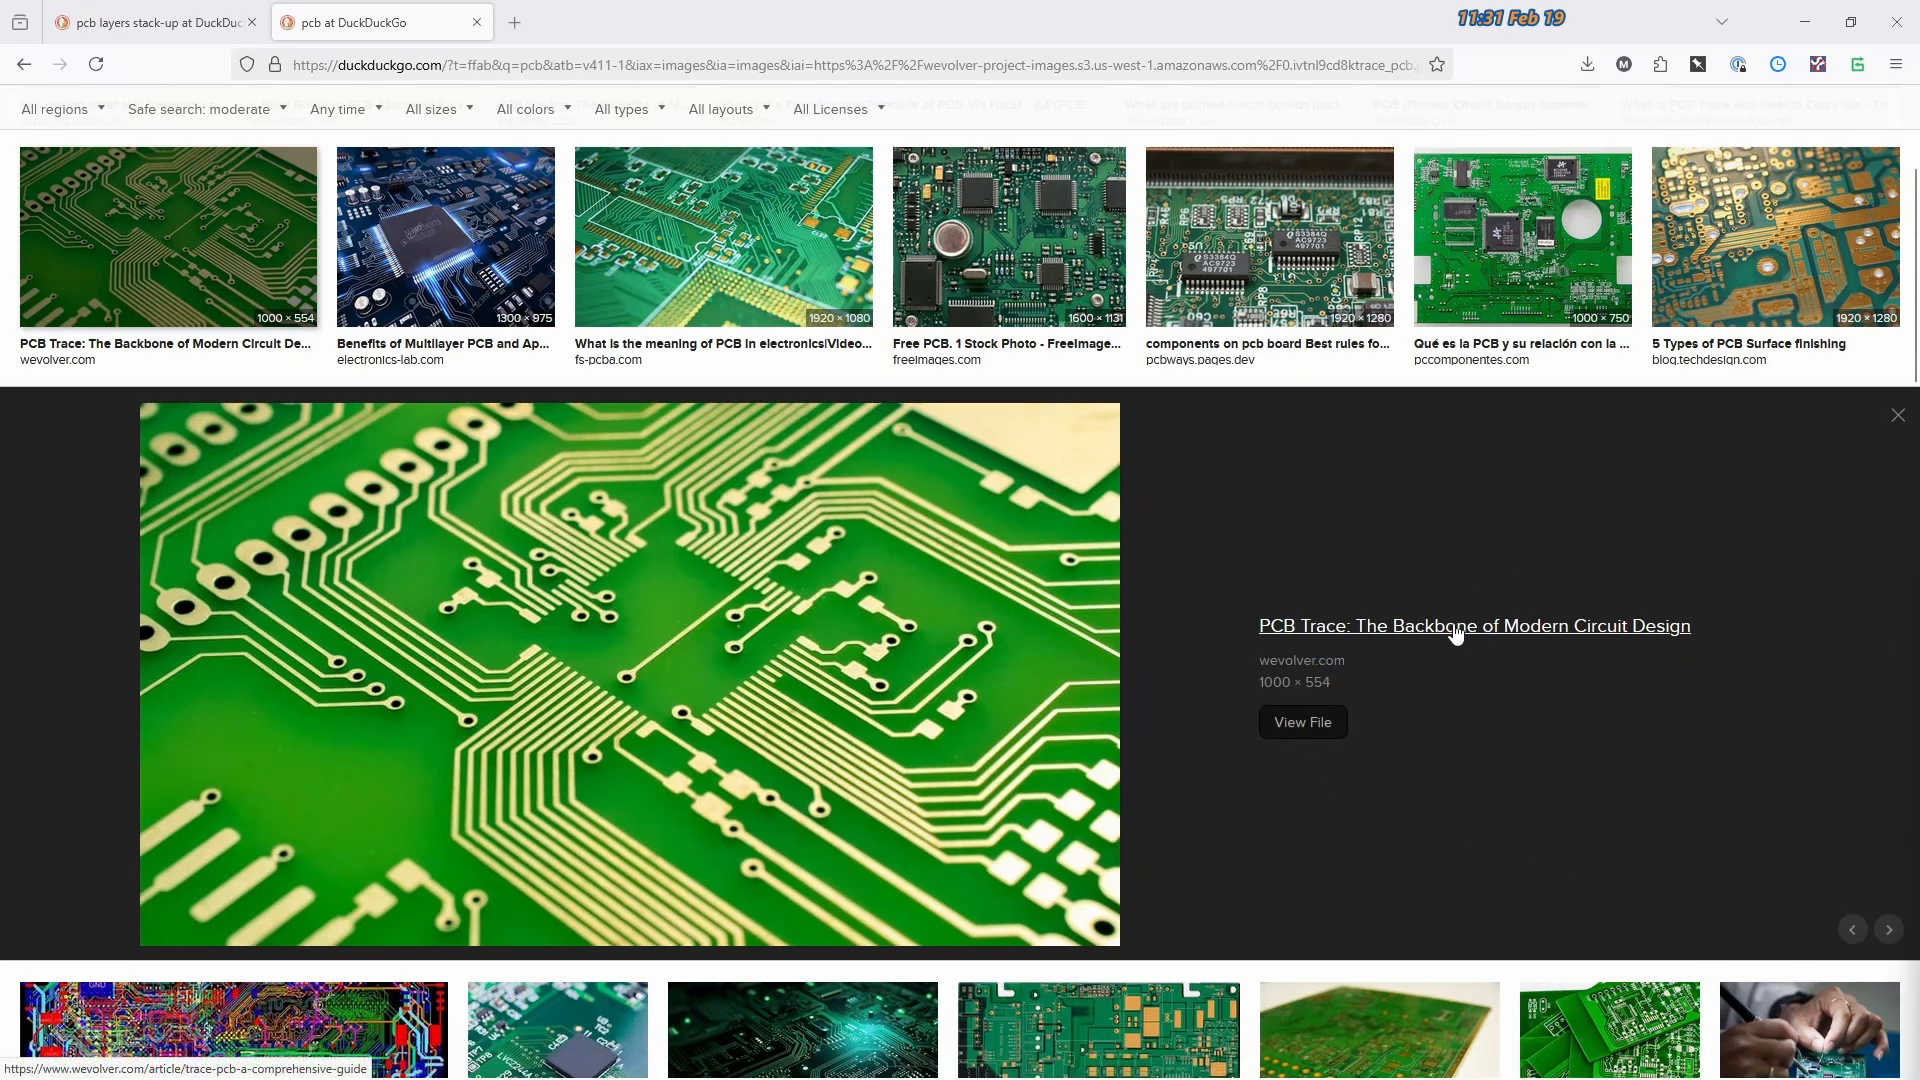
{"action": "mouse_move", "coordinate": [1344, 552]}
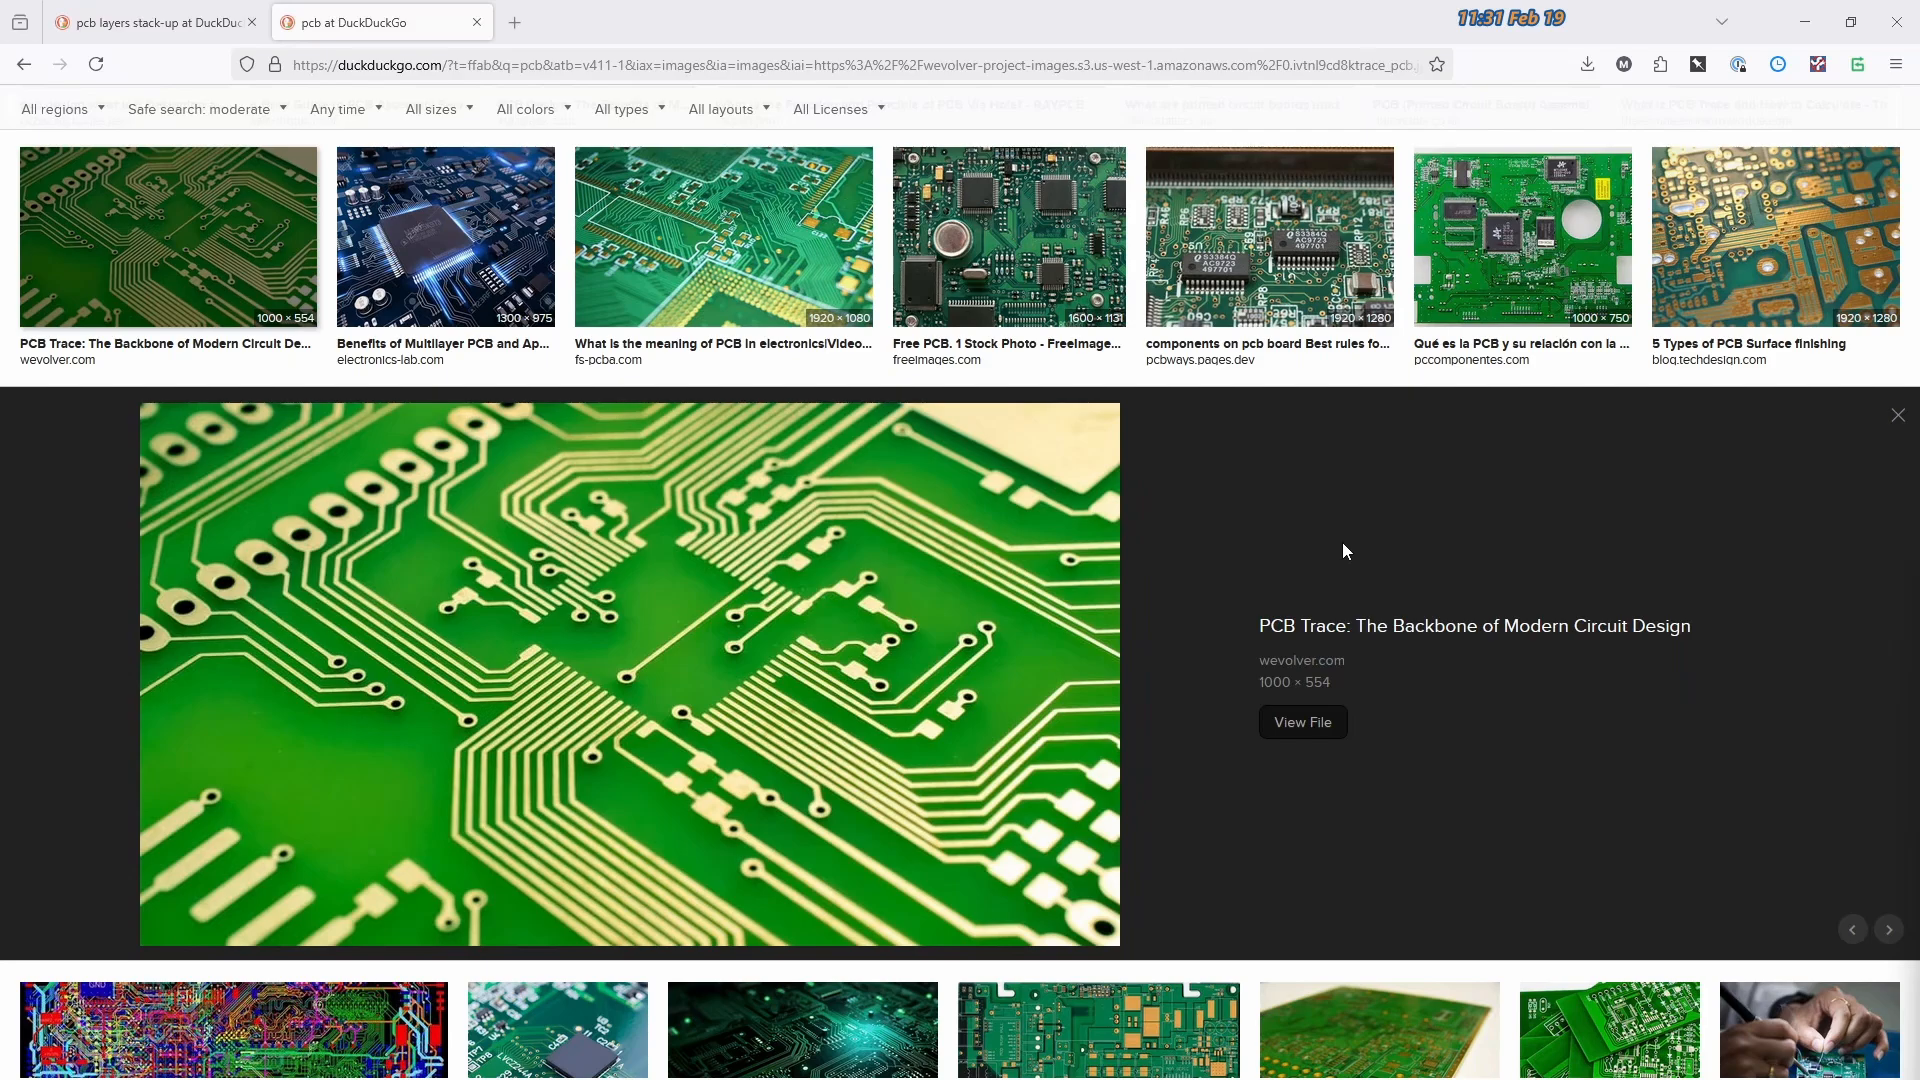
{"action": "mouse_move", "coordinate": [1410, 518]}
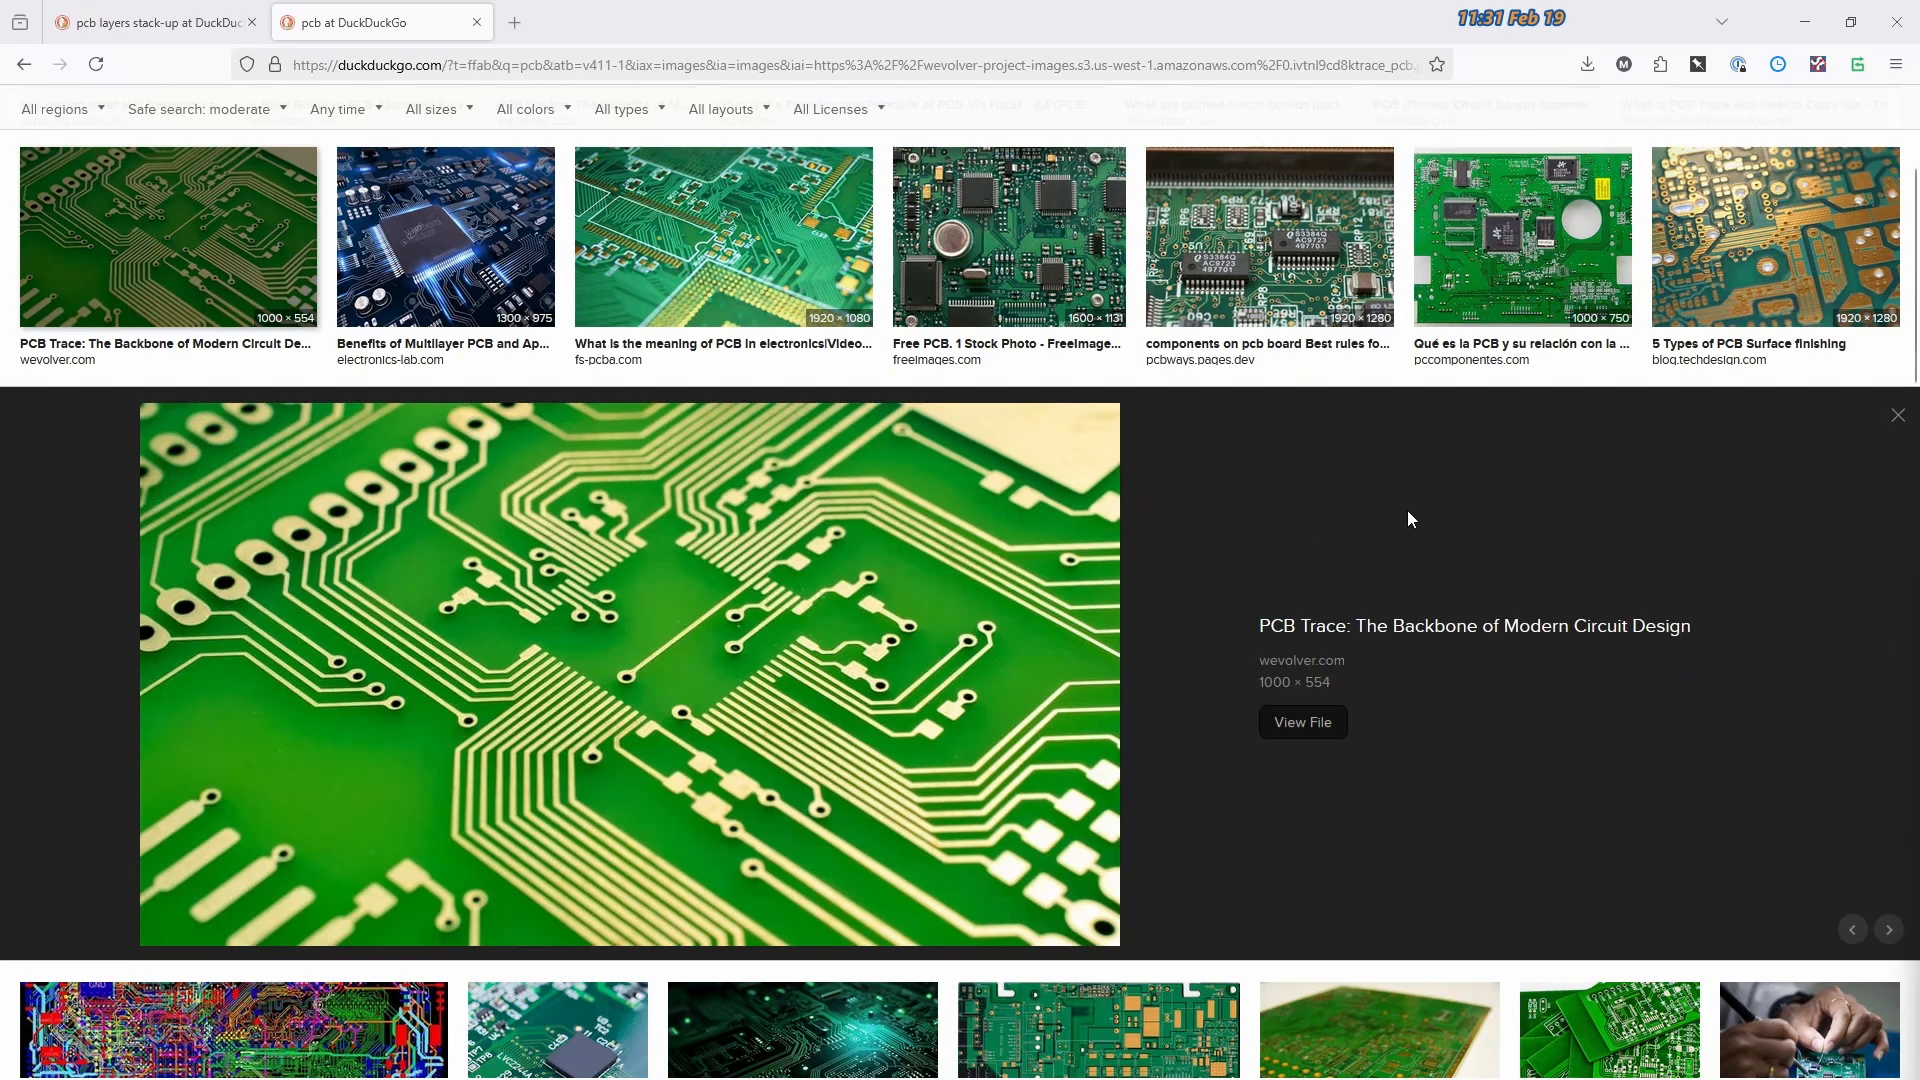
{"action": "mouse_move", "coordinate": [454, 642]}
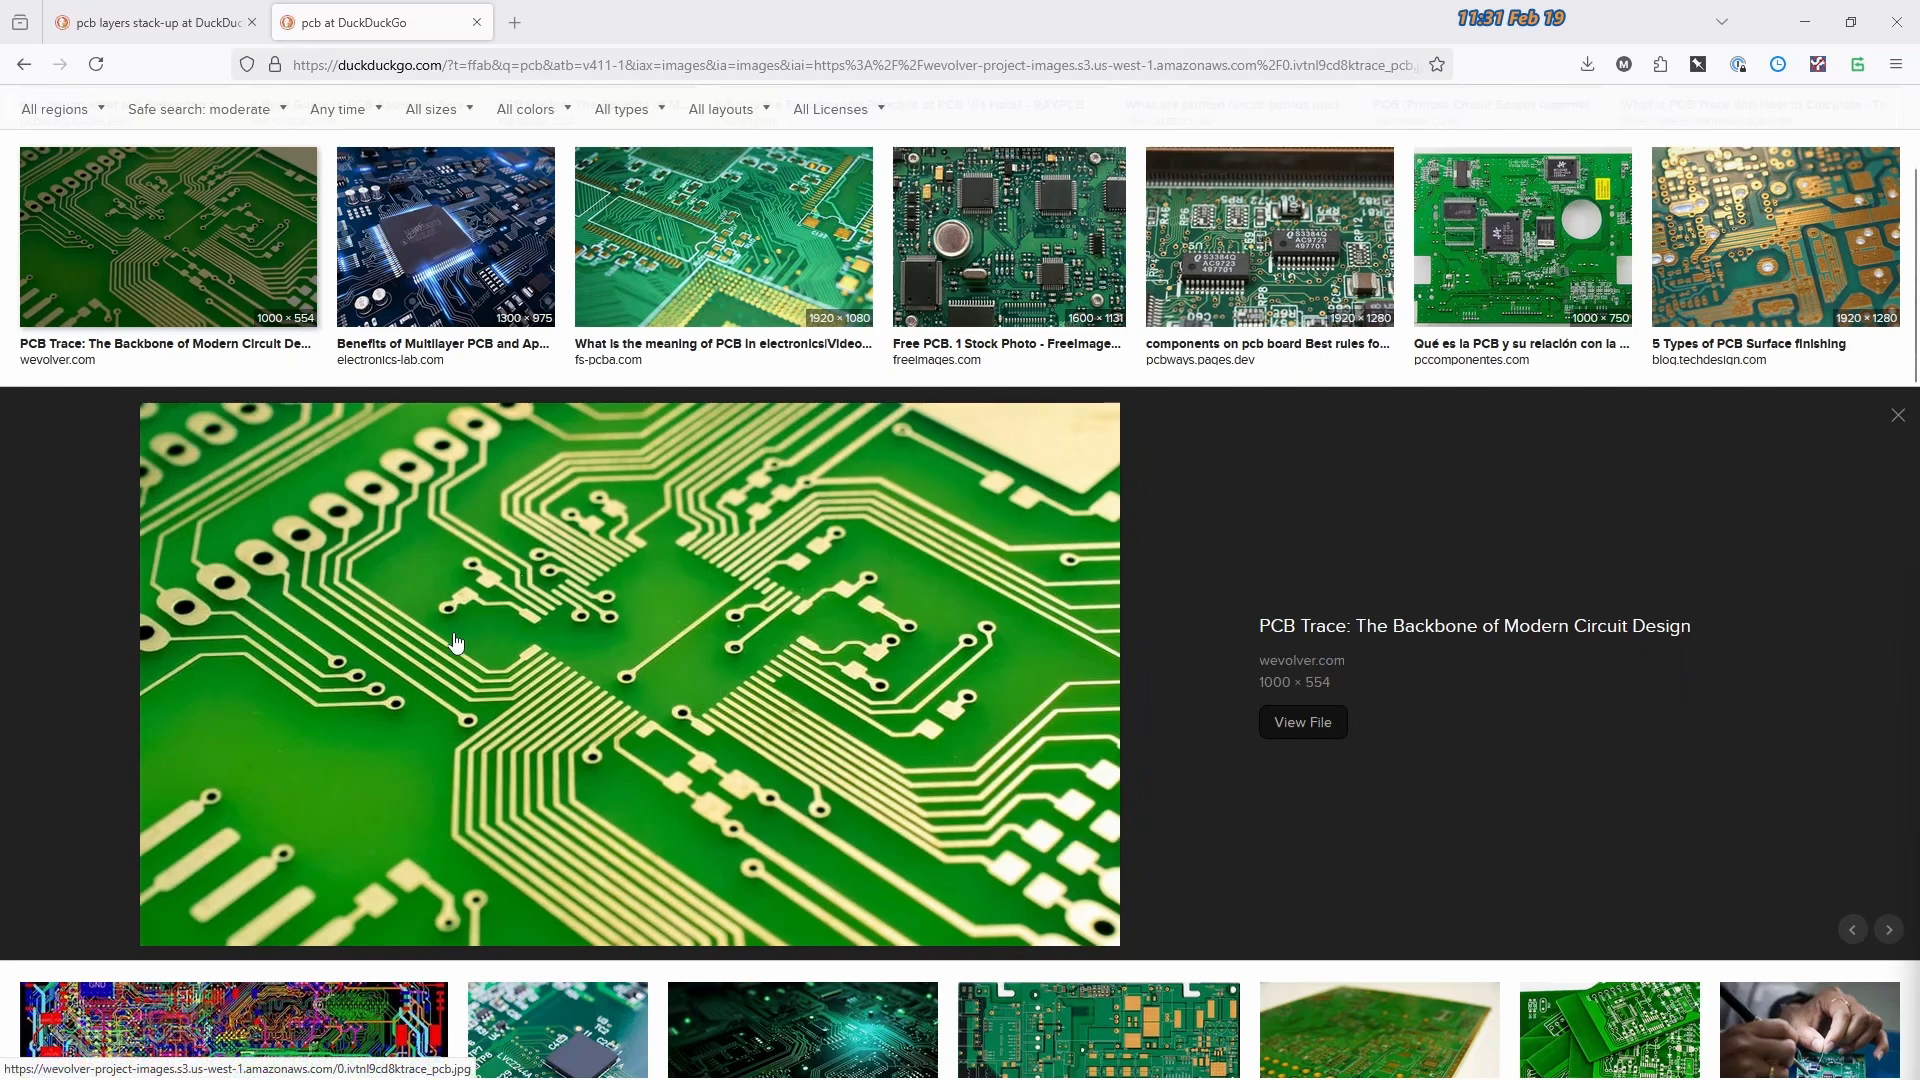
{"action": "mouse_move", "coordinate": [638, 650]}
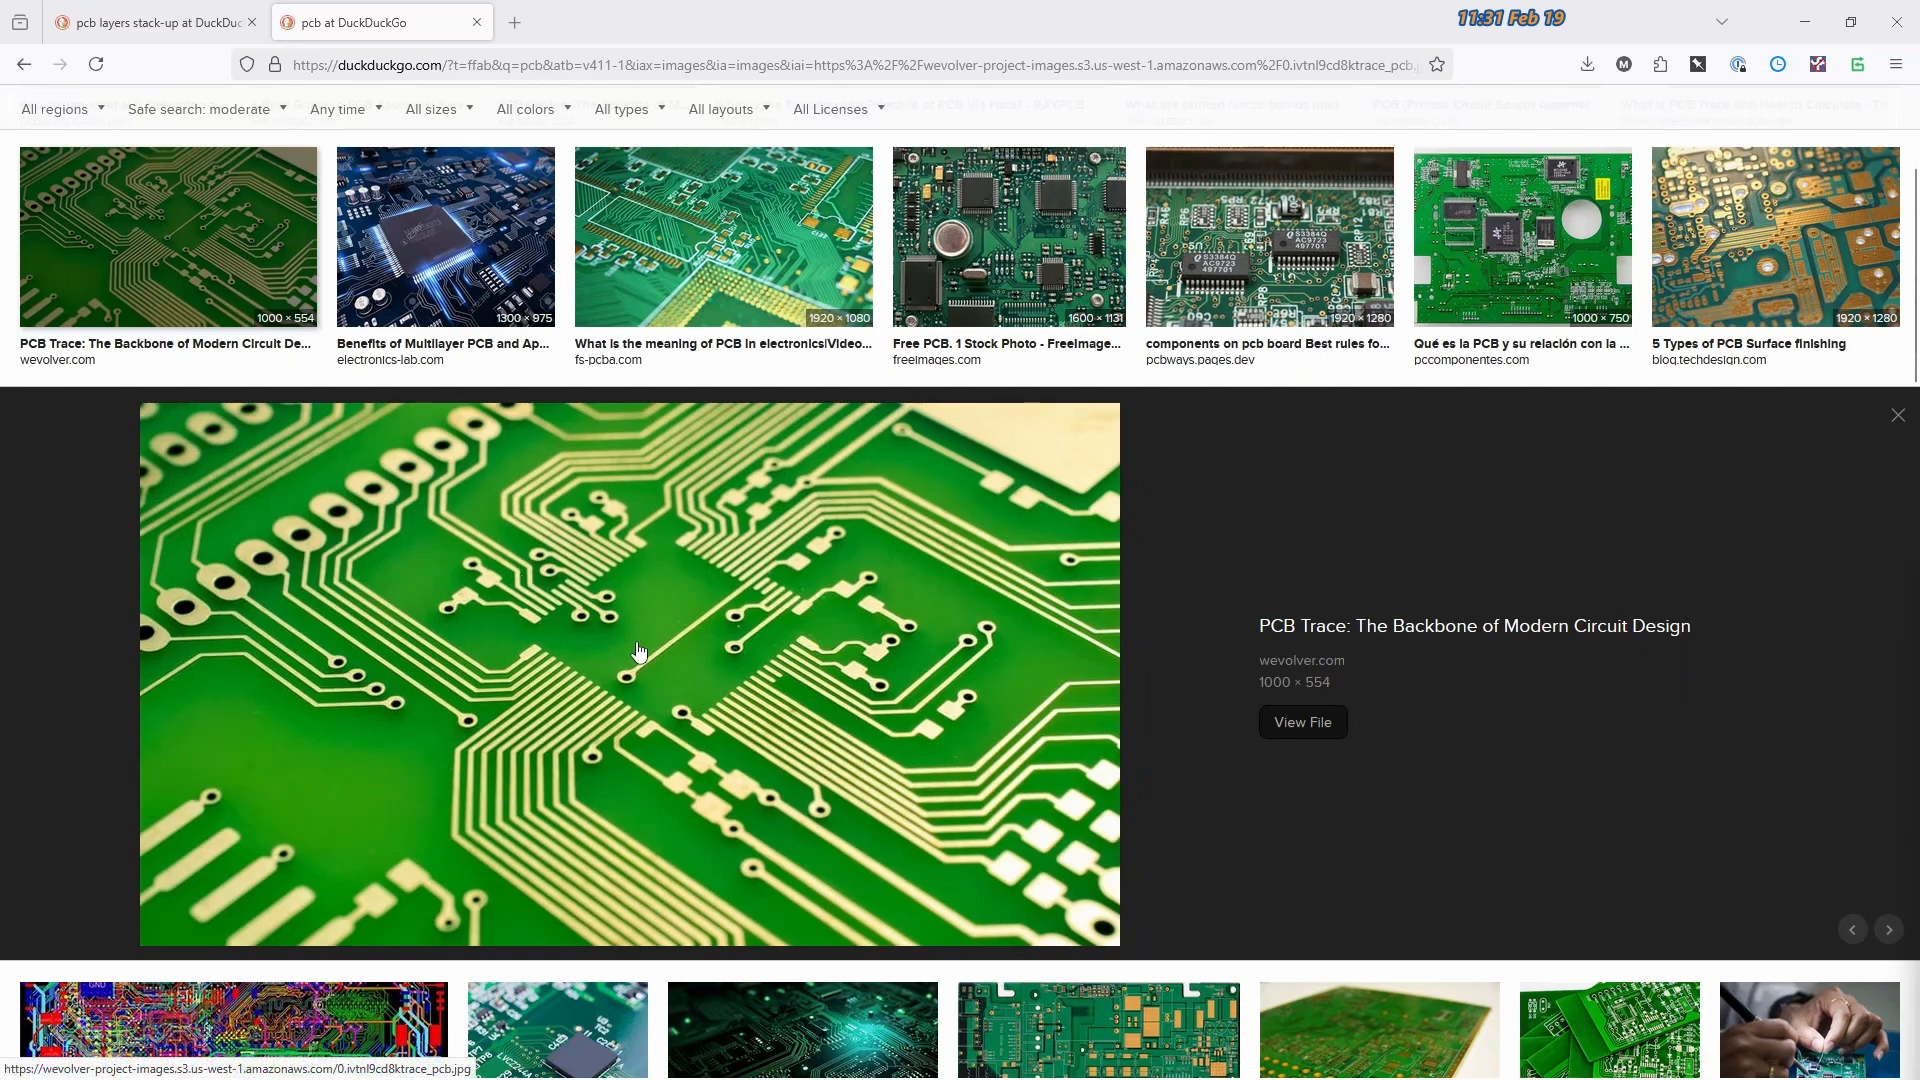
{"action": "mouse_move", "coordinate": [420, 412]}
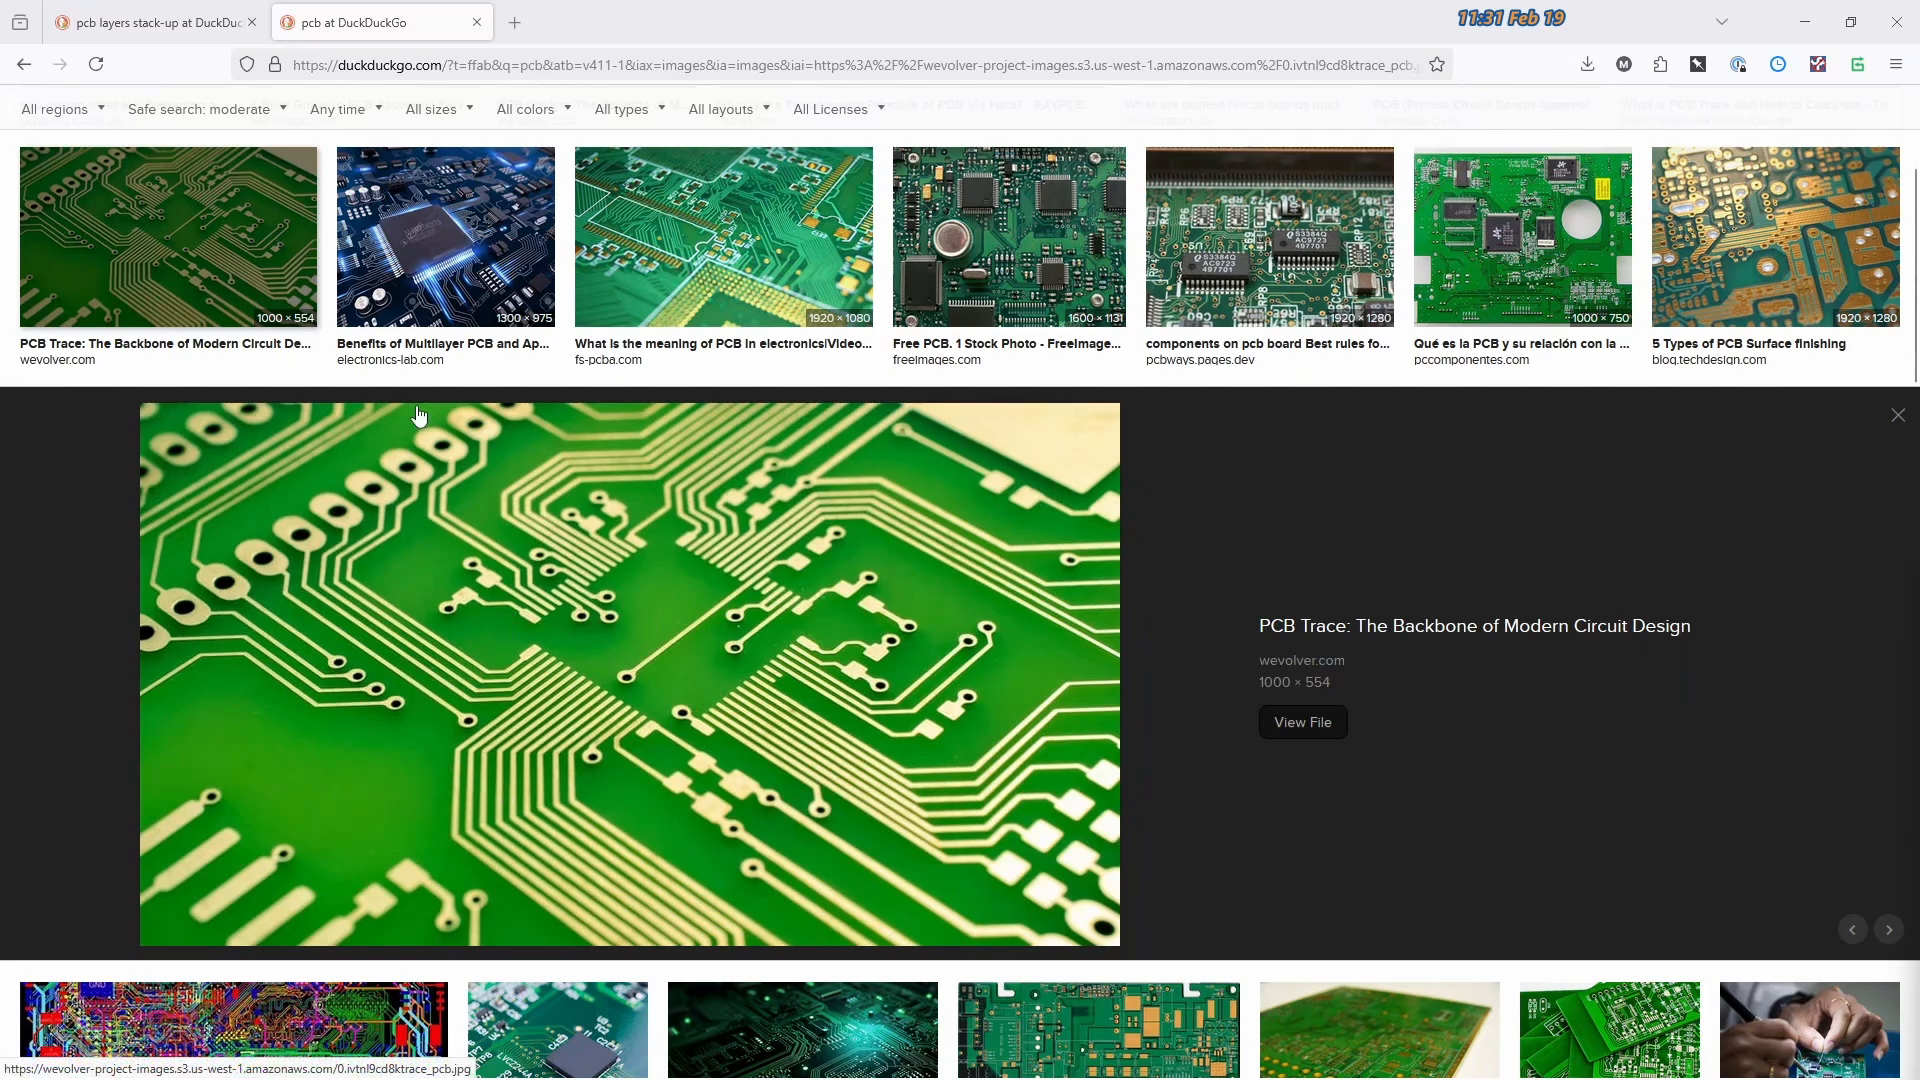
{"action": "mouse_move", "coordinate": [1536, 238]}
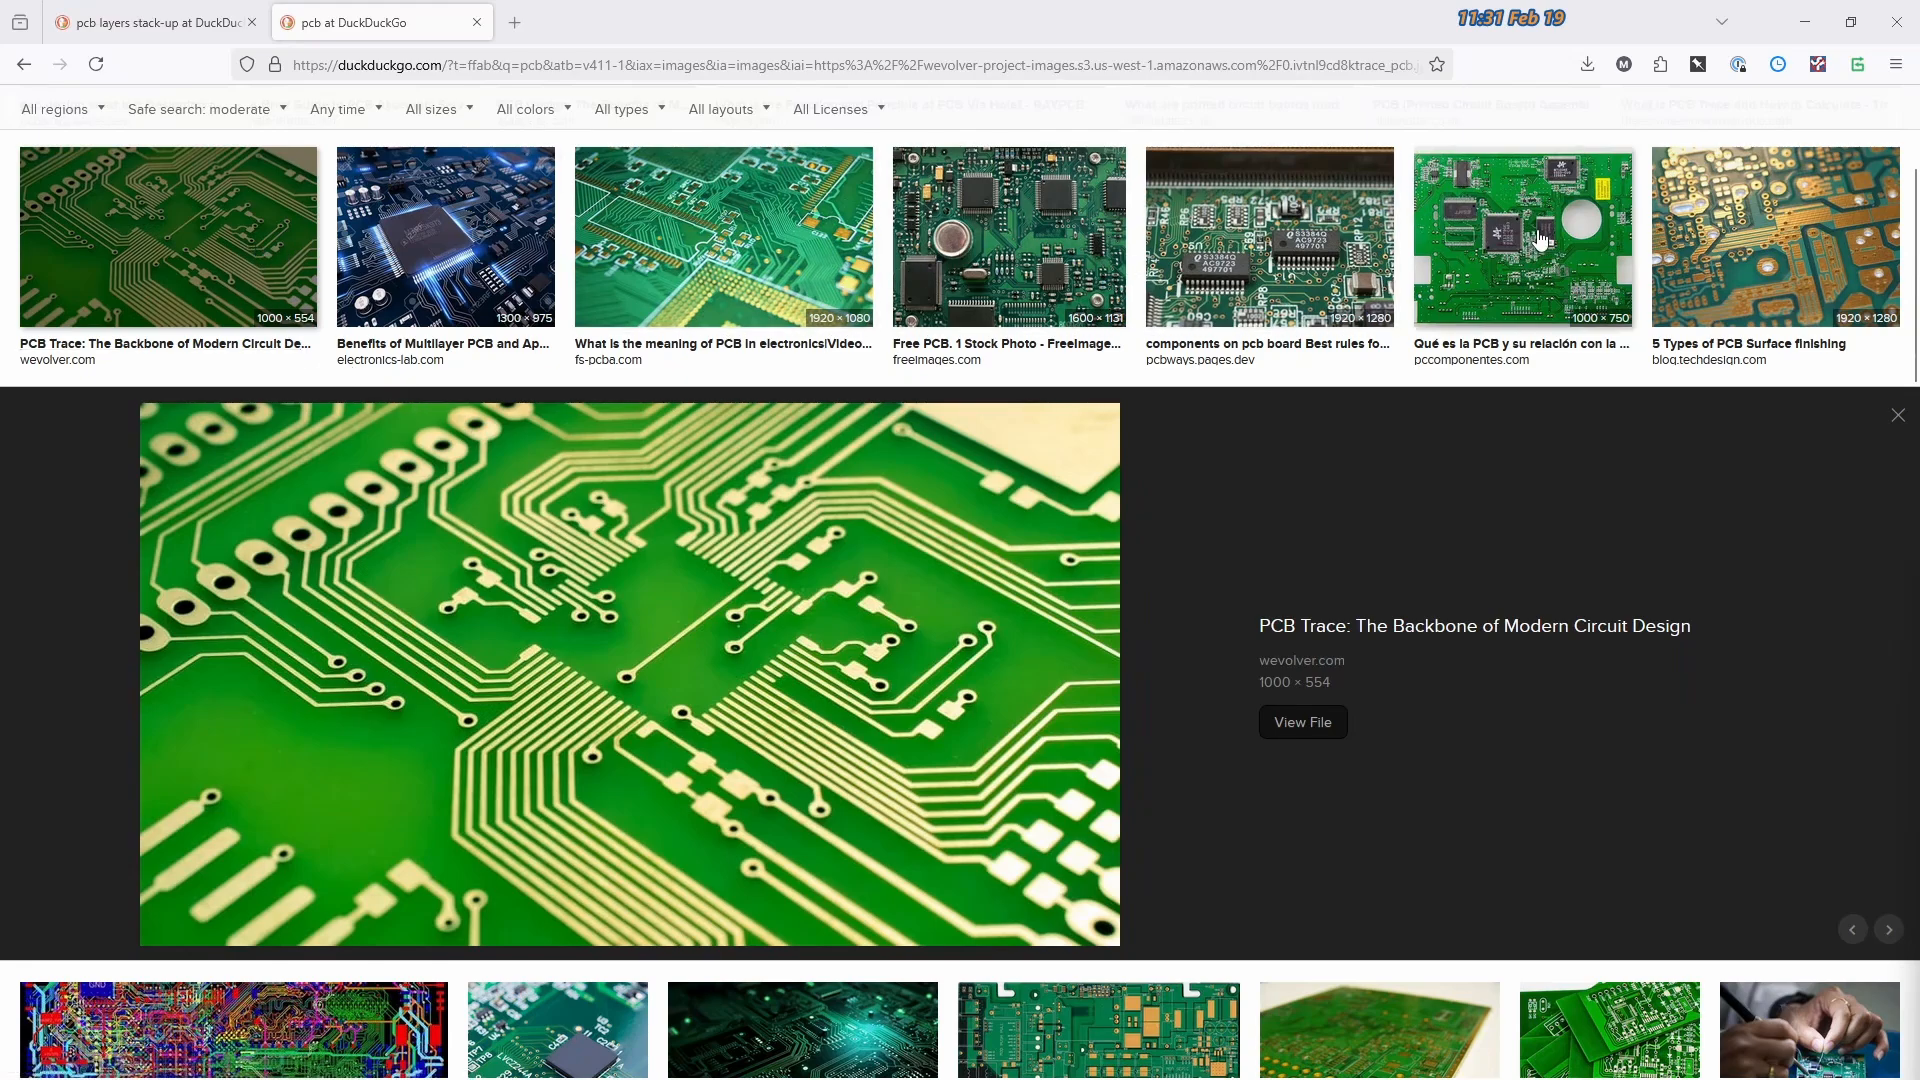
{"action": "mouse_move", "coordinate": [560, 552]}
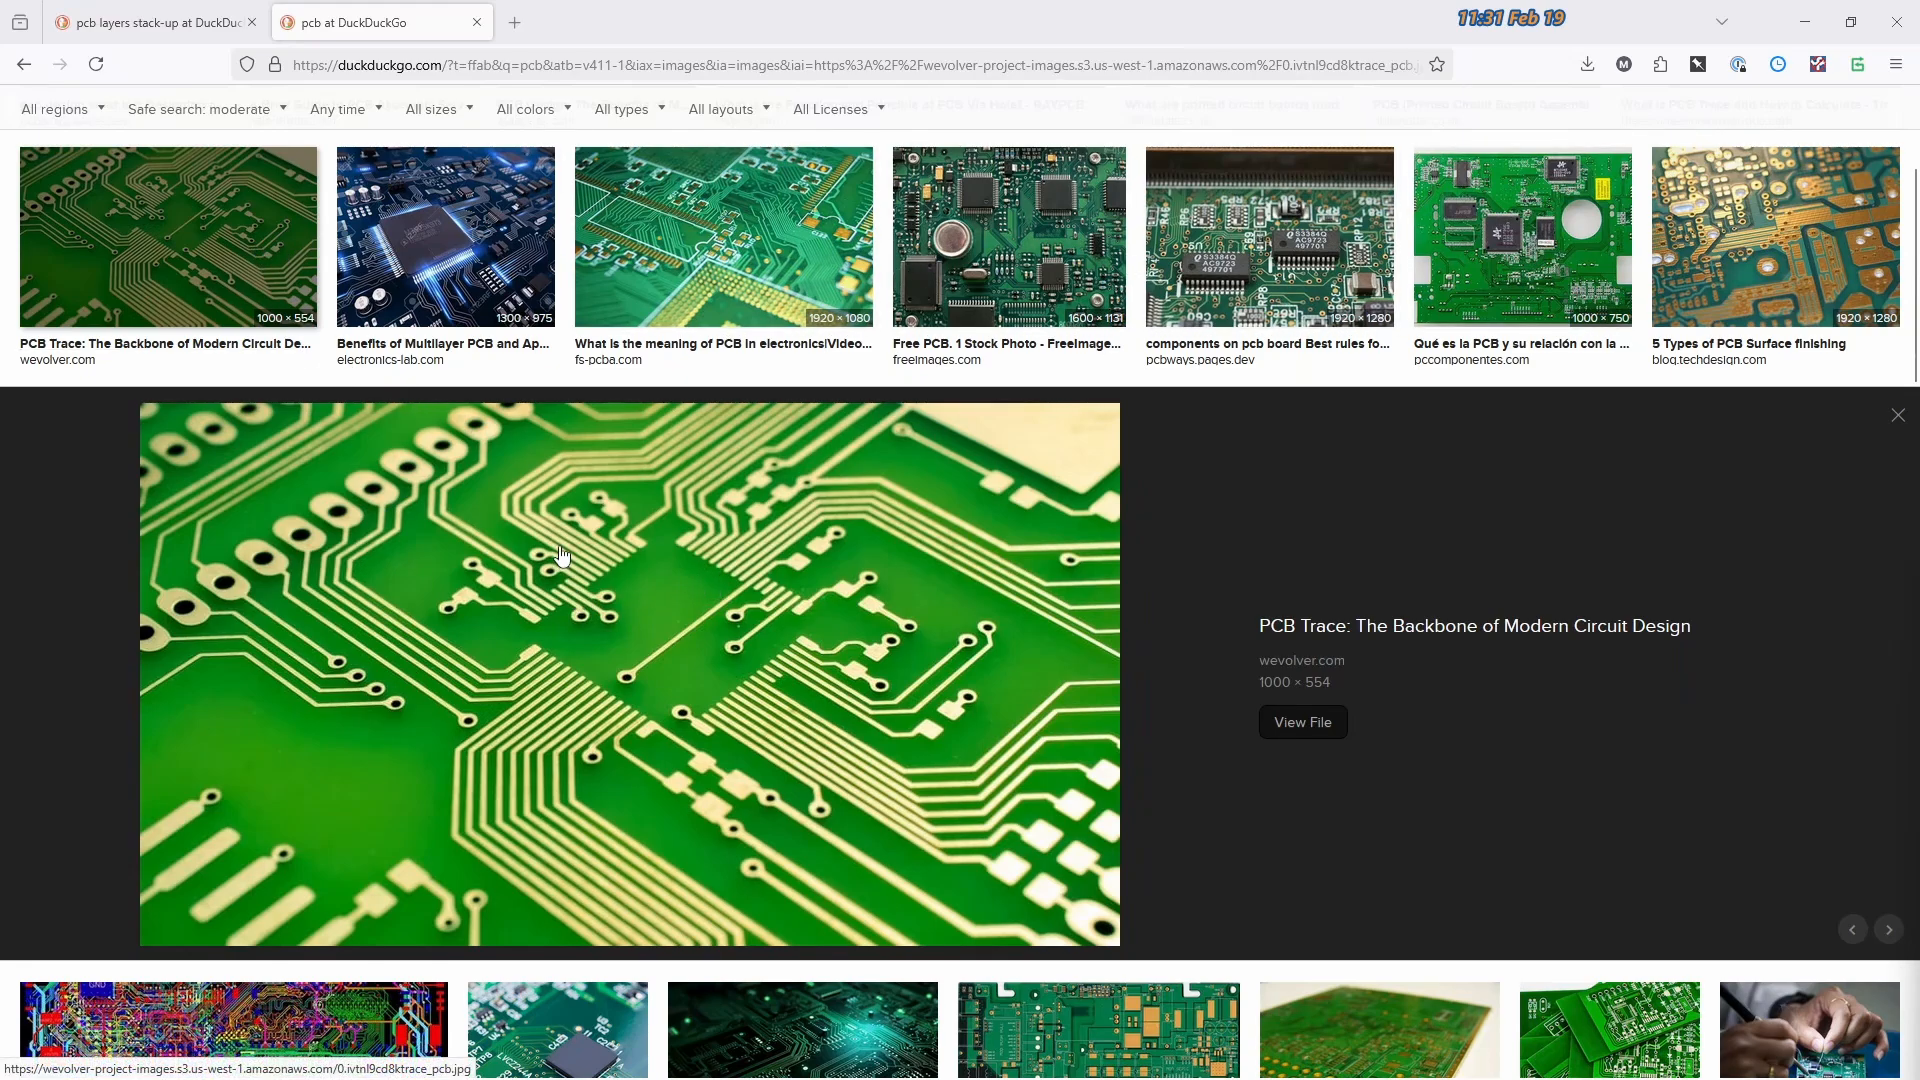
{"action": "mouse_move", "coordinate": [254, 276]}
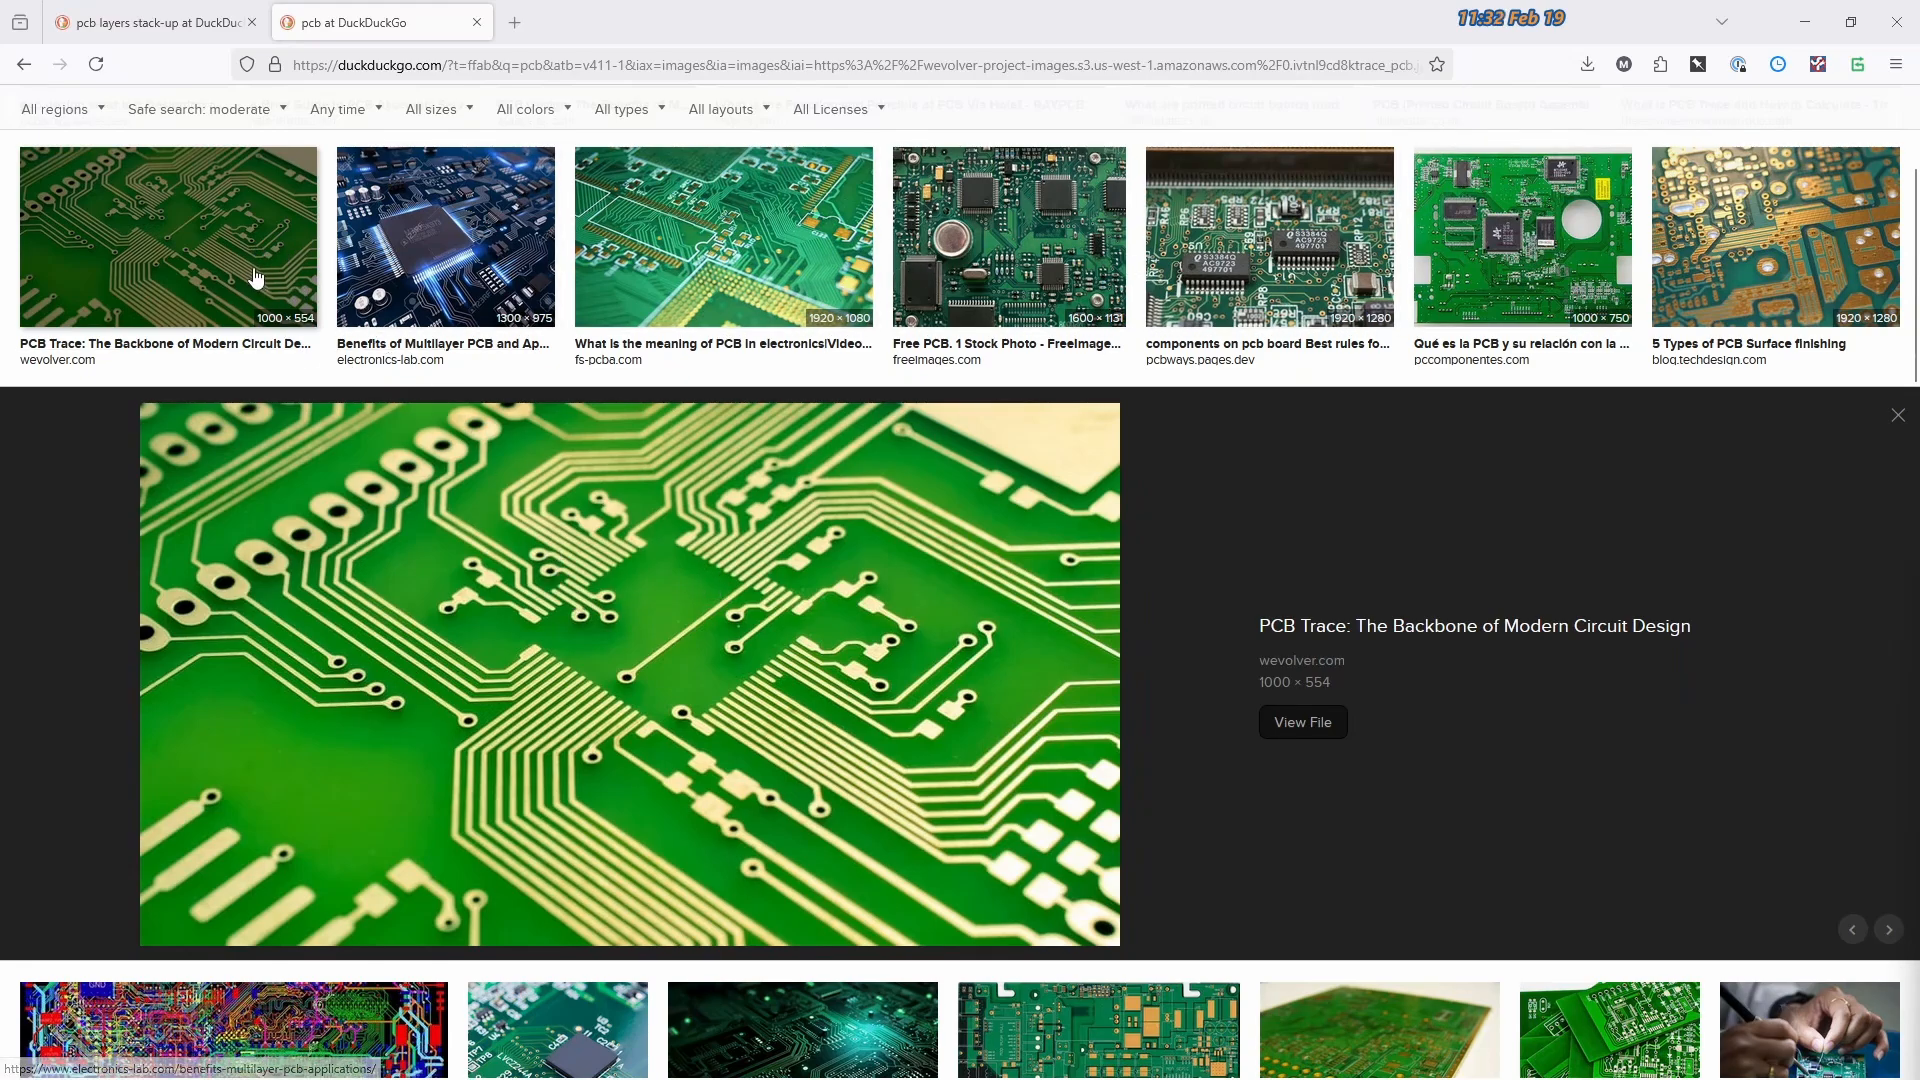
Preview the fs-pcba.com bare green board, then the blog.techdesign.com gold-plated surface-finishing board
{"action": "left_click", "coordinate": [722, 236]}
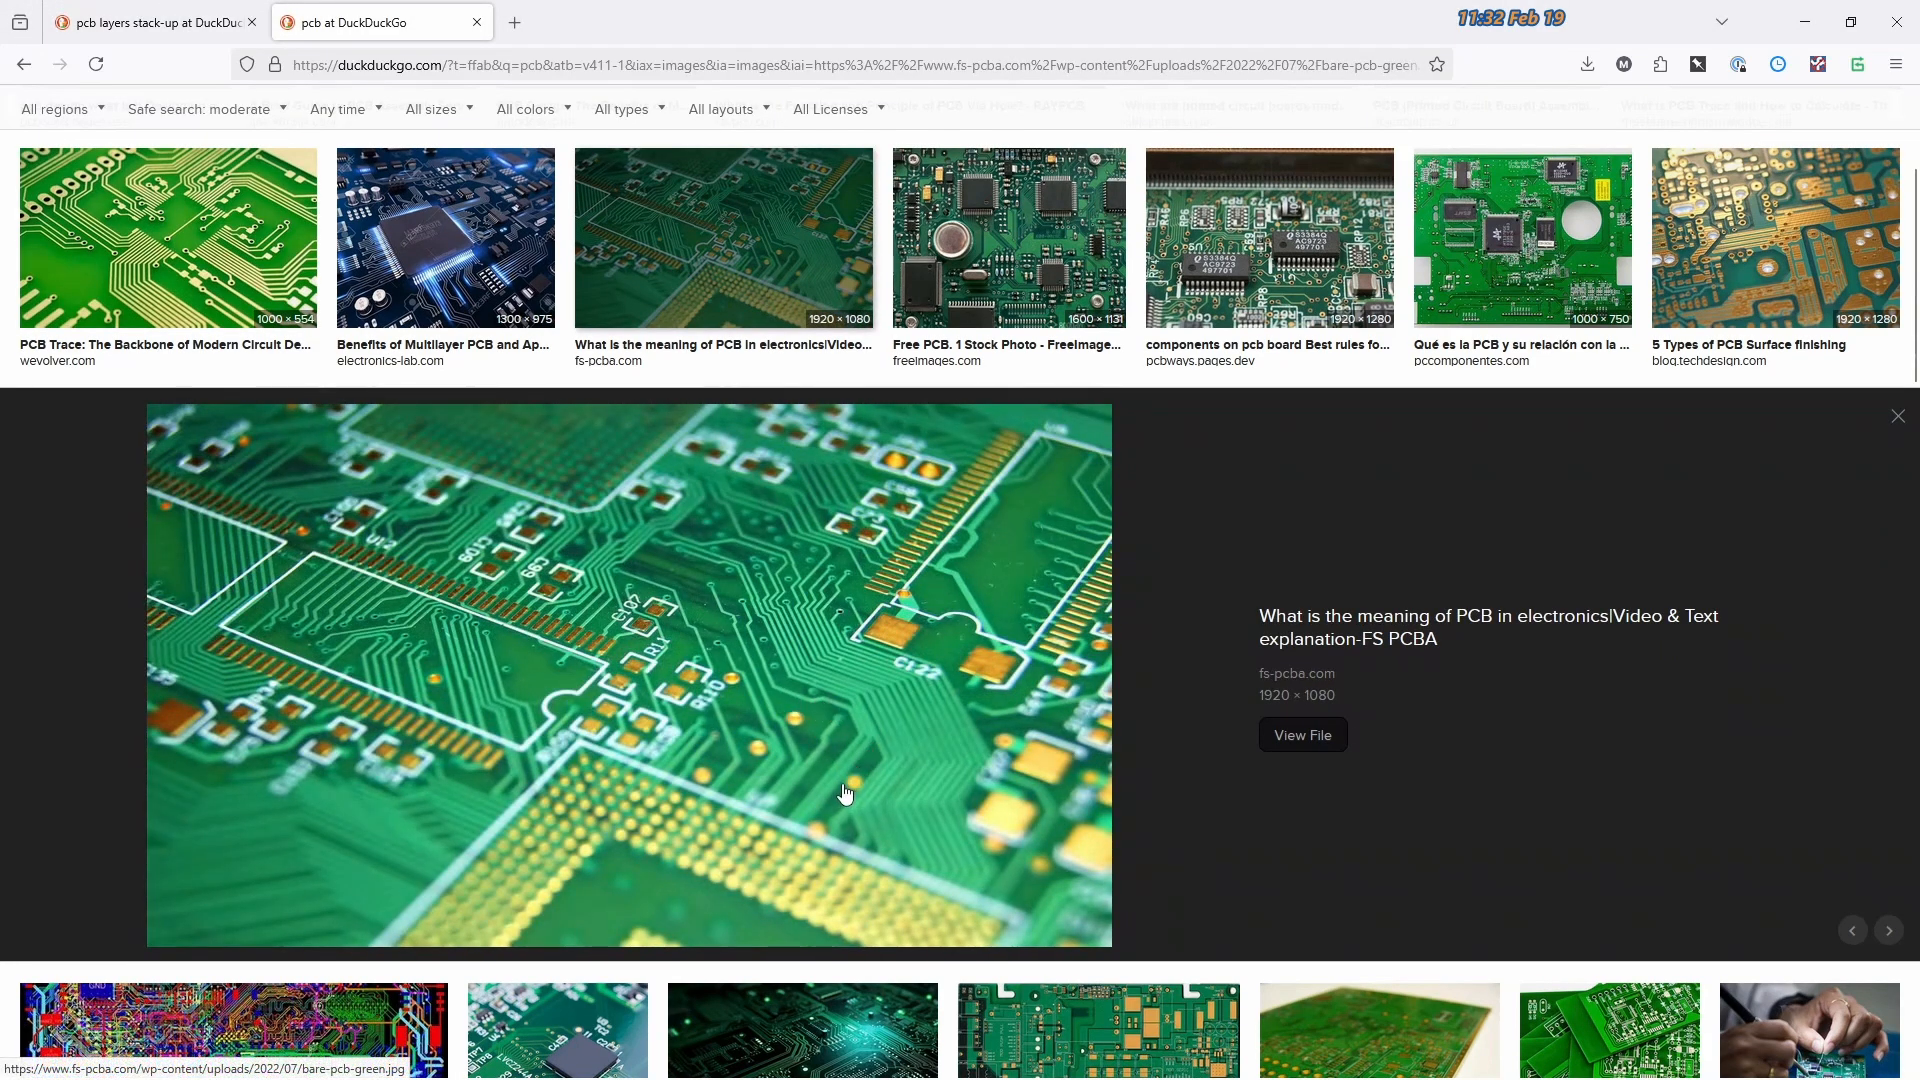
{"action": "mouse_move", "coordinate": [732, 634]}
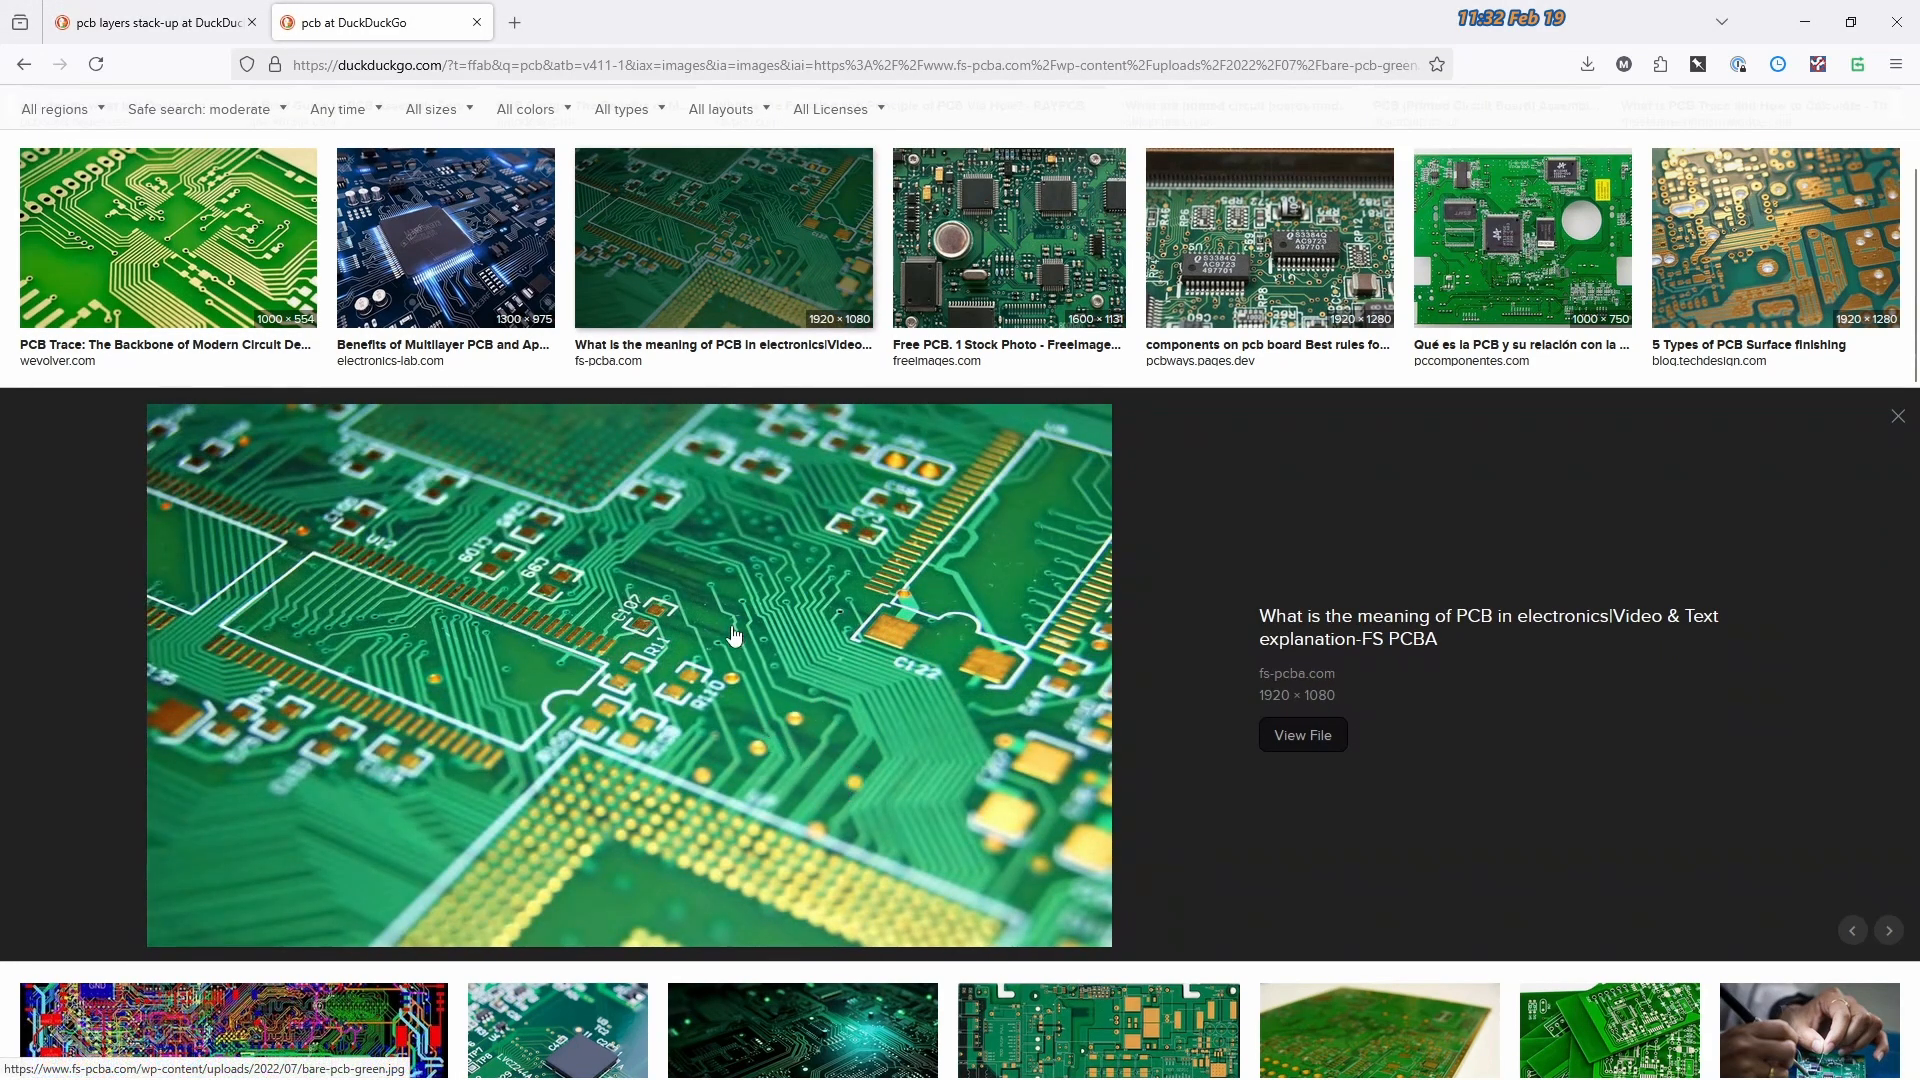
{"action": "mouse_move", "coordinate": [678, 638]}
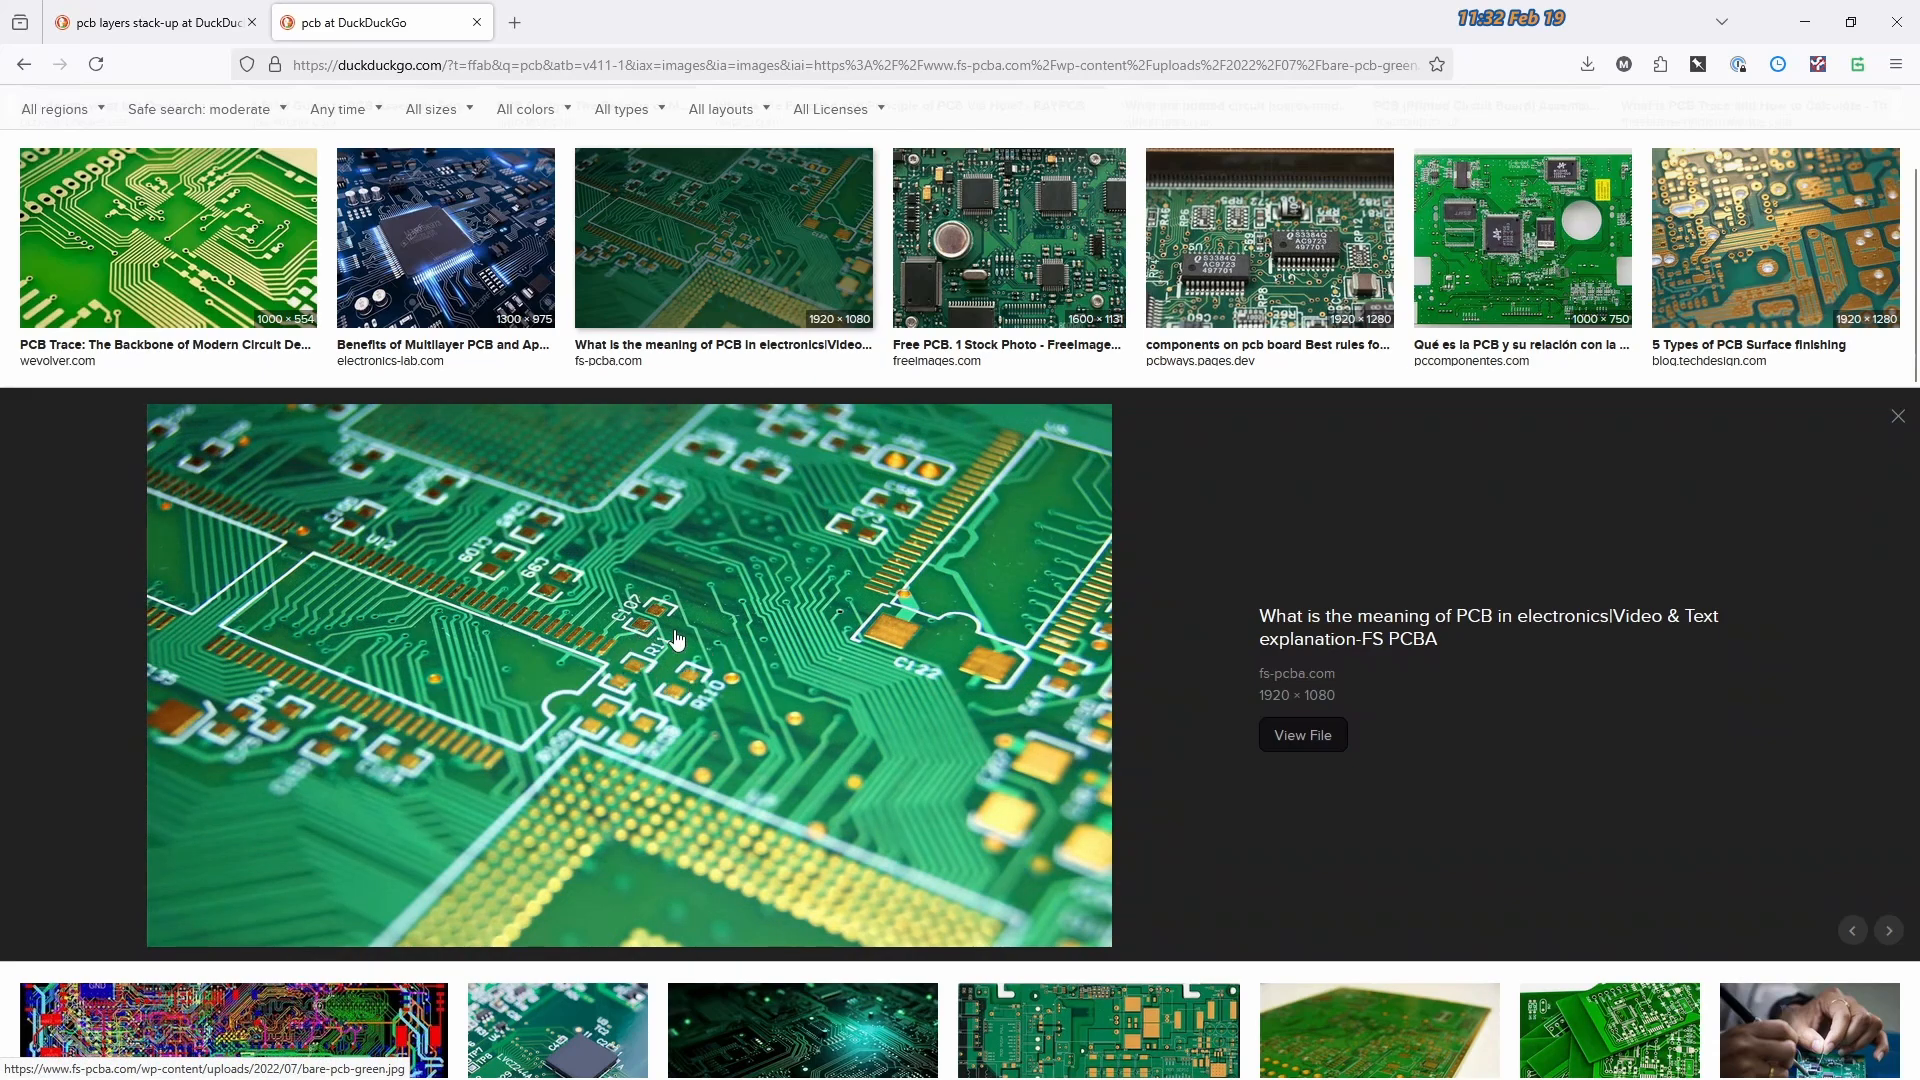
{"action": "mouse_move", "coordinate": [424, 588]}
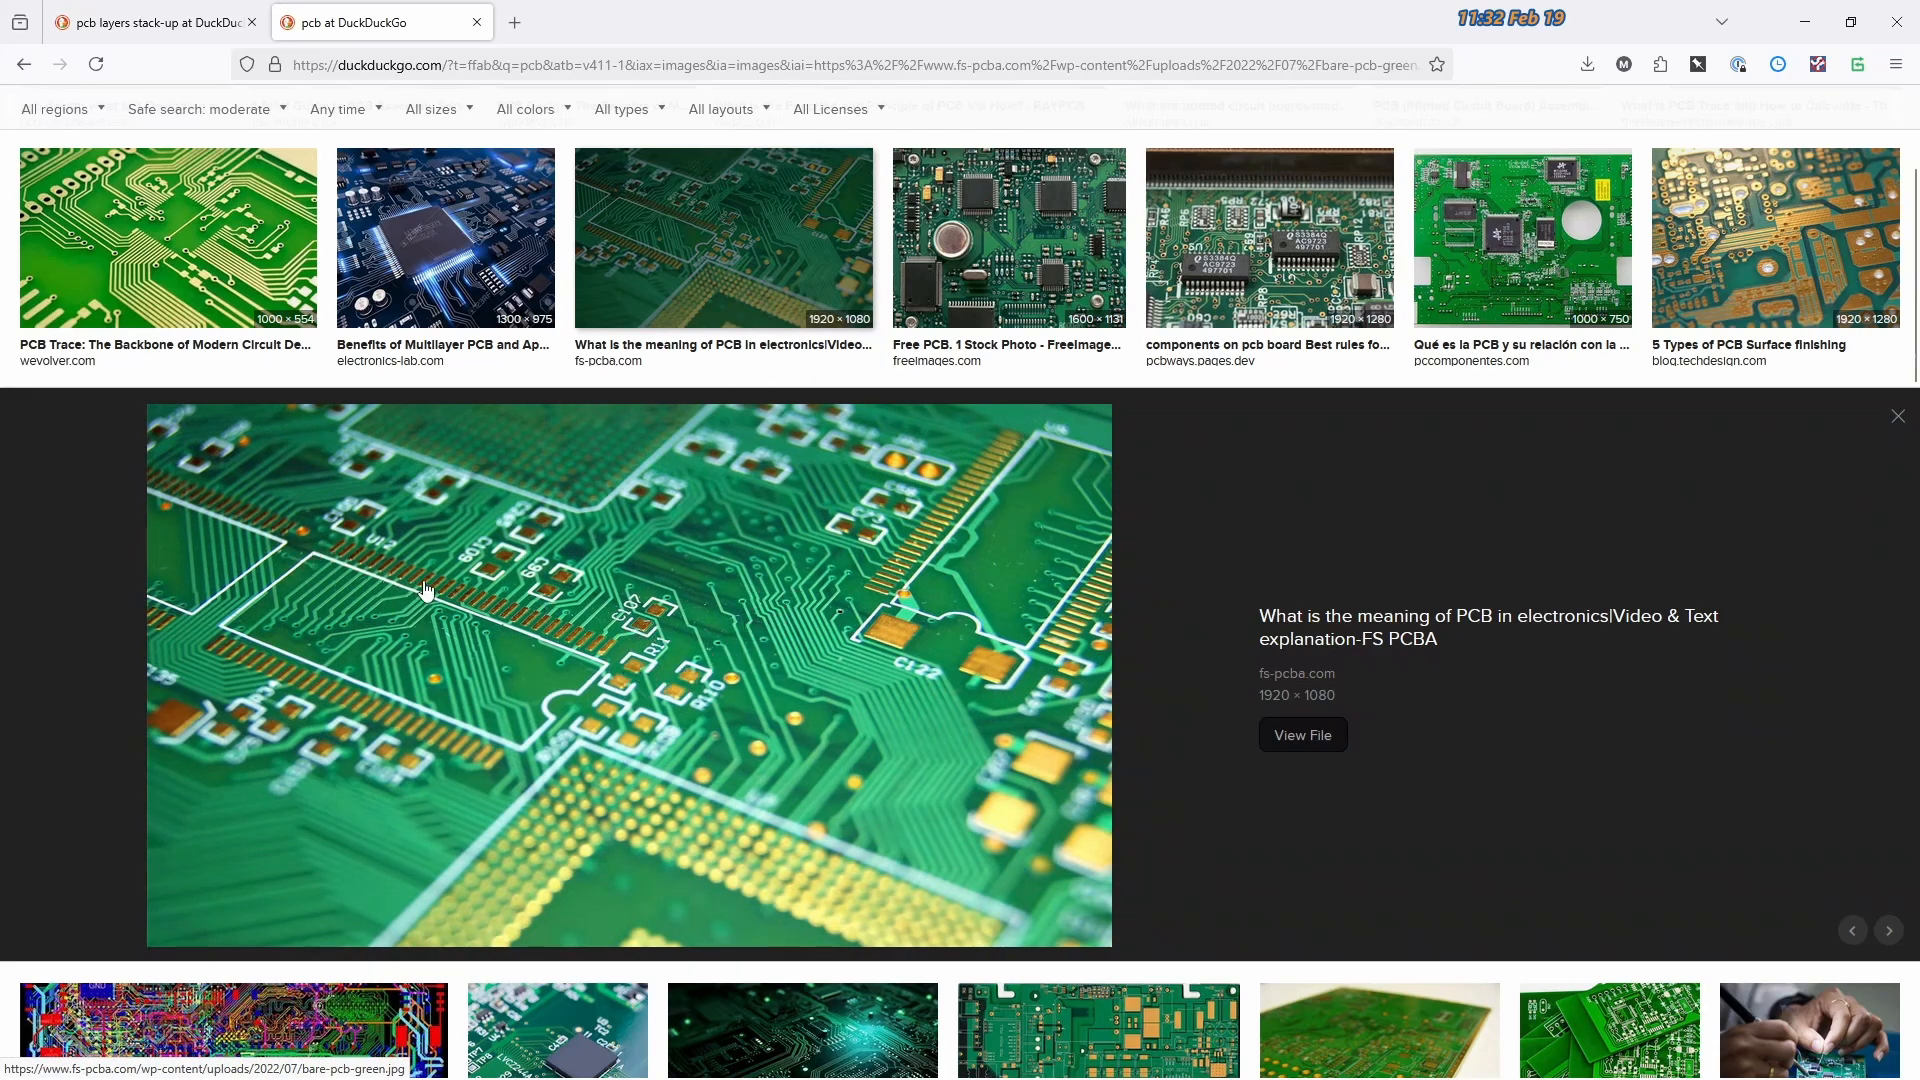
{"action": "mouse_move", "coordinate": [702, 690]}
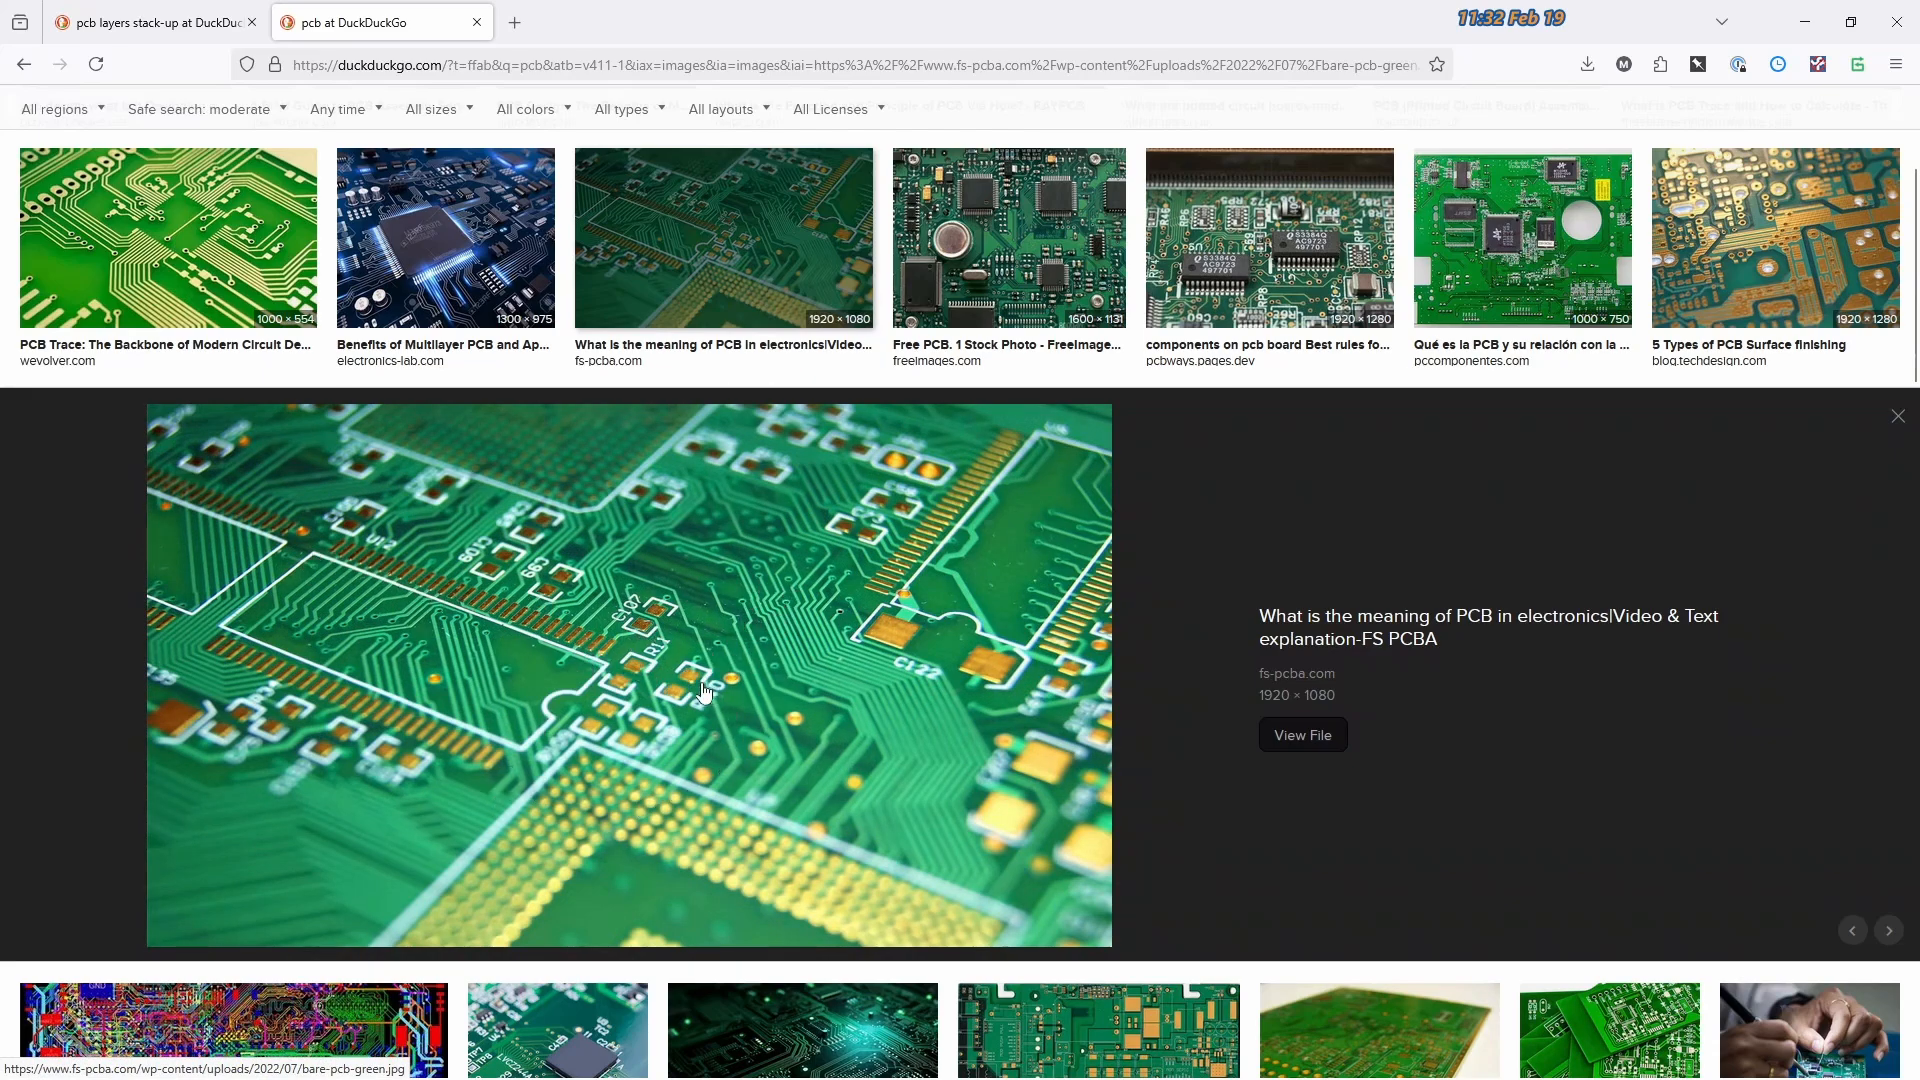
{"action": "mouse_move", "coordinate": [890, 658]}
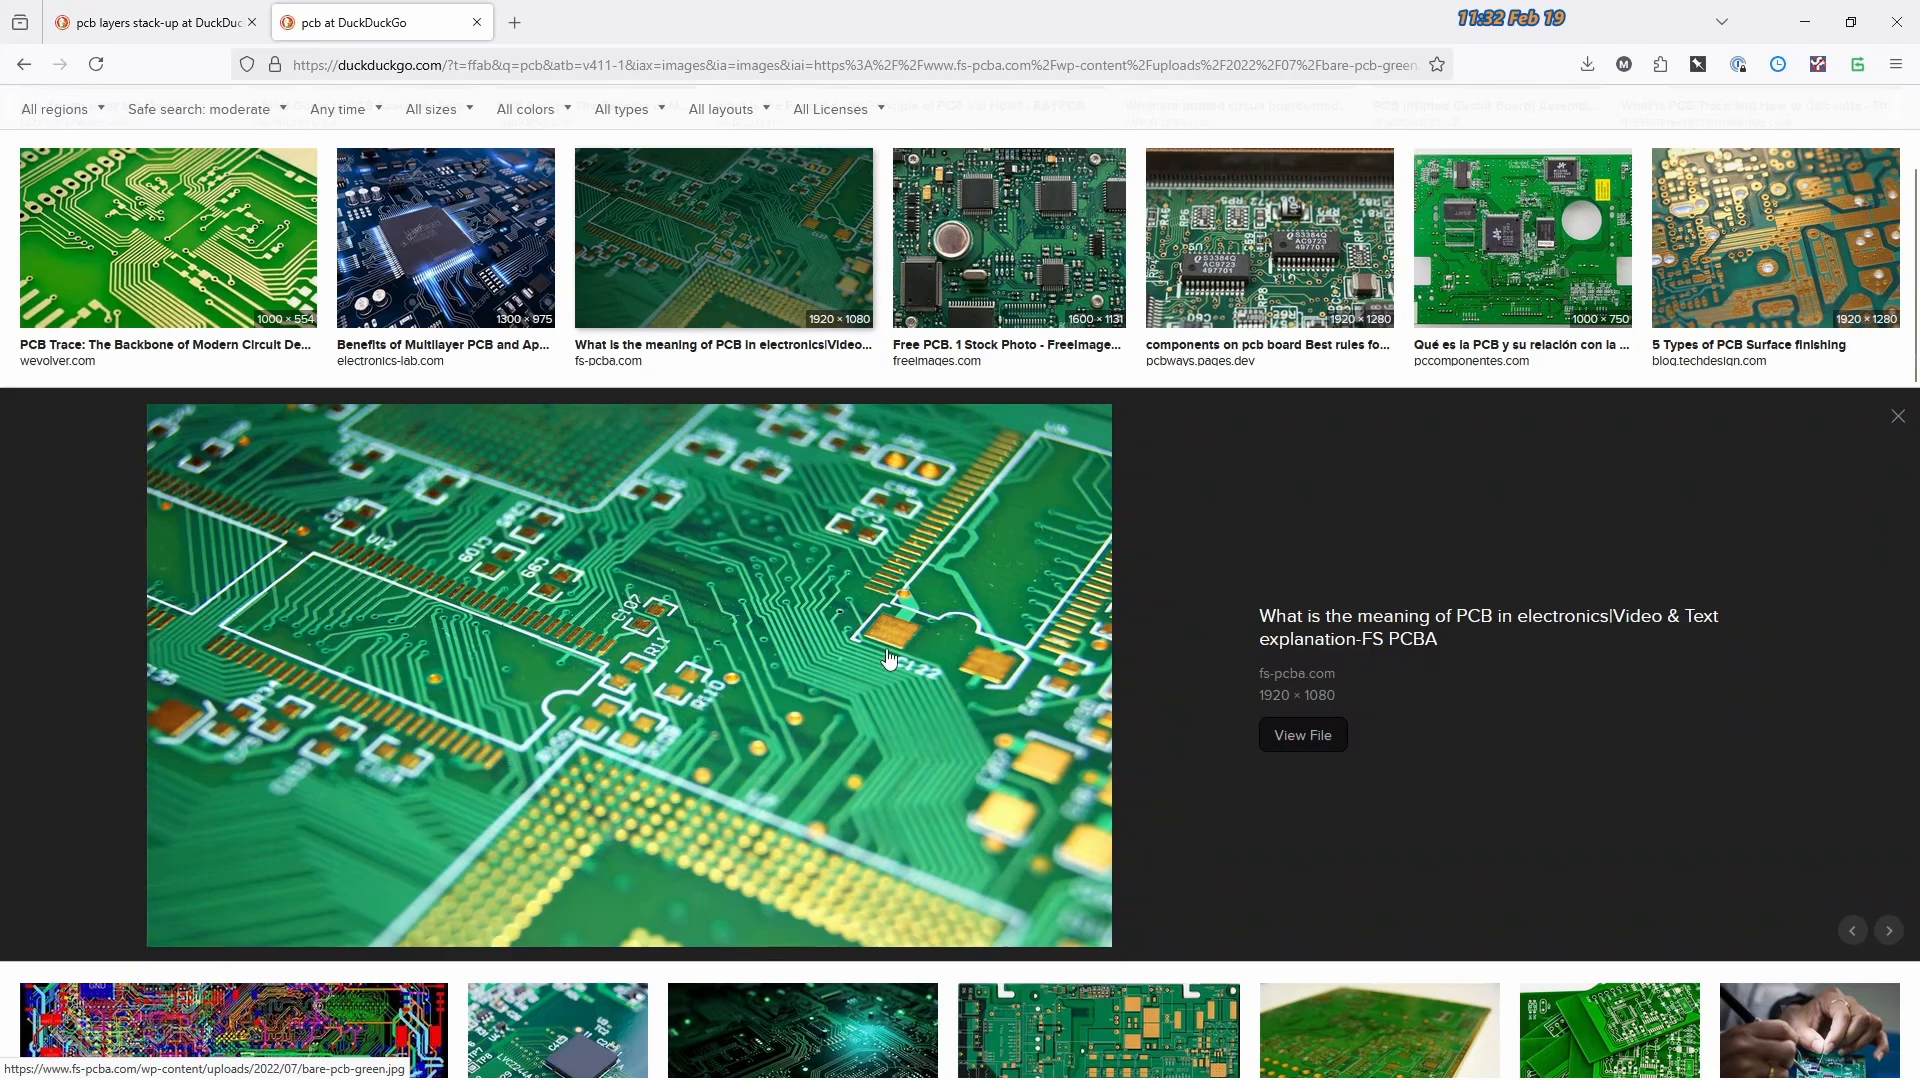
{"action": "mouse_move", "coordinate": [936, 650]}
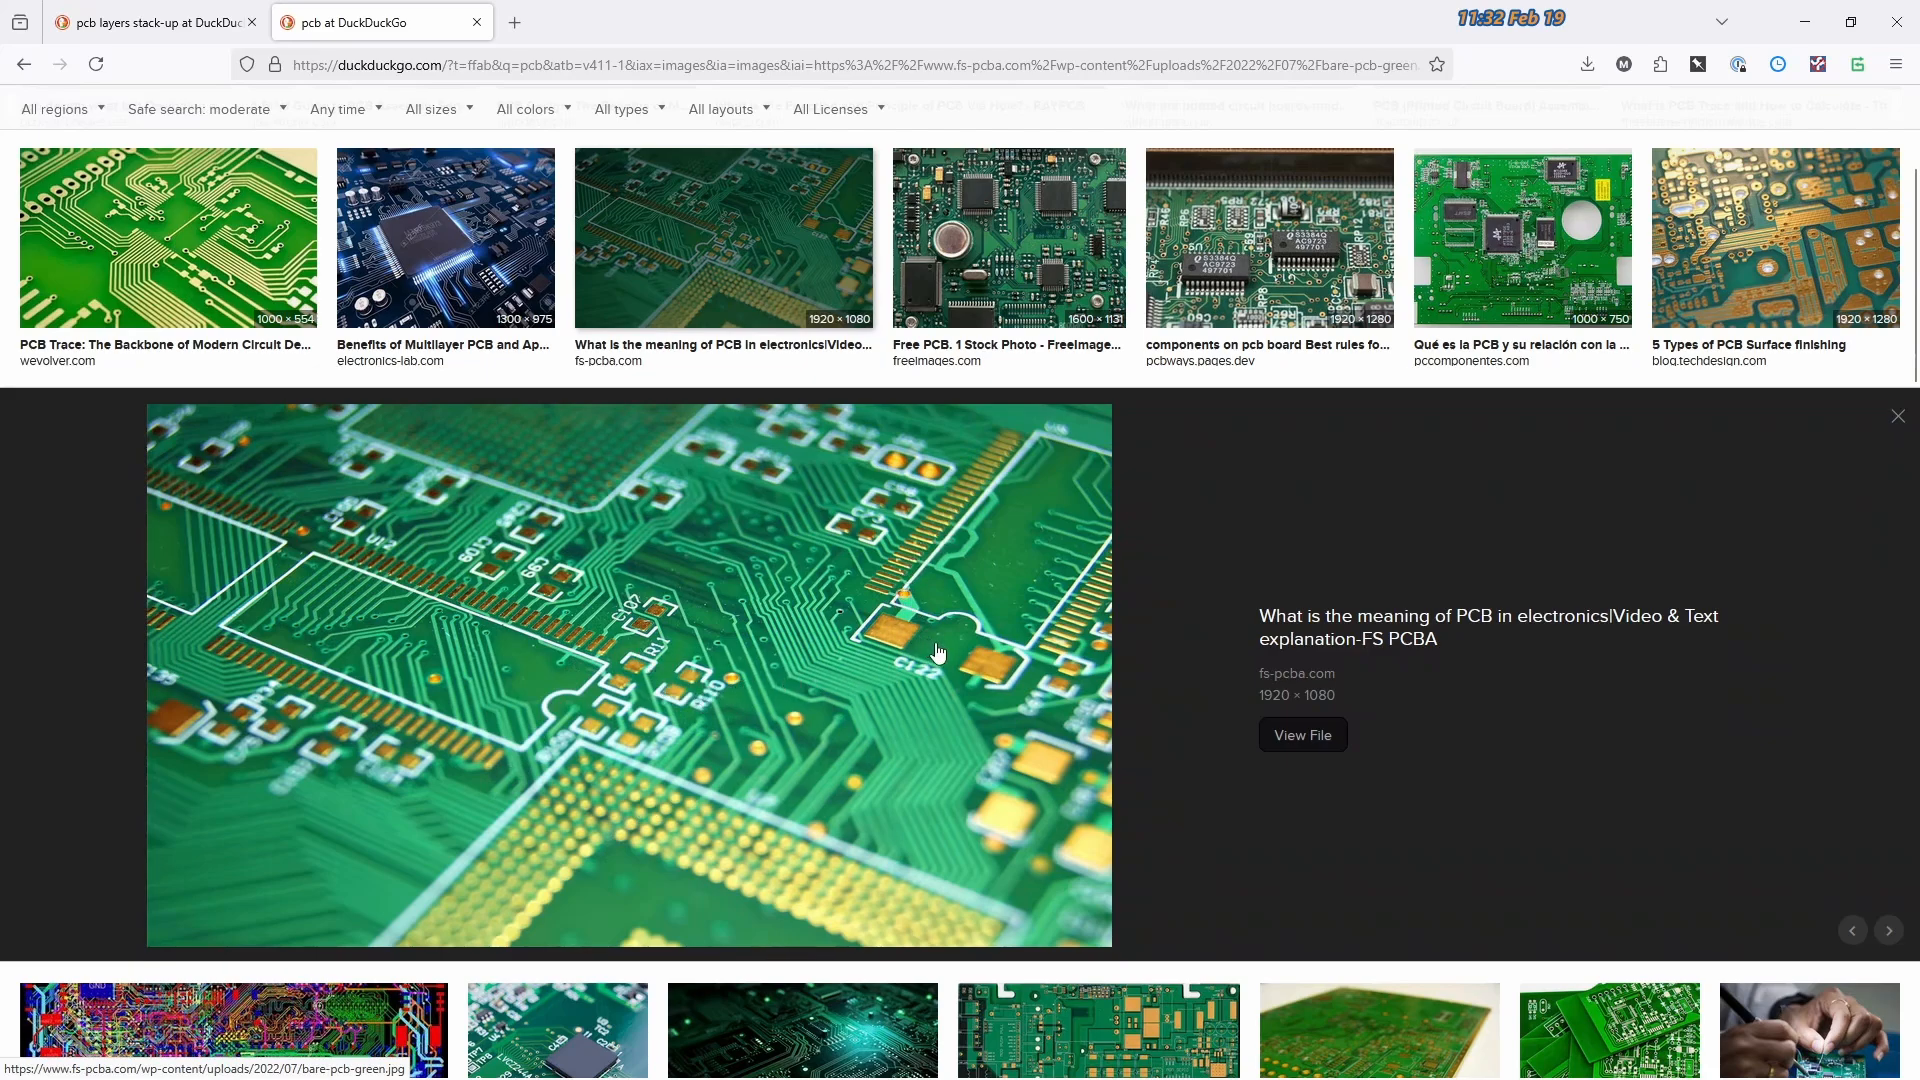
{"action": "mouse_move", "coordinate": [911, 630]}
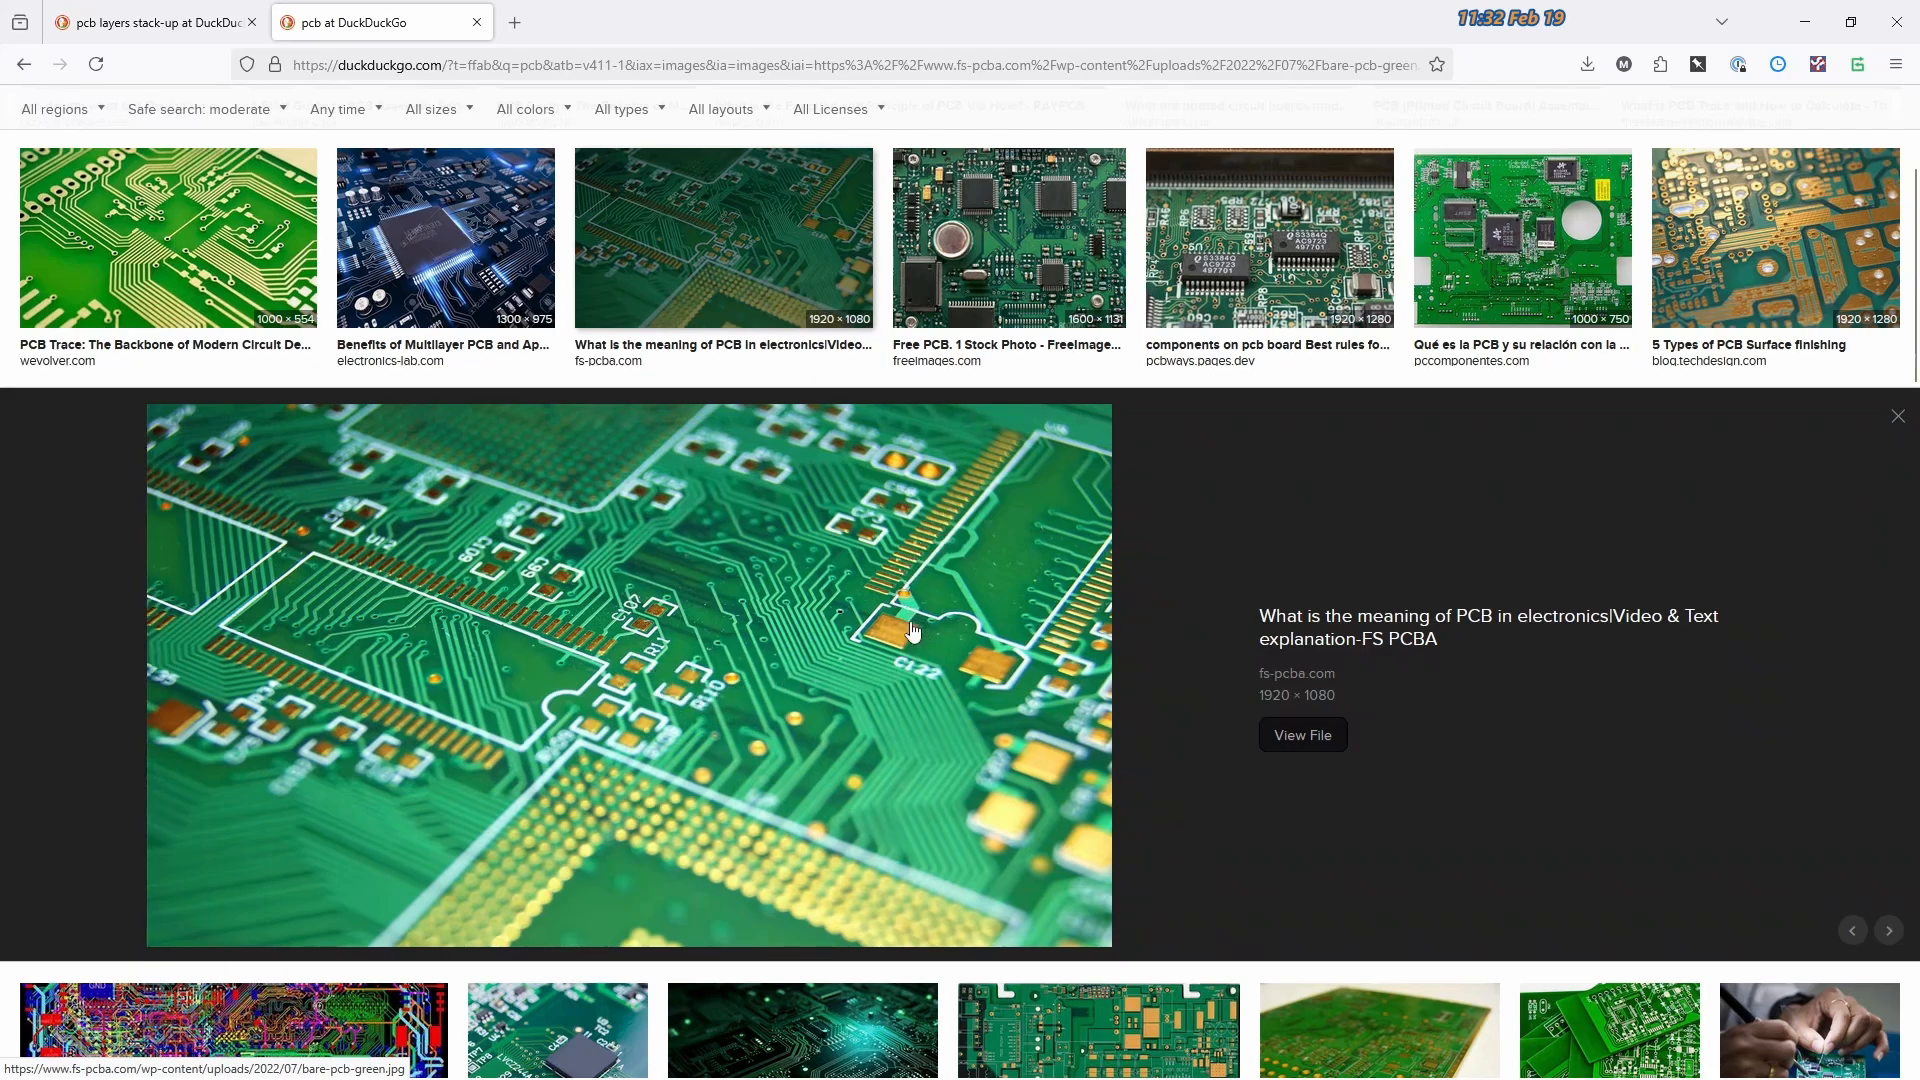
{"action": "left_click", "coordinate": [1774, 236]}
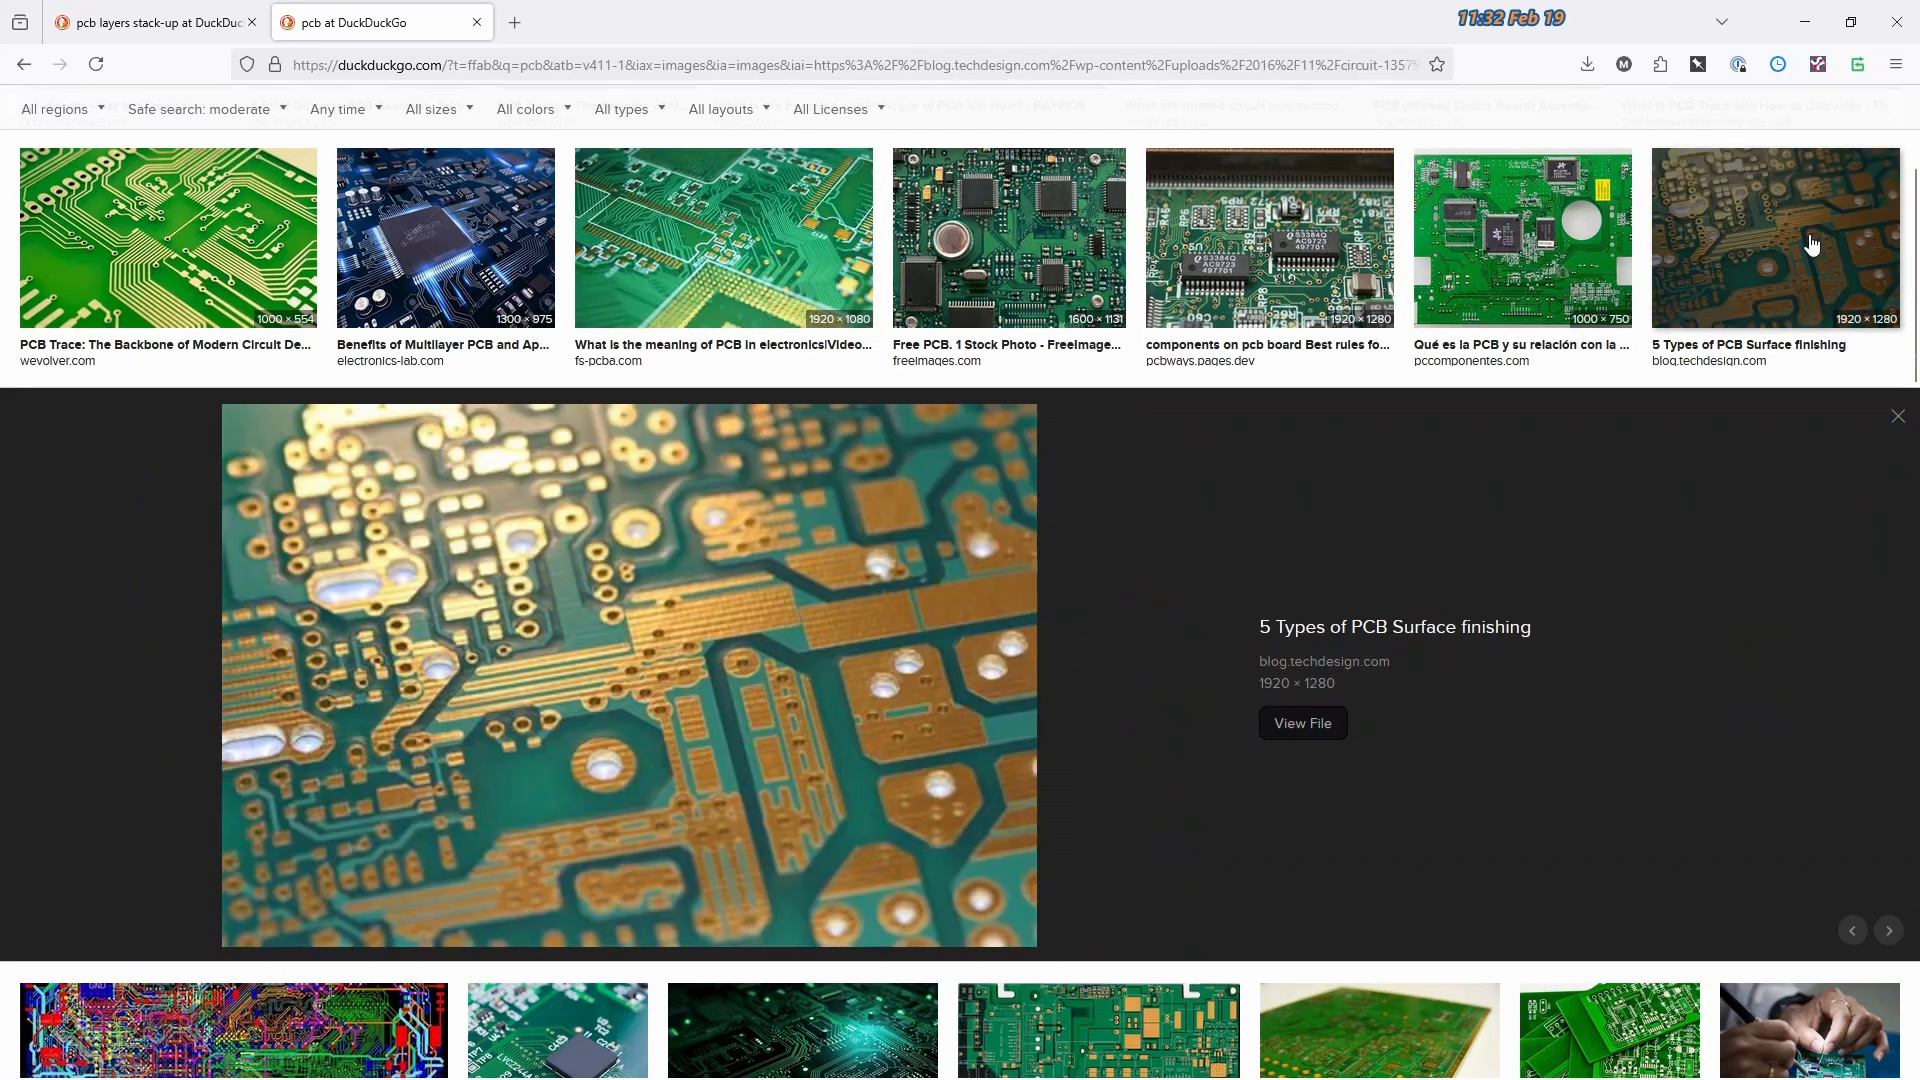
{"action": "mouse_move", "coordinate": [520, 596]}
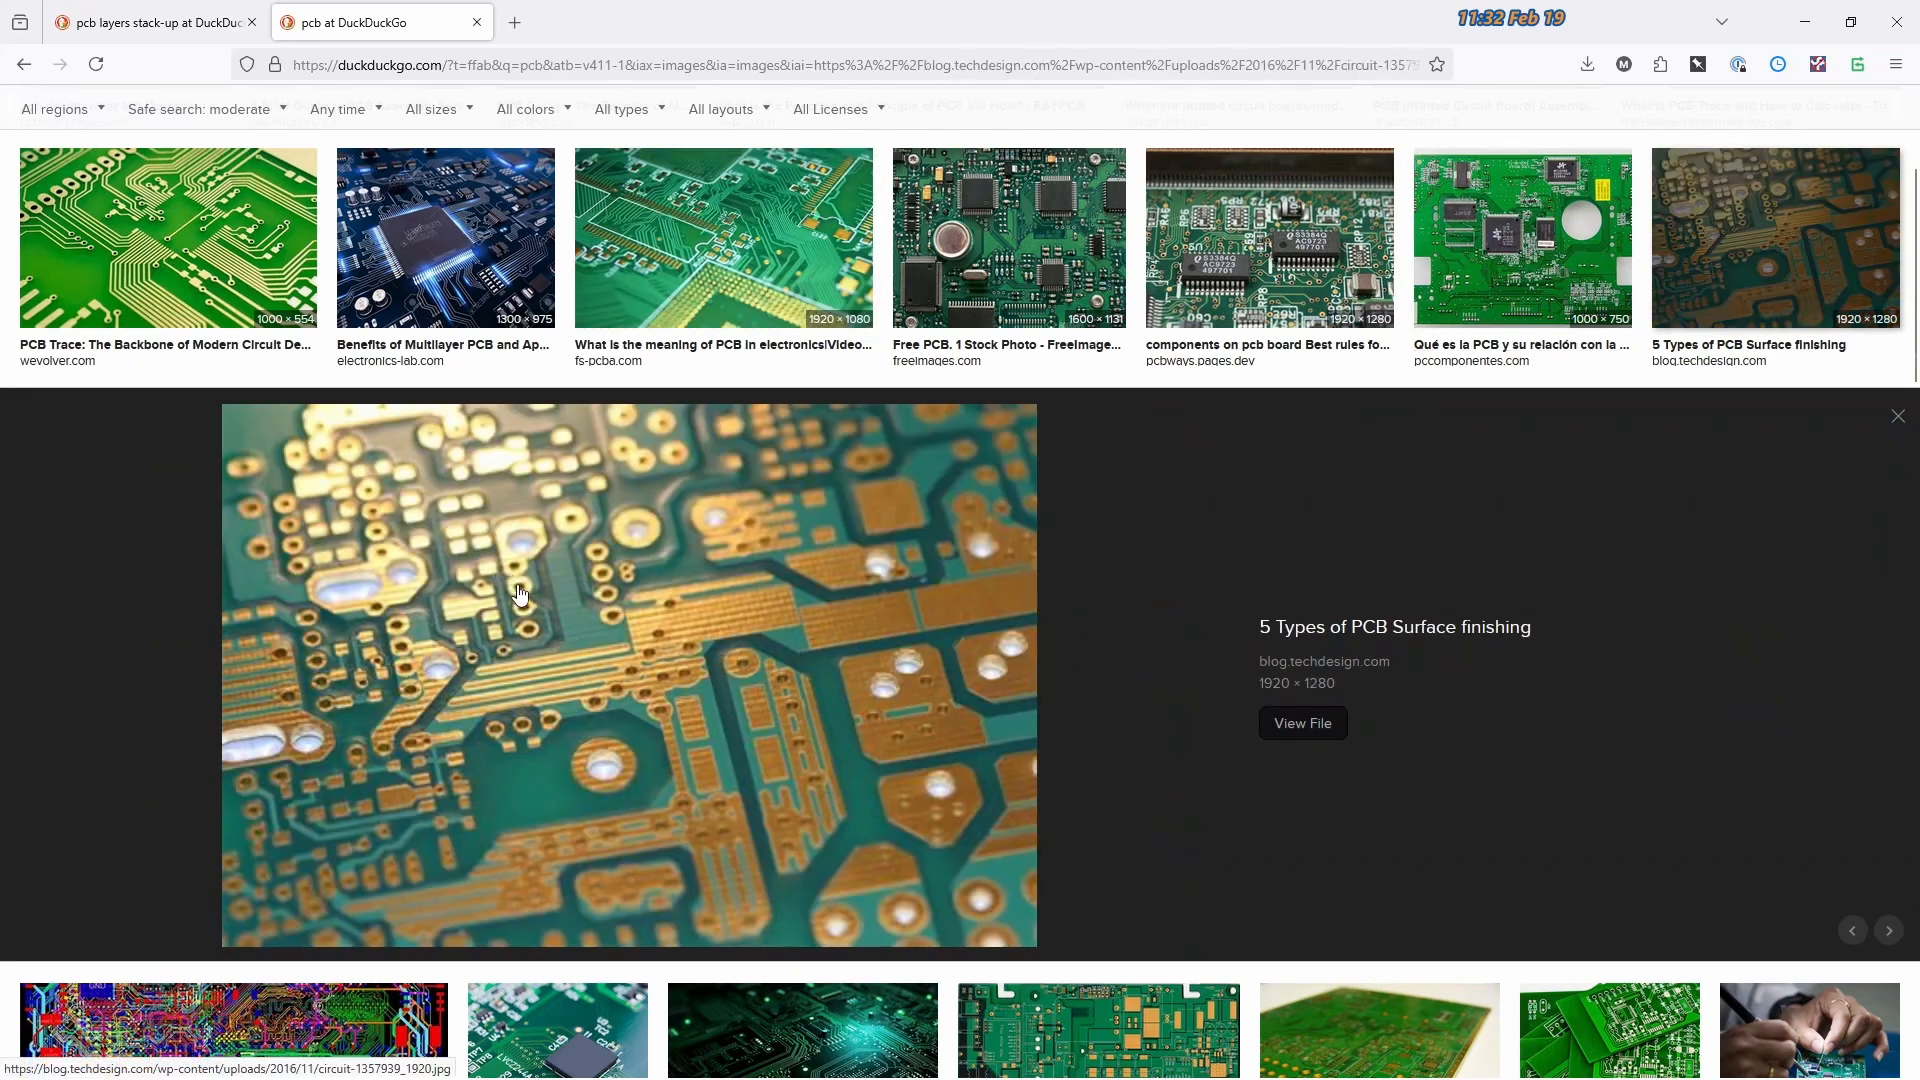
{"action": "mouse_move", "coordinate": [612, 624]}
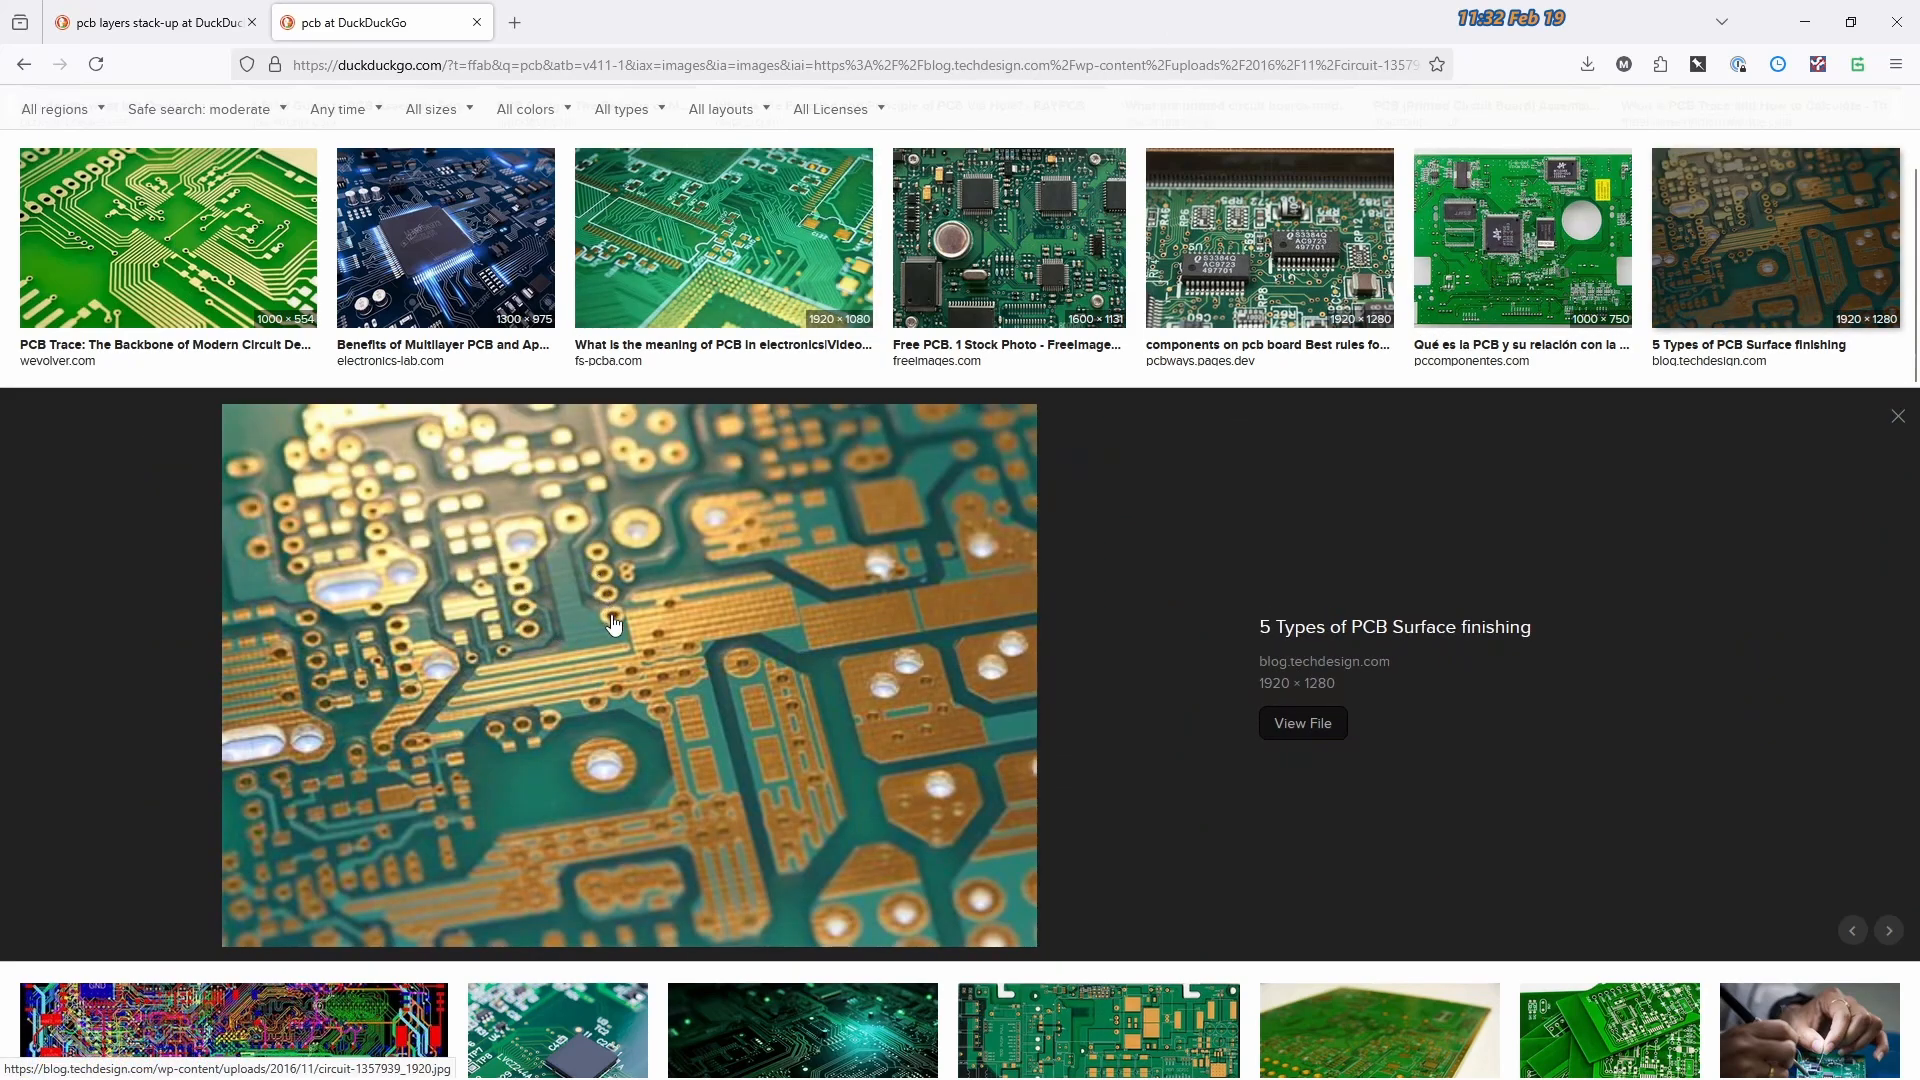
{"action": "mouse_move", "coordinate": [668, 648]}
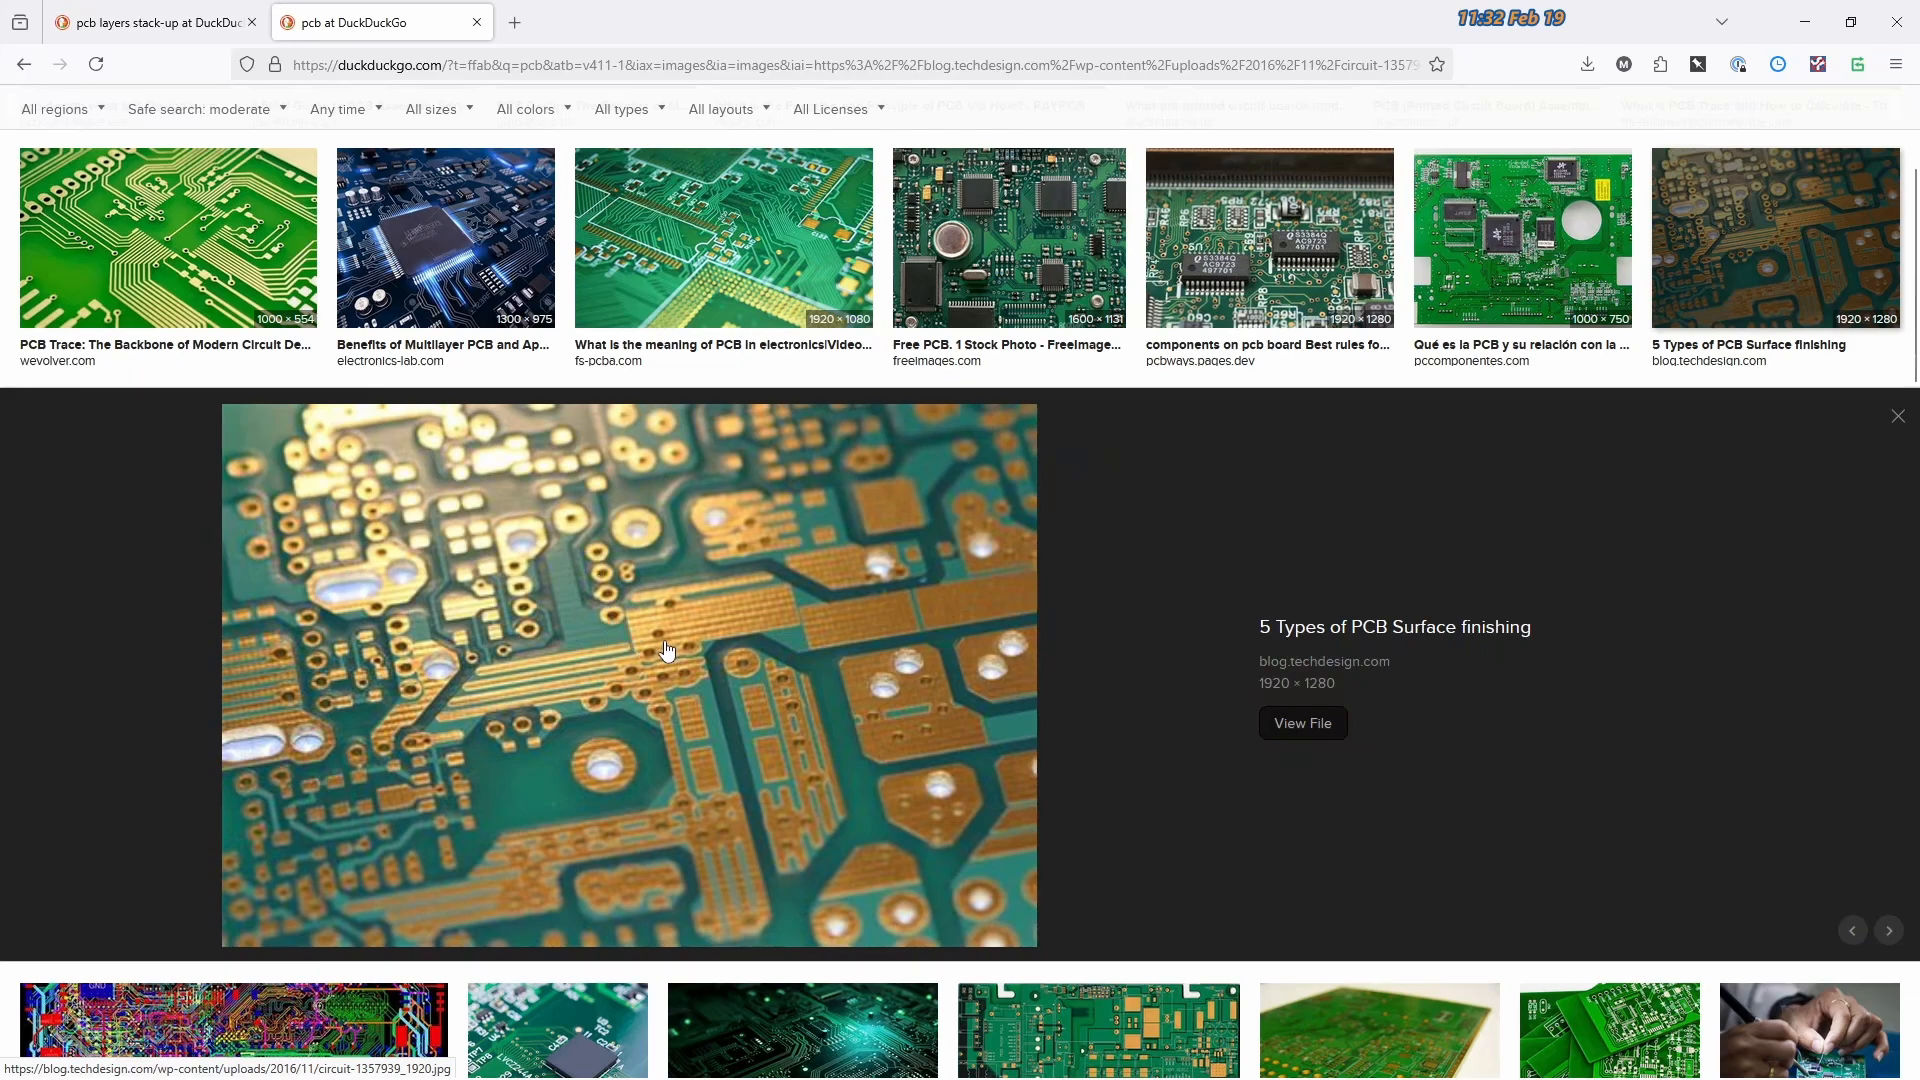
{"action": "left_click", "coordinate": [722, 236]}
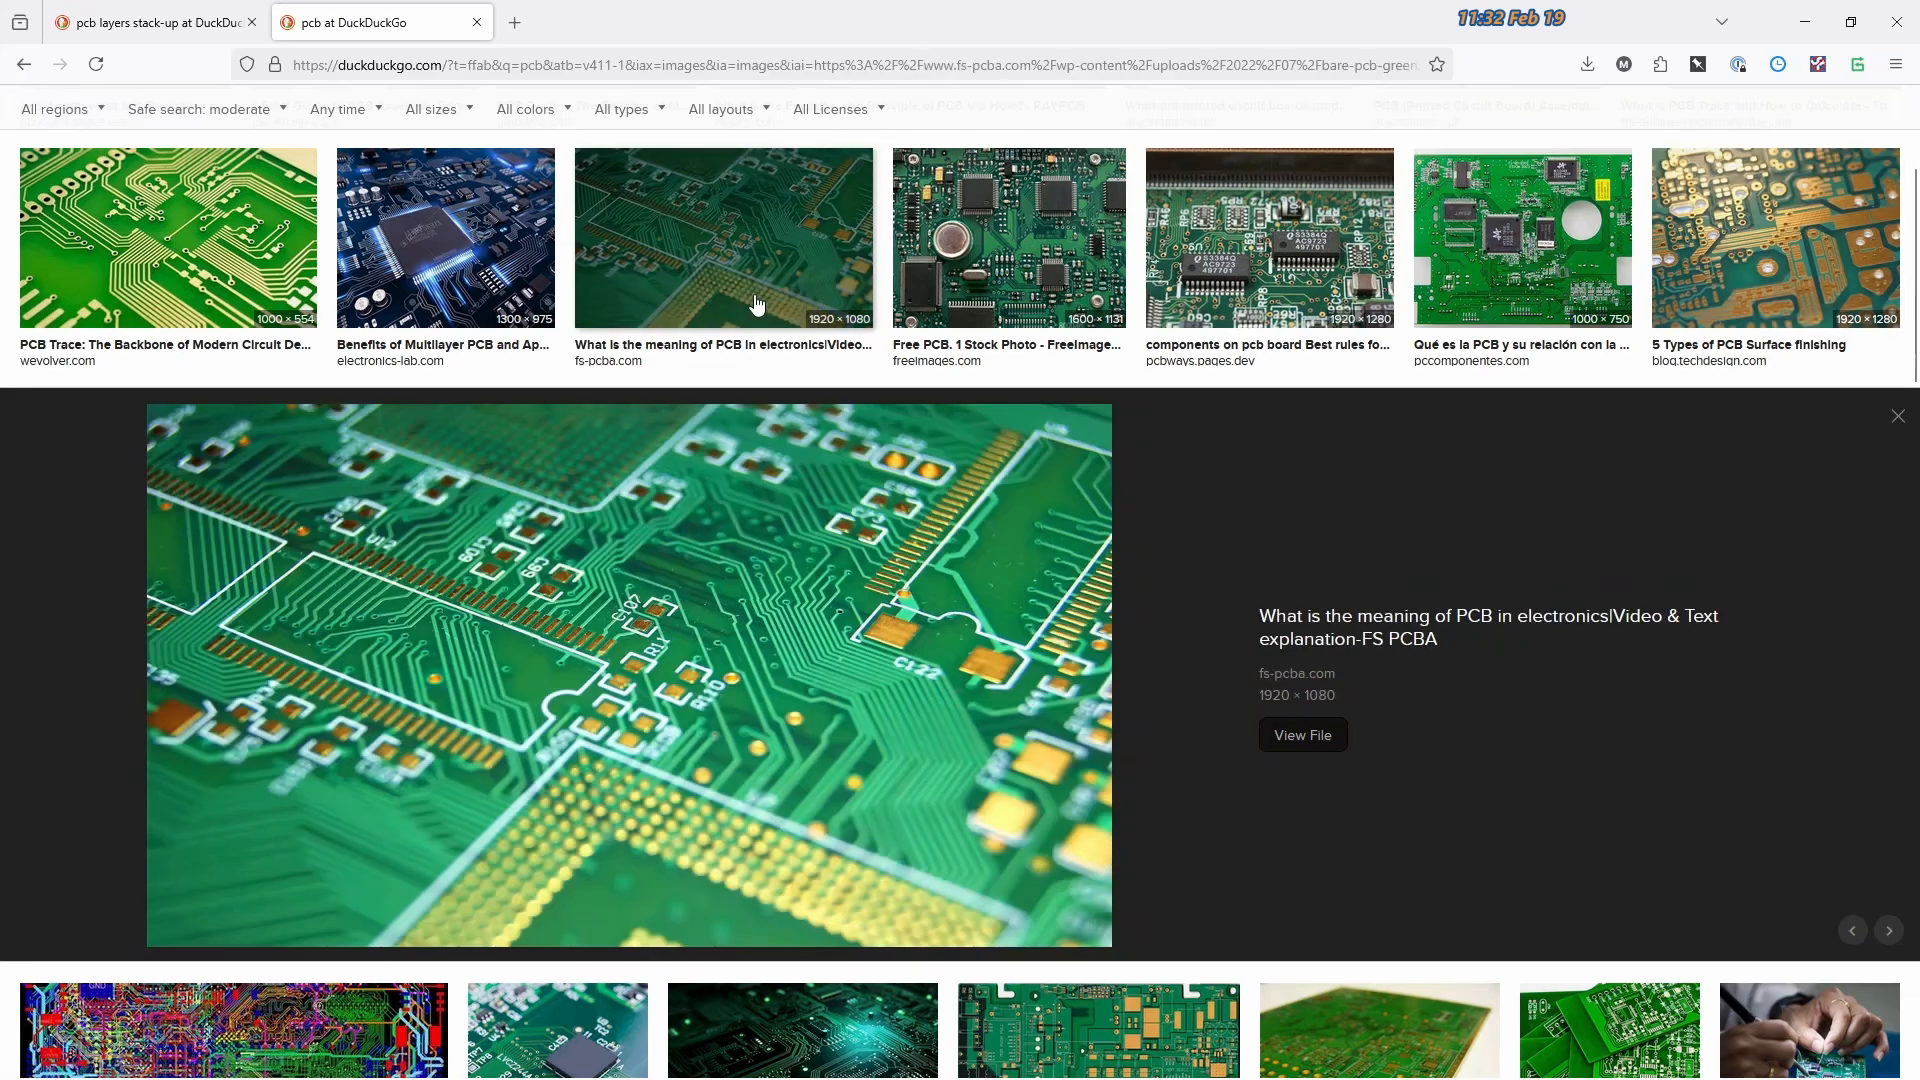
{"action": "mouse_move", "coordinate": [524, 620]}
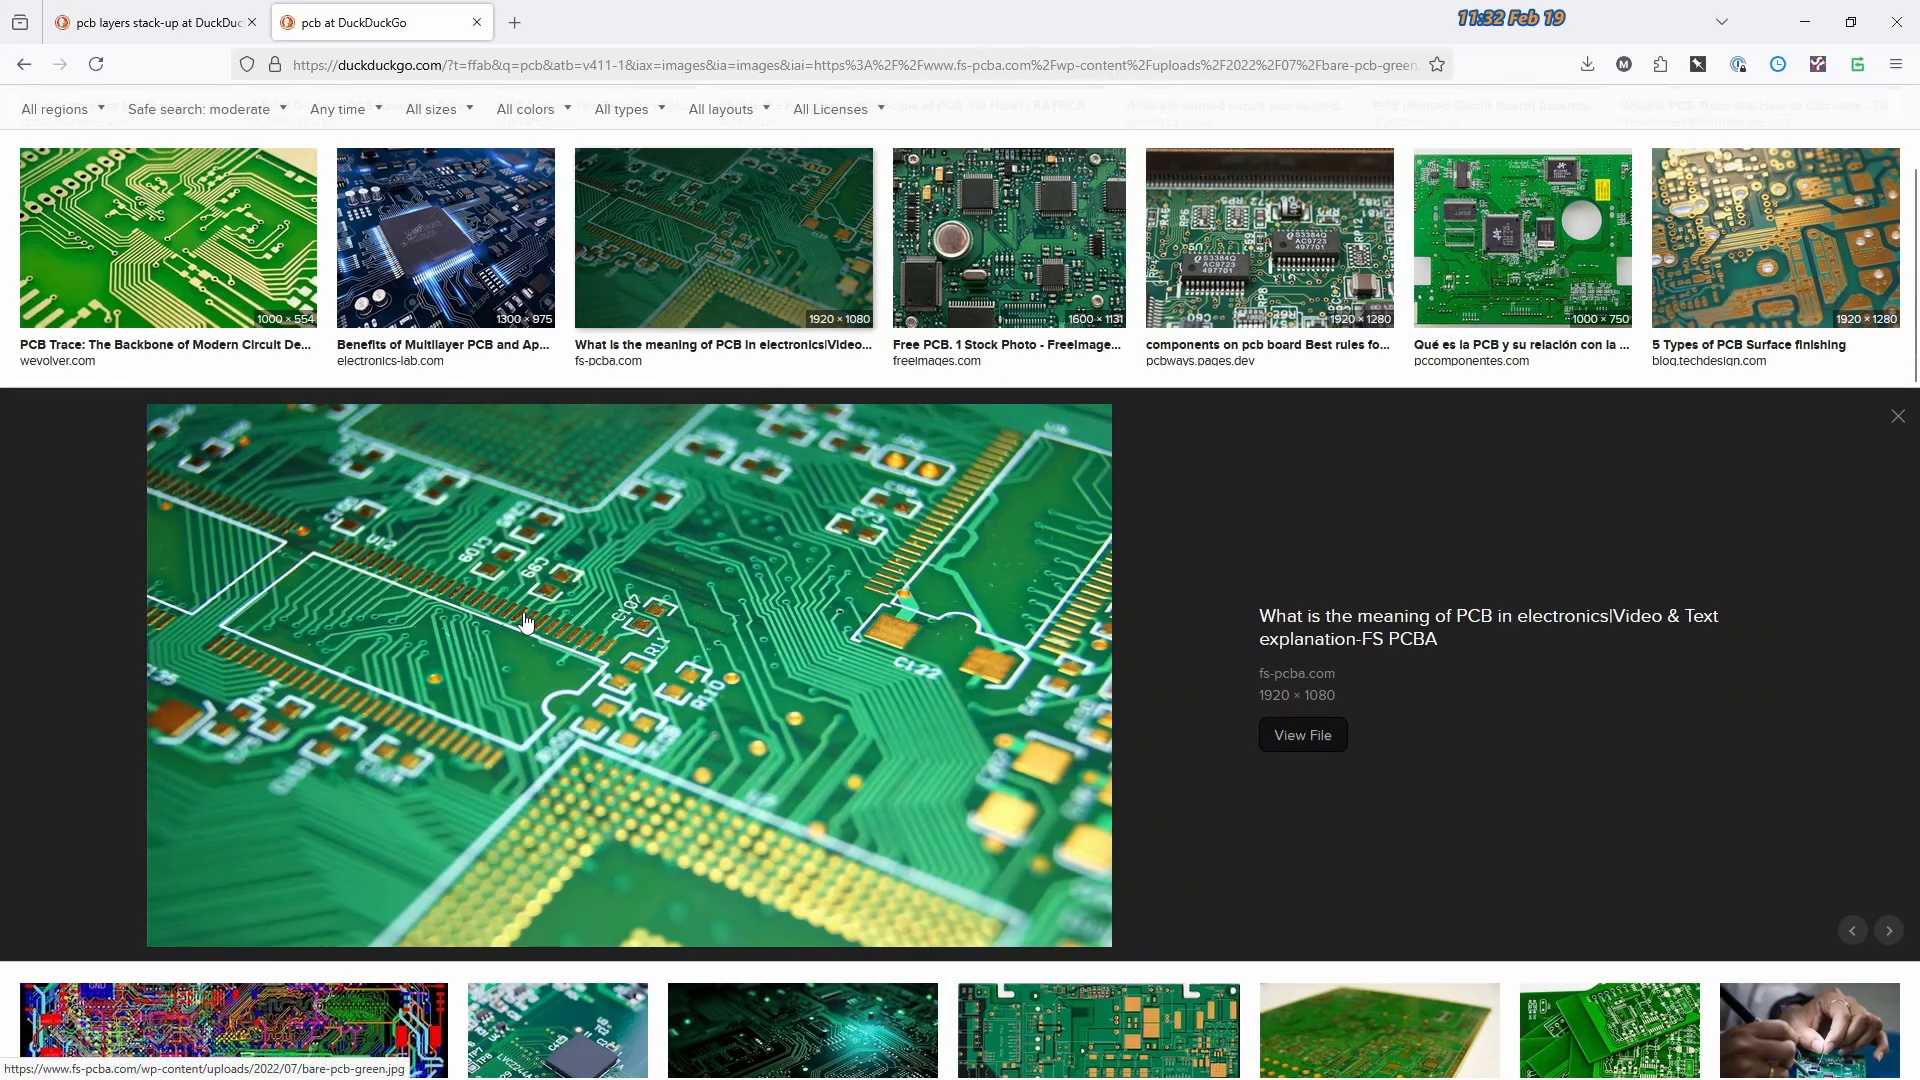
{"action": "mouse_move", "coordinate": [558, 596]}
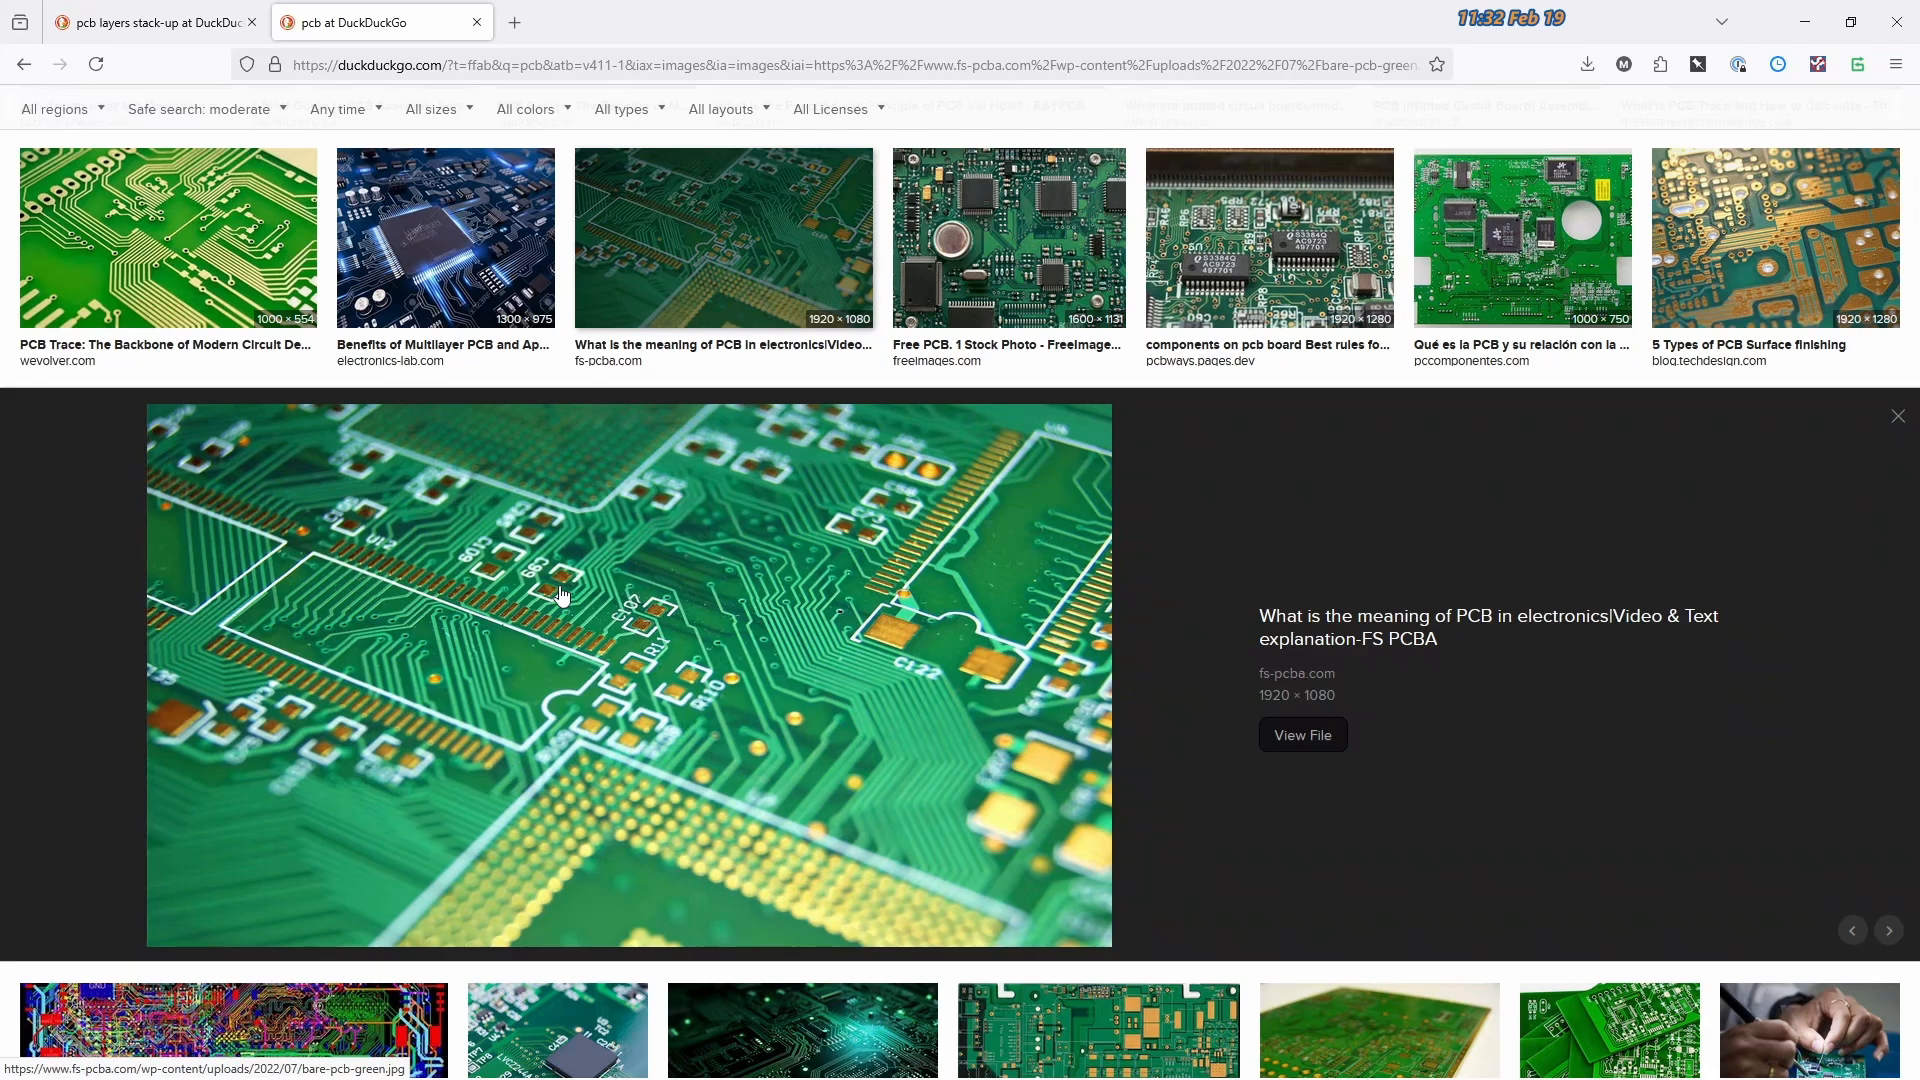
{"action": "mouse_move", "coordinate": [784, 668]}
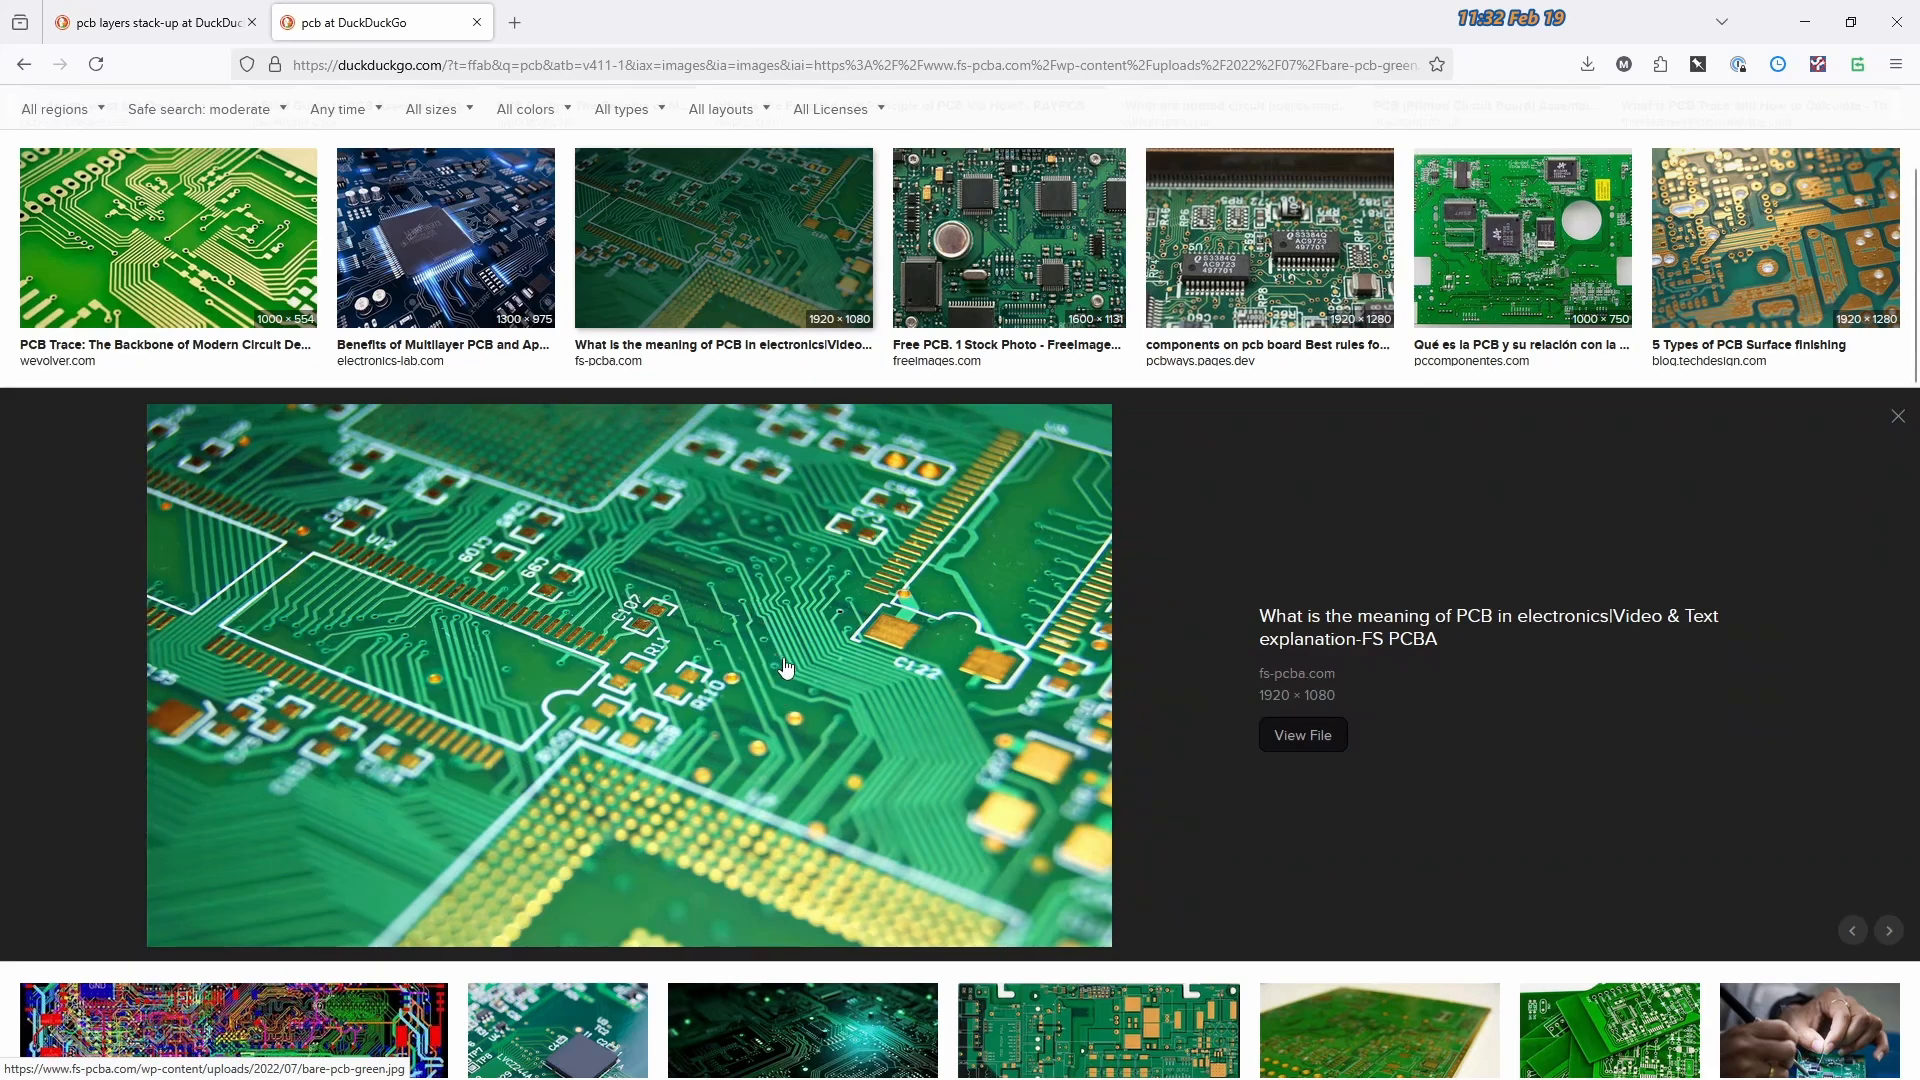
{"action": "mouse_move", "coordinate": [752, 599]}
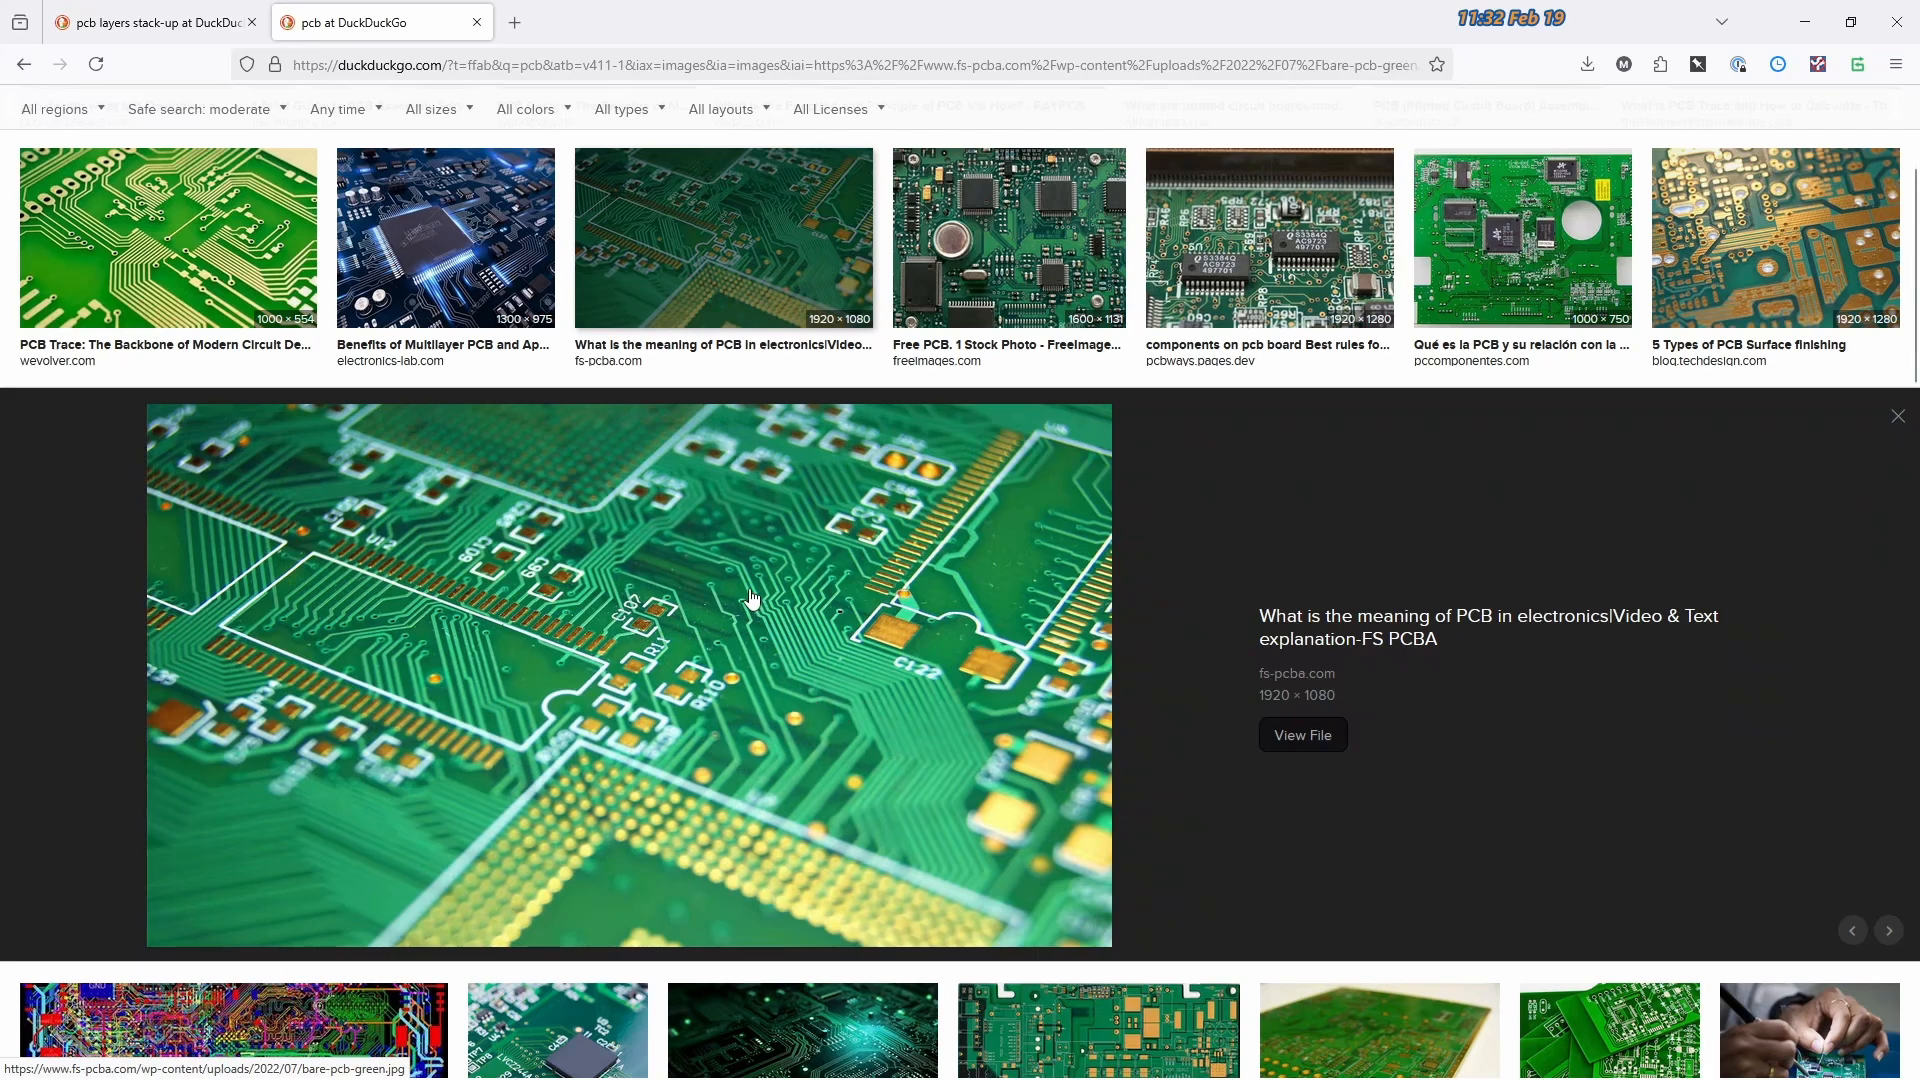
{"action": "mouse_move", "coordinate": [796, 670]}
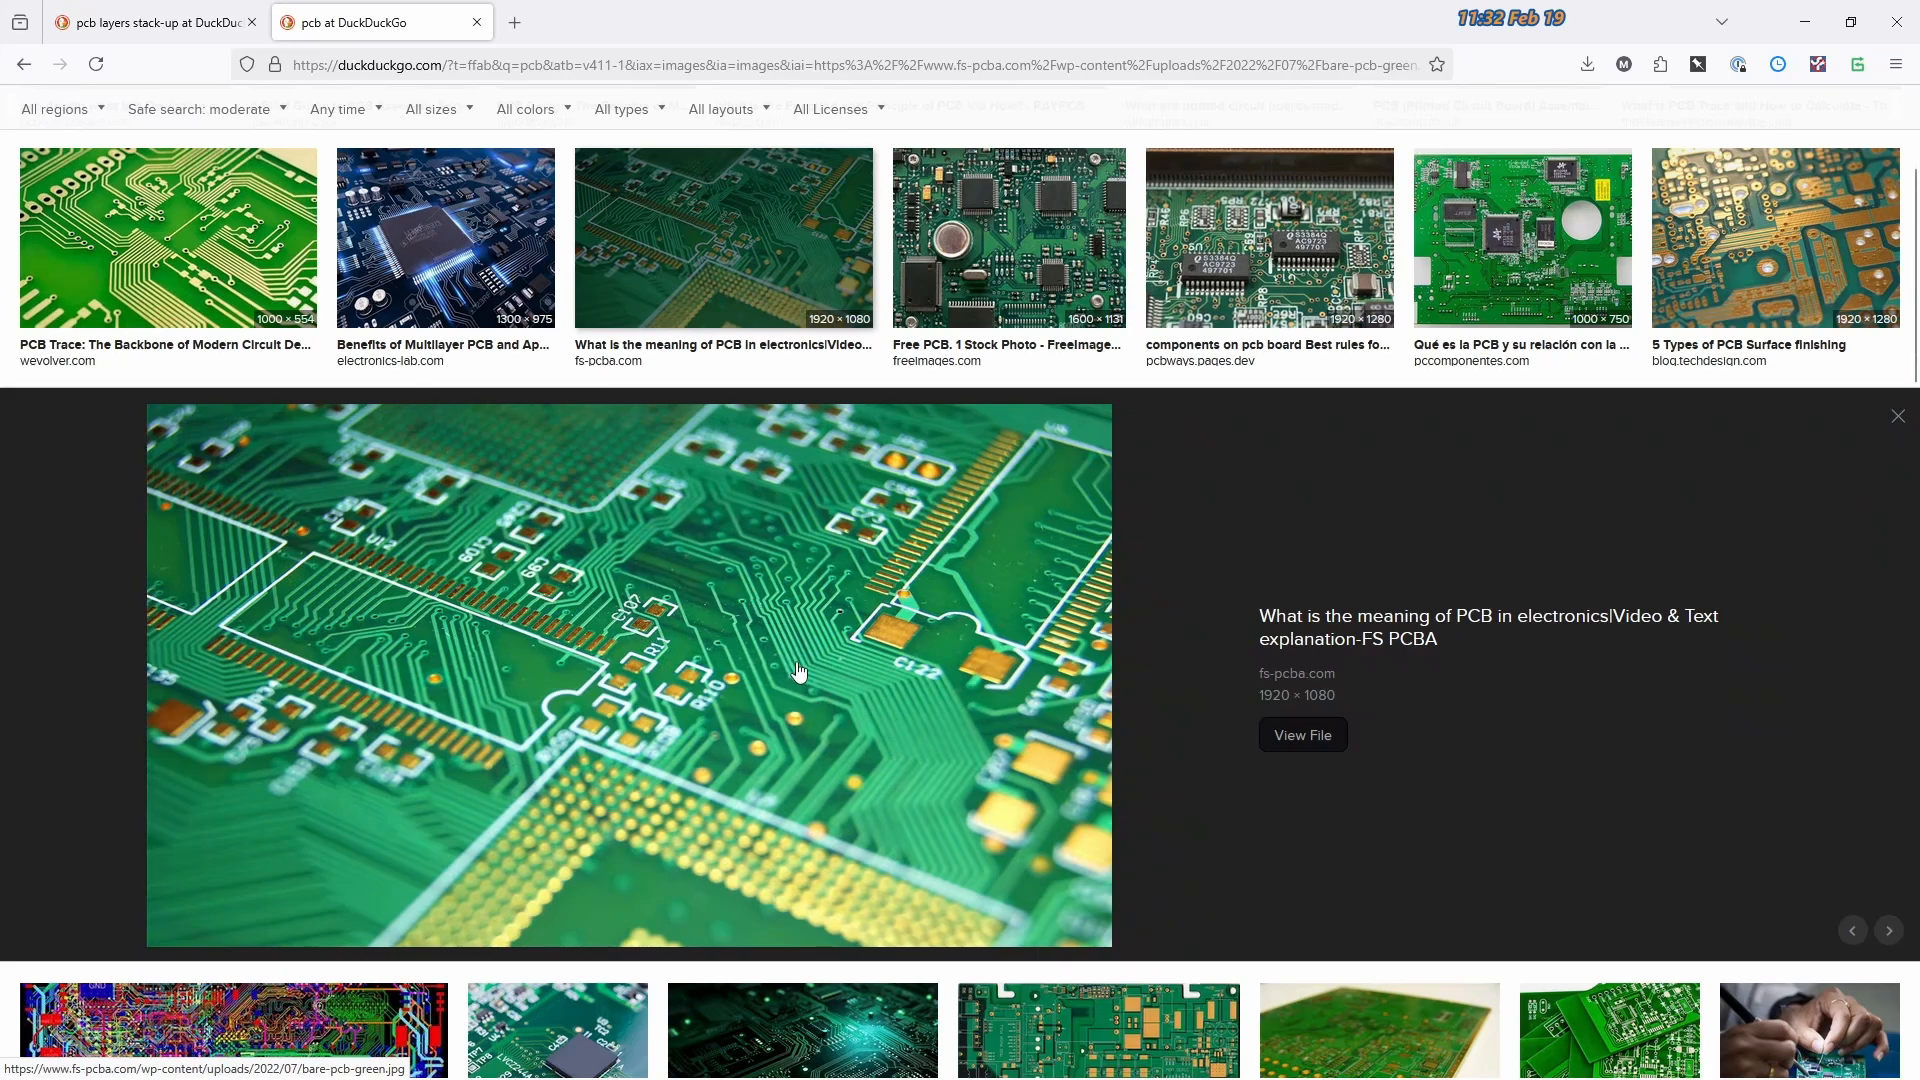
{"action": "mouse_move", "coordinate": [753, 570]}
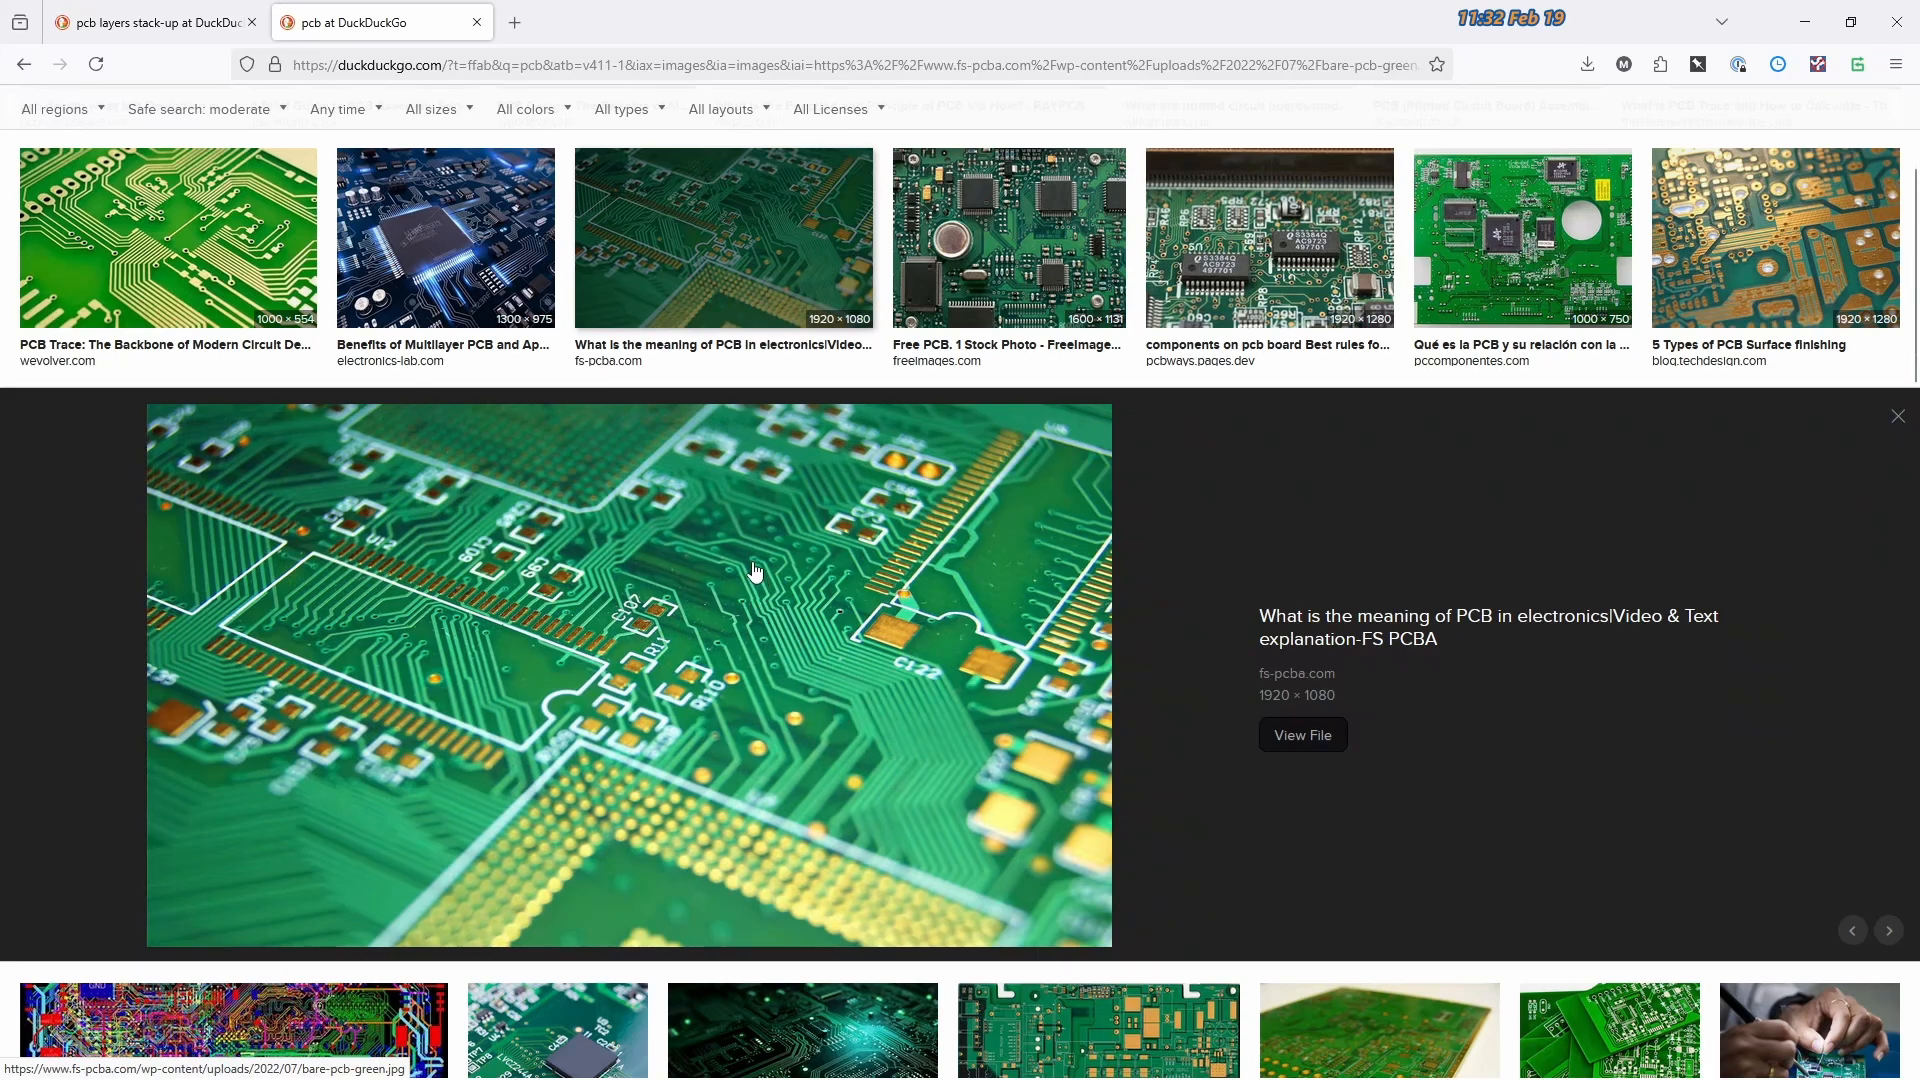
{"action": "mouse_move", "coordinate": [642, 554]}
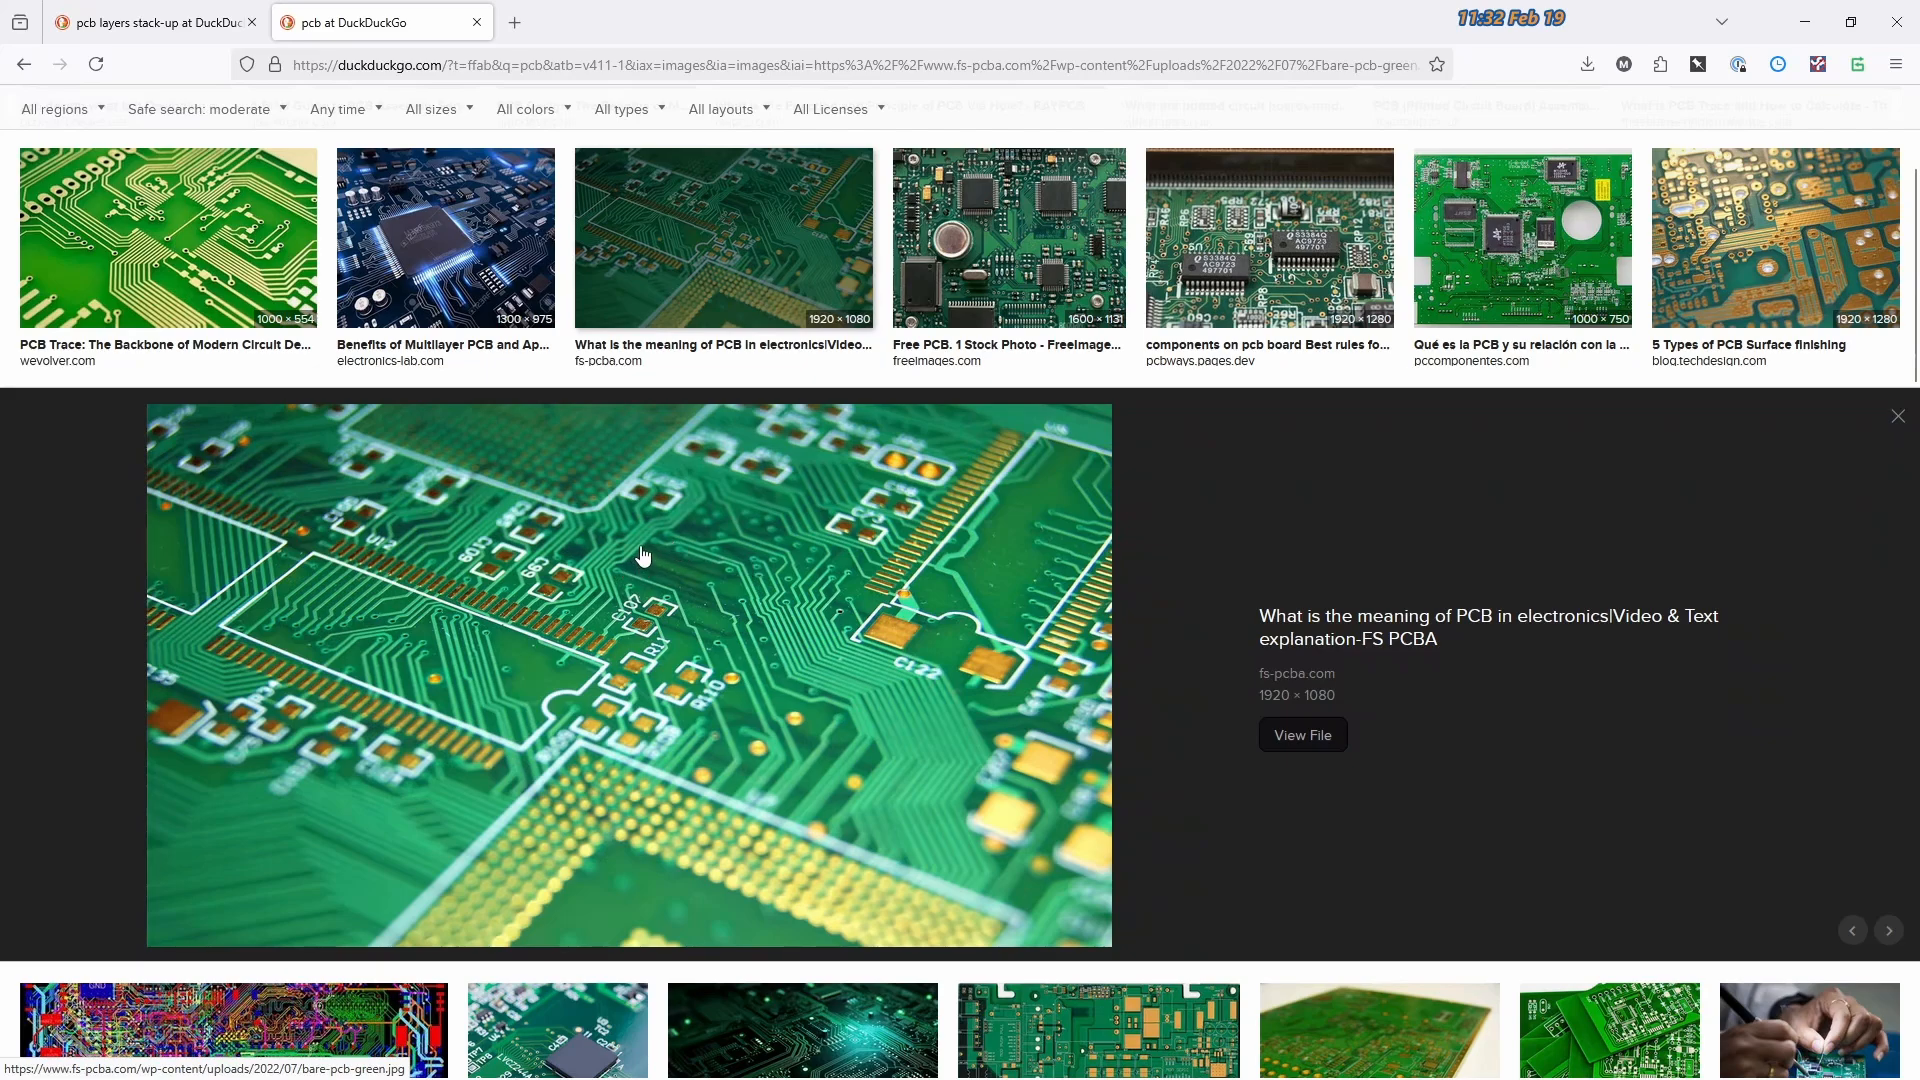
{"action": "mouse_move", "coordinate": [688, 510]}
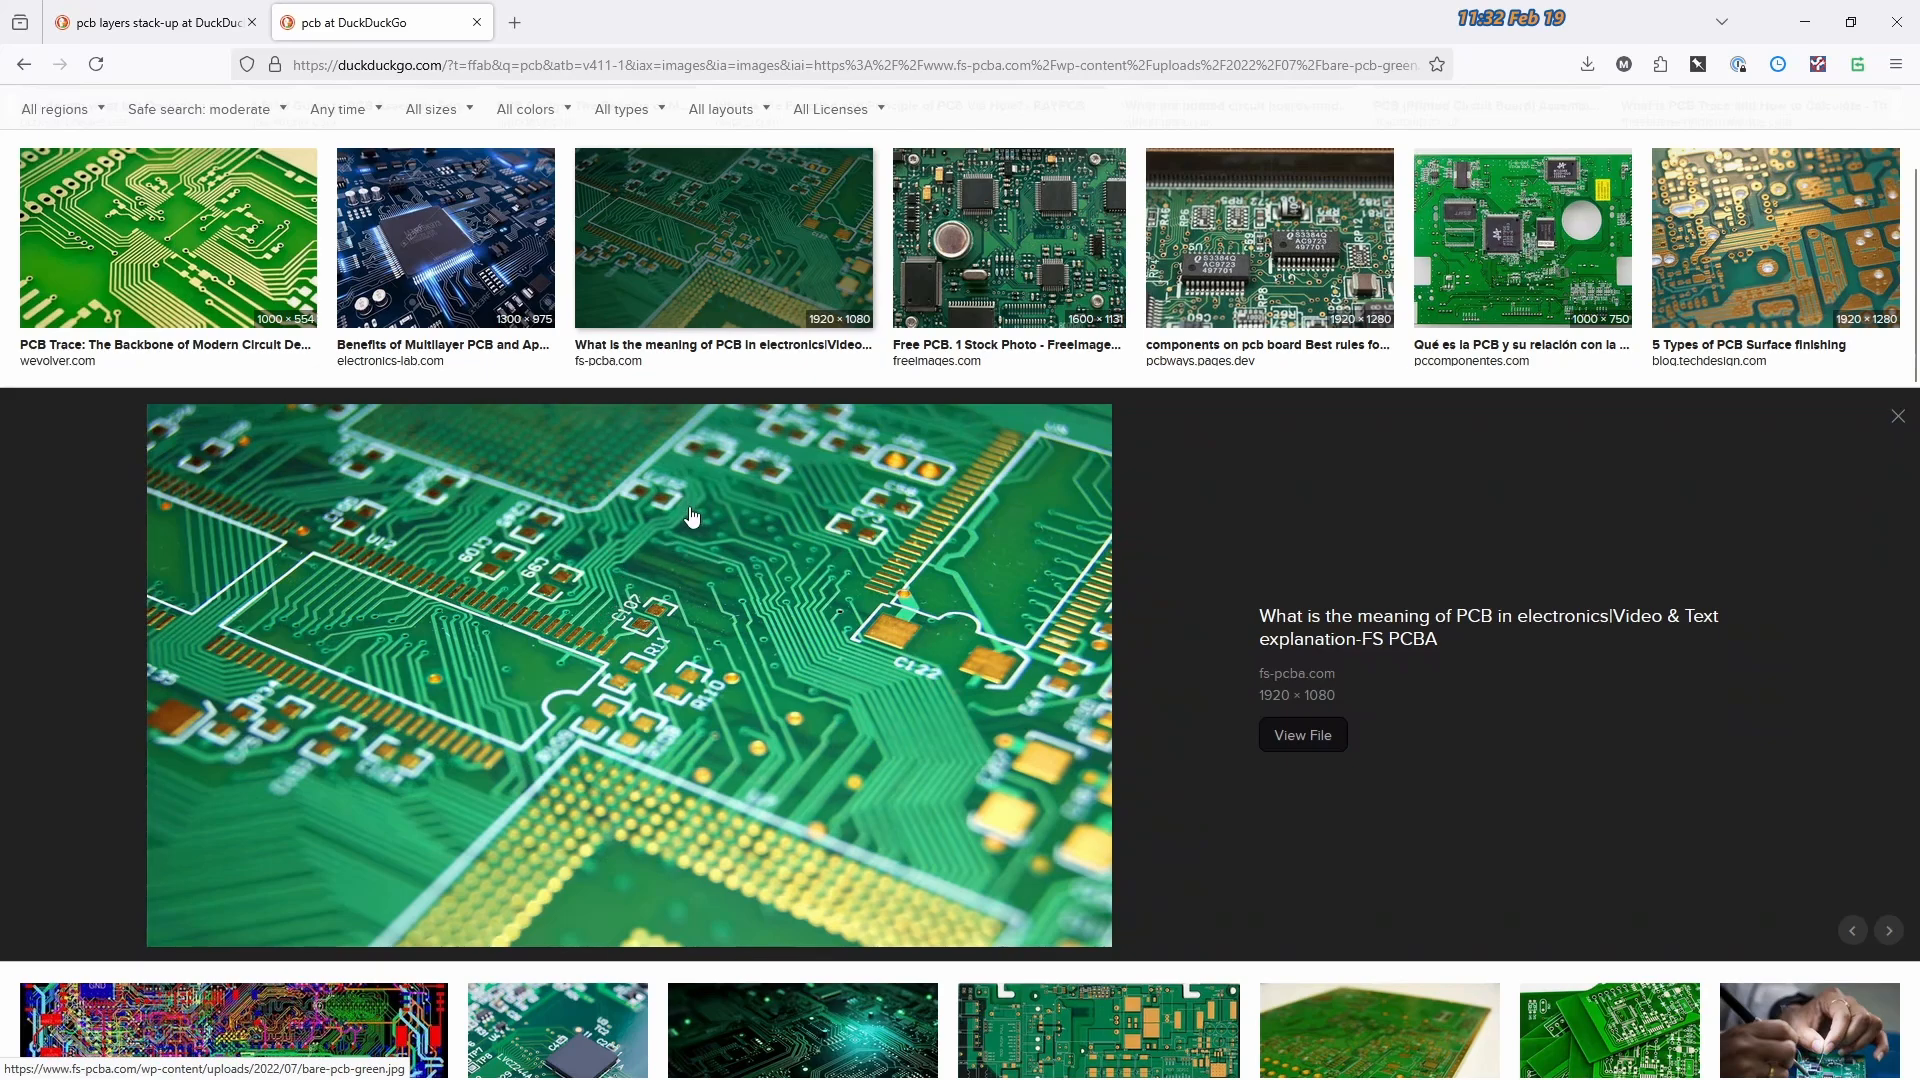
{"action": "mouse_move", "coordinate": [612, 580]}
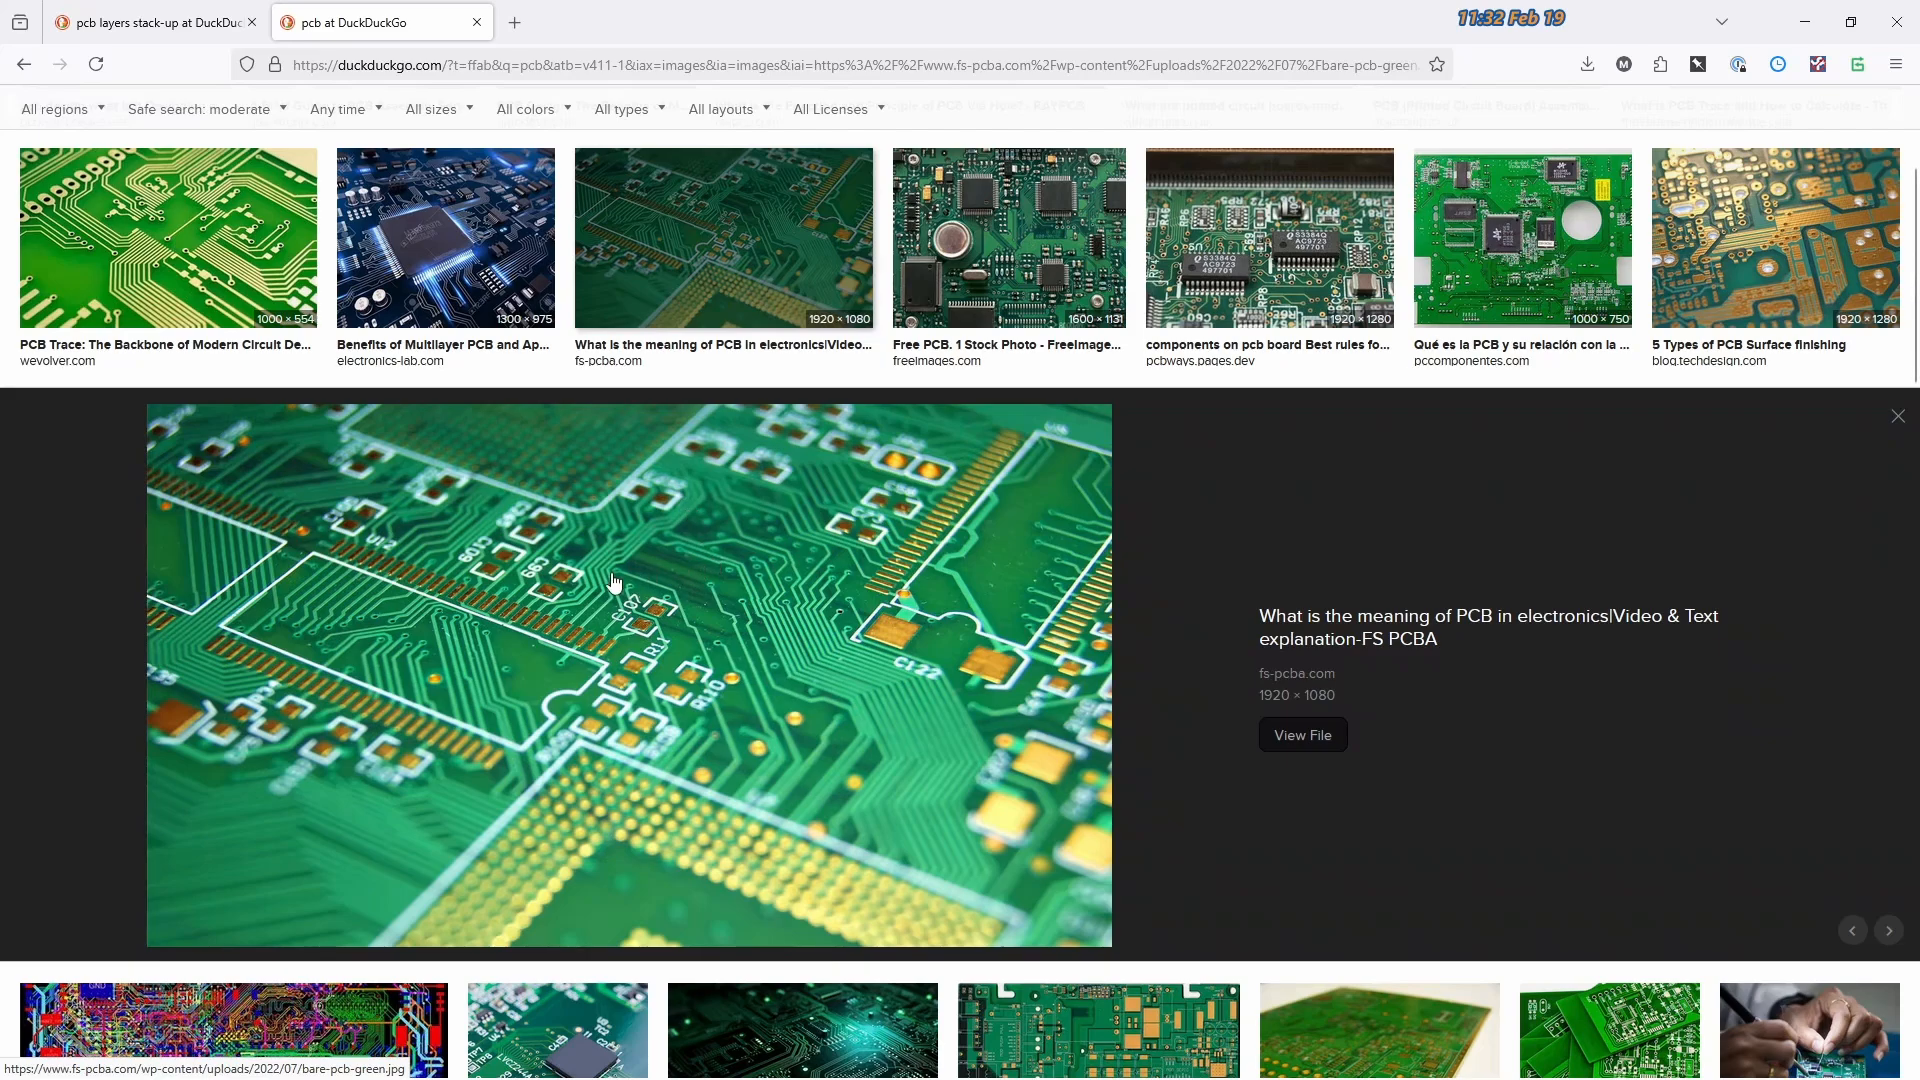
{"action": "mouse_move", "coordinate": [720, 572]}
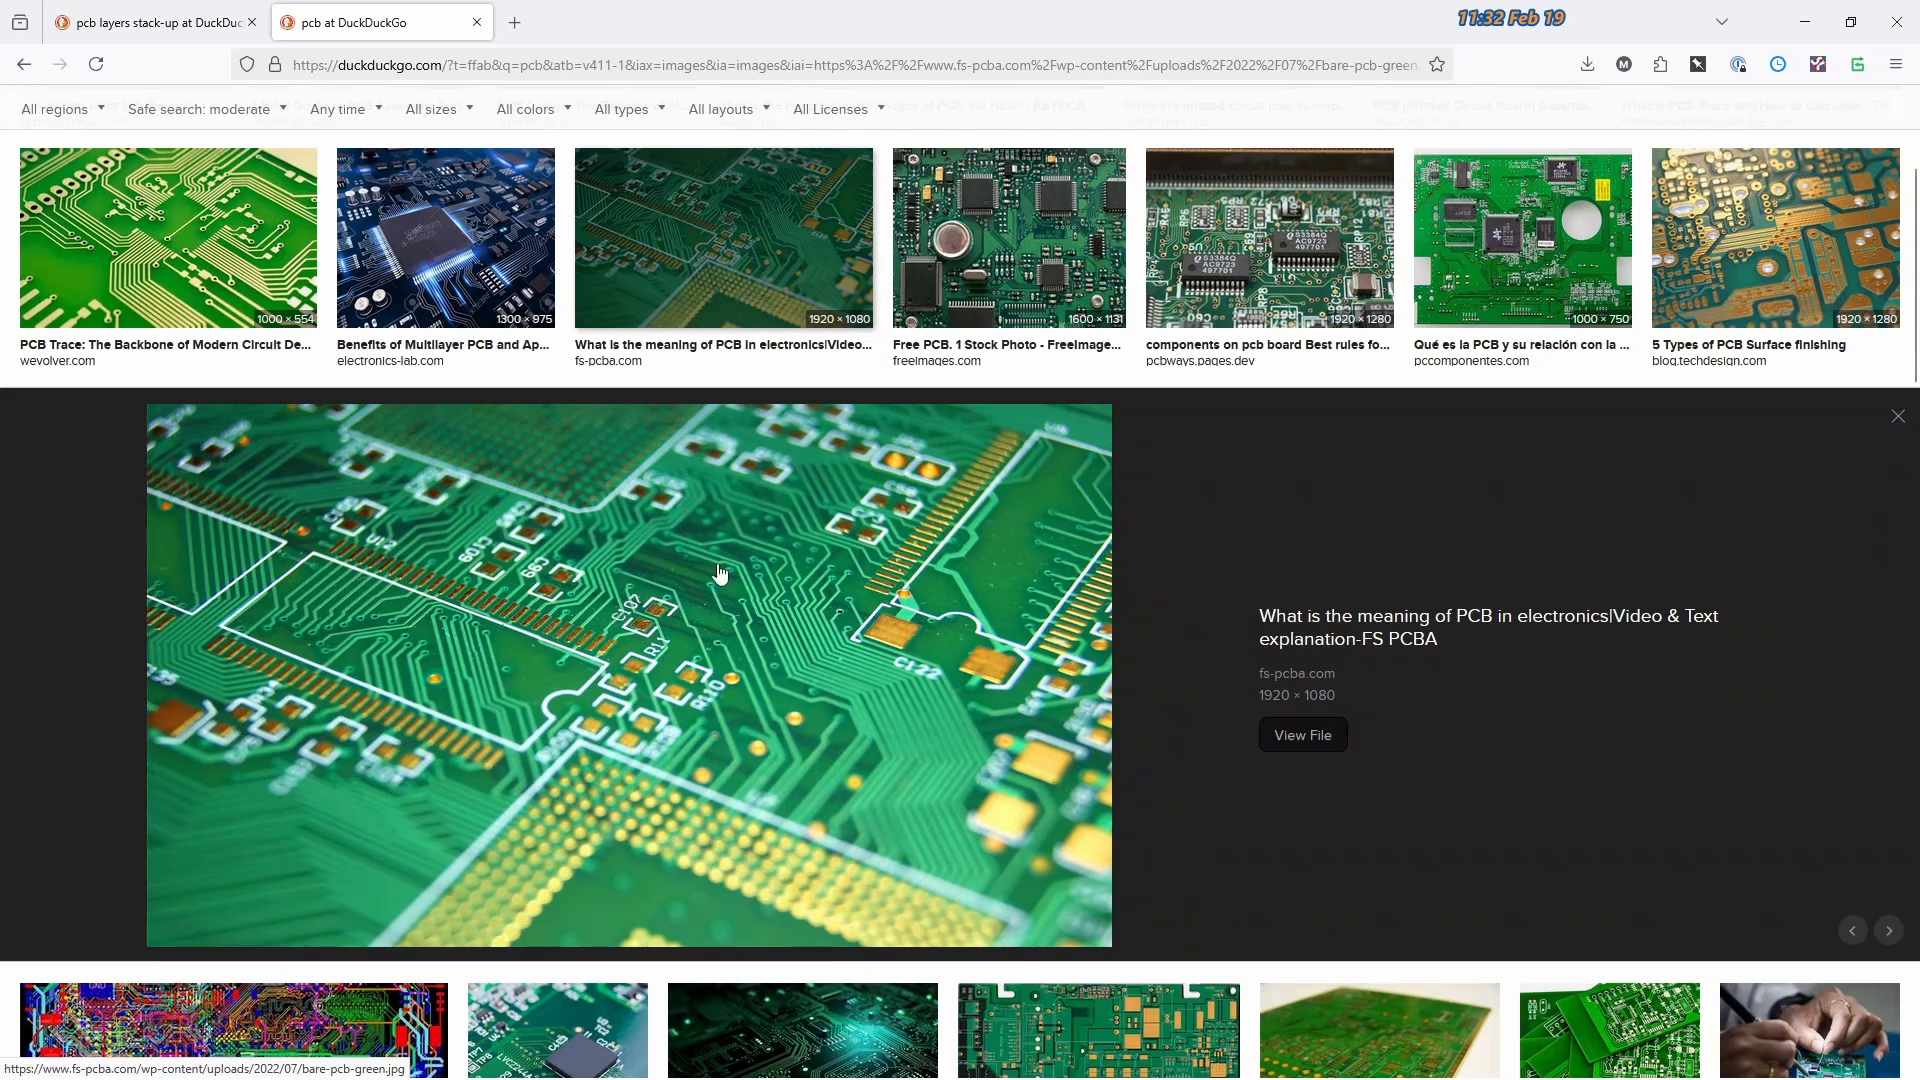
{"action": "mouse_move", "coordinate": [760, 606]}
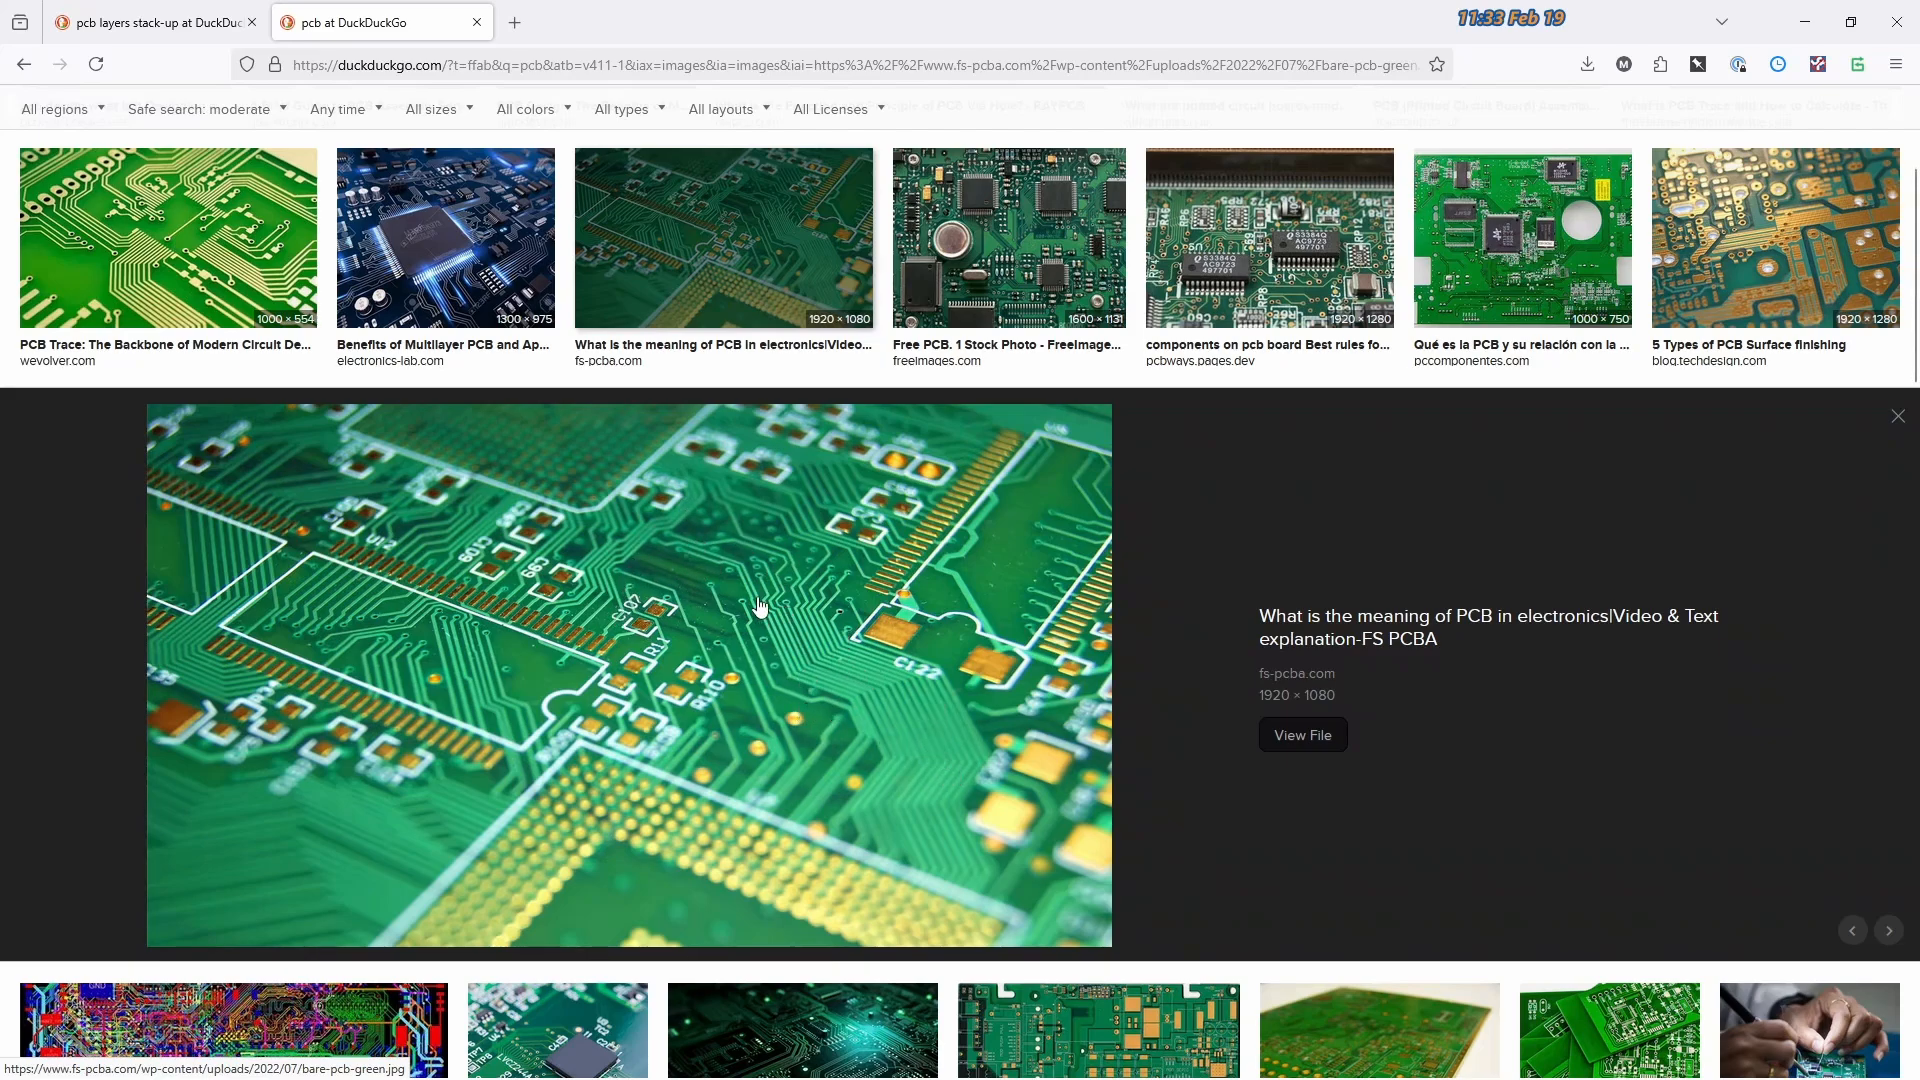
{"action": "mouse_move", "coordinate": [848, 756]}
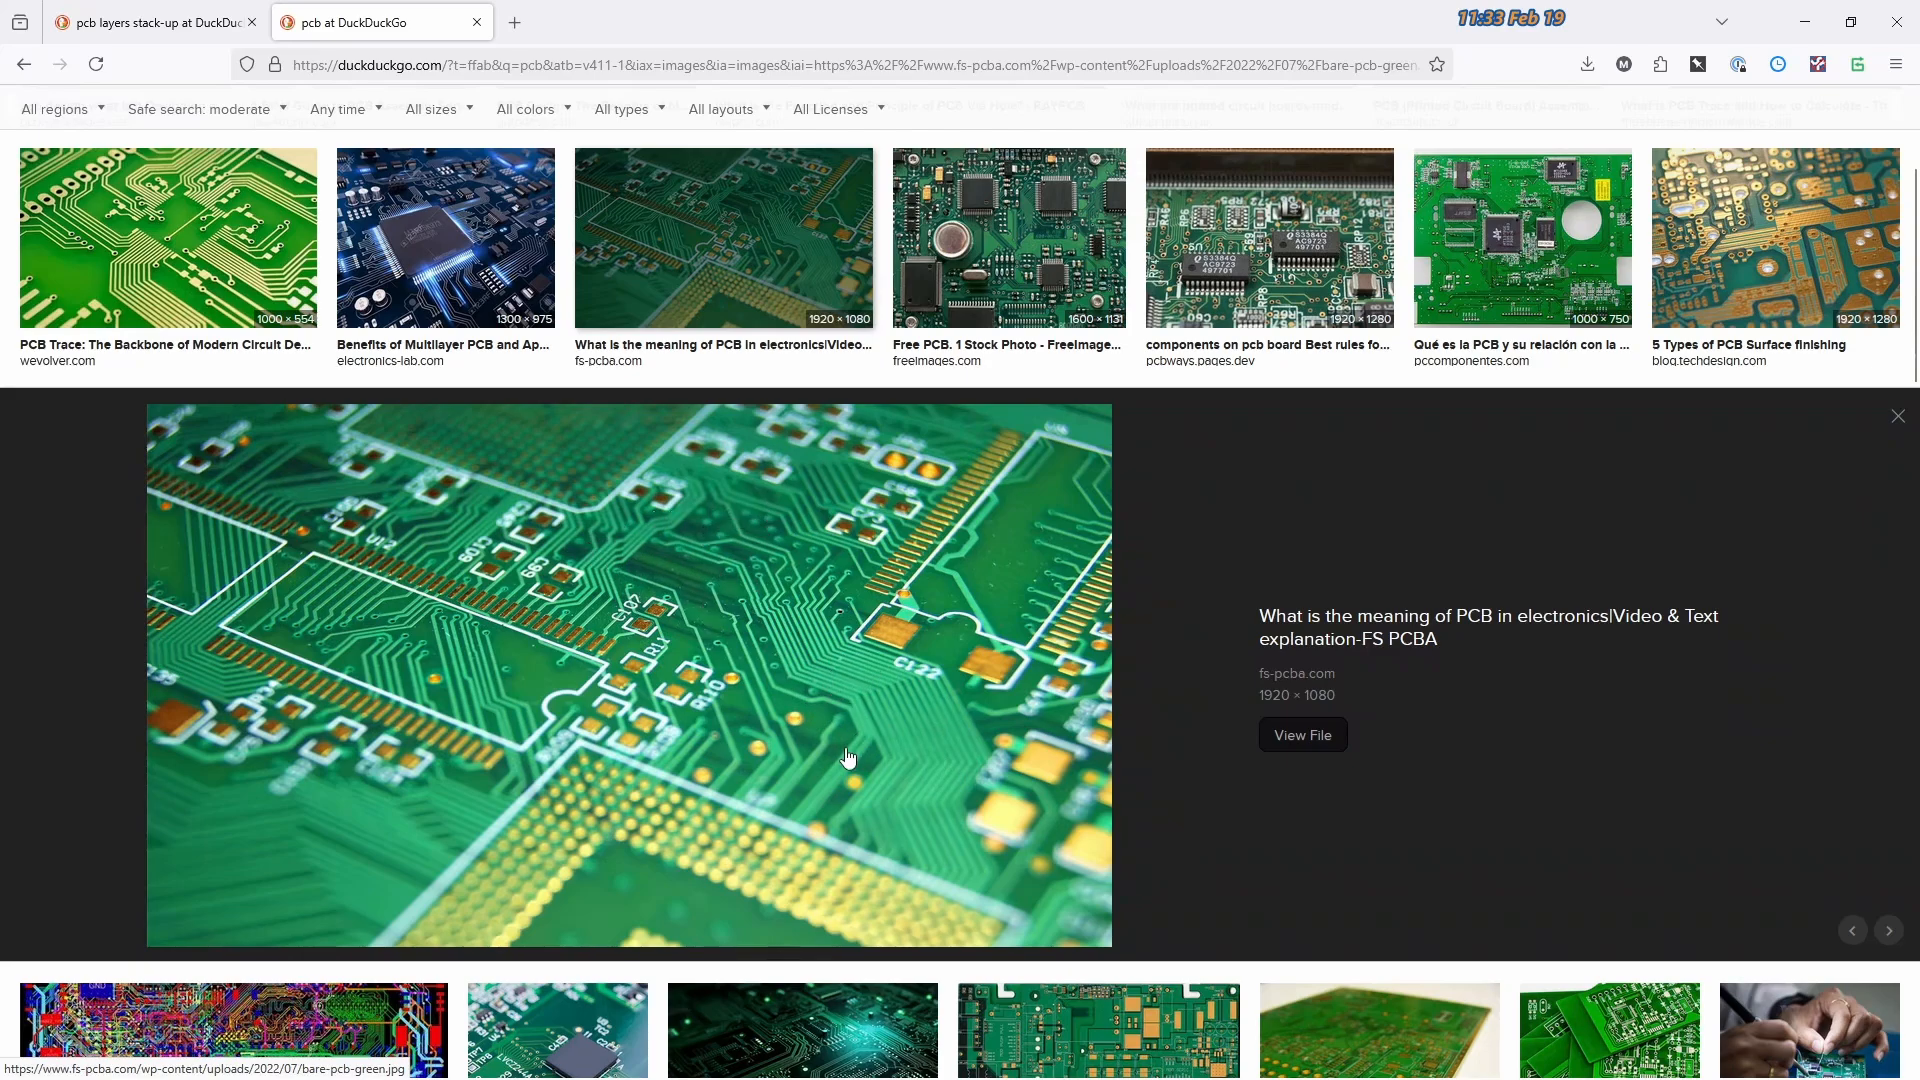
{"action": "mouse_move", "coordinate": [808, 592]}
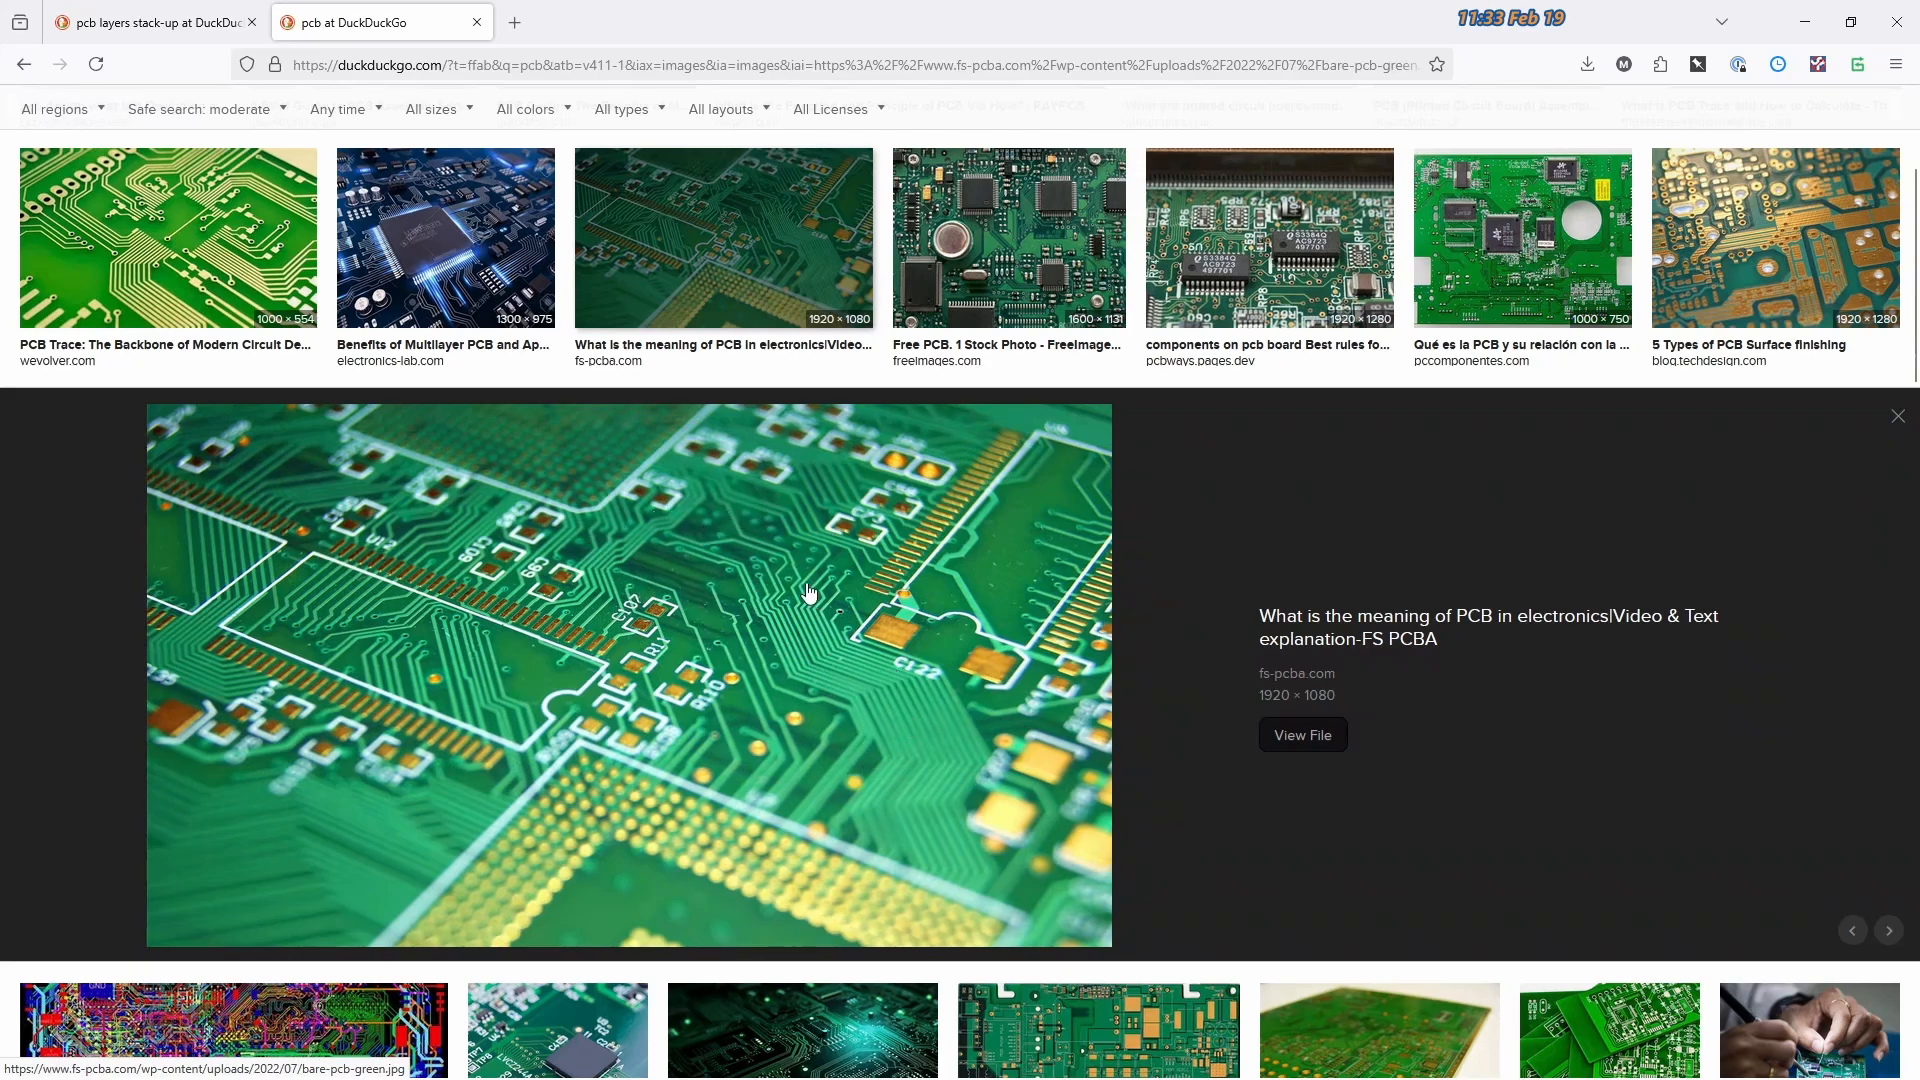
{"action": "mouse_move", "coordinate": [778, 586]}
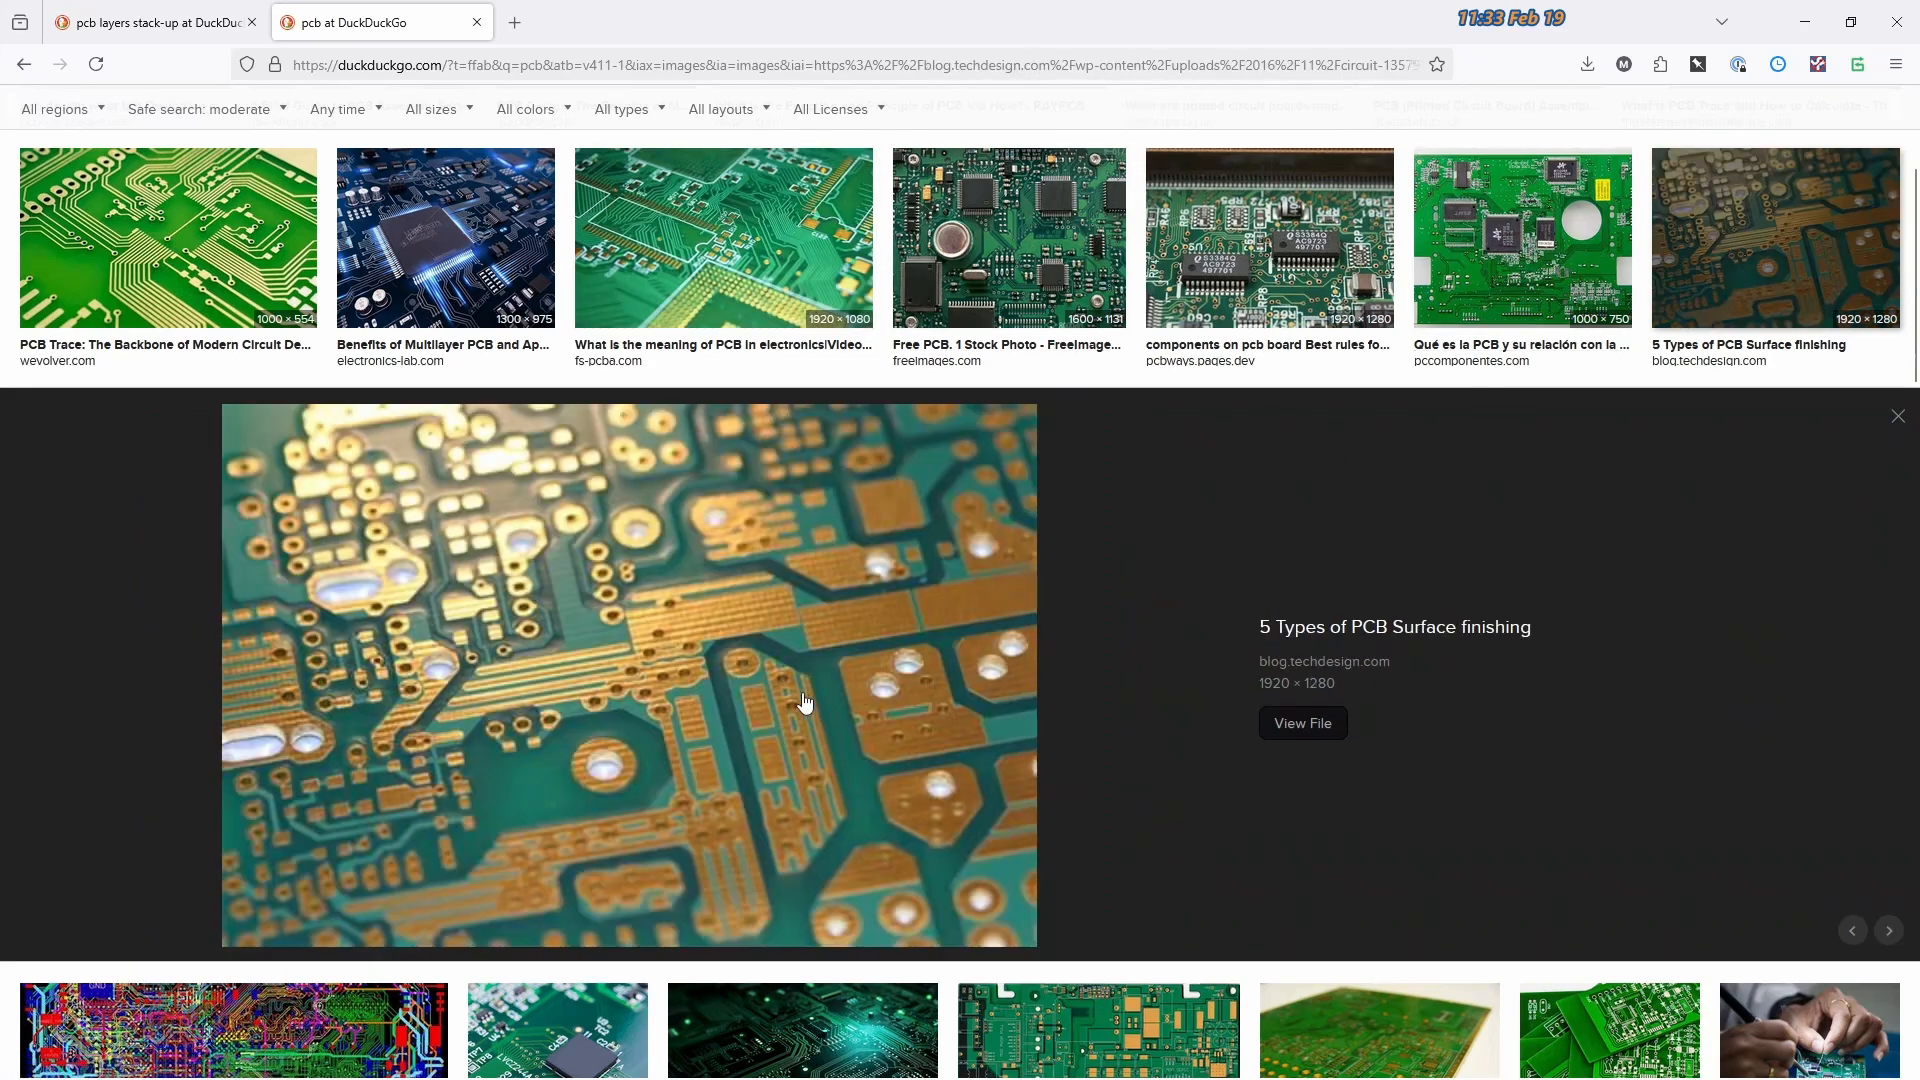
{"action": "mouse_move", "coordinate": [612, 629]}
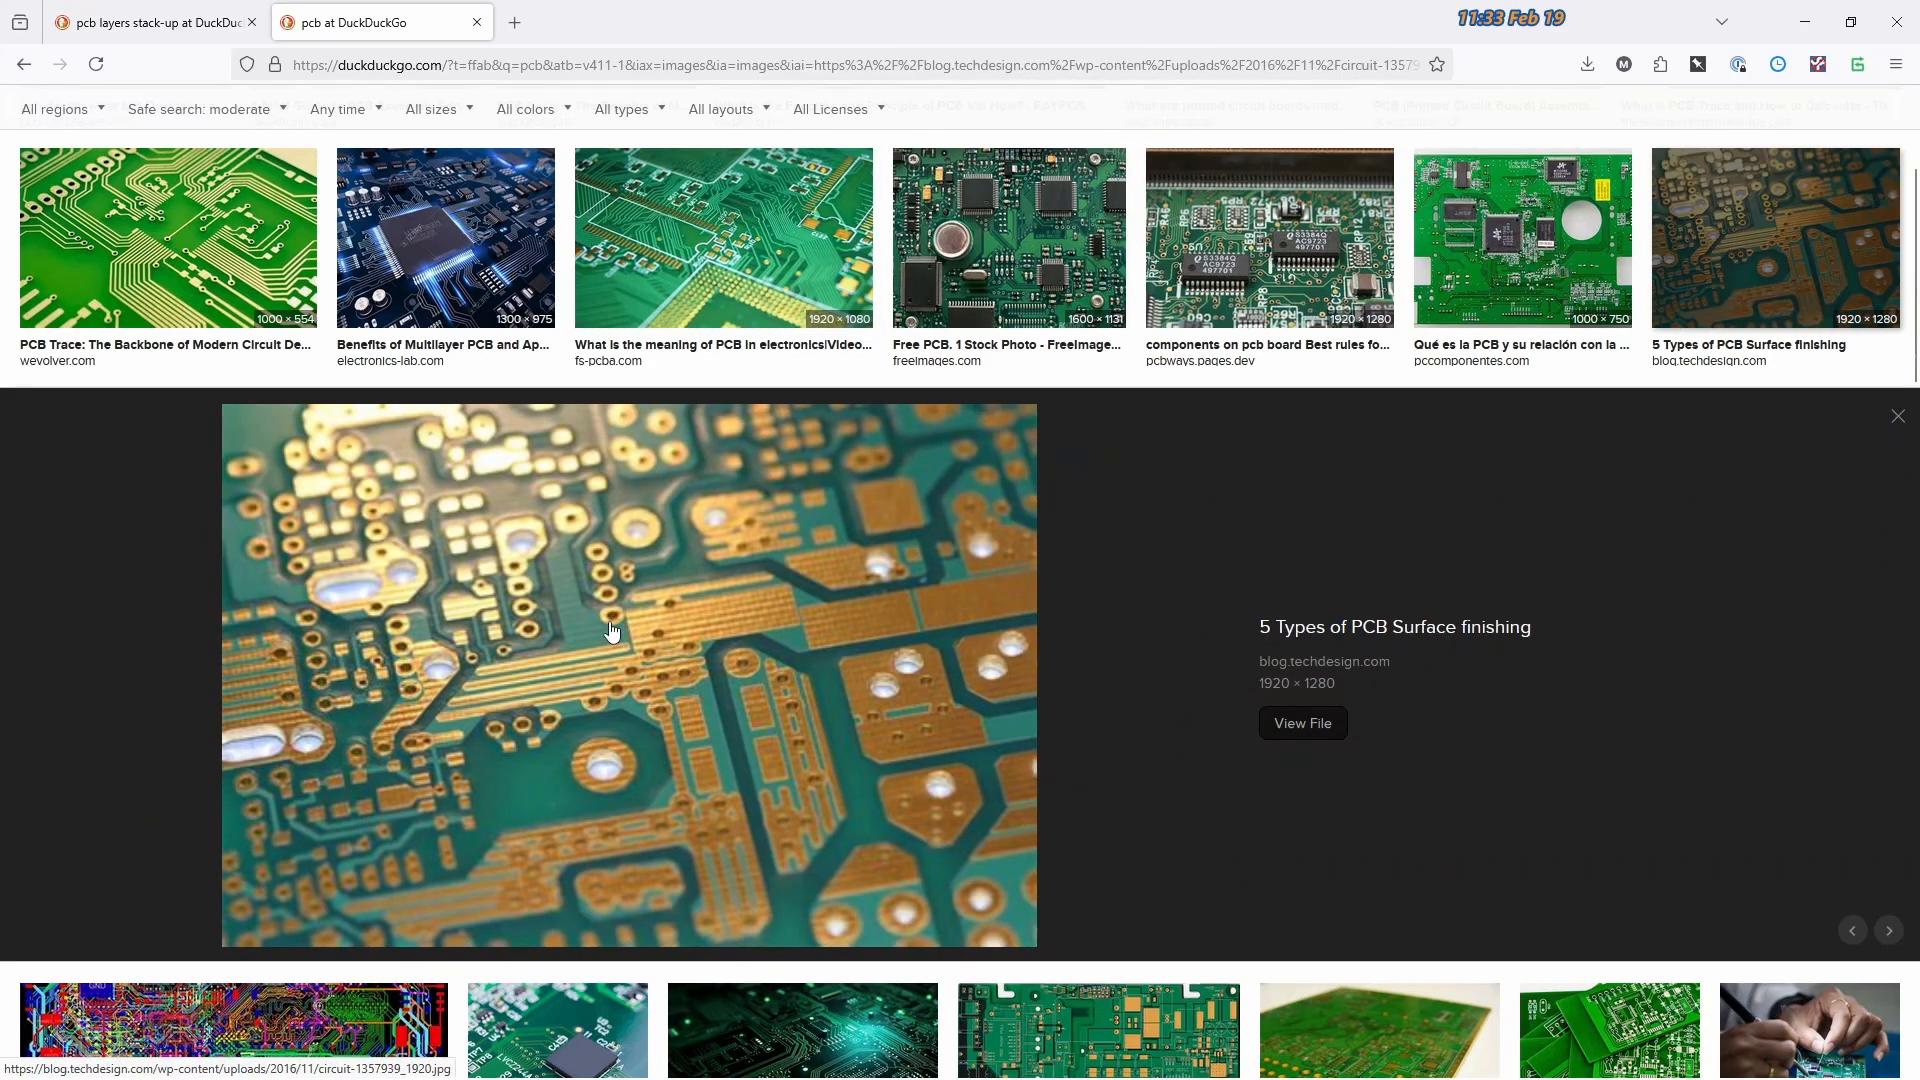
{"action": "mouse_move", "coordinate": [688, 324]}
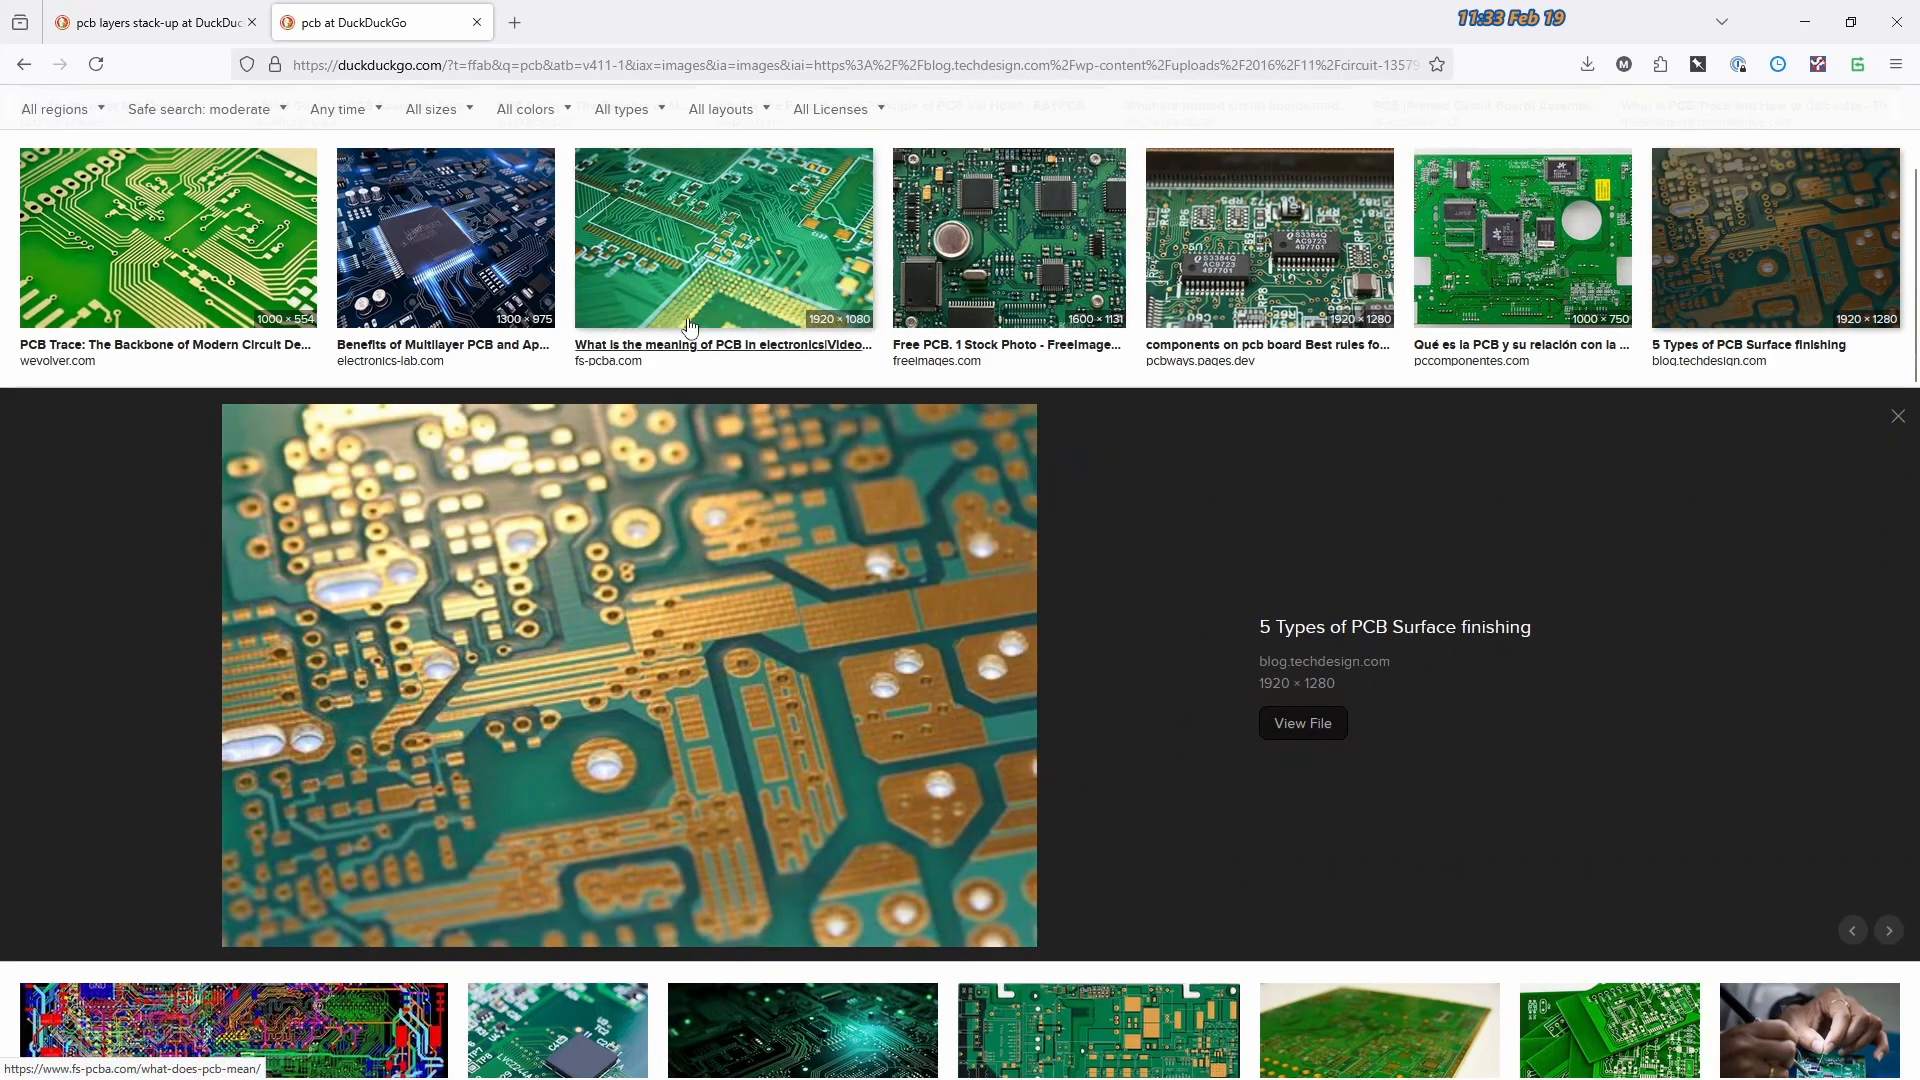
{"action": "left_click", "coordinate": [722, 238]}
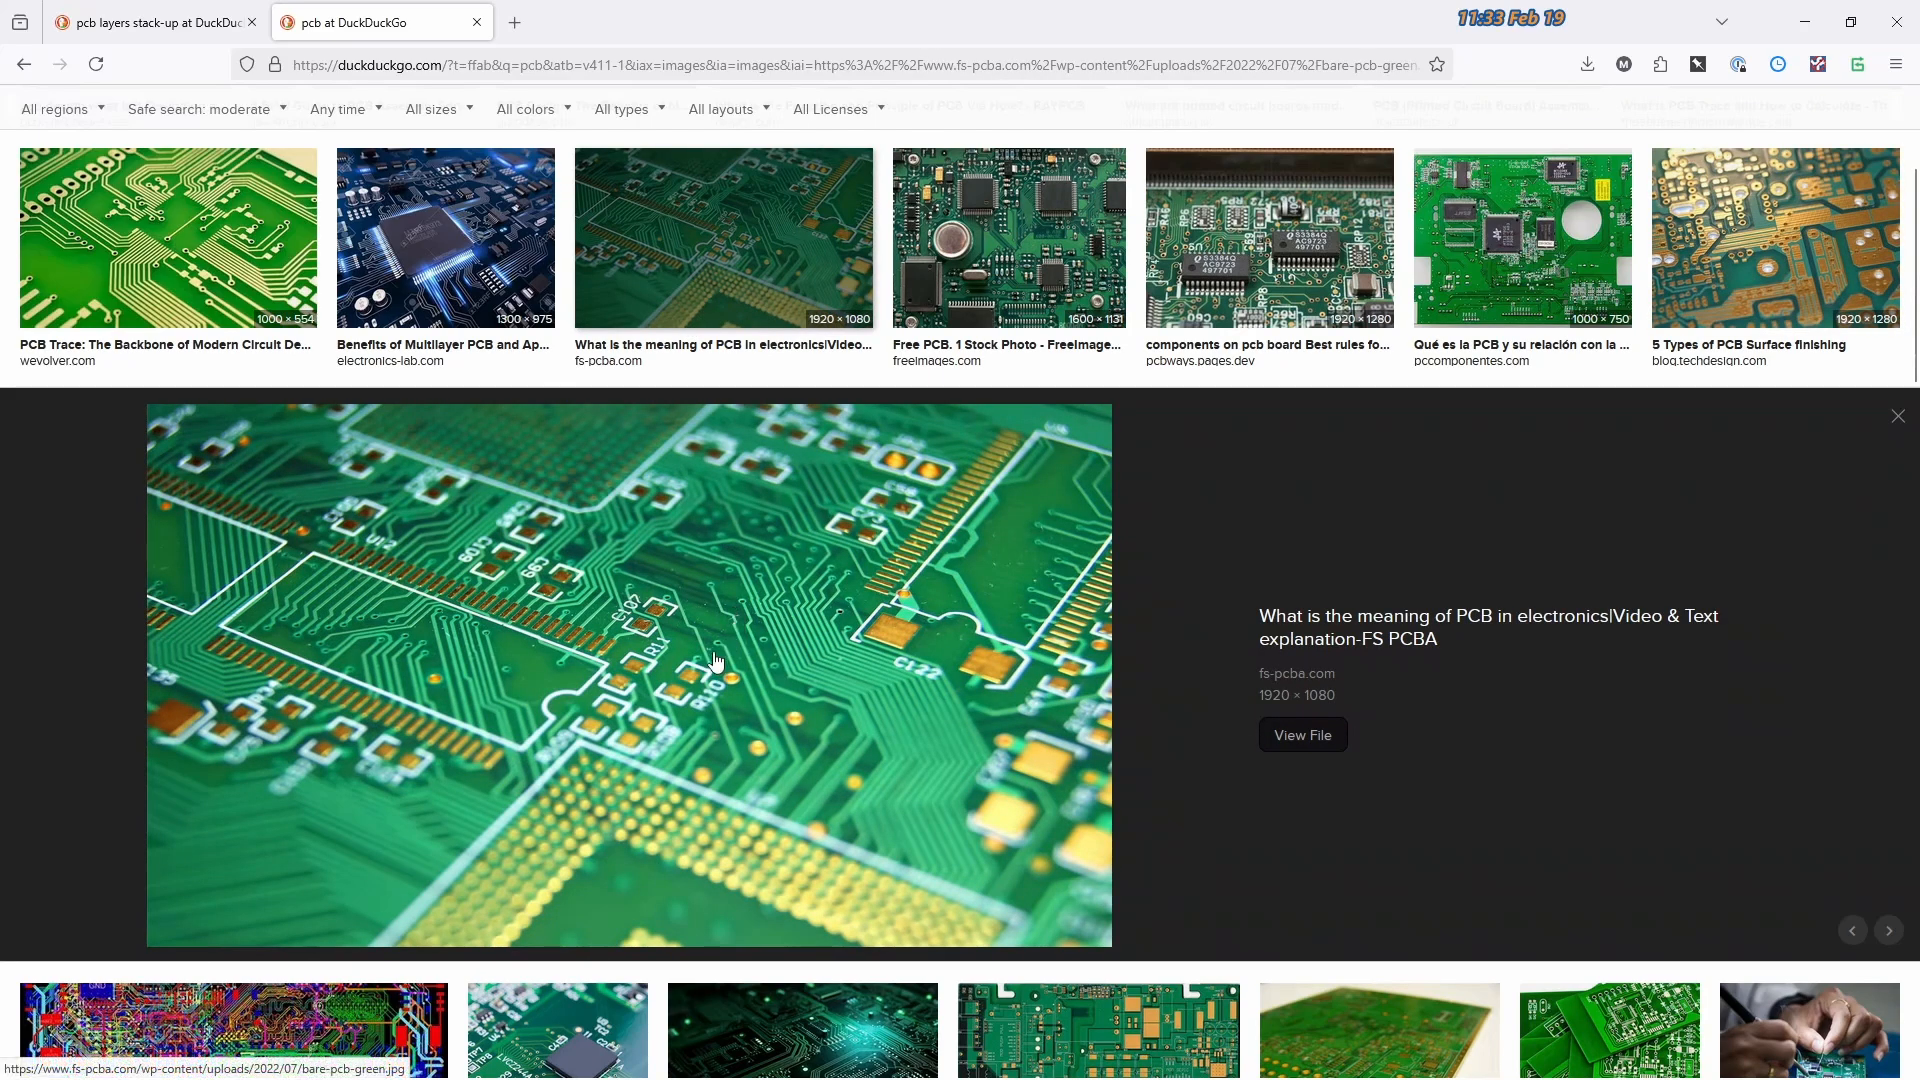
{"action": "mouse_move", "coordinate": [778, 688]}
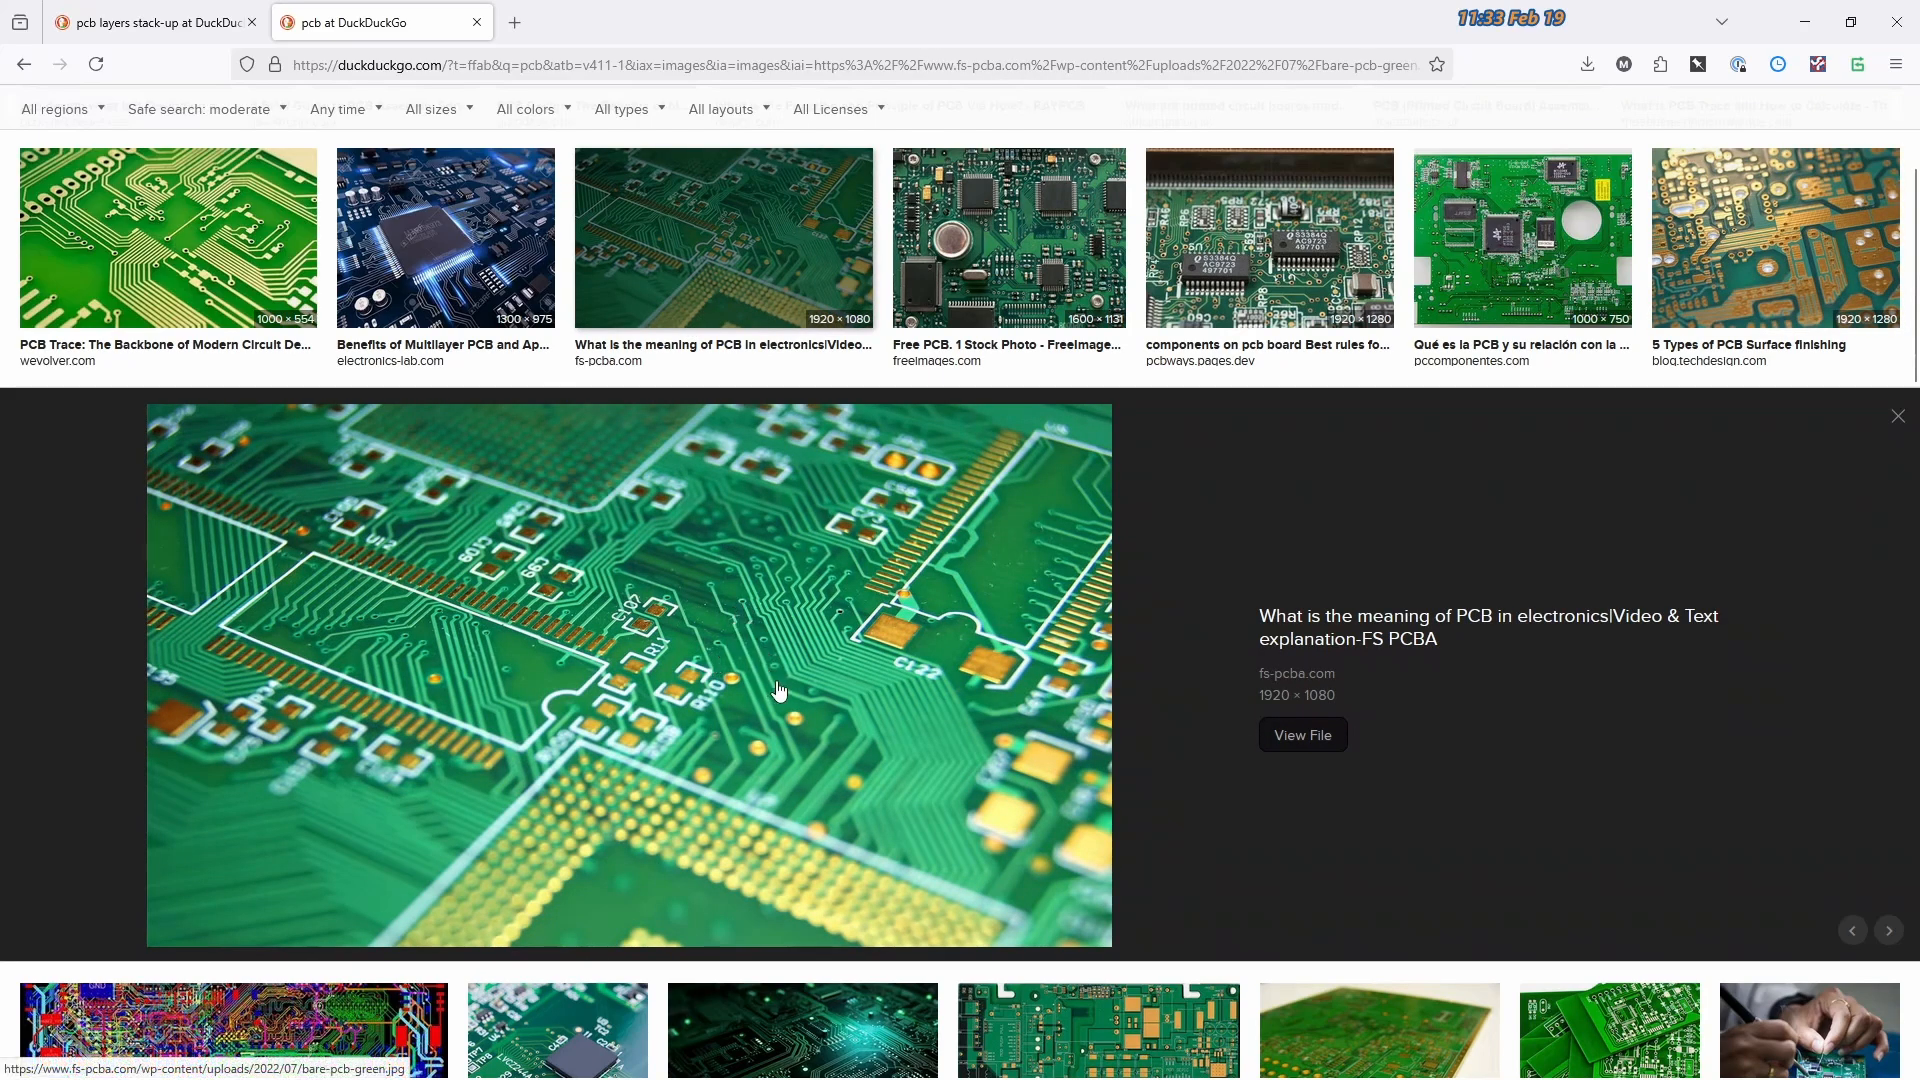
{"action": "mouse_move", "coordinate": [732, 618]}
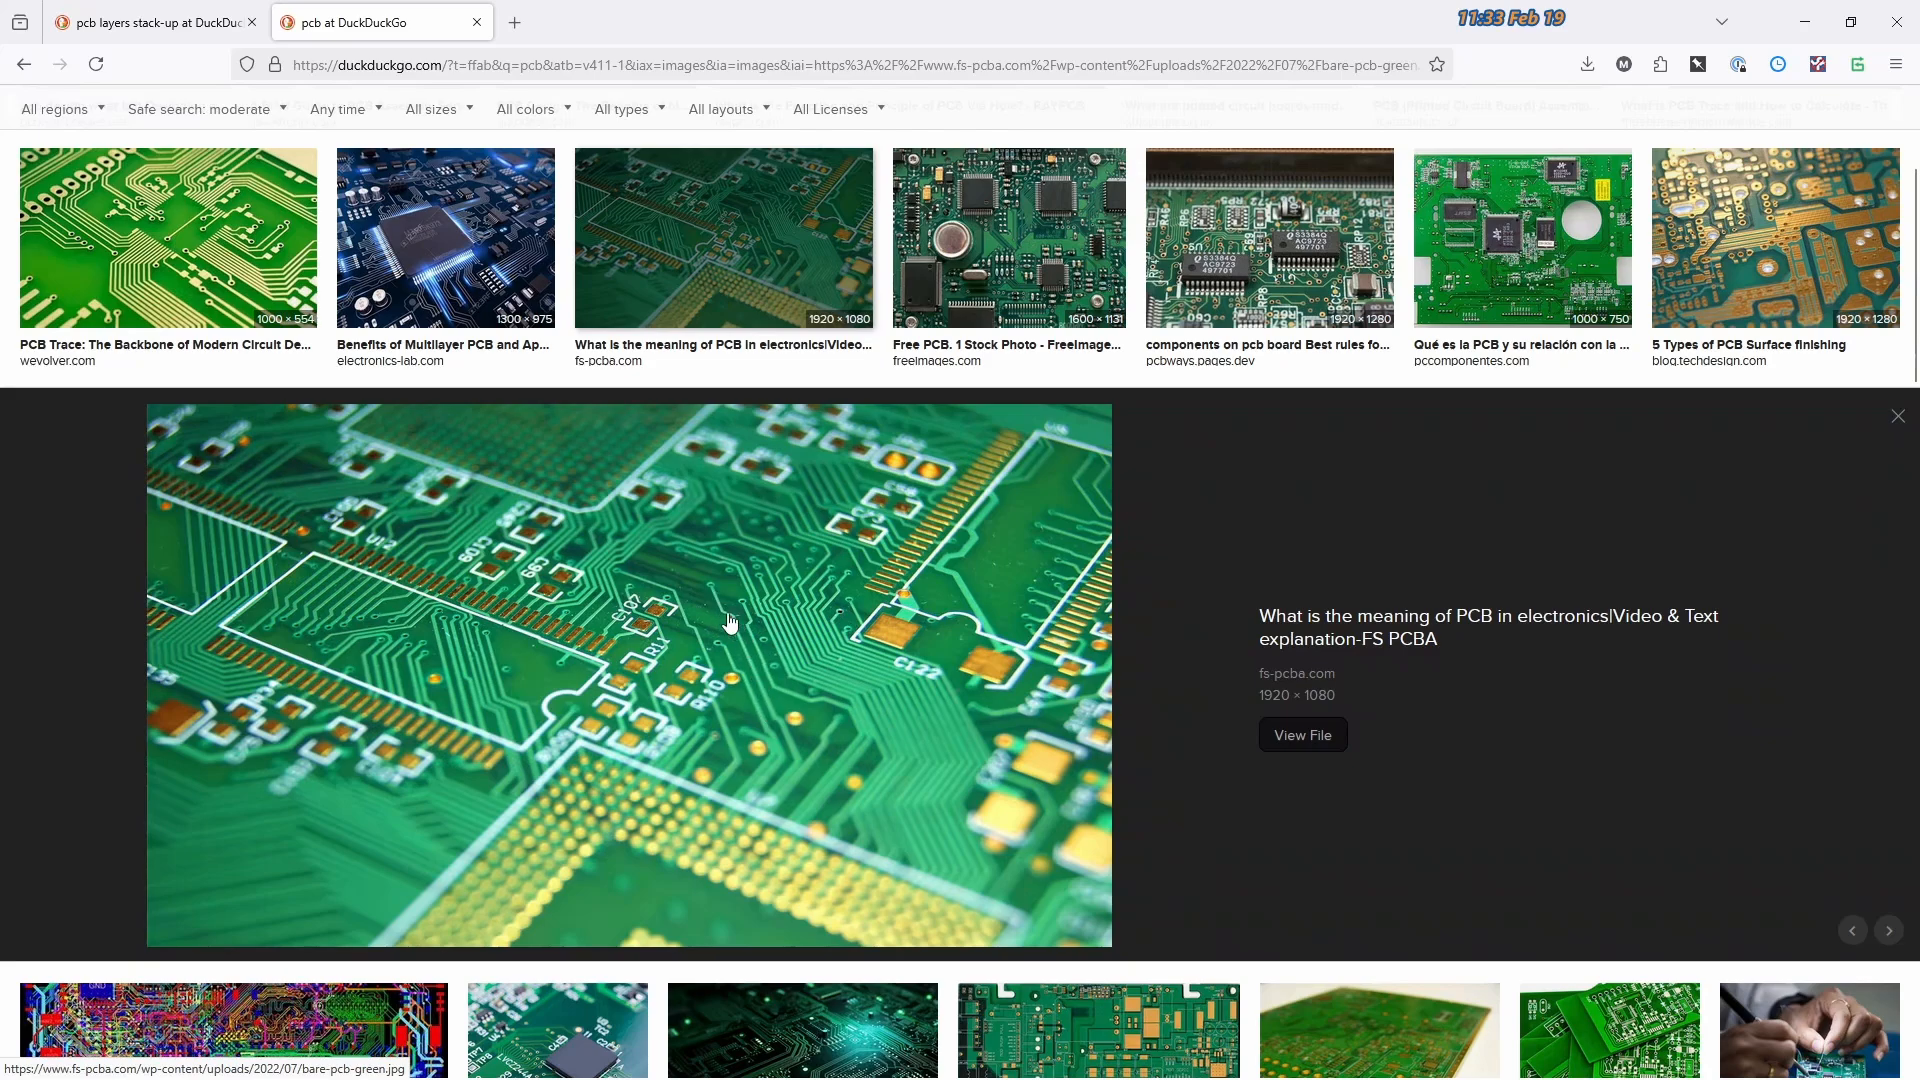
{"action": "mouse_move", "coordinate": [712, 614]}
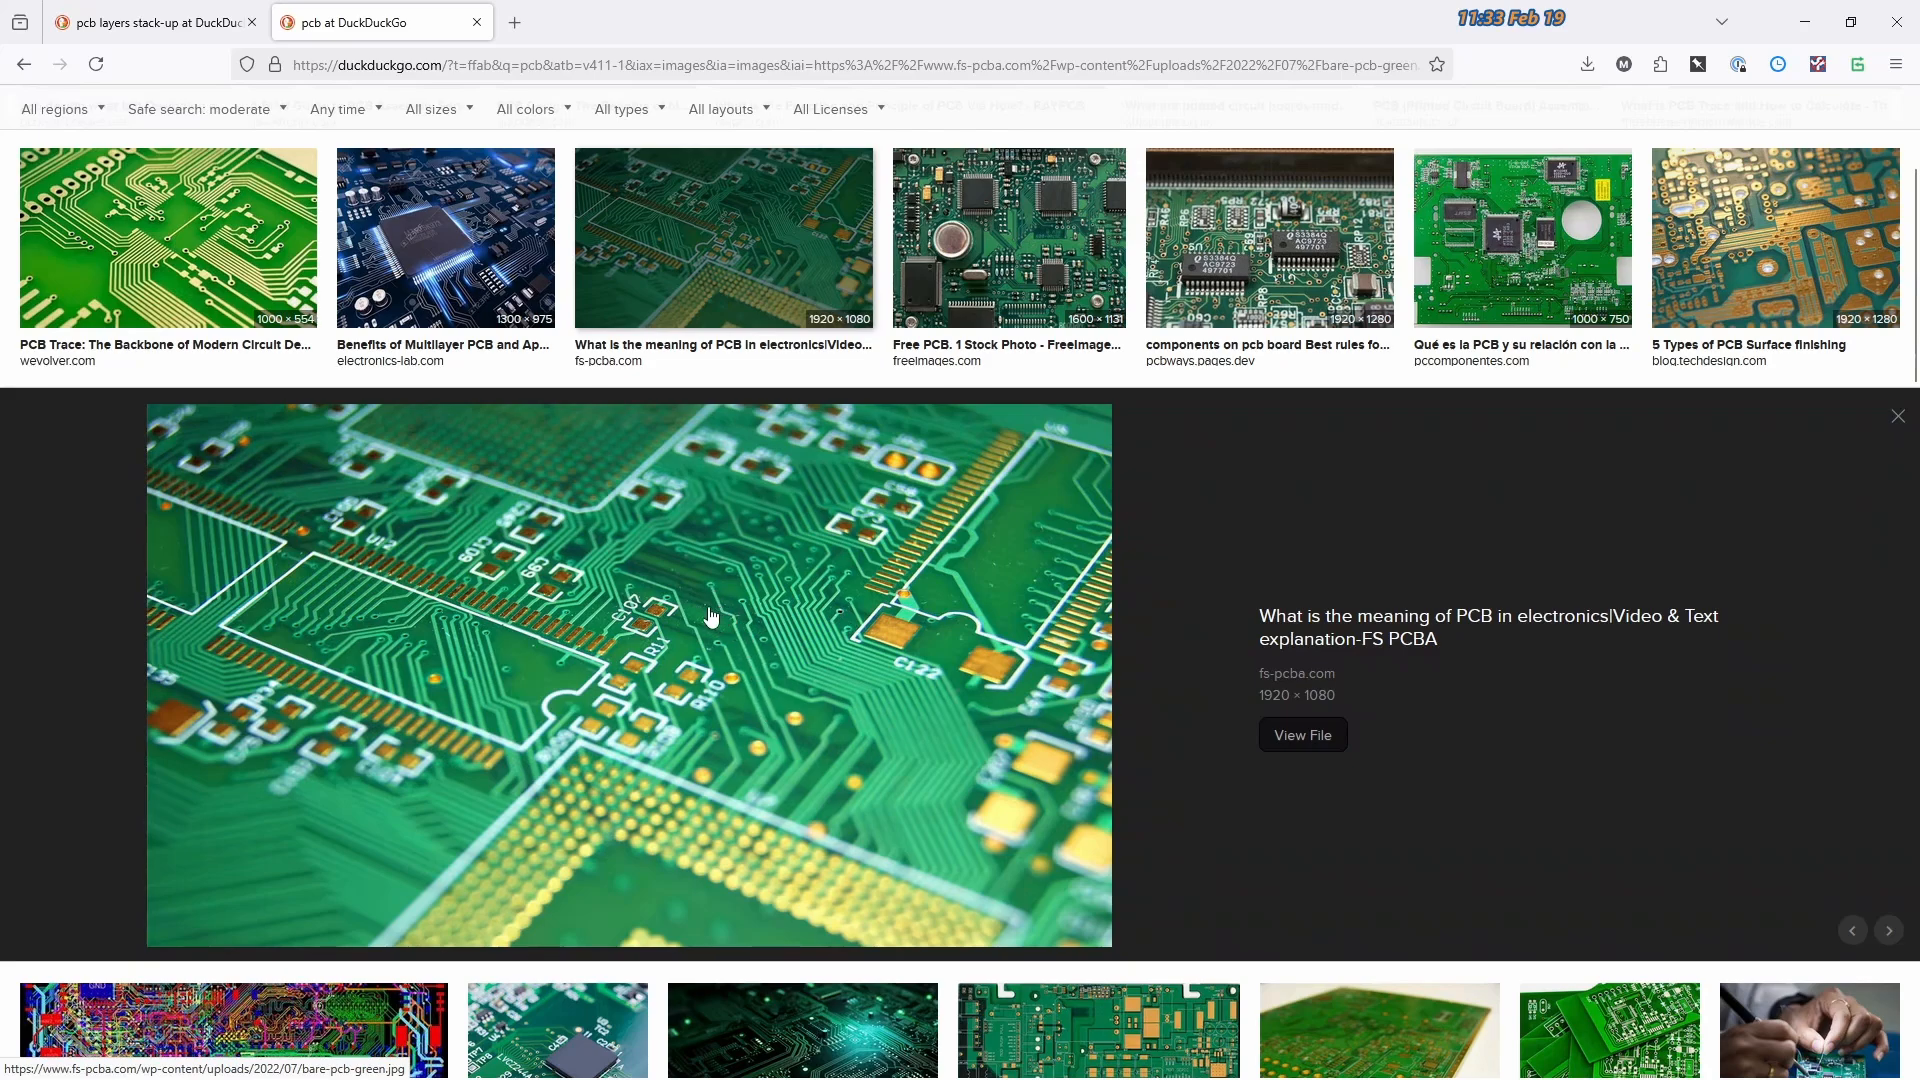
{"action": "mouse_move", "coordinate": [738, 650]}
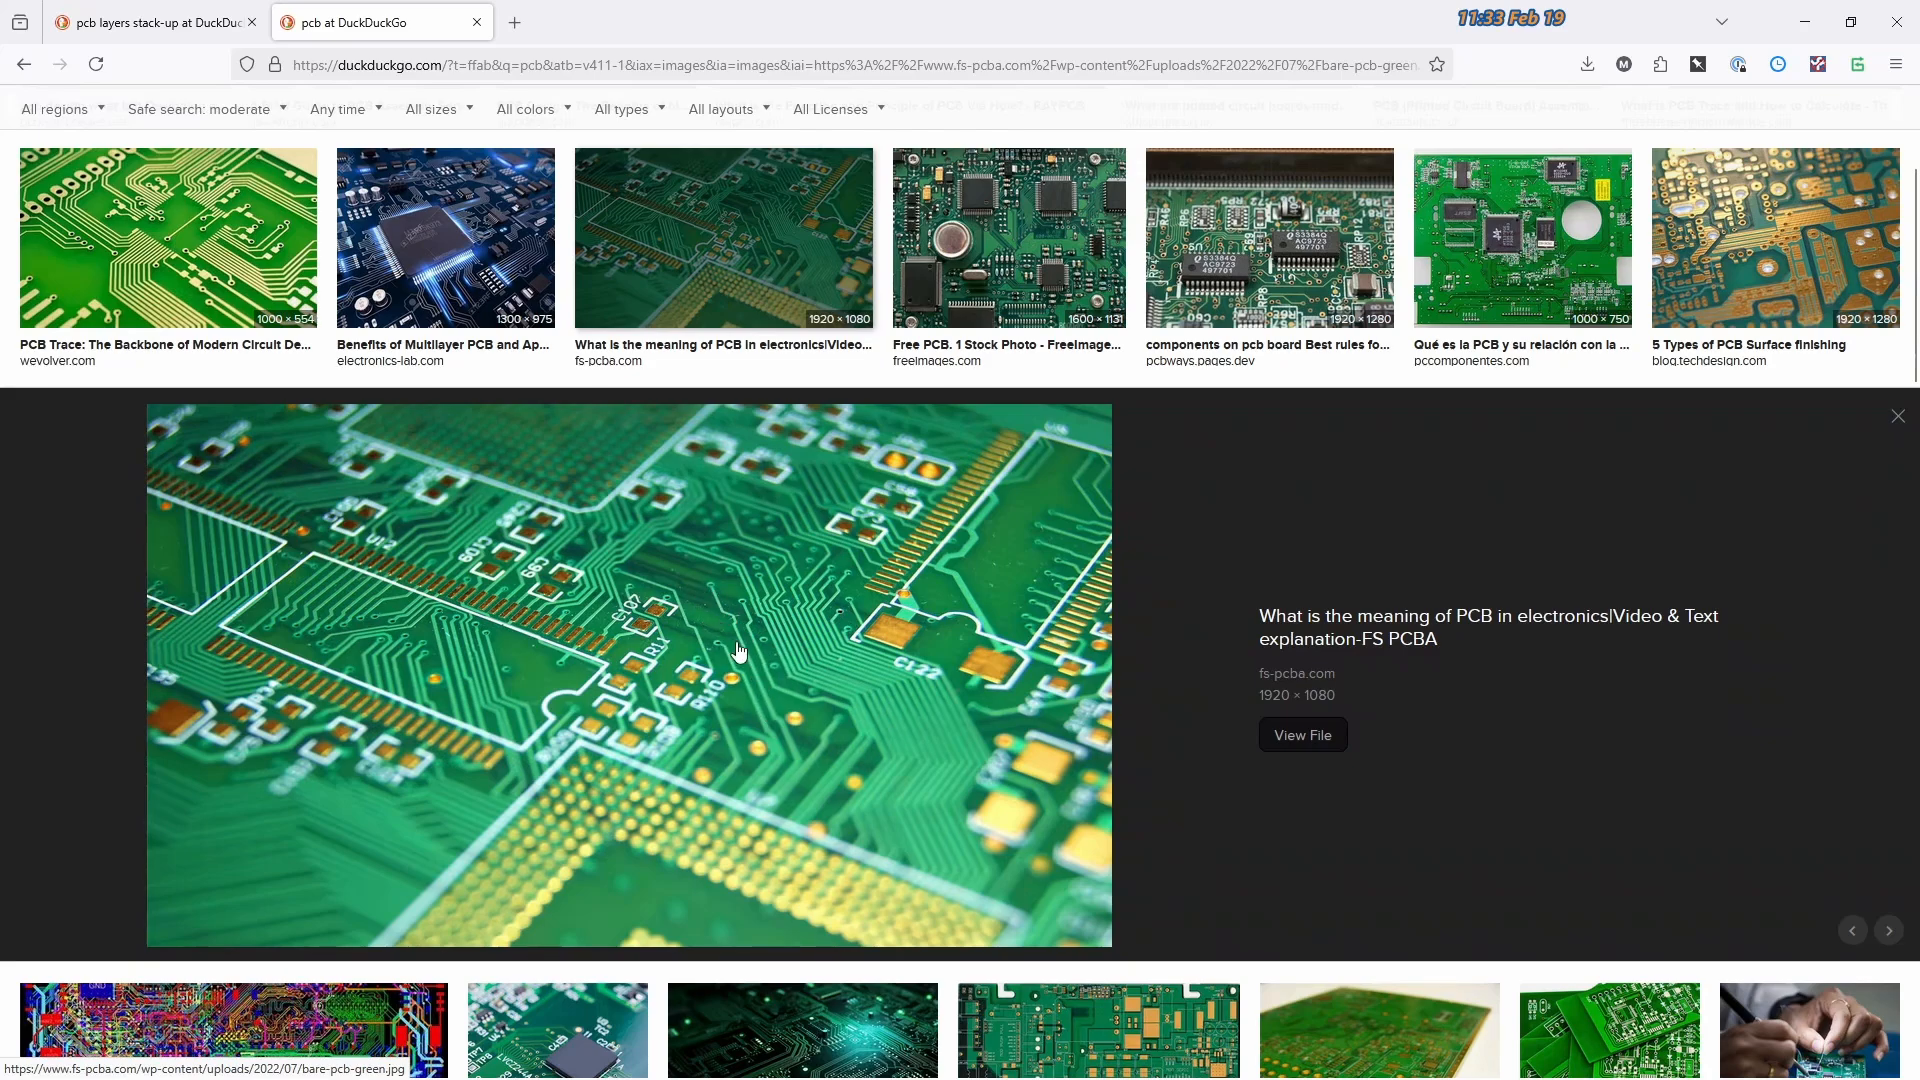
{"action": "mouse_move", "coordinate": [716, 594]}
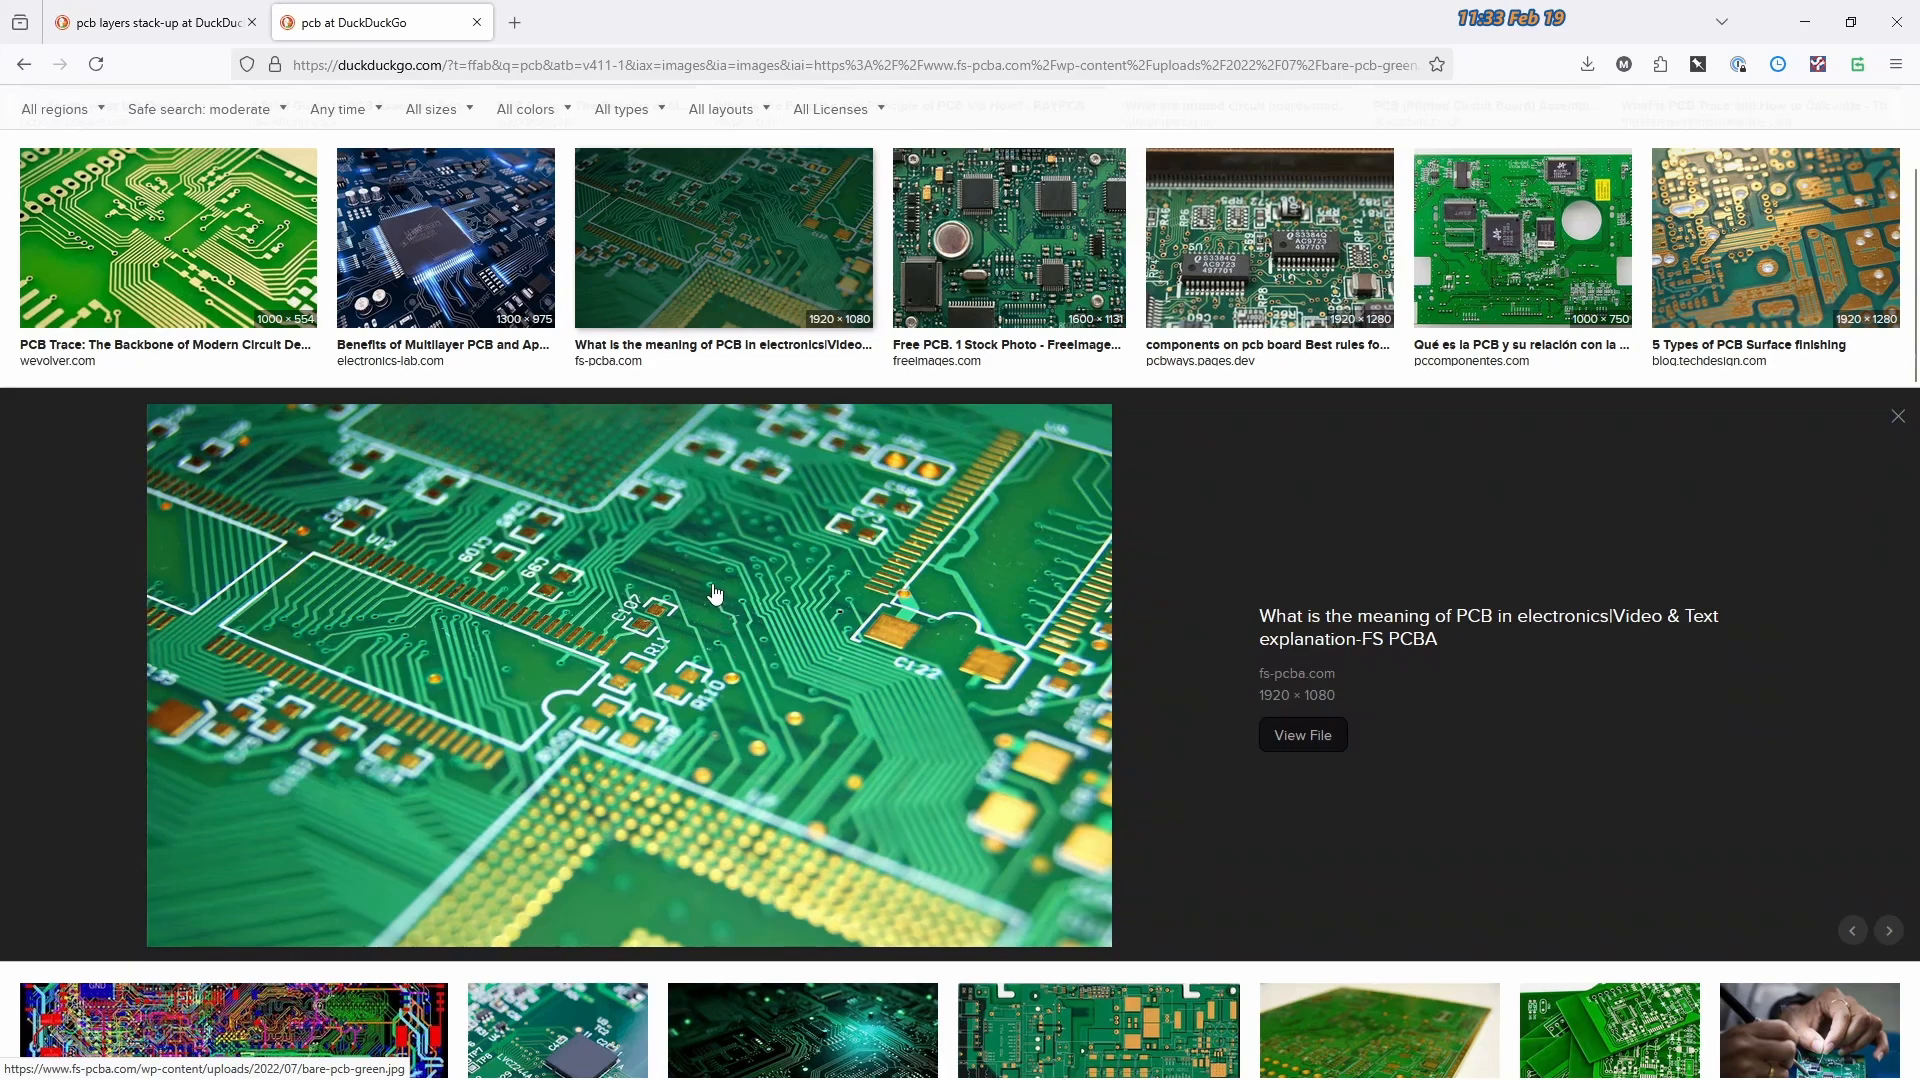
{"action": "mouse_move", "coordinate": [698, 593]}
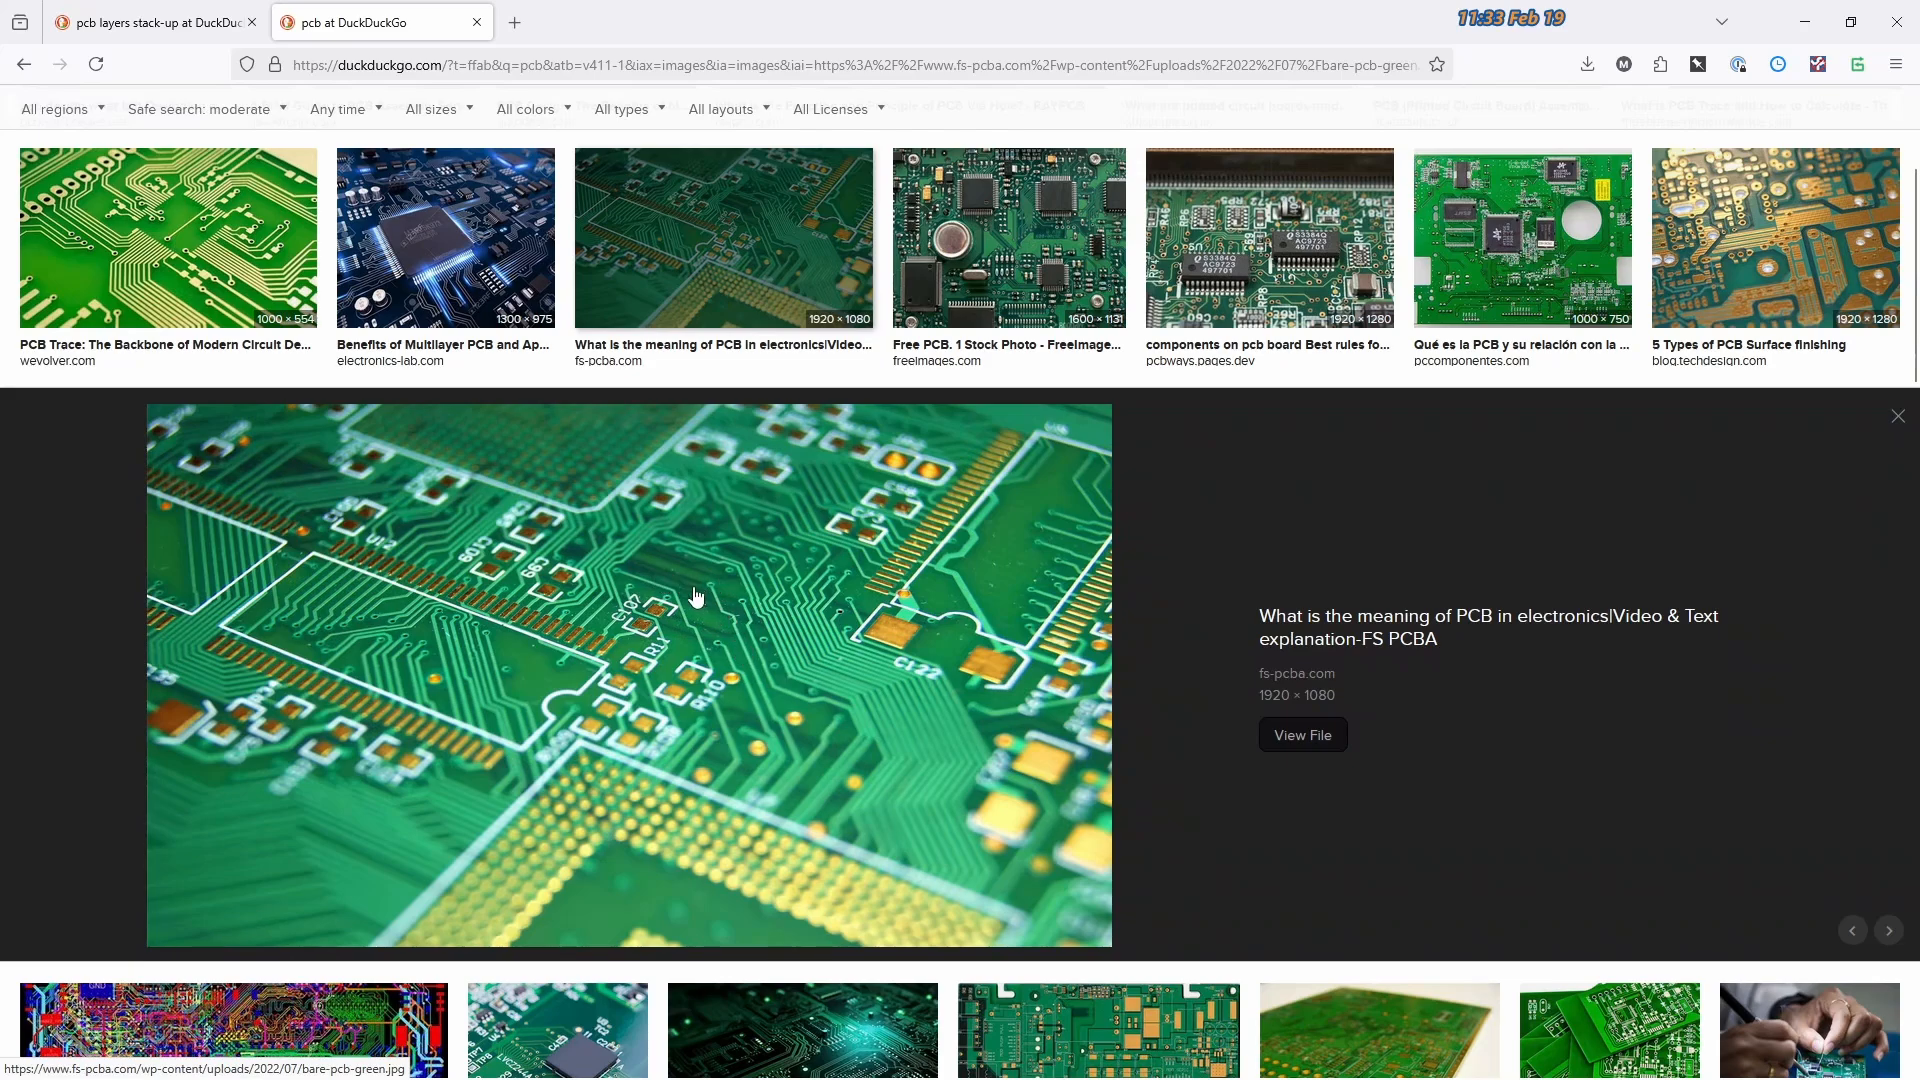
{"action": "left_click", "coordinate": [154, 22]}
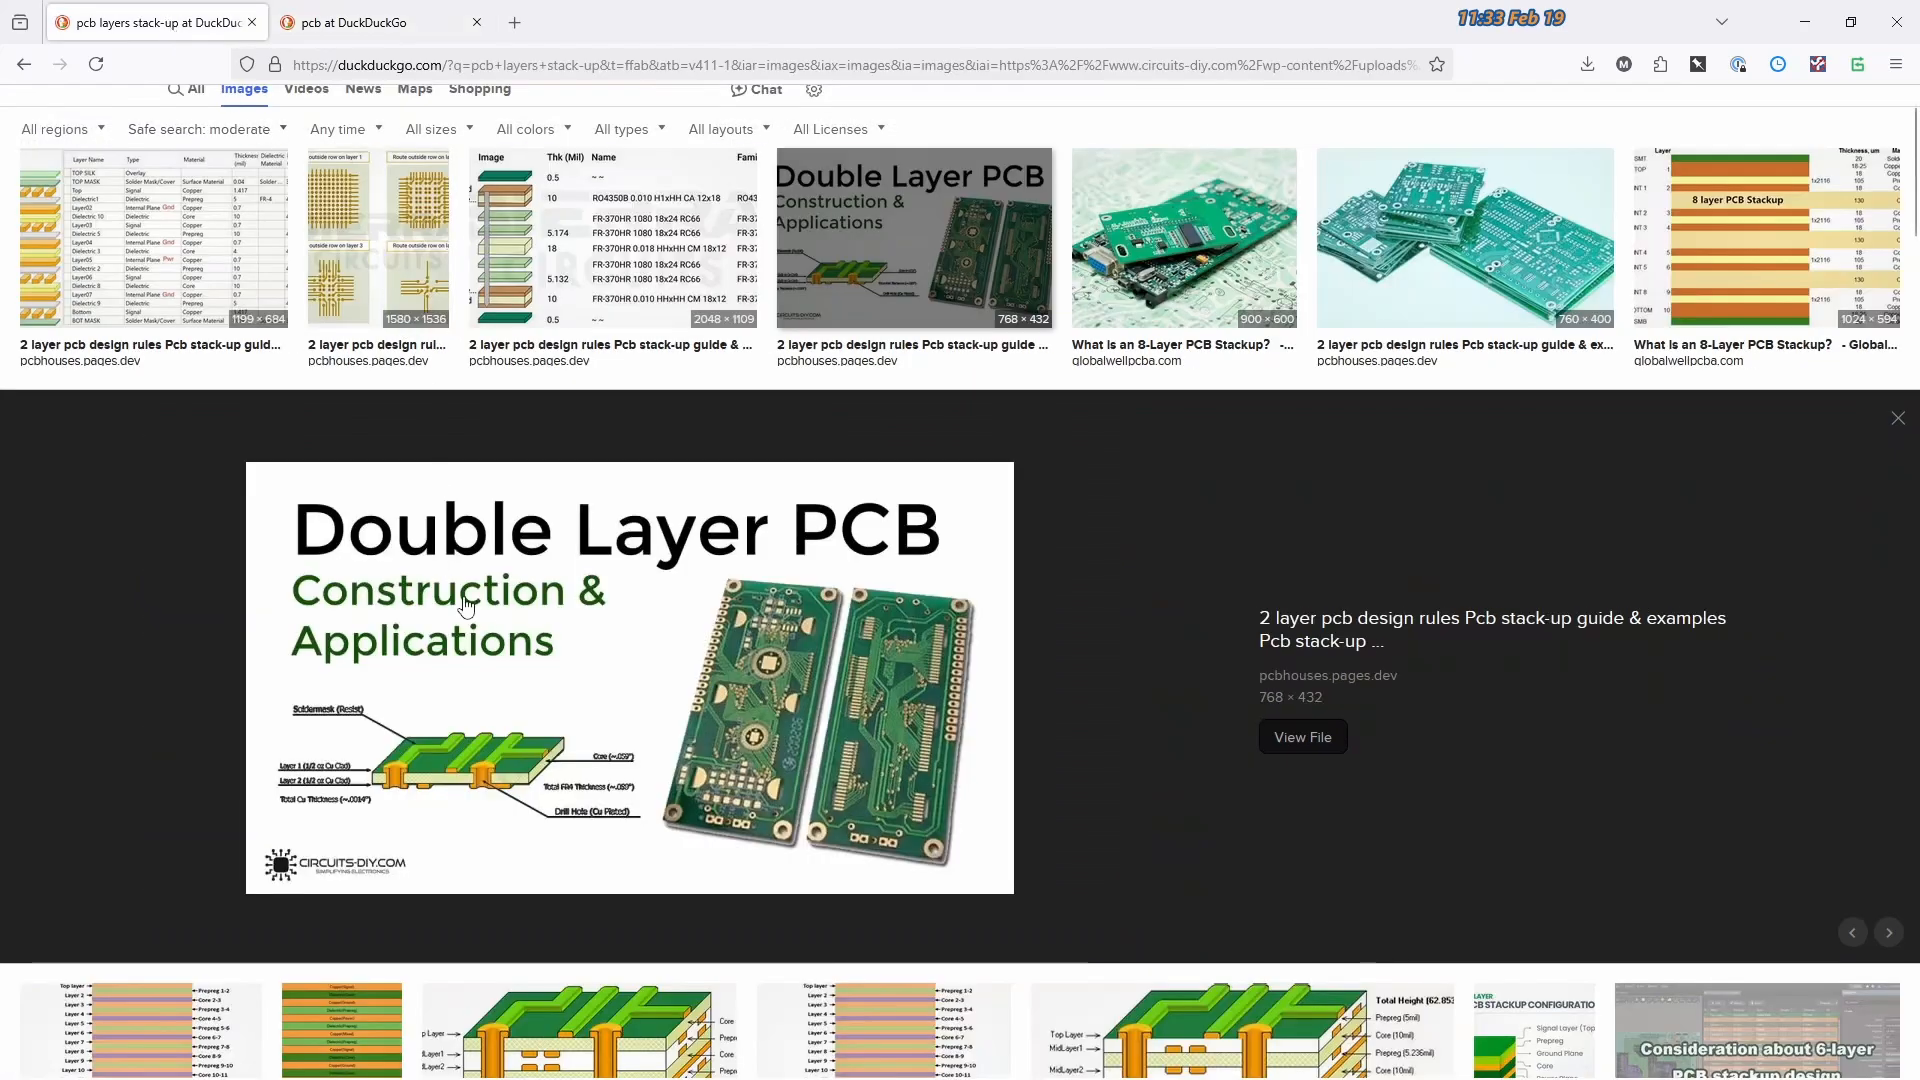
{"action": "mouse_move", "coordinate": [636, 602]}
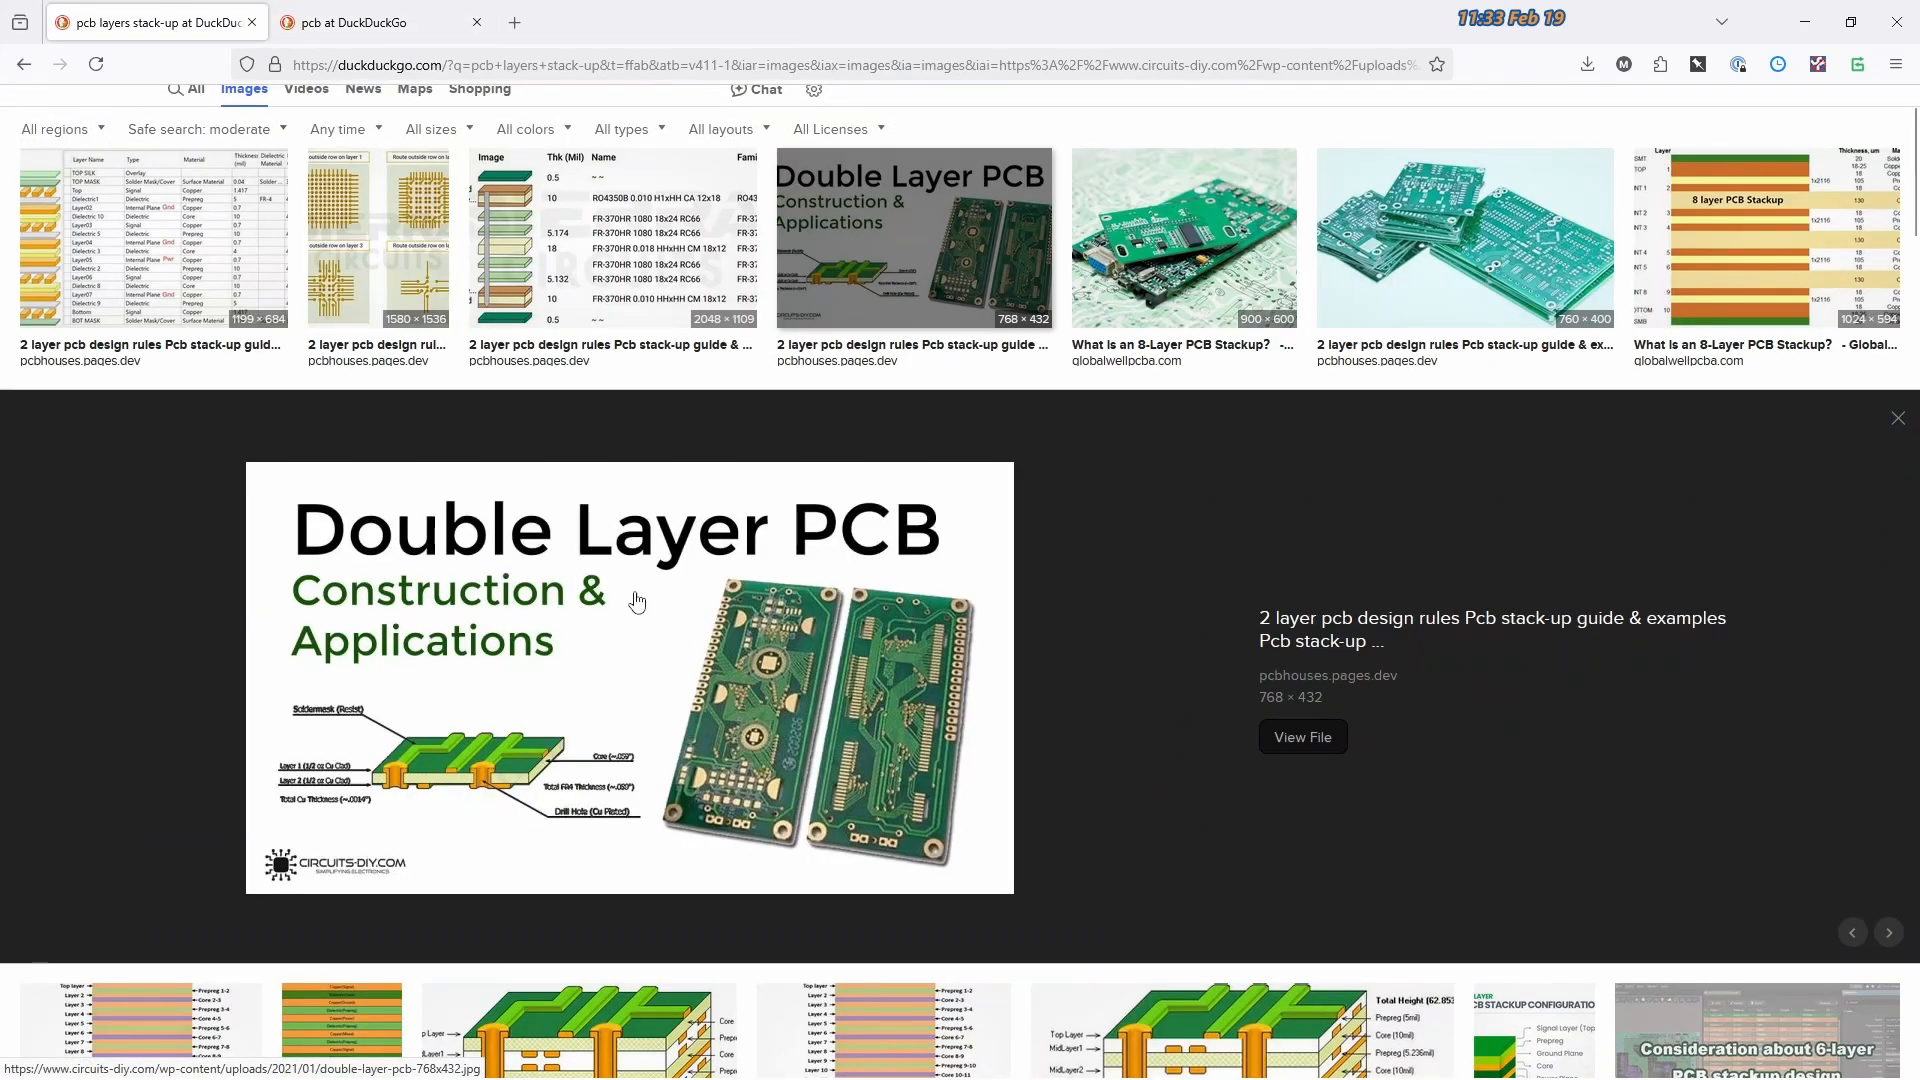
{"action": "mouse_move", "coordinate": [554, 620]}
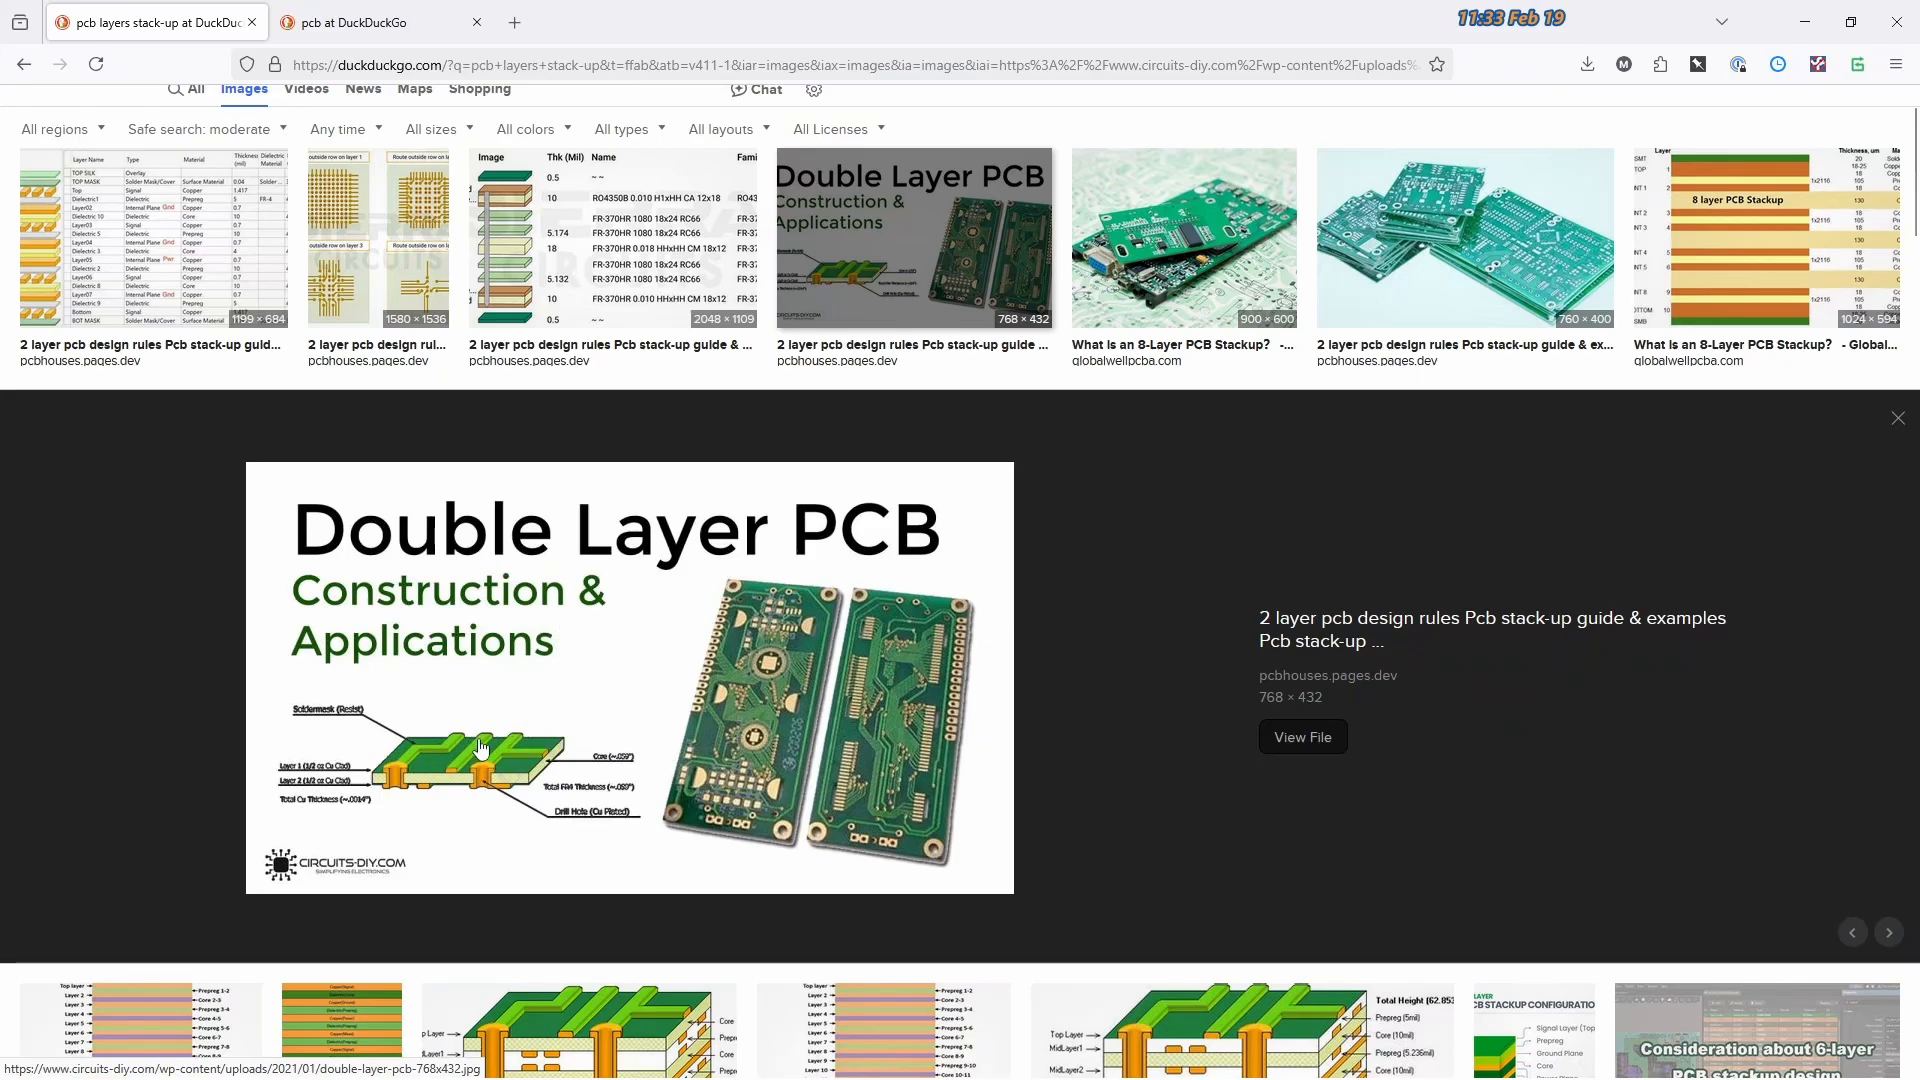
{"action": "mouse_move", "coordinate": [552, 774]}
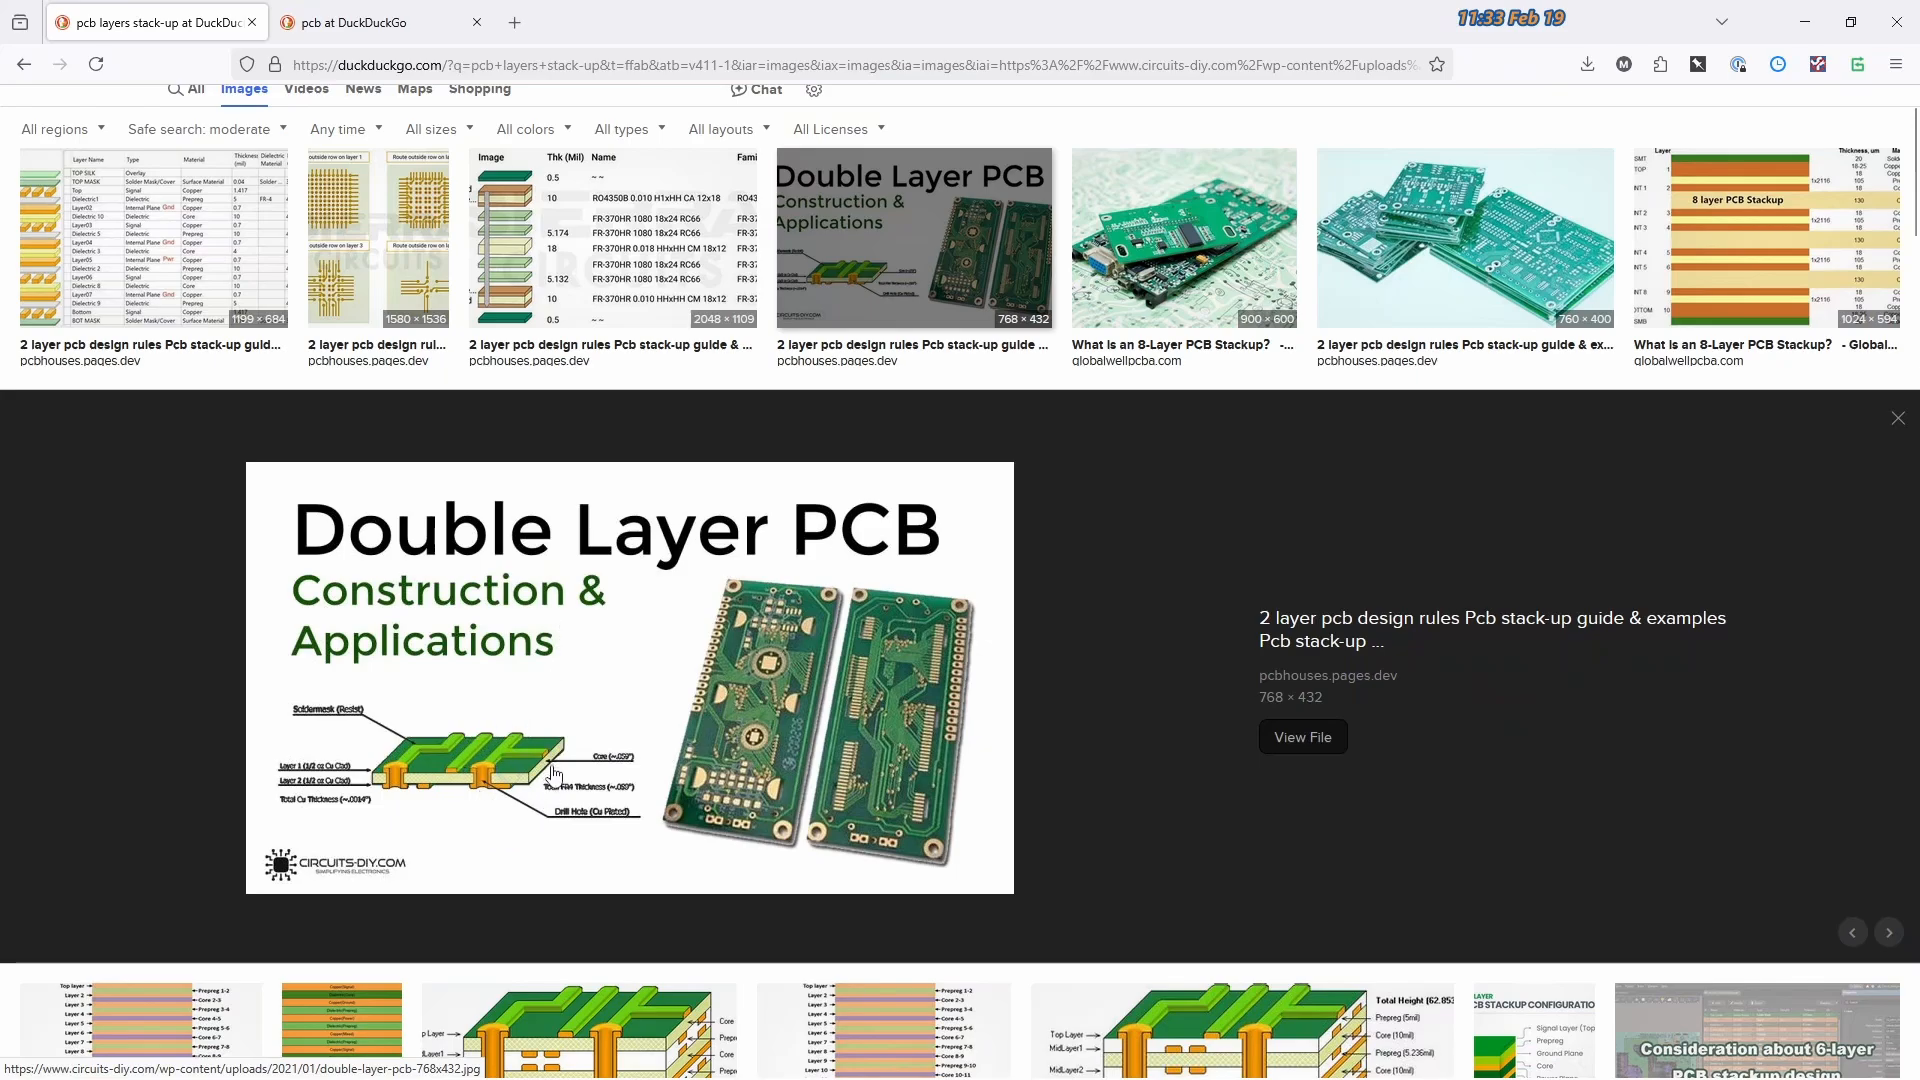
{"action": "mouse_move", "coordinate": [526, 784]}
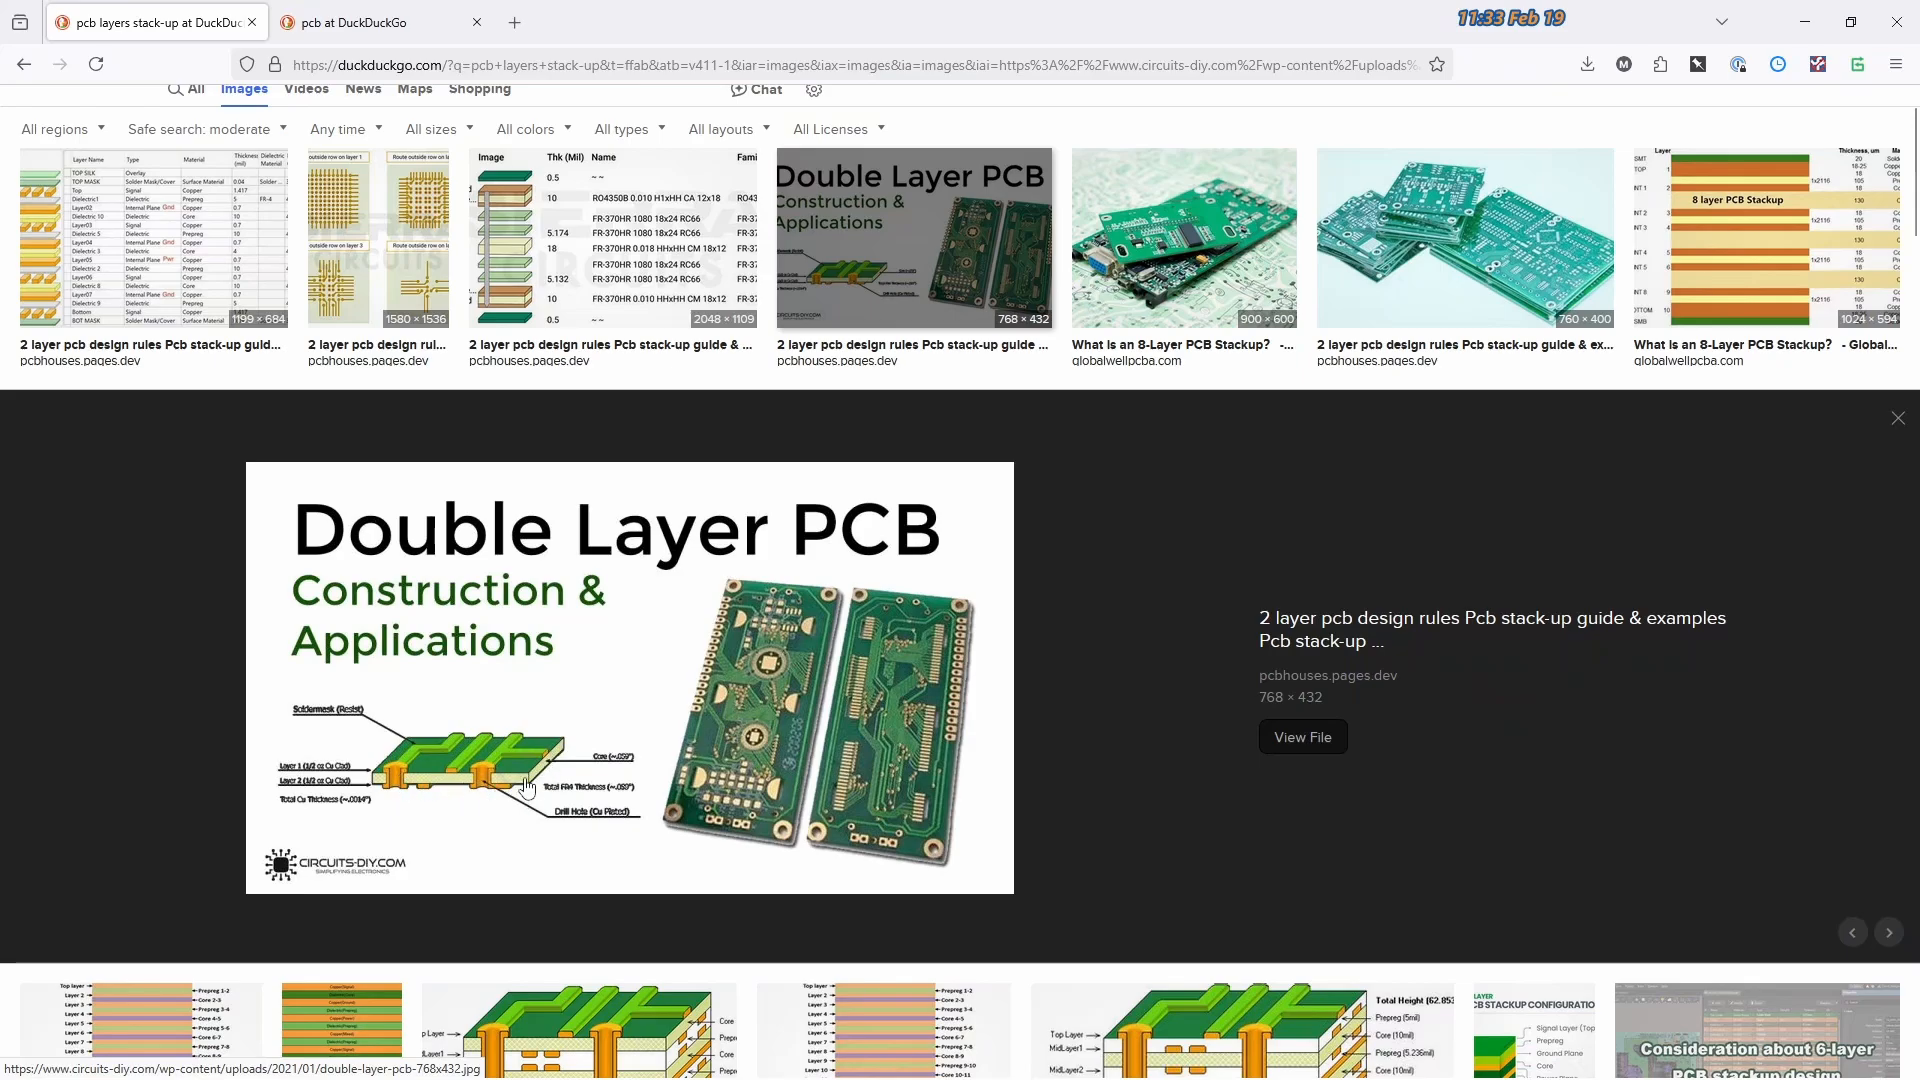
{"action": "mouse_move", "coordinate": [488, 791]}
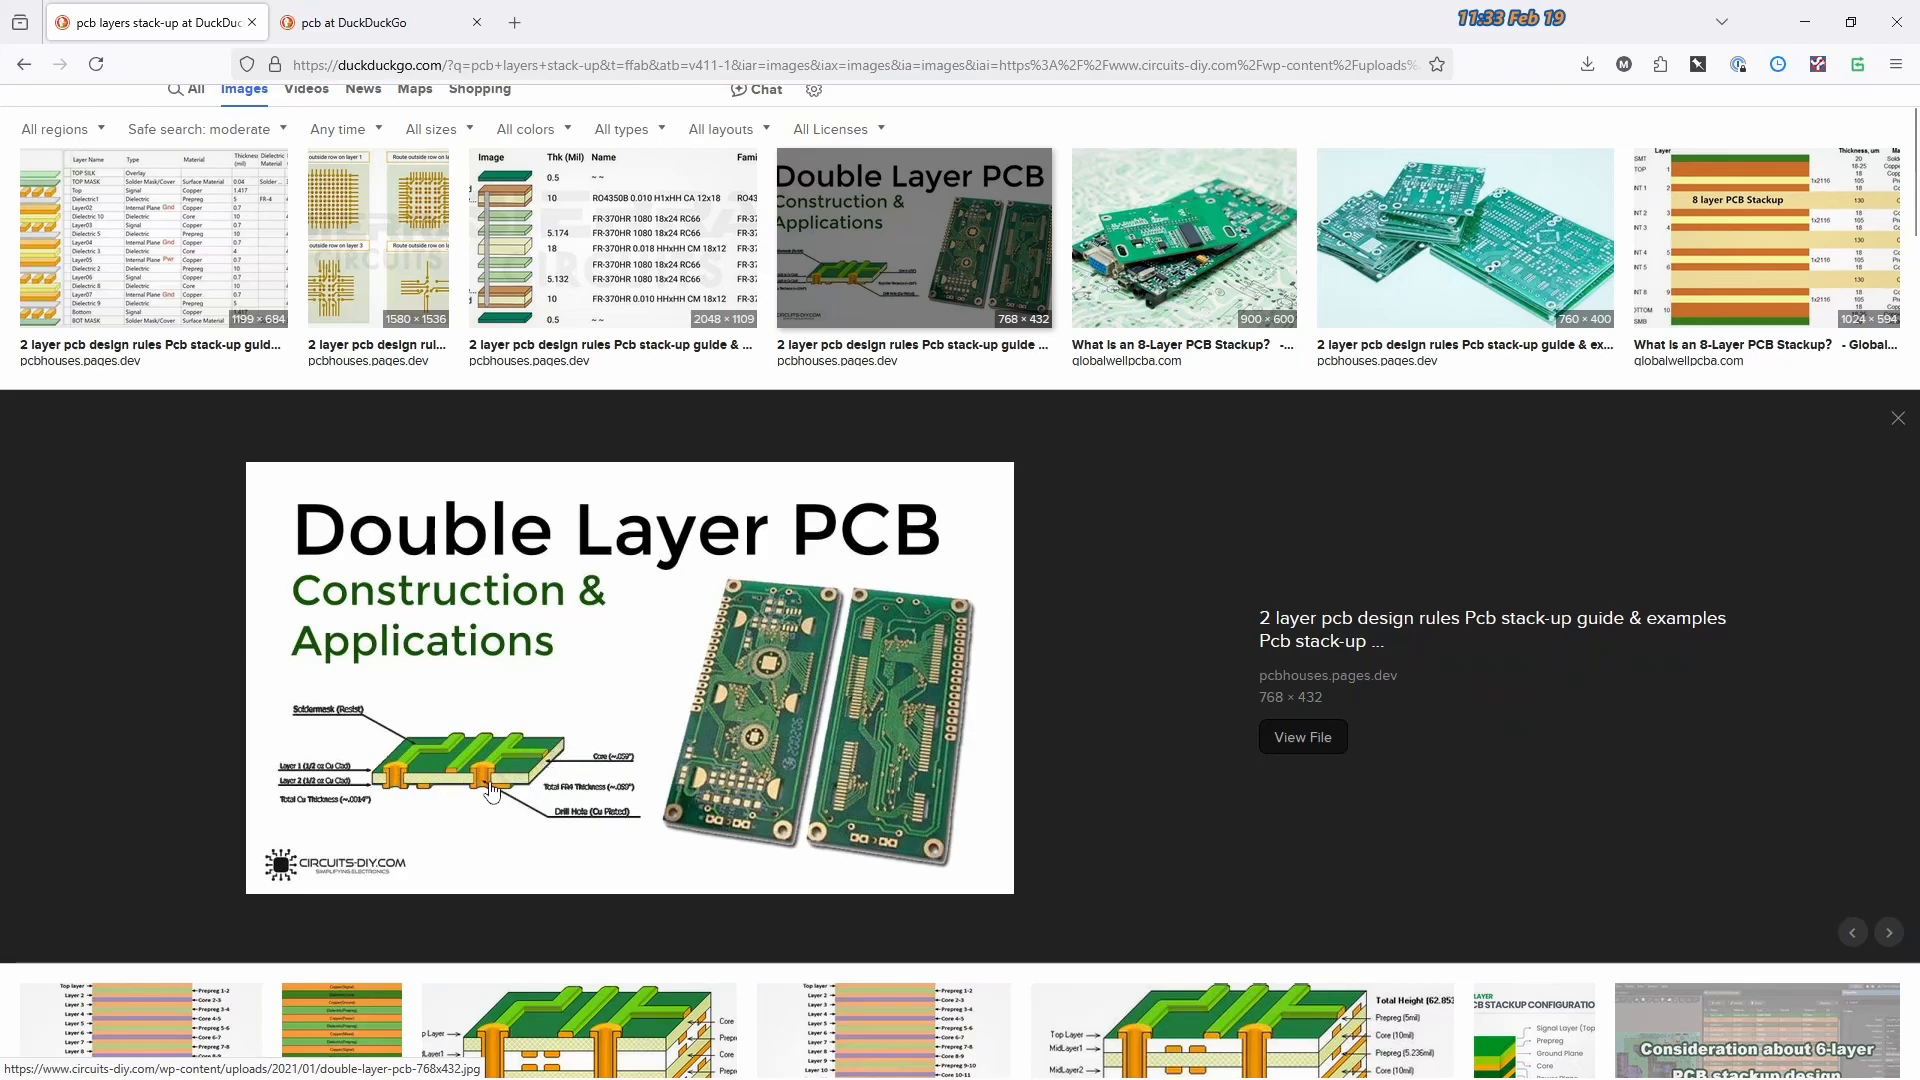
{"action": "mouse_move", "coordinate": [546, 762]}
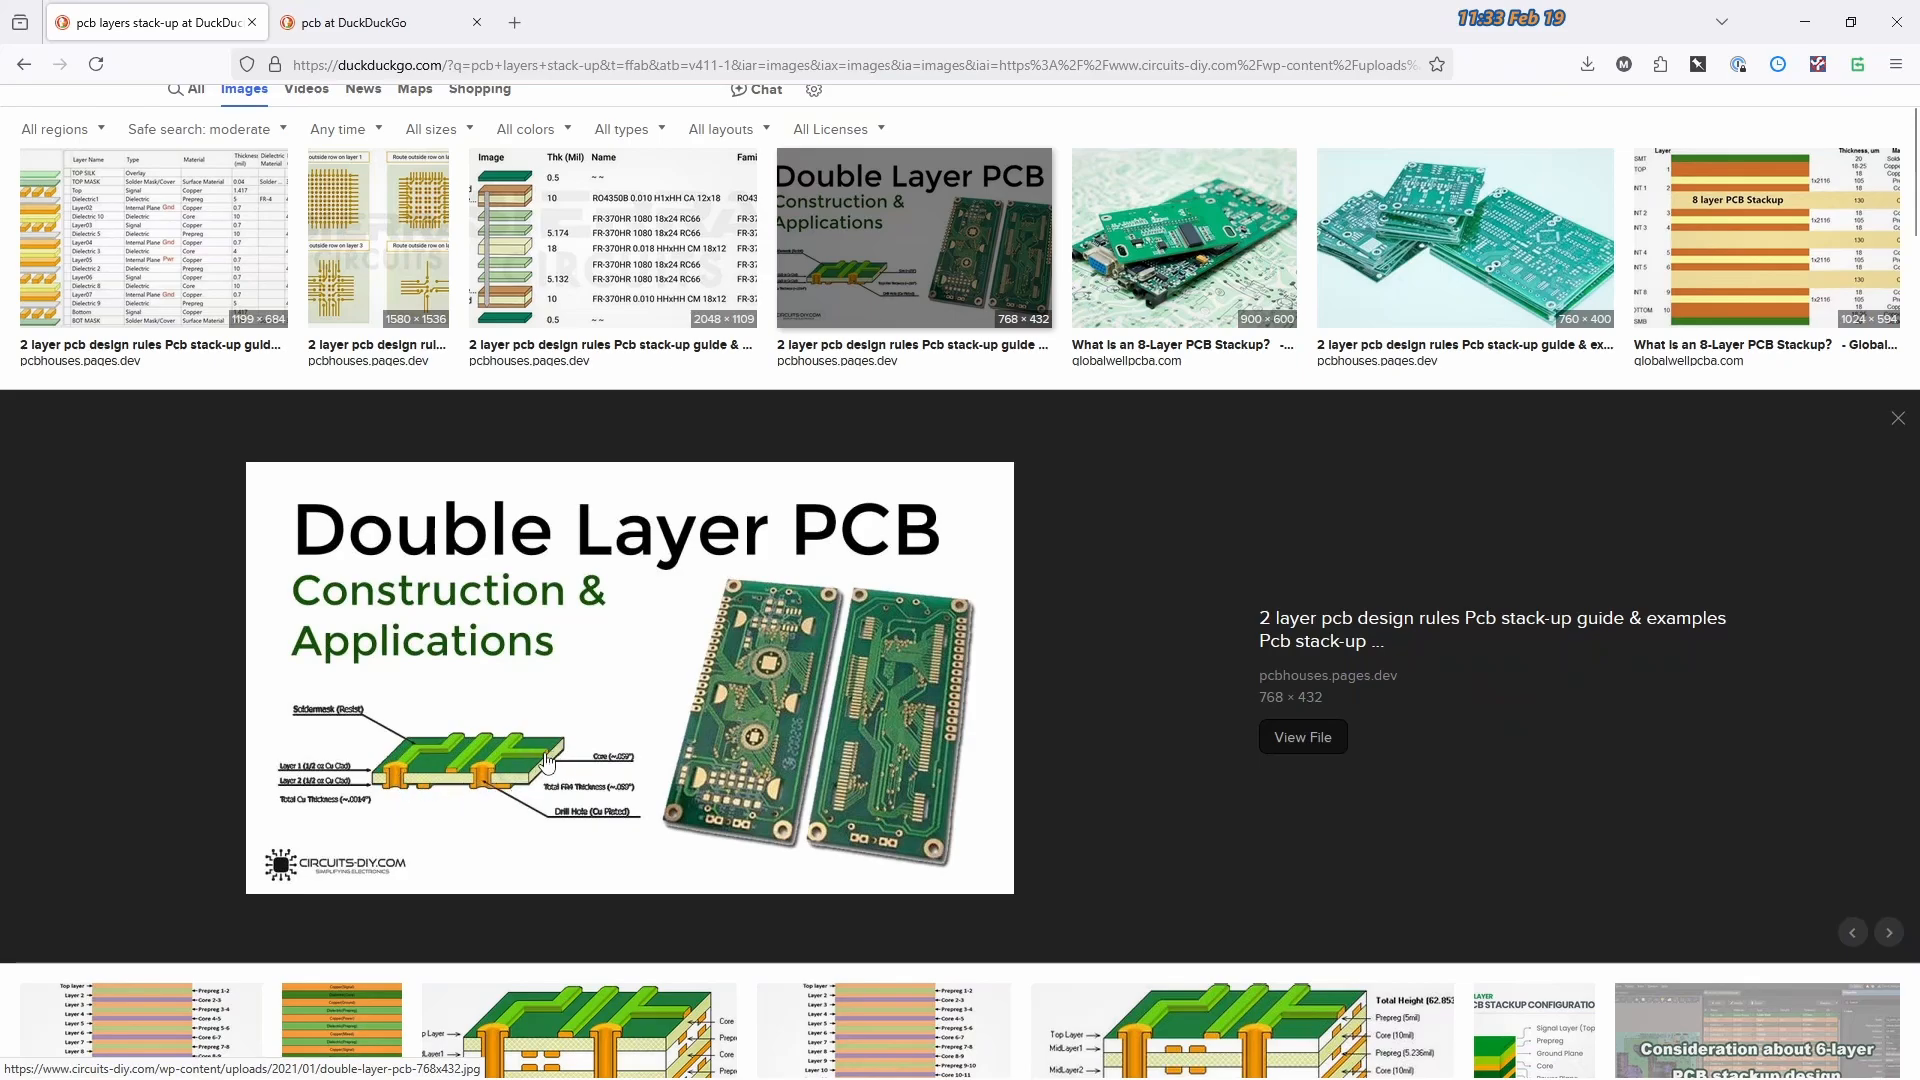
{"action": "mouse_move", "coordinate": [448, 792]}
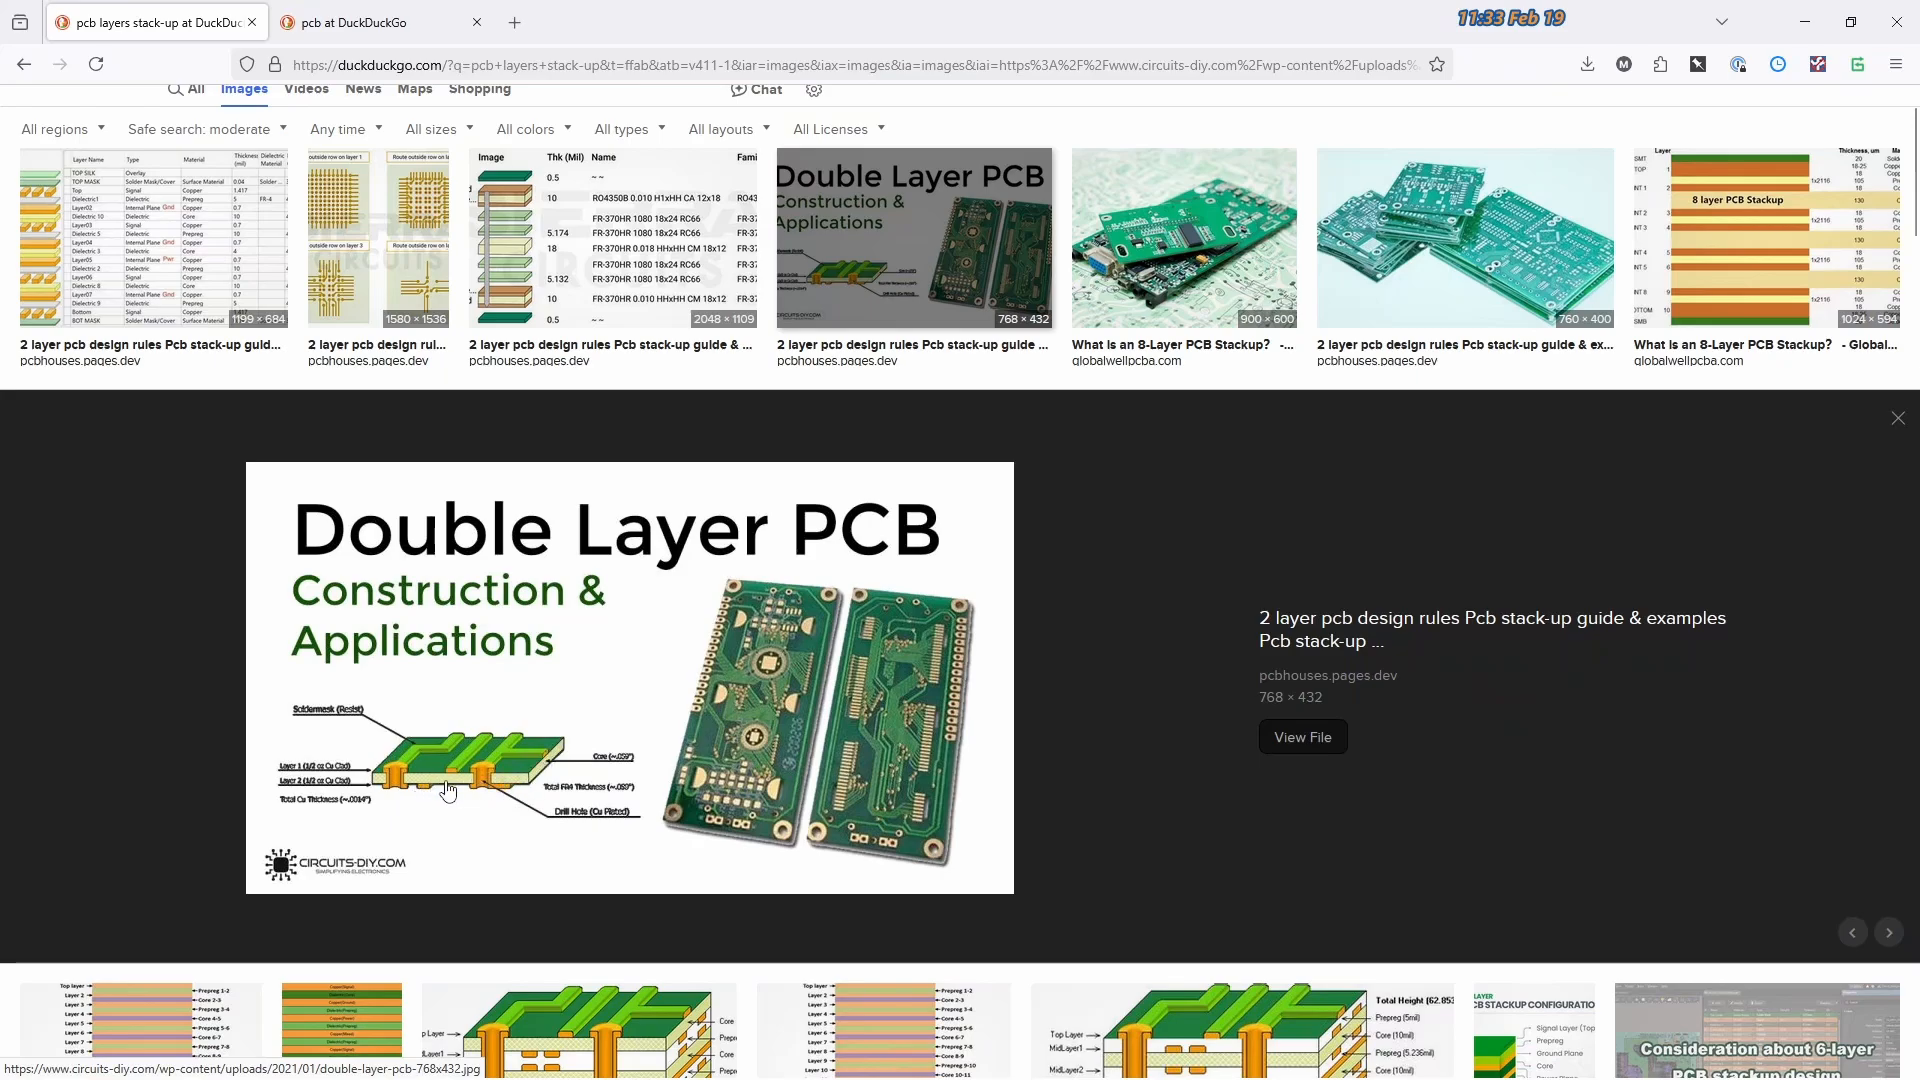
{"action": "mouse_move", "coordinate": [528, 784]}
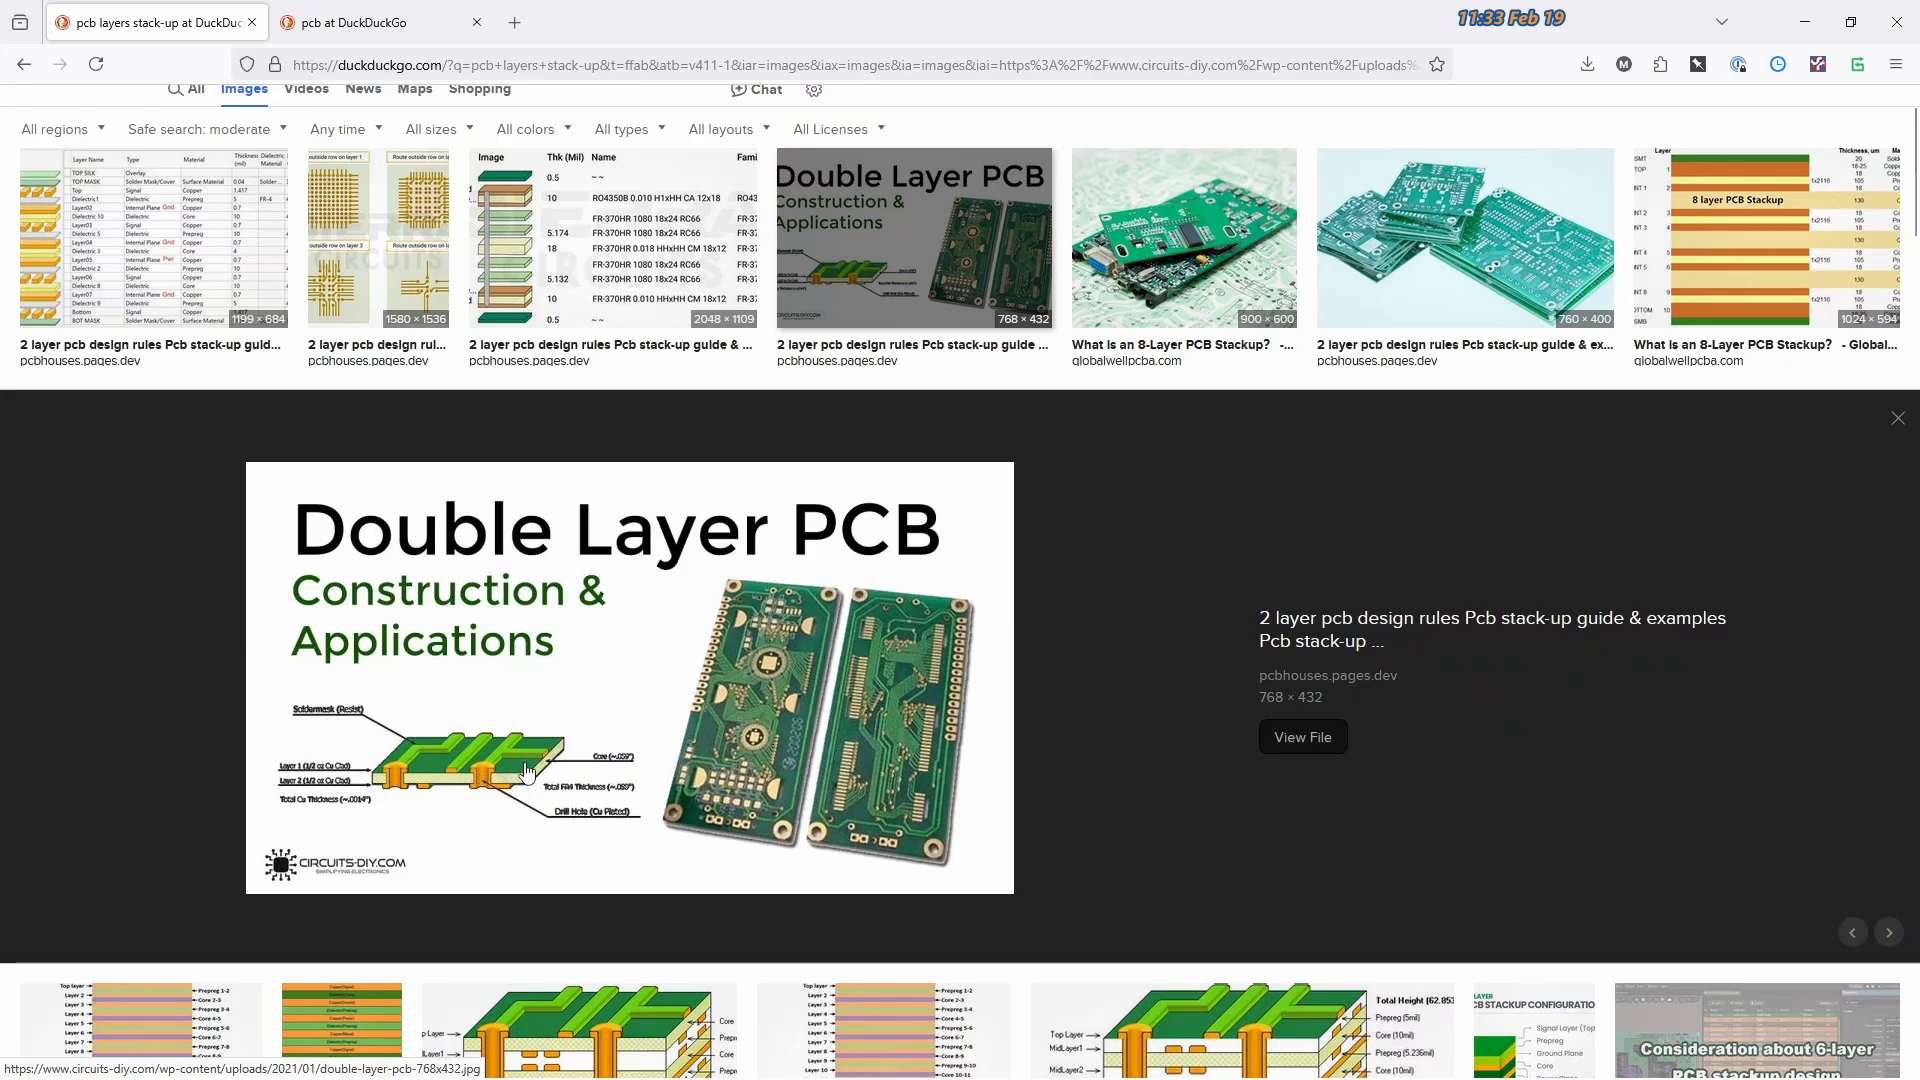
{"action": "mouse_move", "coordinate": [454, 782]}
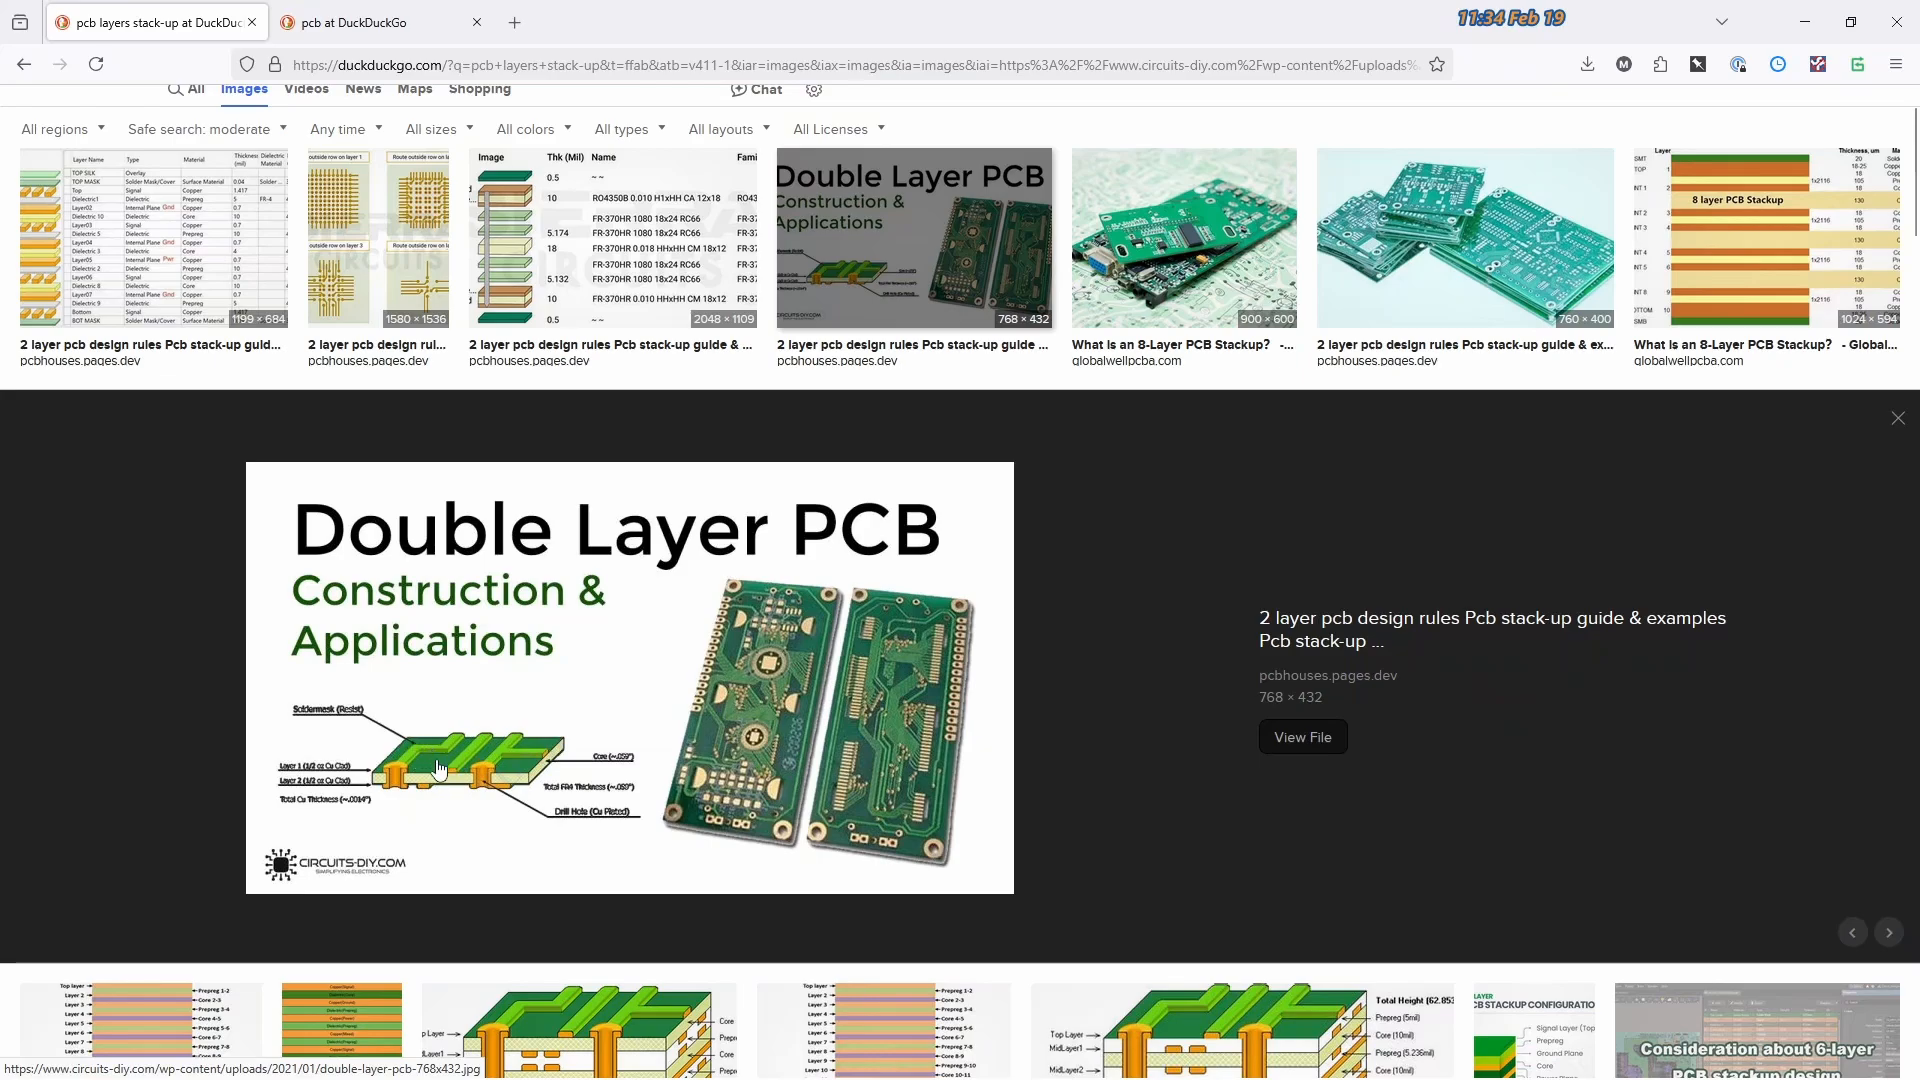
{"action": "mouse_move", "coordinate": [412, 750]}
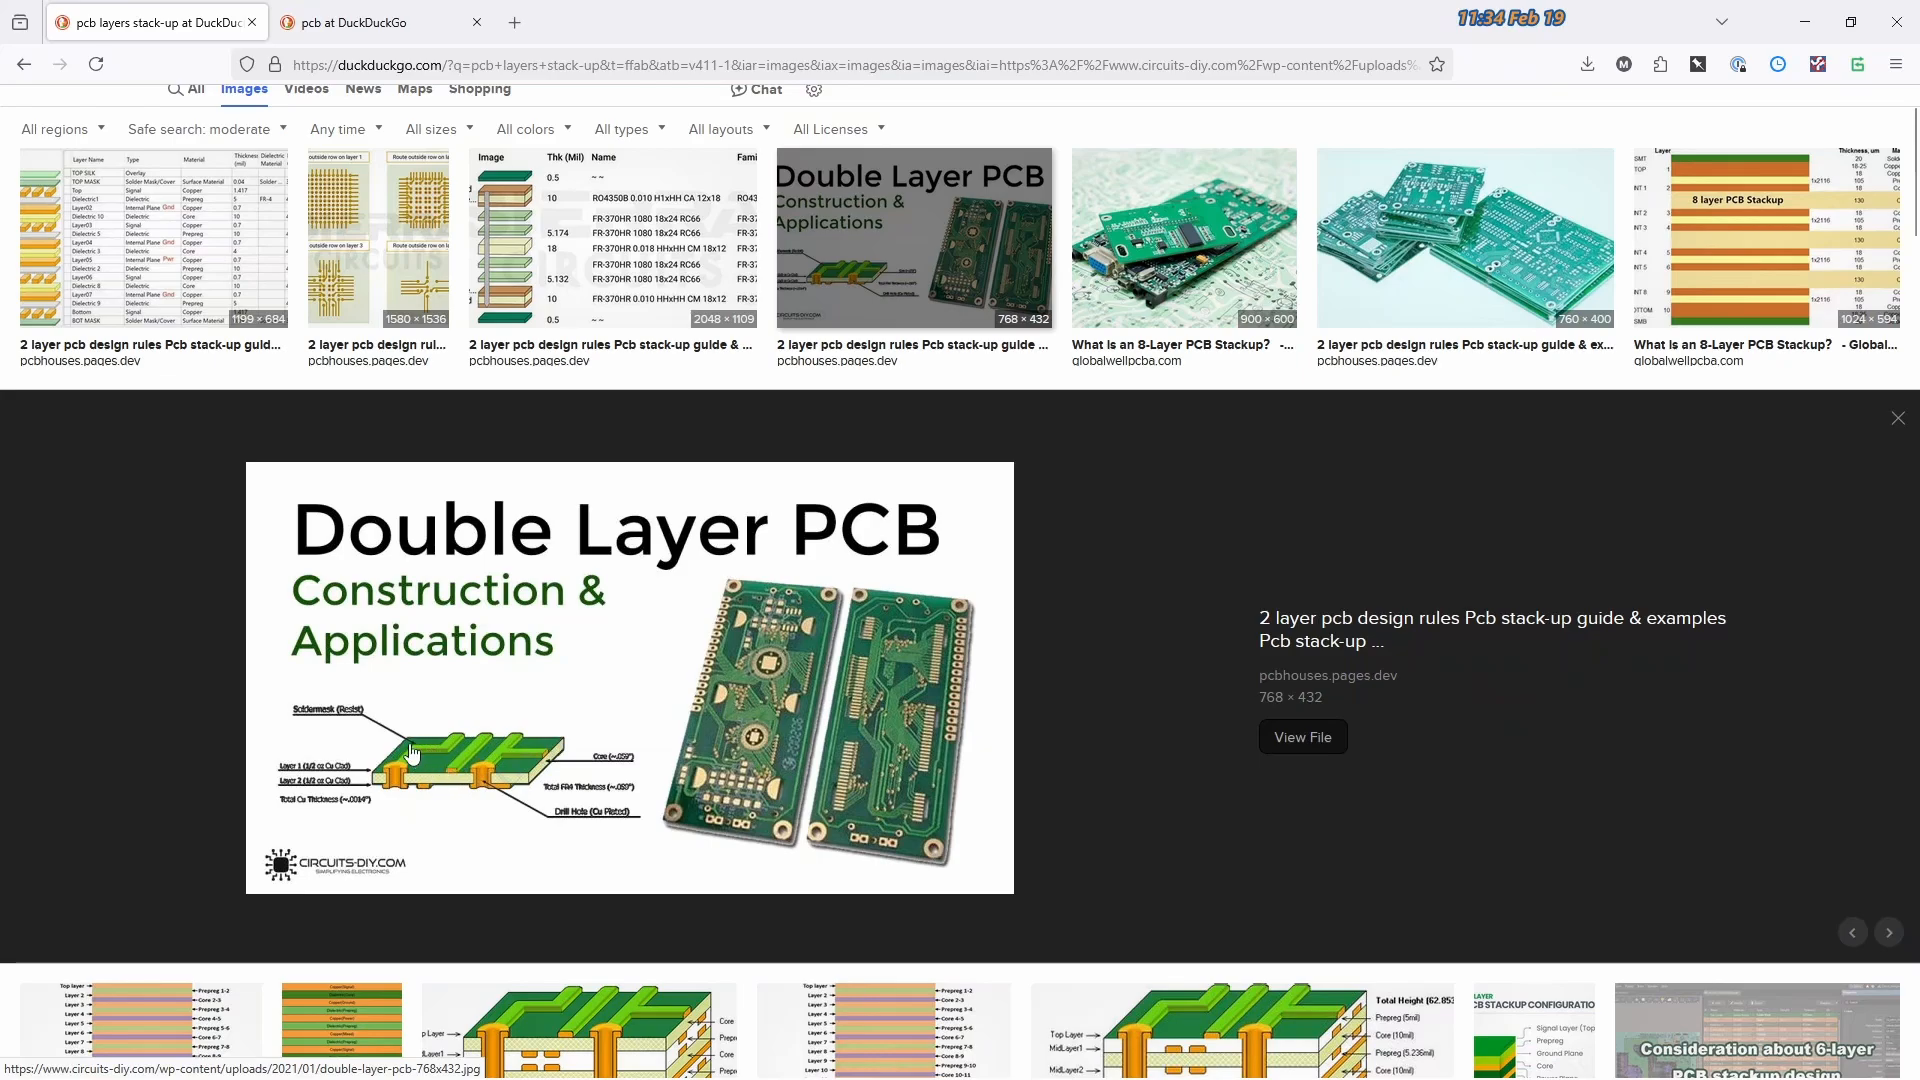
{"action": "mouse_move", "coordinate": [499, 748]}
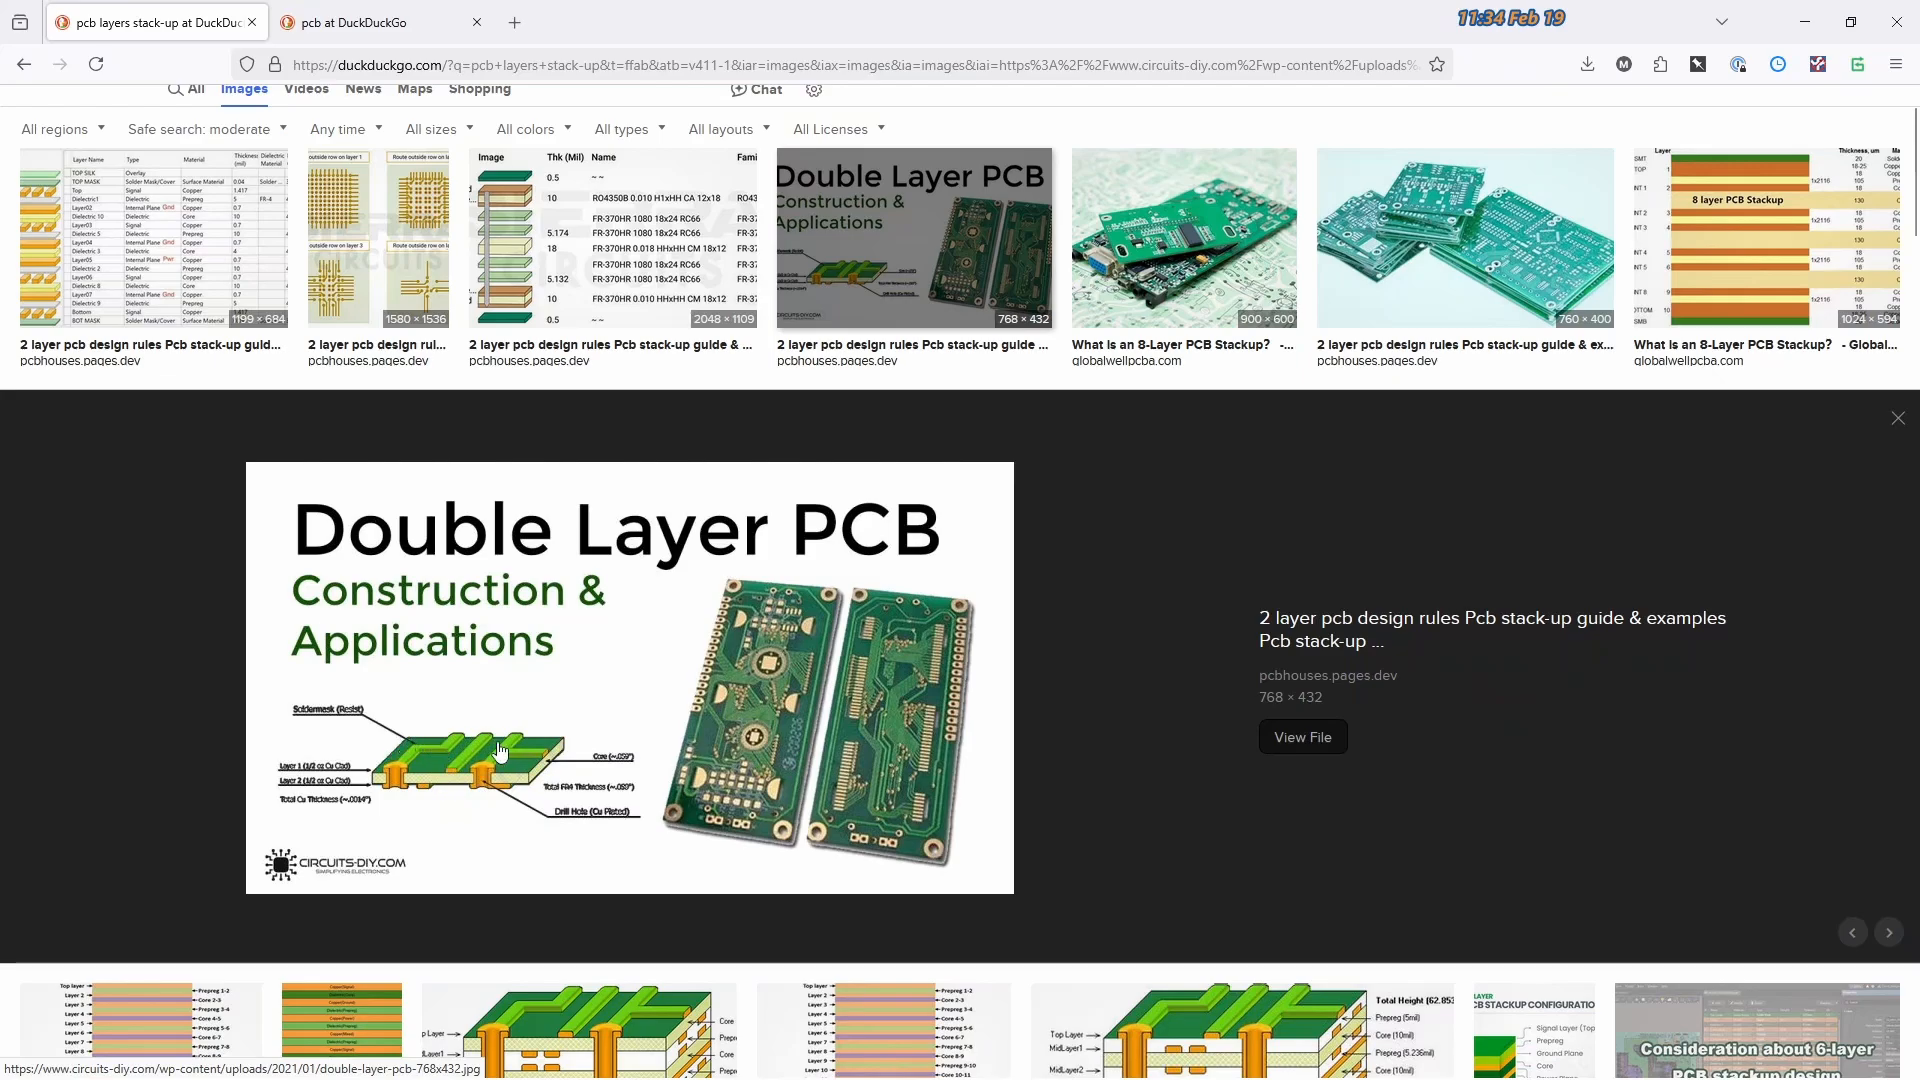
{"action": "mouse_move", "coordinate": [374, 744]}
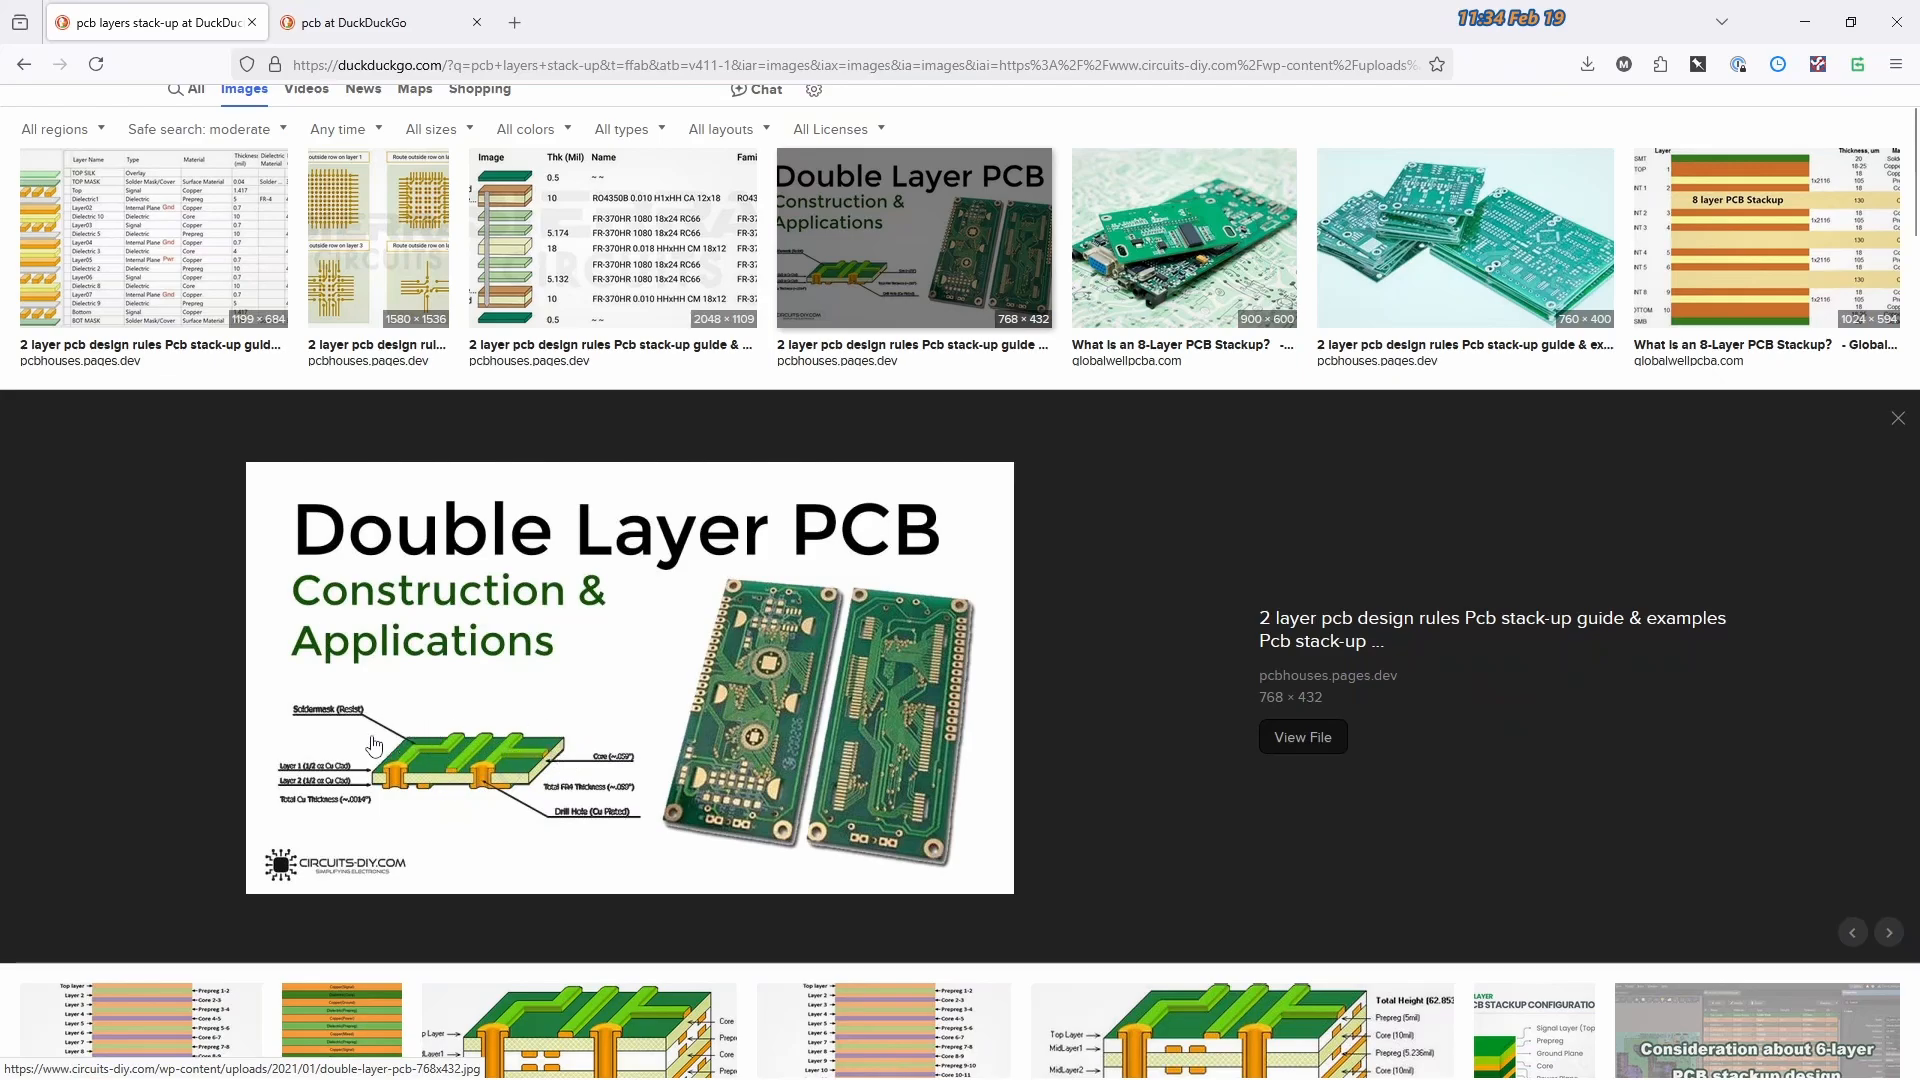
{"action": "mouse_move", "coordinate": [392, 749]}
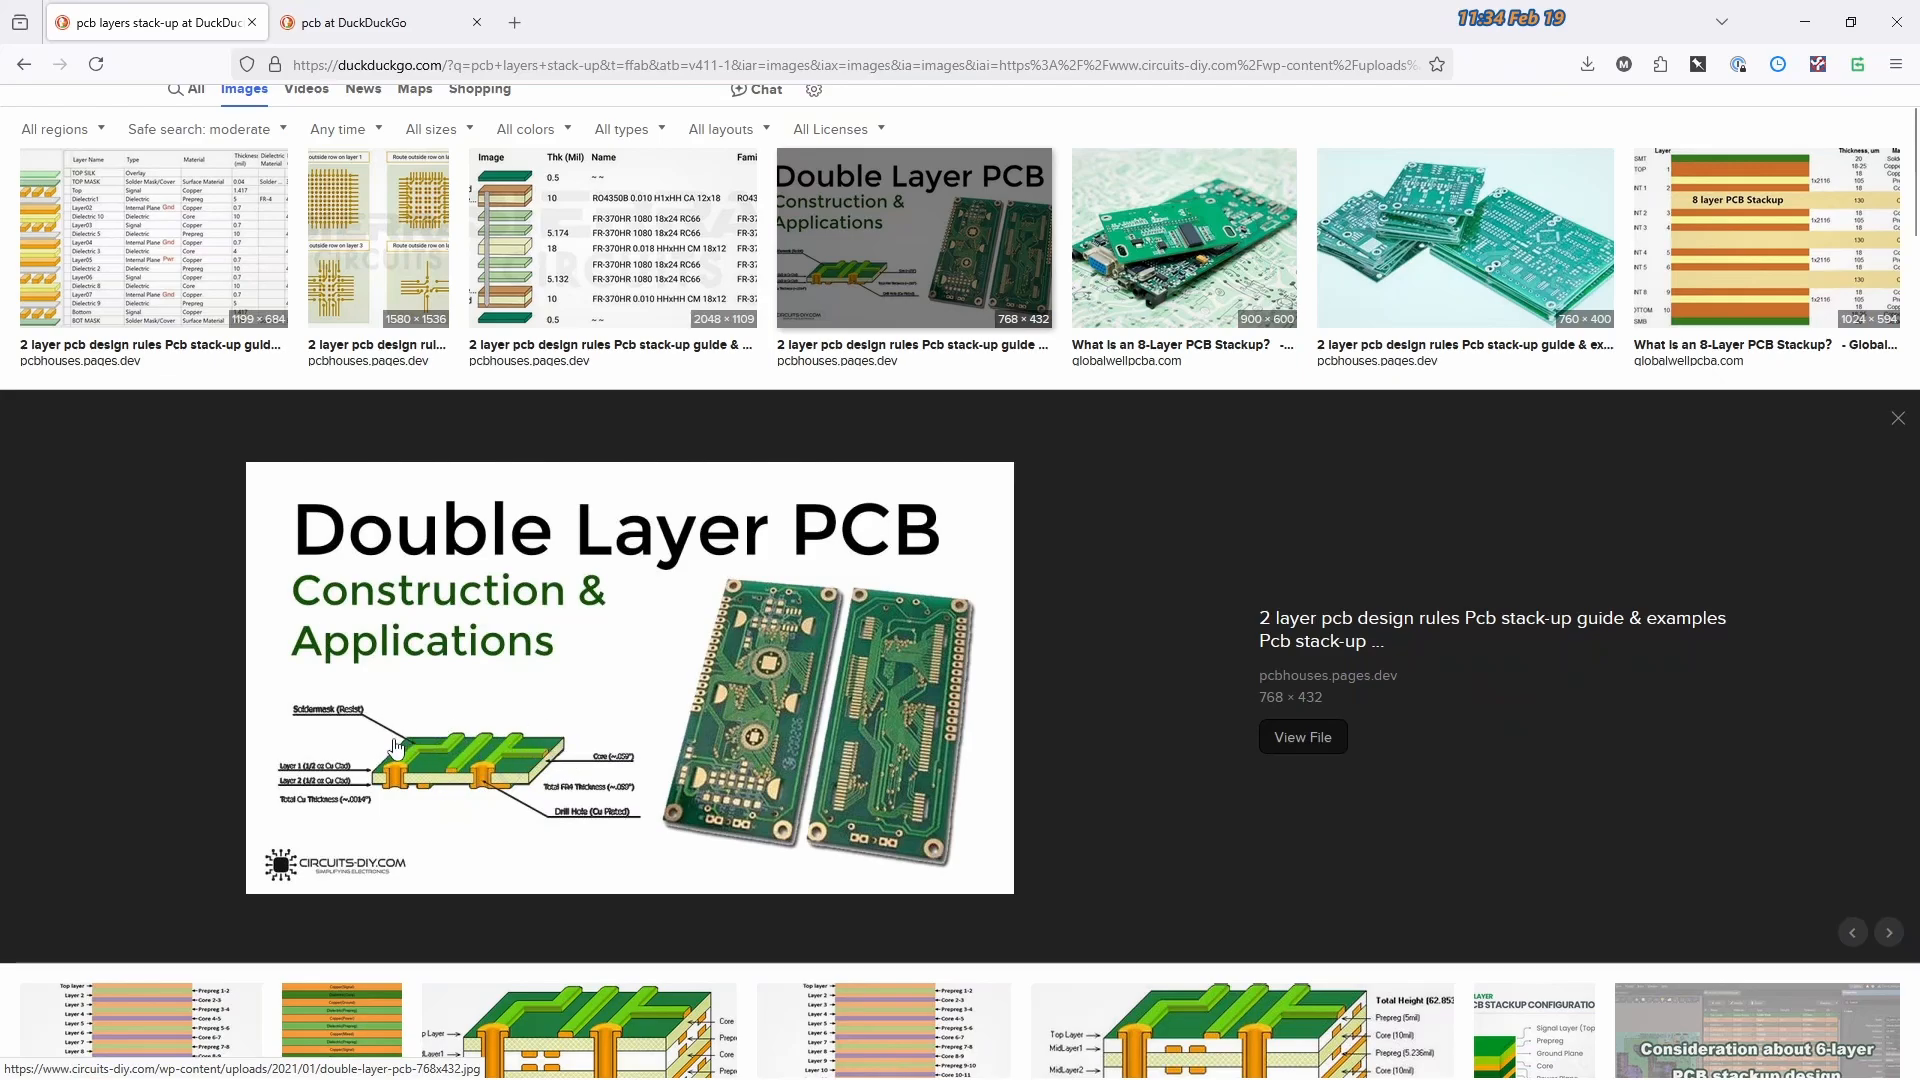
{"action": "mouse_move", "coordinate": [490, 752]}
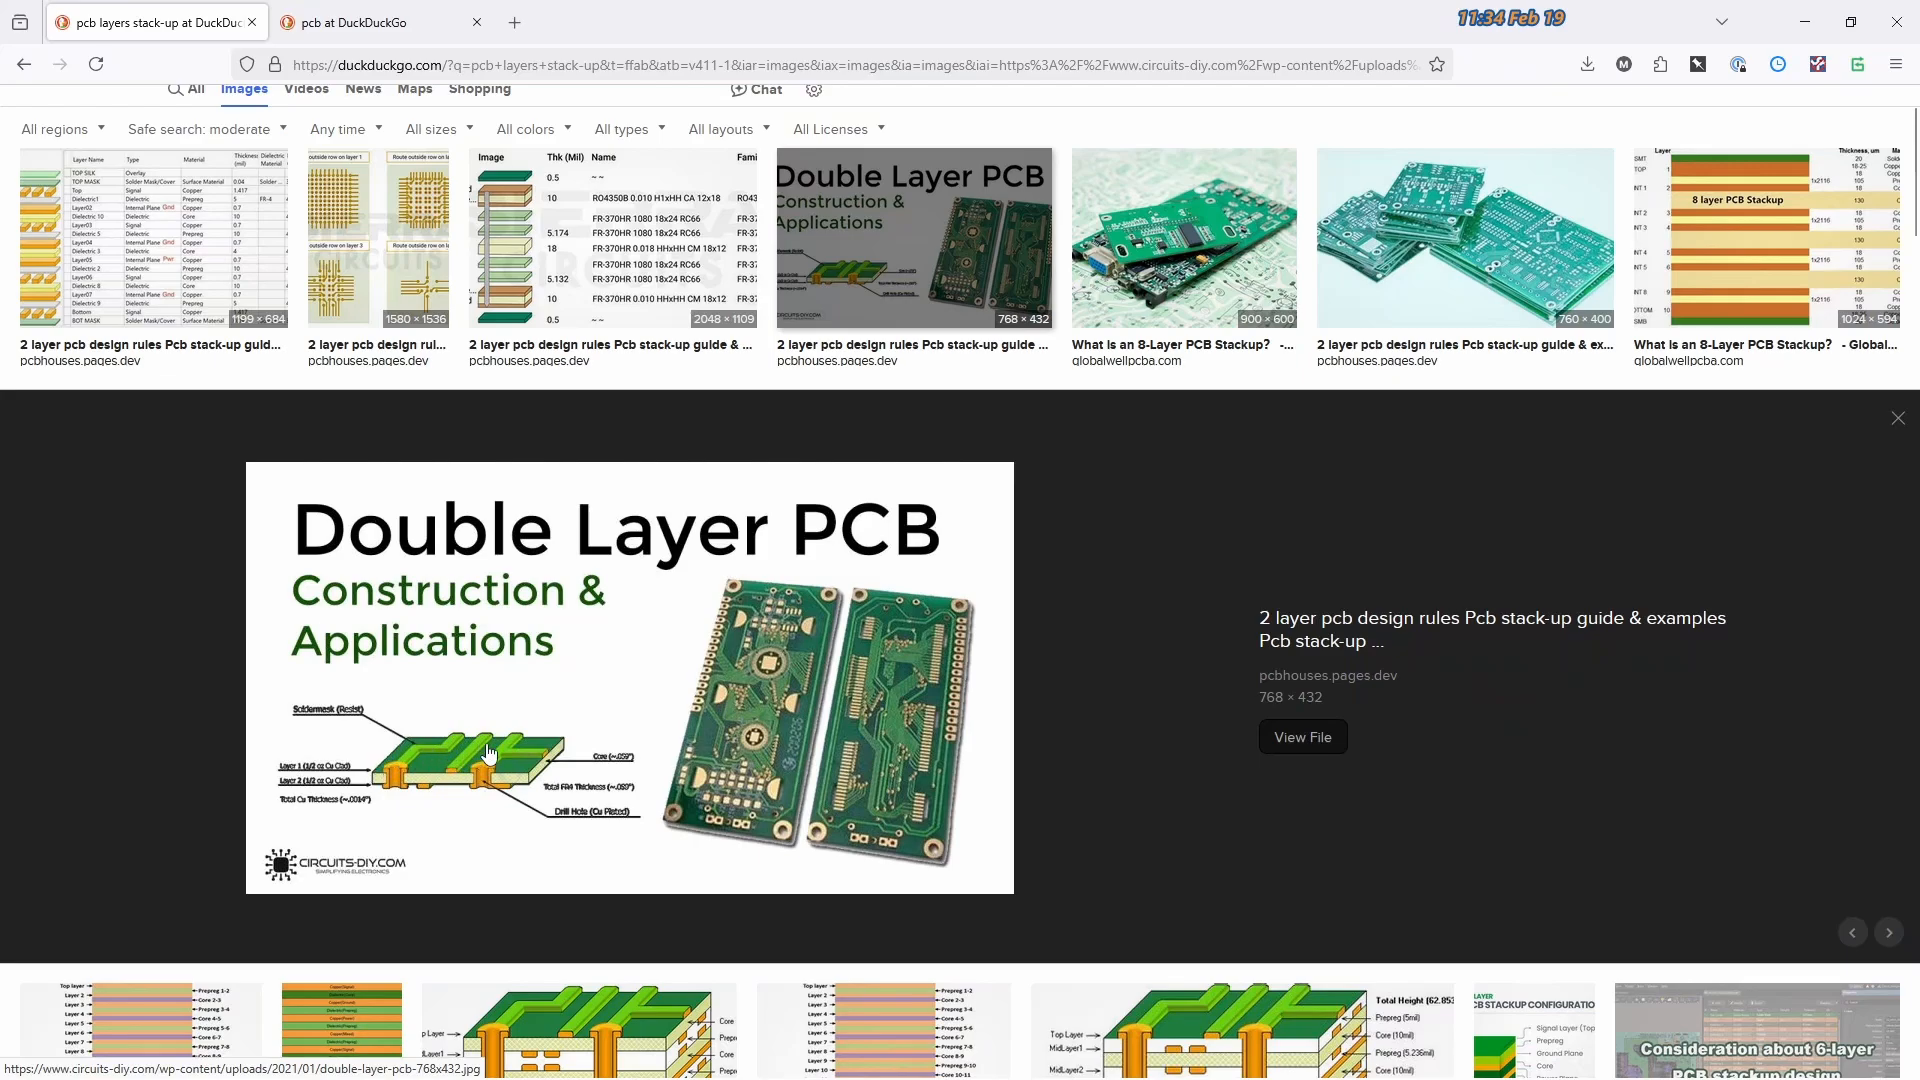
{"action": "mouse_move", "coordinate": [386, 781]}
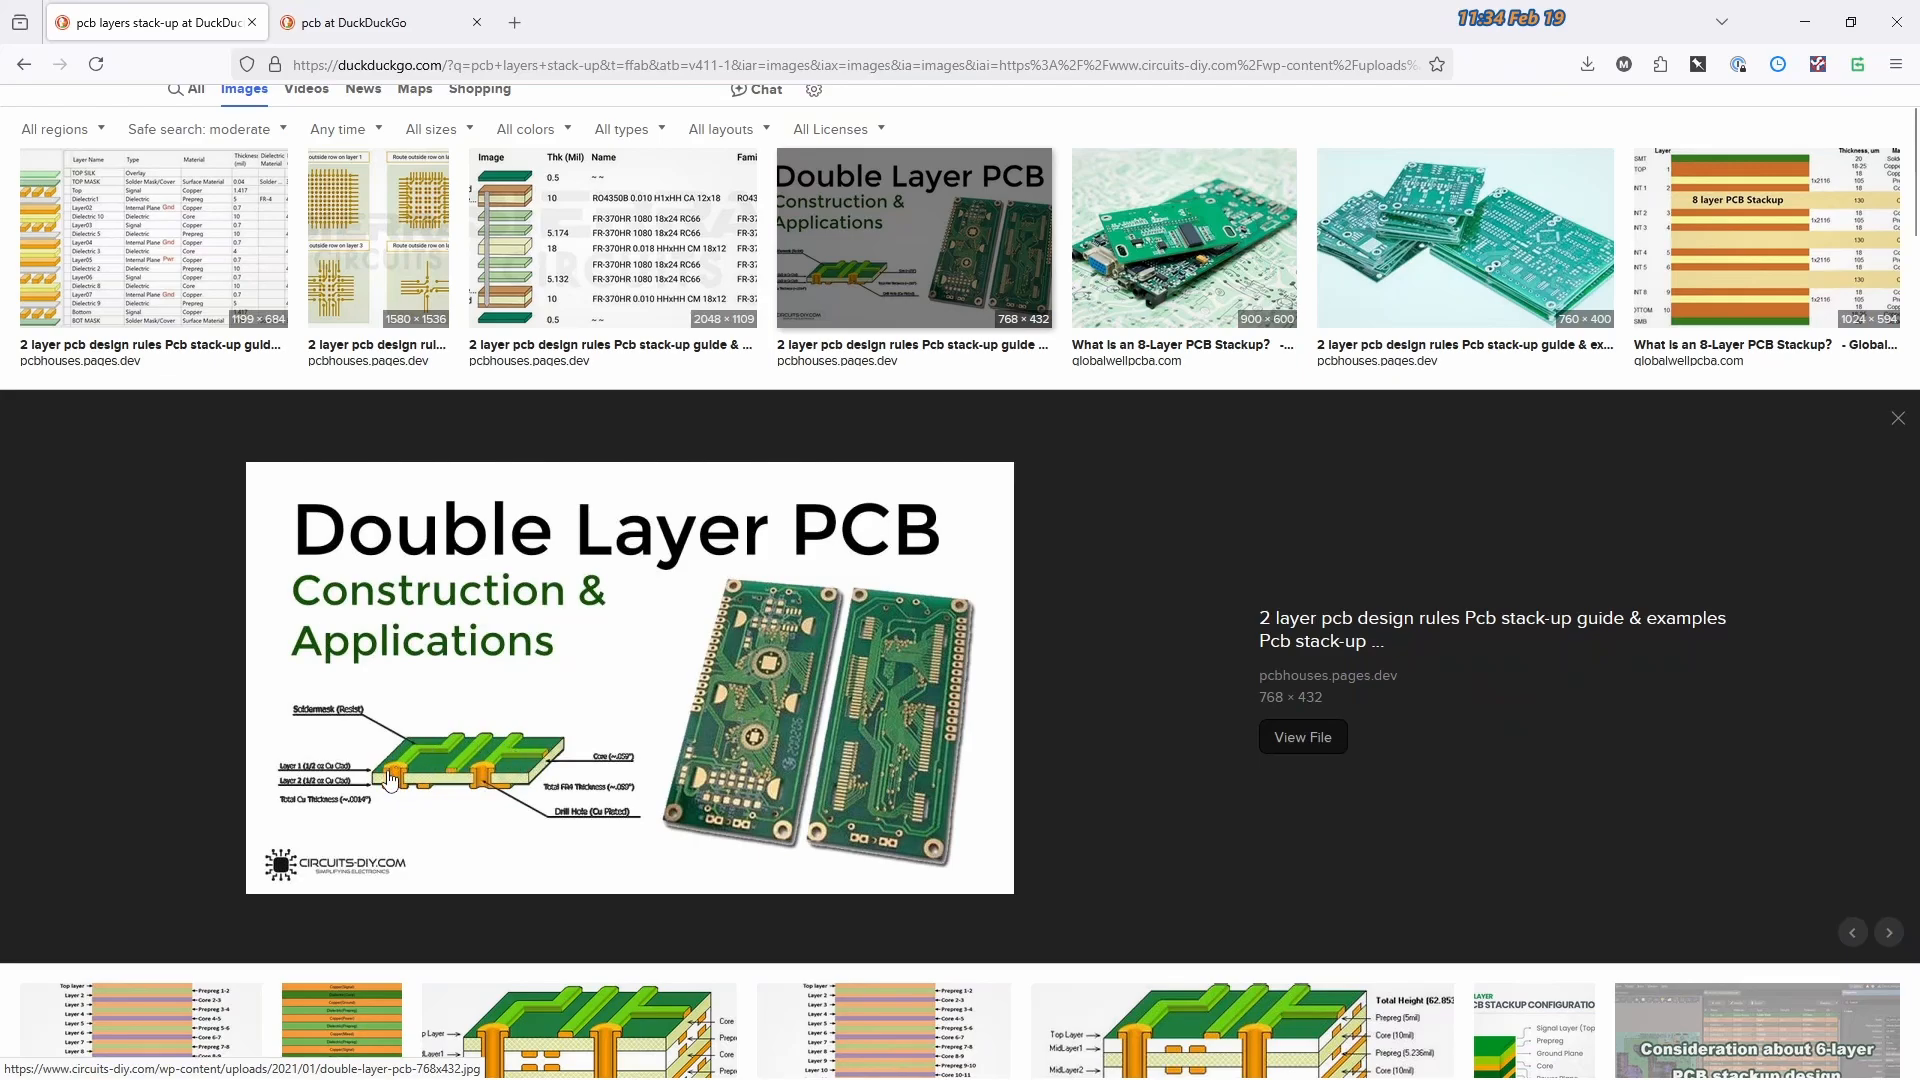
Bring the 'pcb at DuckDuckGo' image results tab back in front
{"action": "left_click", "coordinate": [376, 22]}
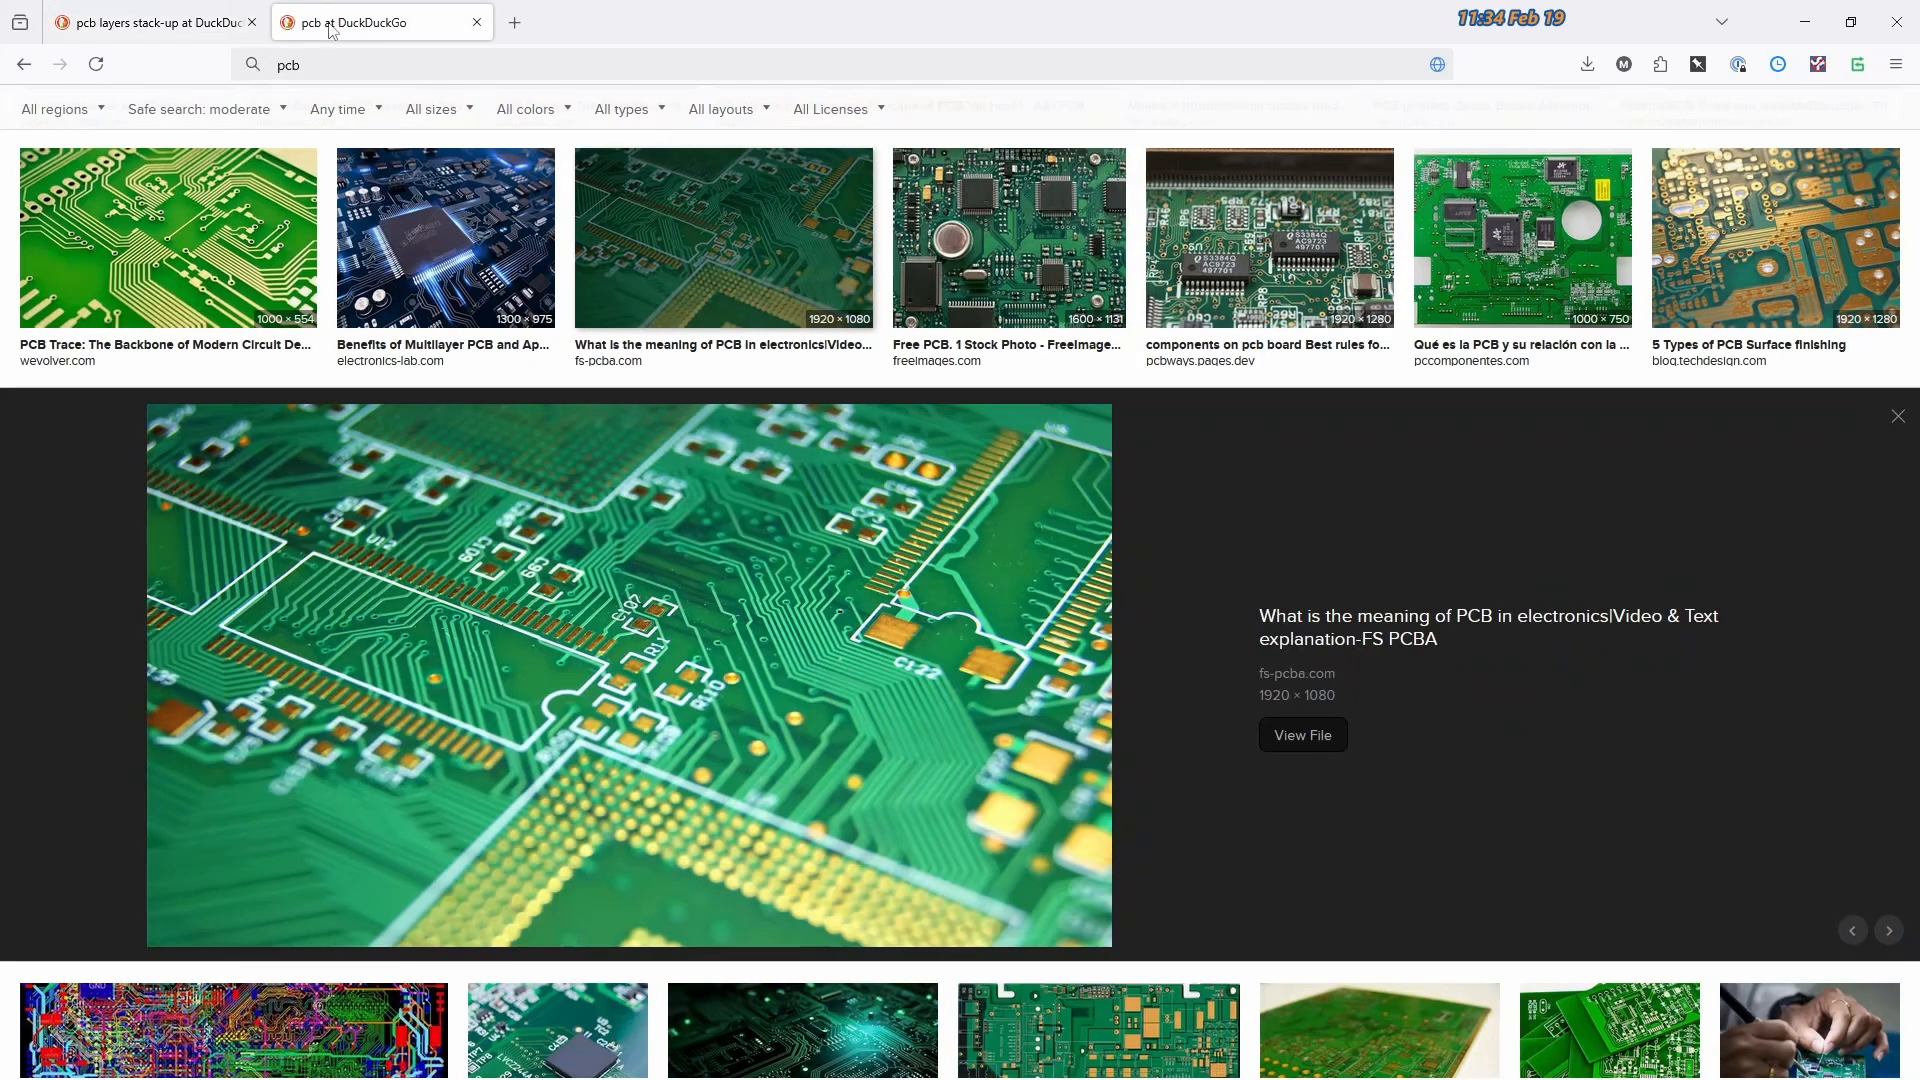
{"action": "mouse_move", "coordinate": [516, 658]}
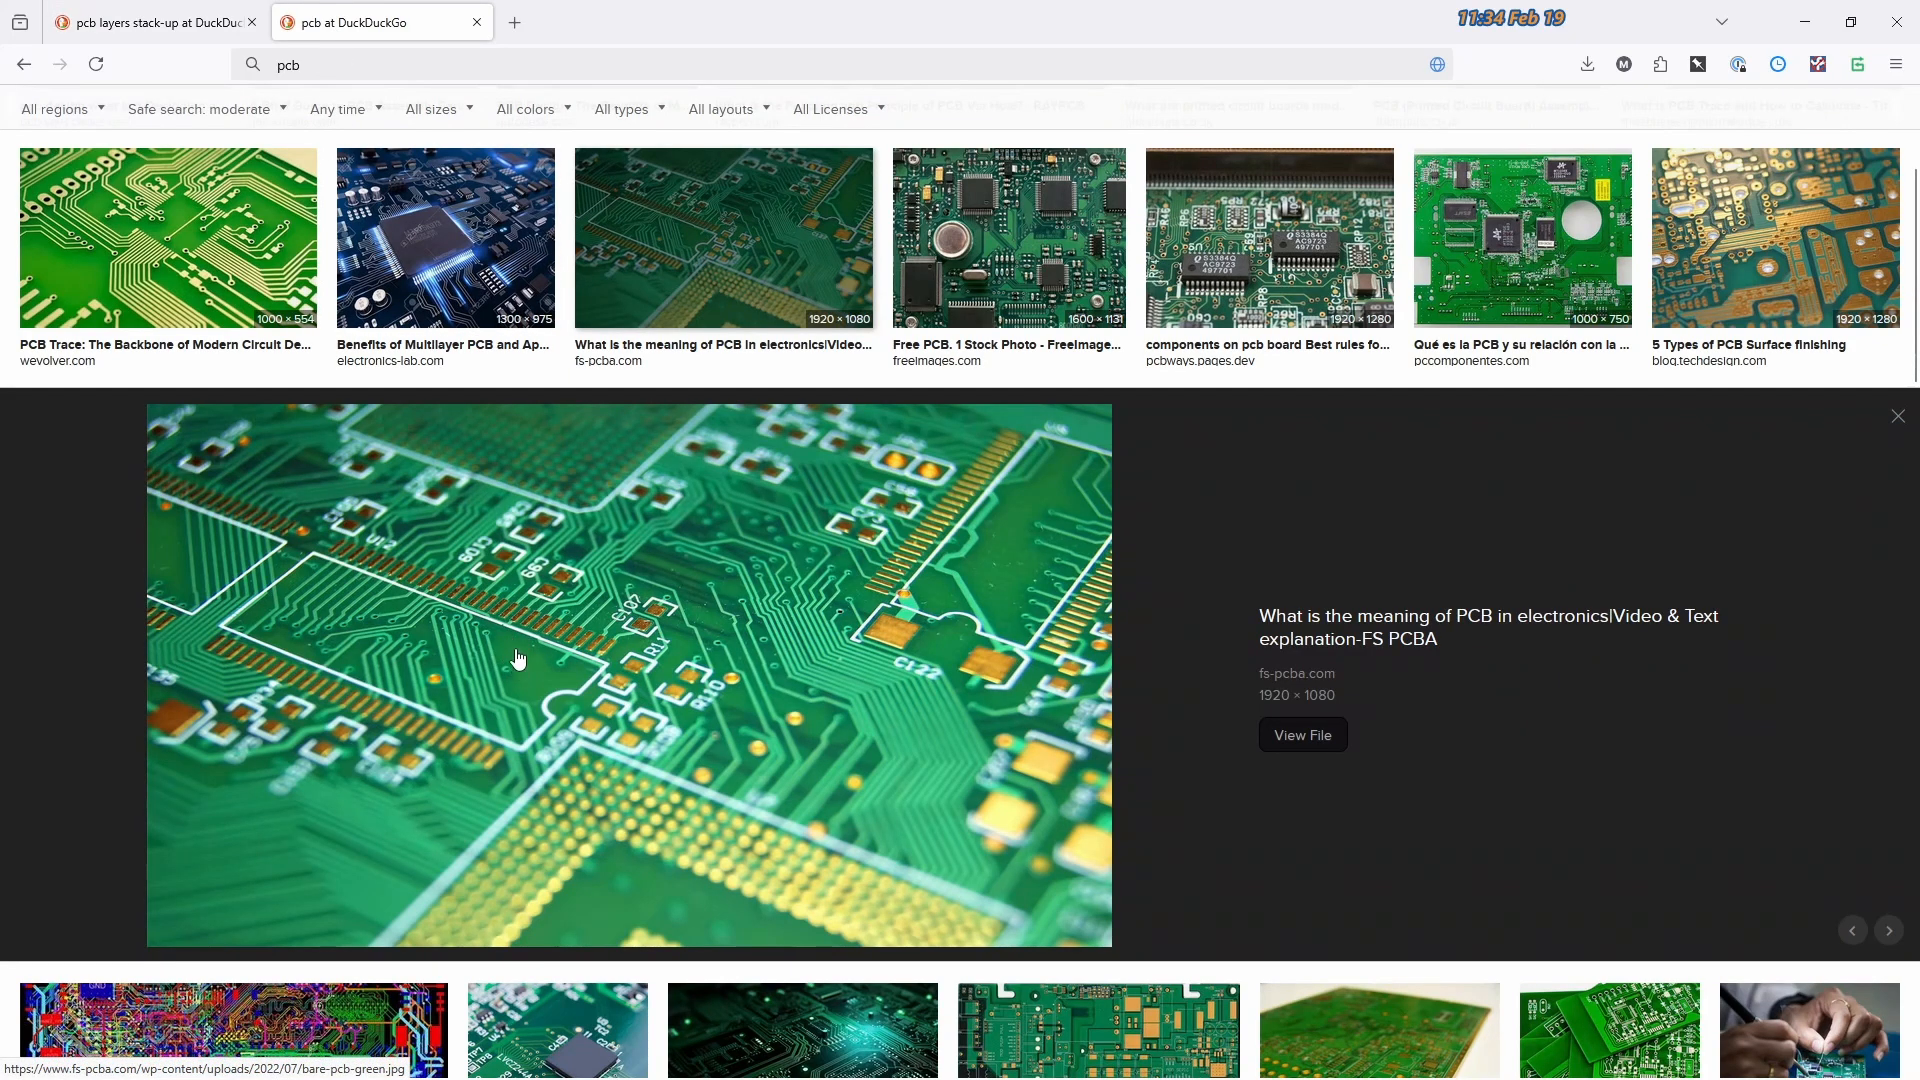
{"action": "mouse_move", "coordinate": [532, 630]}
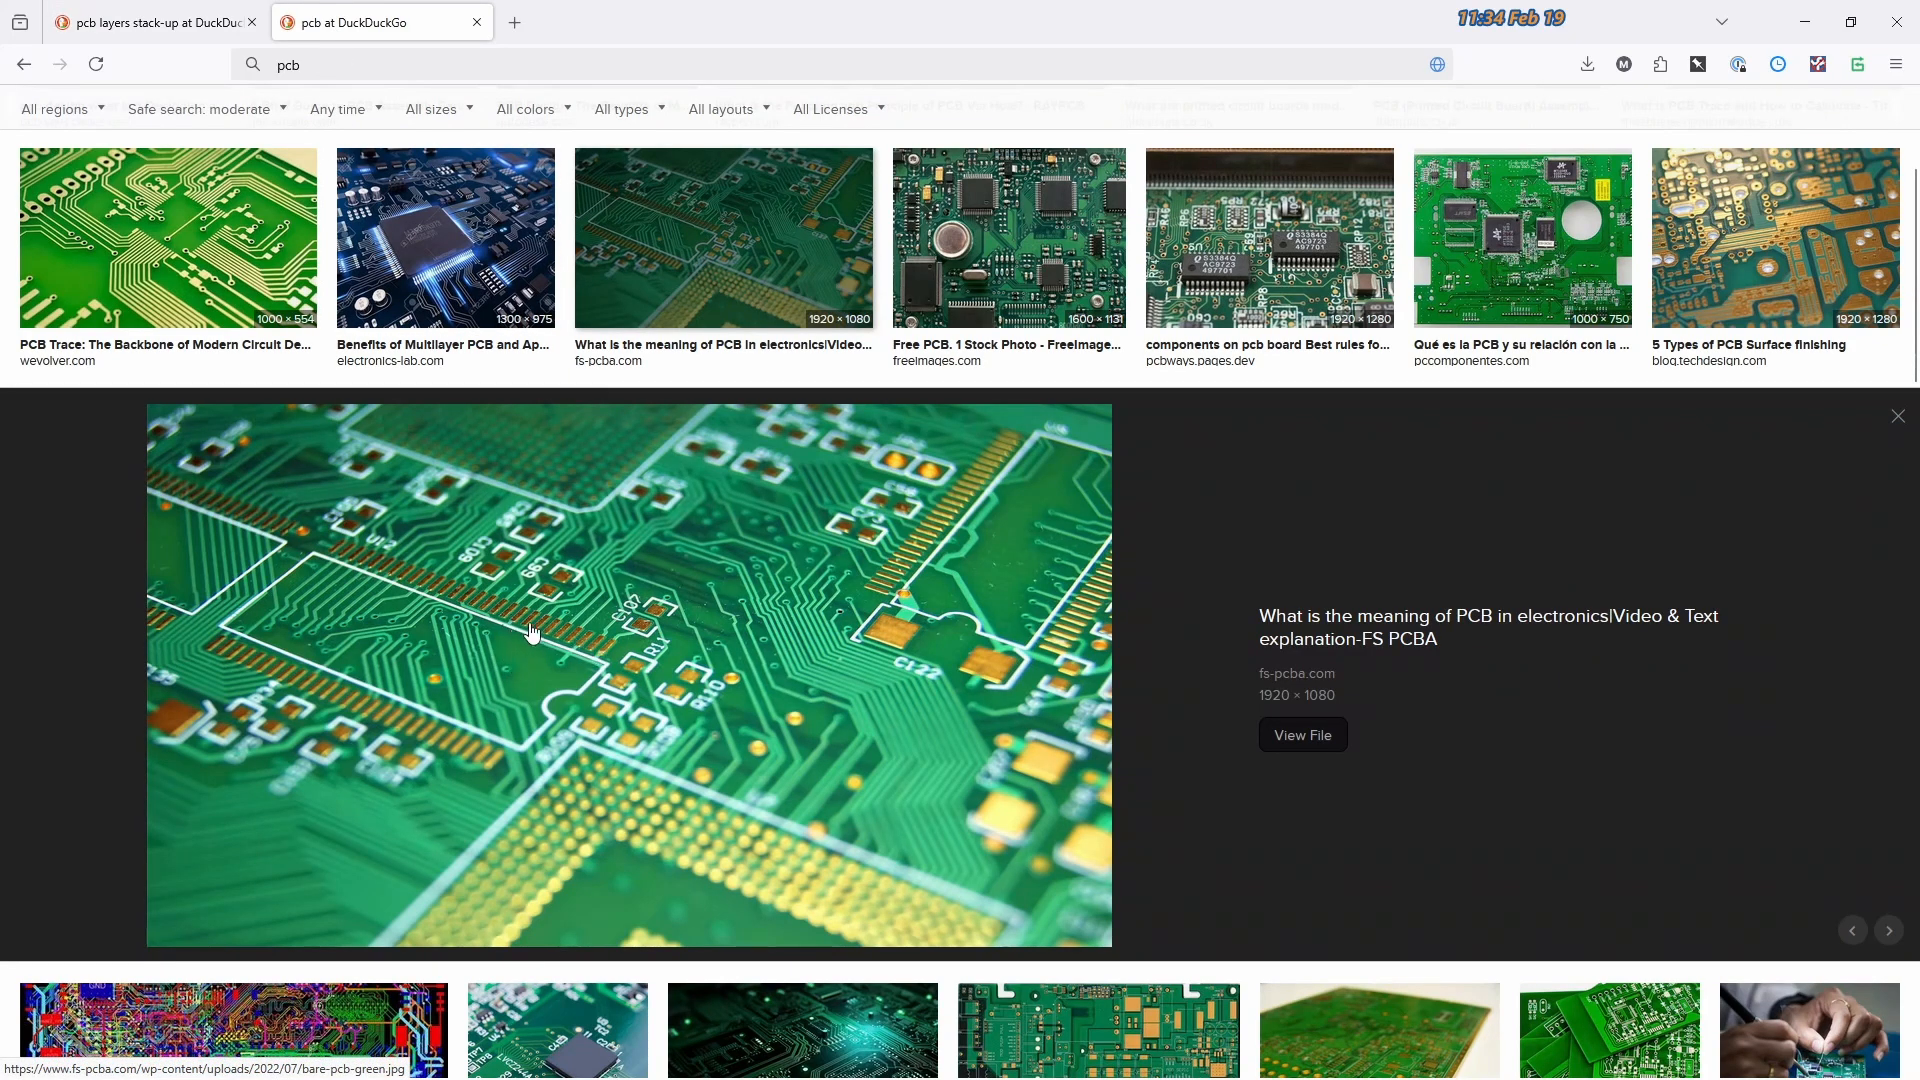
{"action": "mouse_move", "coordinate": [488, 626]}
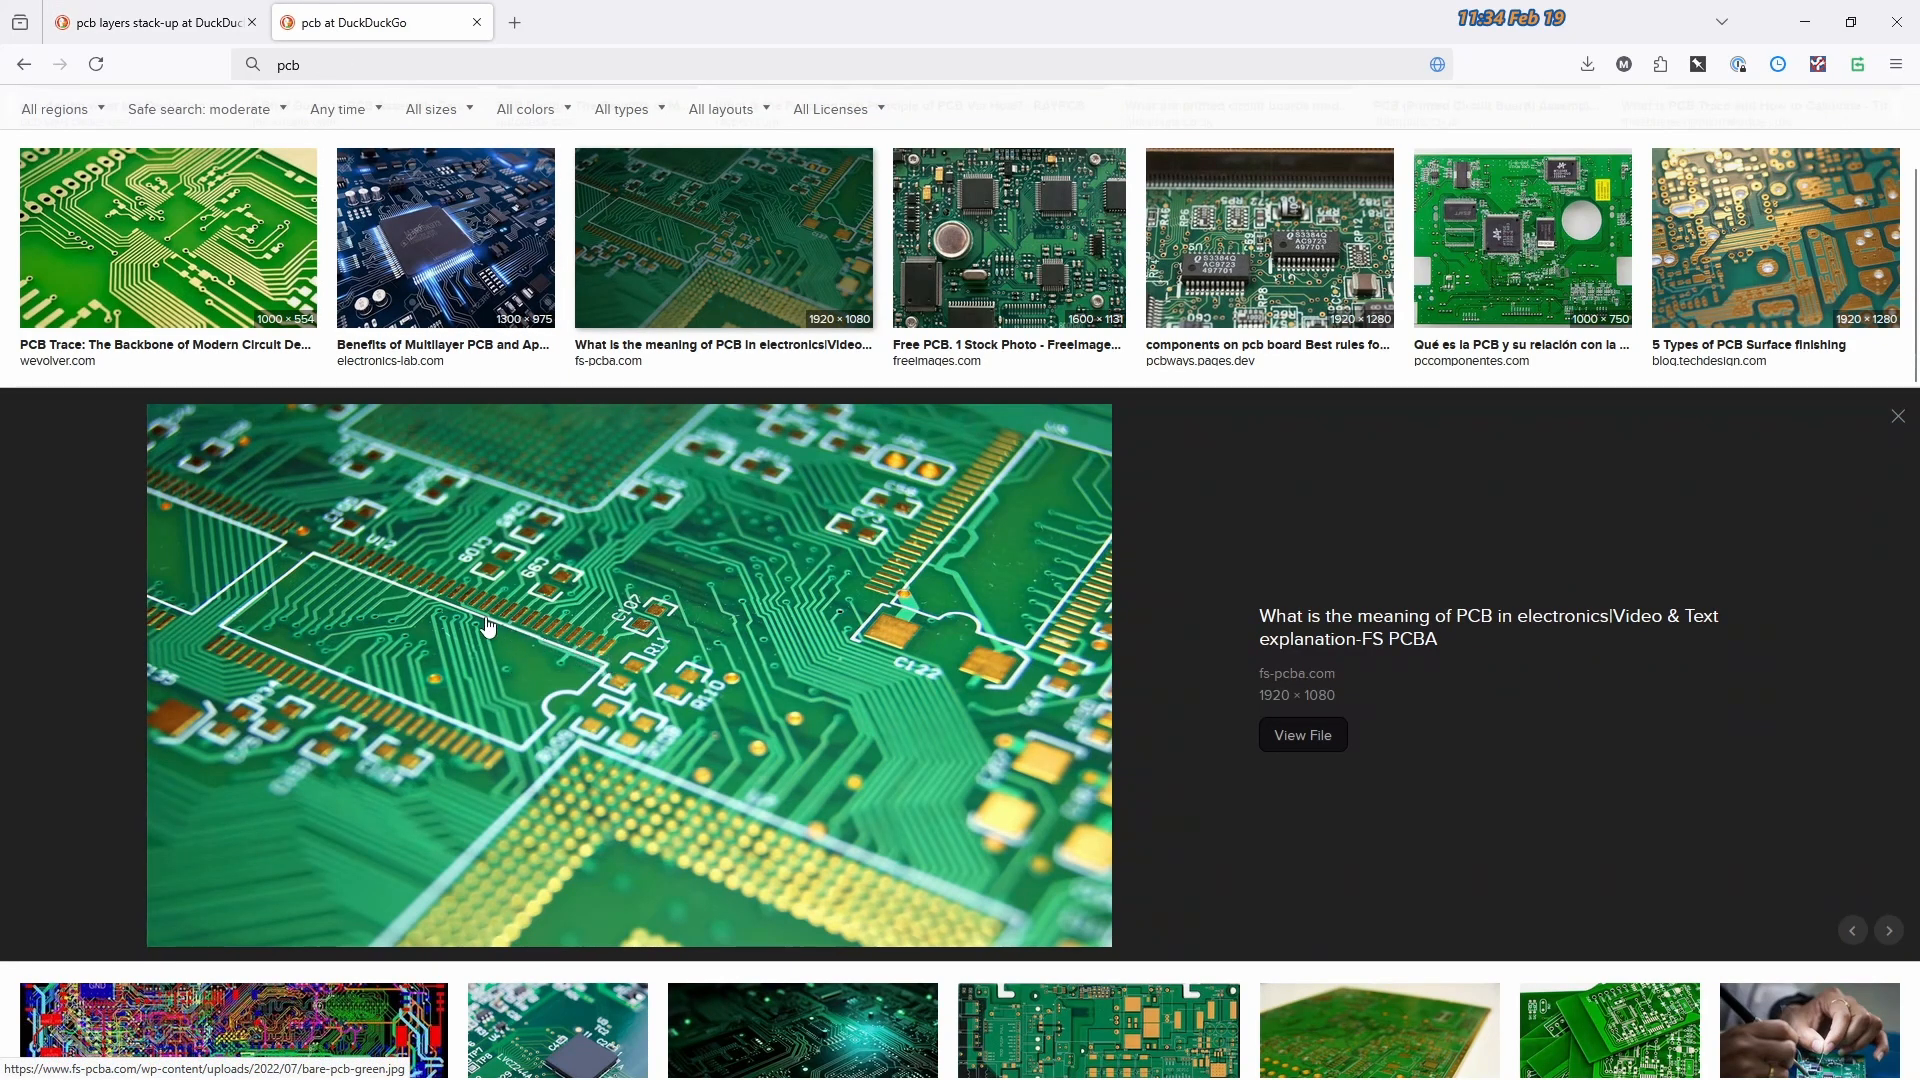
{"action": "mouse_move", "coordinate": [594, 652]}
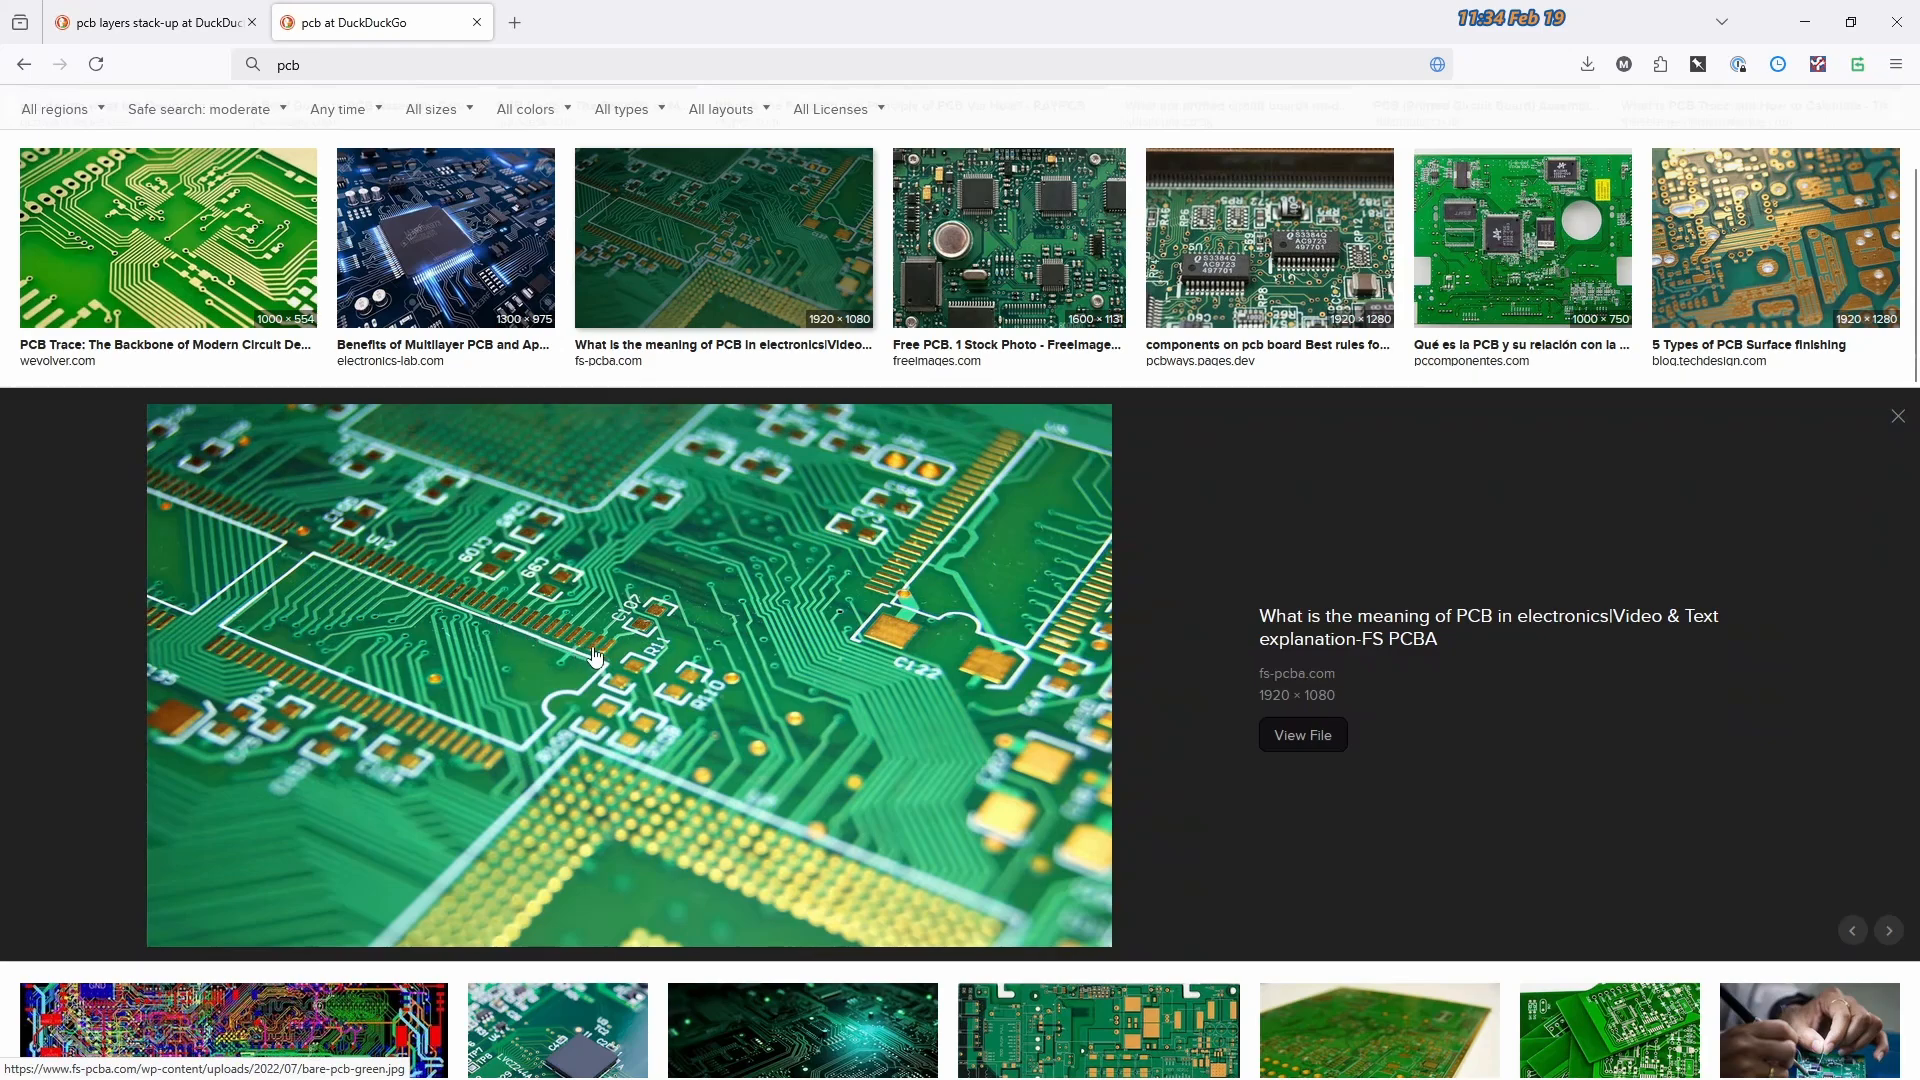
{"action": "mouse_move", "coordinate": [900, 646]}
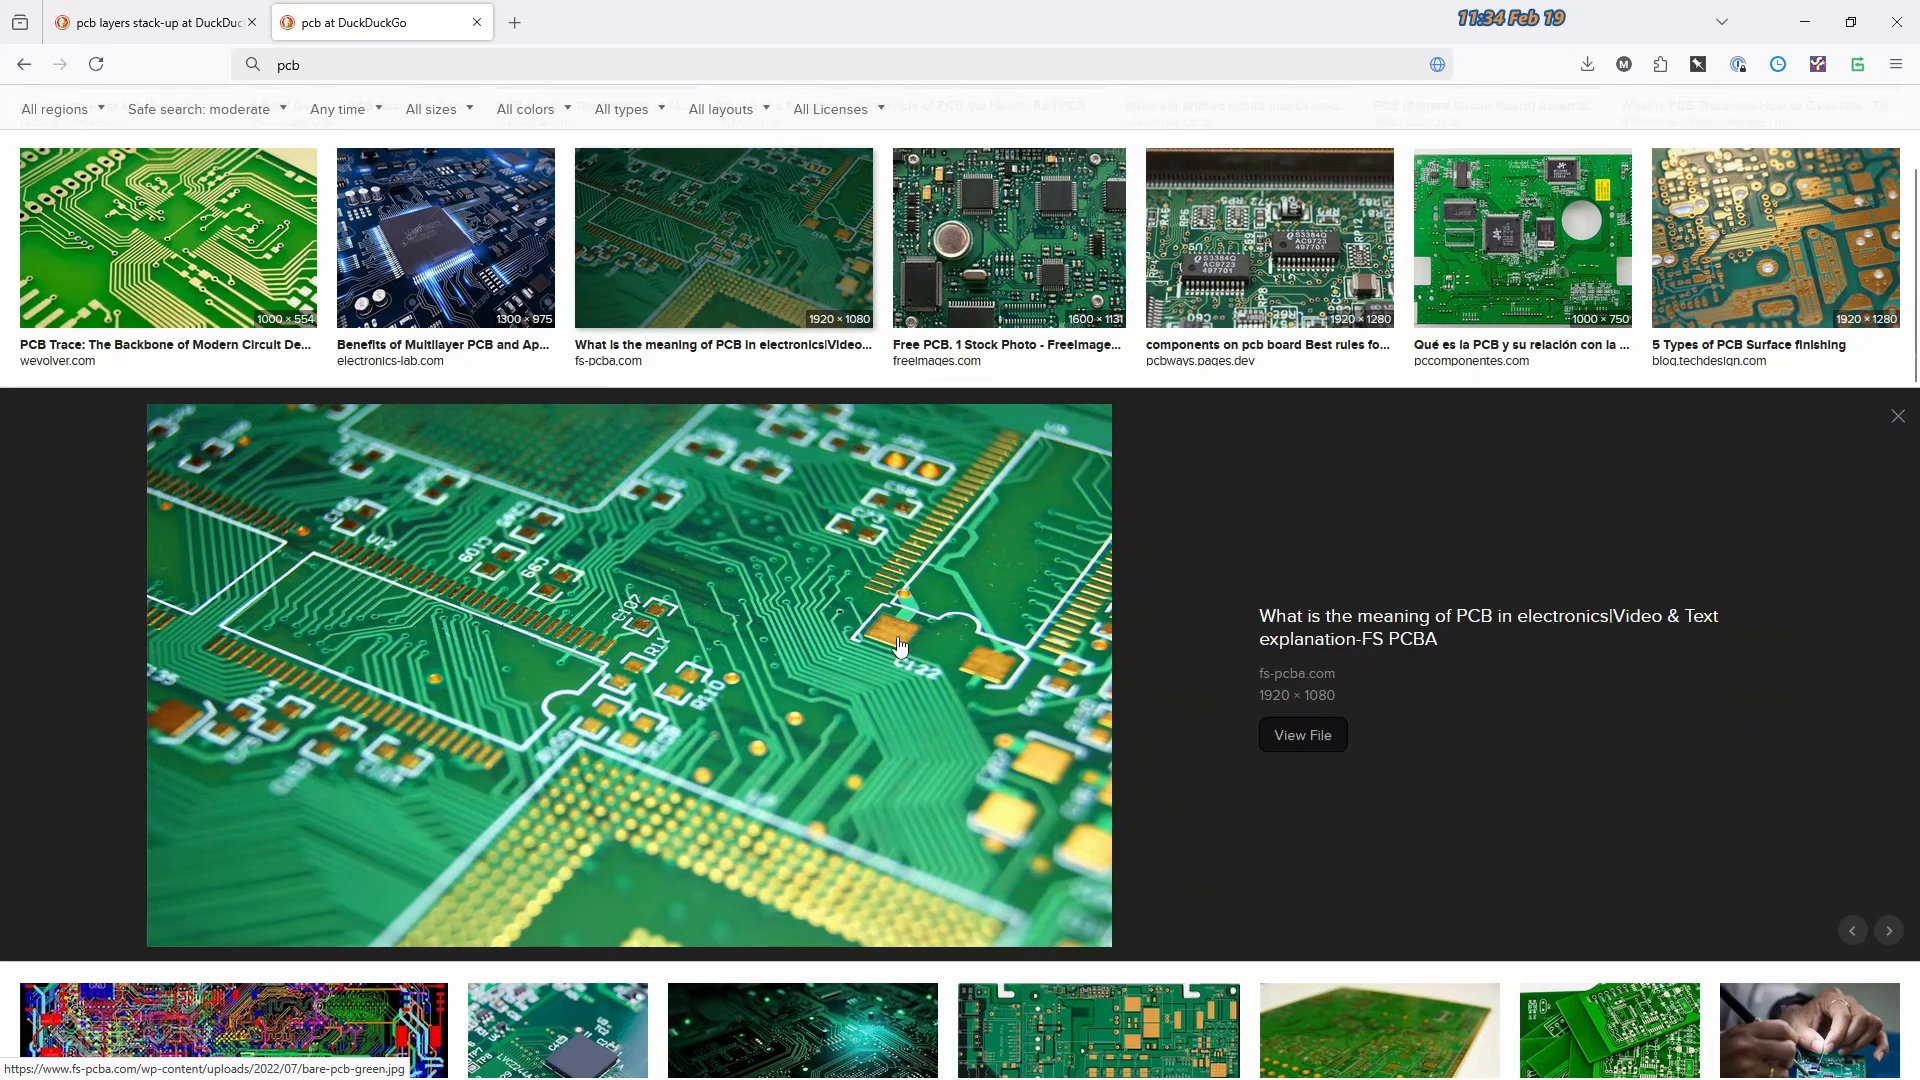
{"action": "mouse_move", "coordinate": [916, 616]}
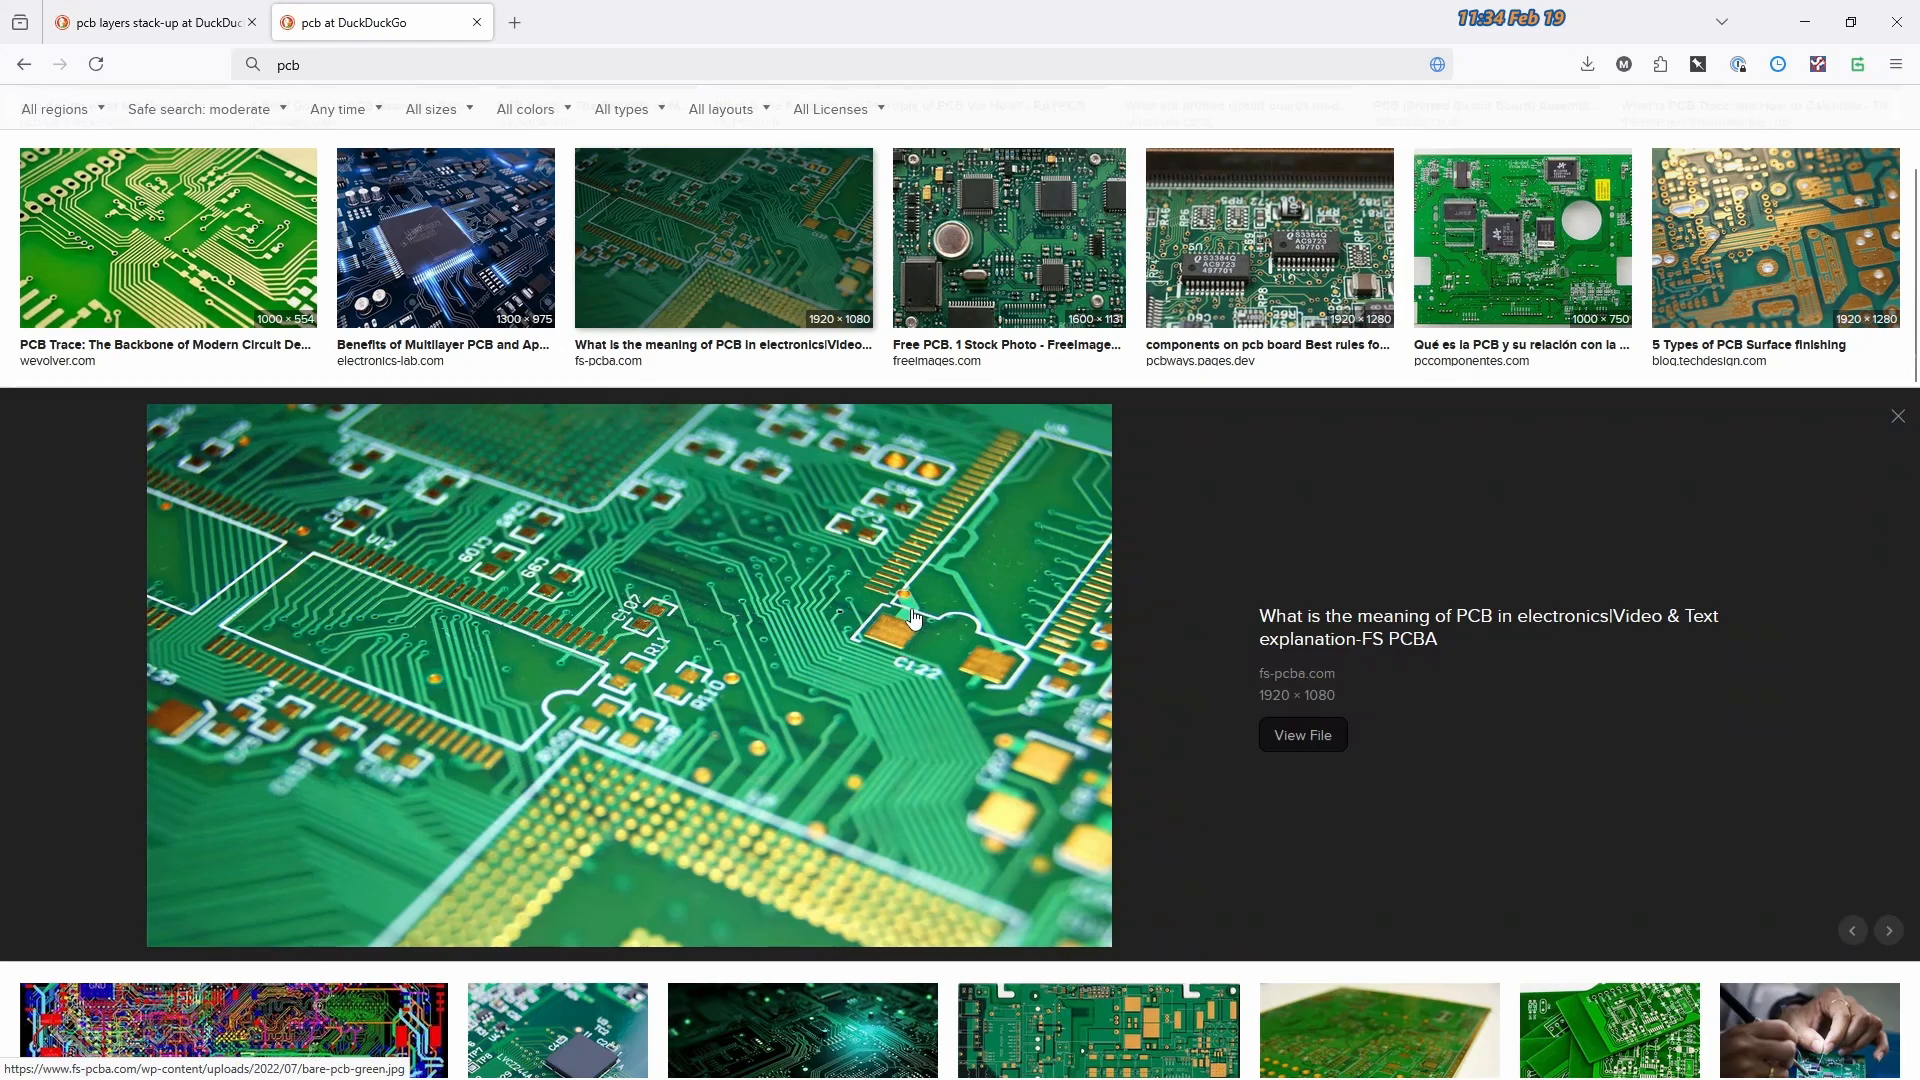
{"action": "mouse_move", "coordinate": [993, 670]}
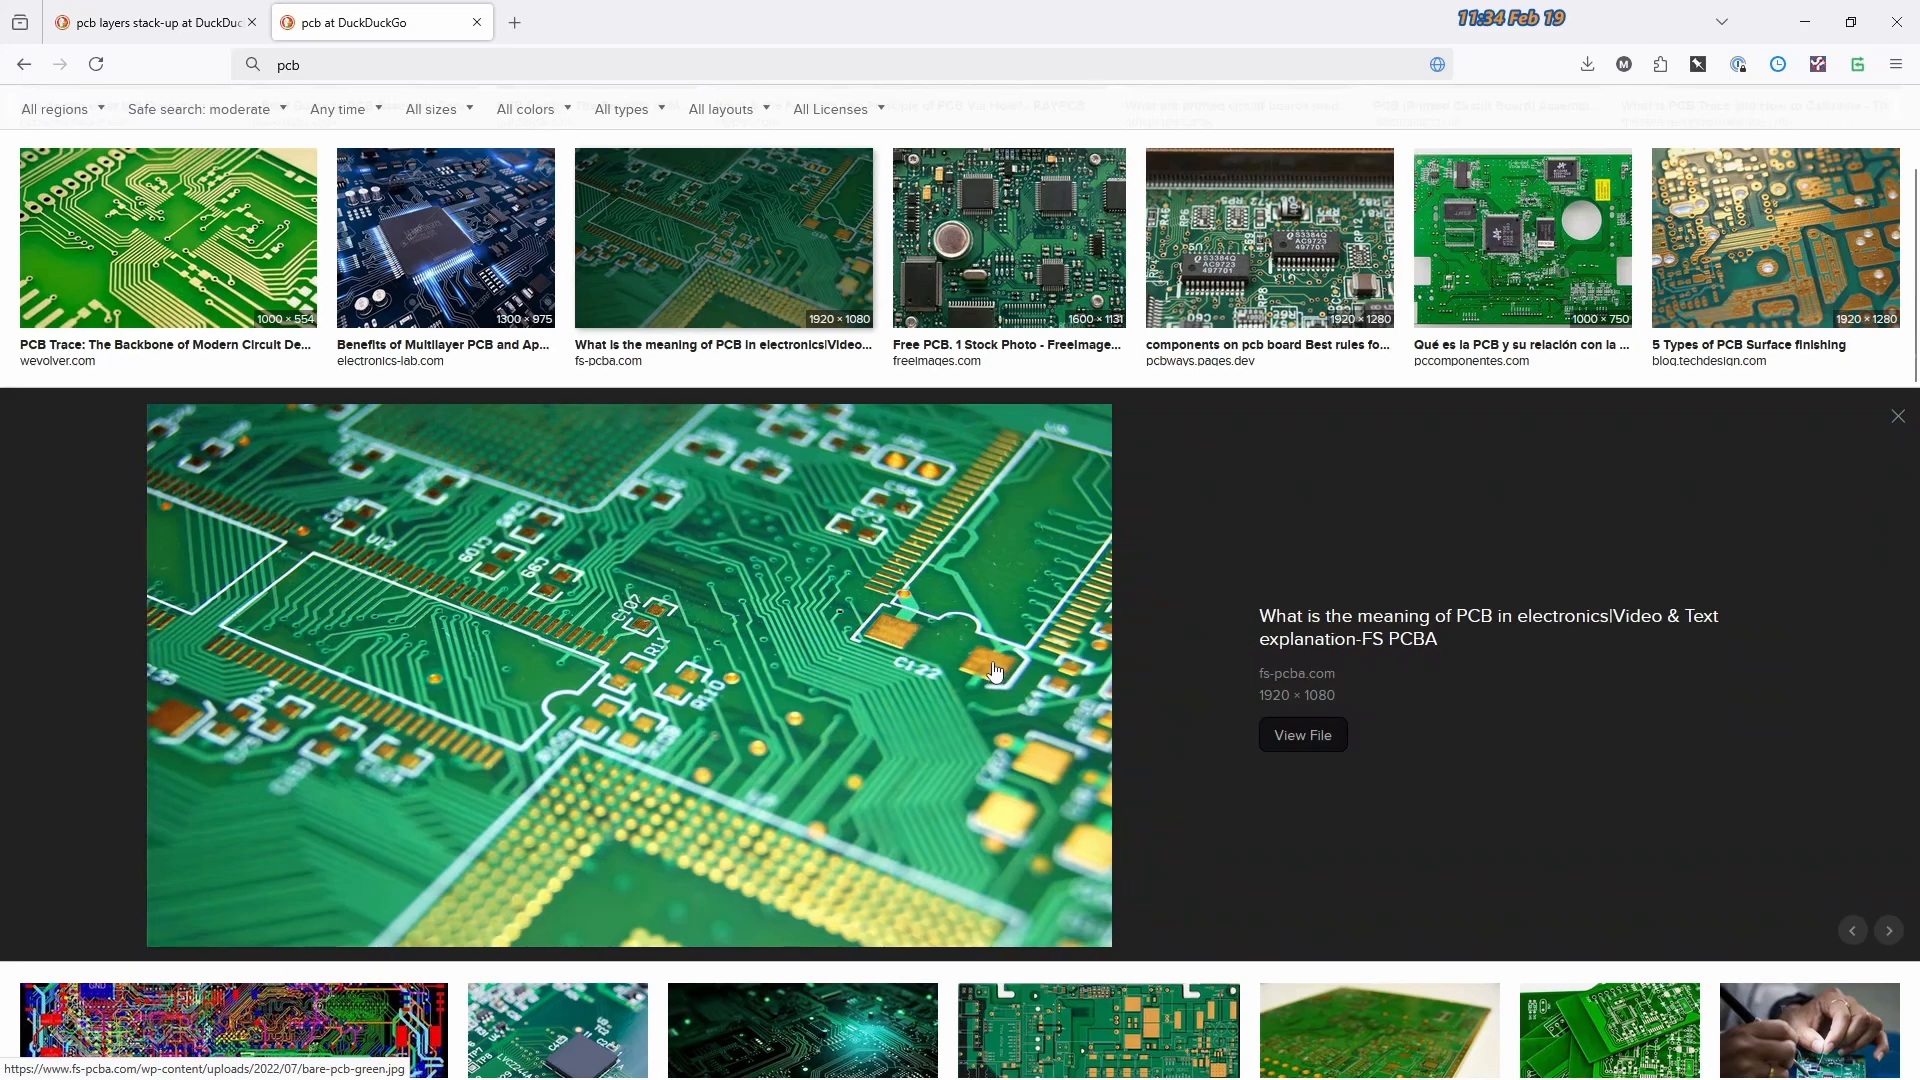
{"action": "mouse_move", "coordinate": [904, 647]}
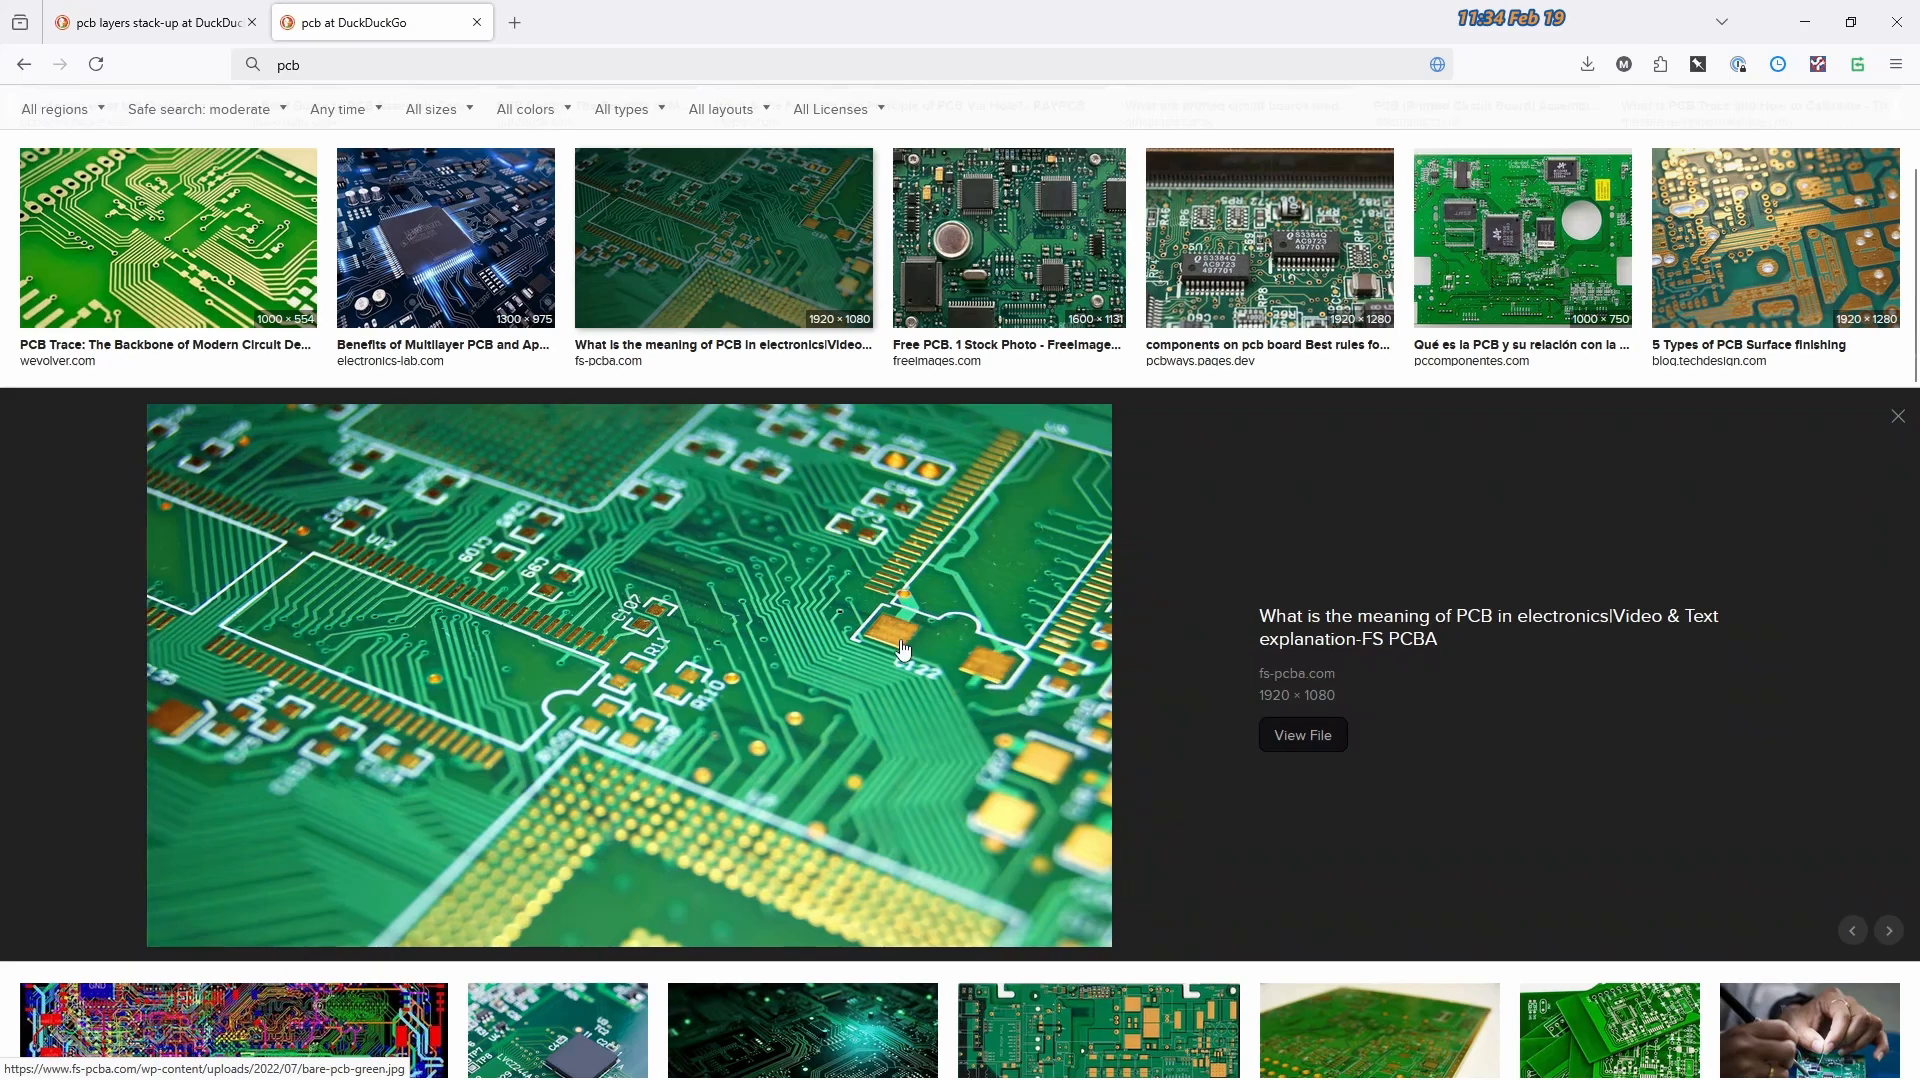
{"action": "left_click", "coordinate": [146, 22]}
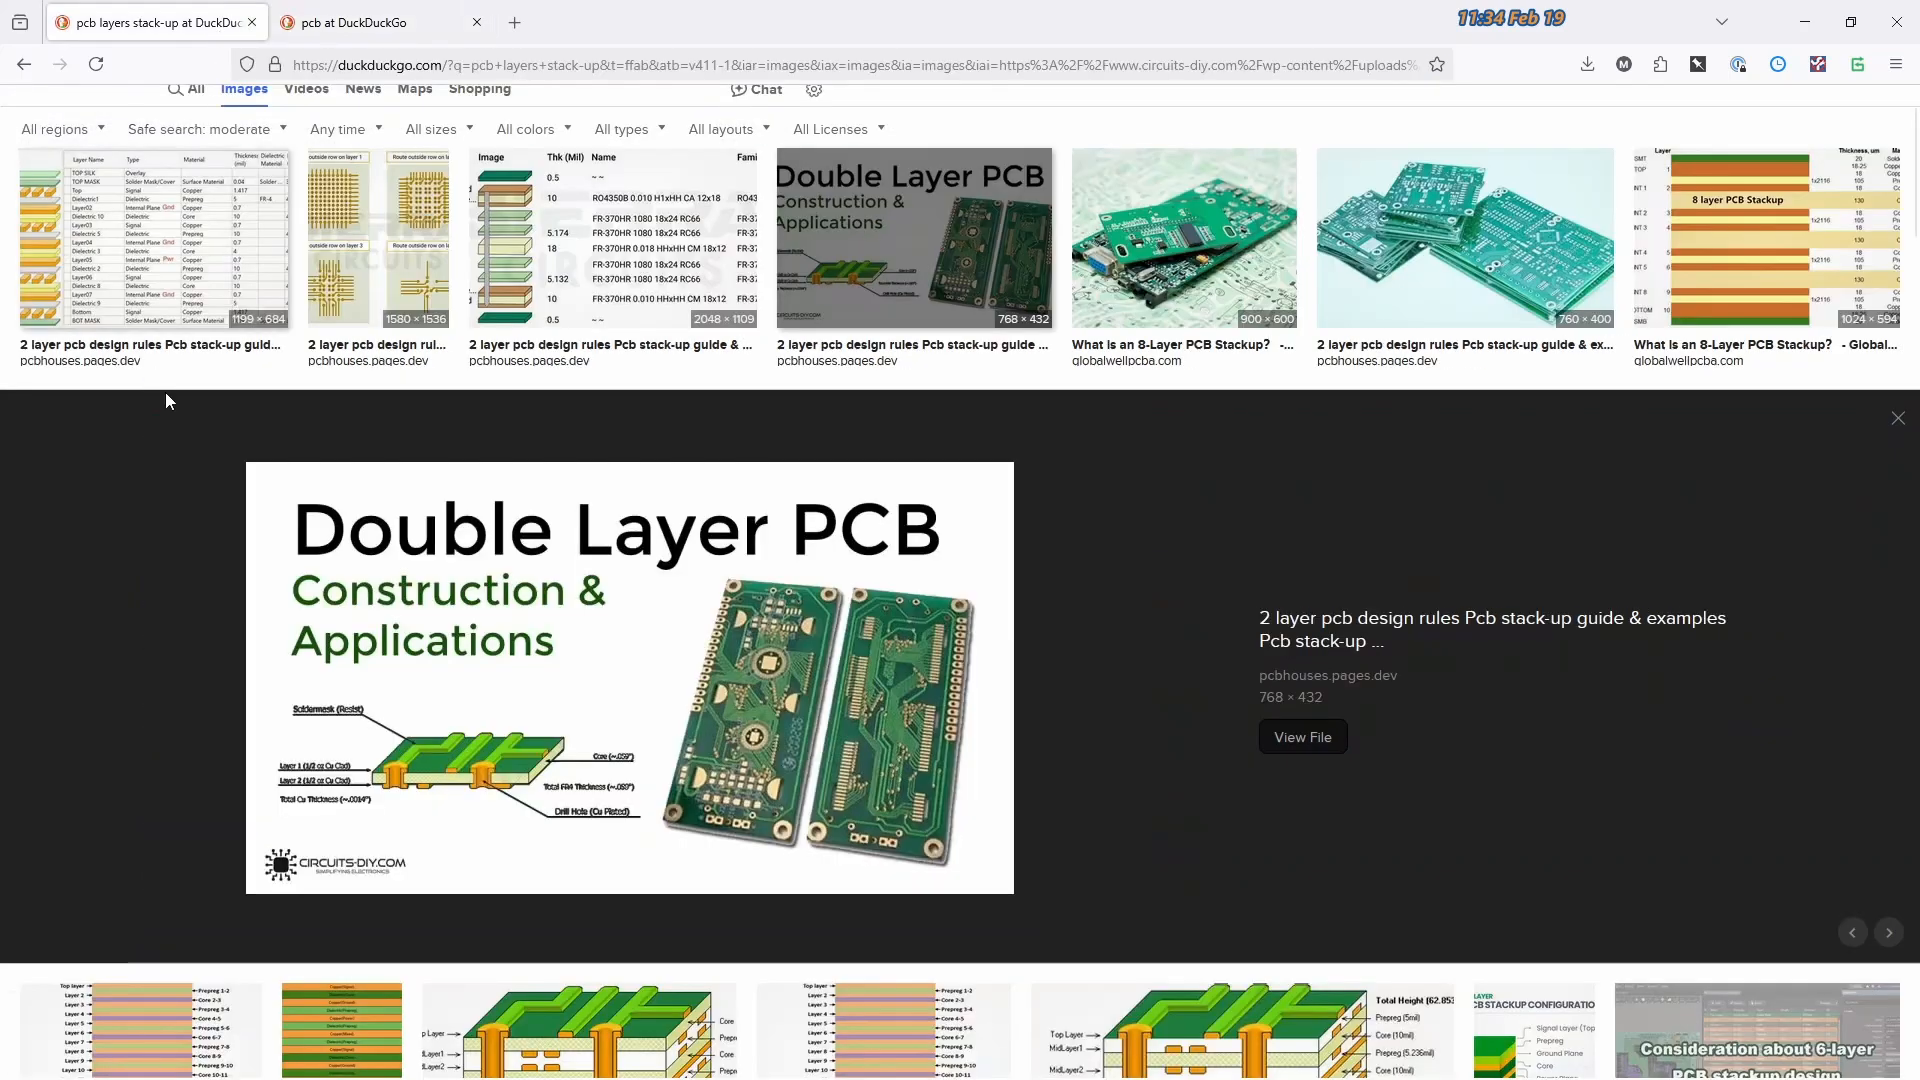
{"action": "mouse_move", "coordinate": [500, 788]}
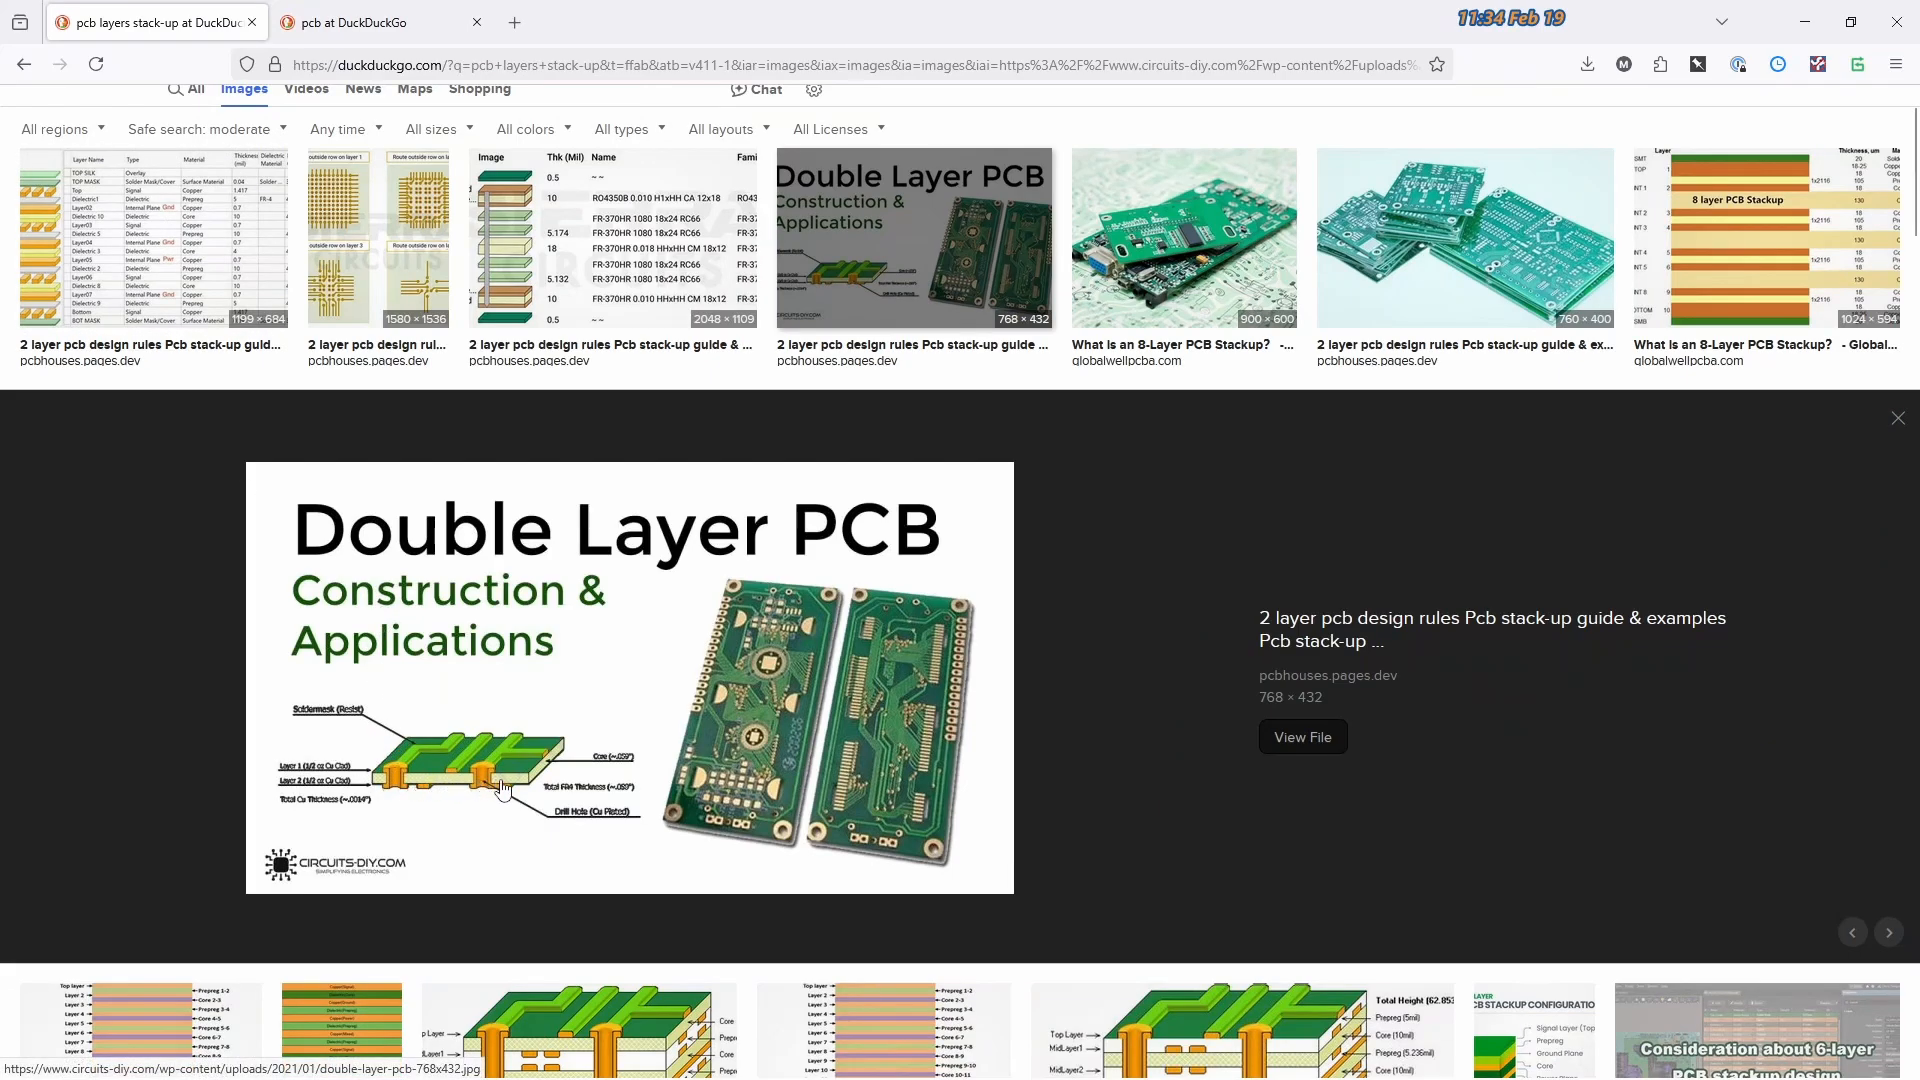
{"action": "mouse_move", "coordinate": [510, 810]}
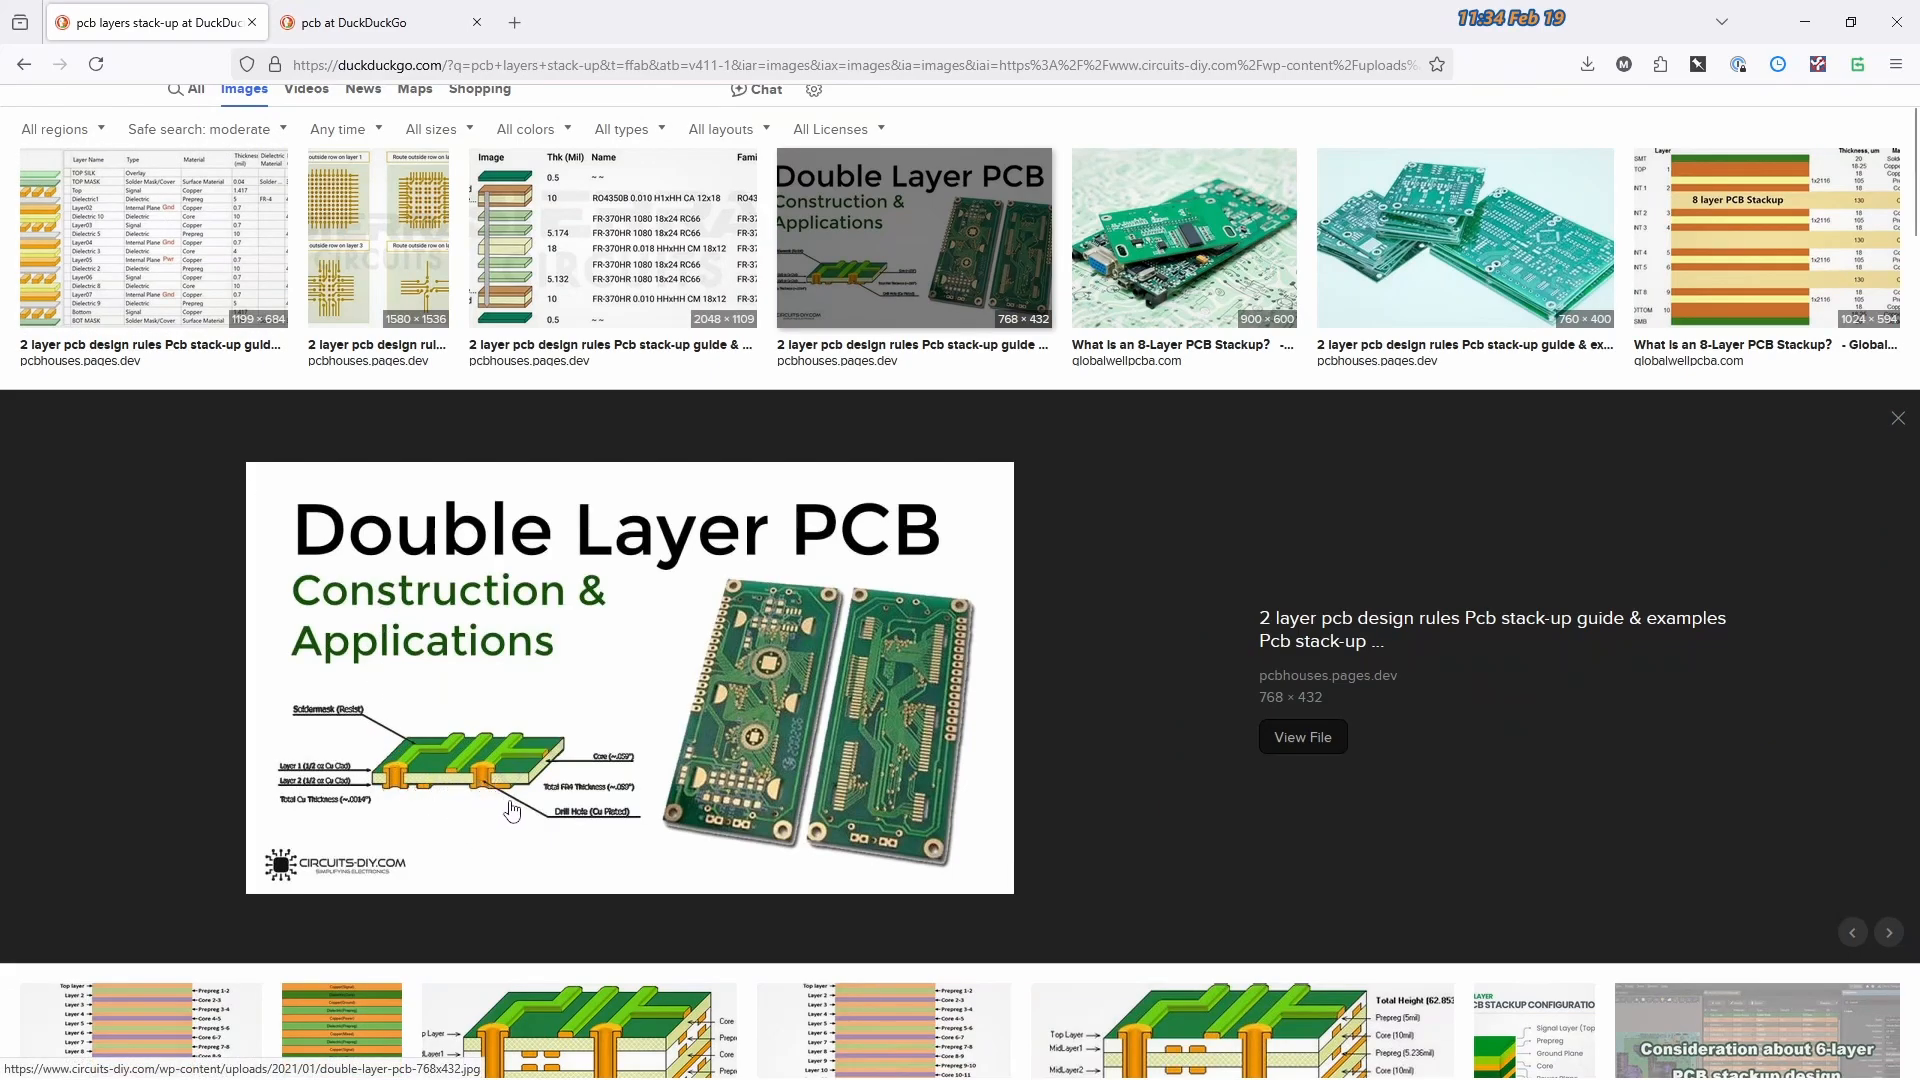
{"action": "mouse_move", "coordinate": [776, 692]}
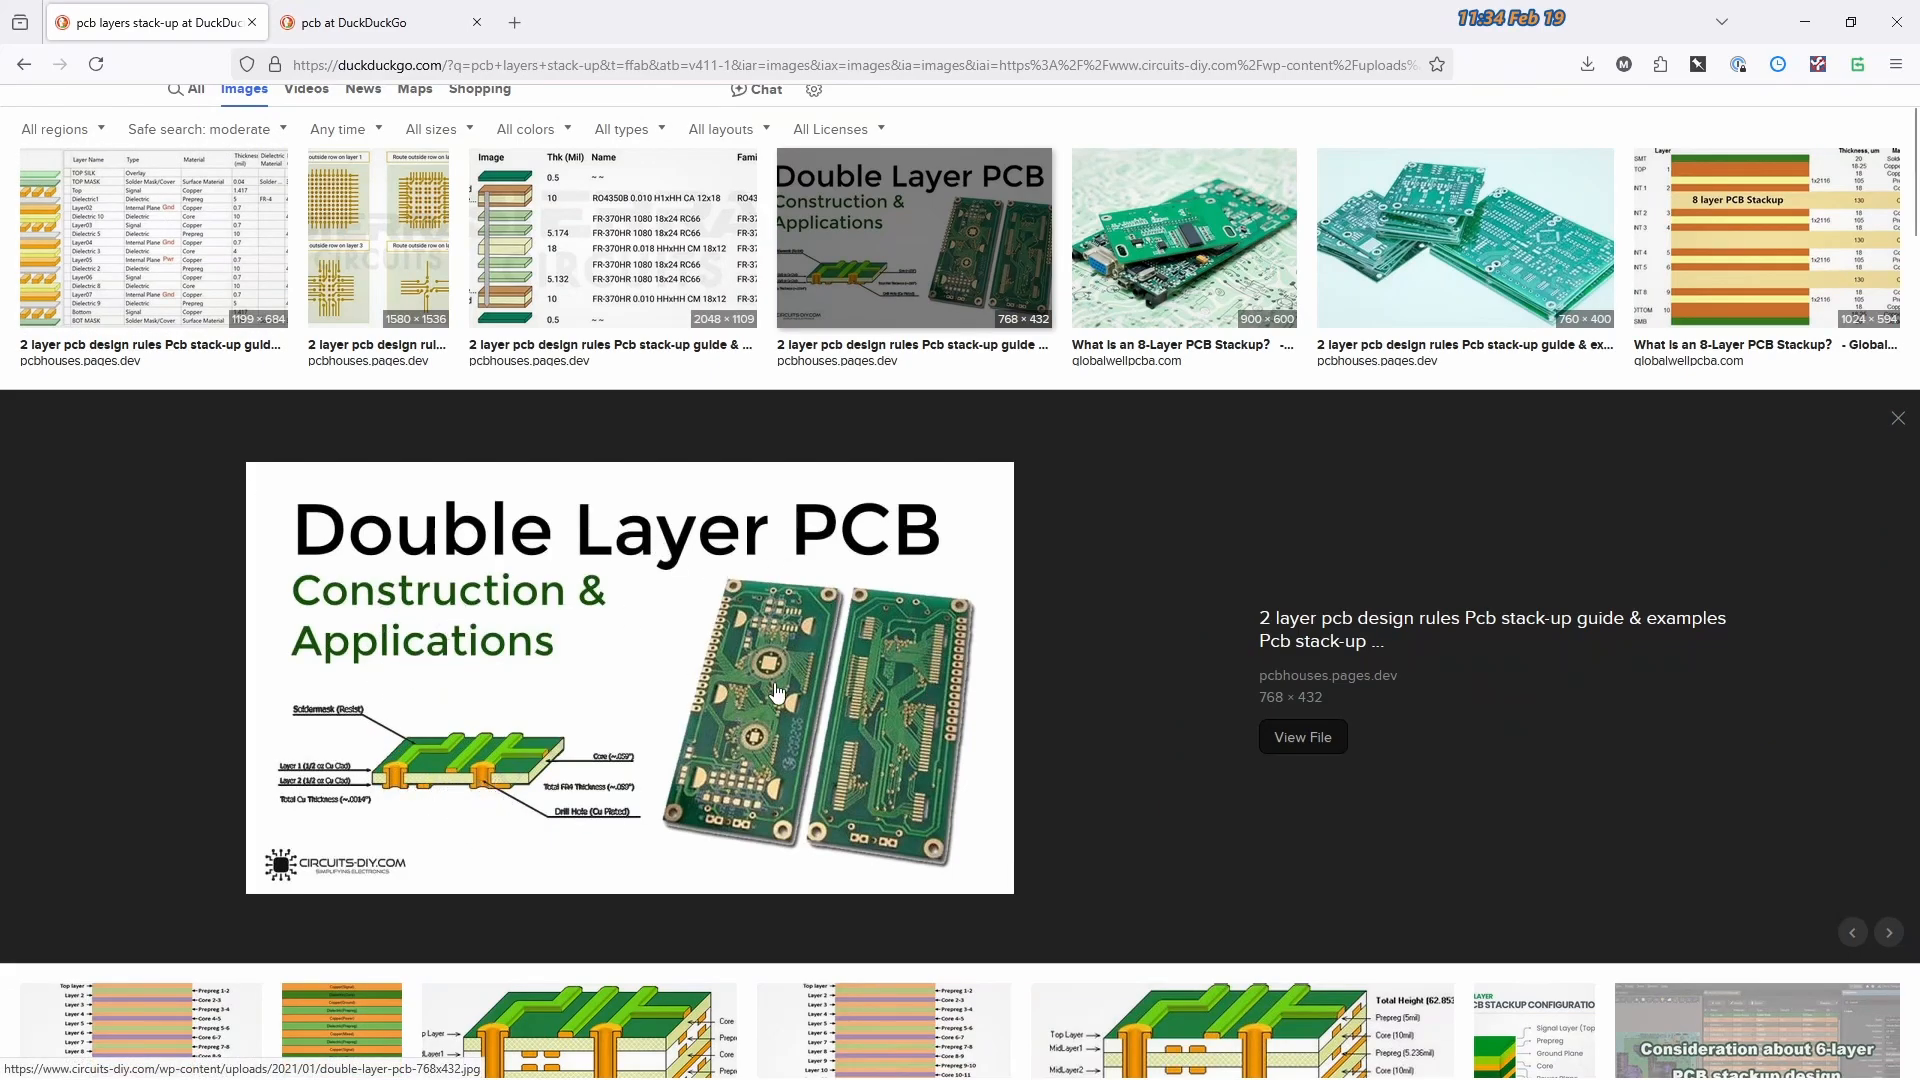
{"action": "mouse_move", "coordinate": [500, 198]}
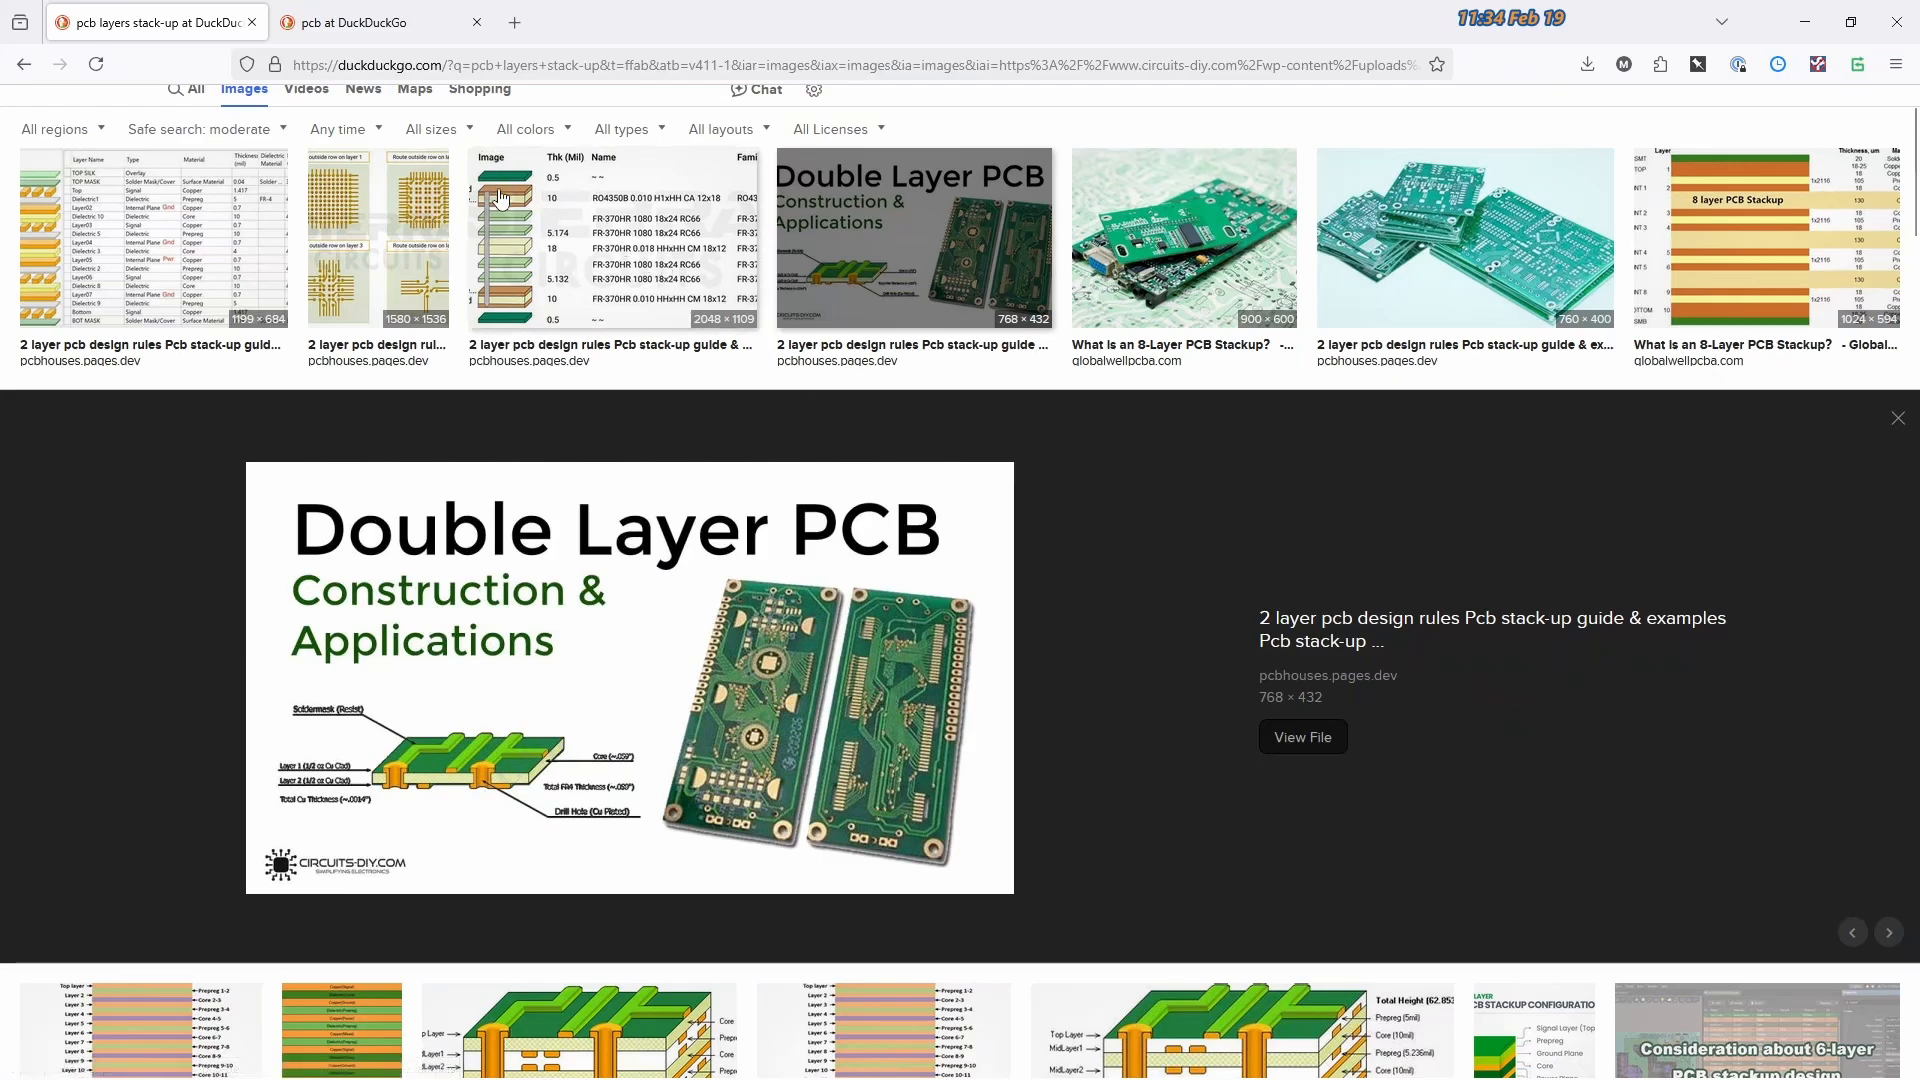
{"action": "mouse_move", "coordinate": [104, 324]}
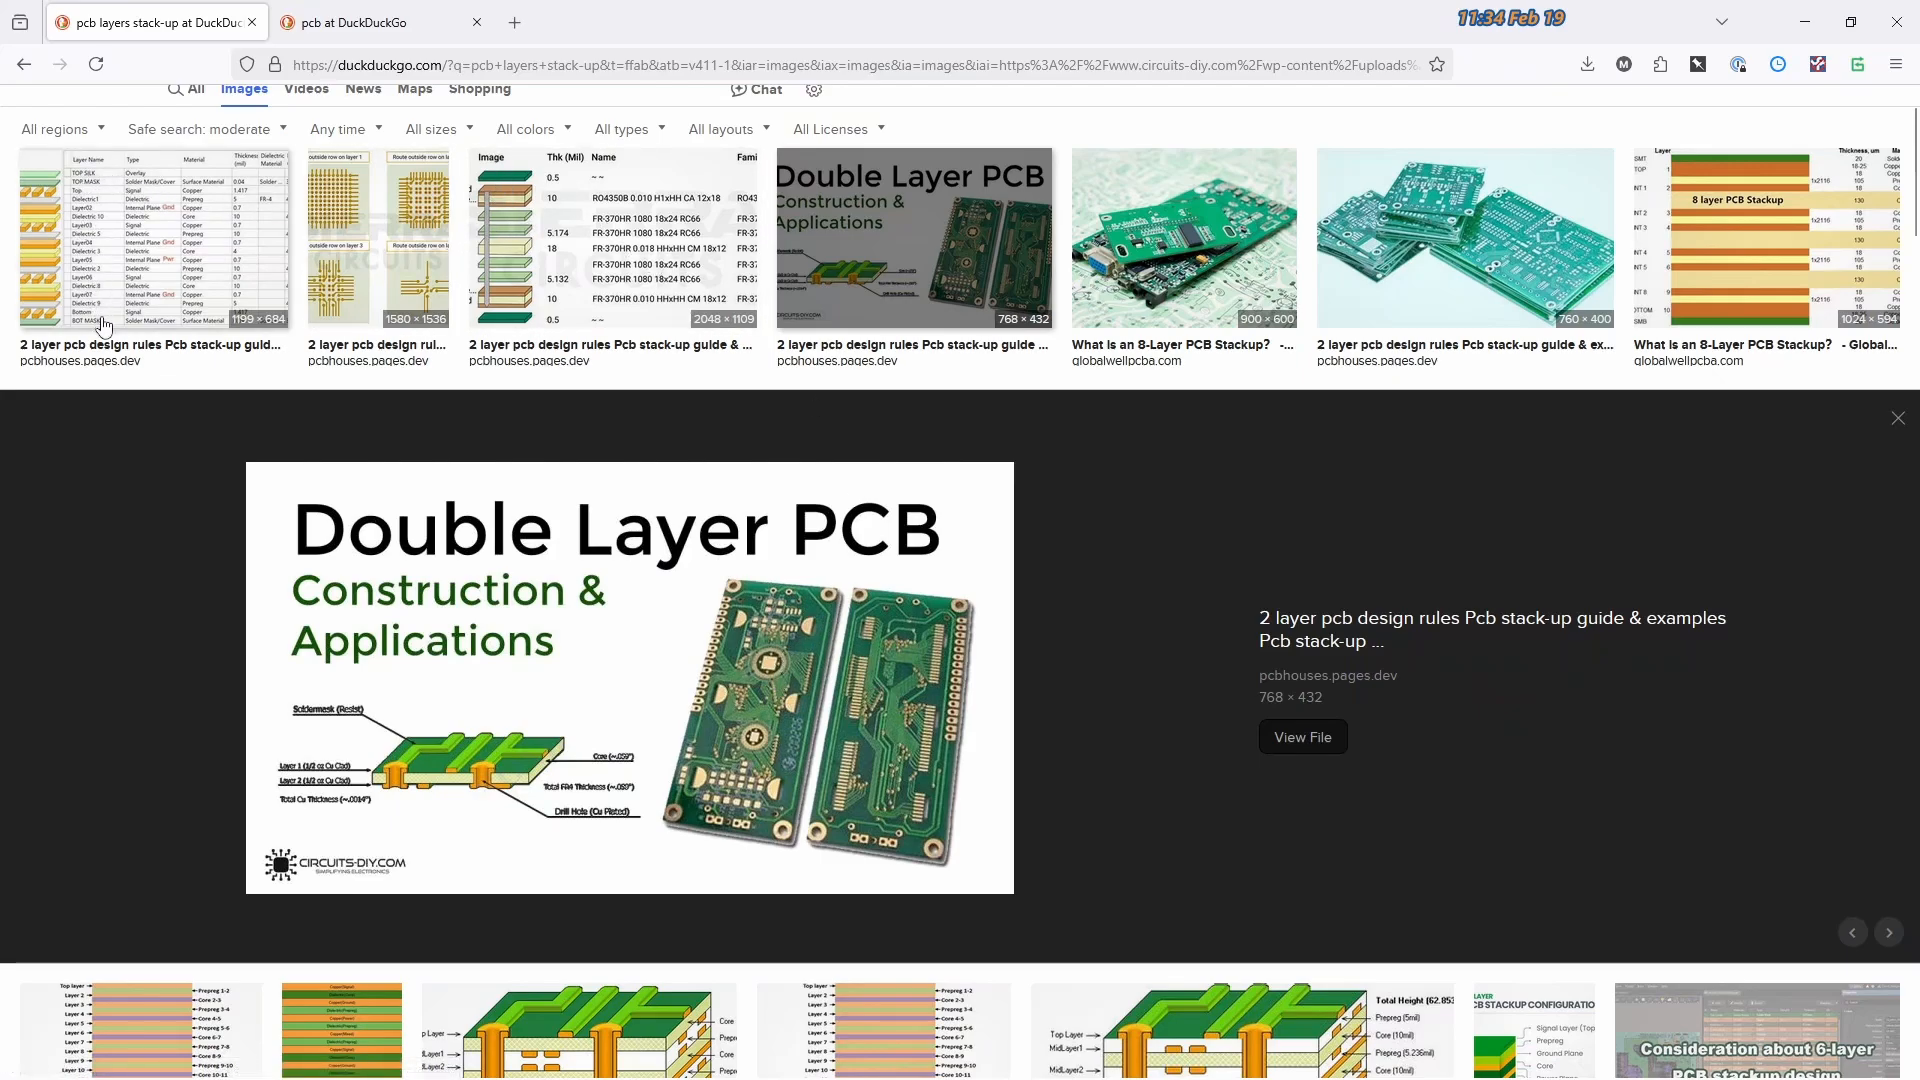
{"action": "mouse_move", "coordinate": [536, 322]}
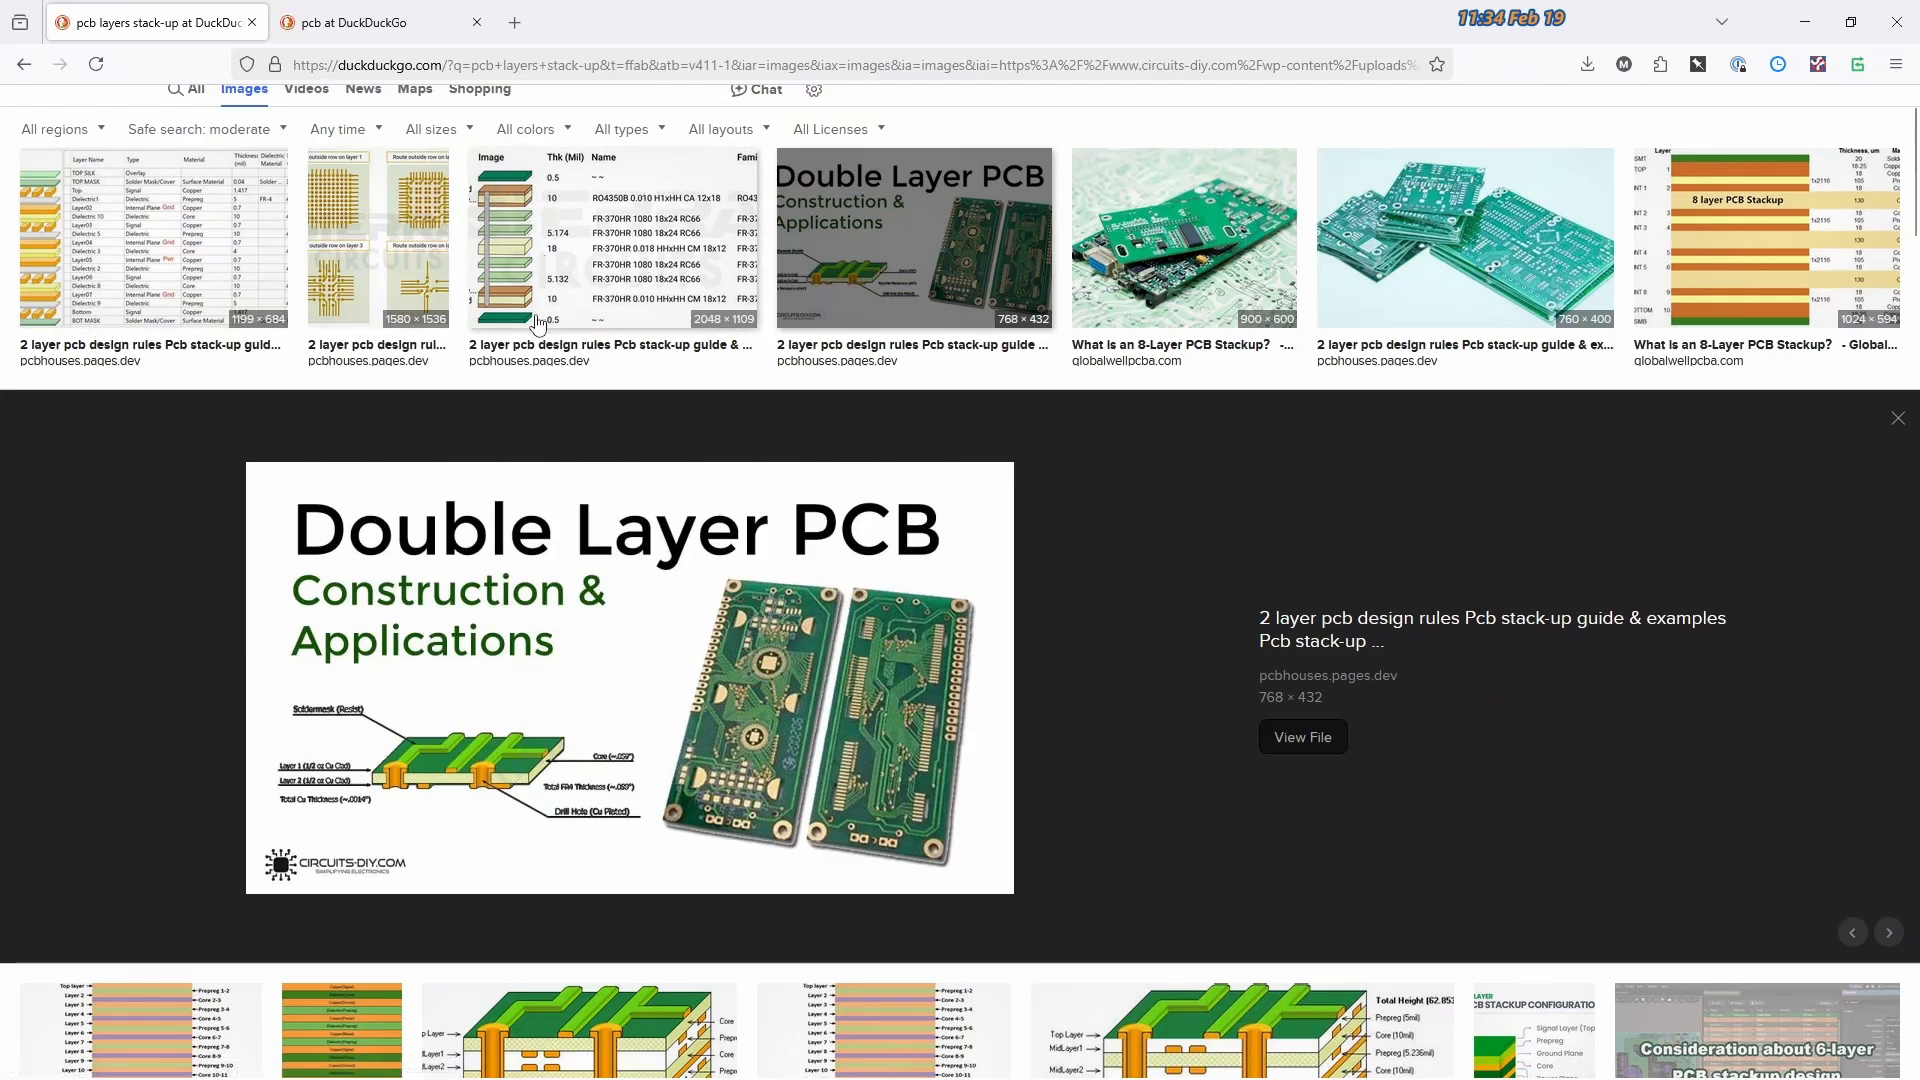
{"action": "mouse_move", "coordinate": [524, 196]}
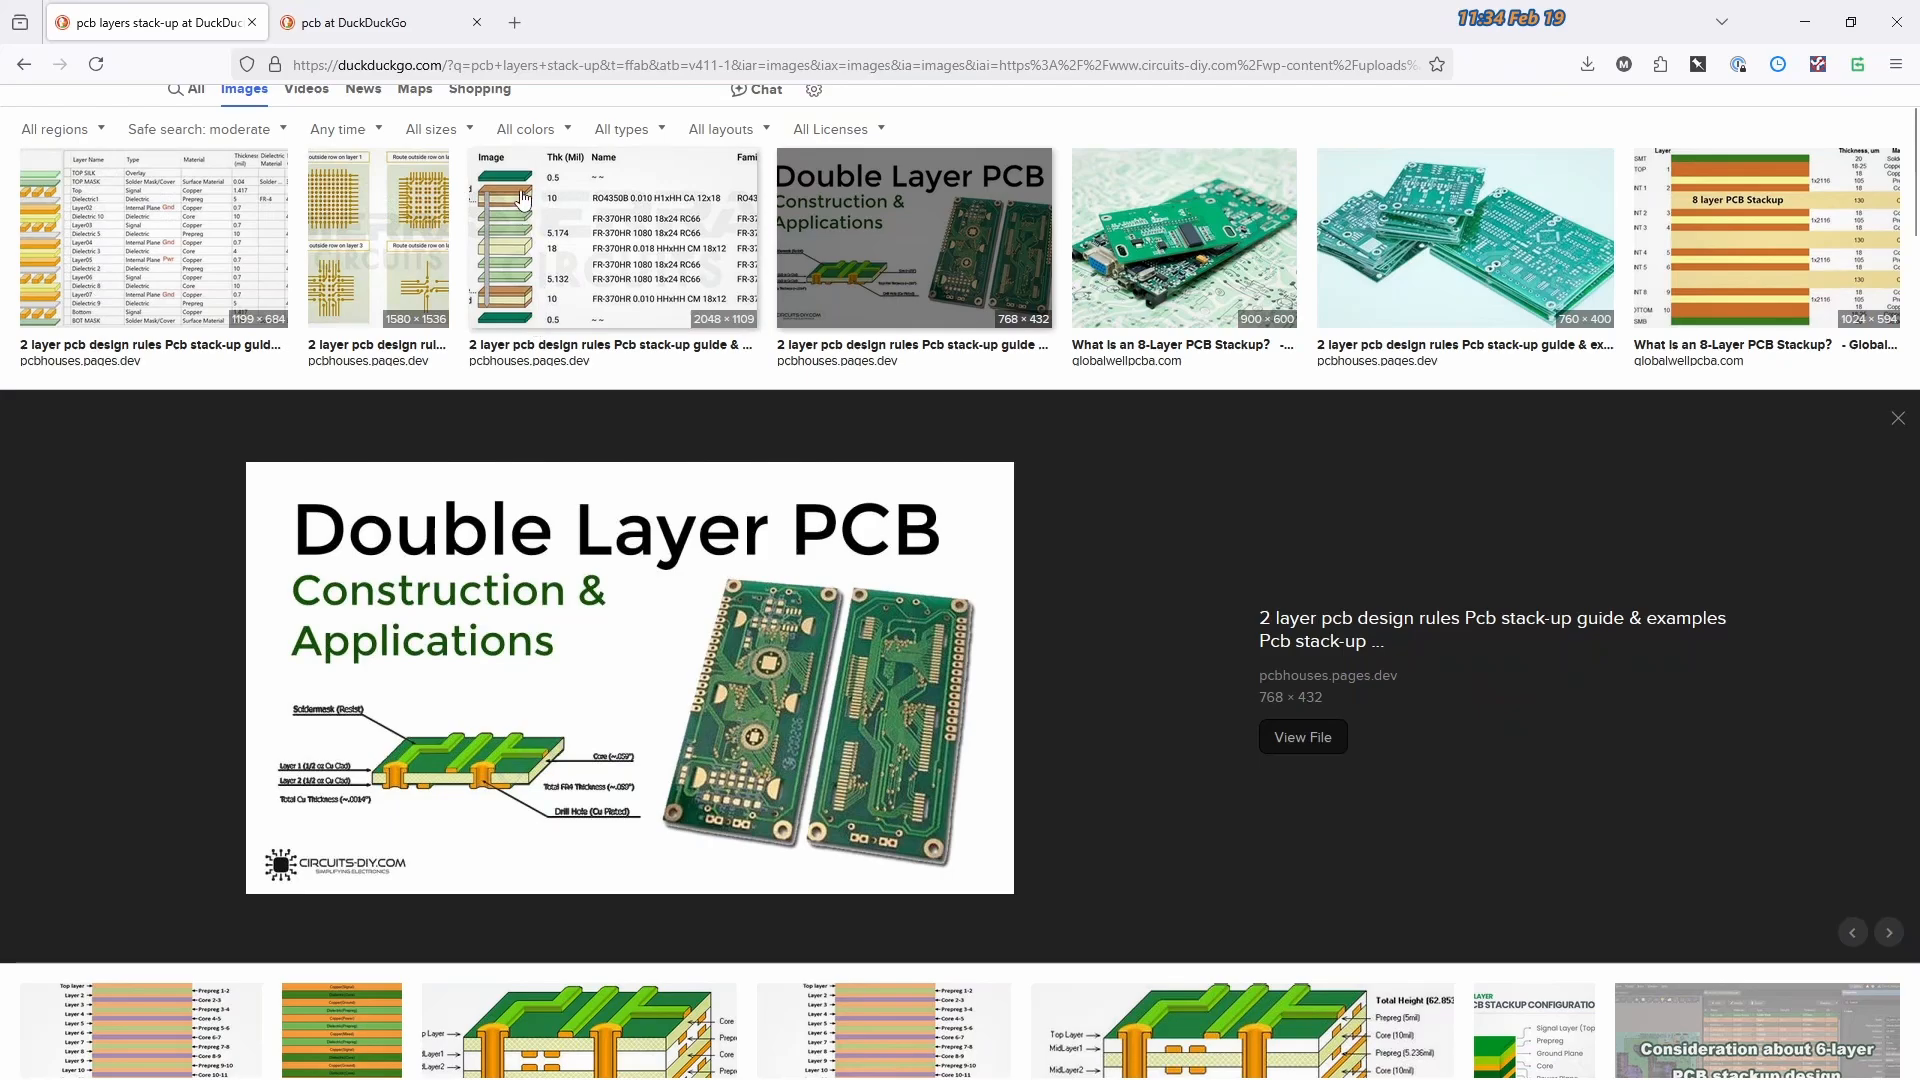
{"action": "mouse_move", "coordinate": [532, 266]}
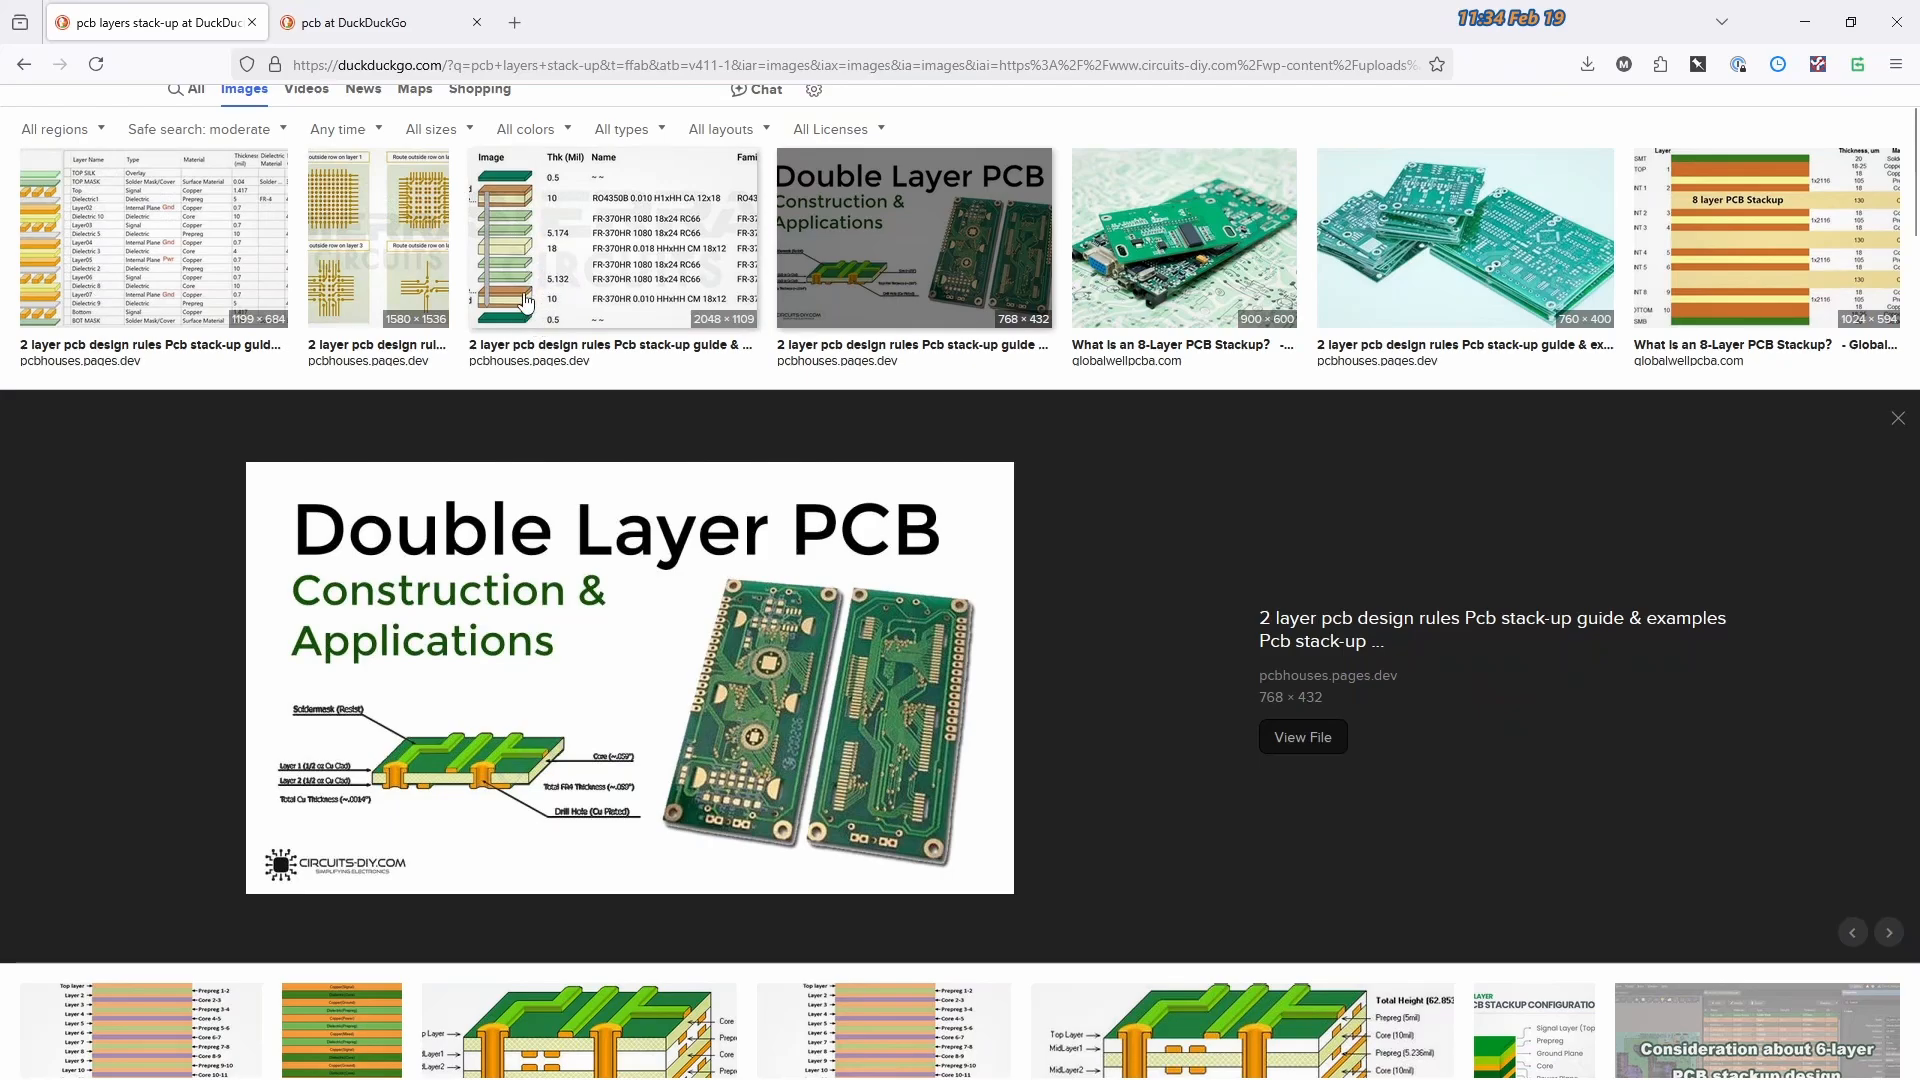
{"action": "mouse_move", "coordinate": [1726, 364]}
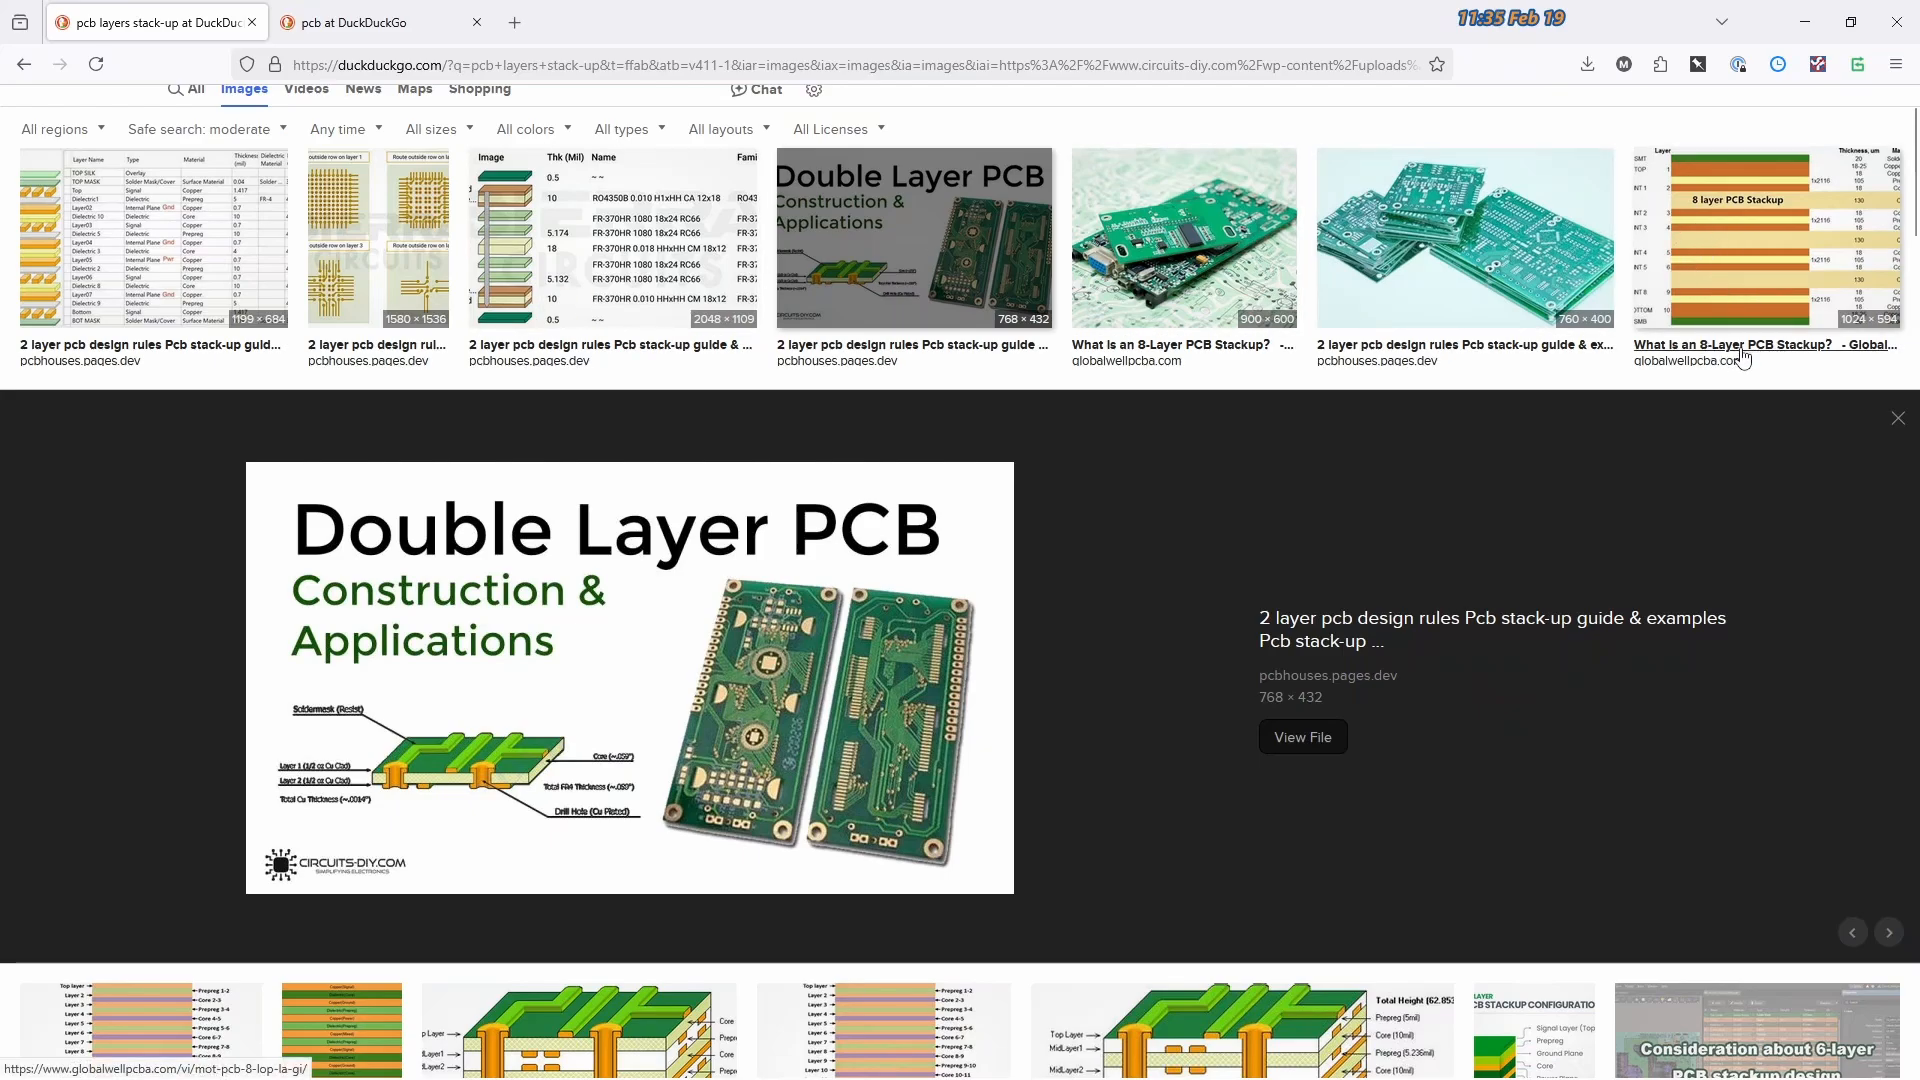
{"action": "mouse_move", "coordinate": [692, 718]}
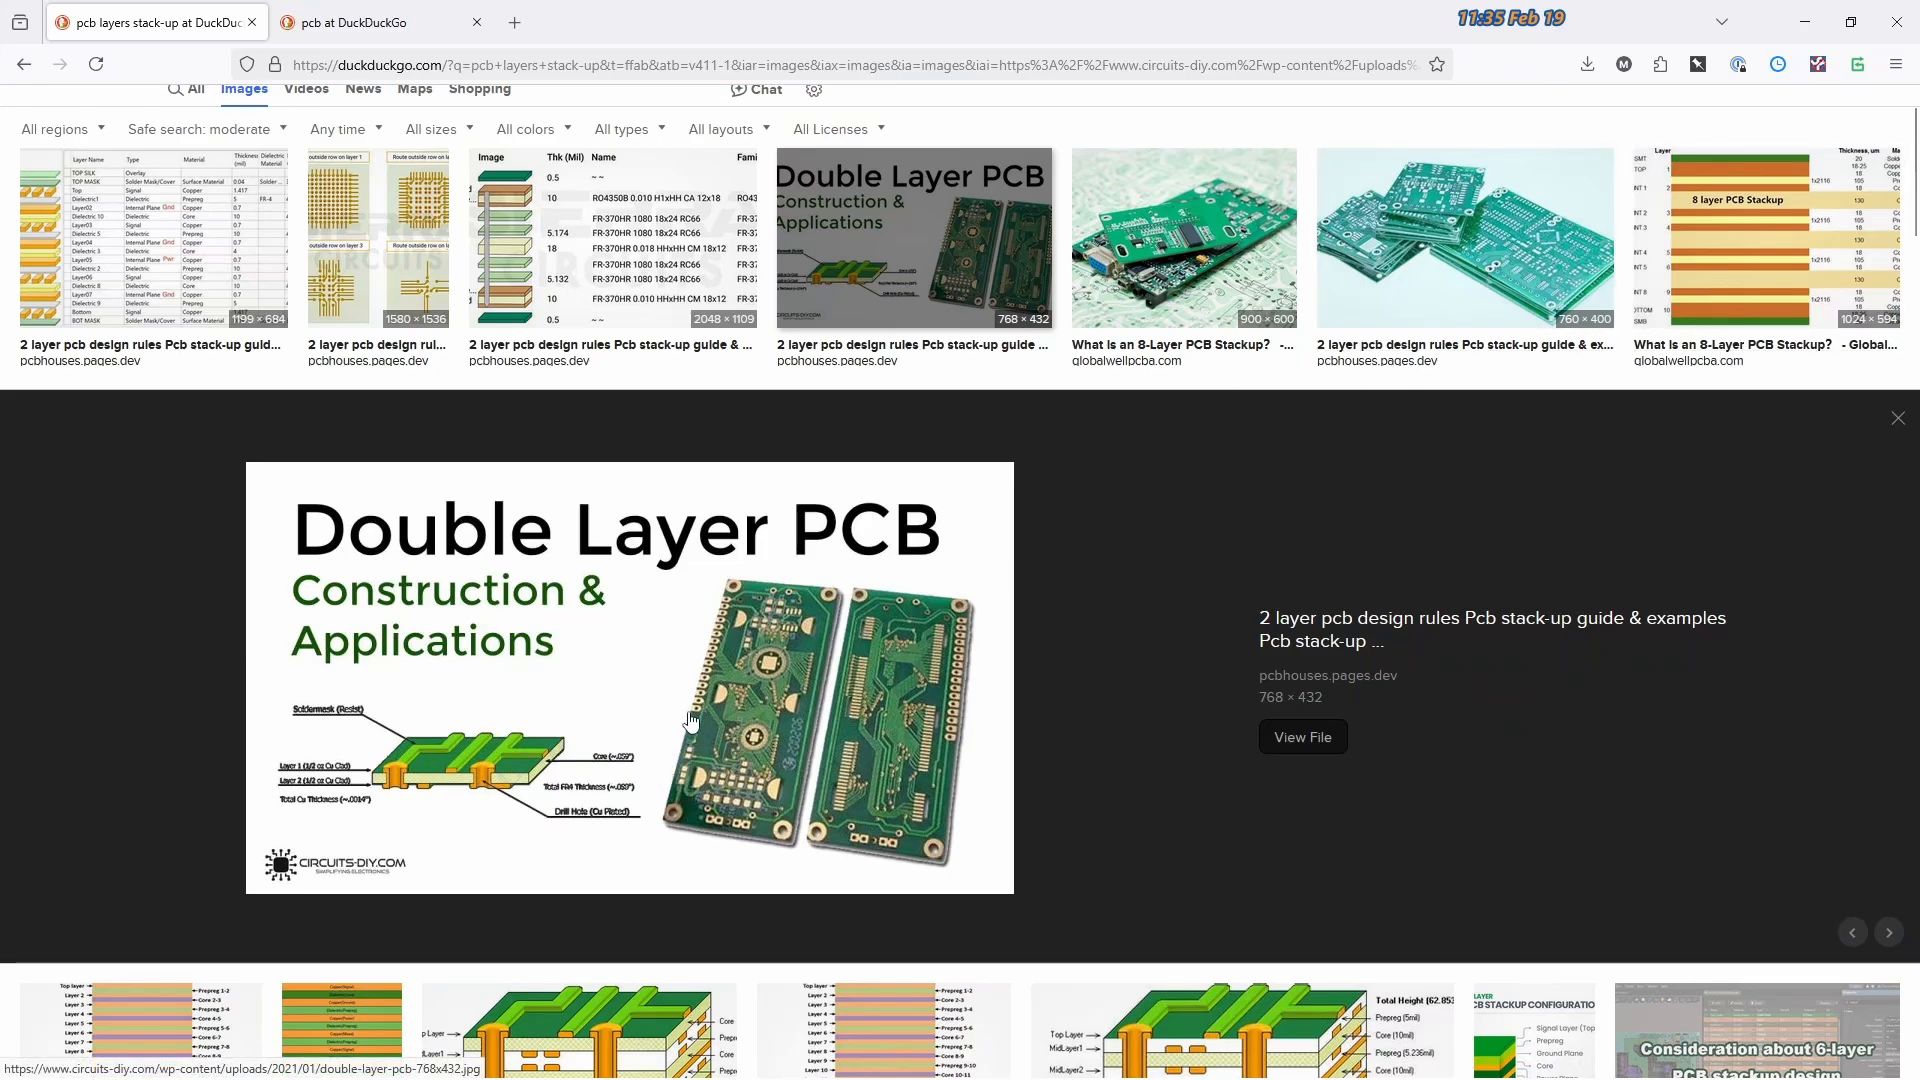
{"action": "mouse_move", "coordinate": [632, 630]}
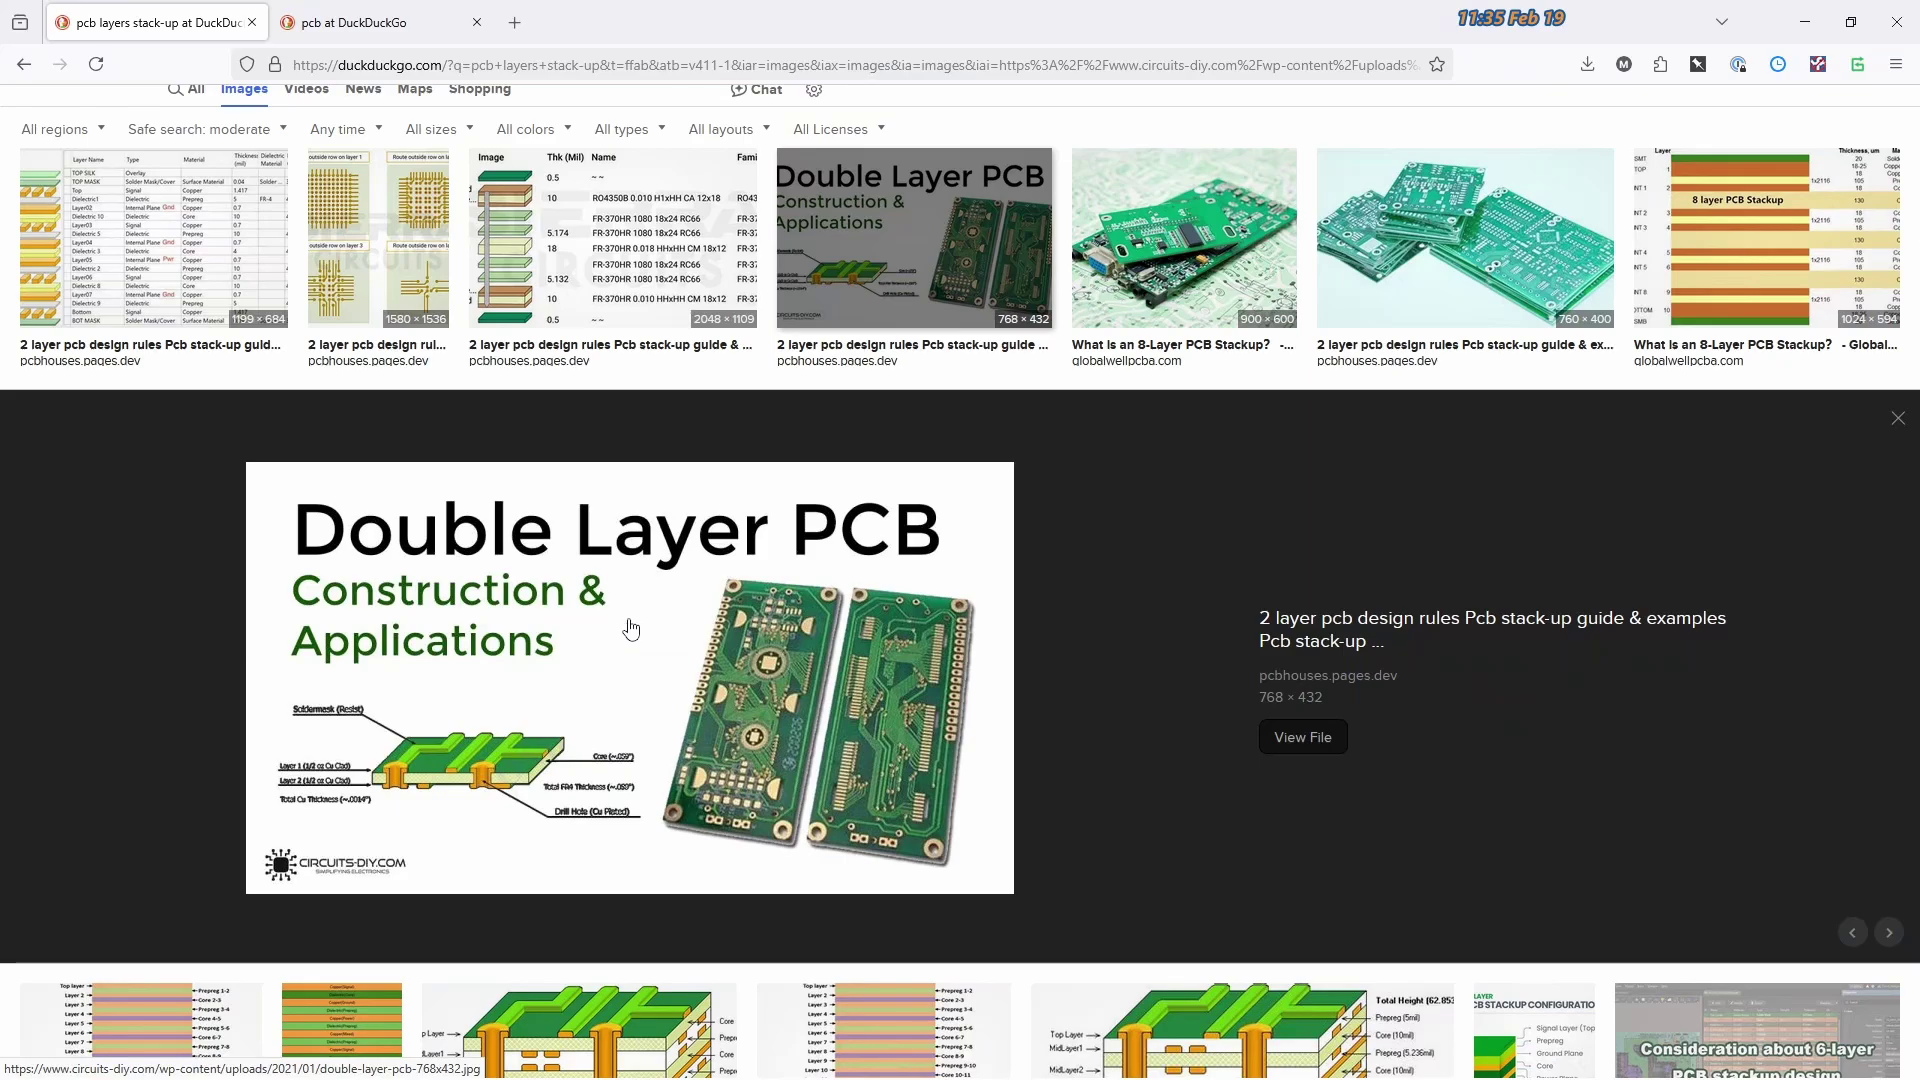
{"action": "mouse_move", "coordinate": [642, 630]}
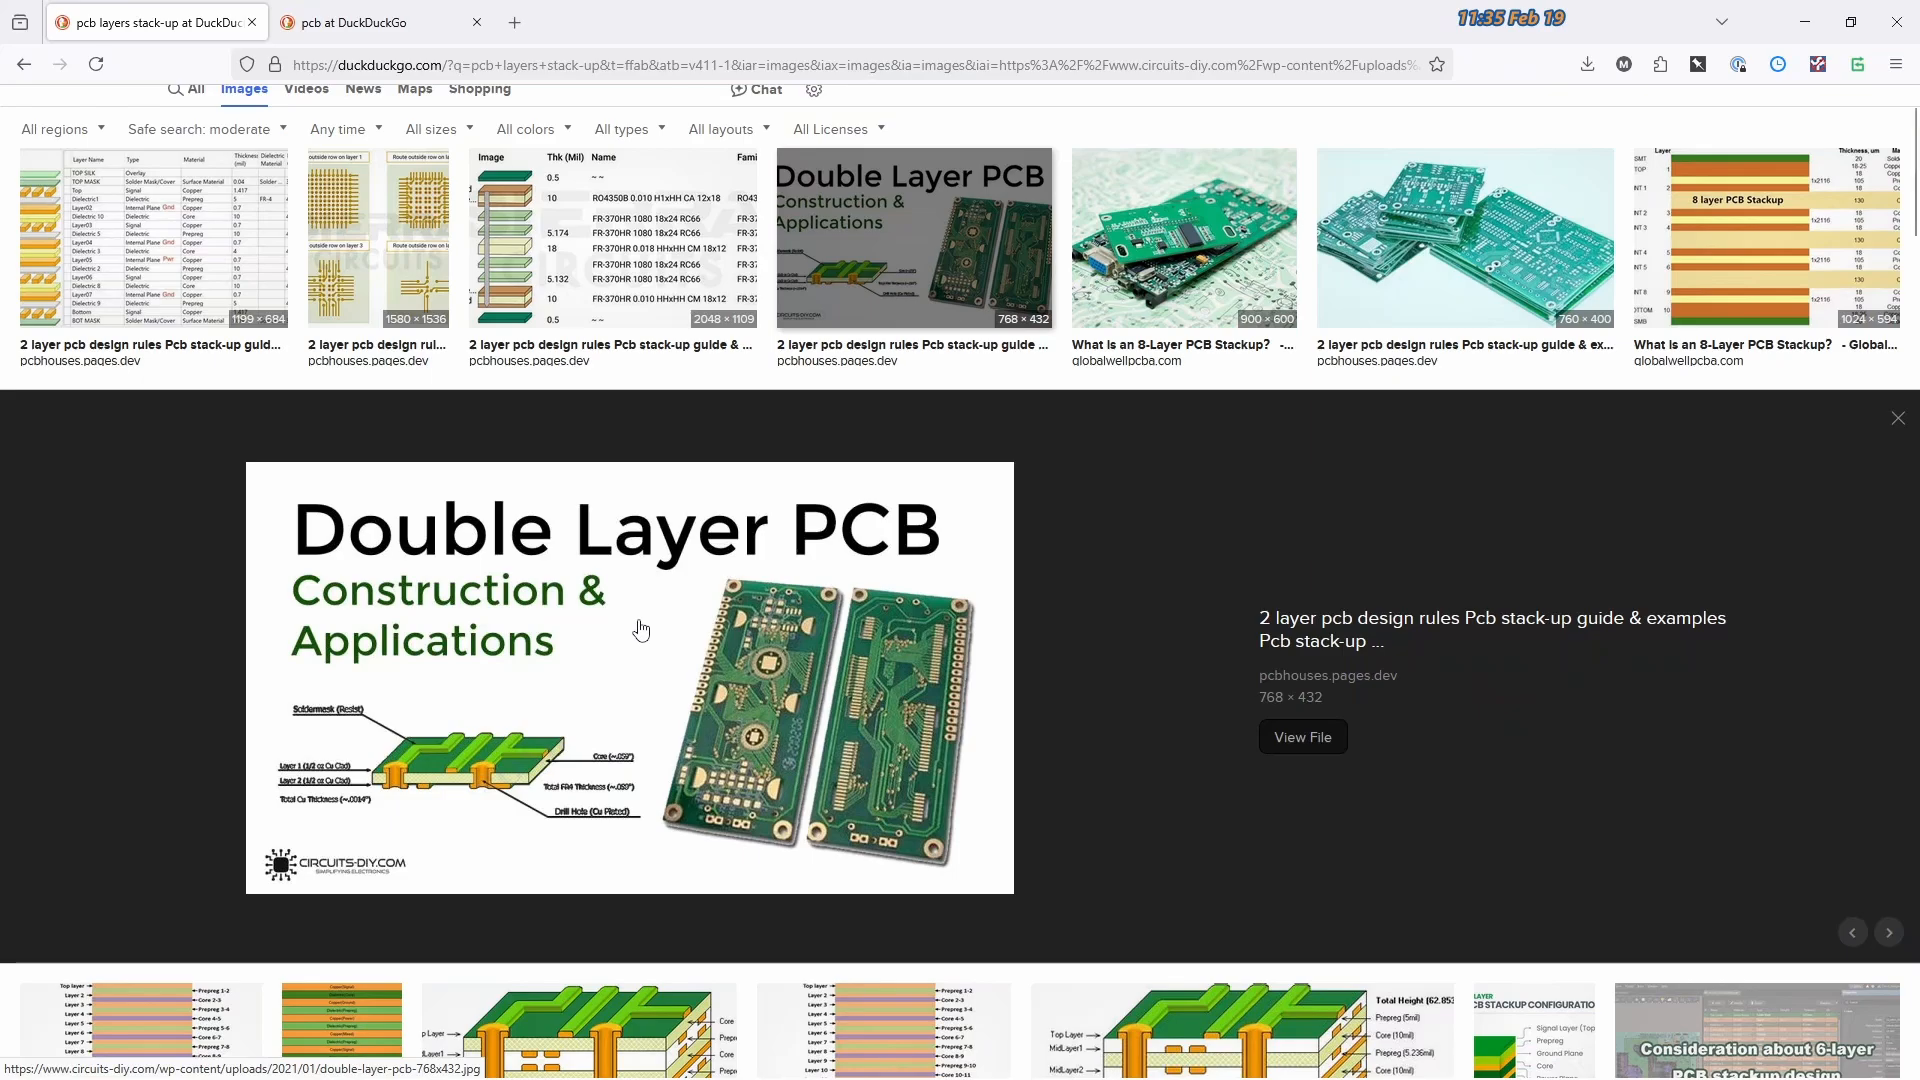
{"action": "mouse_move", "coordinate": [608, 628]}
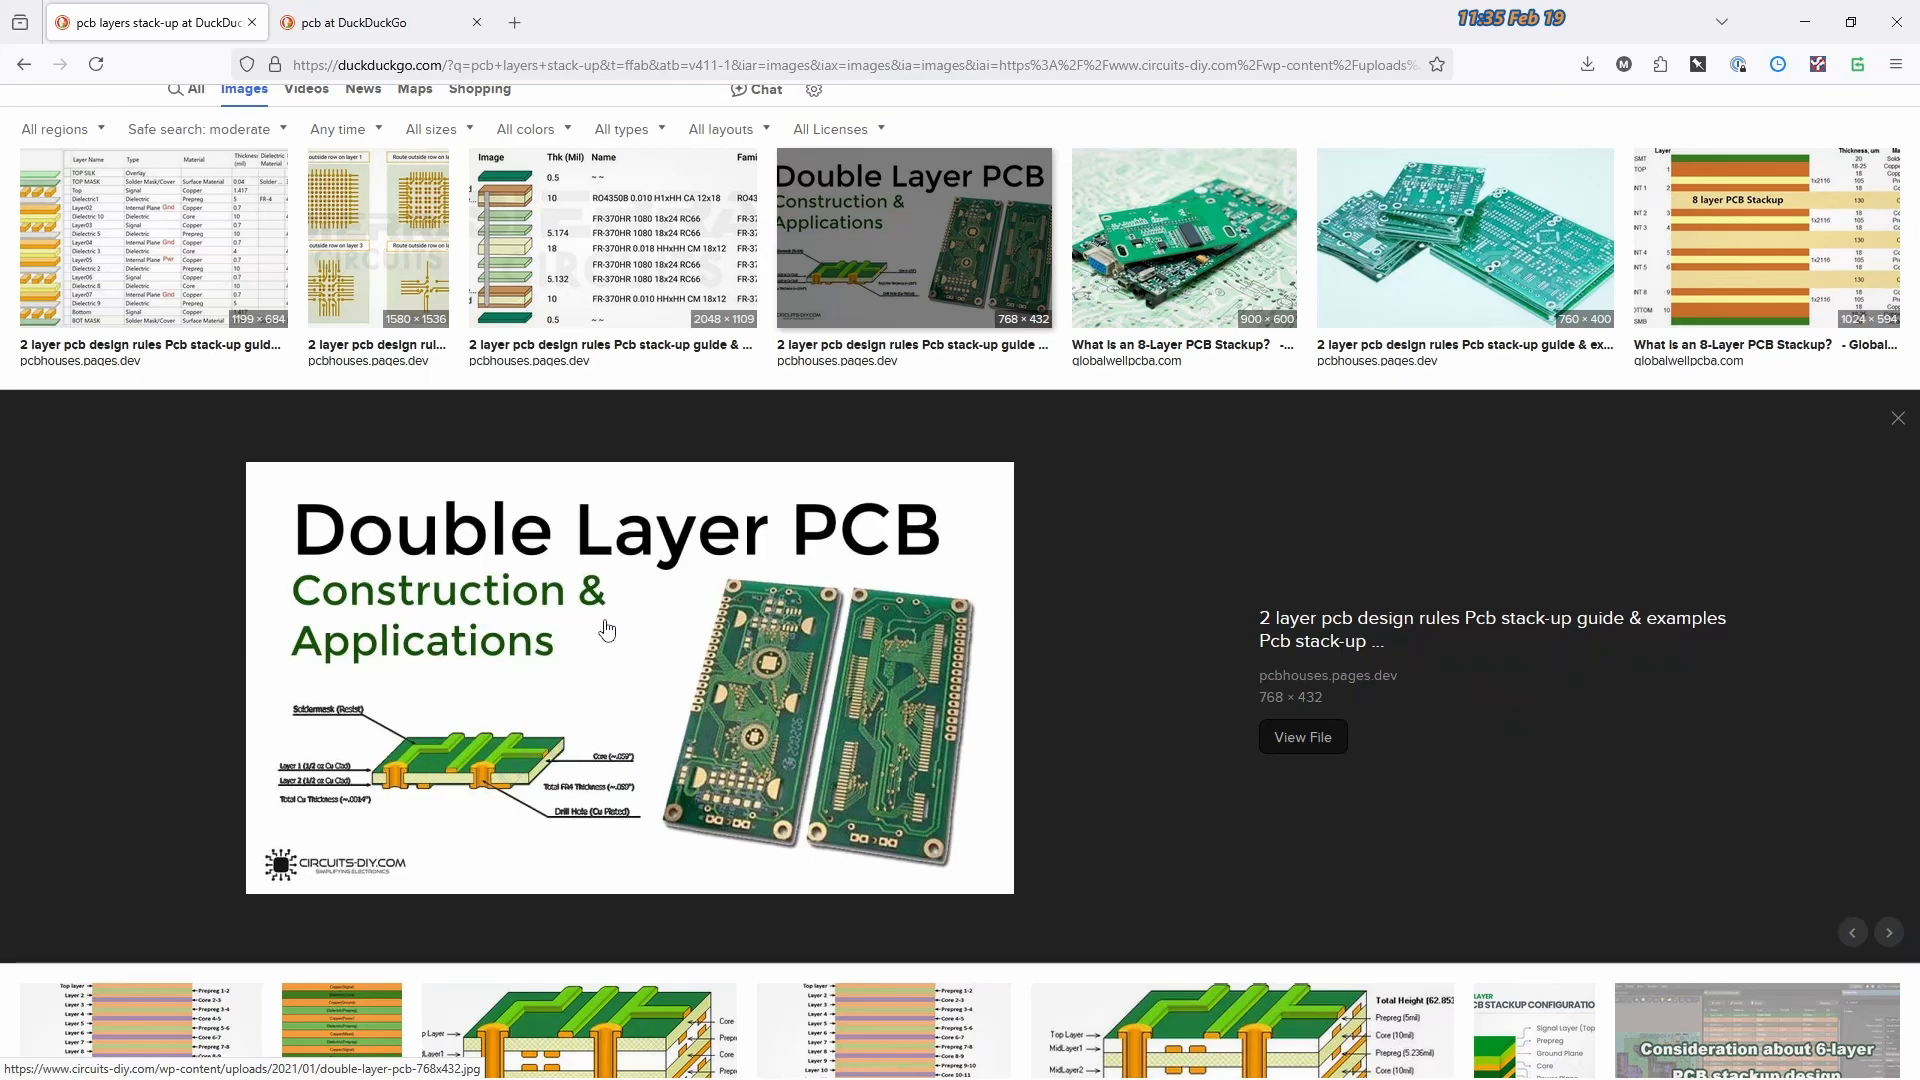
{"action": "mouse_move", "coordinate": [542, 855]}
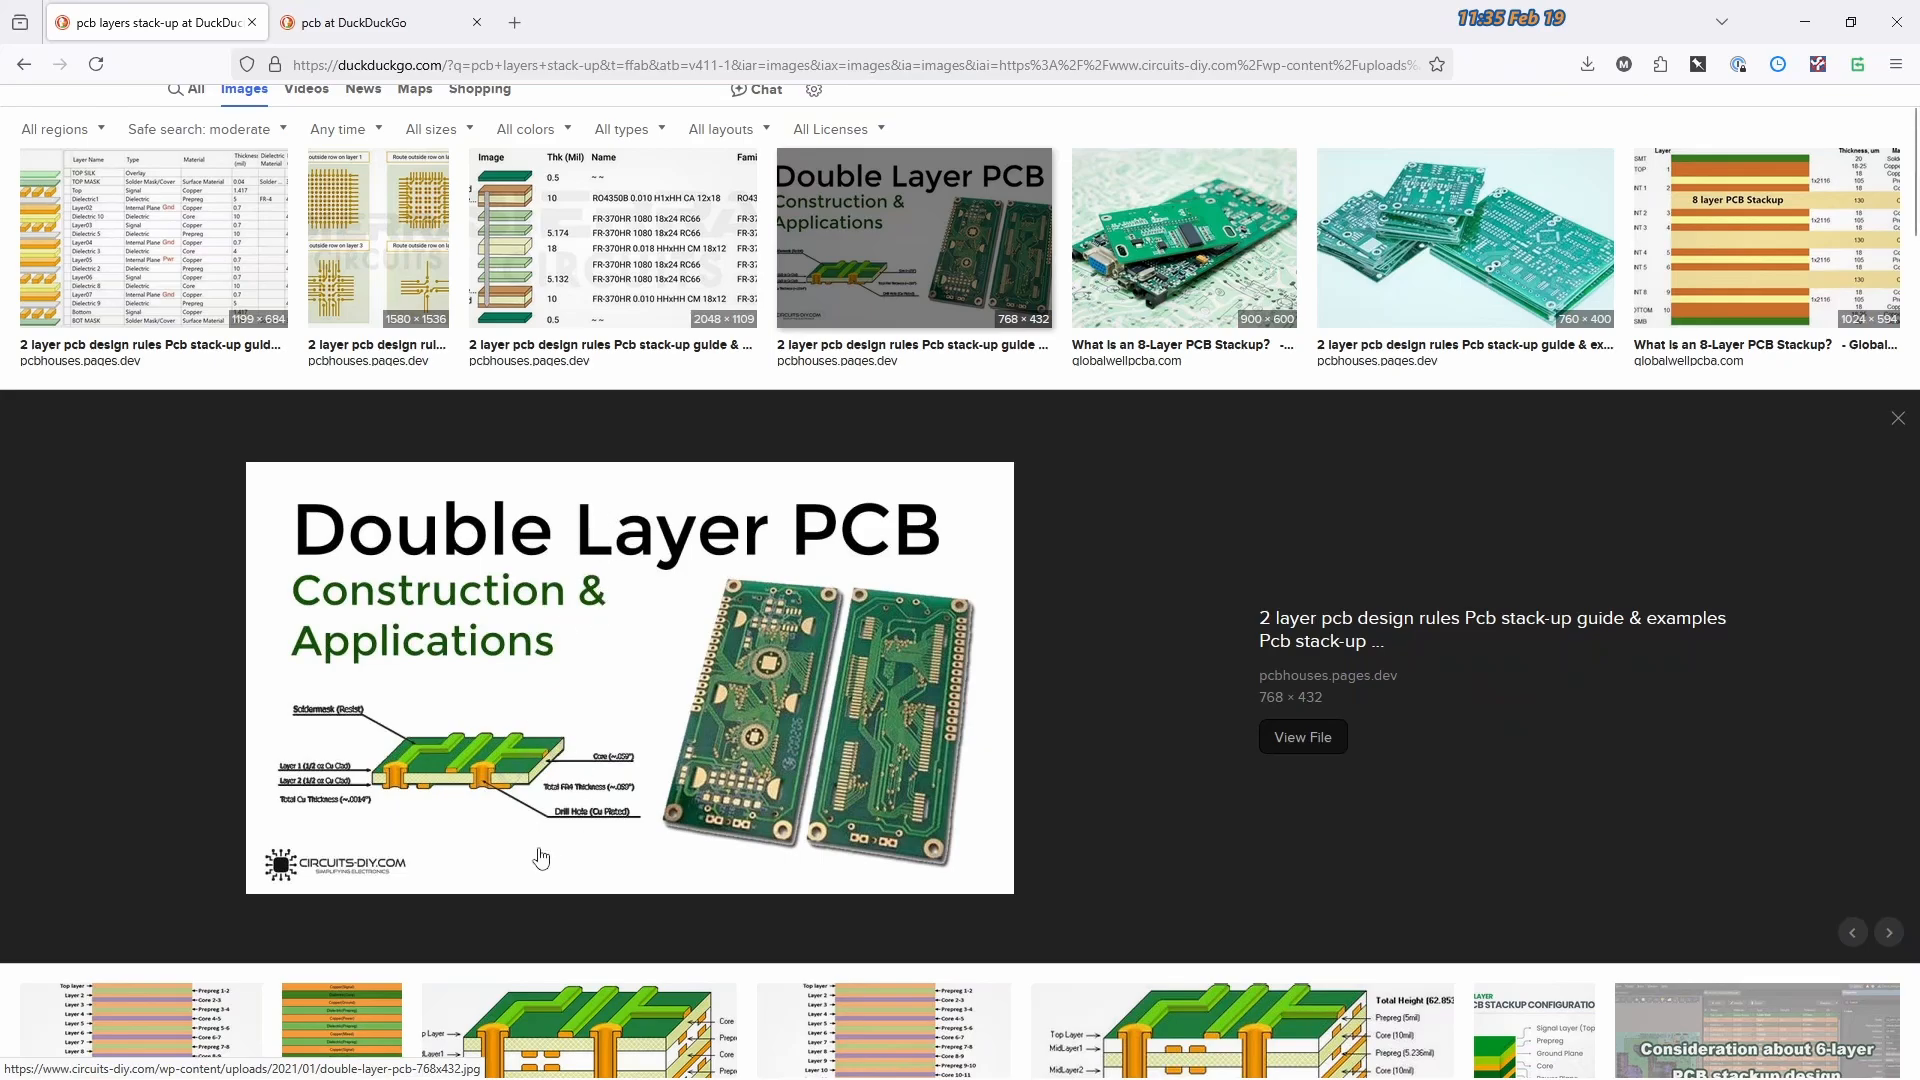
{"action": "mouse_move", "coordinate": [488, 822]}
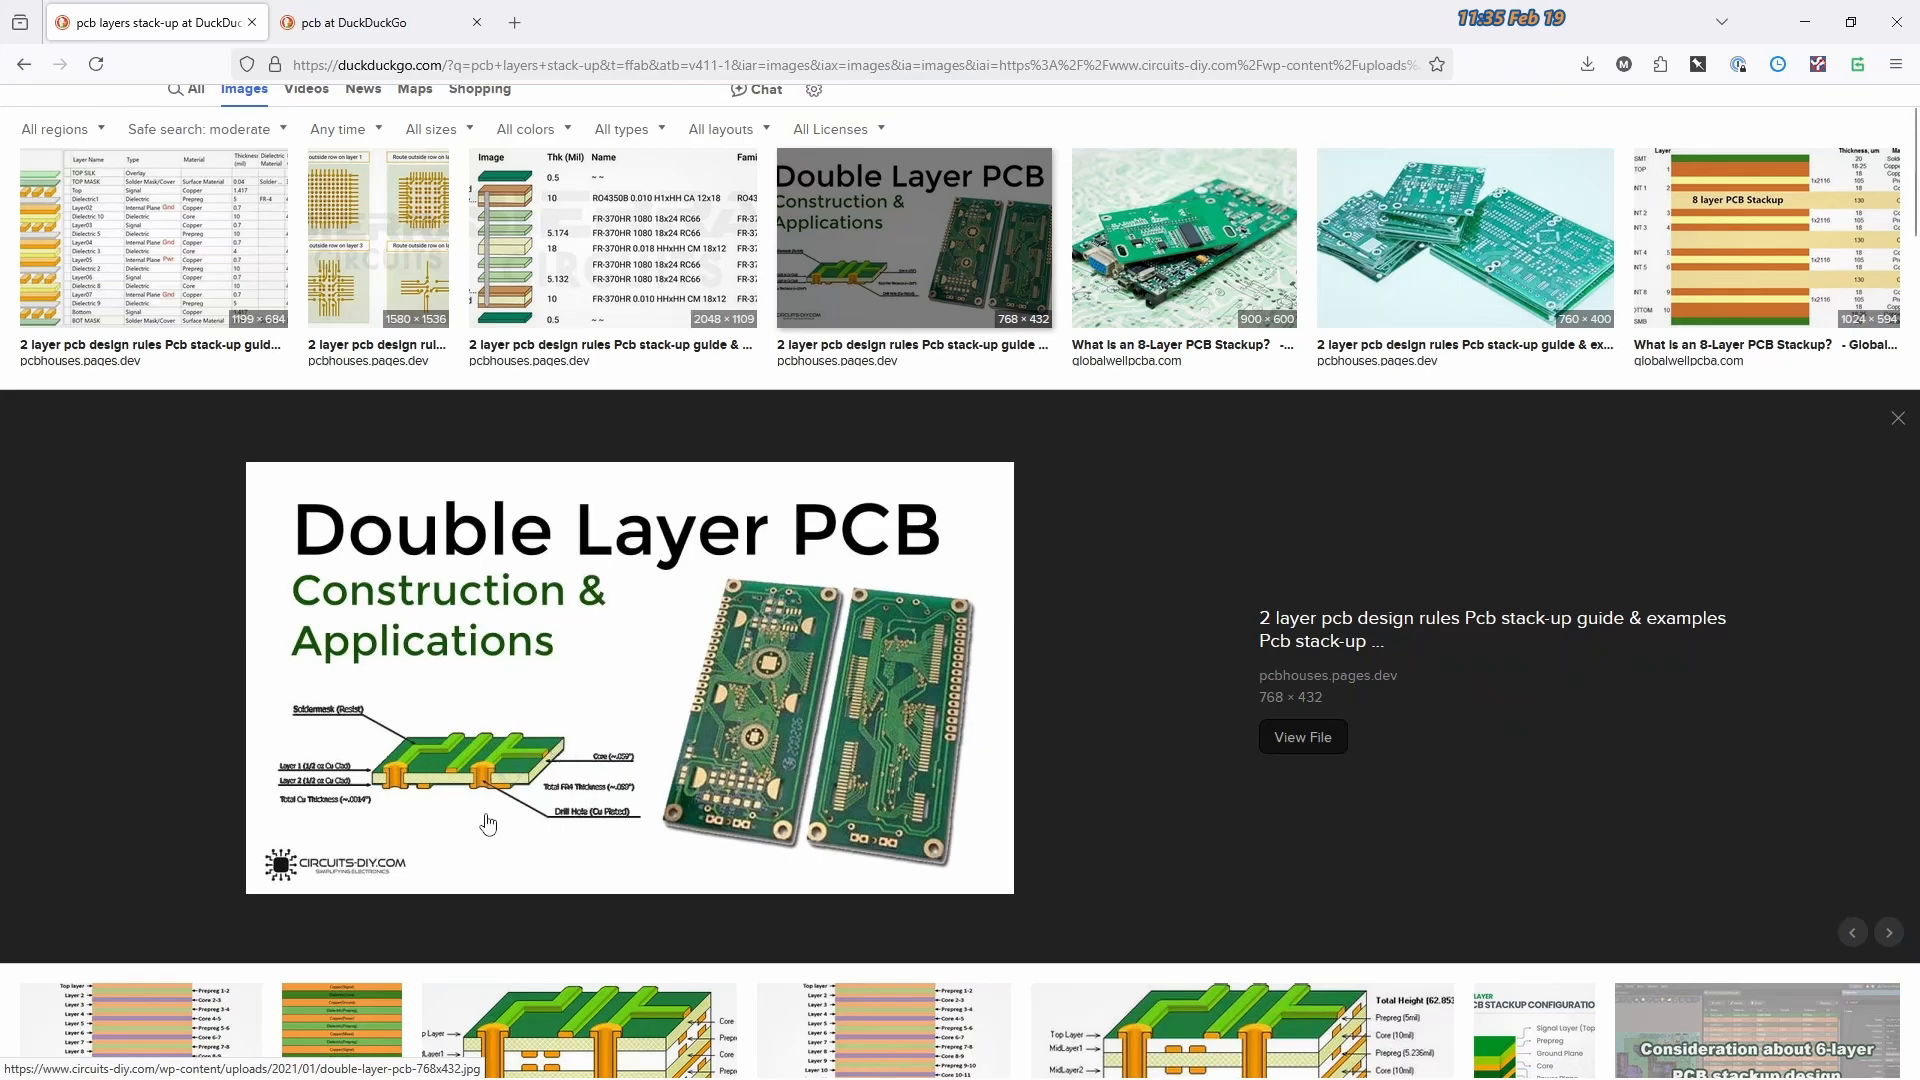
{"action": "mouse_move", "coordinate": [484, 805]}
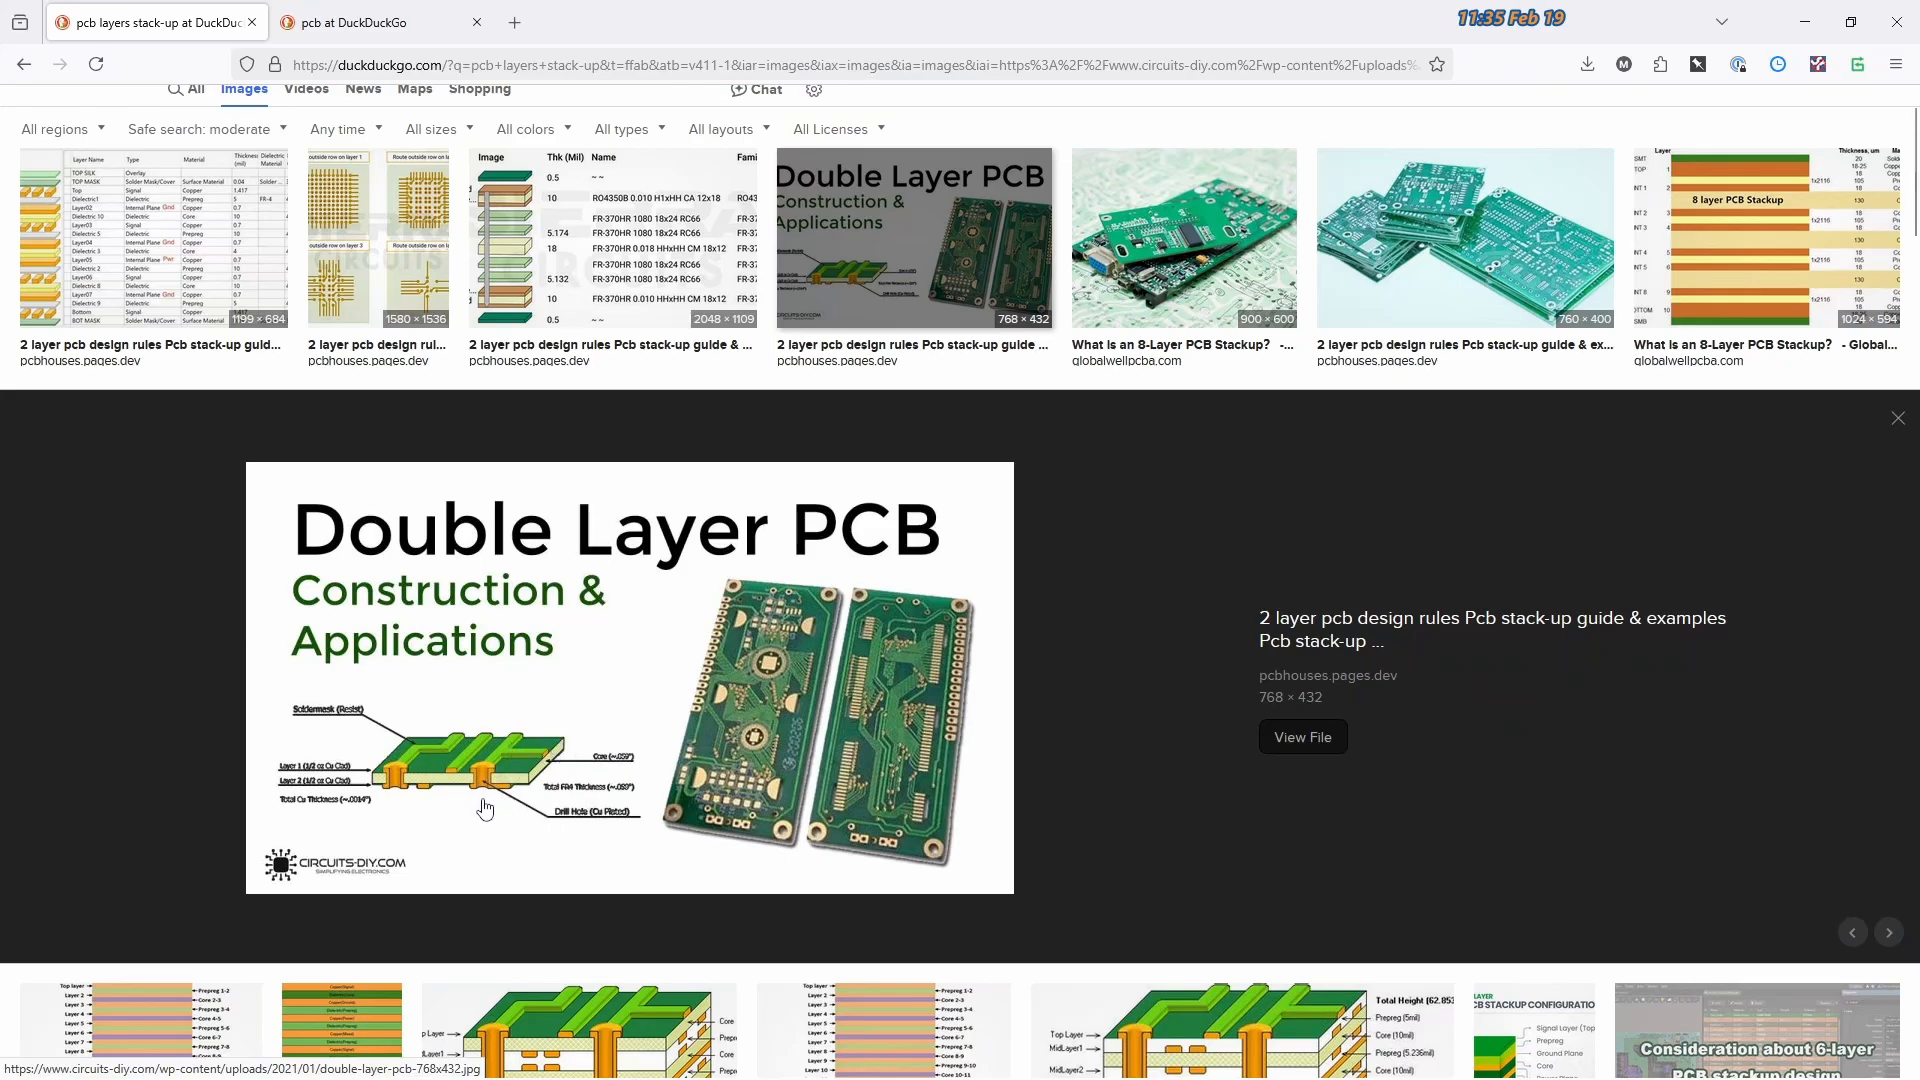
{"action": "mouse_move", "coordinate": [488, 784]}
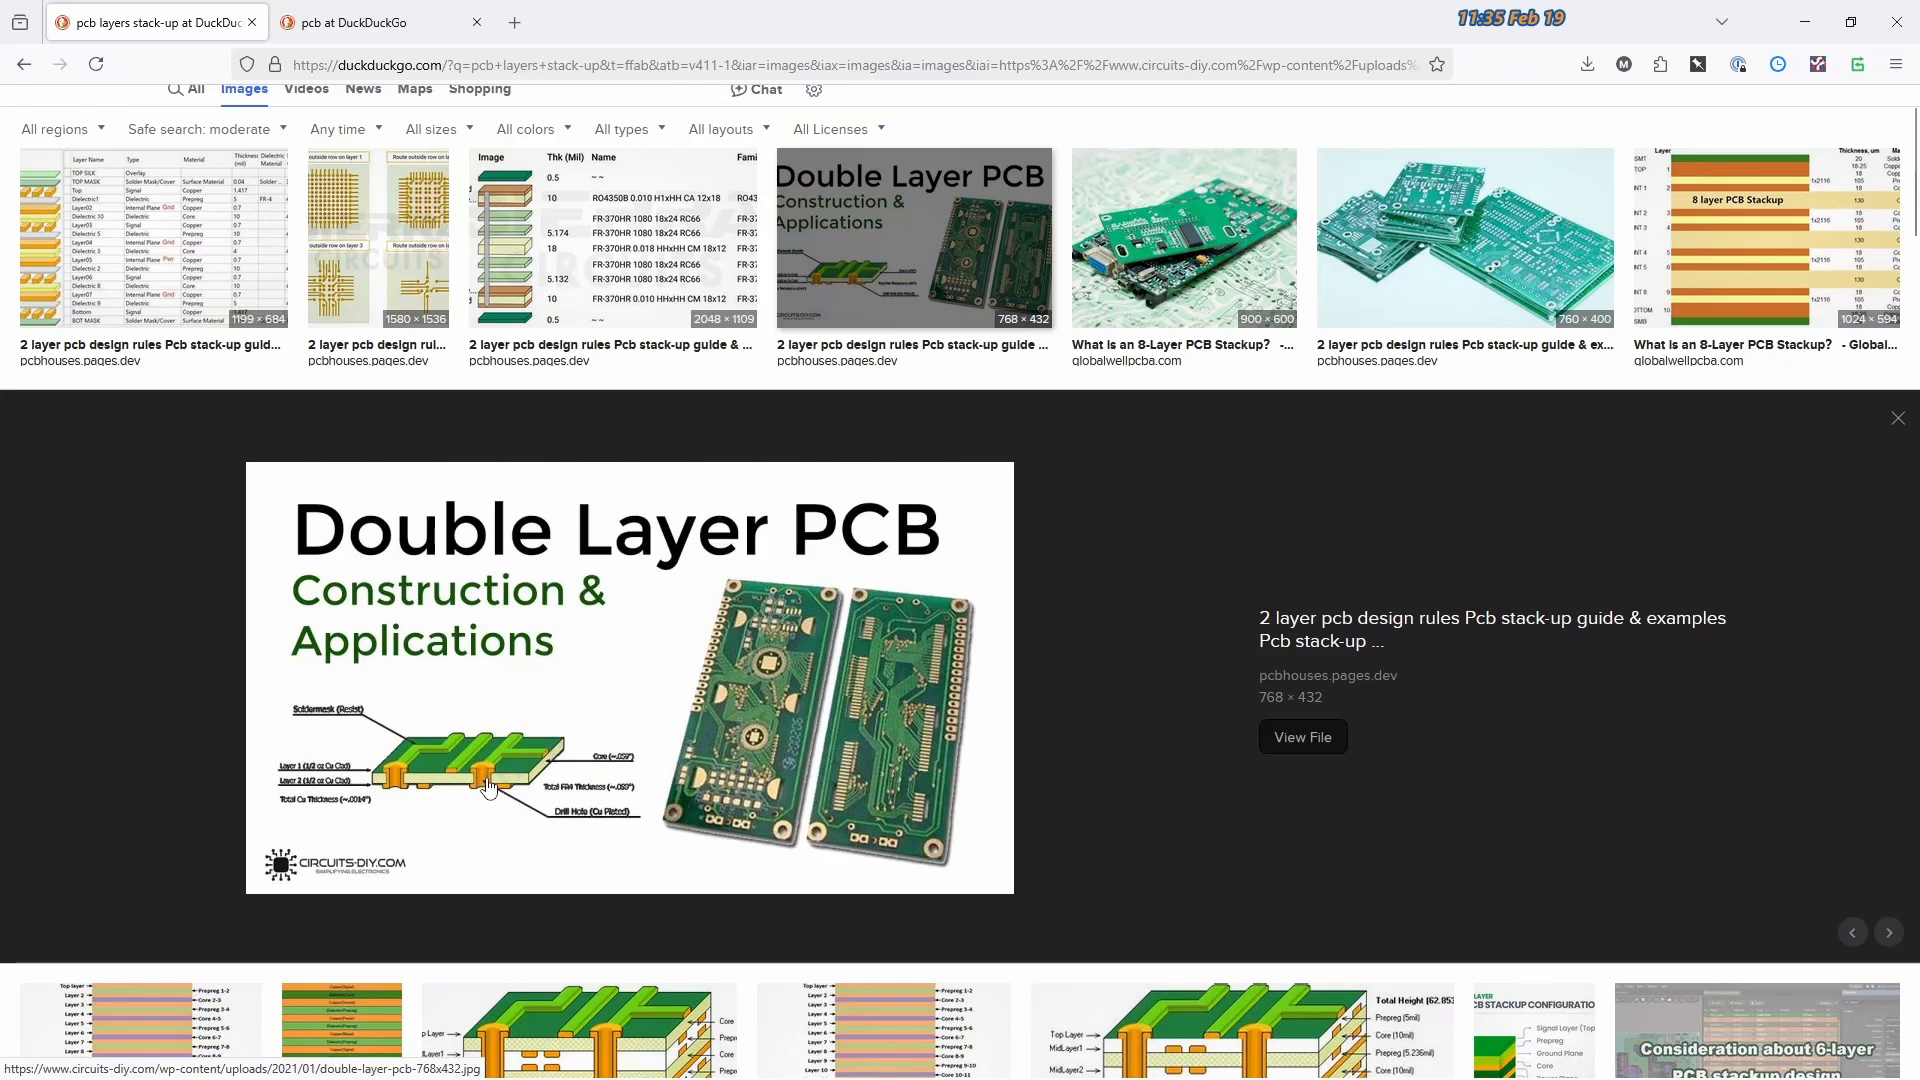
{"action": "mouse_move", "coordinate": [478, 808]}
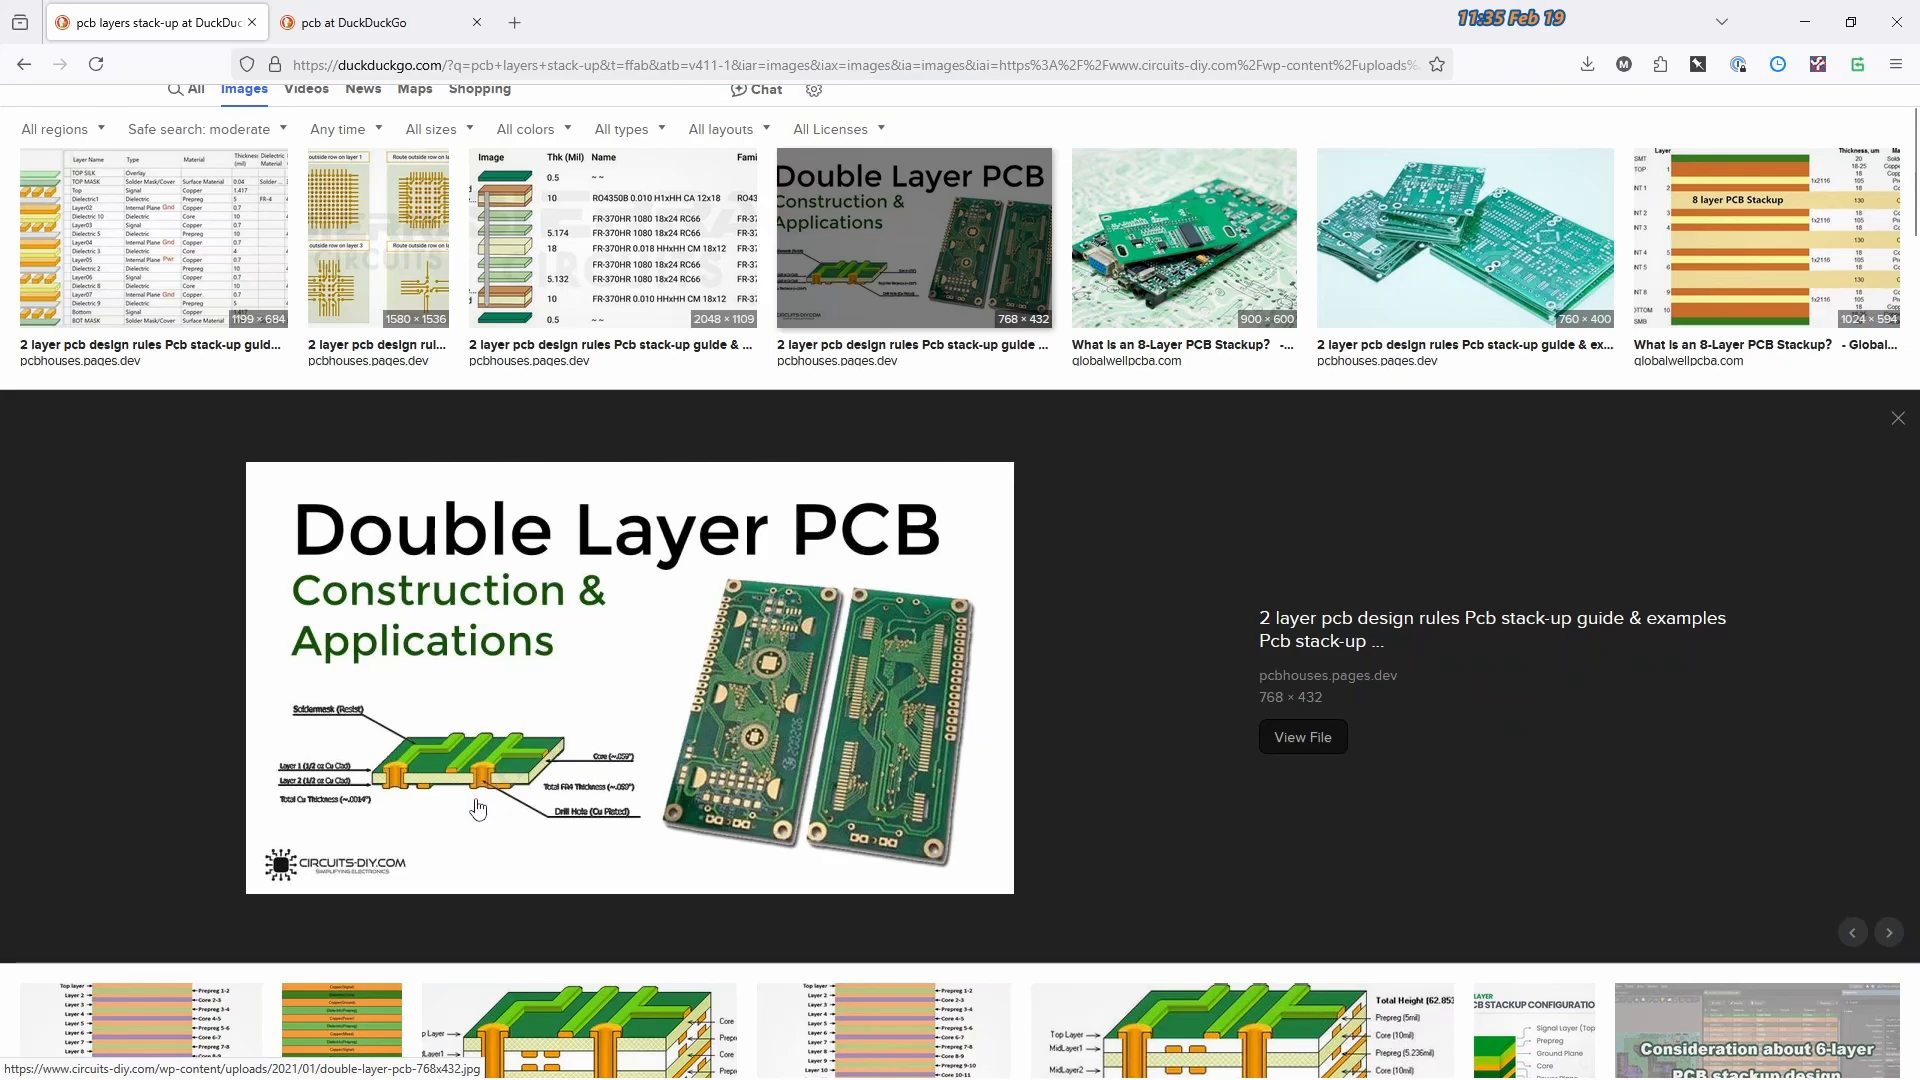
{"action": "mouse_move", "coordinate": [484, 798]}
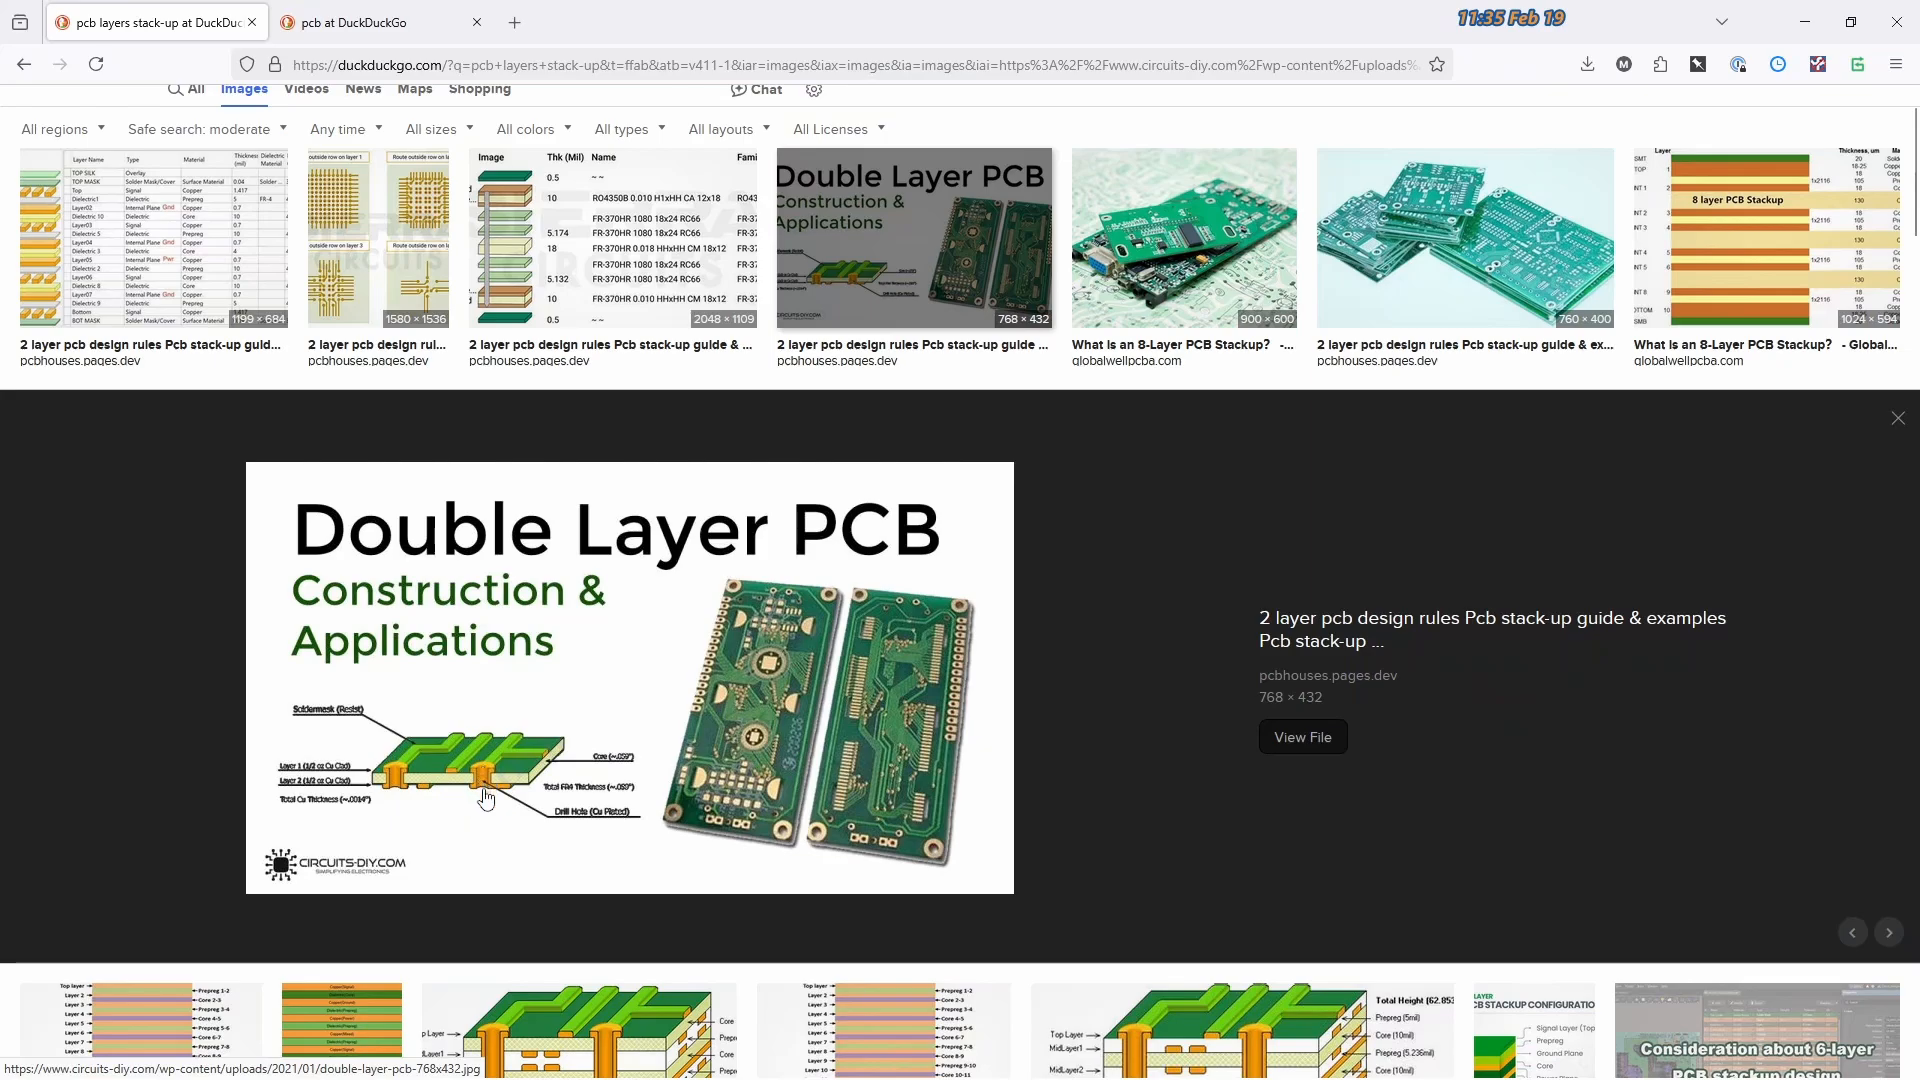
{"action": "mouse_move", "coordinate": [402, 800]}
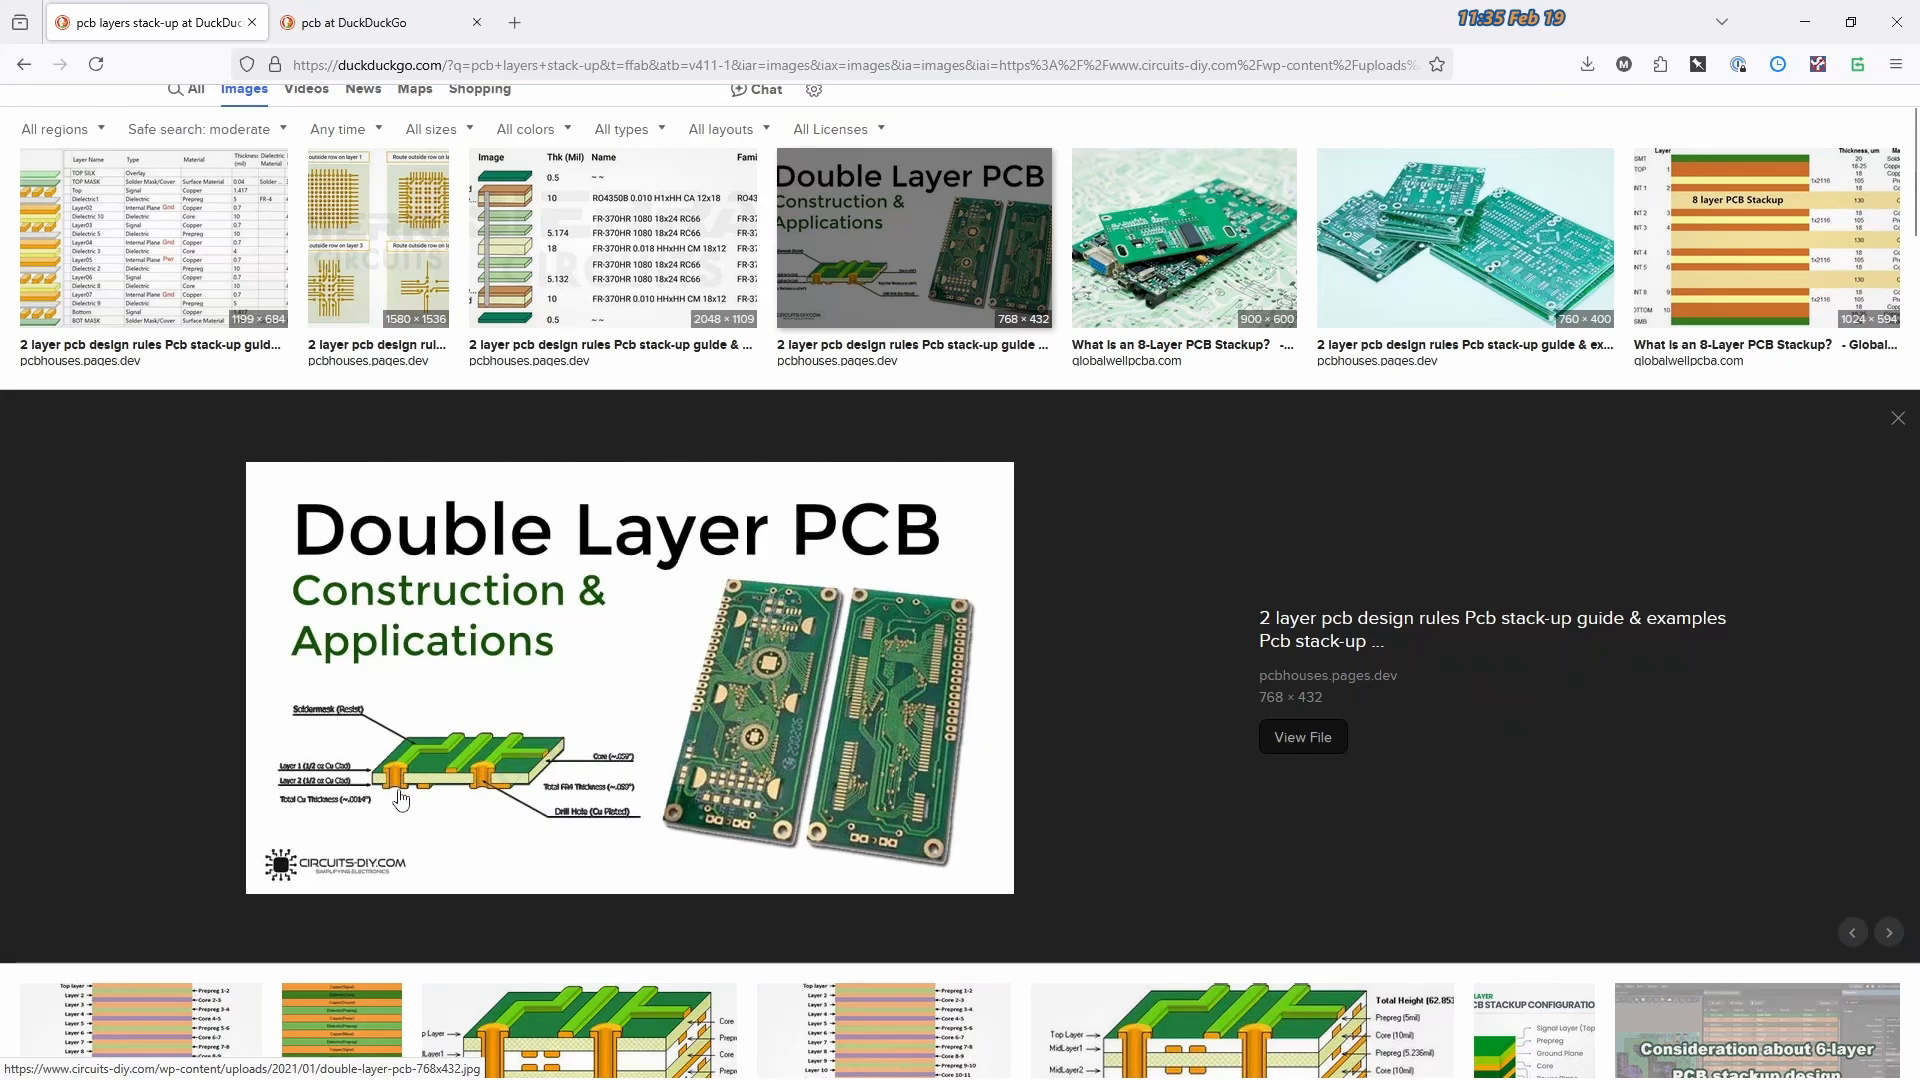
{"action": "mouse_move", "coordinate": [422, 760]}
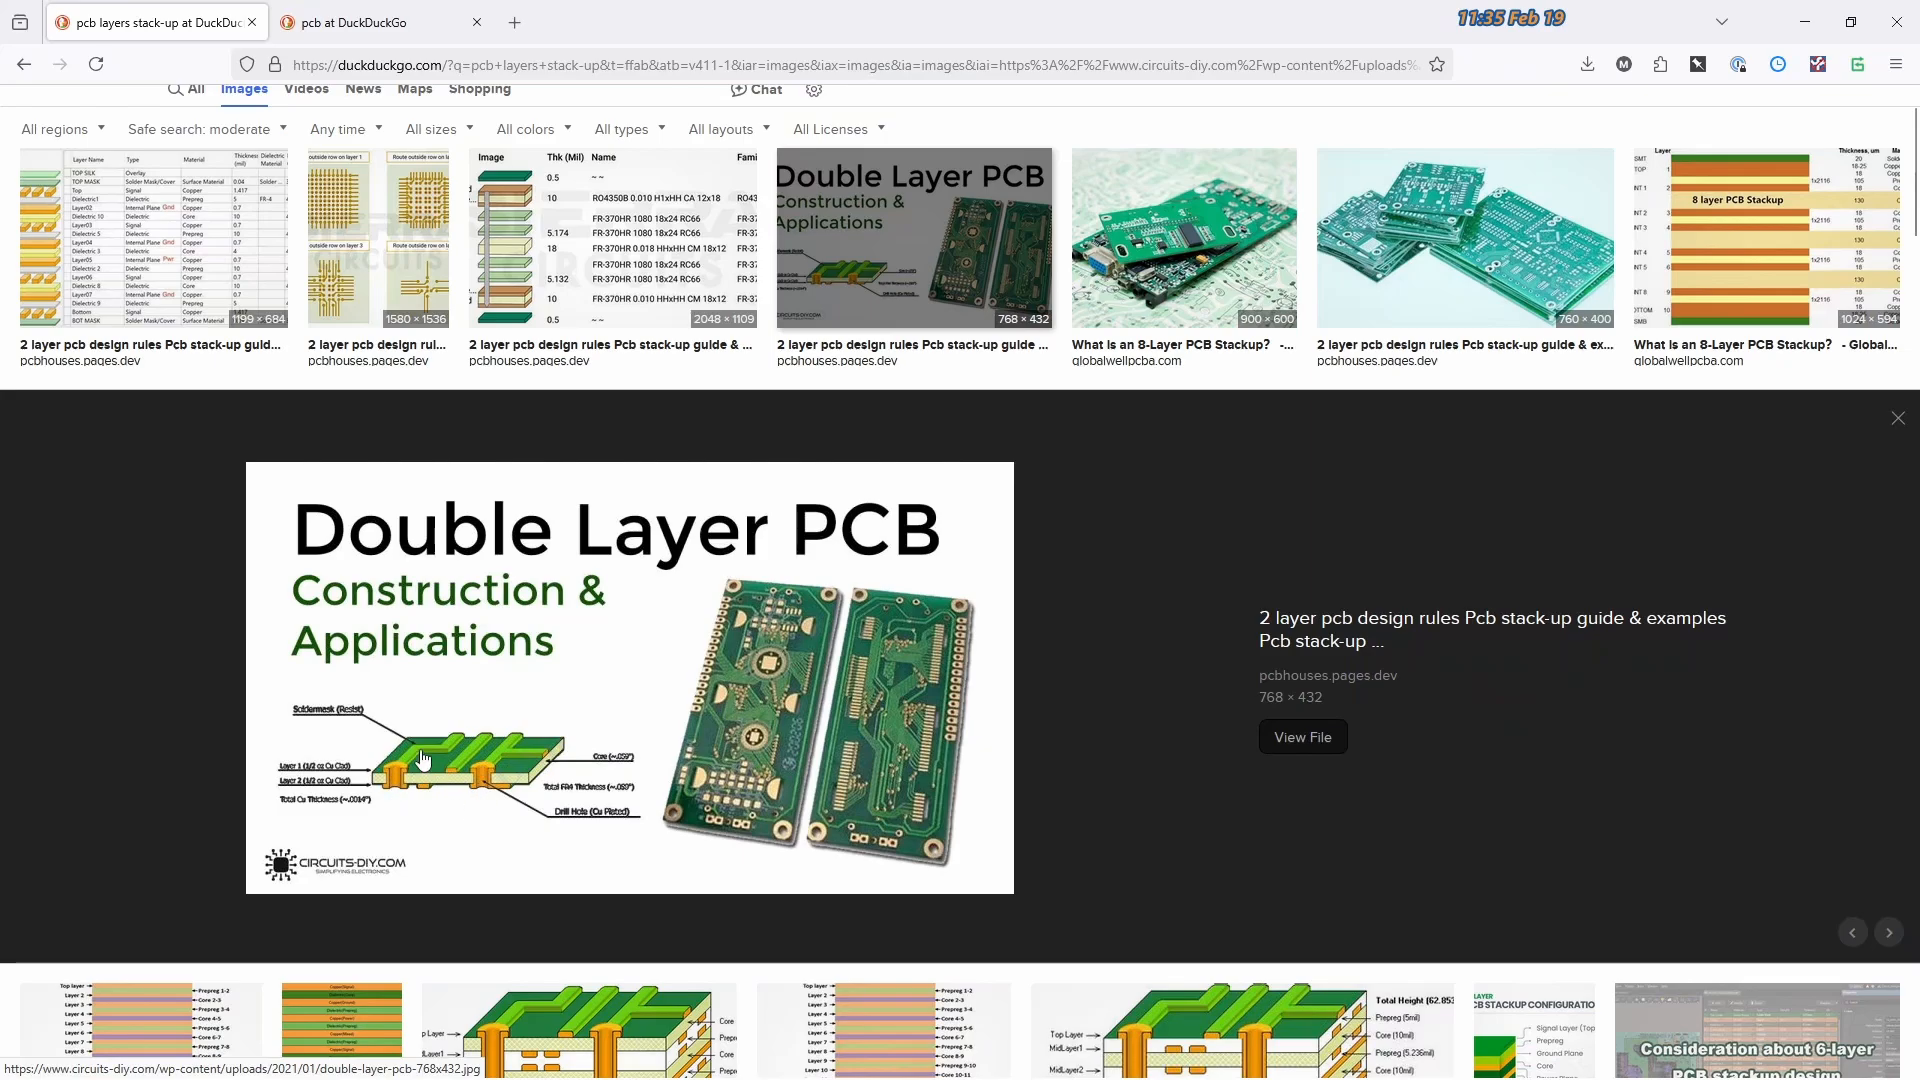
{"action": "mouse_move", "coordinate": [402, 788]}
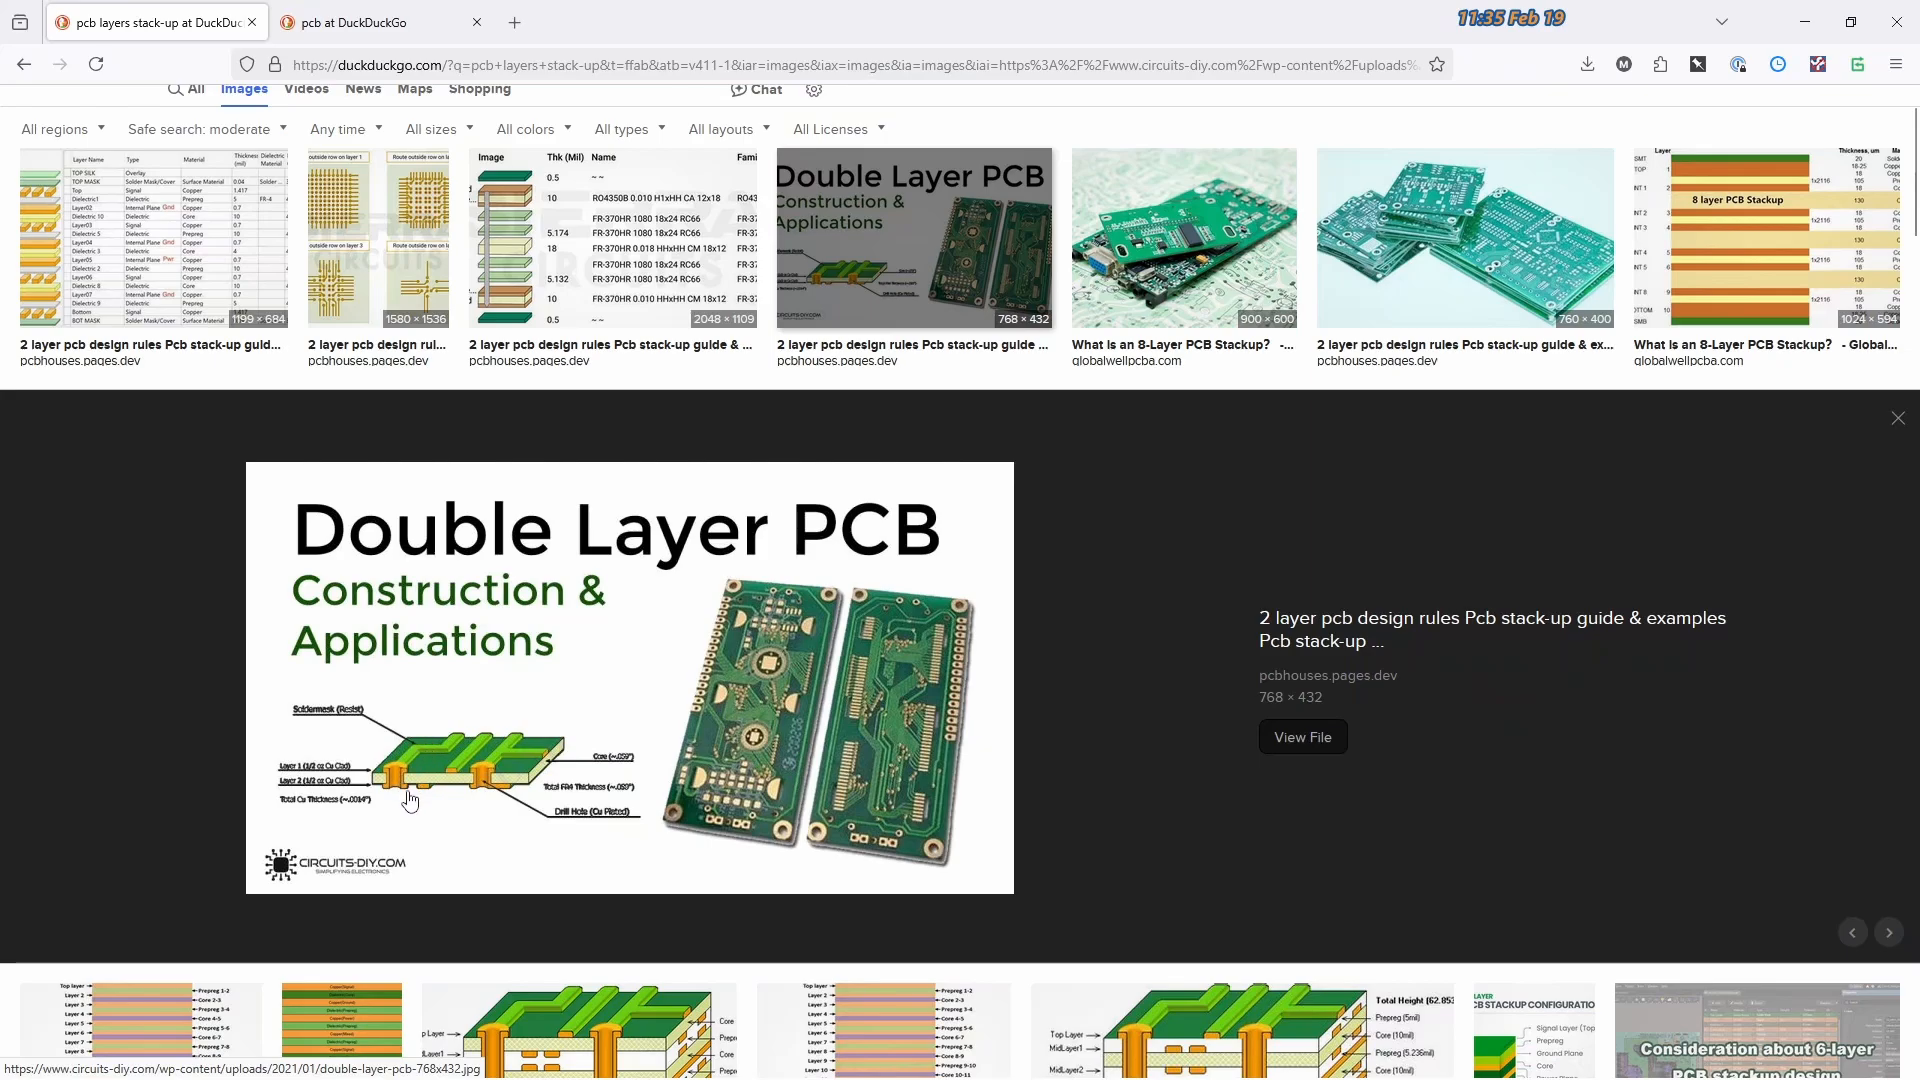
{"action": "mouse_move", "coordinate": [402, 798]}
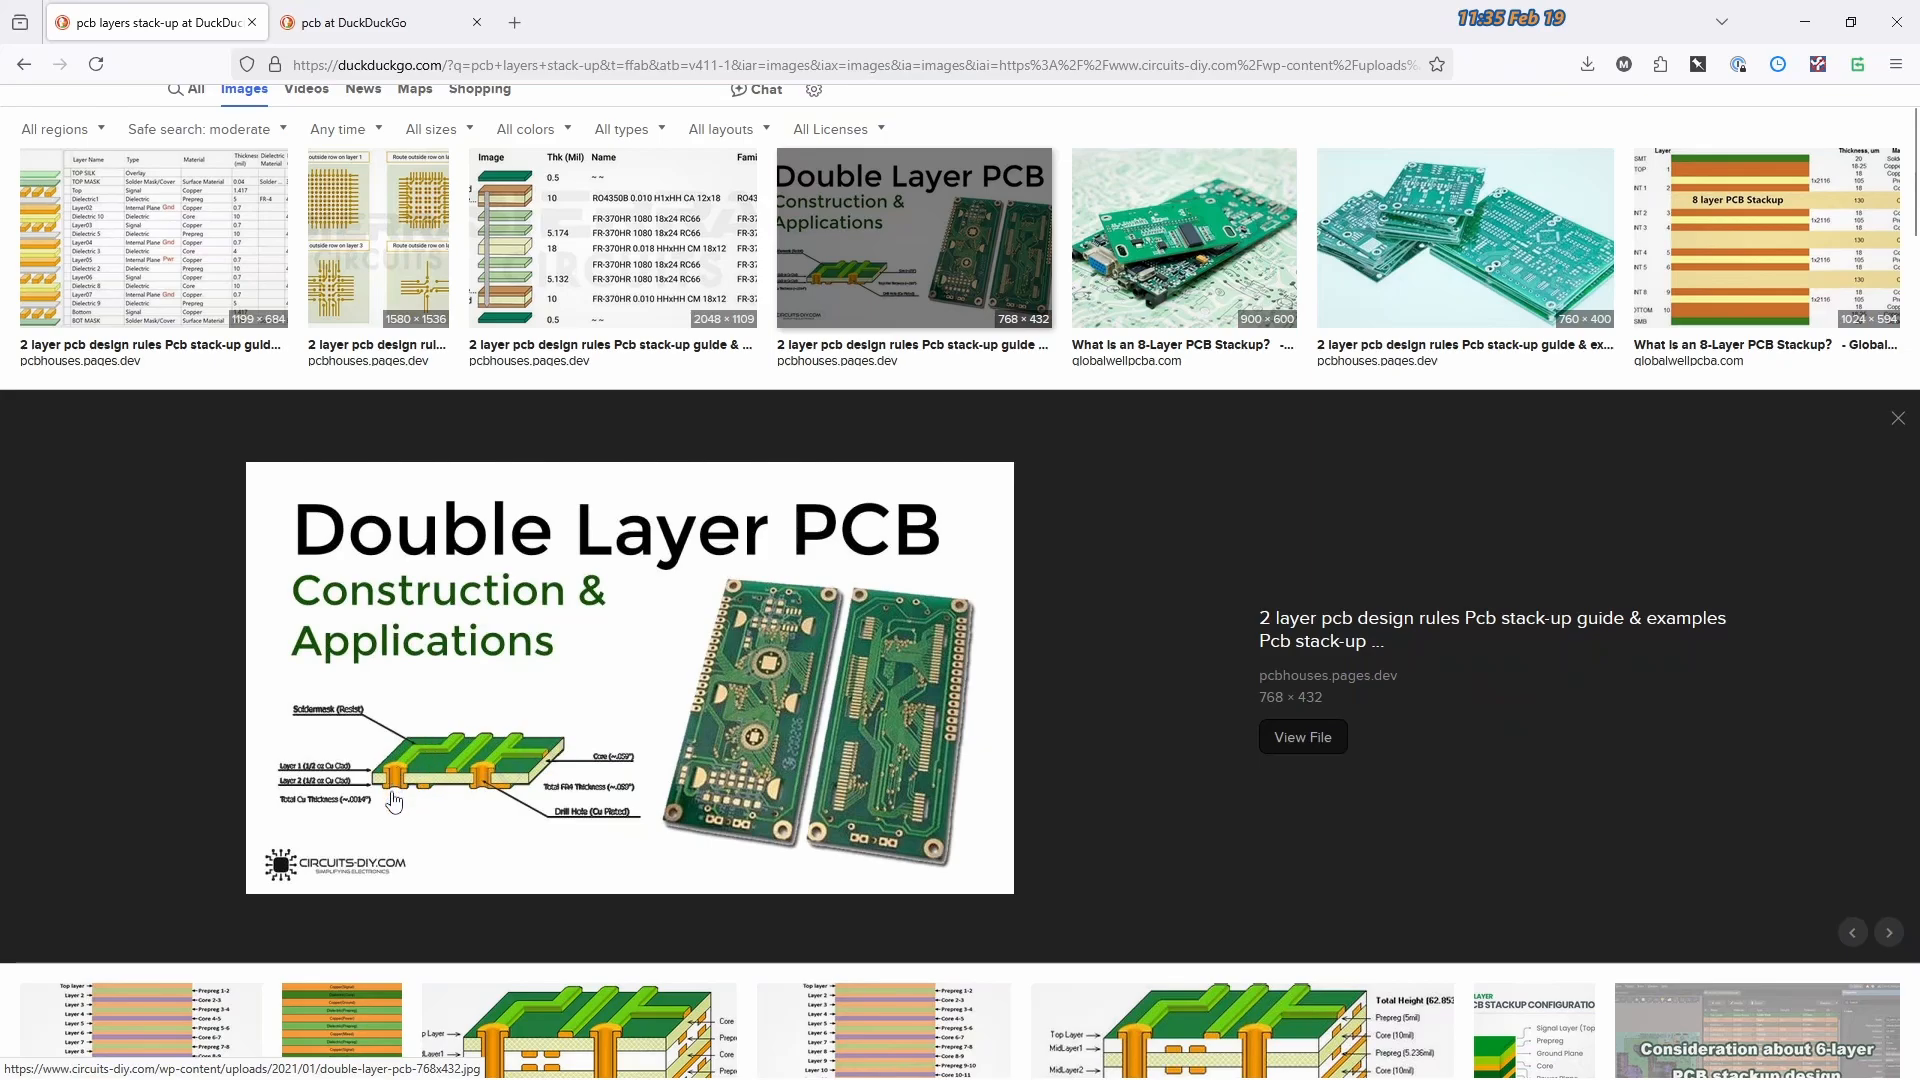
{"action": "mouse_move", "coordinate": [802, 446]}
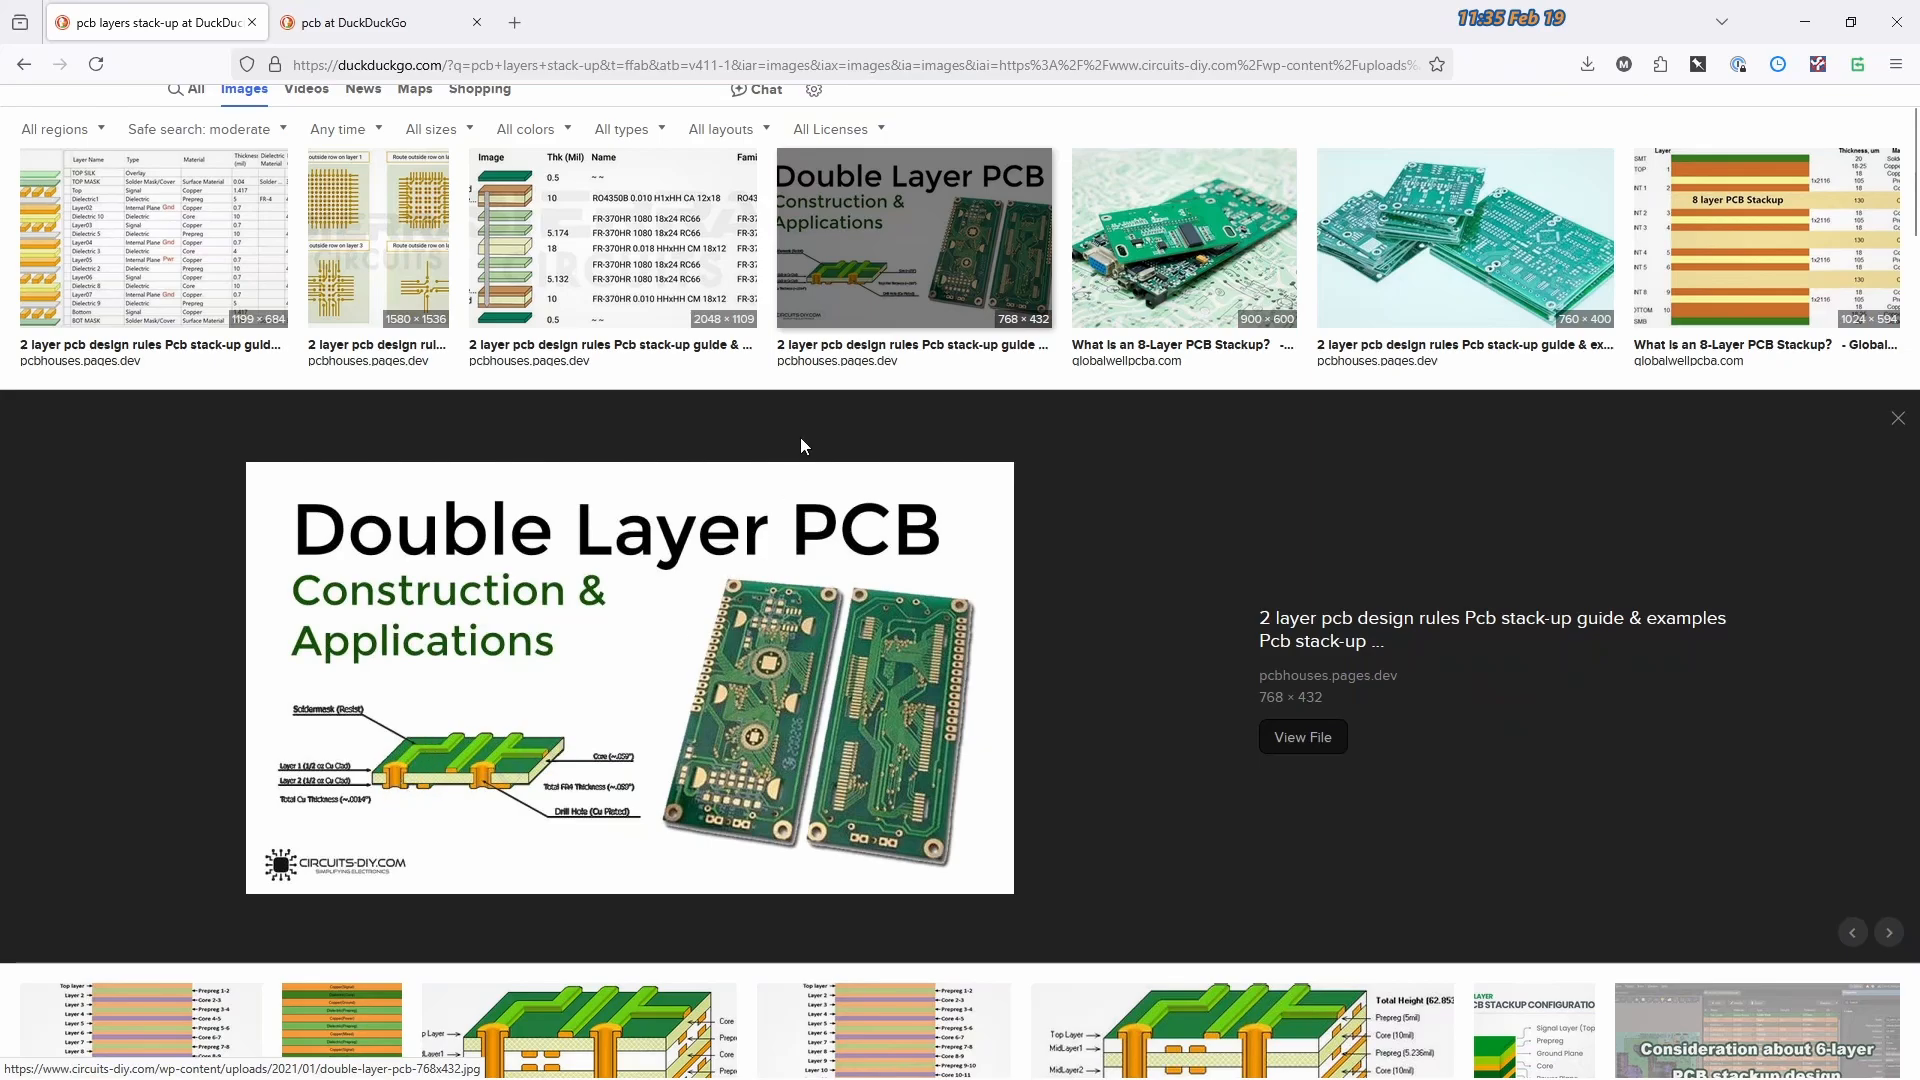
Return to the plain pcb image results and preview the freeimages.com Free PCB stock photo
{"action": "left_click", "coordinate": [380, 22]}
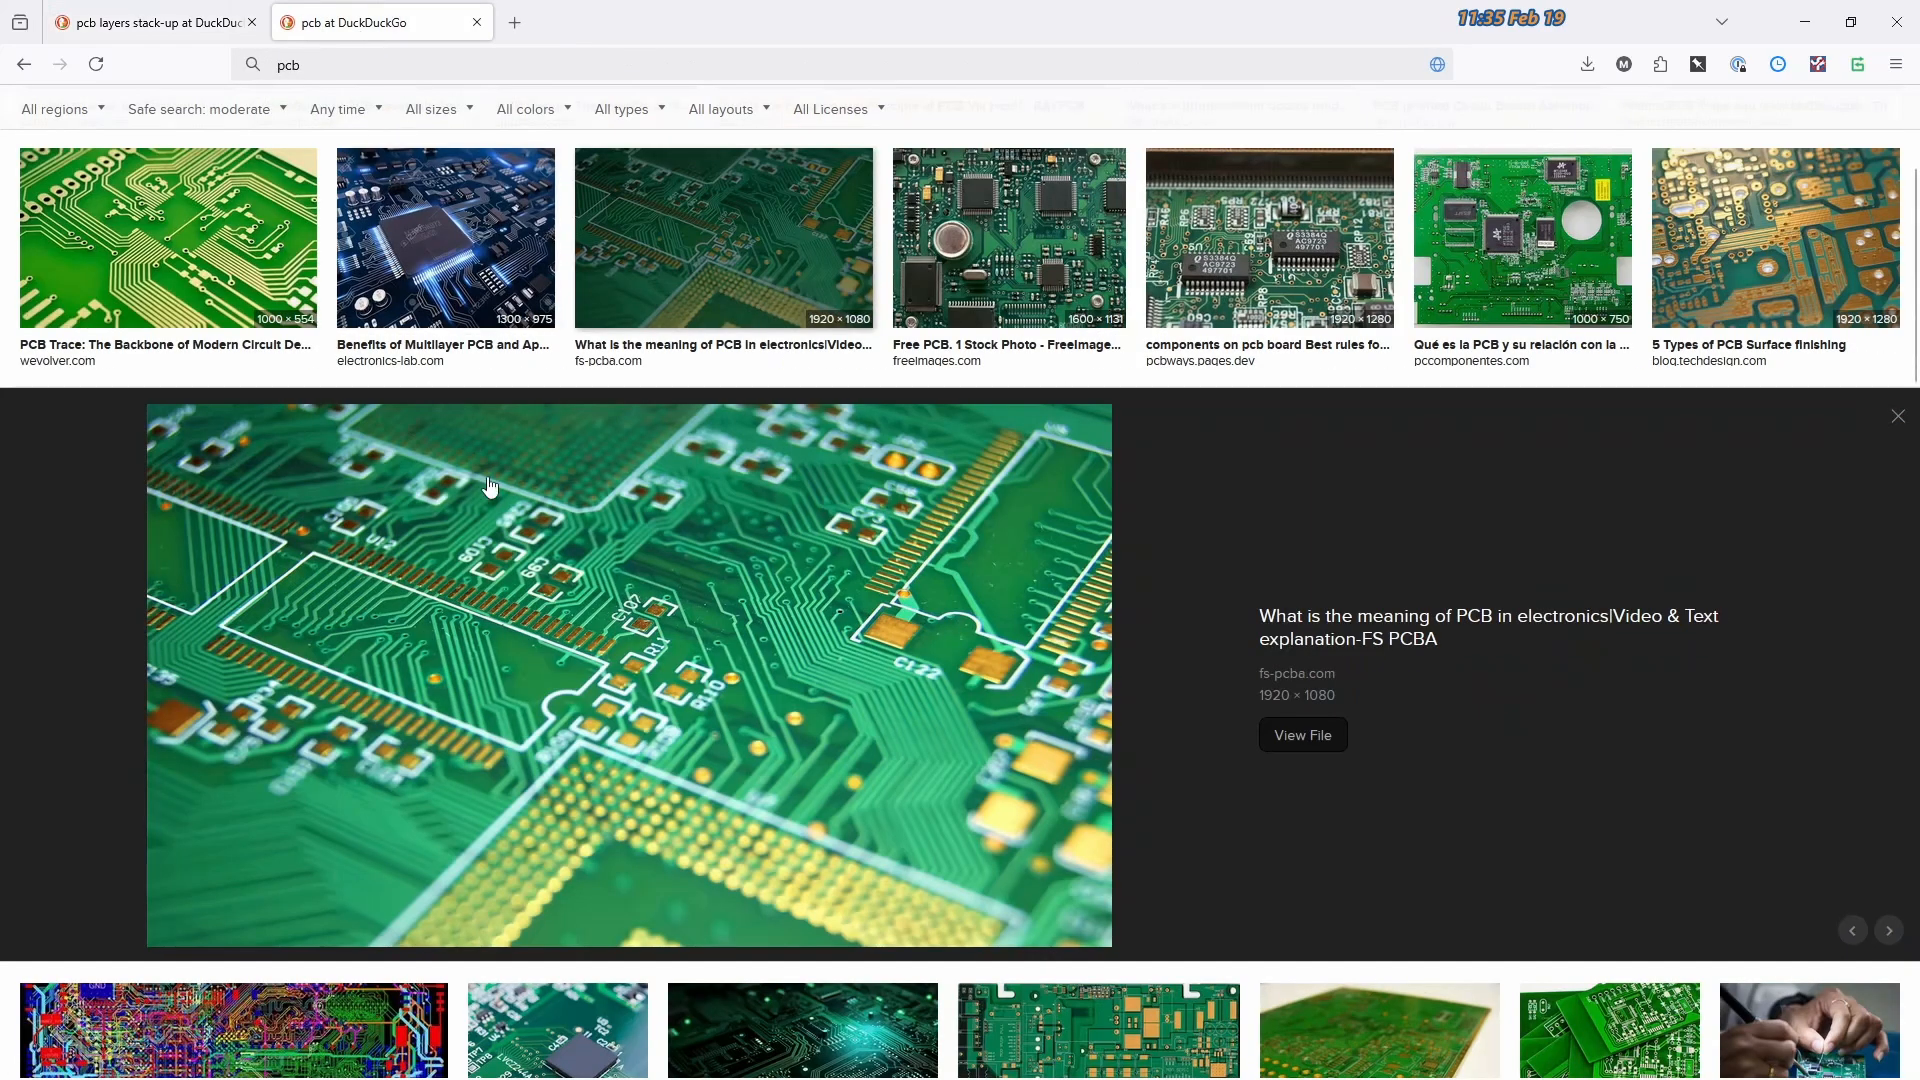
{"action": "mouse_move", "coordinate": [788, 584]}
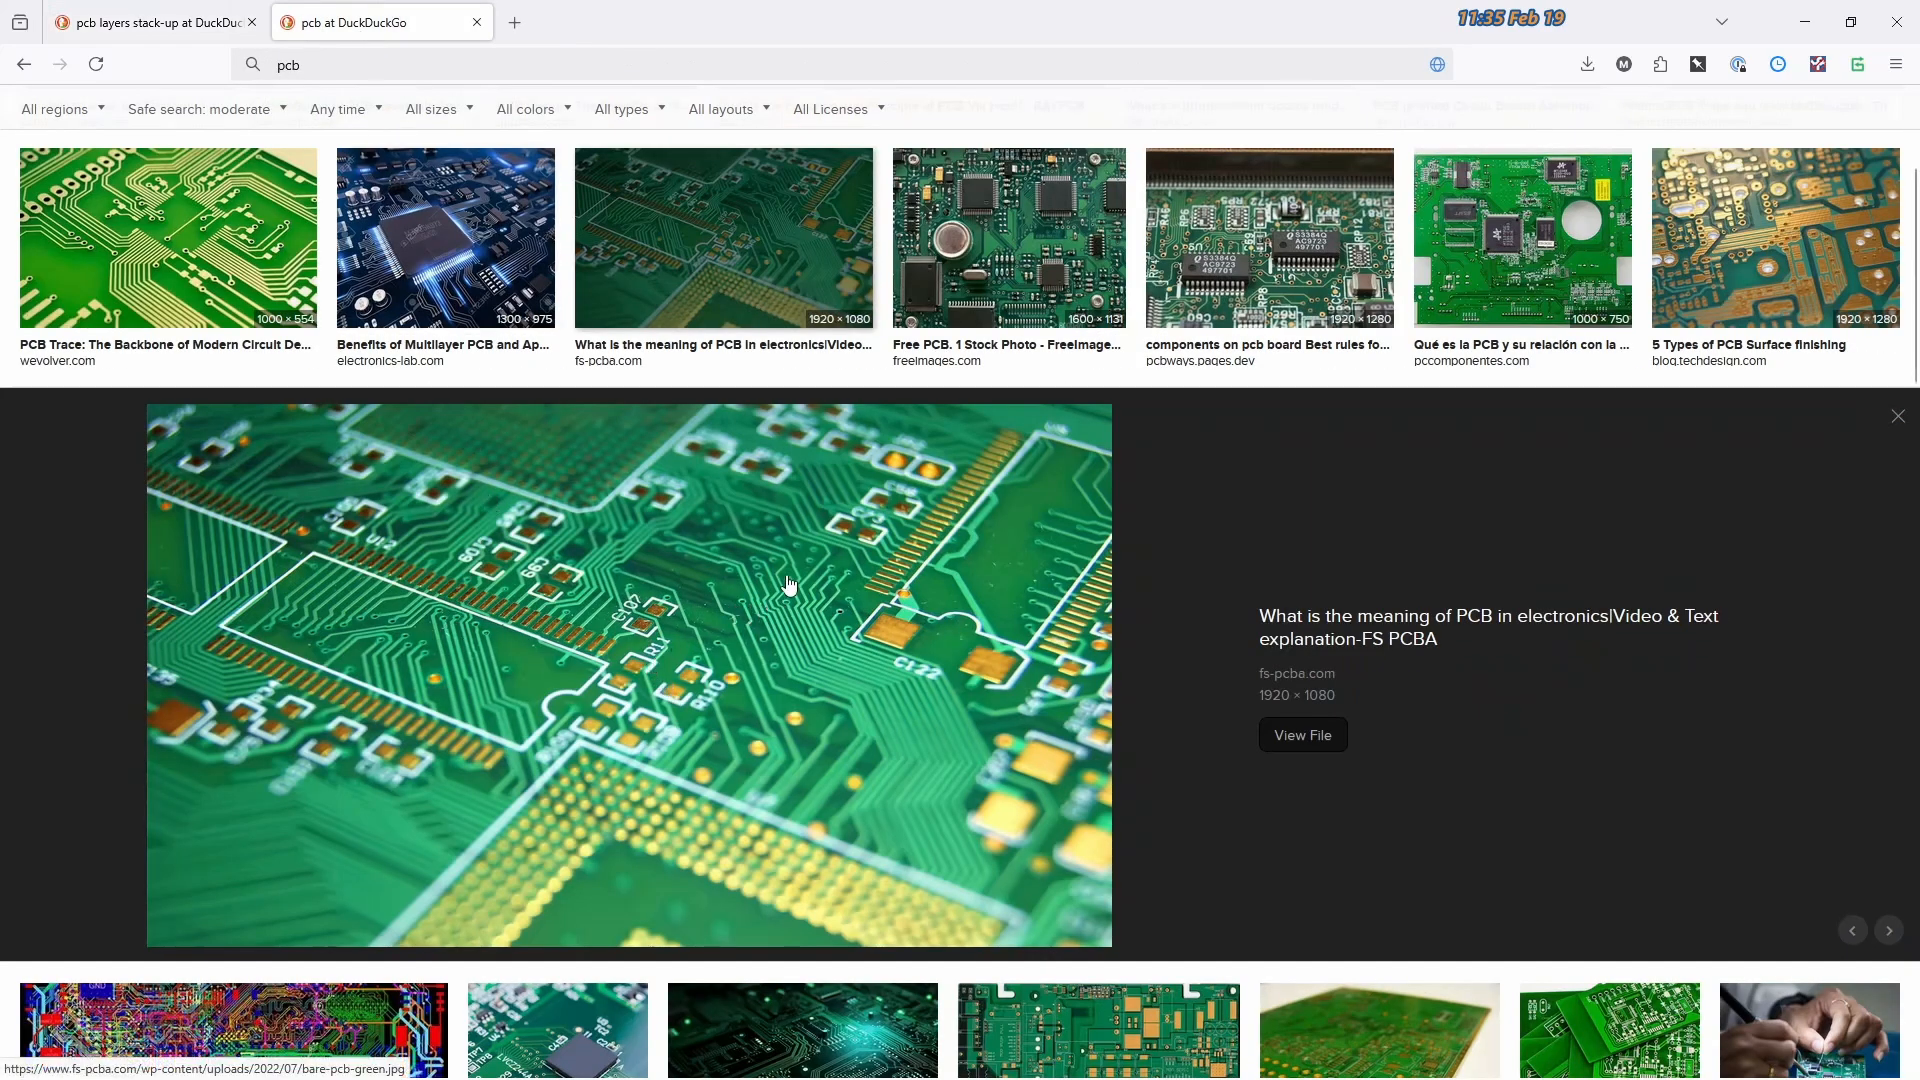
{"action": "mouse_move", "coordinate": [794, 593]}
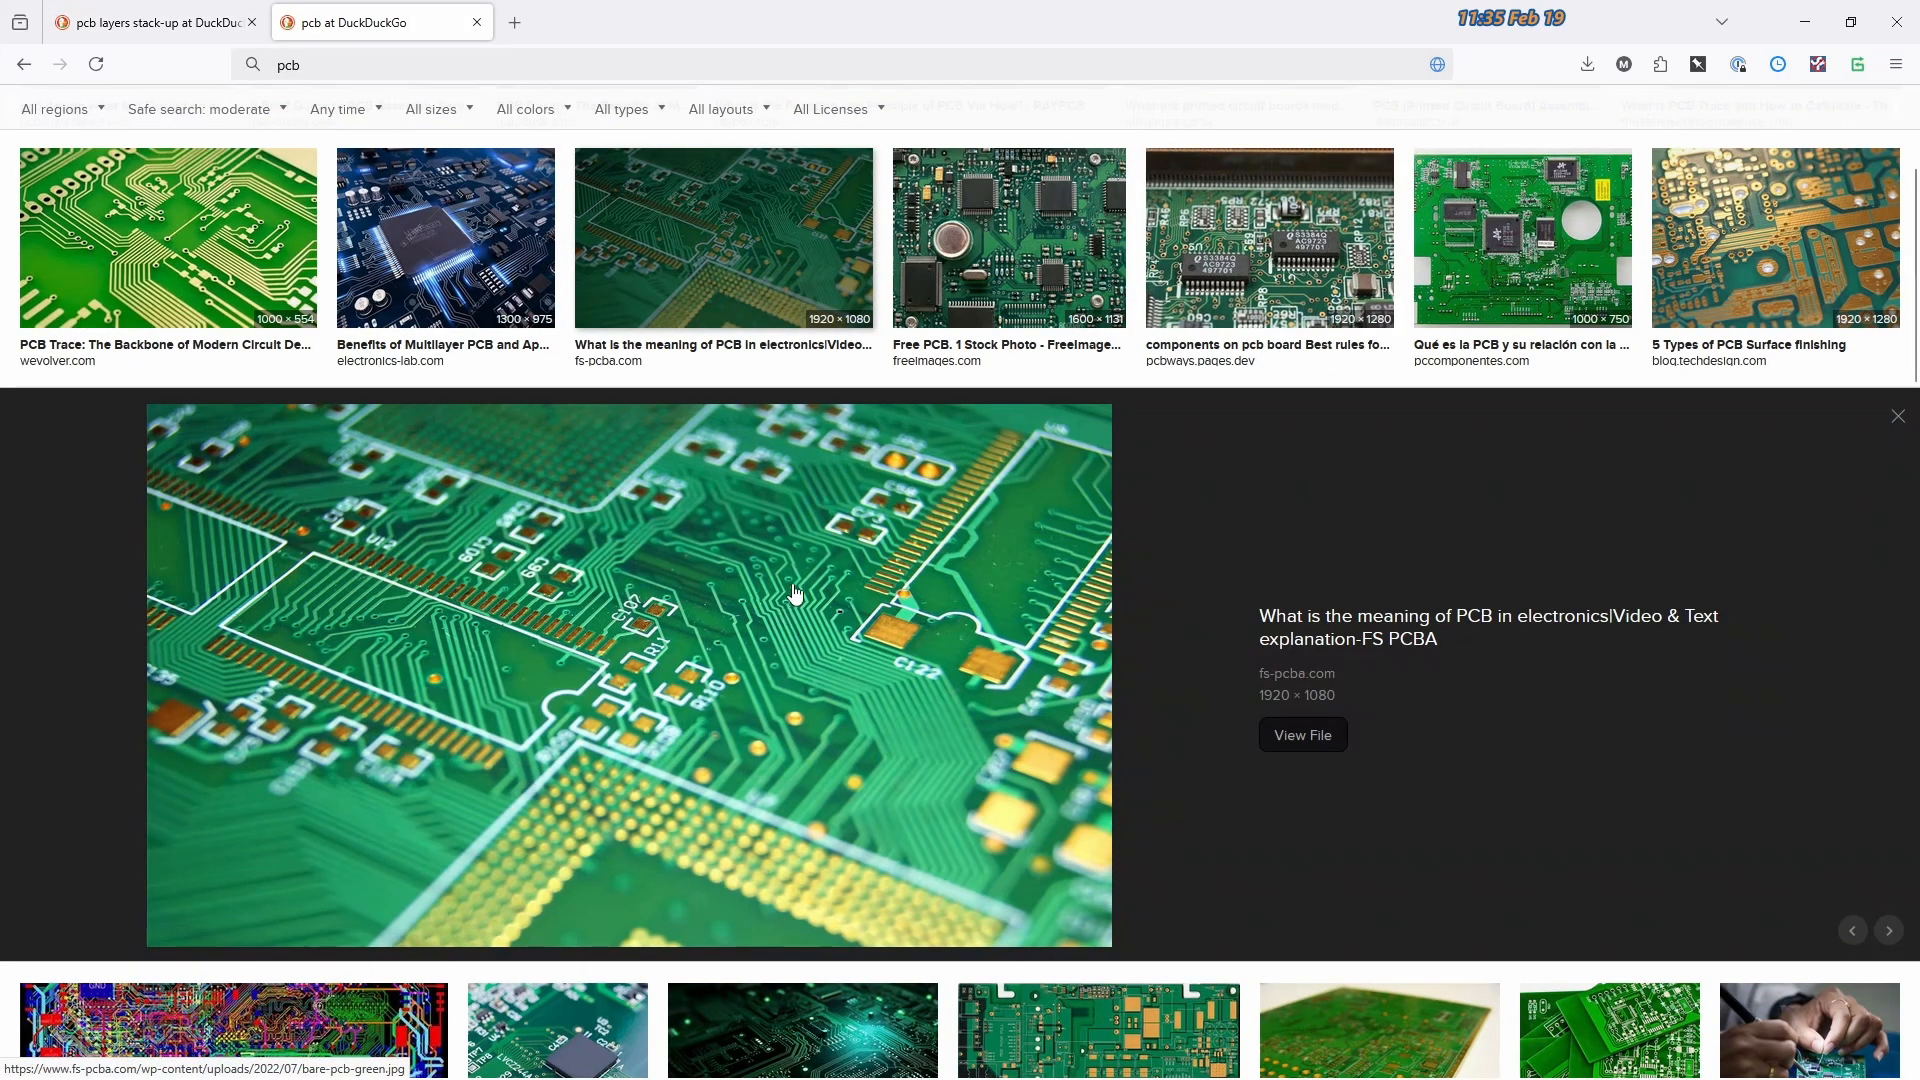
{"action": "mouse_move", "coordinate": [787, 612]}
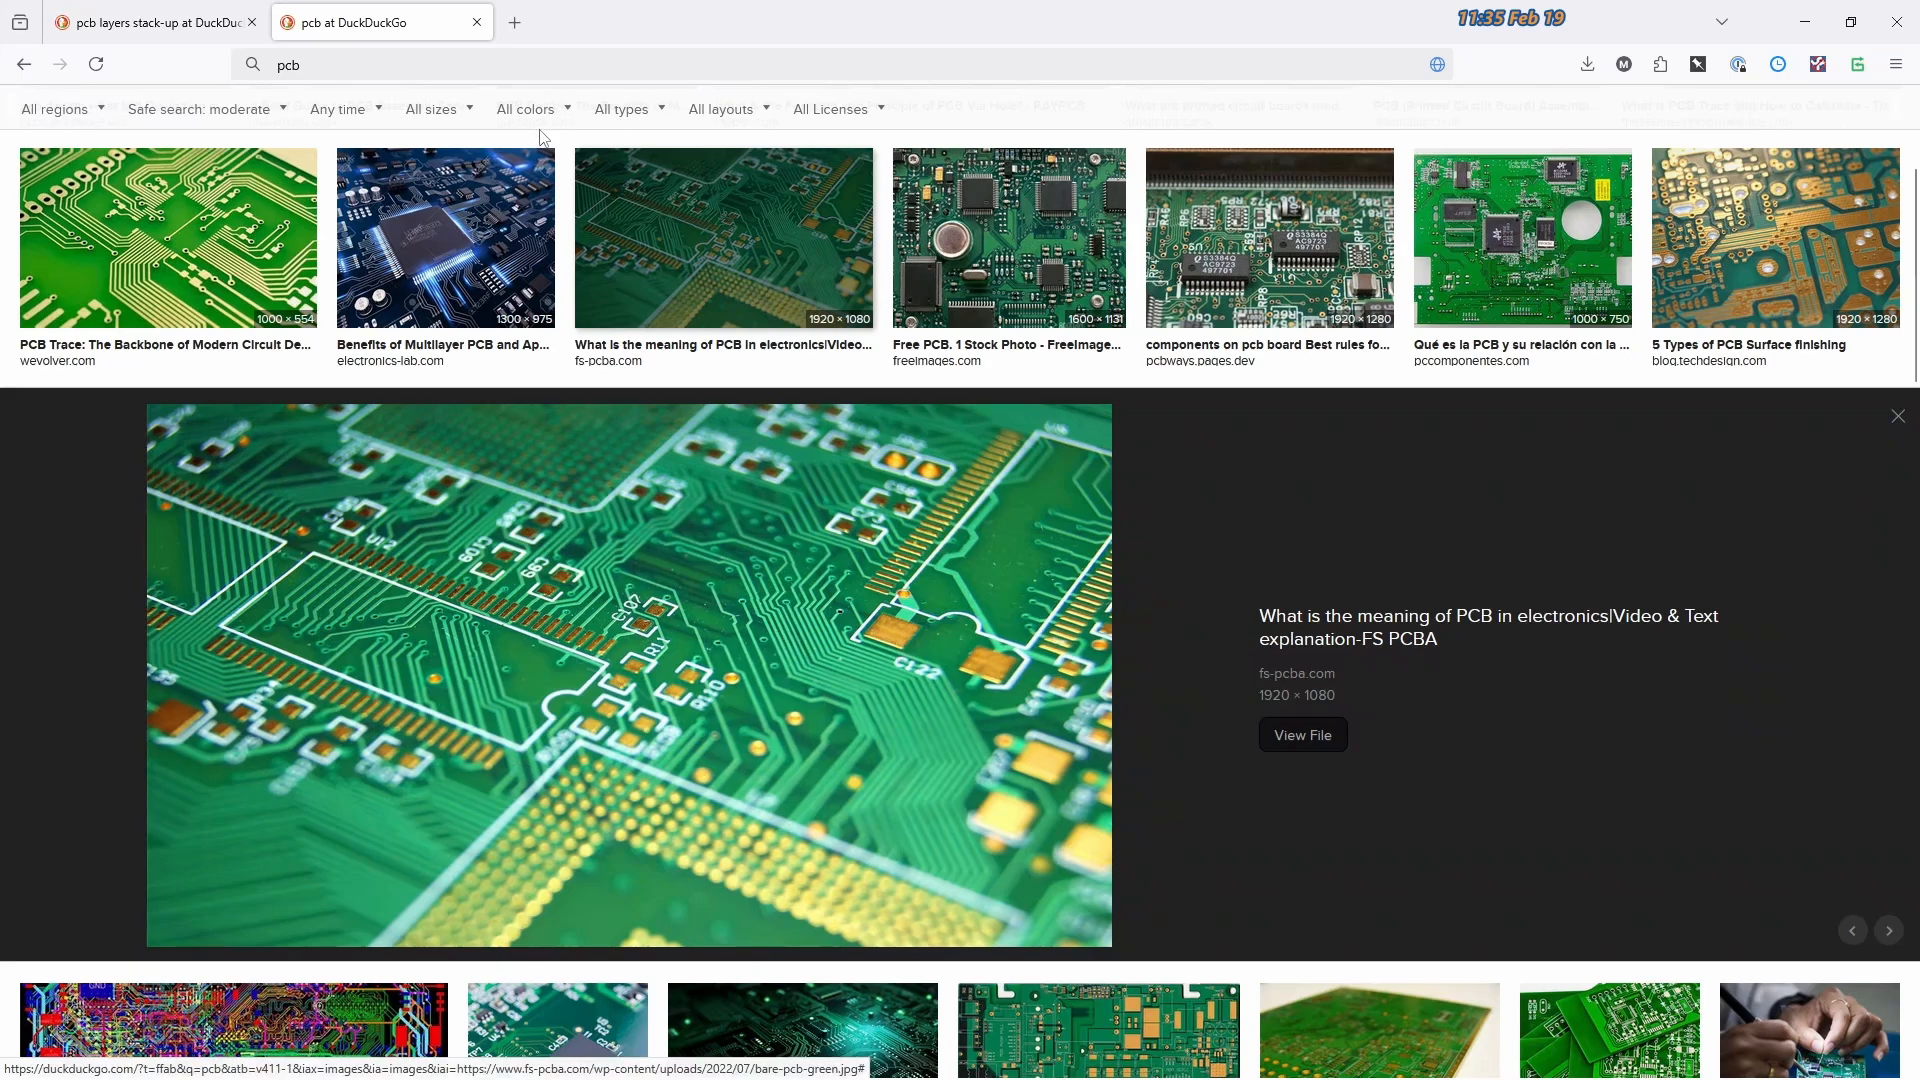
{"action": "mouse_move", "coordinate": [154, 22]}
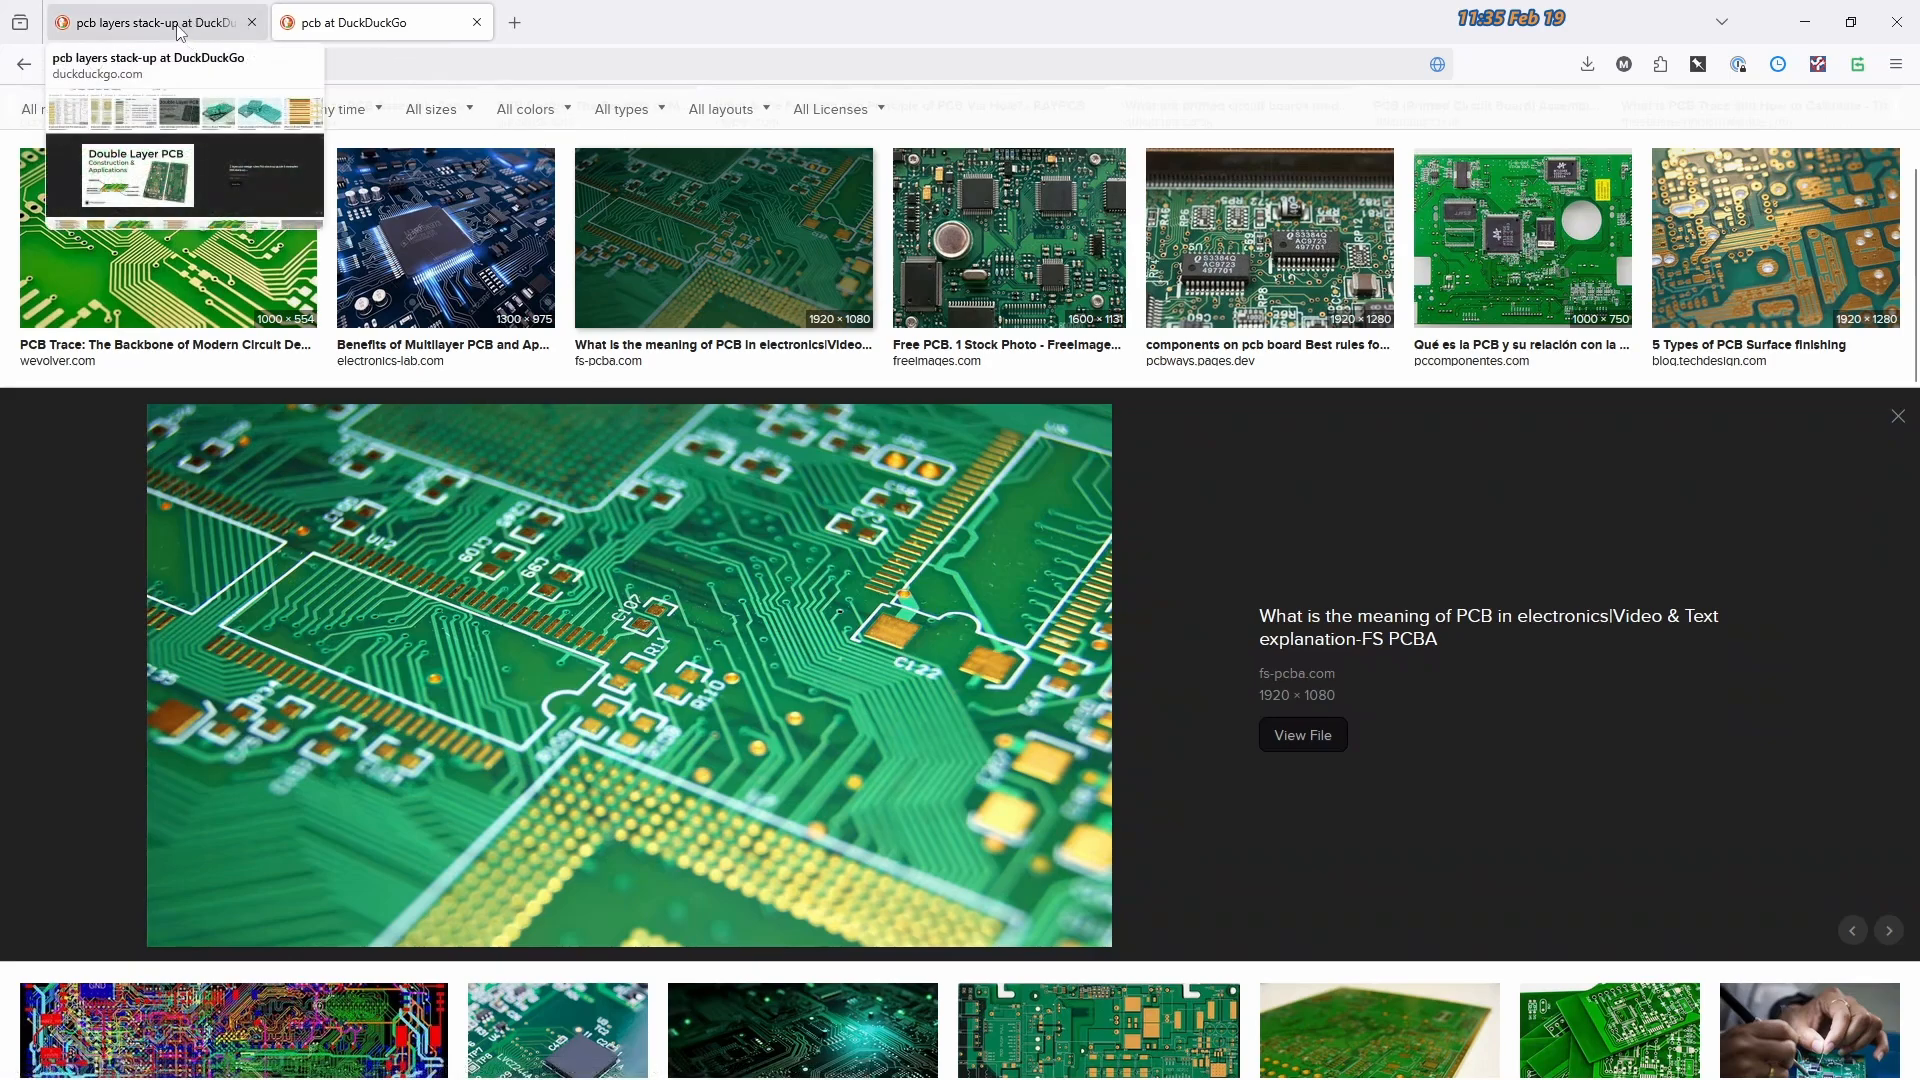
{"action": "left_click", "coordinate": [1008, 236]}
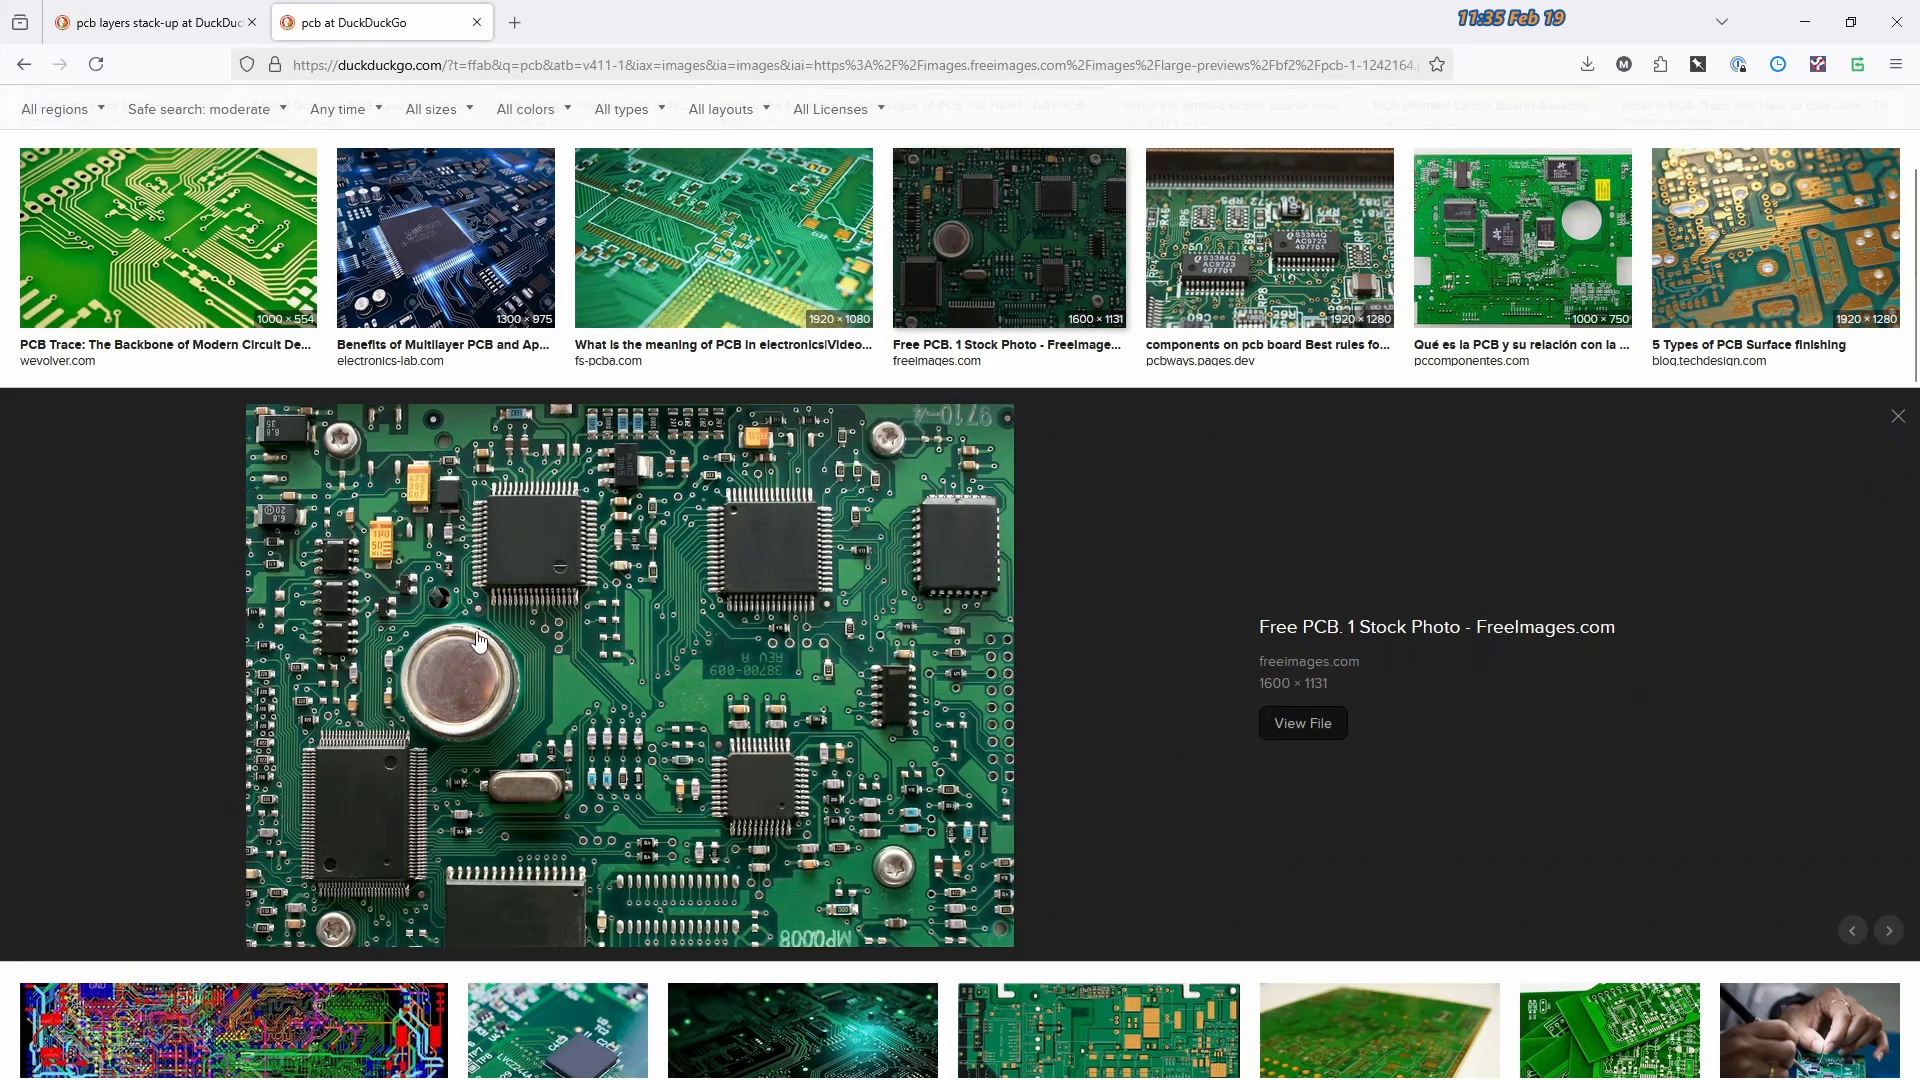
{"action": "mouse_move", "coordinate": [686, 450]}
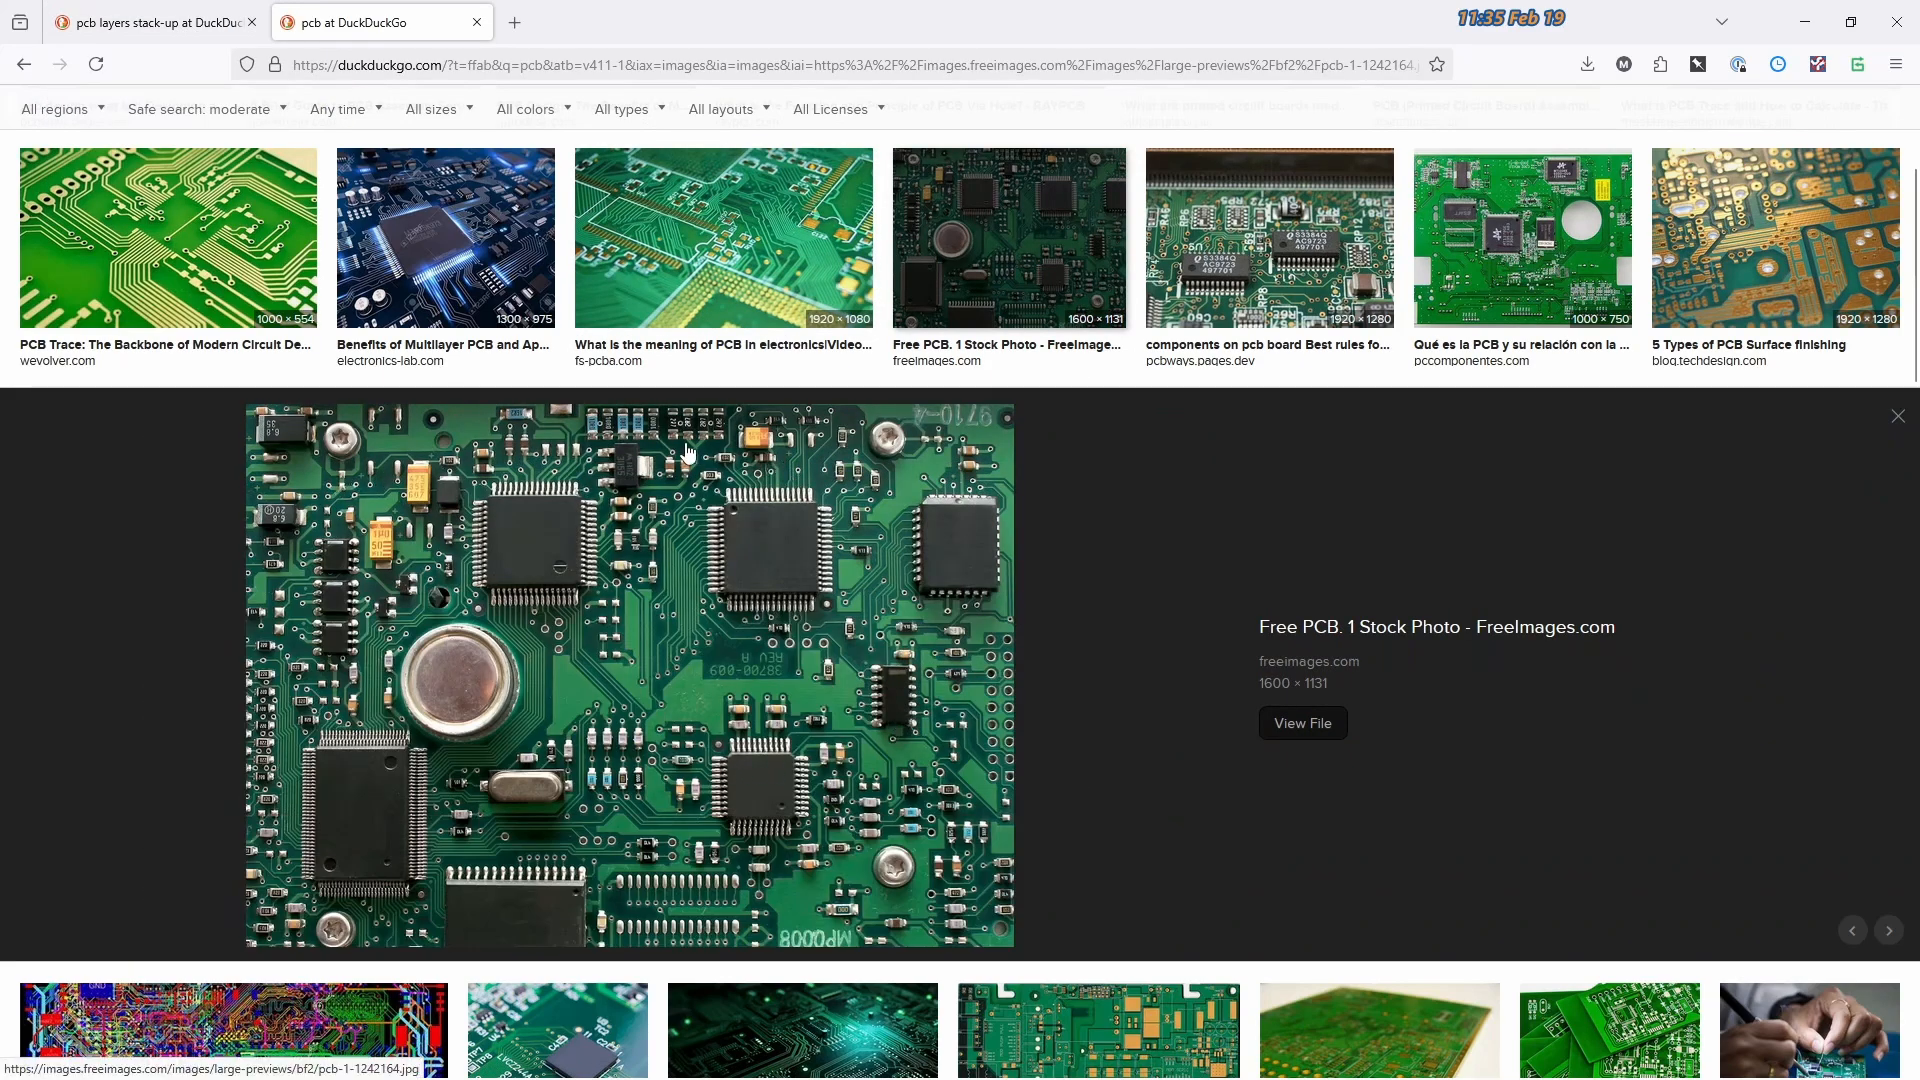
{"action": "mouse_move", "coordinate": [302, 590]}
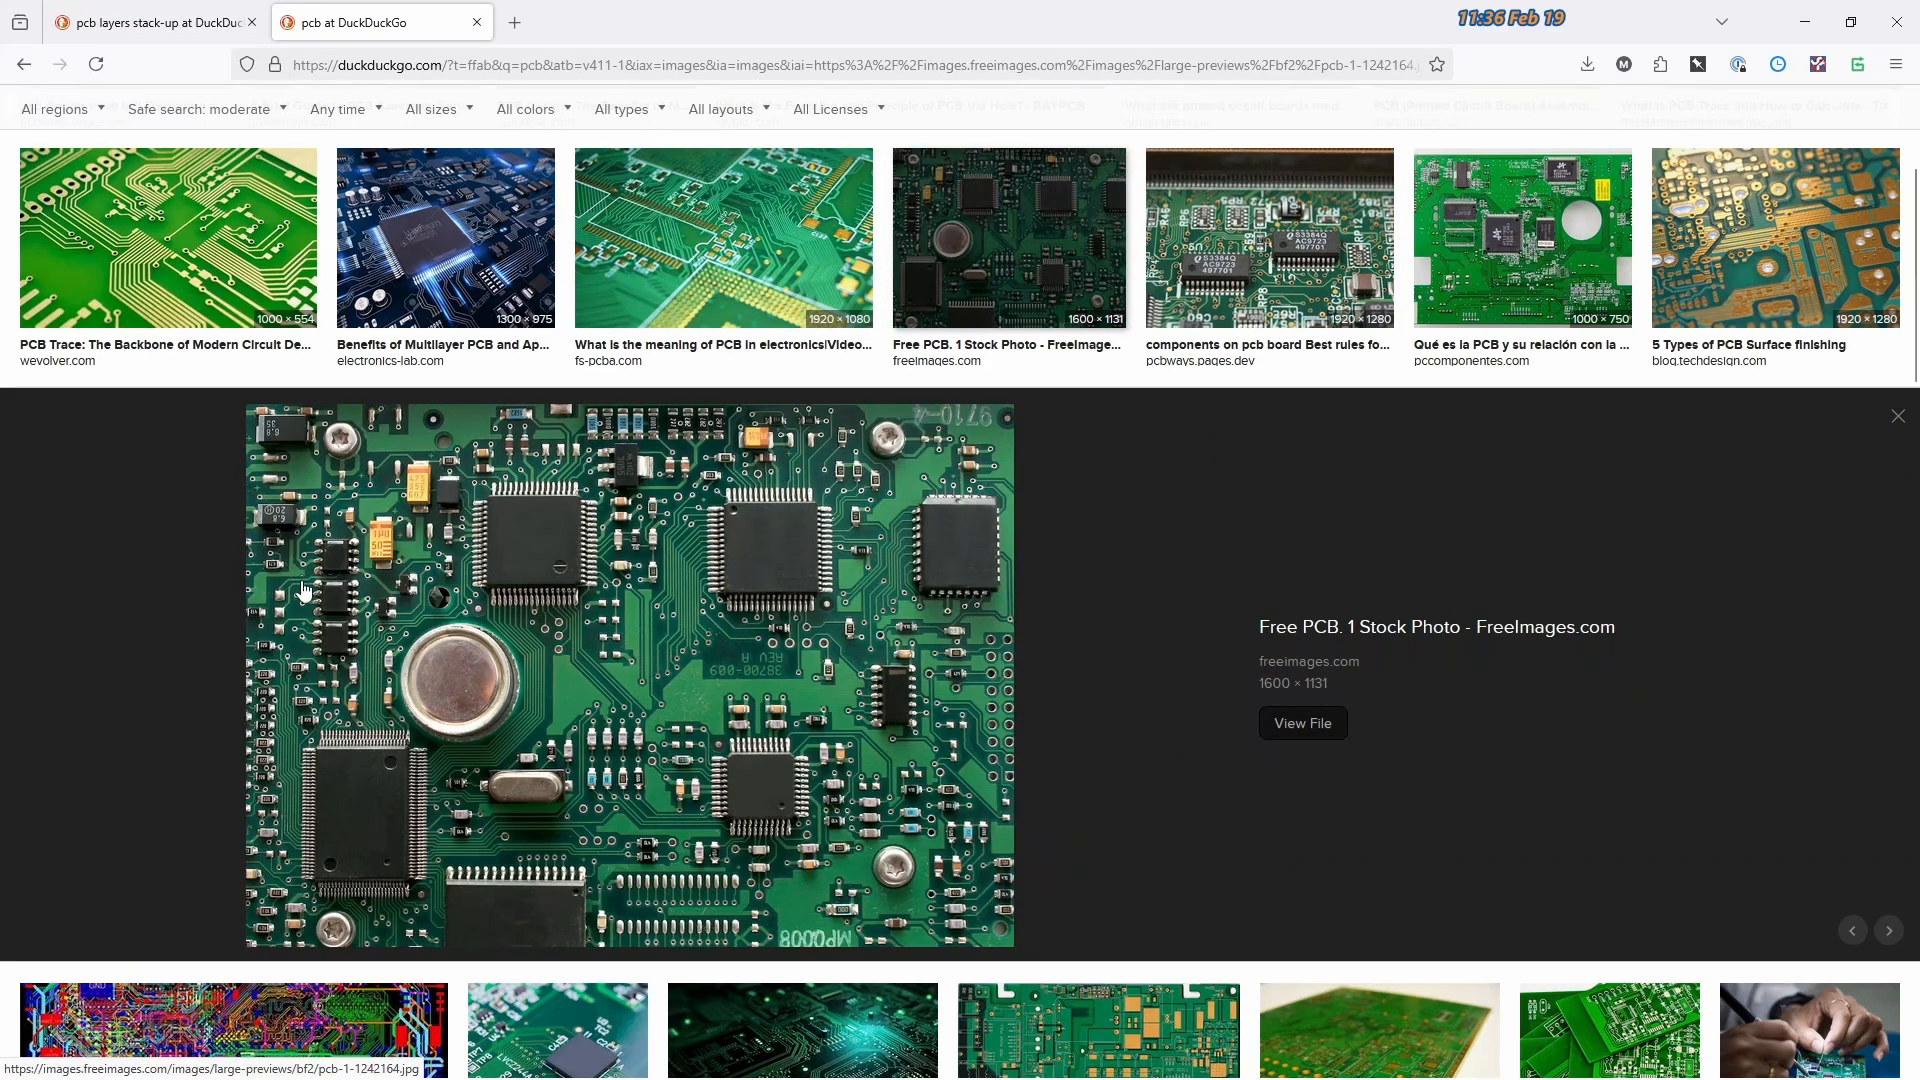
{"action": "mouse_move", "coordinate": [896, 650]}
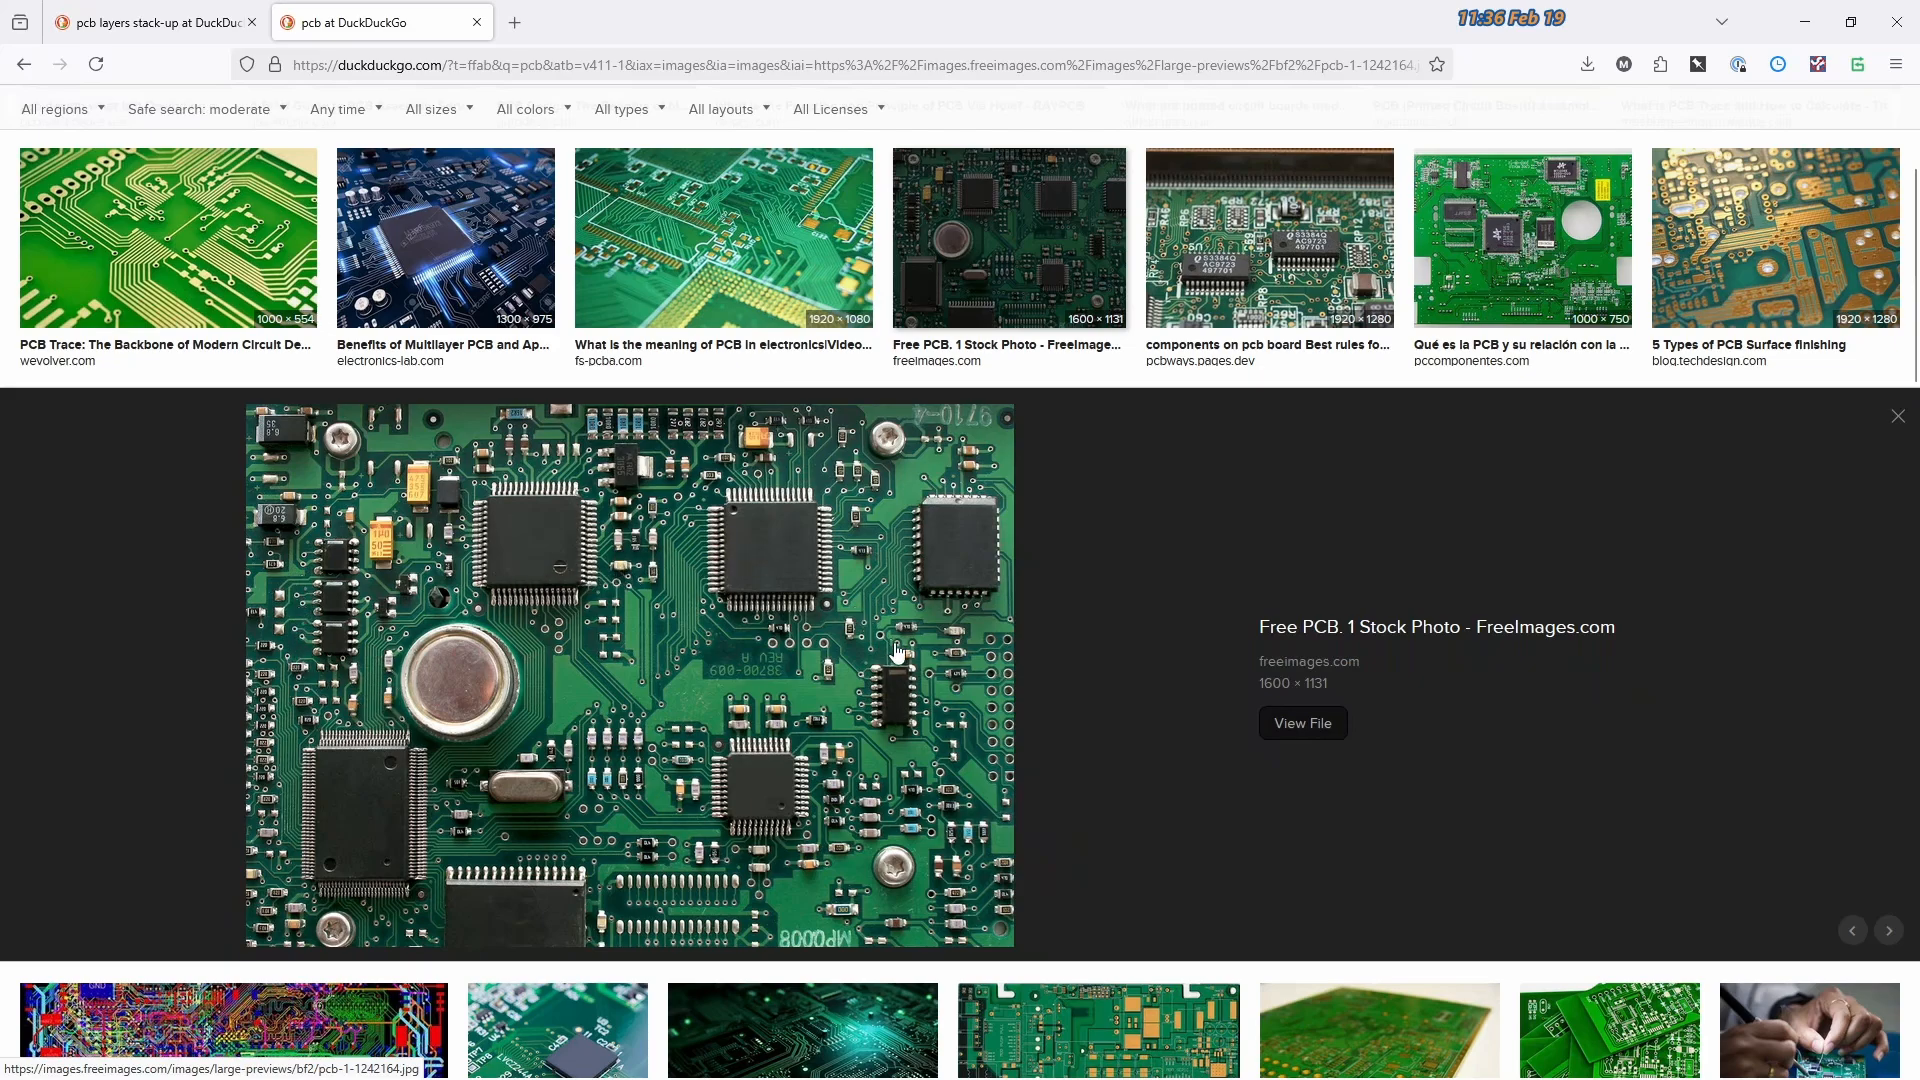
{"action": "mouse_move", "coordinate": [974, 592]}
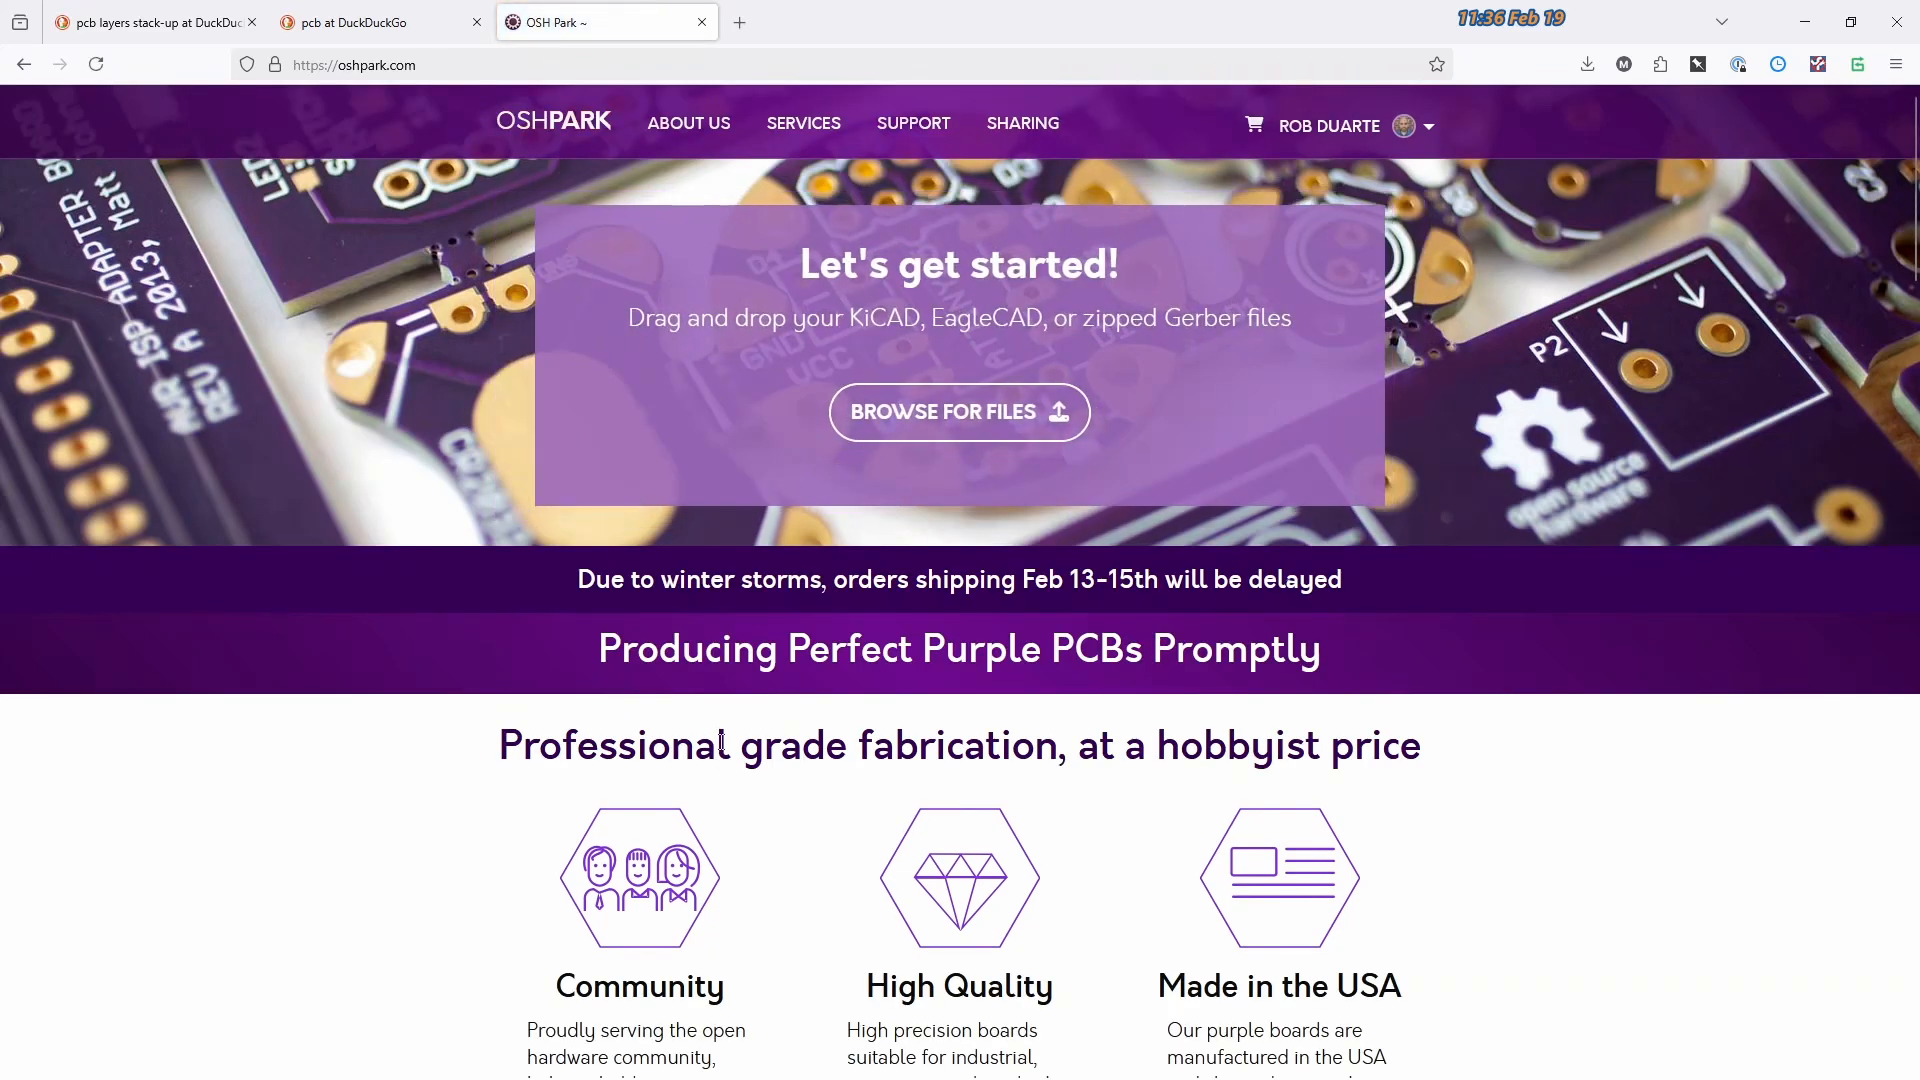
{"action": "mouse_move", "coordinate": [635, 767]}
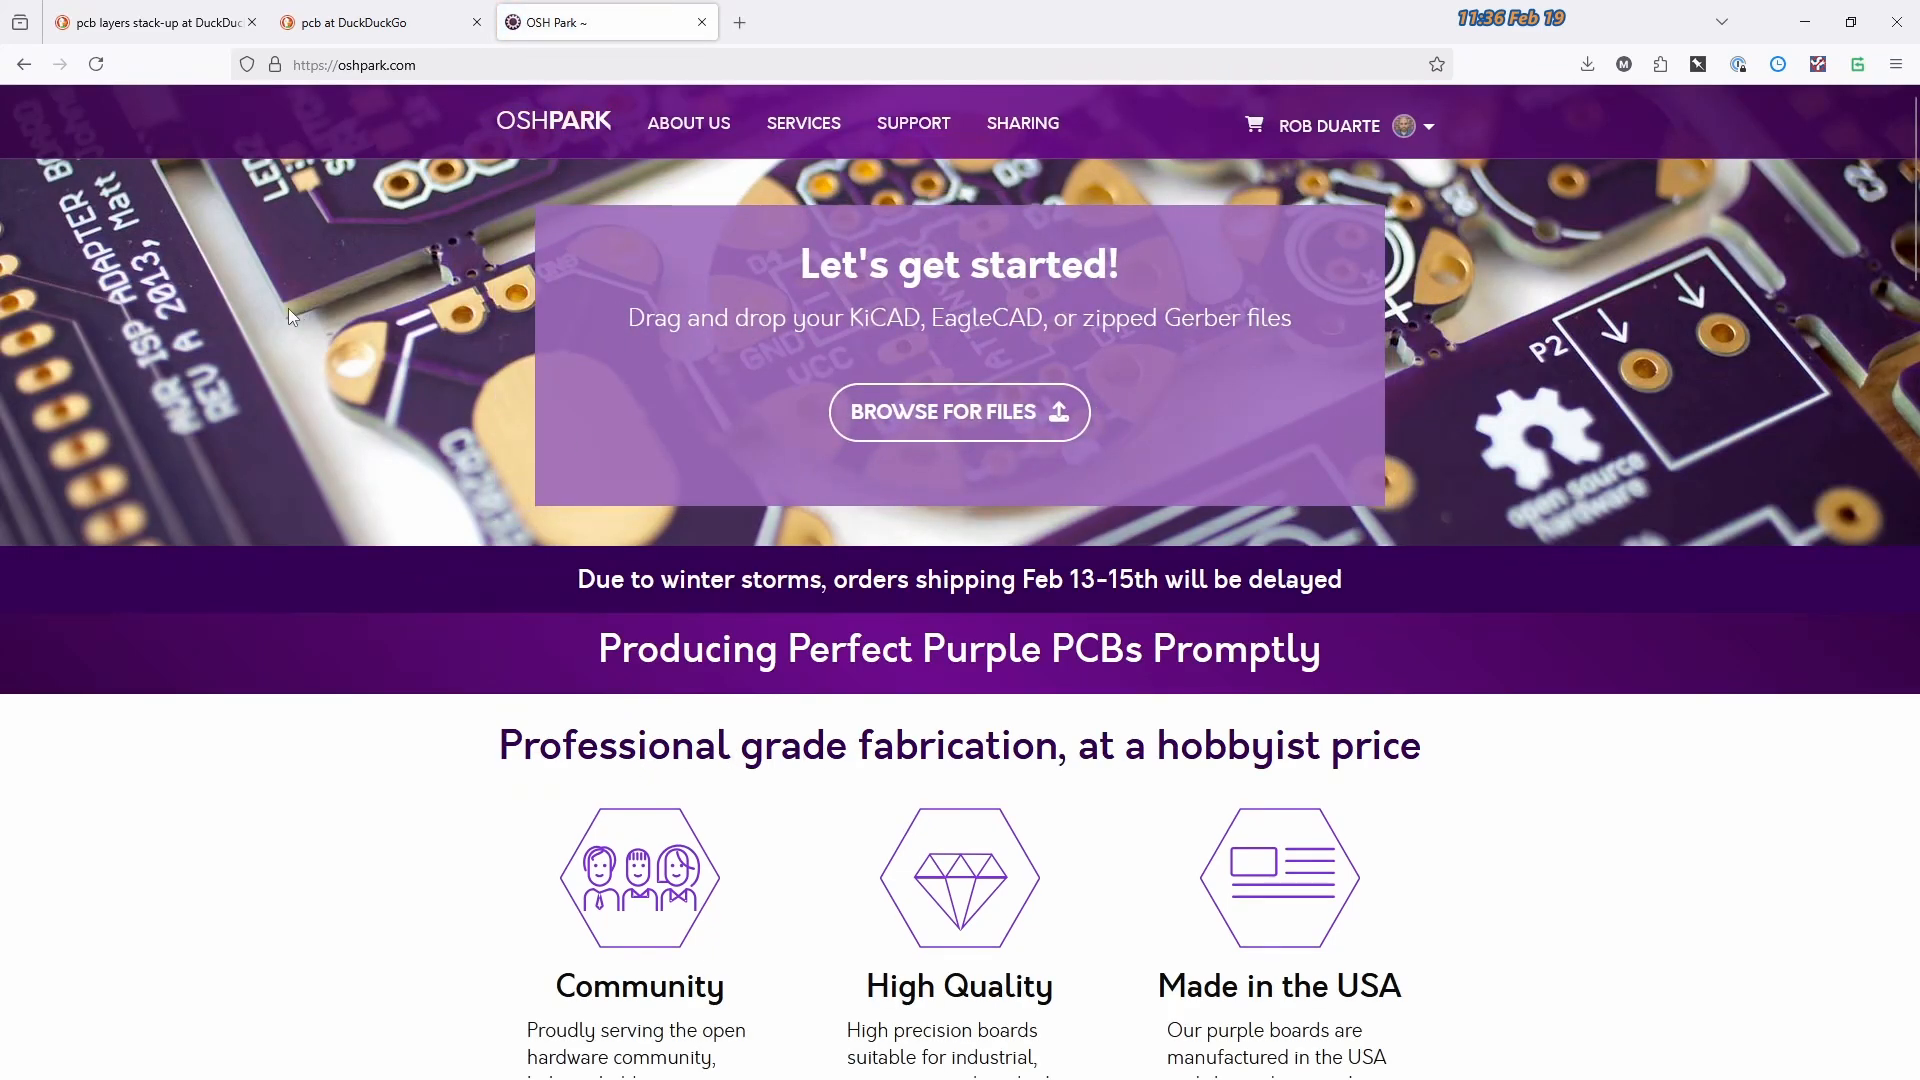
{"action": "mouse_move", "coordinate": [254, 276]}
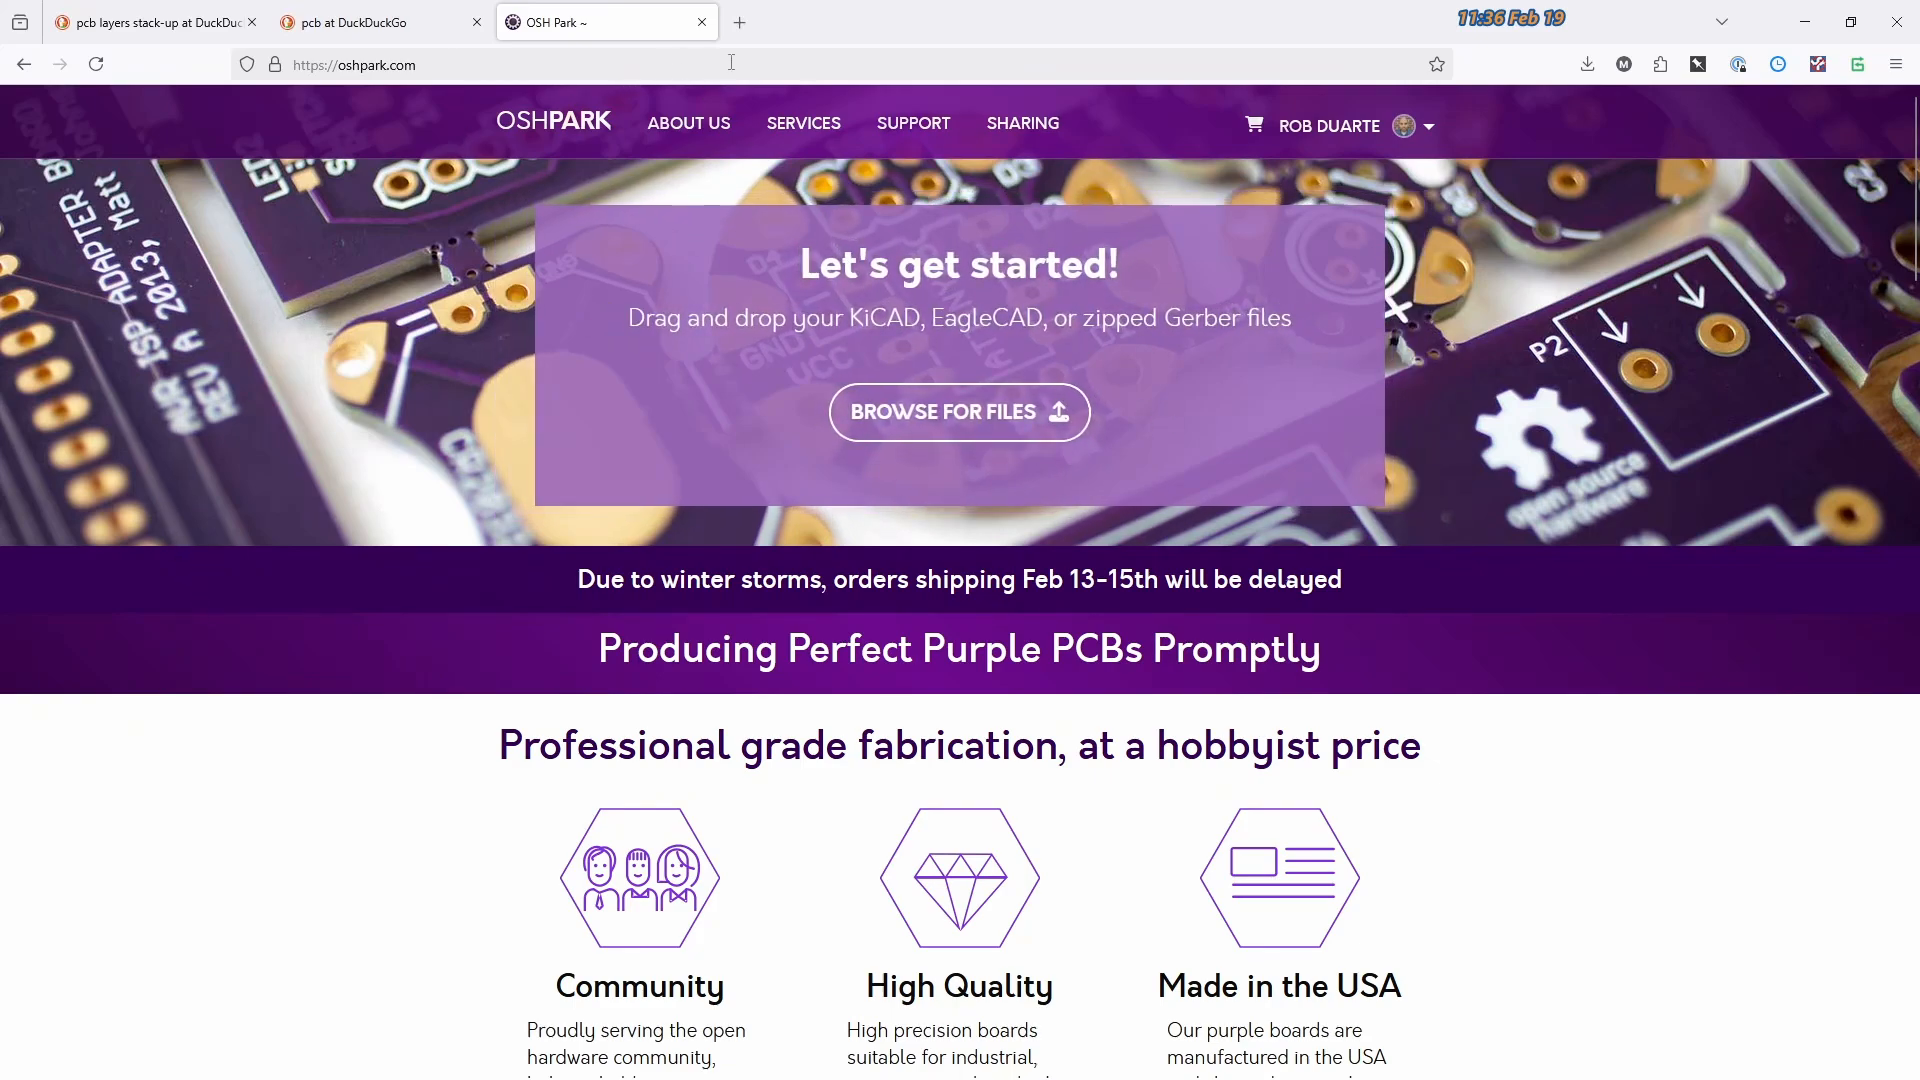
{"action": "mouse_move", "coordinate": [740, 22]}
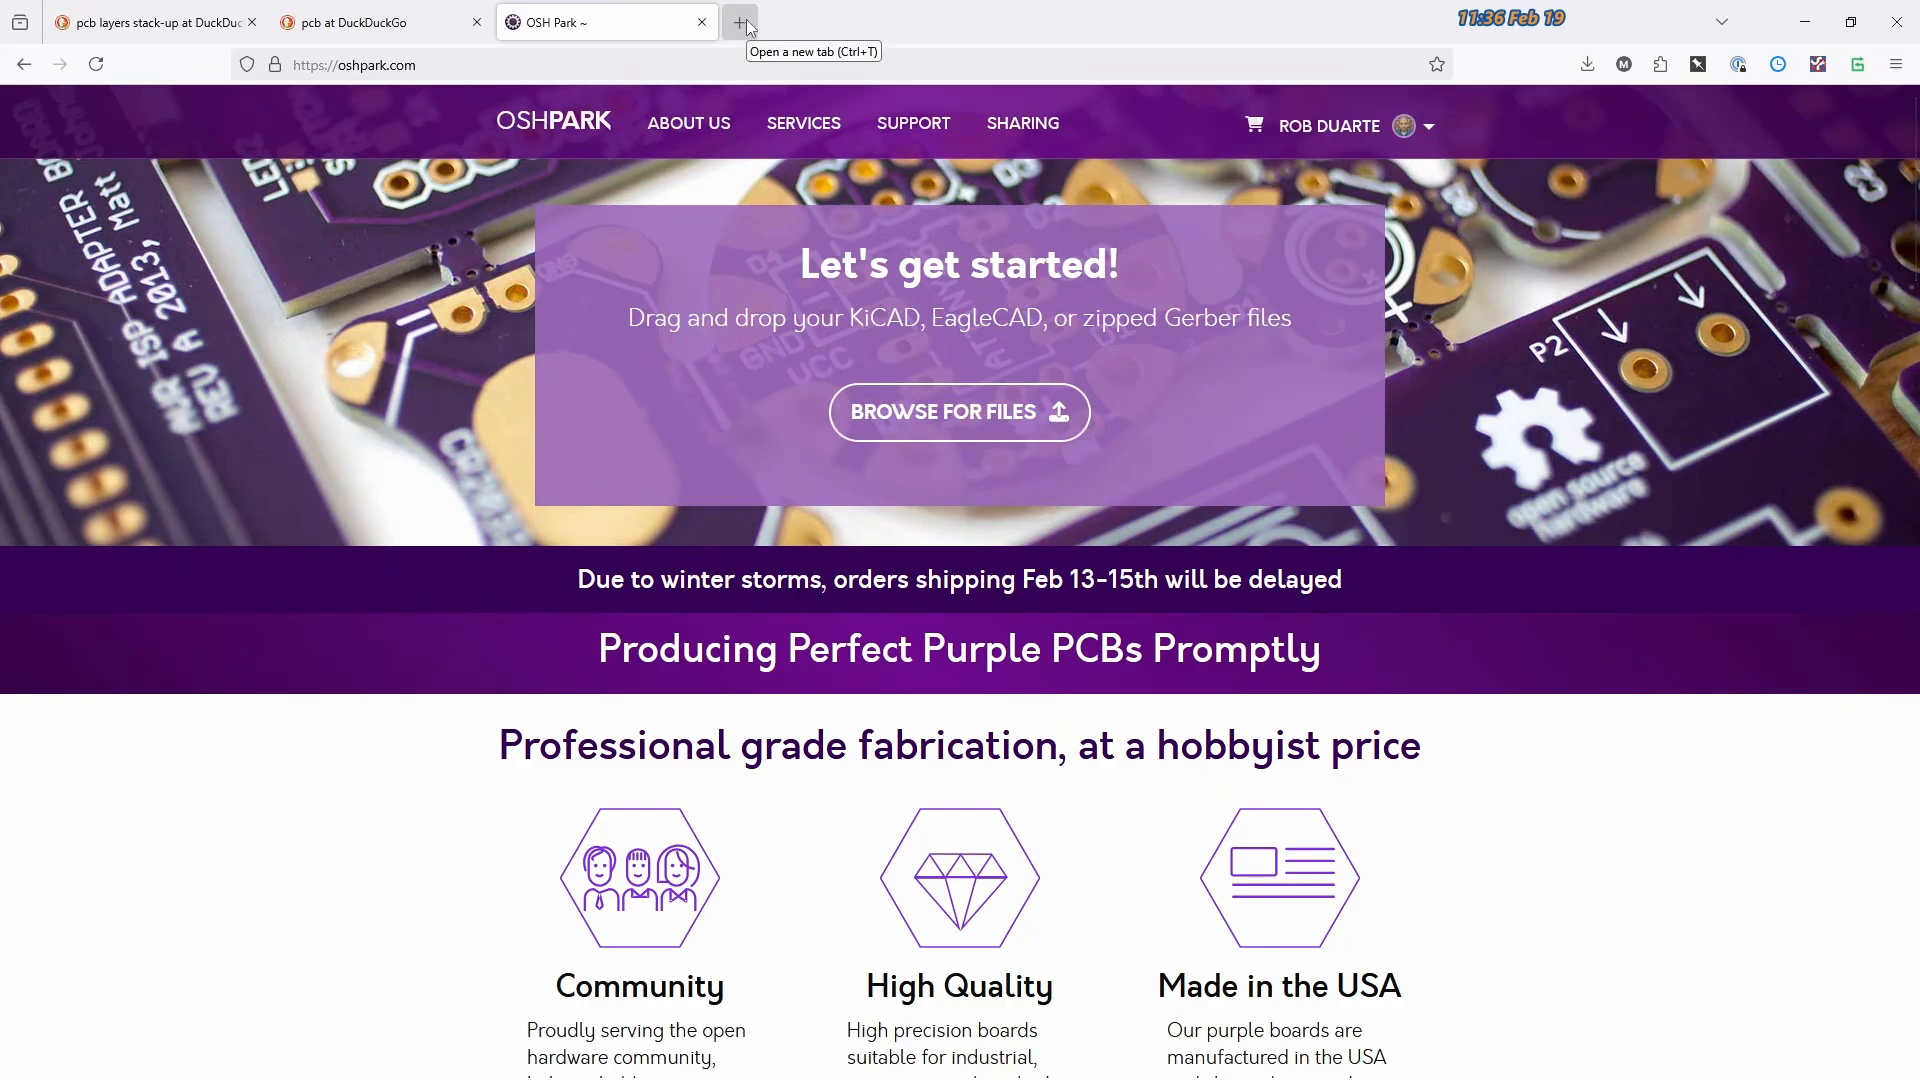
View the JLCPCB homepage's layer options and quote form, glancing at OSH Park and back
{"action": "left_click", "coordinate": [740, 22]}
{"action": "type", "text": "https://jlcpcb.com"}
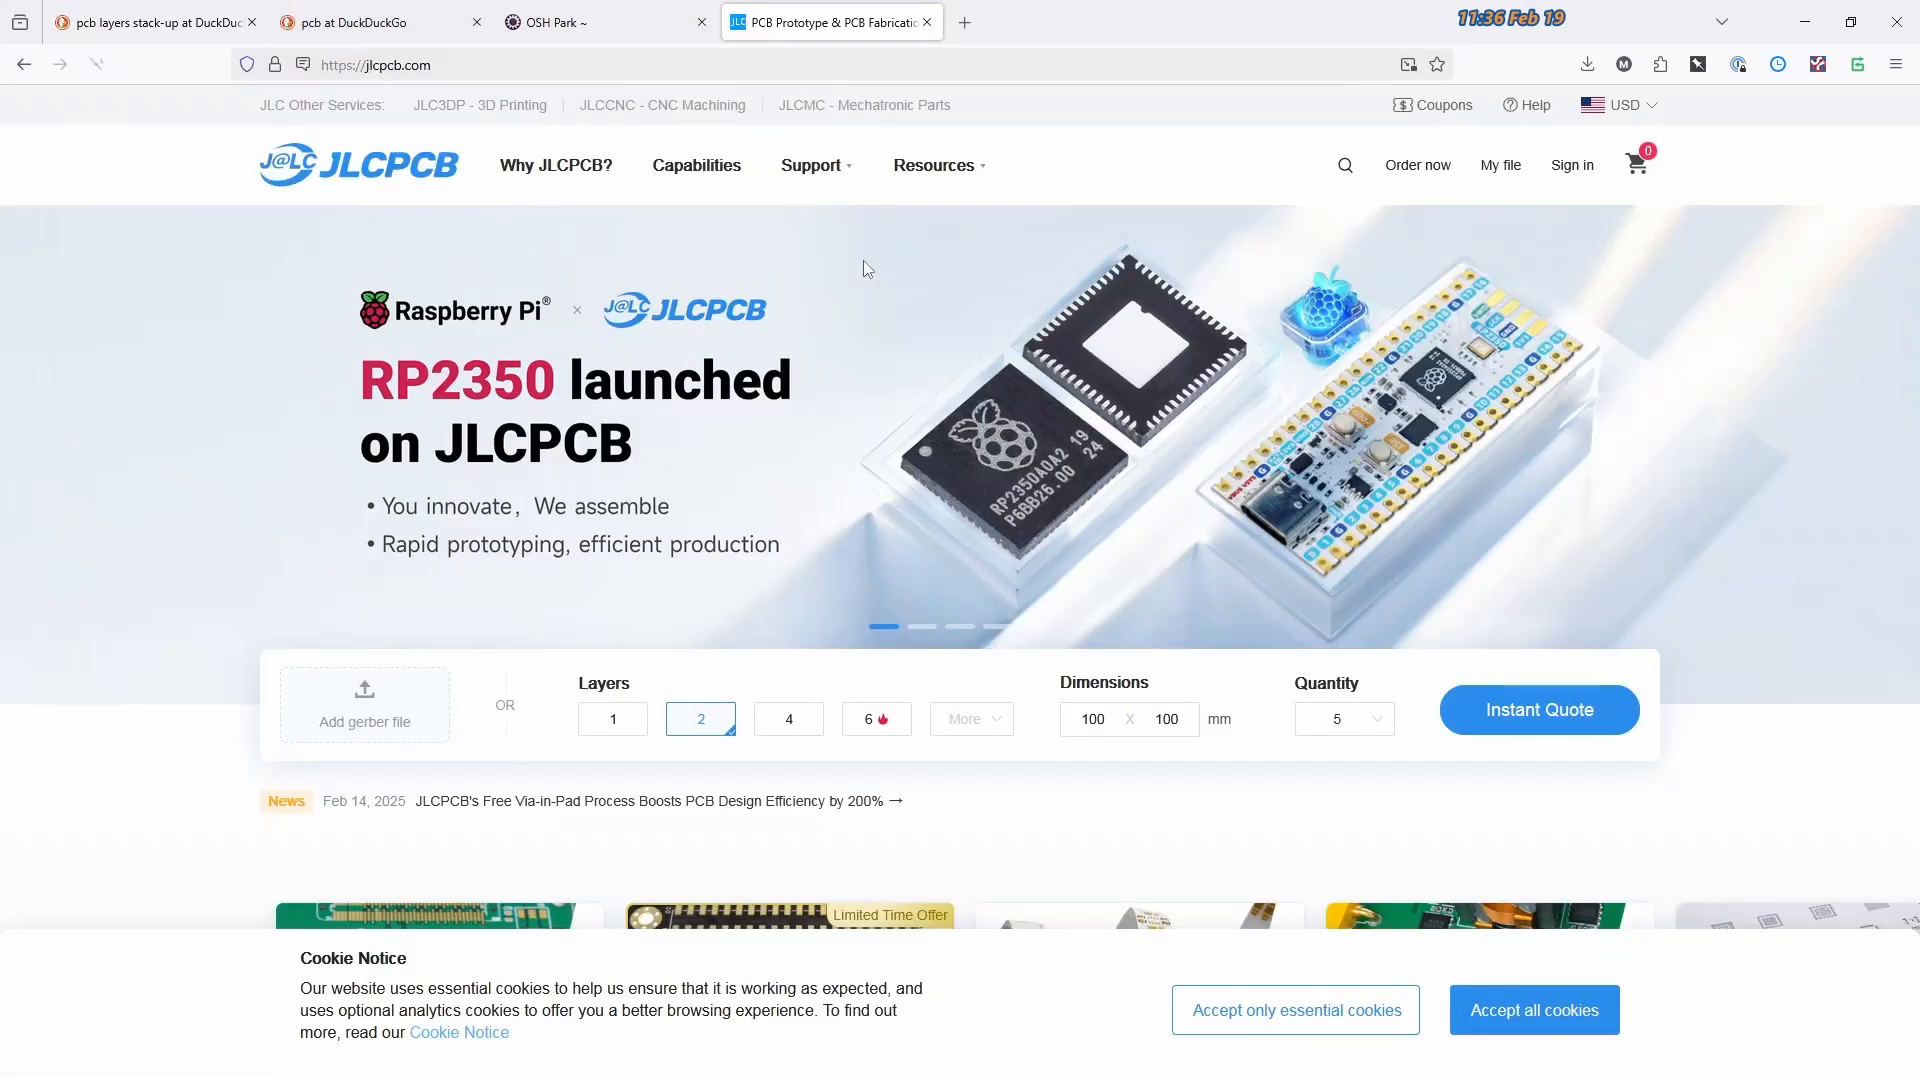
{"action": "mouse_move", "coordinate": [768, 506]}
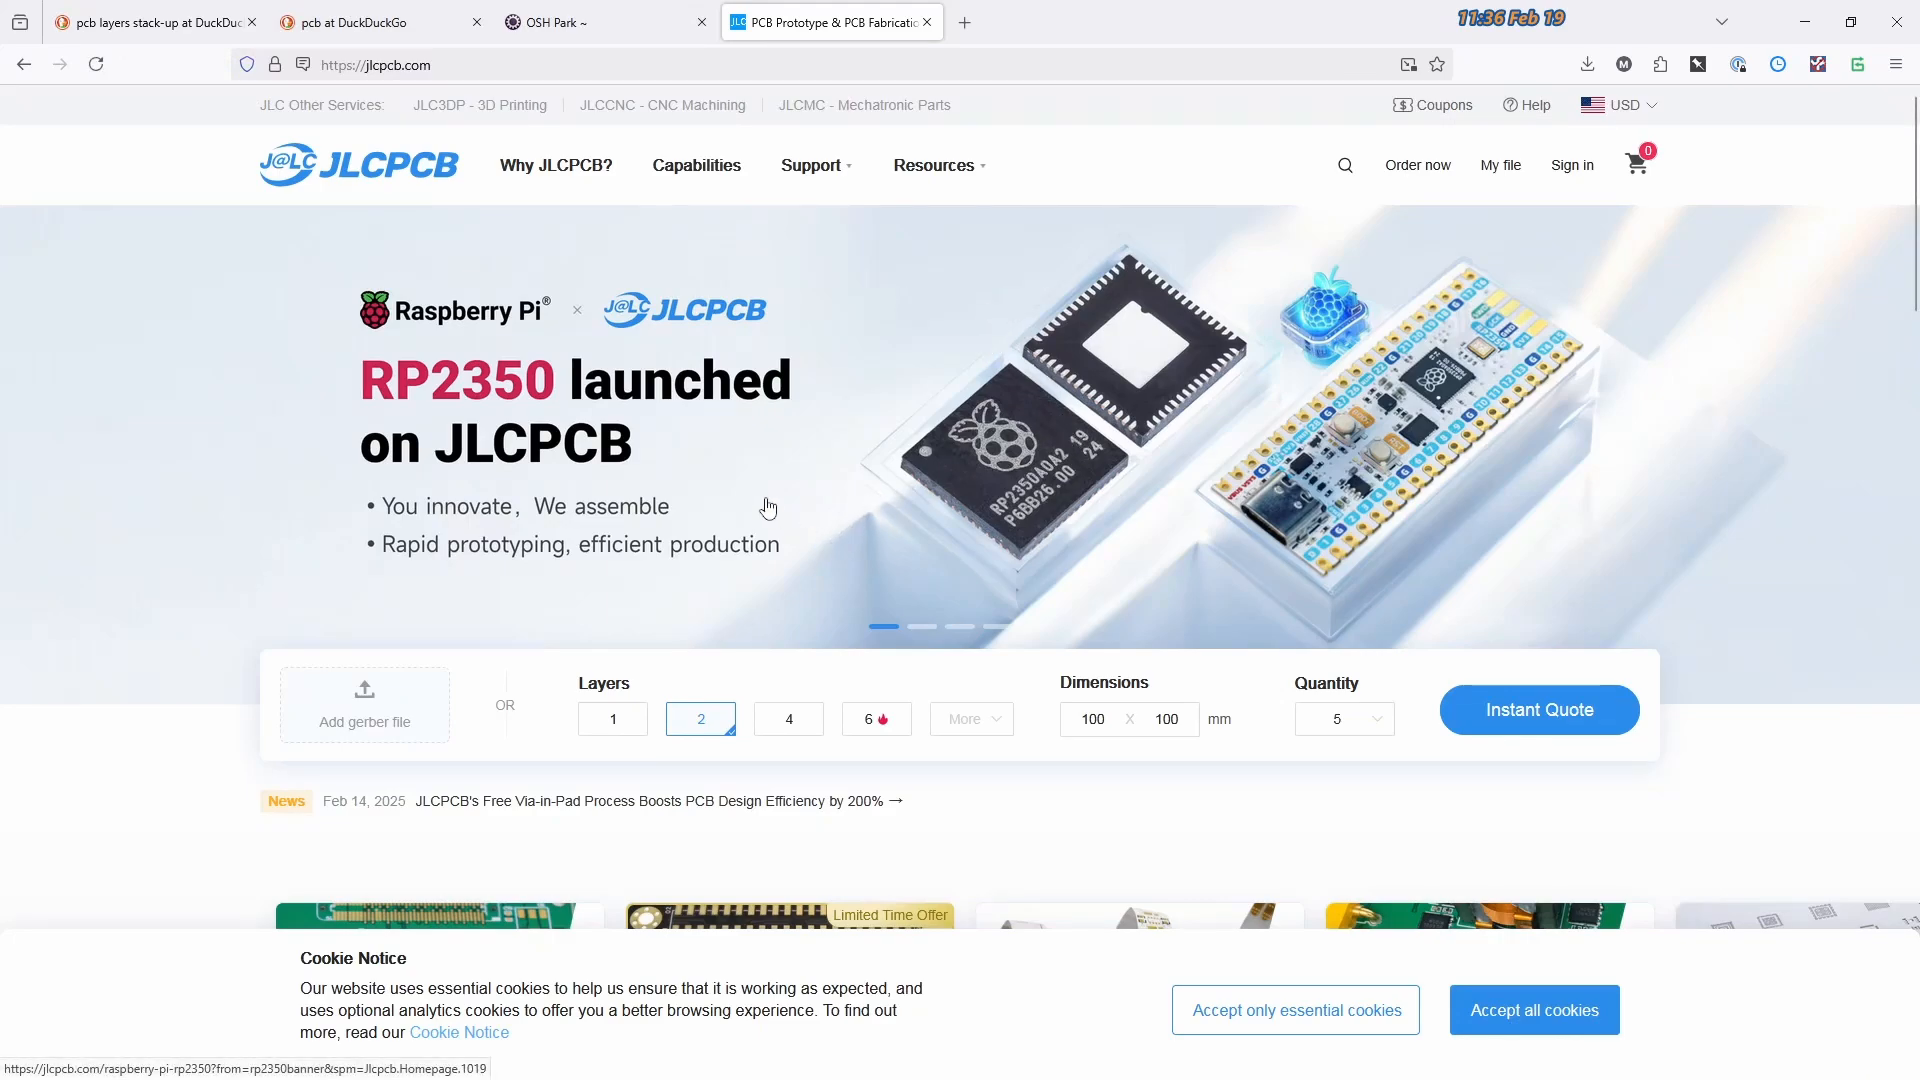
{"action": "mouse_move", "coordinate": [554, 166]}
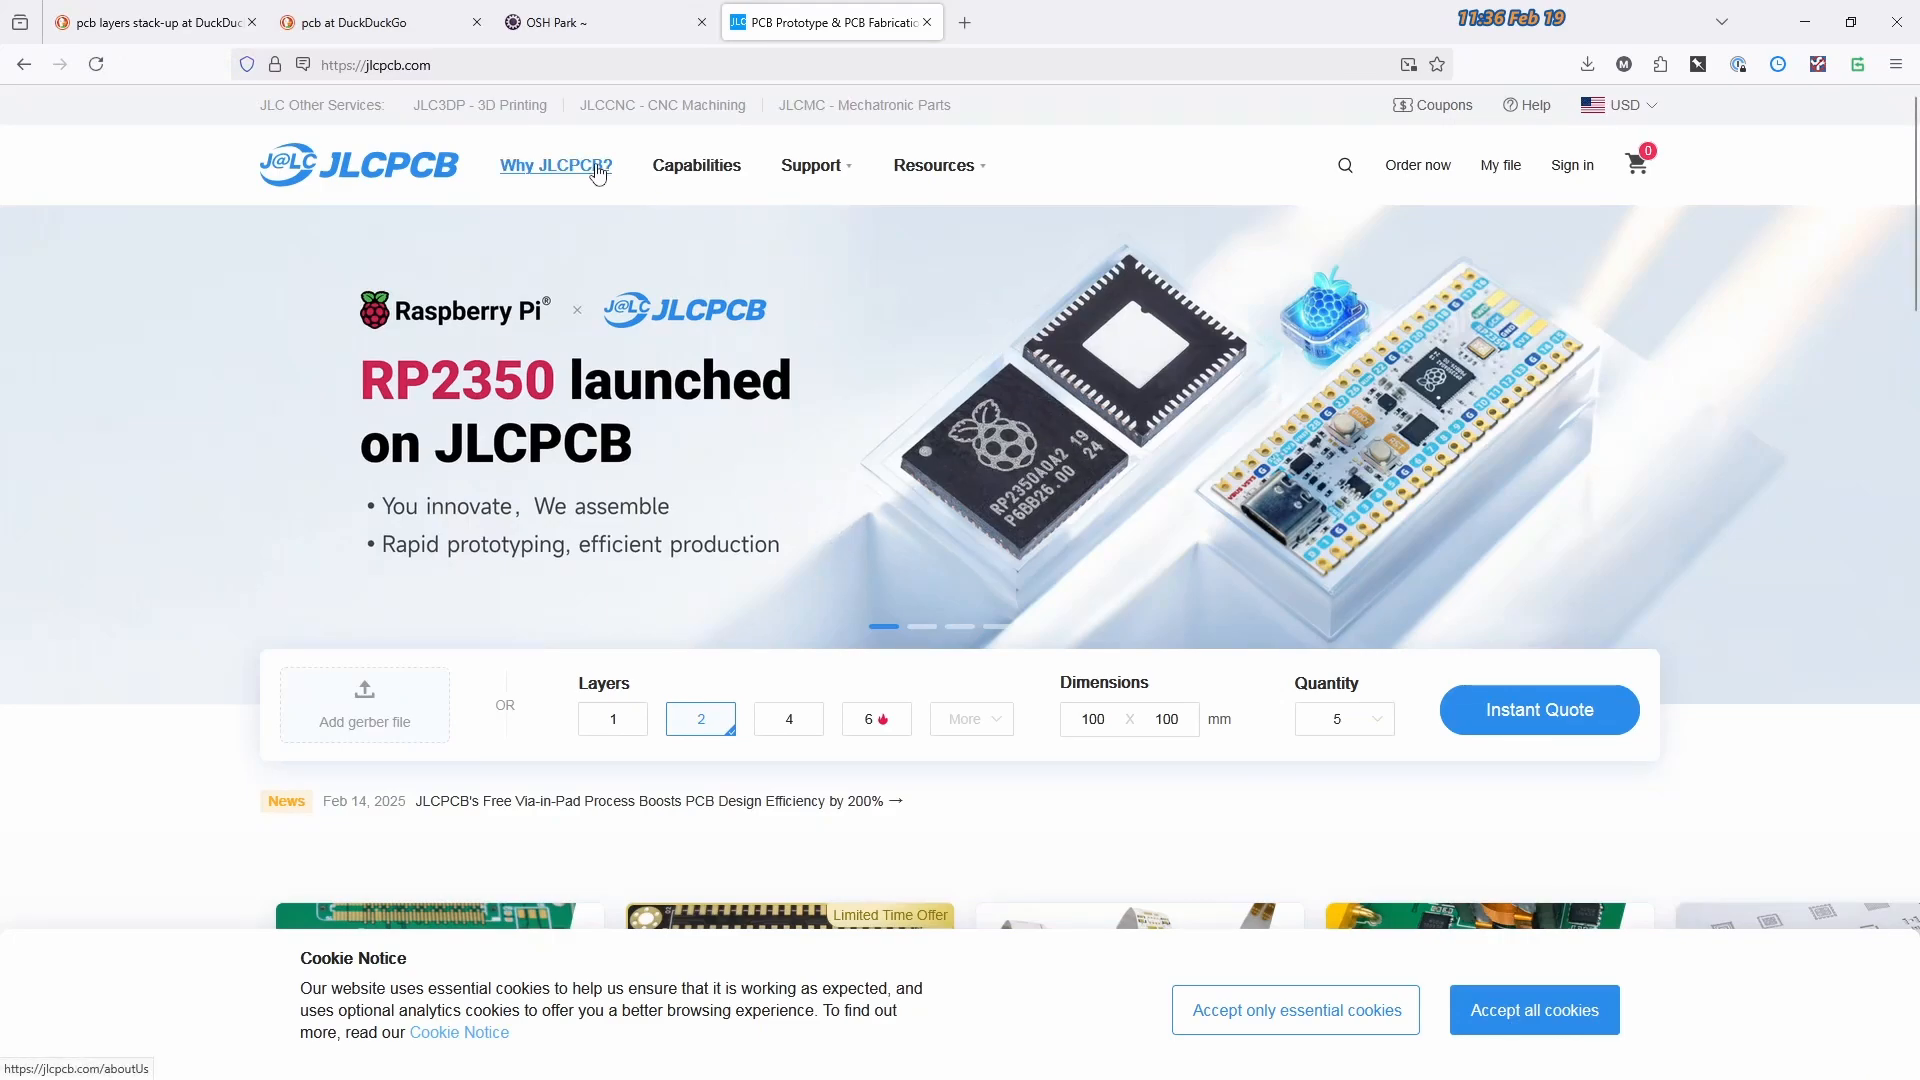
{"action": "mouse_move", "coordinate": [1100, 432]}
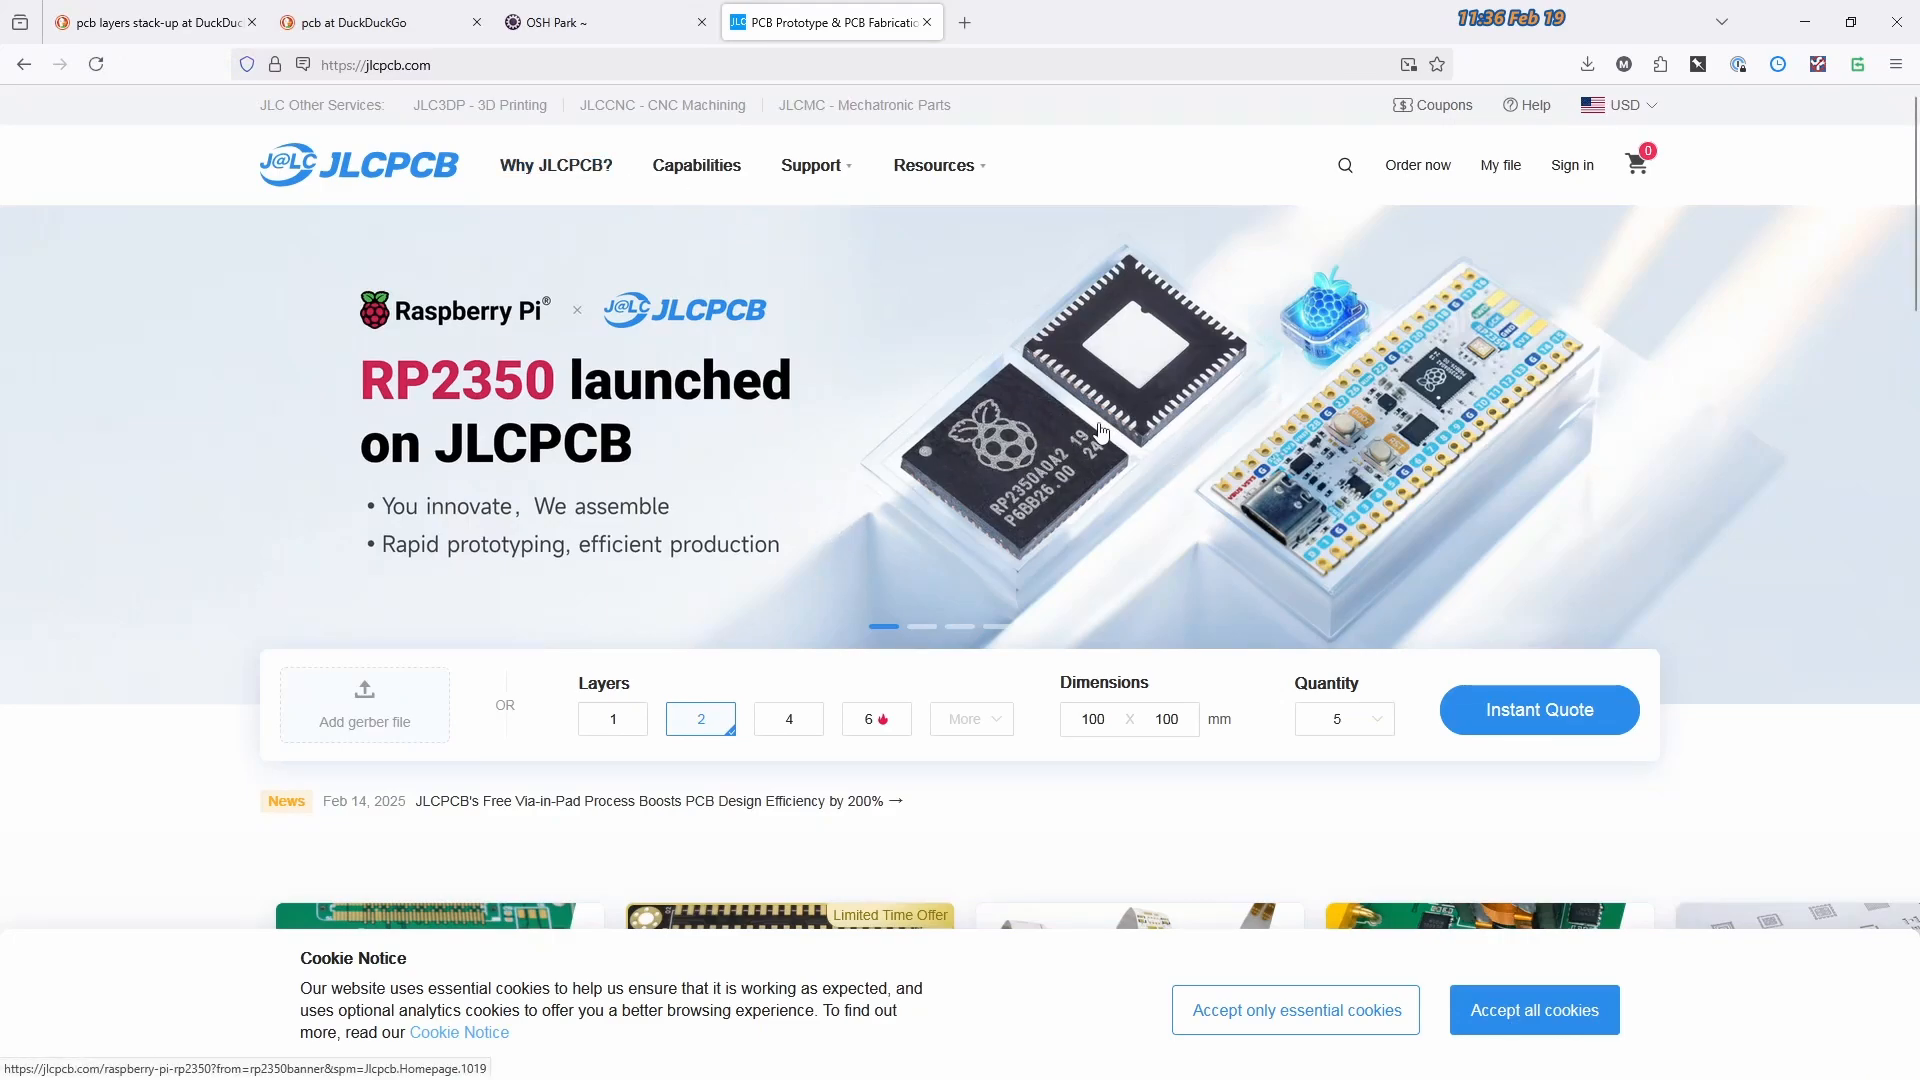
{"action": "scroll", "scroll_direction": "down", "scroll_amount": 3}
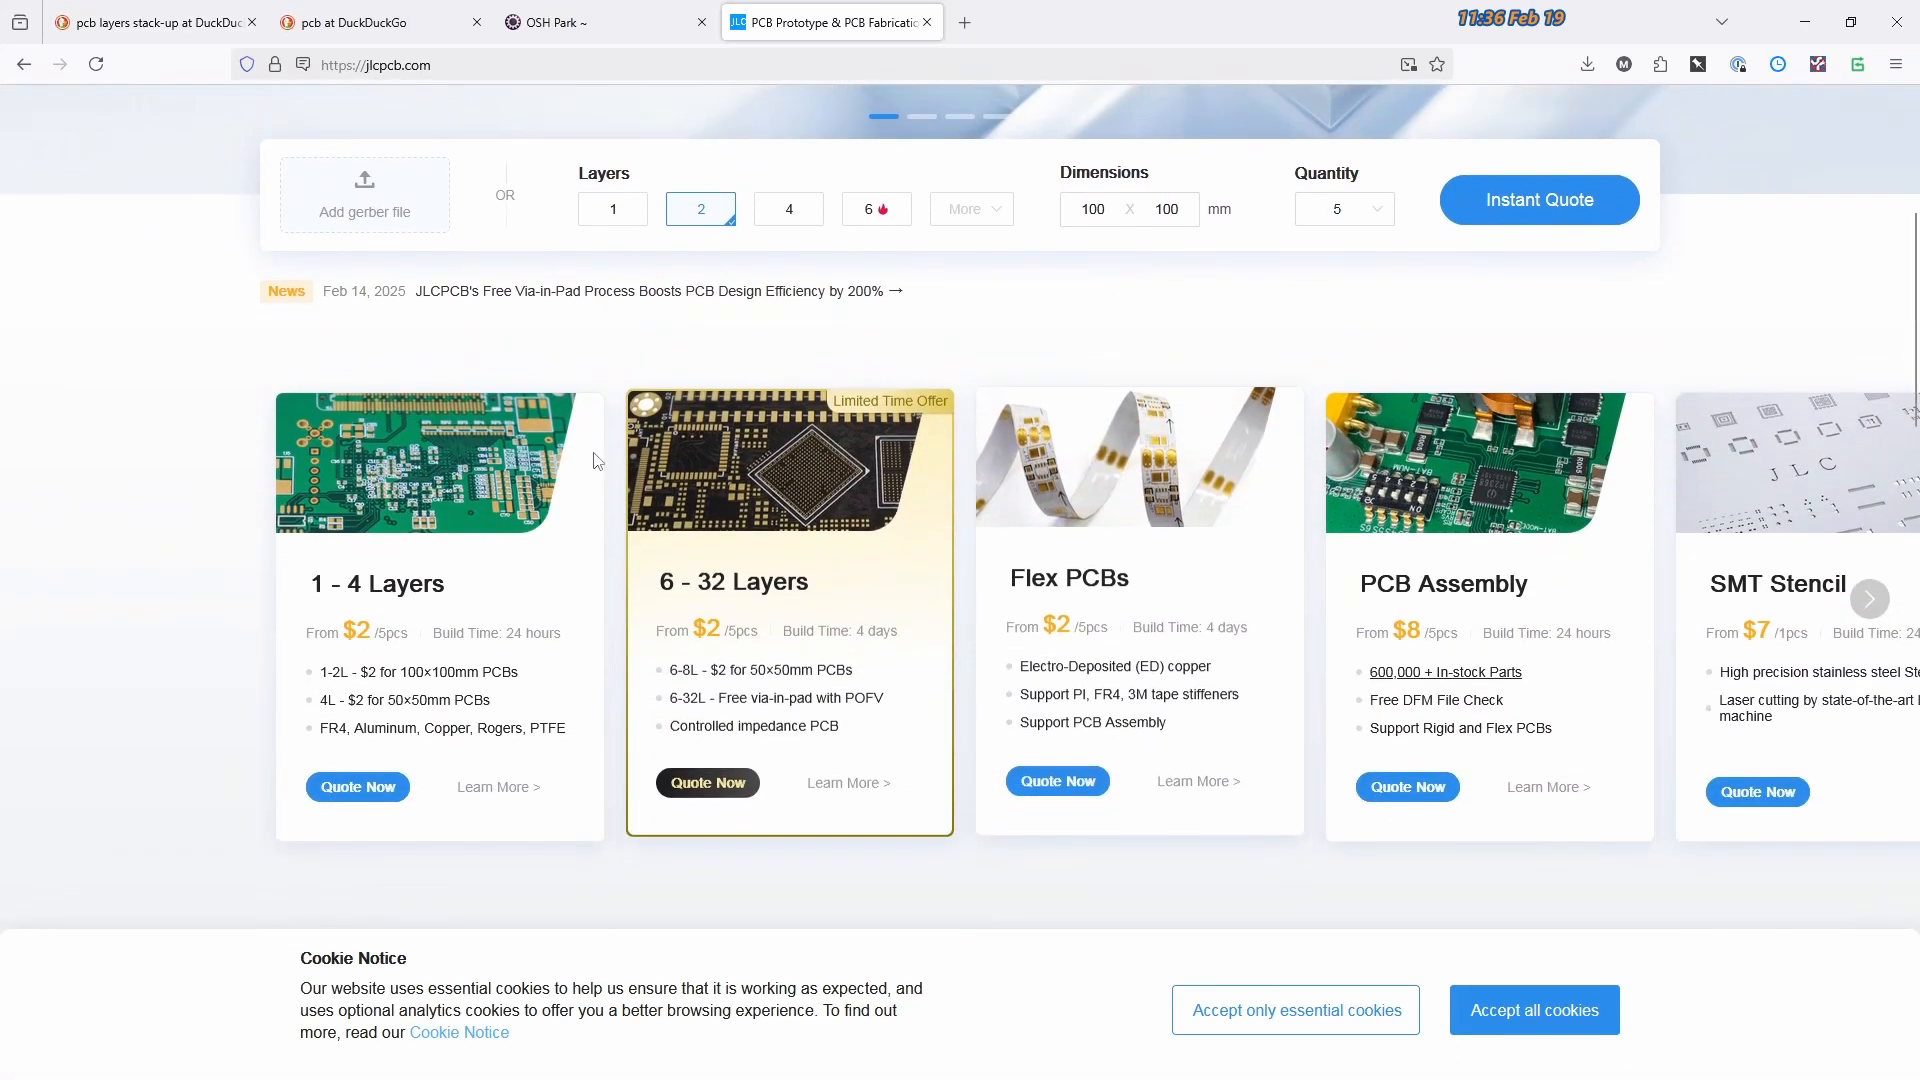
{"action": "mouse_move", "coordinate": [1524, 486]}
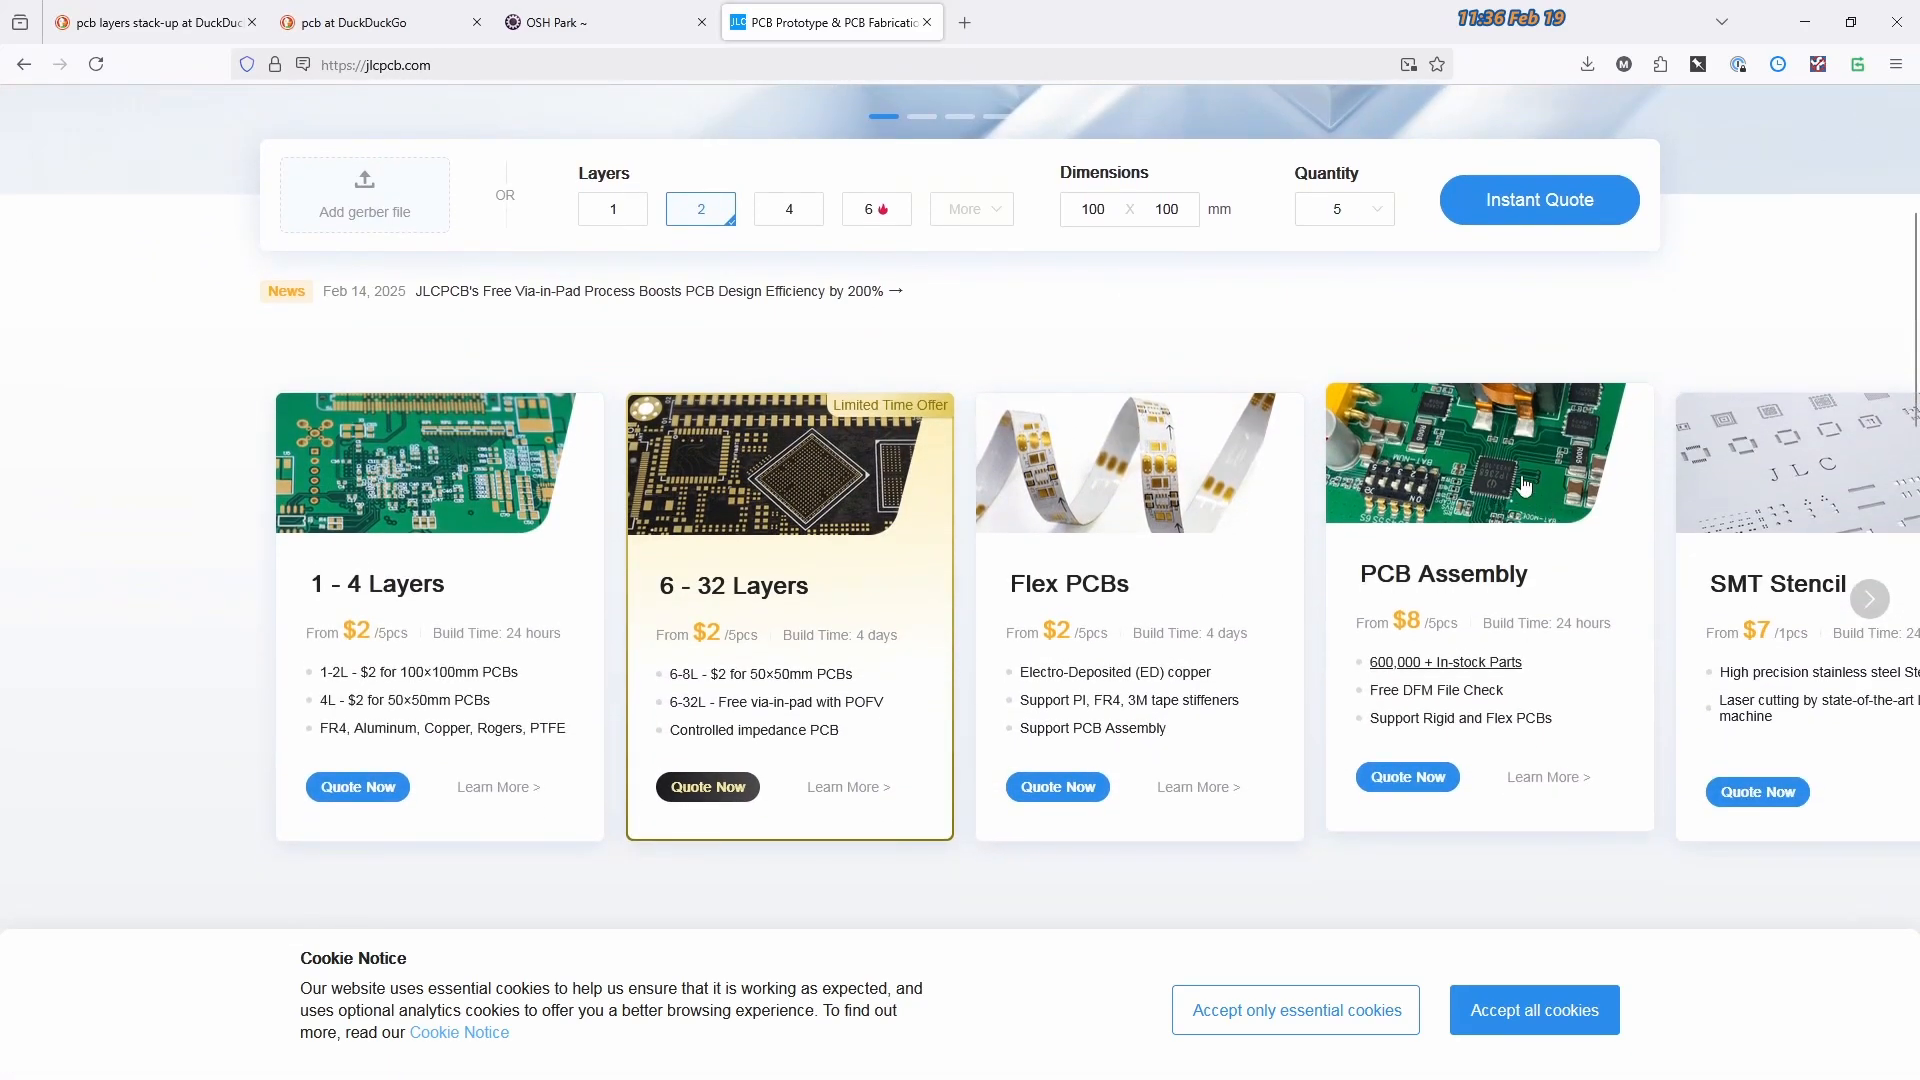
{"action": "mouse_move", "coordinate": [1502, 475]}
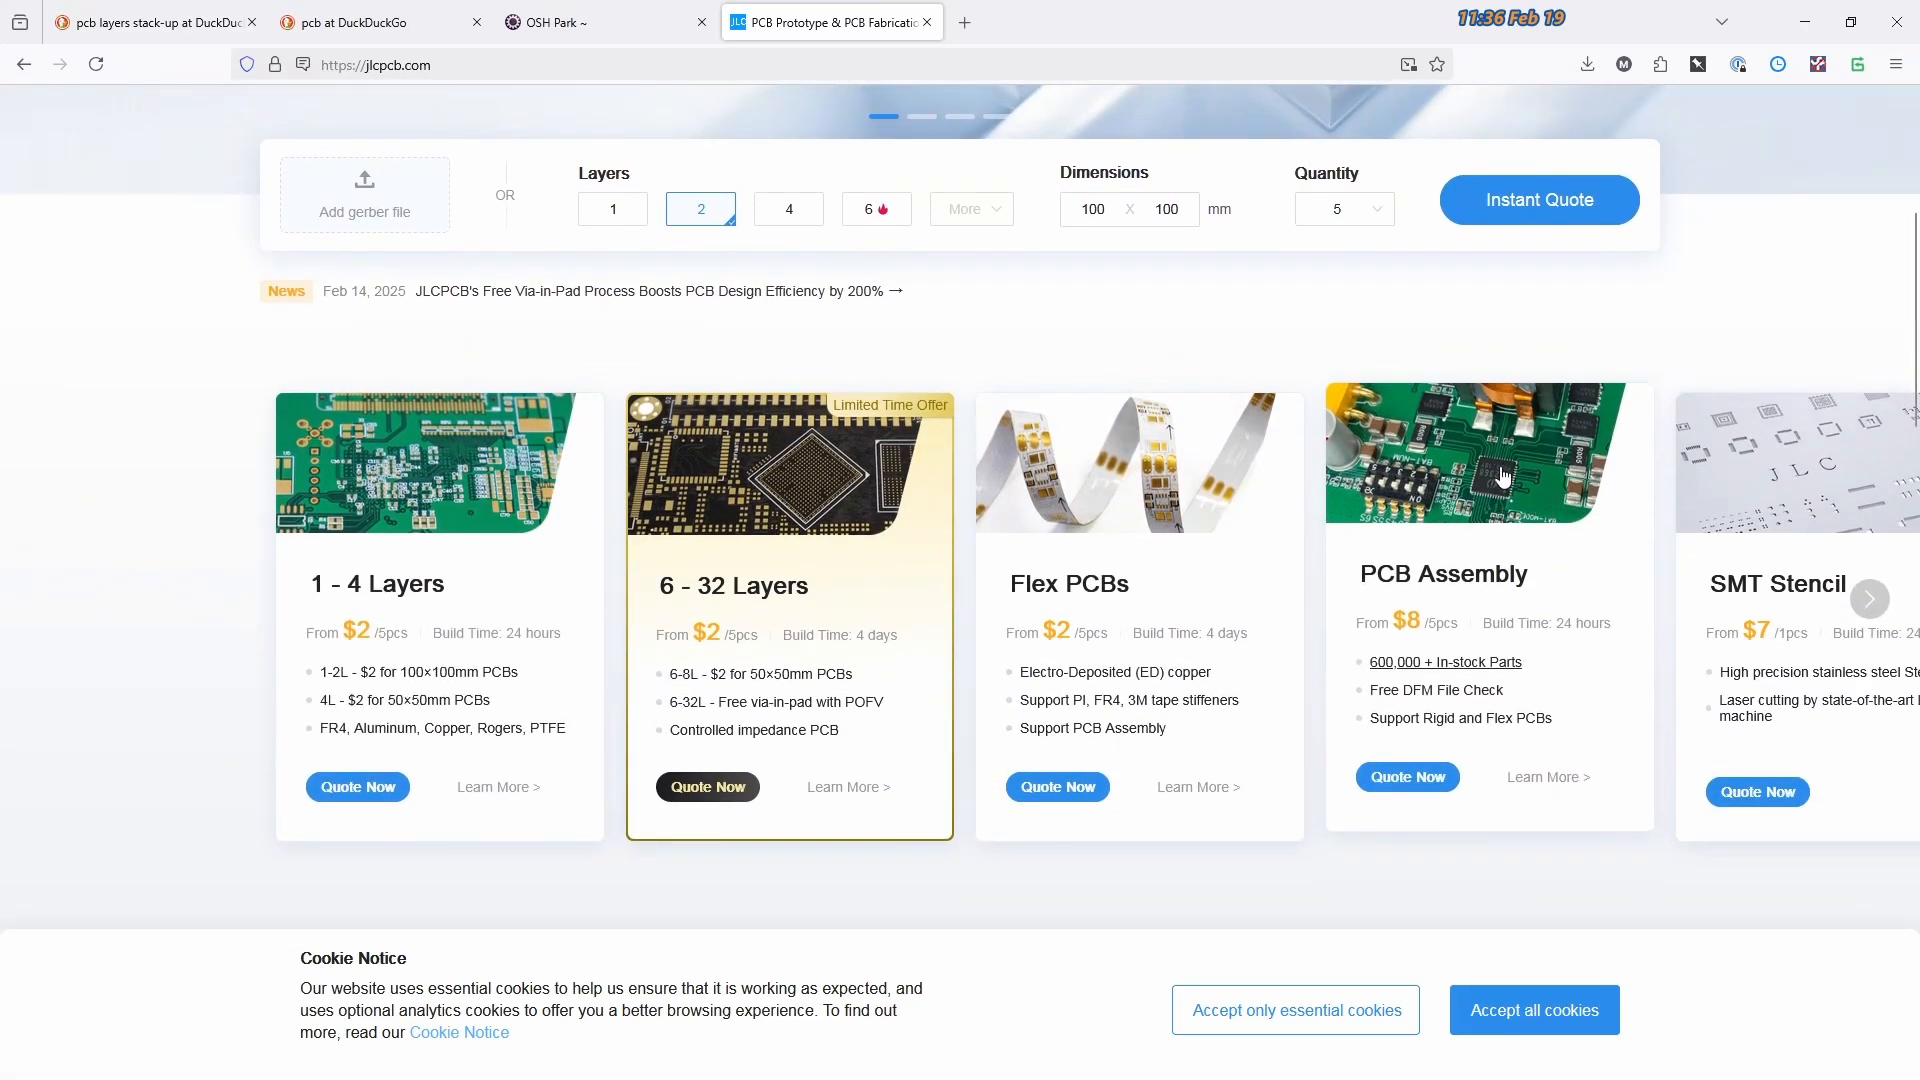
{"action": "mouse_move", "coordinate": [1162, 444]}
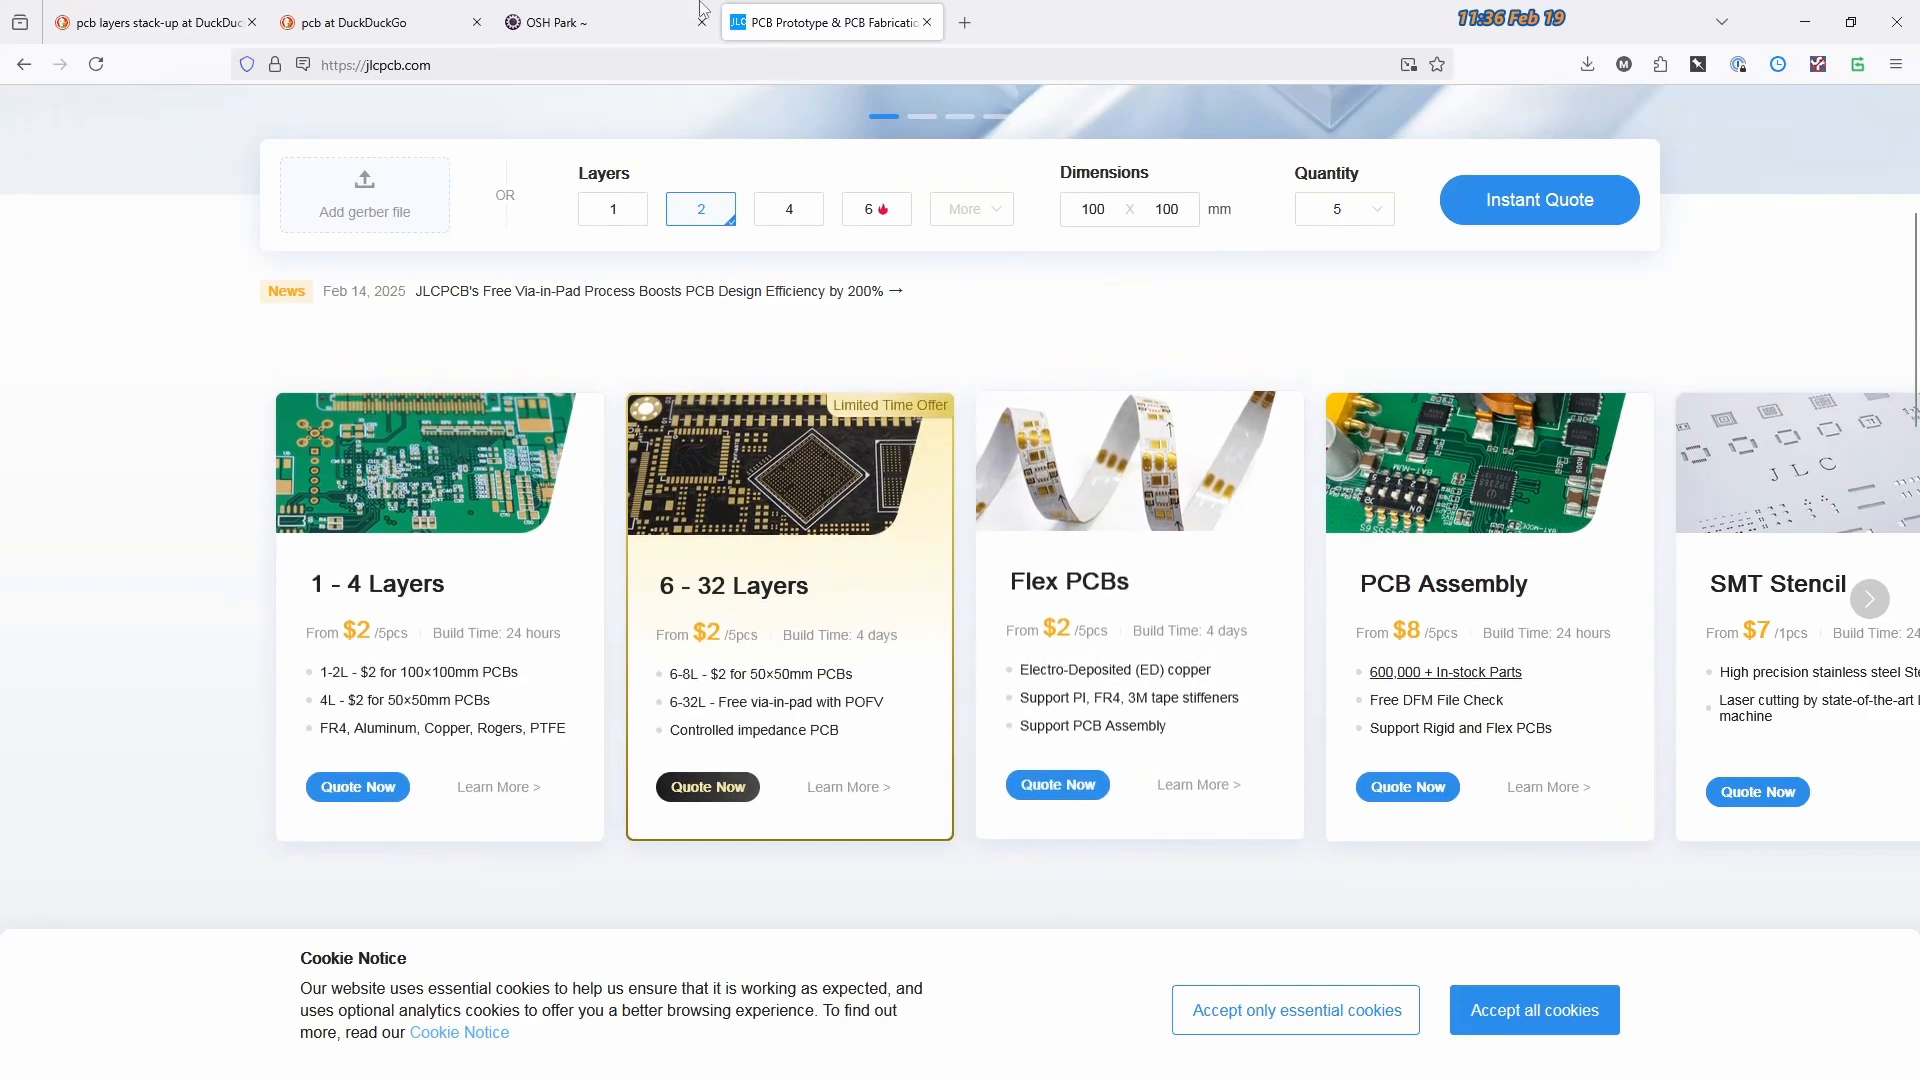
{"action": "left_click", "coordinate": [544, 22]}
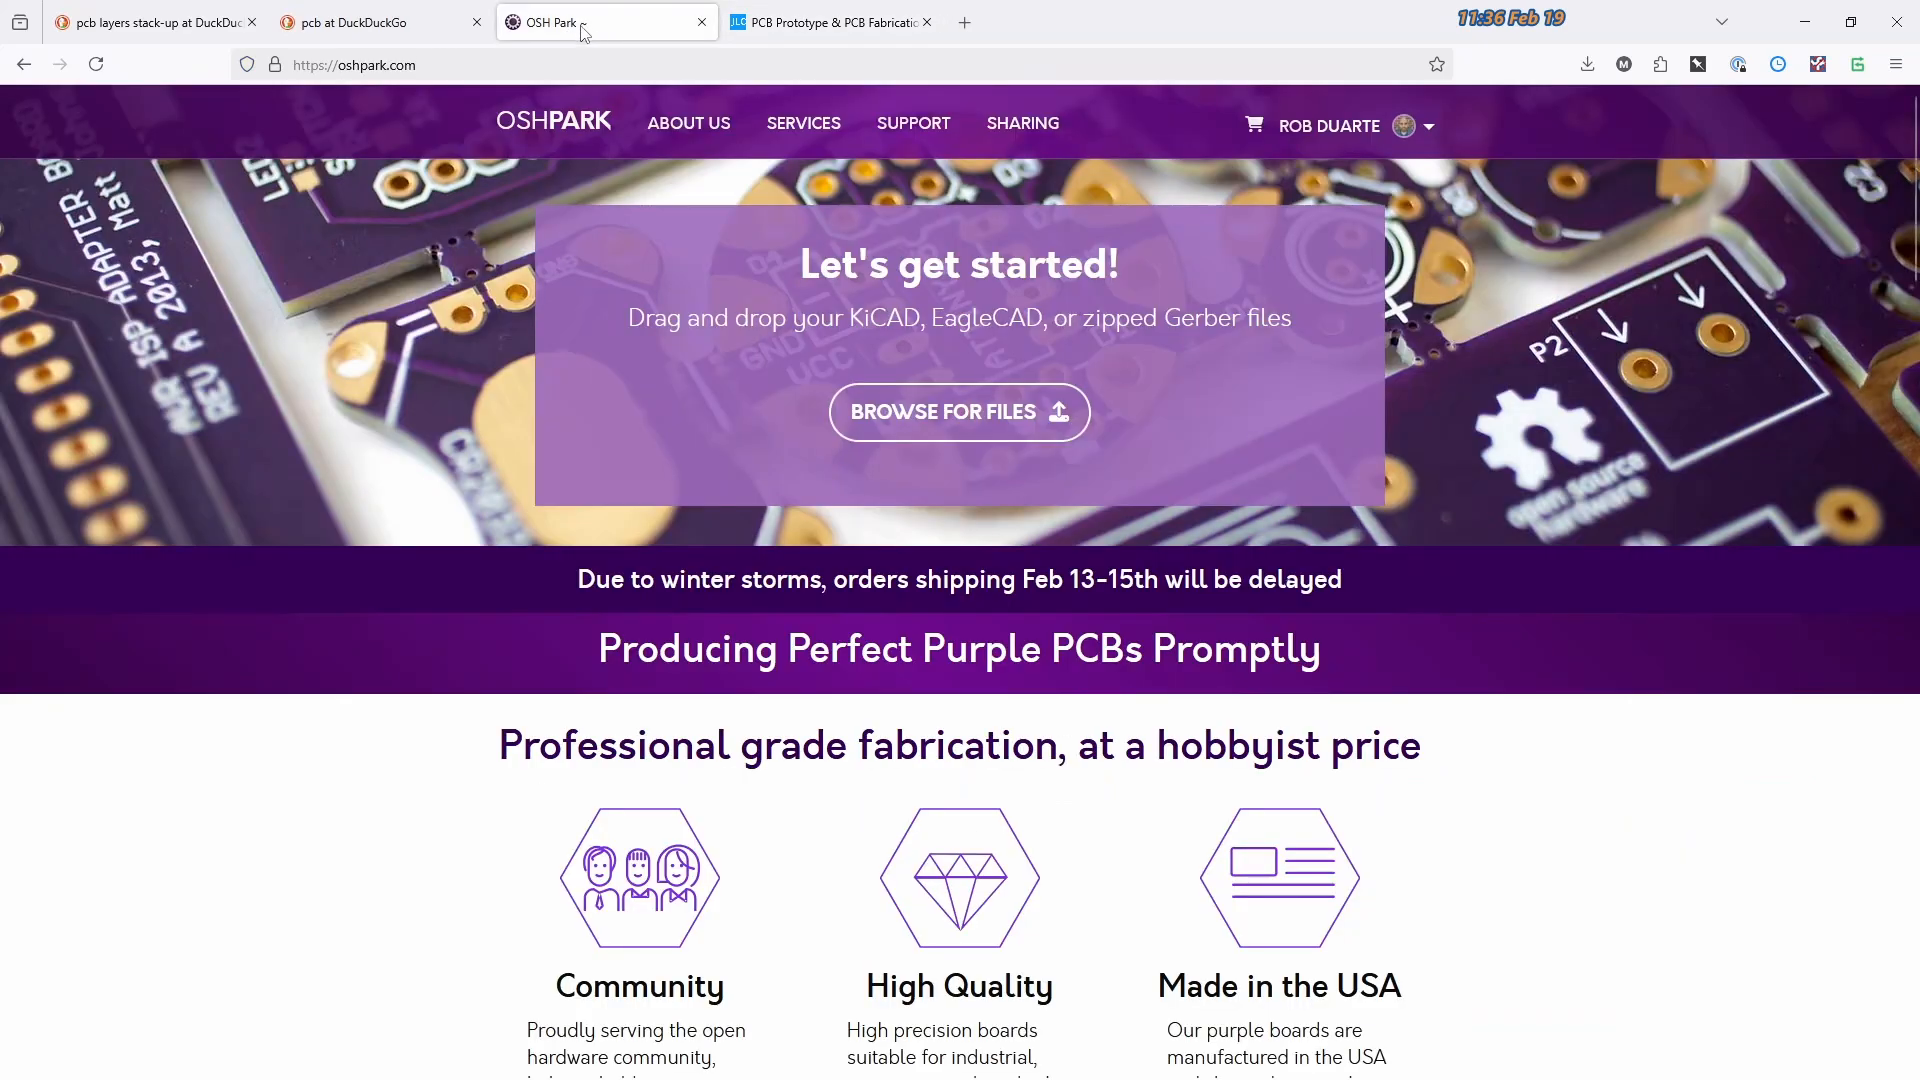
{"action": "left_click", "coordinate": [830, 22]}
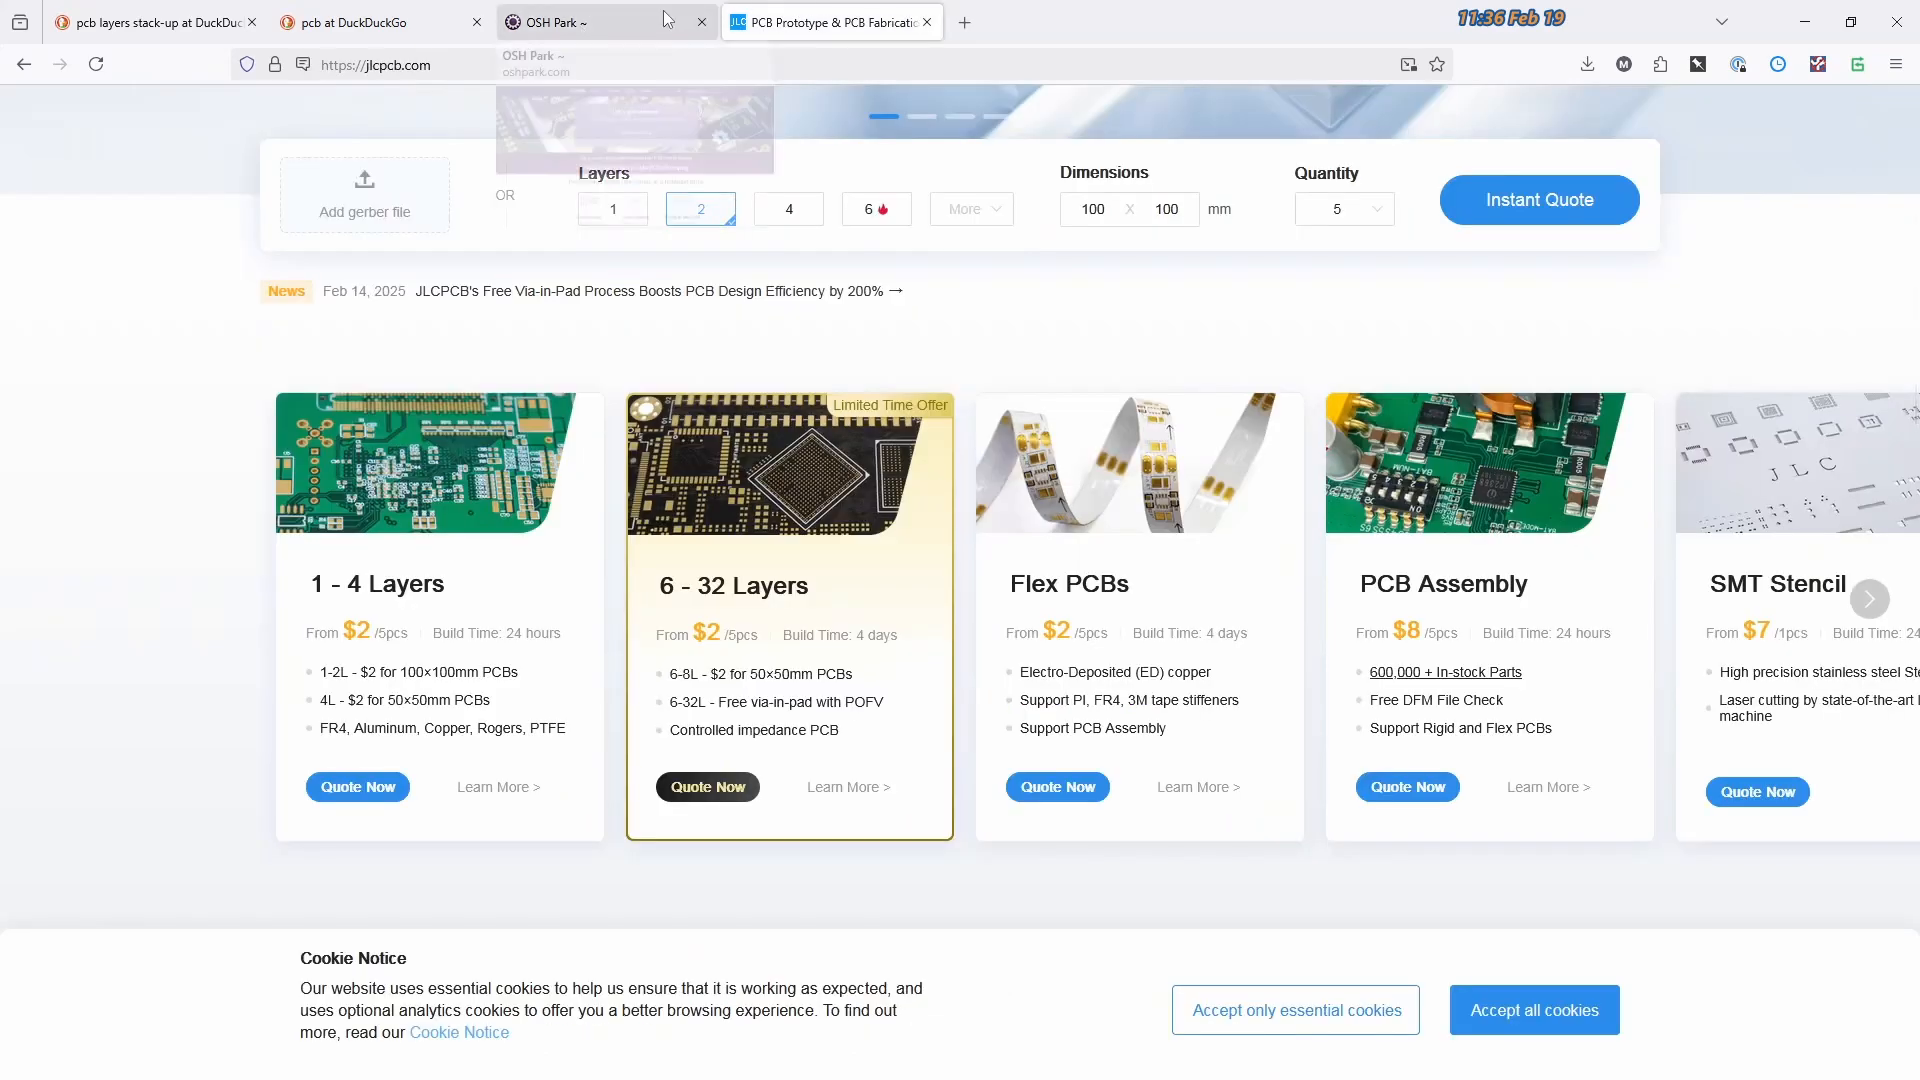
Pass through the OSH Park tab back to the pcb image results previewing the Free PCB stock photo
{"action": "left_click", "coordinate": [564, 22]}
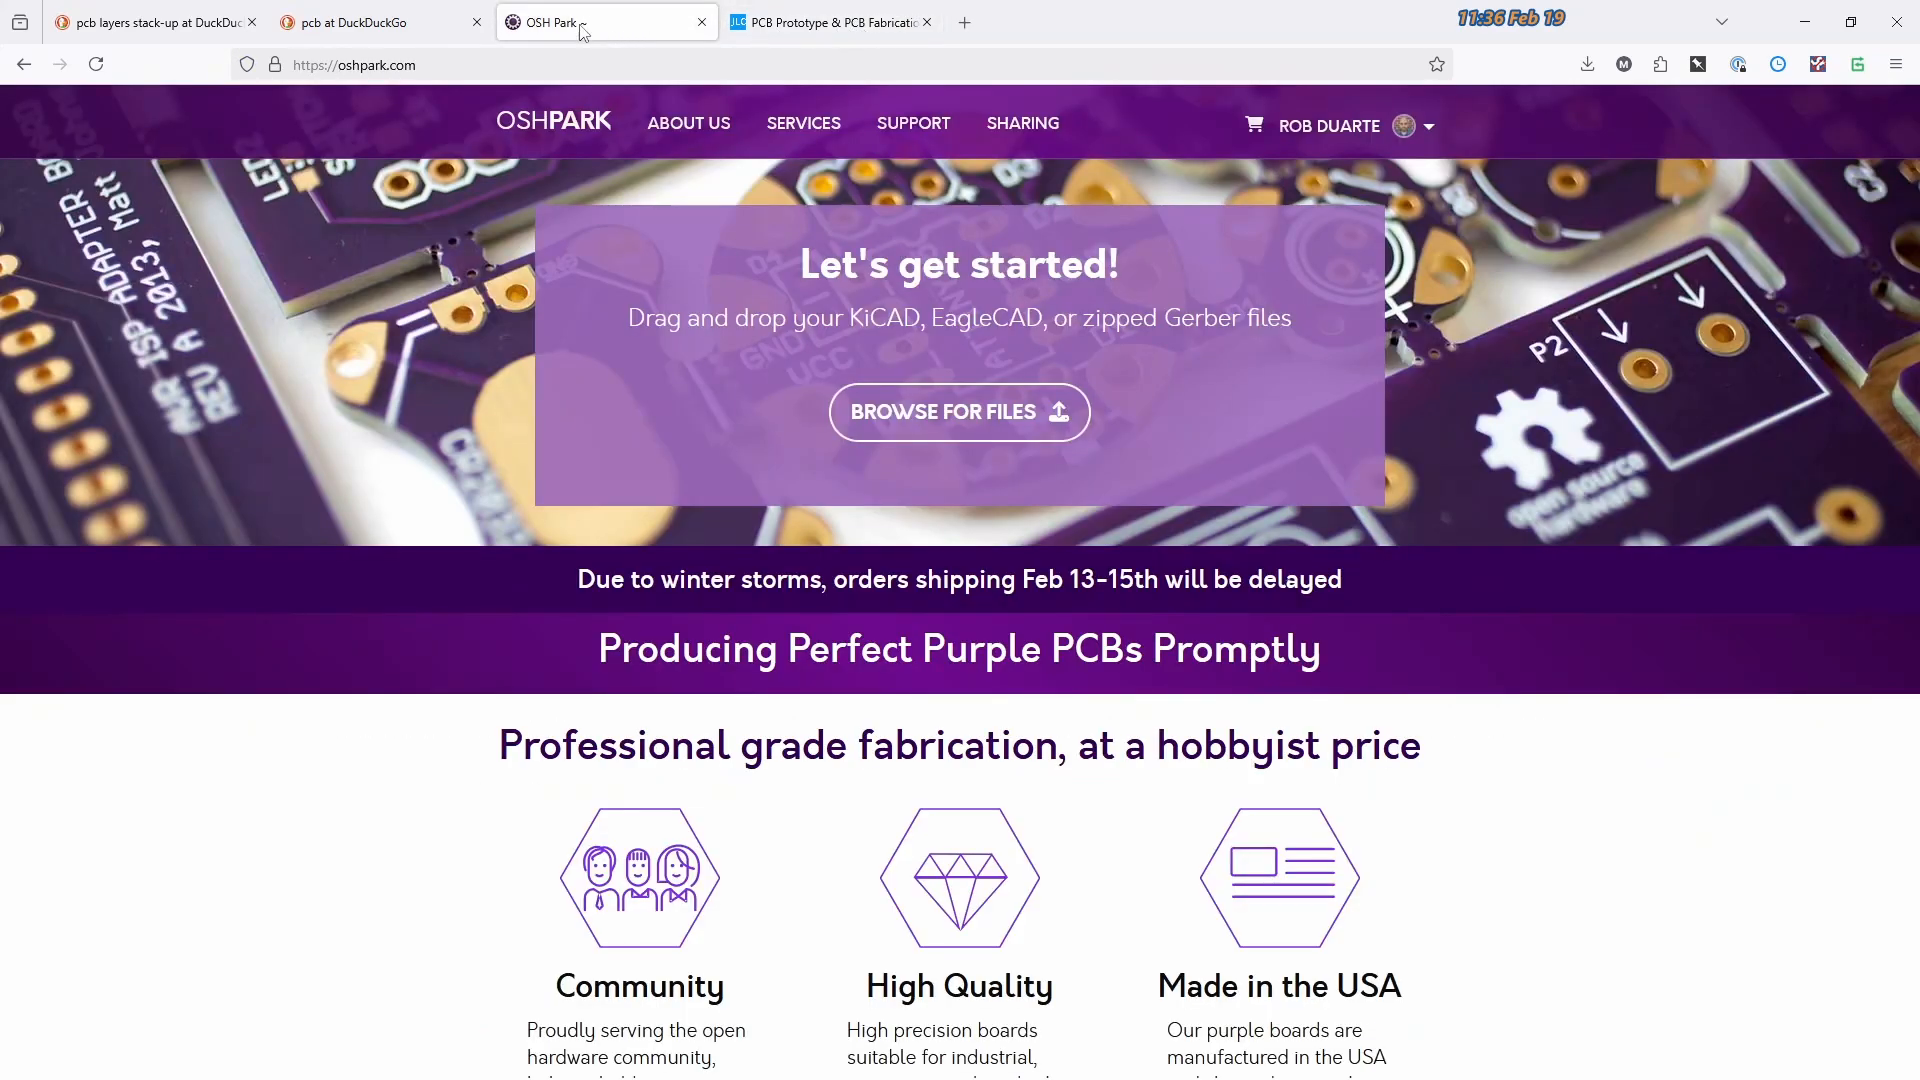
{"action": "left_click", "coordinate": [356, 22]}
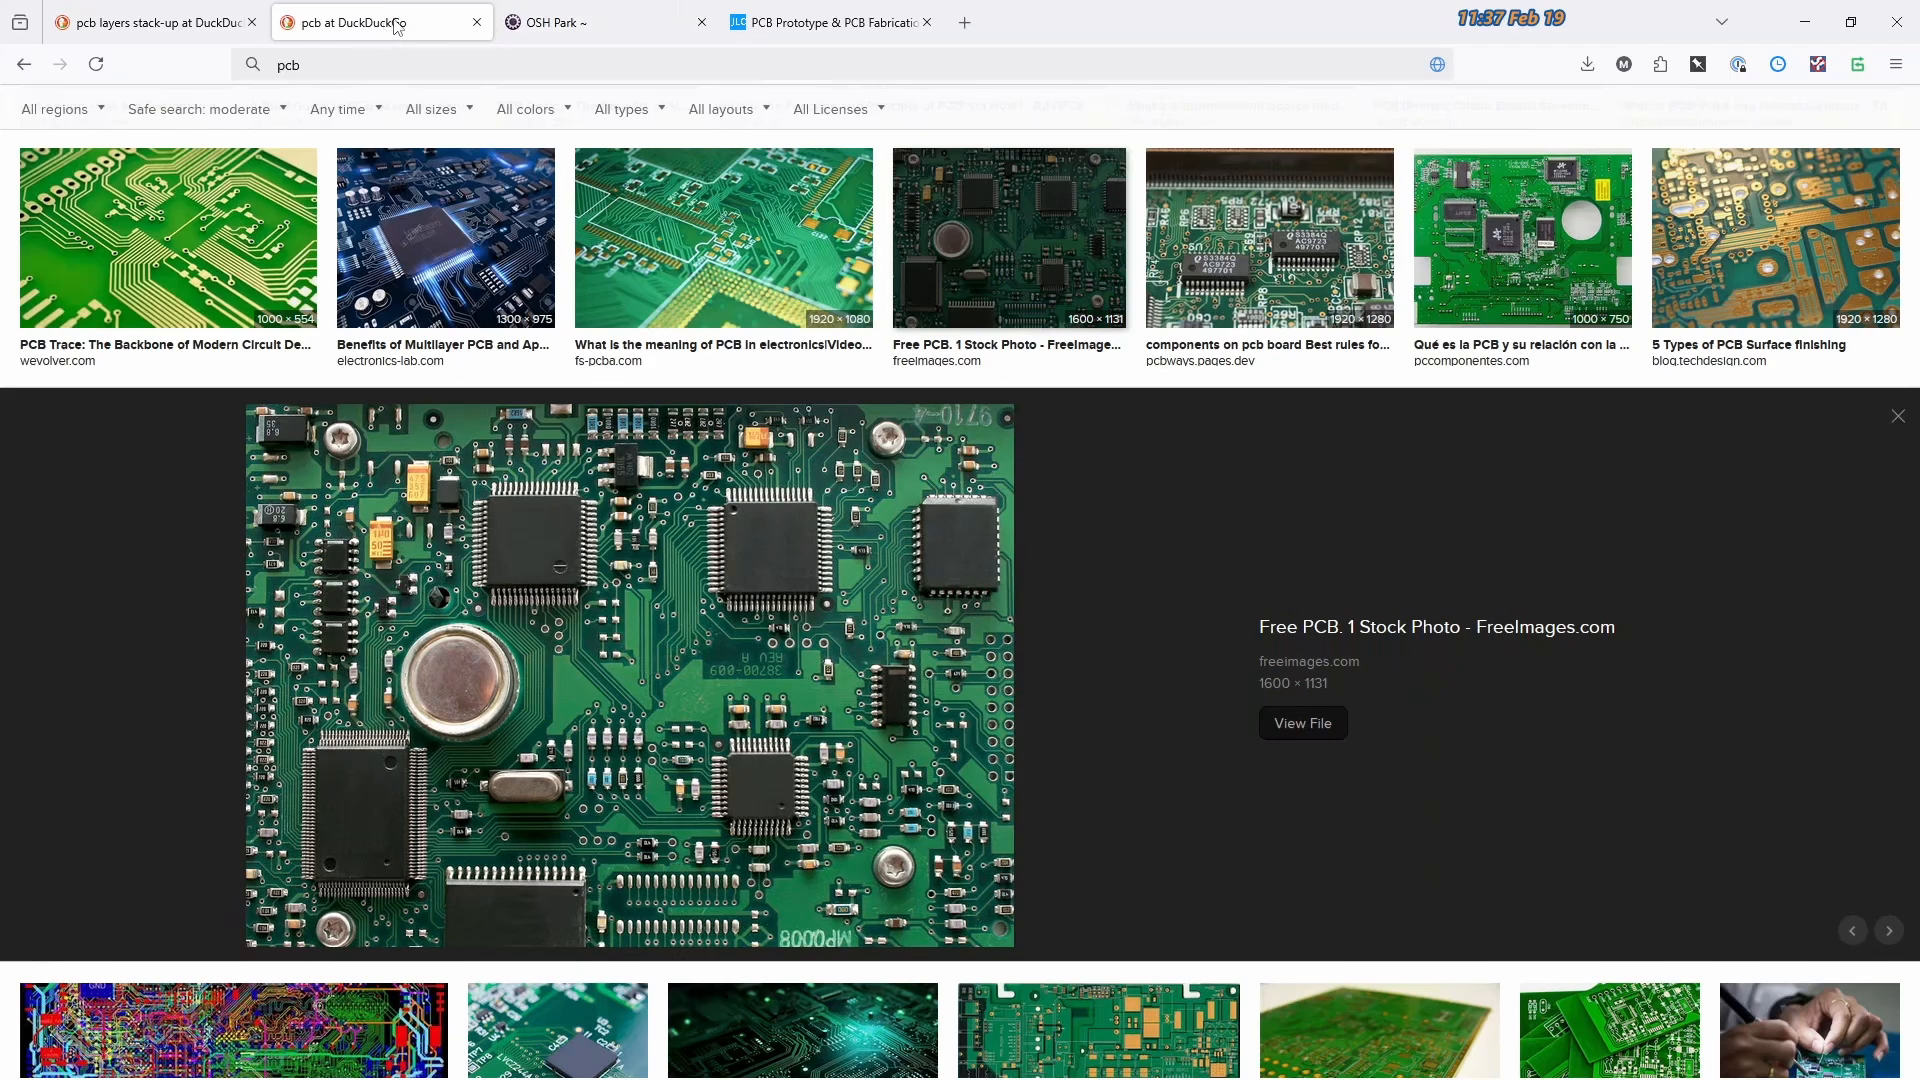
{"action": "mouse_move", "coordinate": [154, 20]}
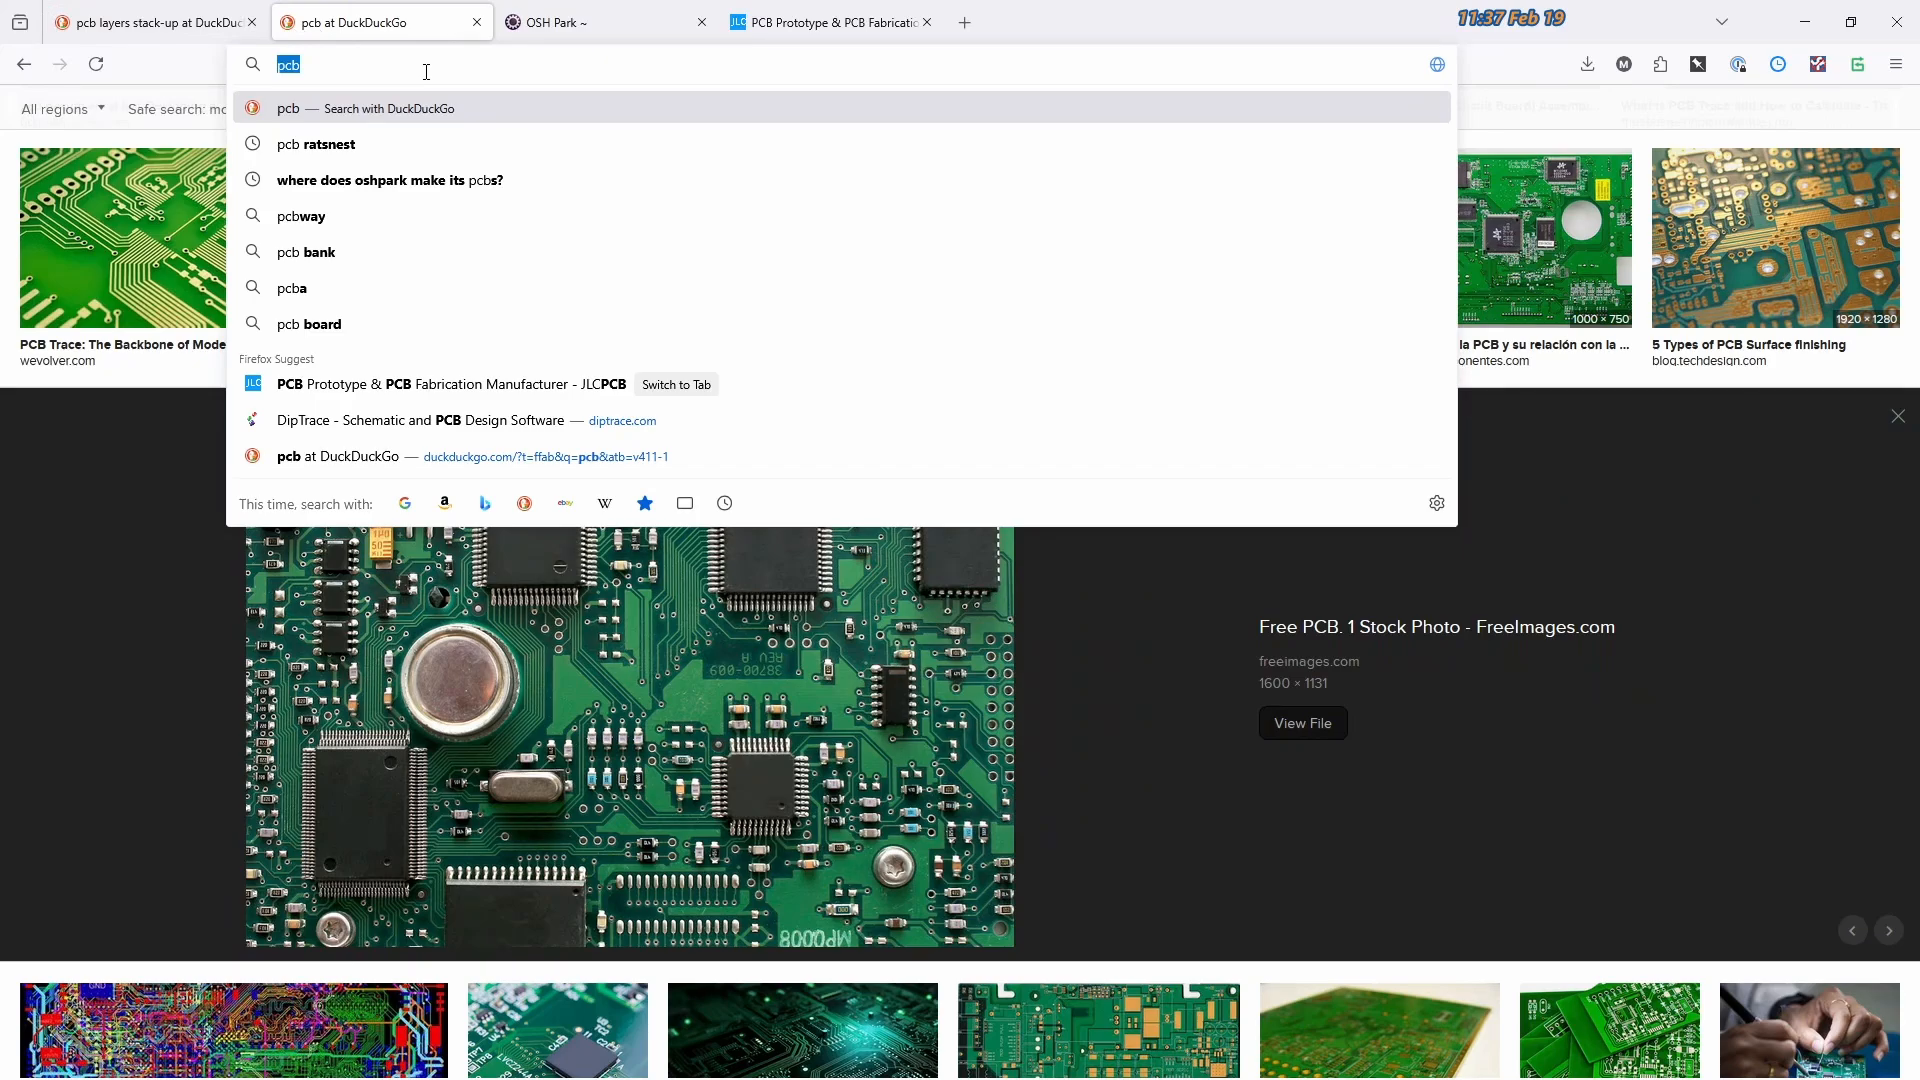
Search DuckDuckGo for kicad, then eagle pcb, and select 2016 in EAGLE's summary panel
{"action": "type", "text": "kicad"}
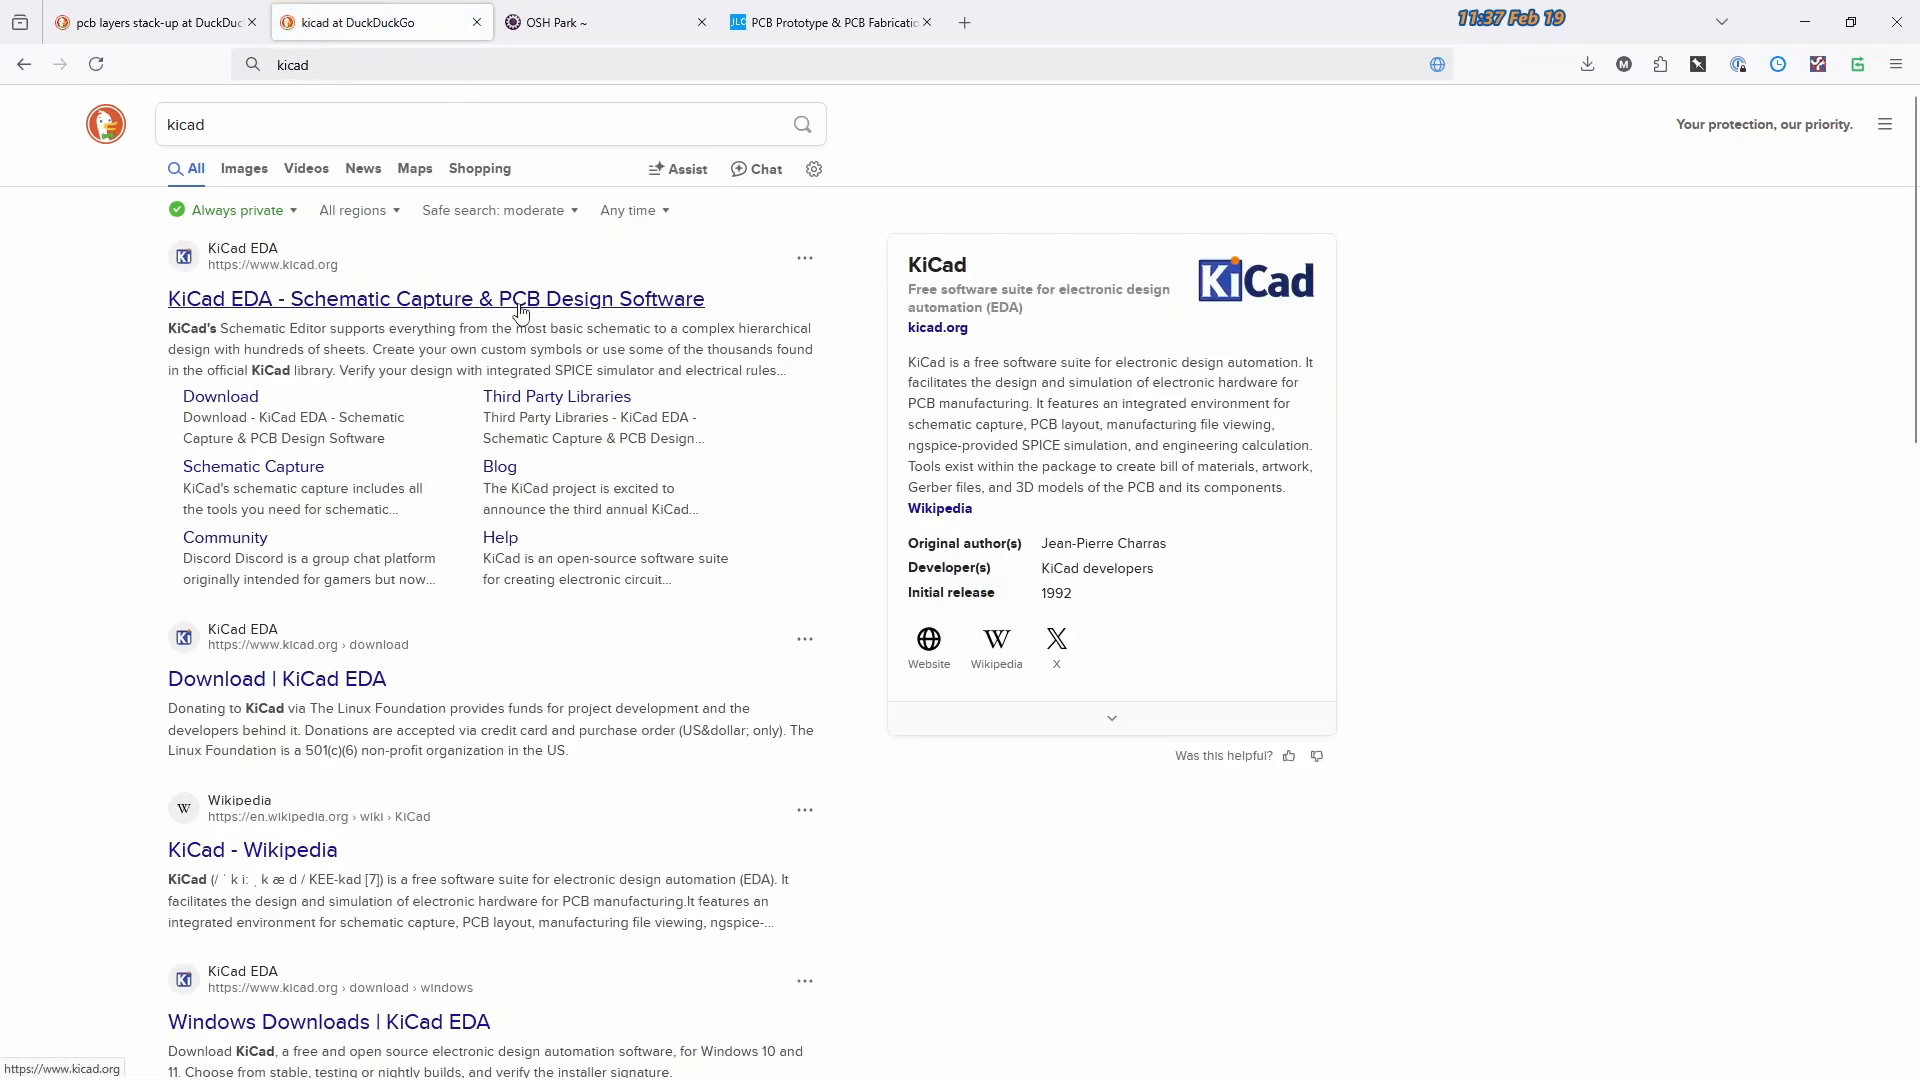
{"action": "mouse_move", "coordinate": [478, 168]}
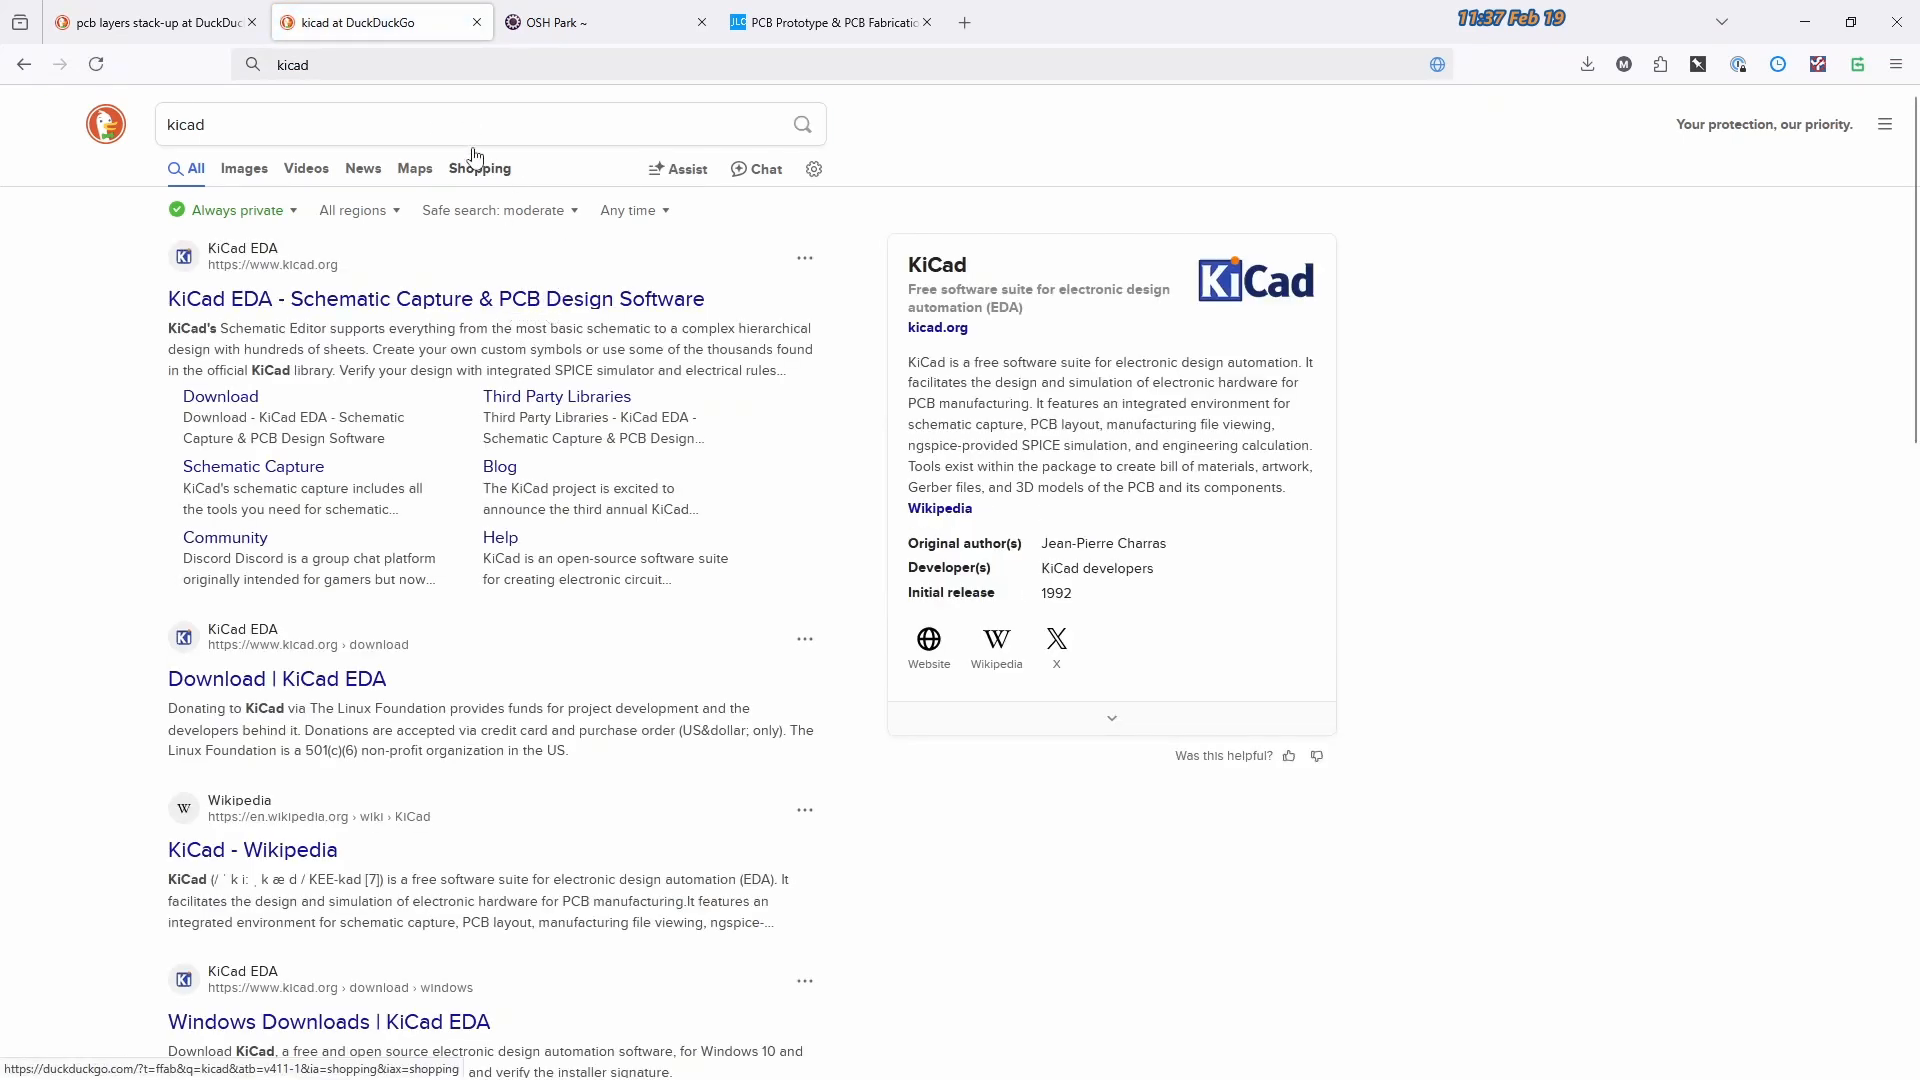
{"action": "left_click", "coordinate": [465, 124]}
{"action": "type", "text": "eagle pcb"}
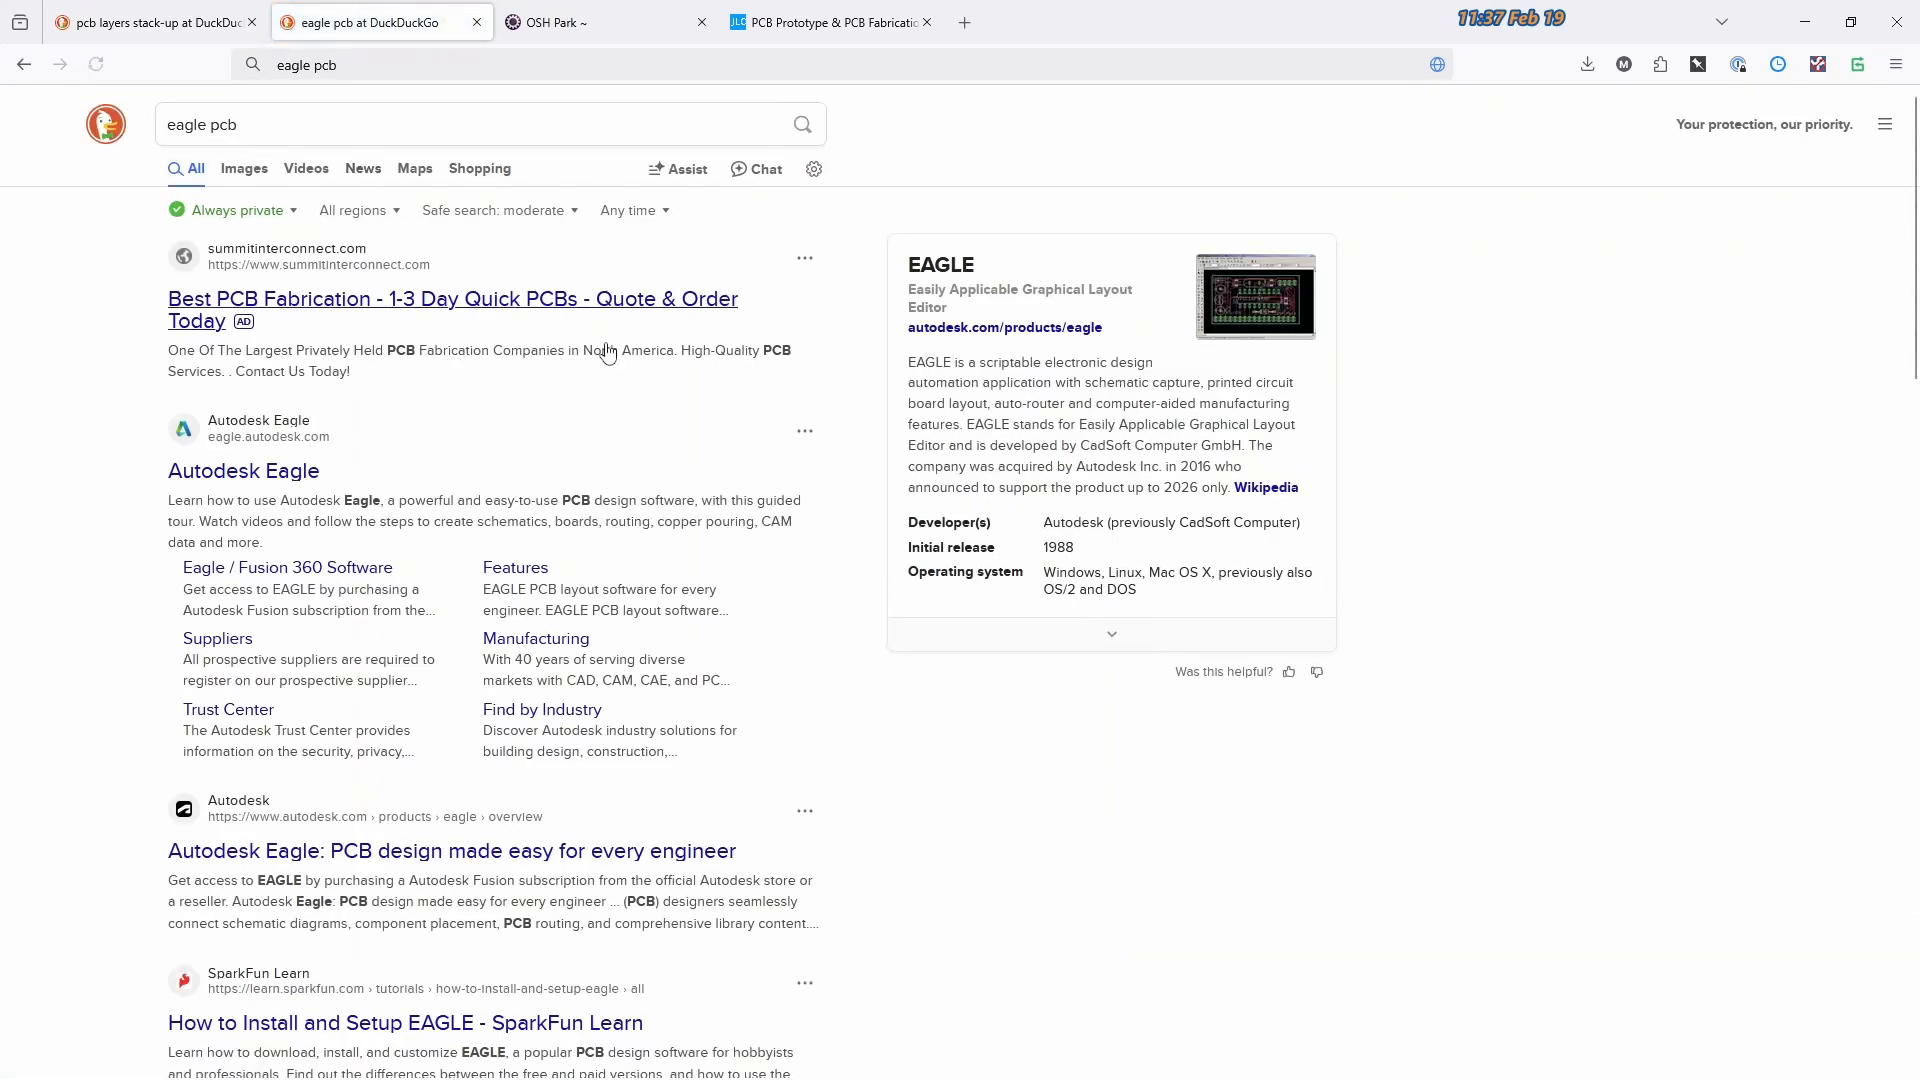
{"action": "mouse_move", "coordinate": [1253, 294]}
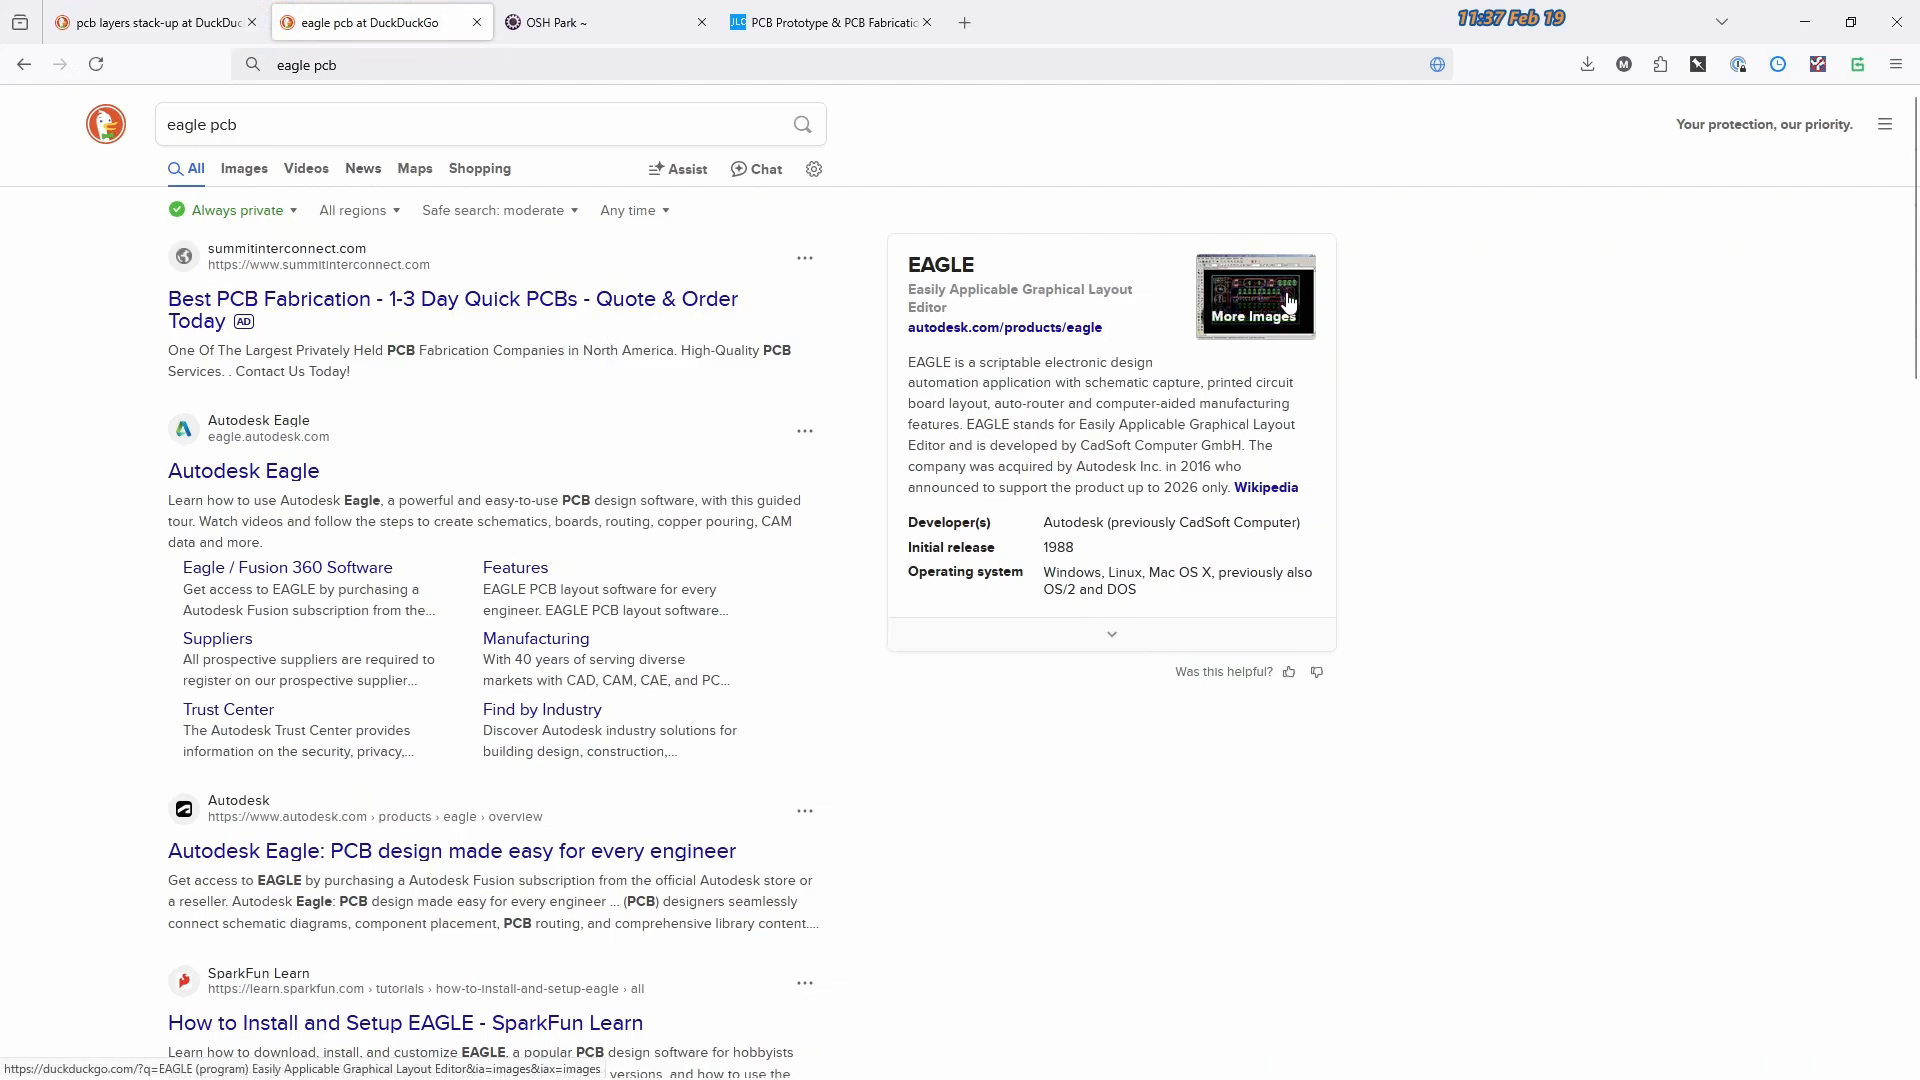
{"action": "mouse_move", "coordinate": [1391, 484]}
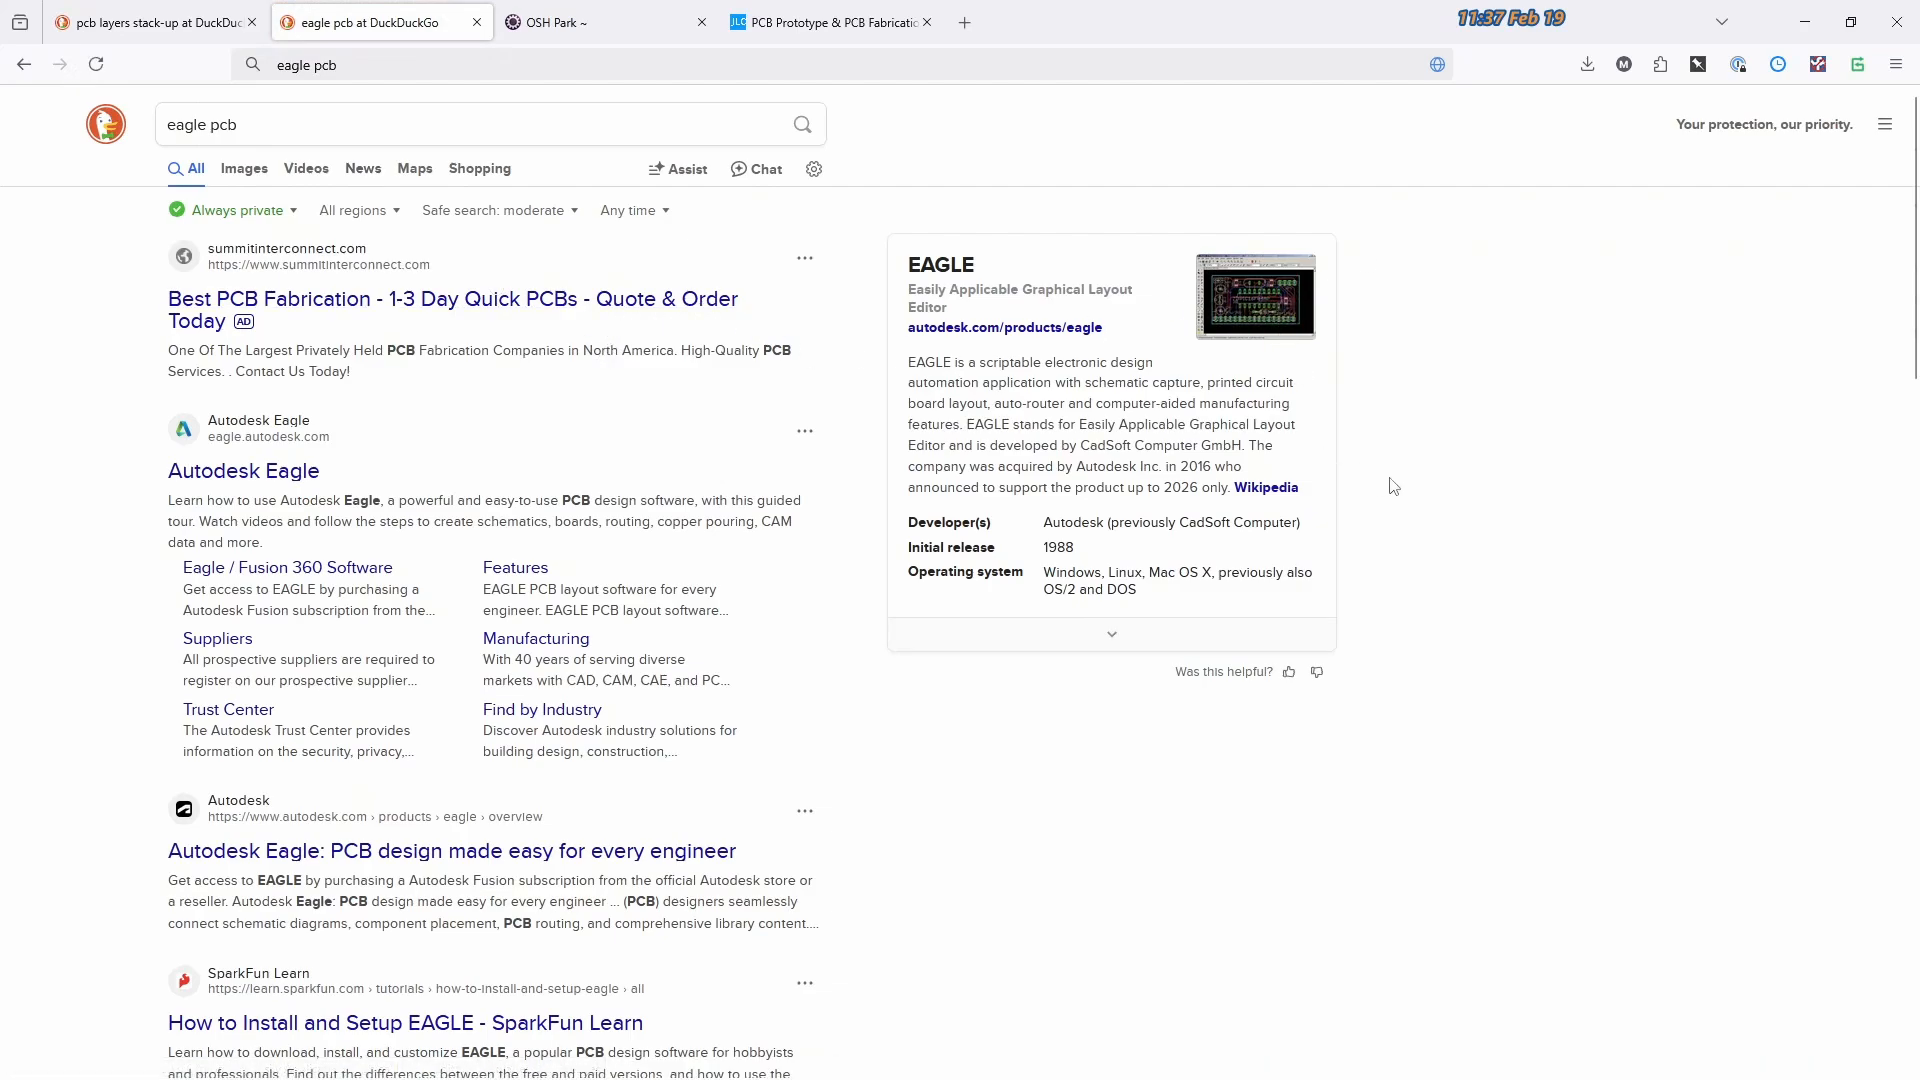
{"action": "mouse_move", "coordinate": [1122, 258]}
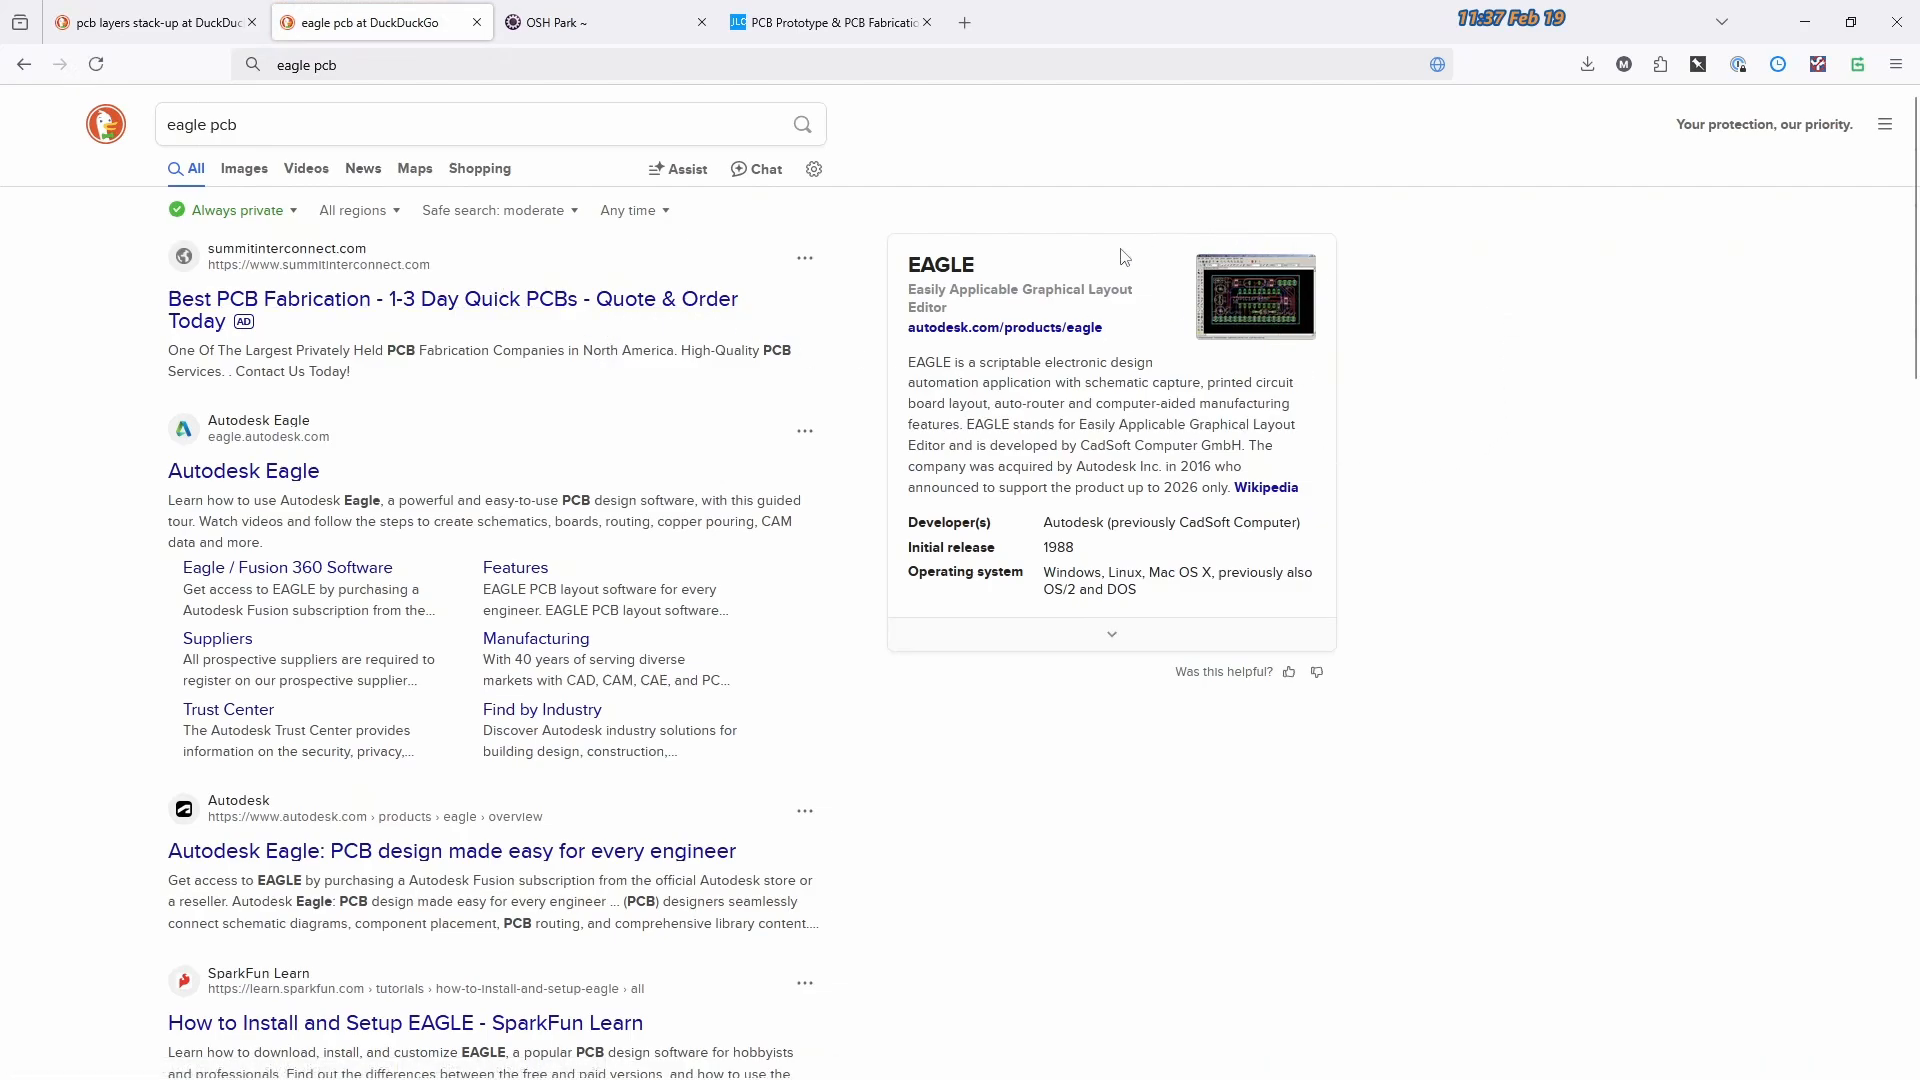
{"action": "mouse_move", "coordinate": [1588, 396]}
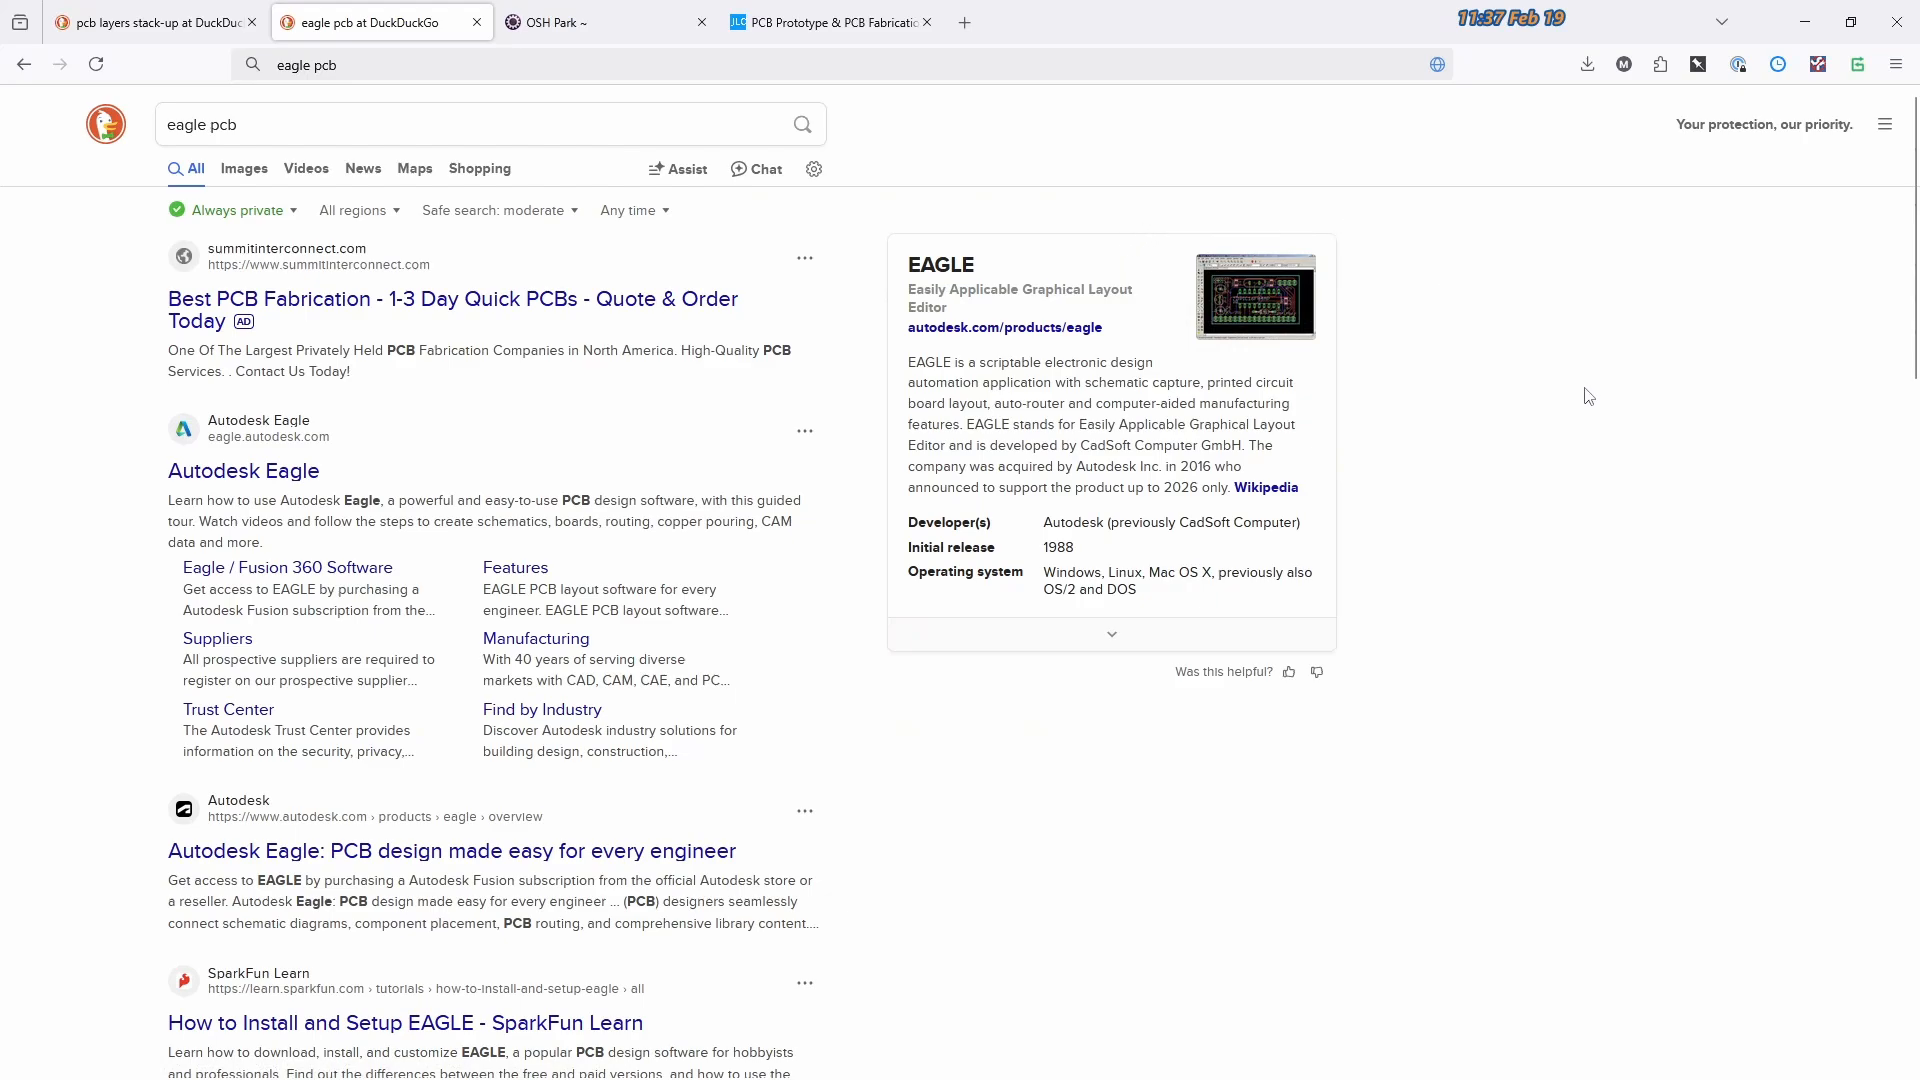
{"action": "double_click", "coordinate": [1196, 466]}
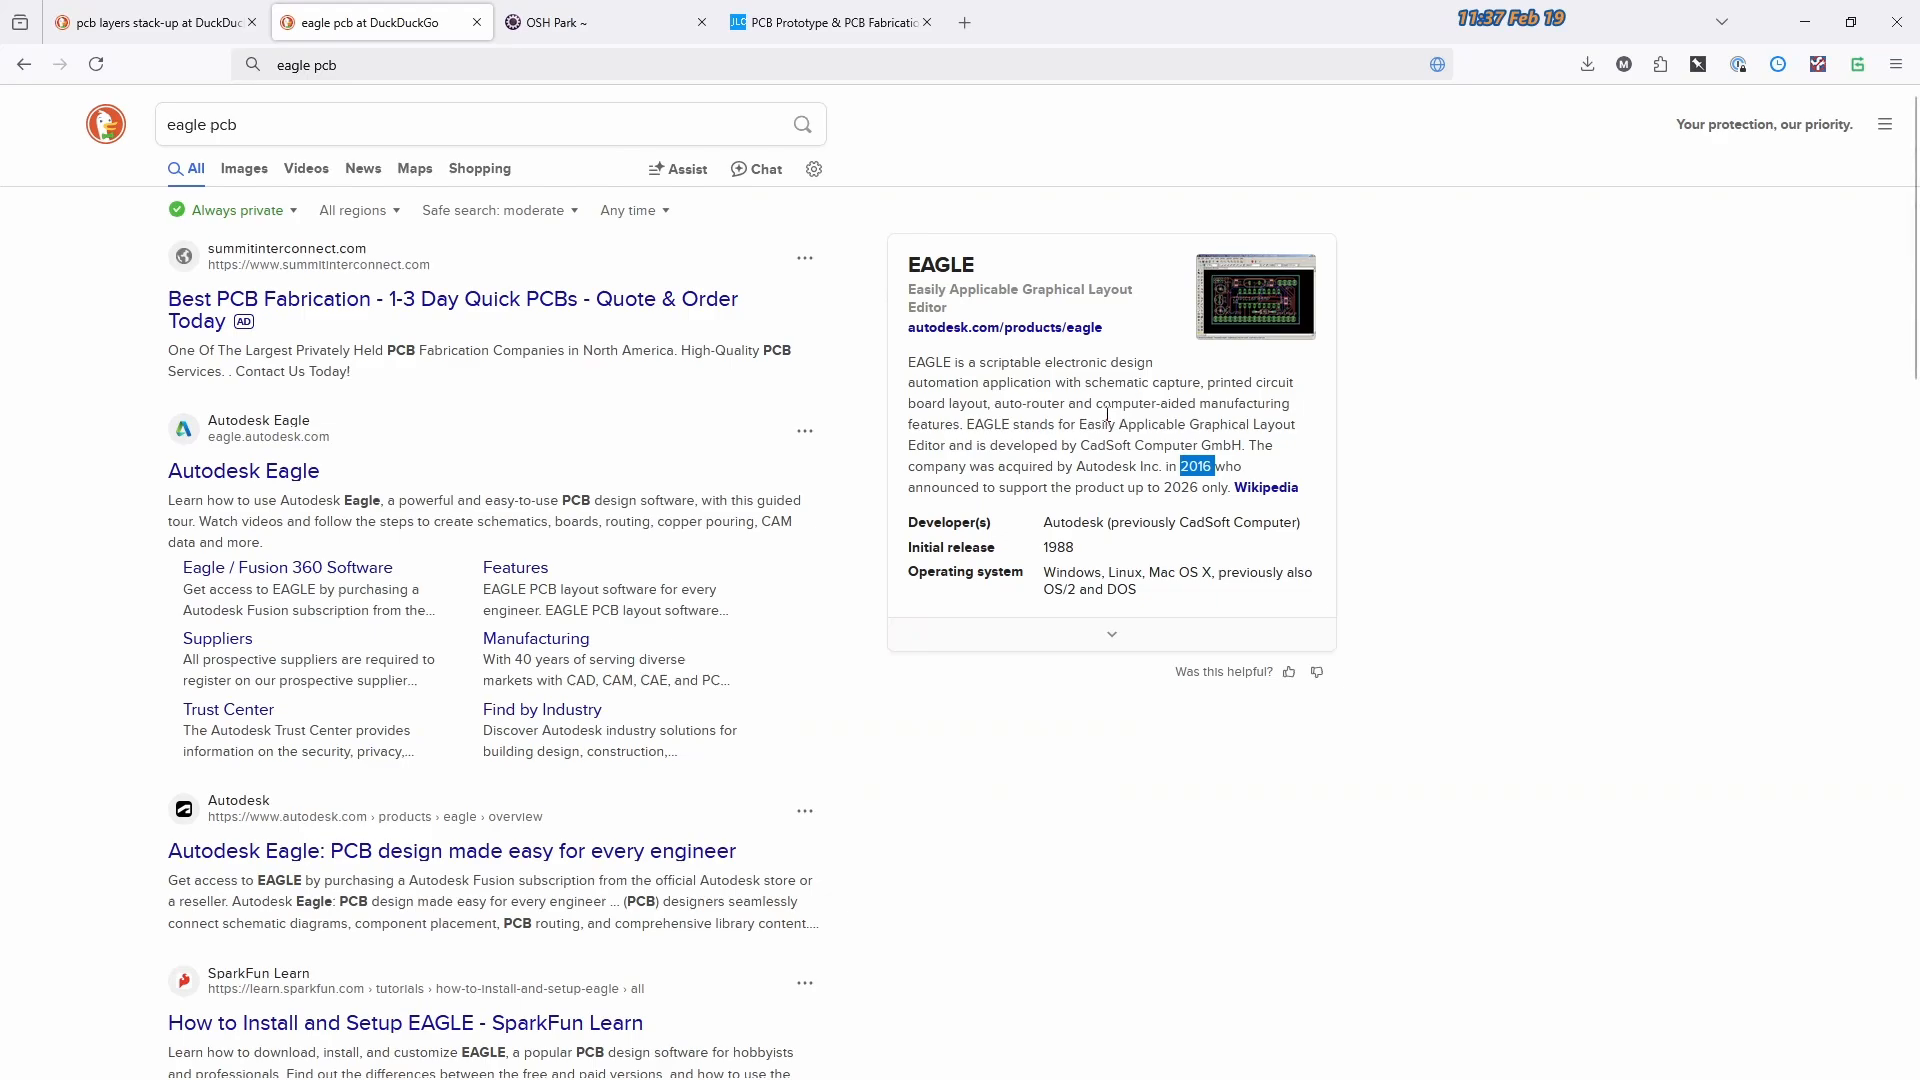
{"action": "mouse_move", "coordinate": [997, 302]}
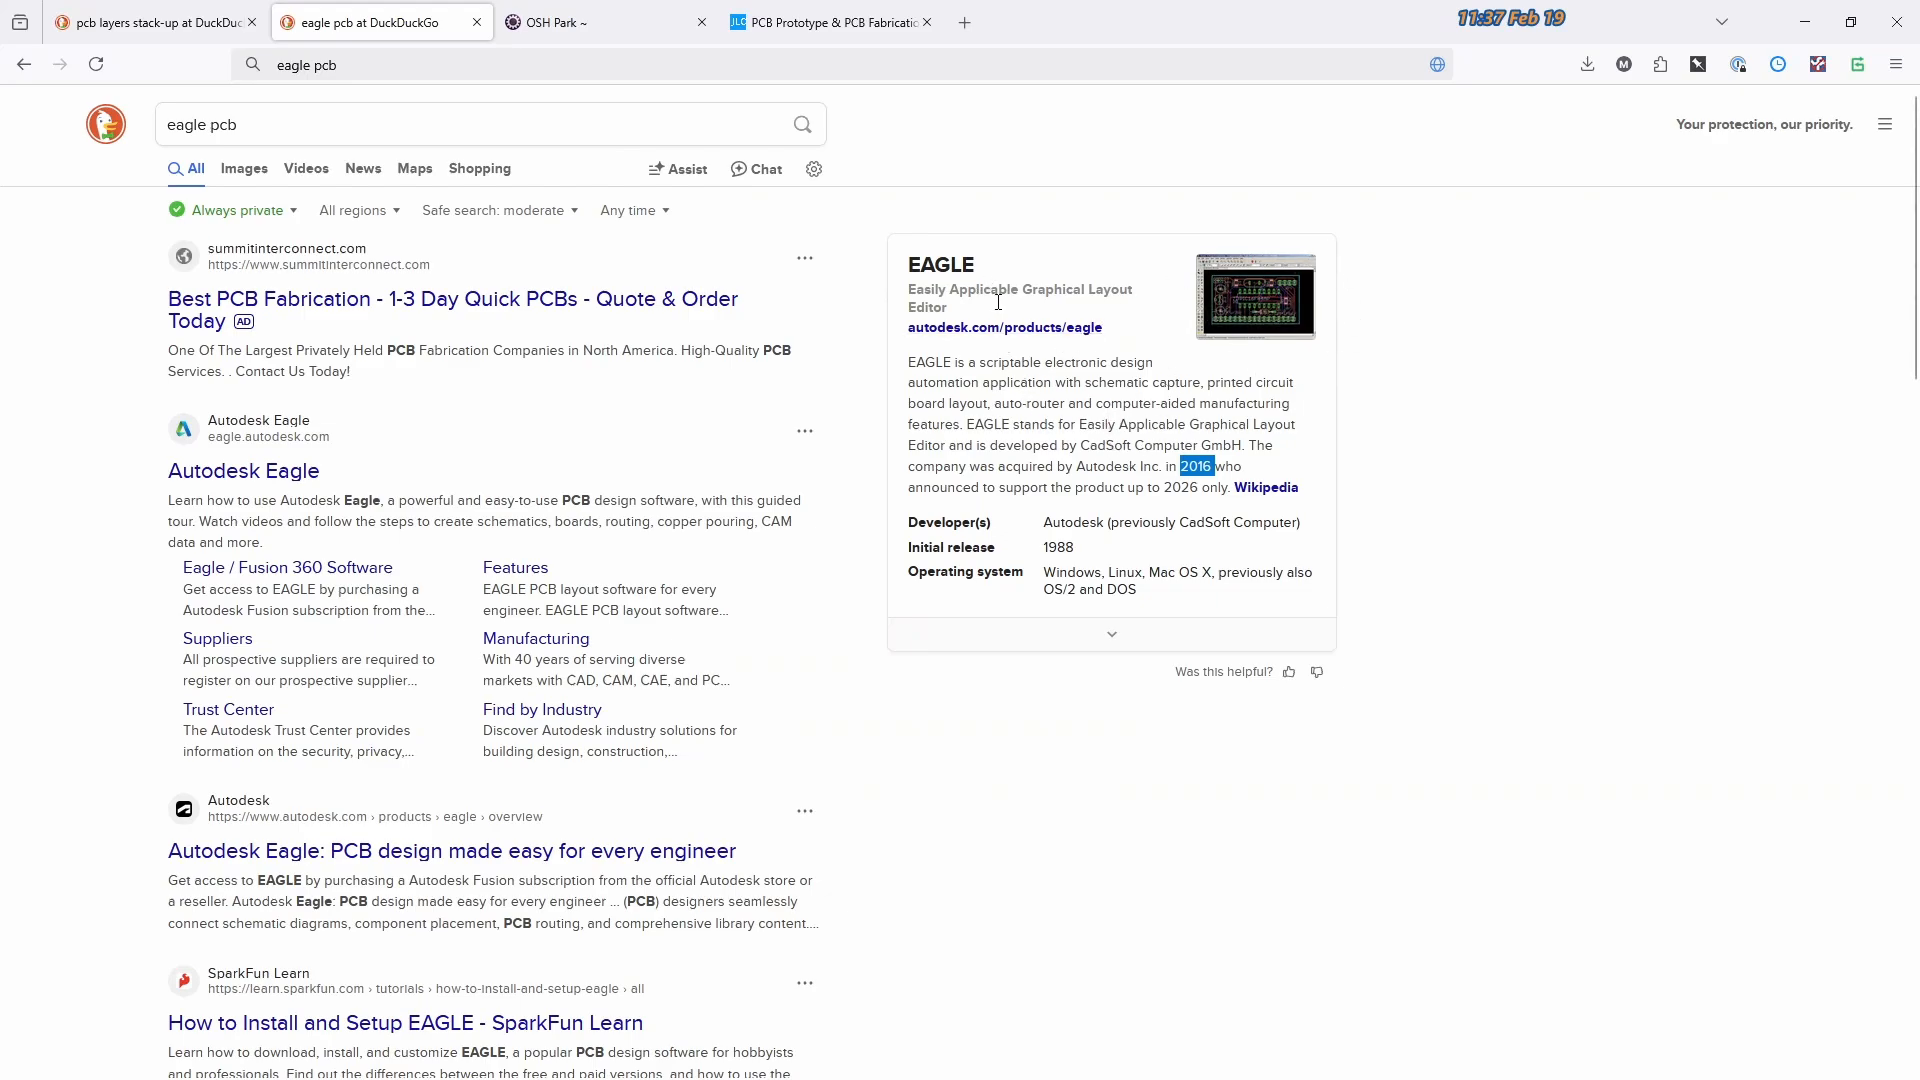
{"action": "mouse_move", "coordinate": [1046, 416]}
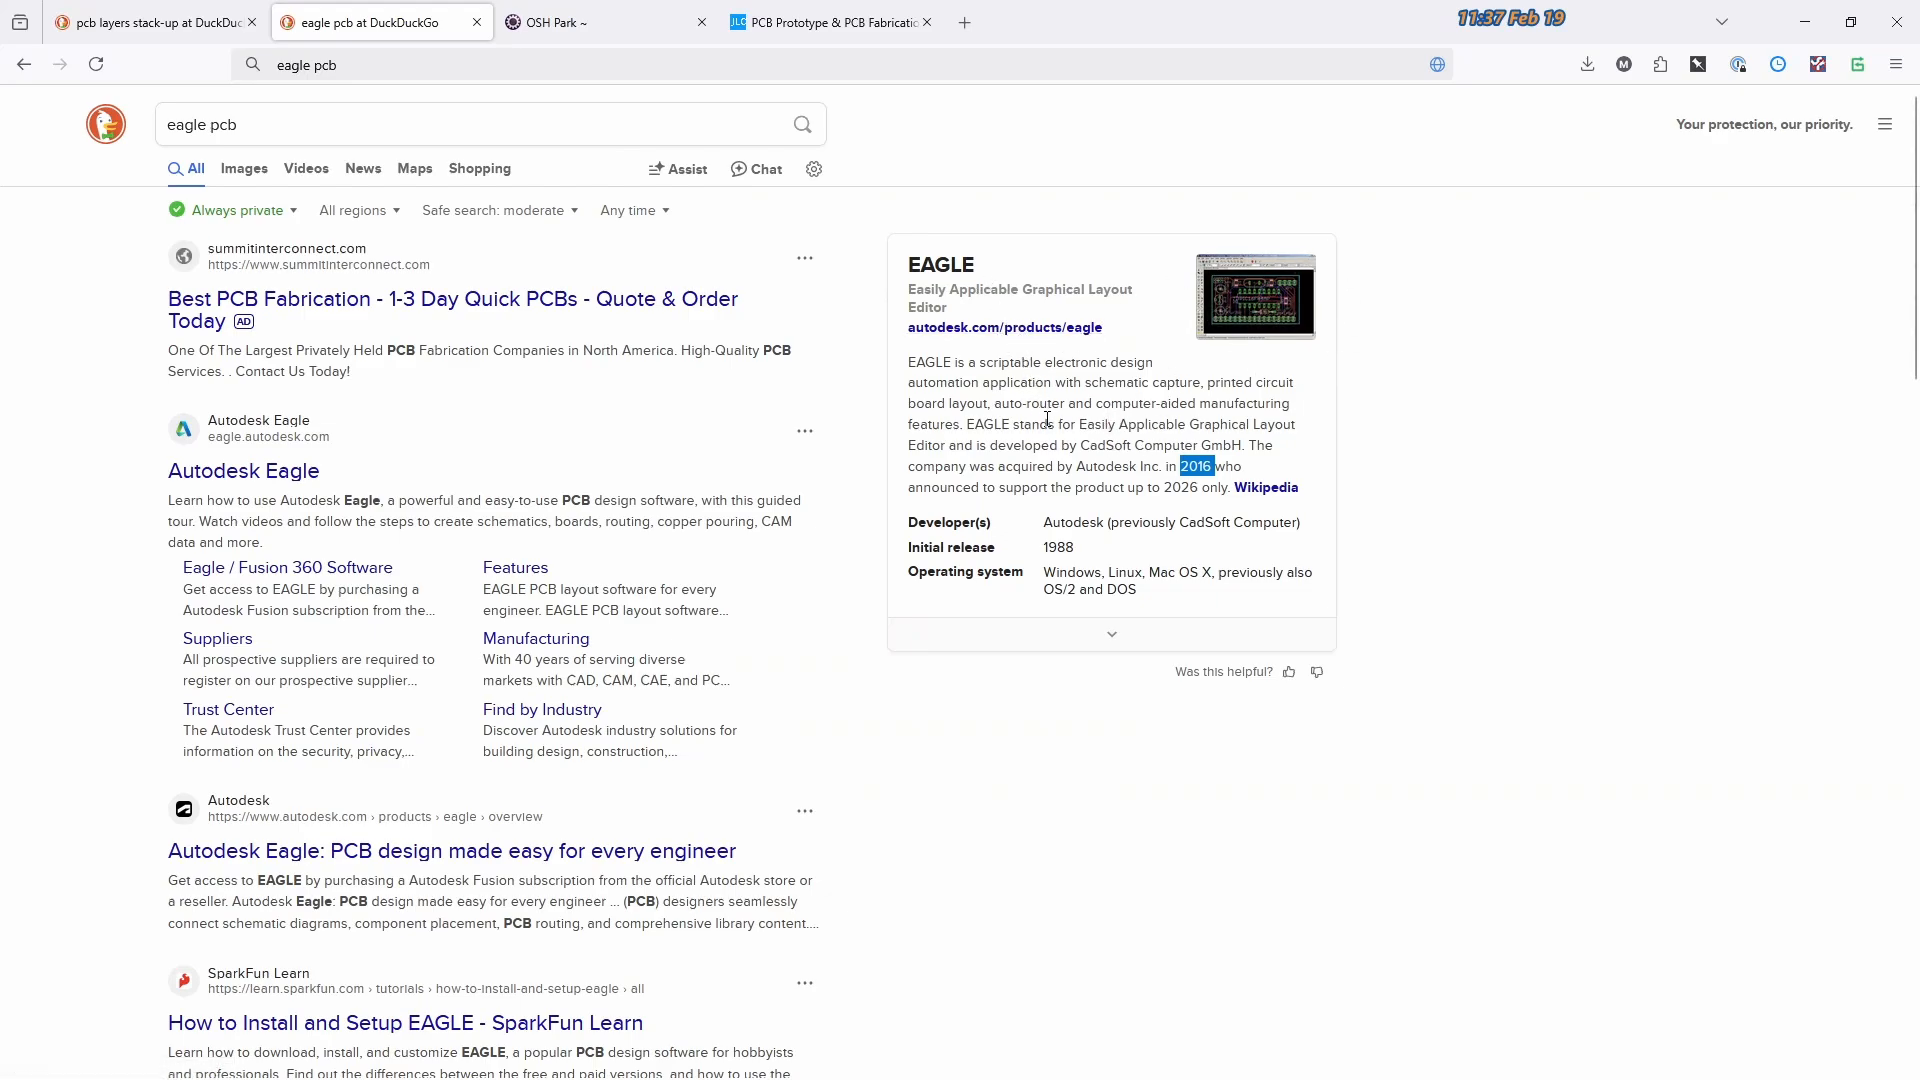
{"action": "mouse_move", "coordinate": [575, 22]}
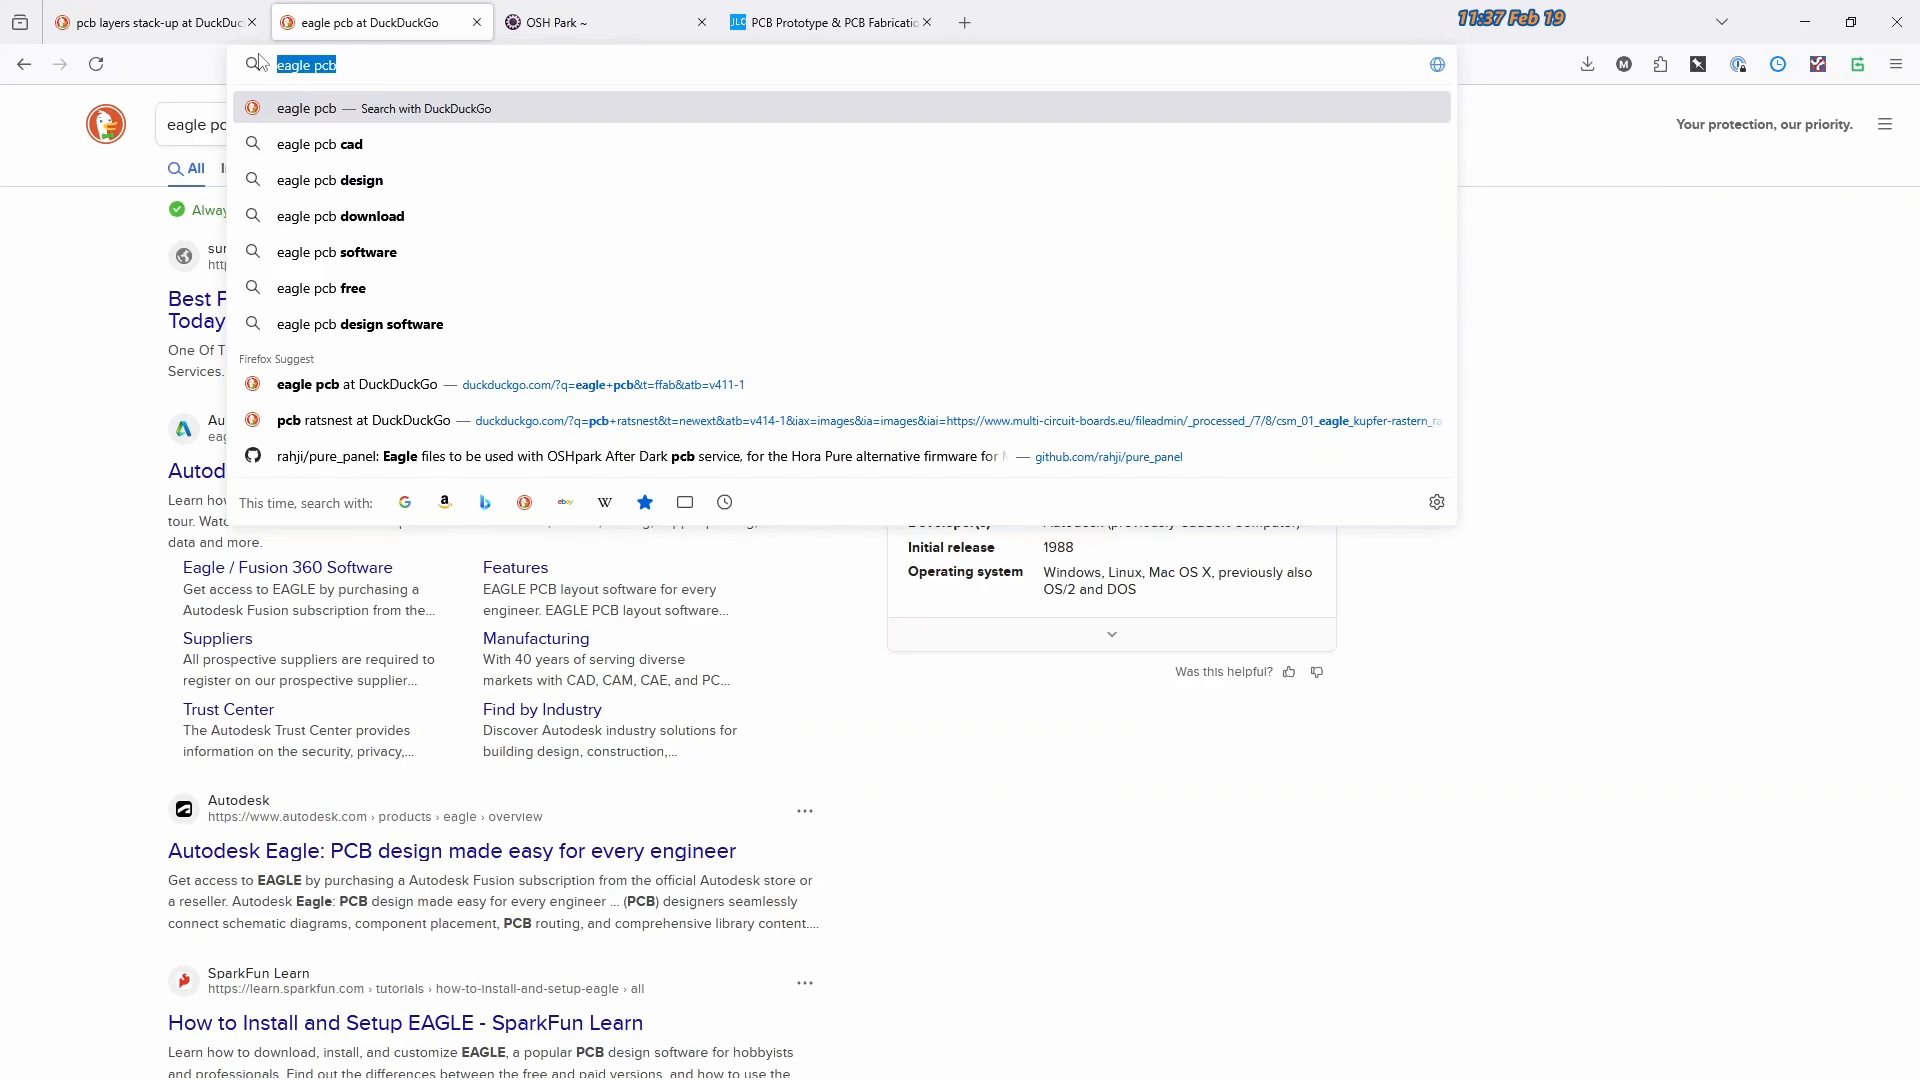
Search for easyeda and go to the 'EasyEDA - Online PCB design & circuit simulator' site
{"action": "type", "text": "easyeda"}
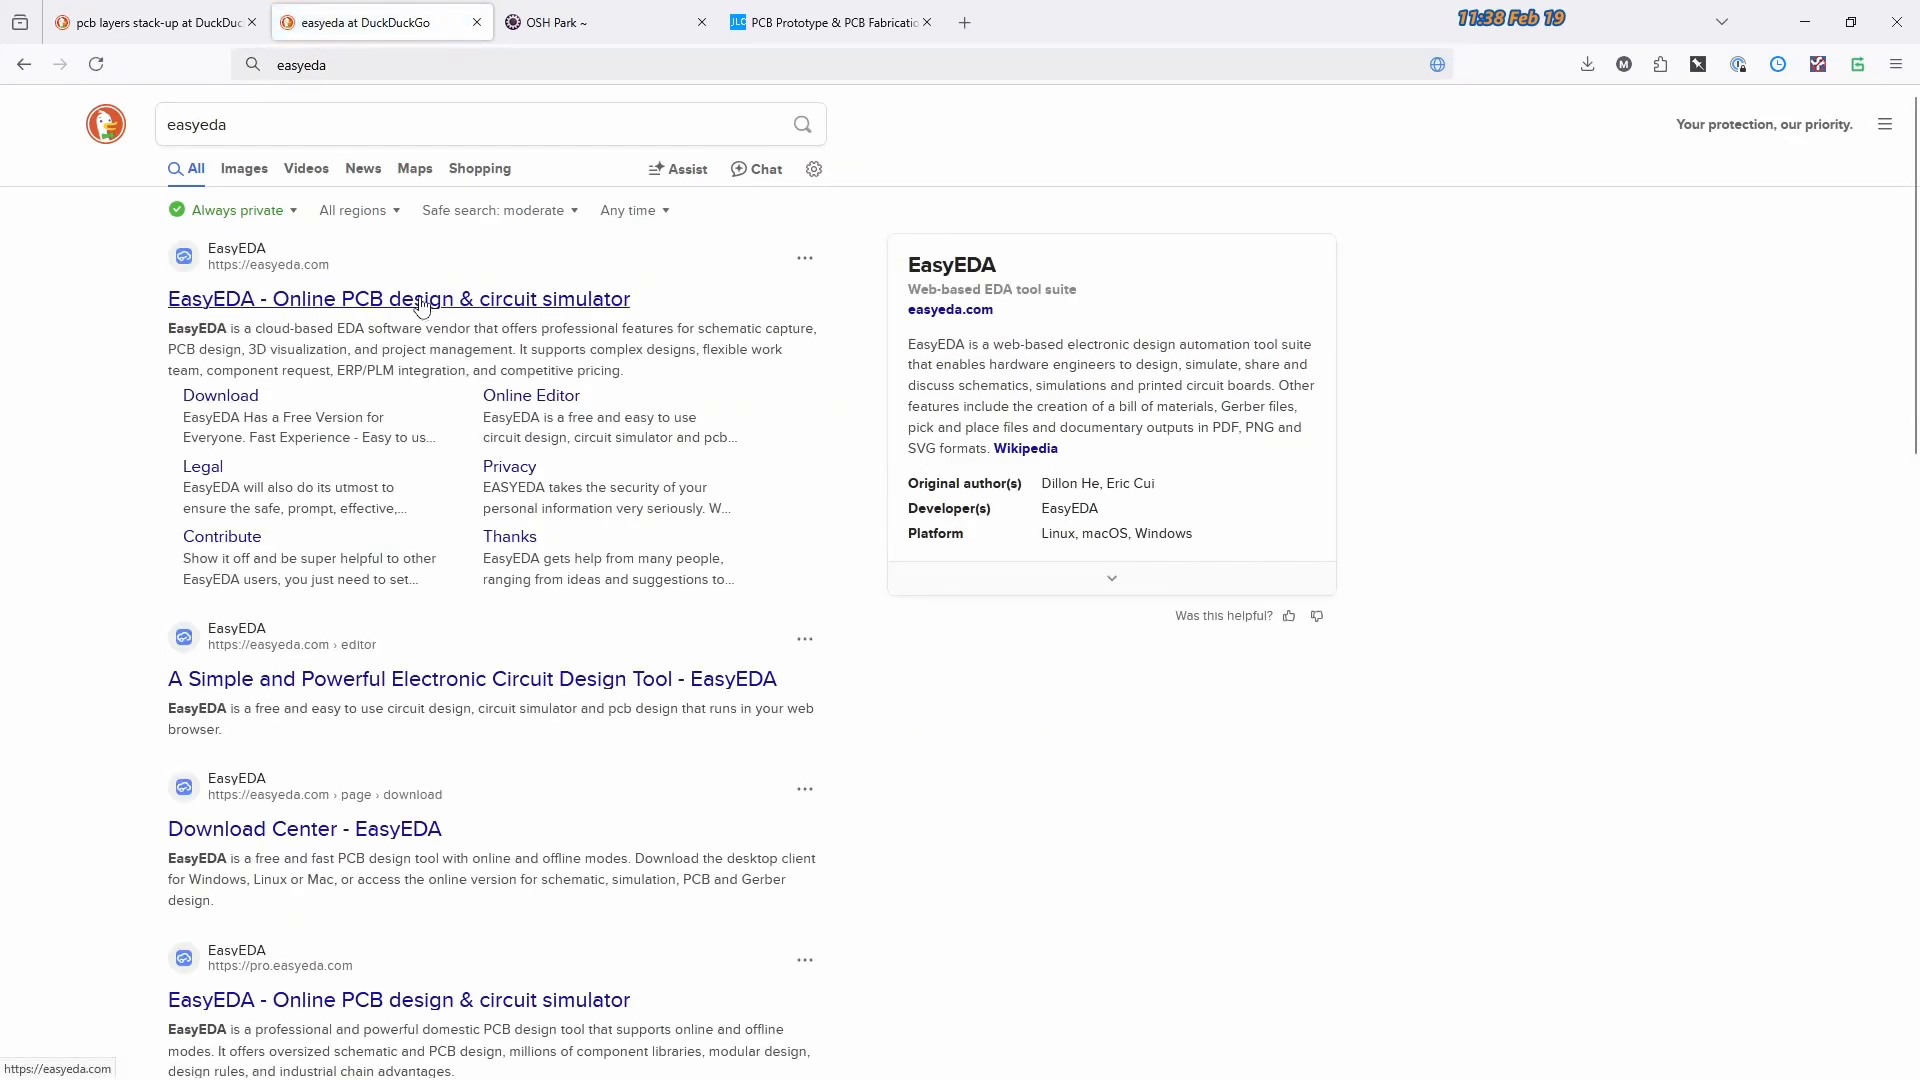
{"action": "left_click", "coordinate": [400, 298]}
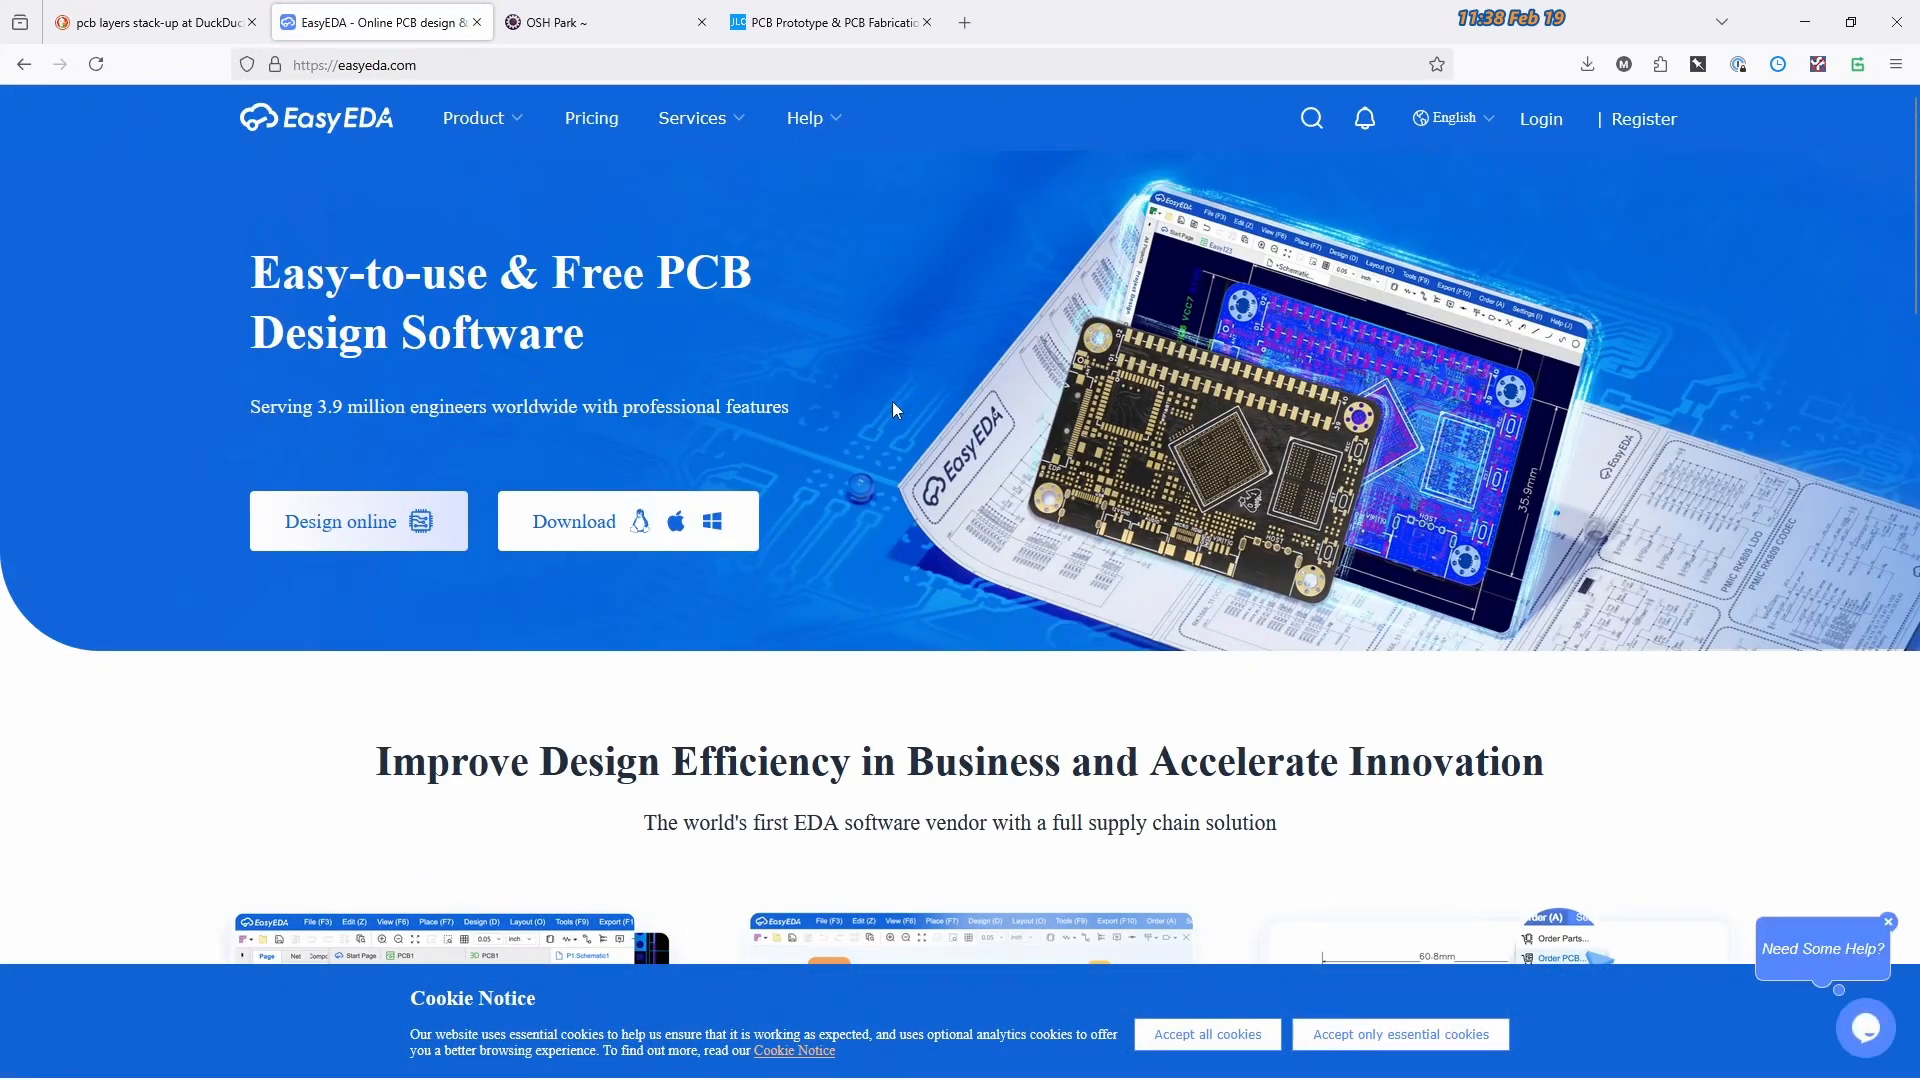
{"action": "mouse_move", "coordinate": [858, 566]}
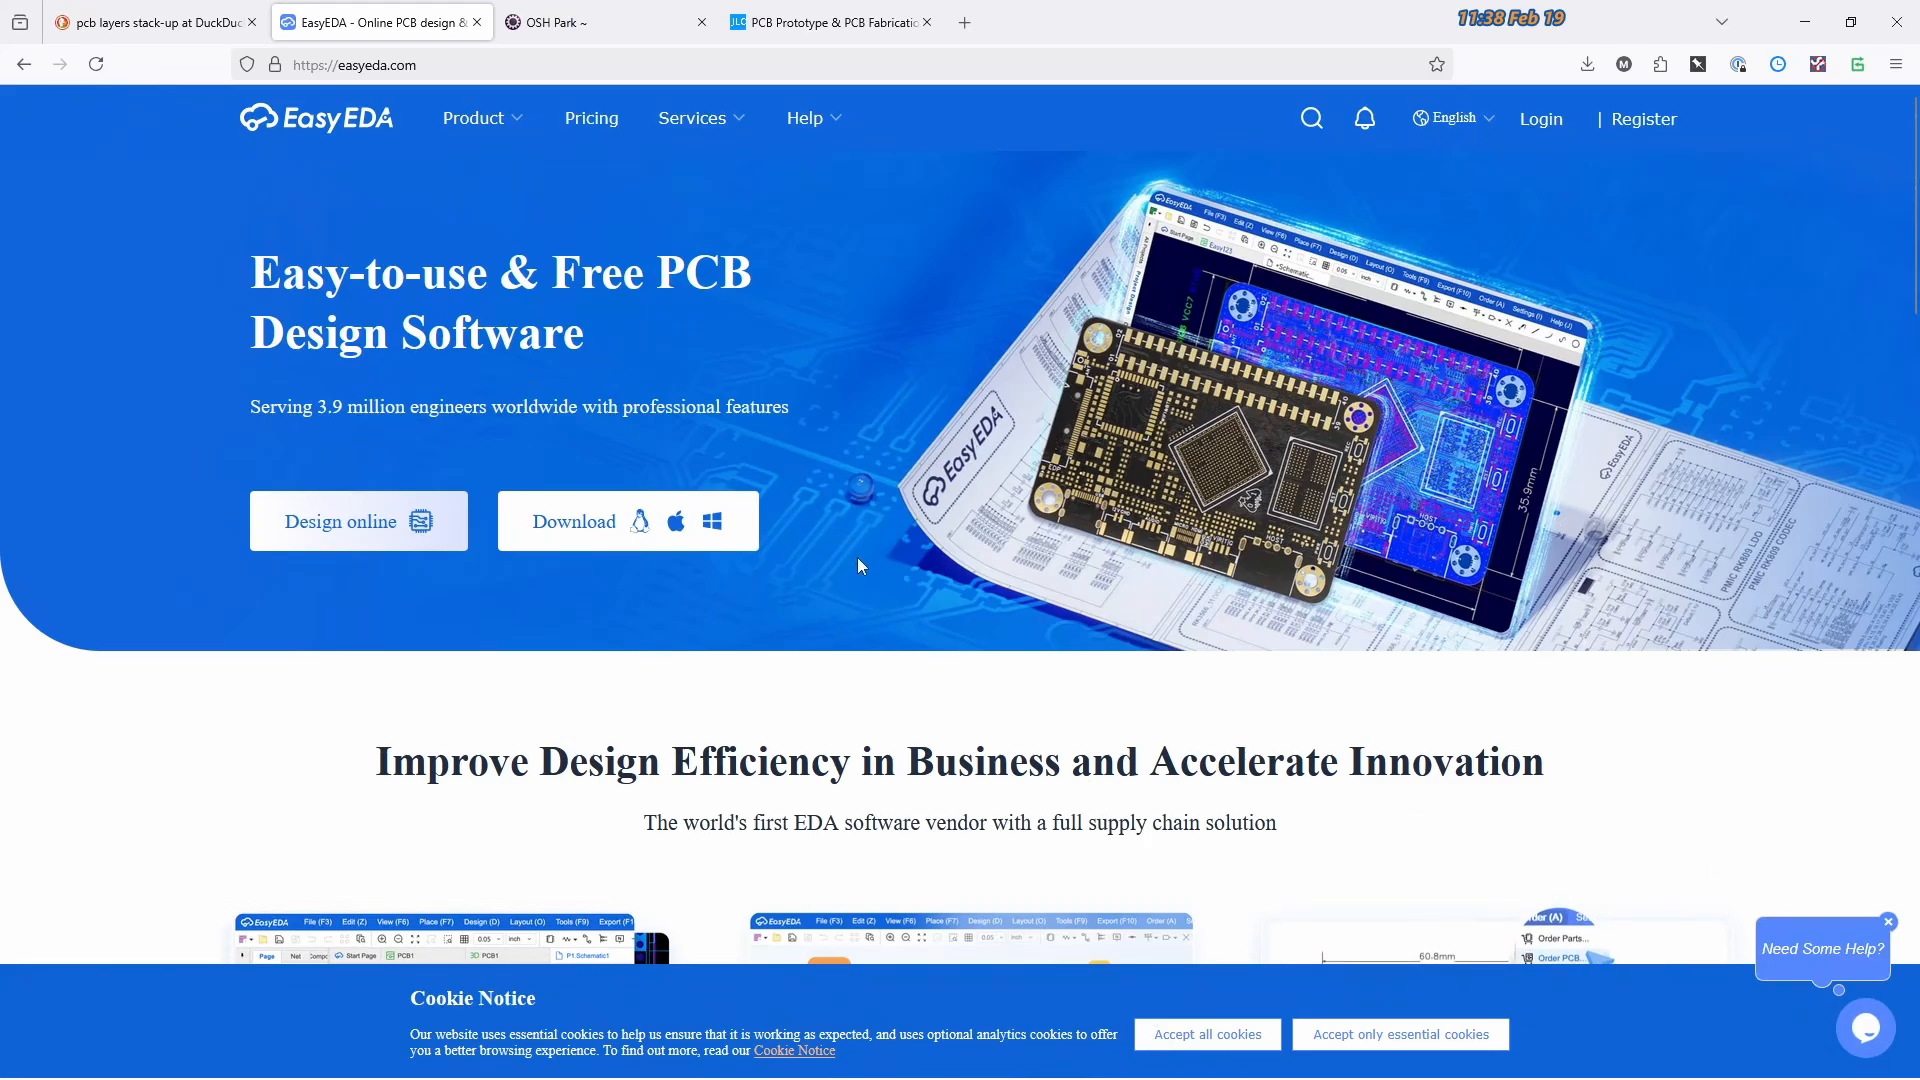
Scroll the EasyEDA homepage down to the One Interface section's 3D Preview, glancing at JLCPCB midway
{"action": "scroll", "scroll_direction": "down", "scroll_amount": 3}
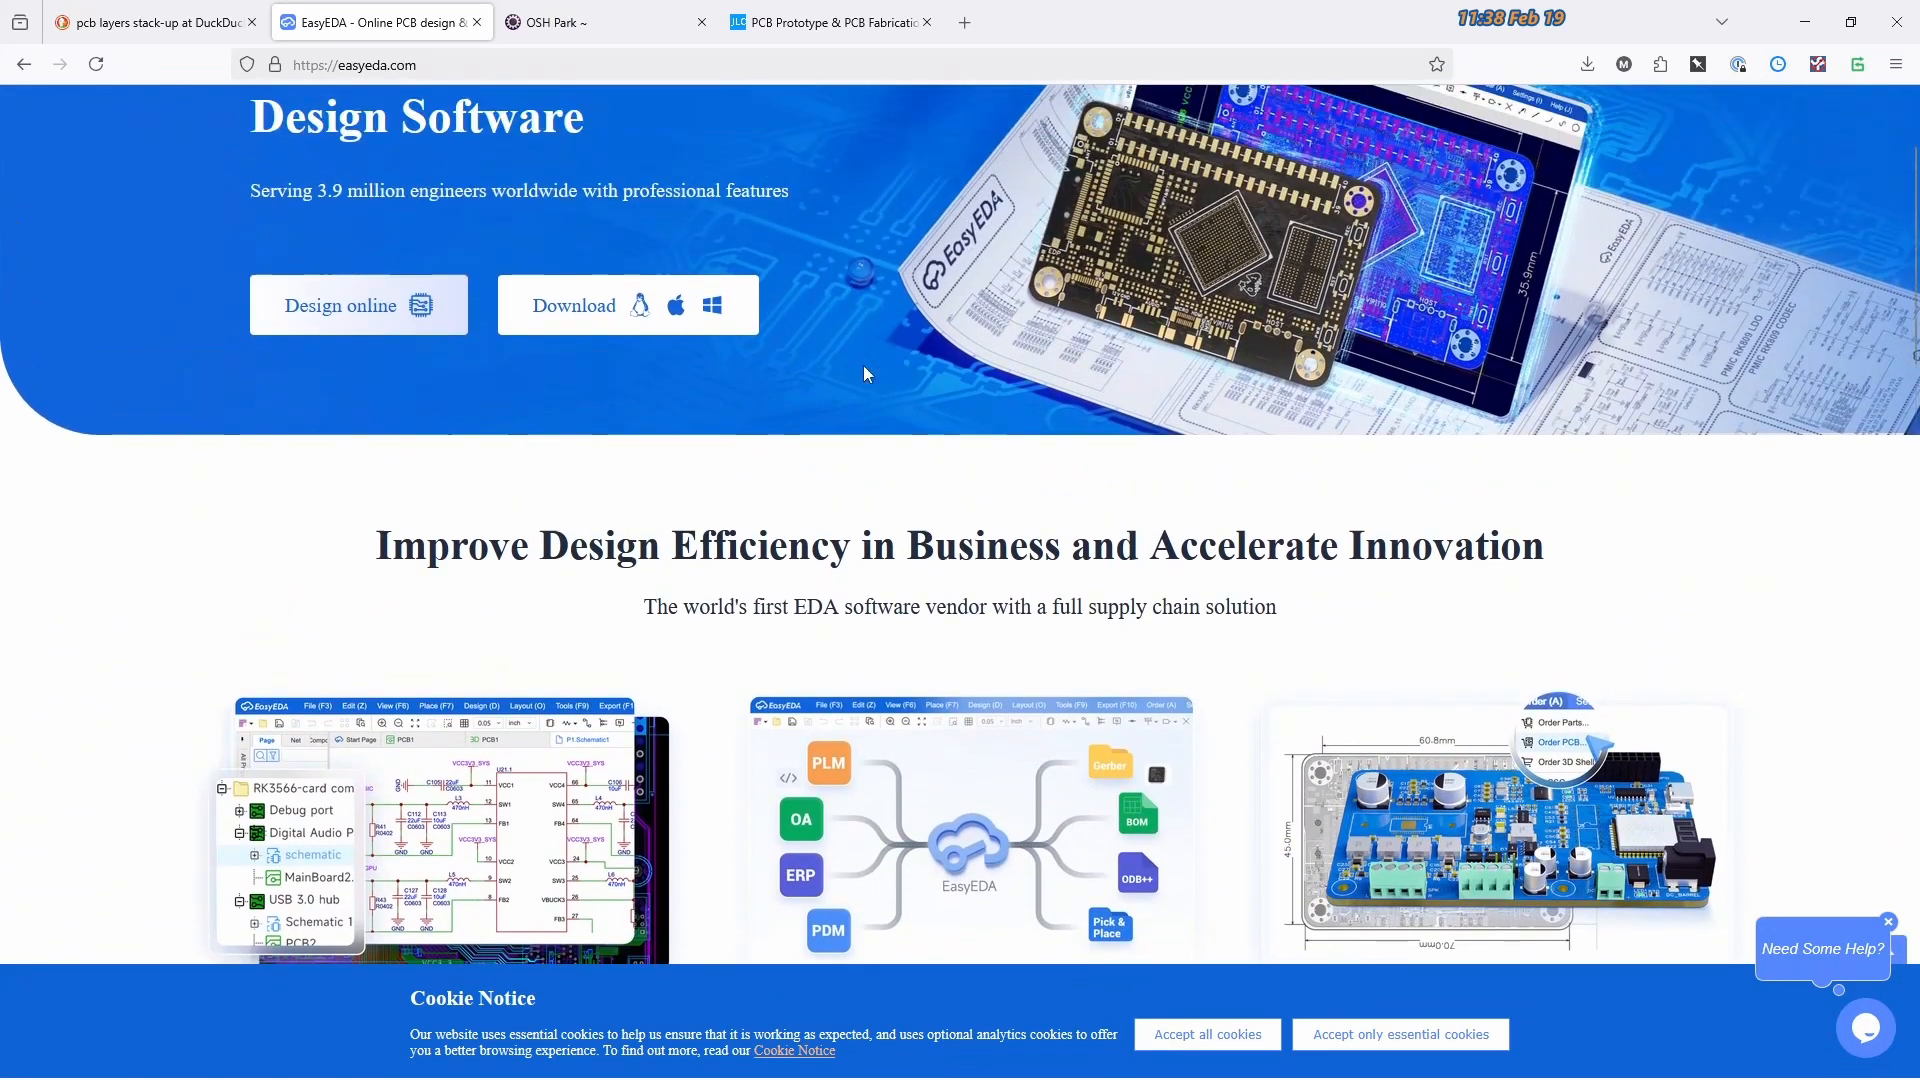
{"action": "scroll", "scroll_direction": "down", "scroll_amount": 3}
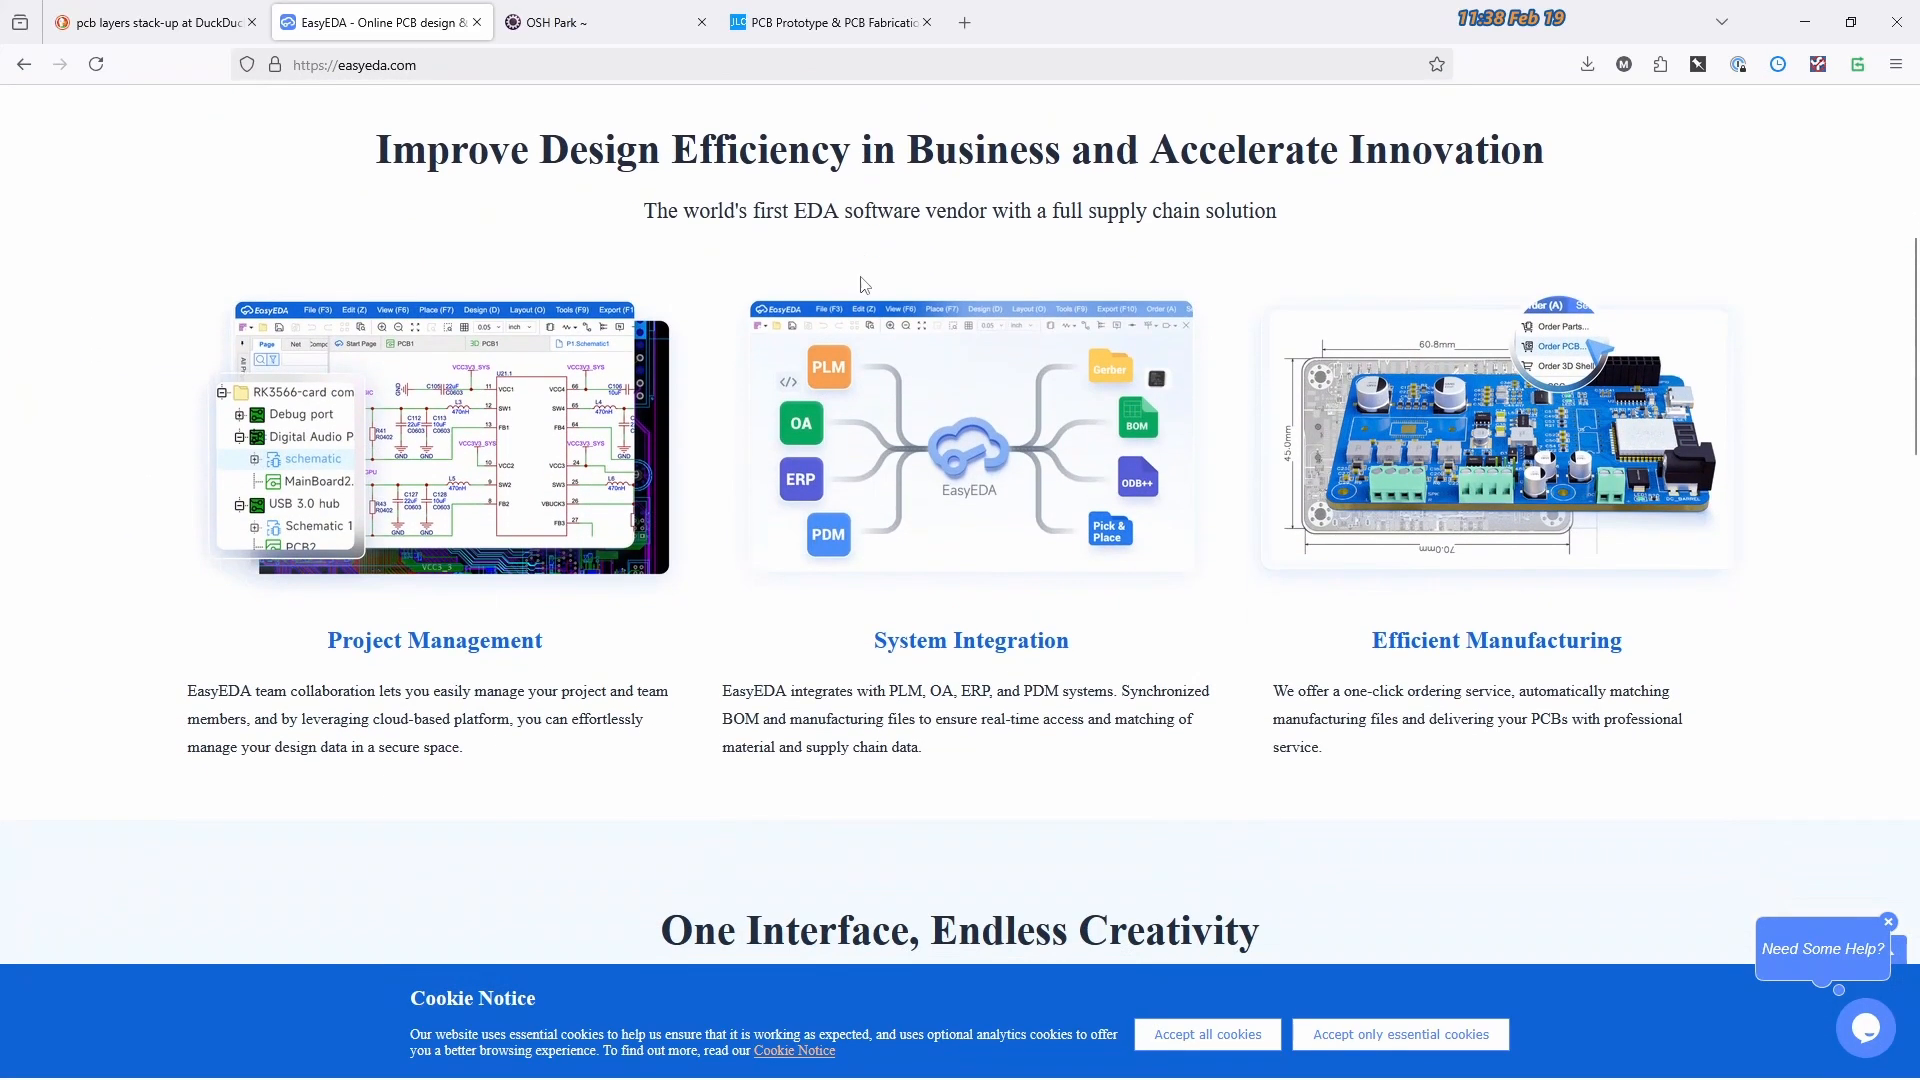
{"action": "scroll", "scroll_direction": "down", "scroll_amount": 3}
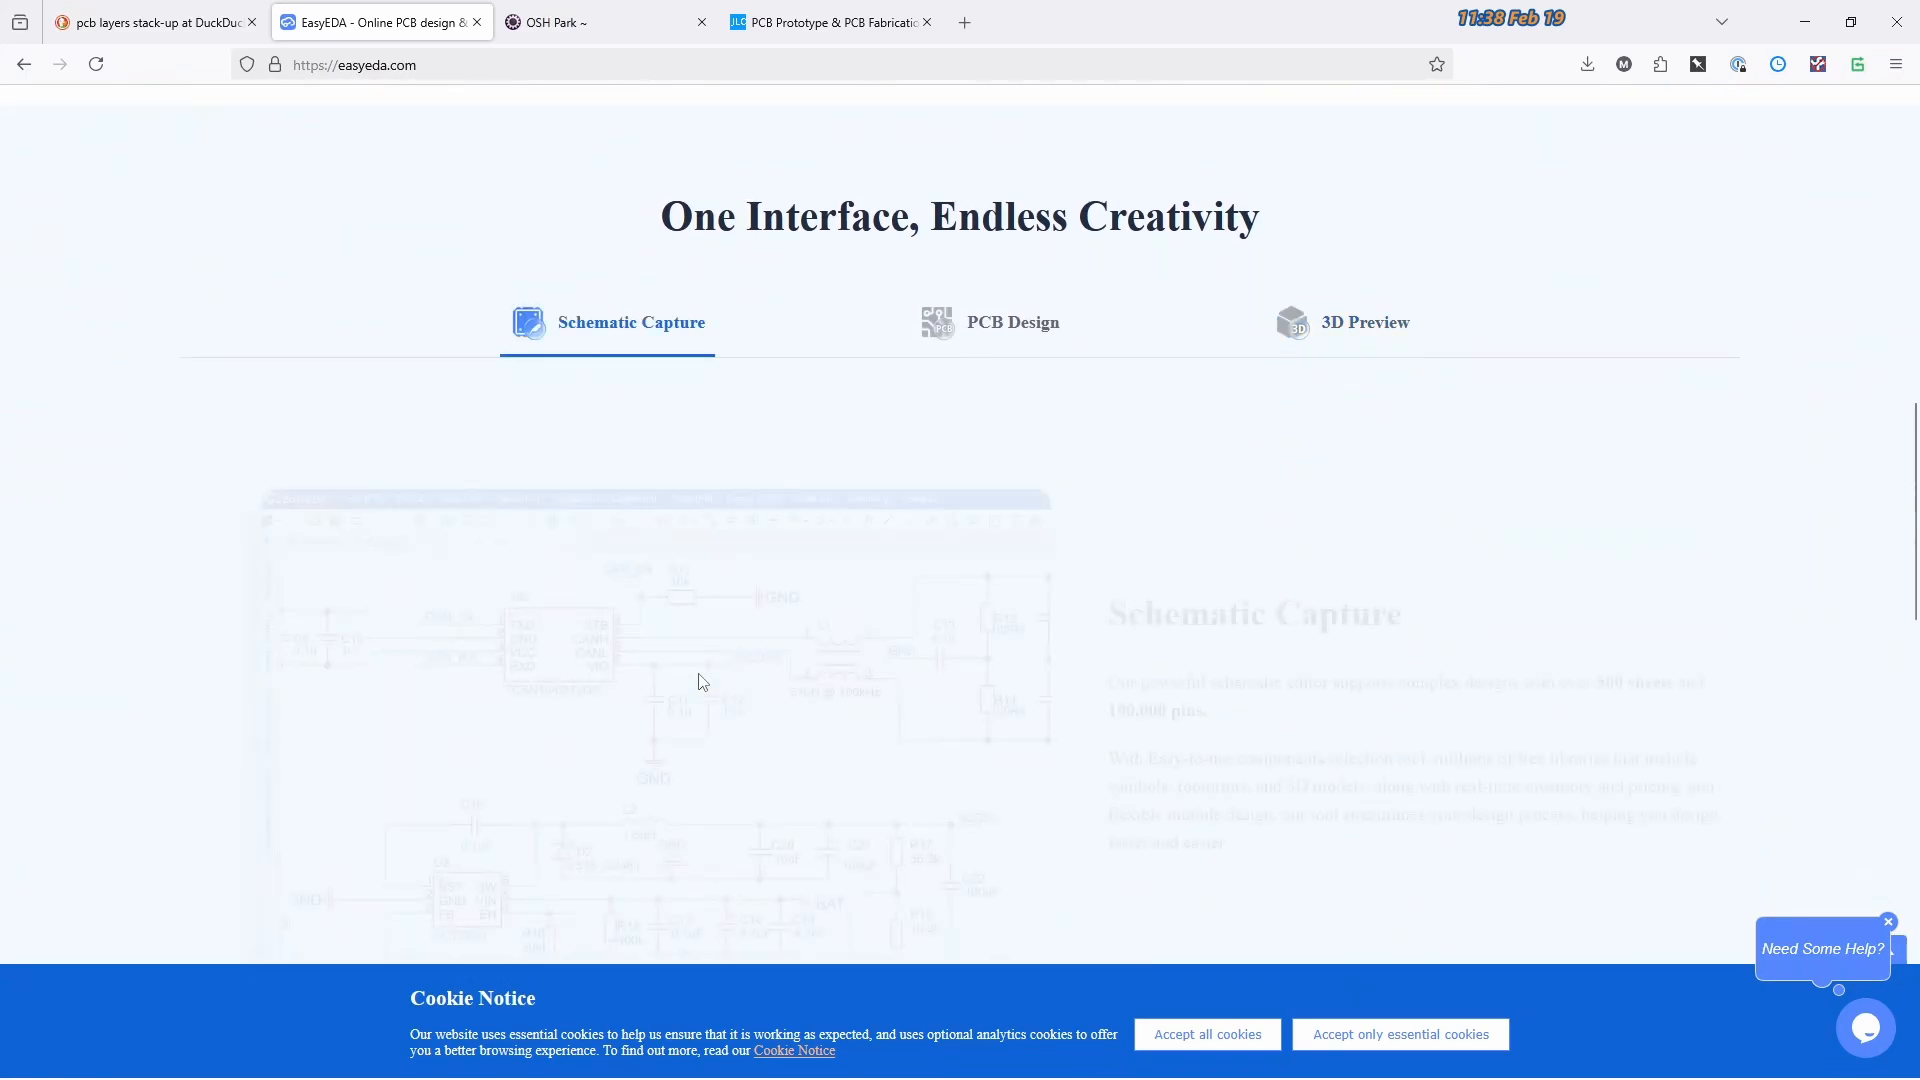
{"action": "scroll", "scroll_direction": "down", "scroll_amount": 3}
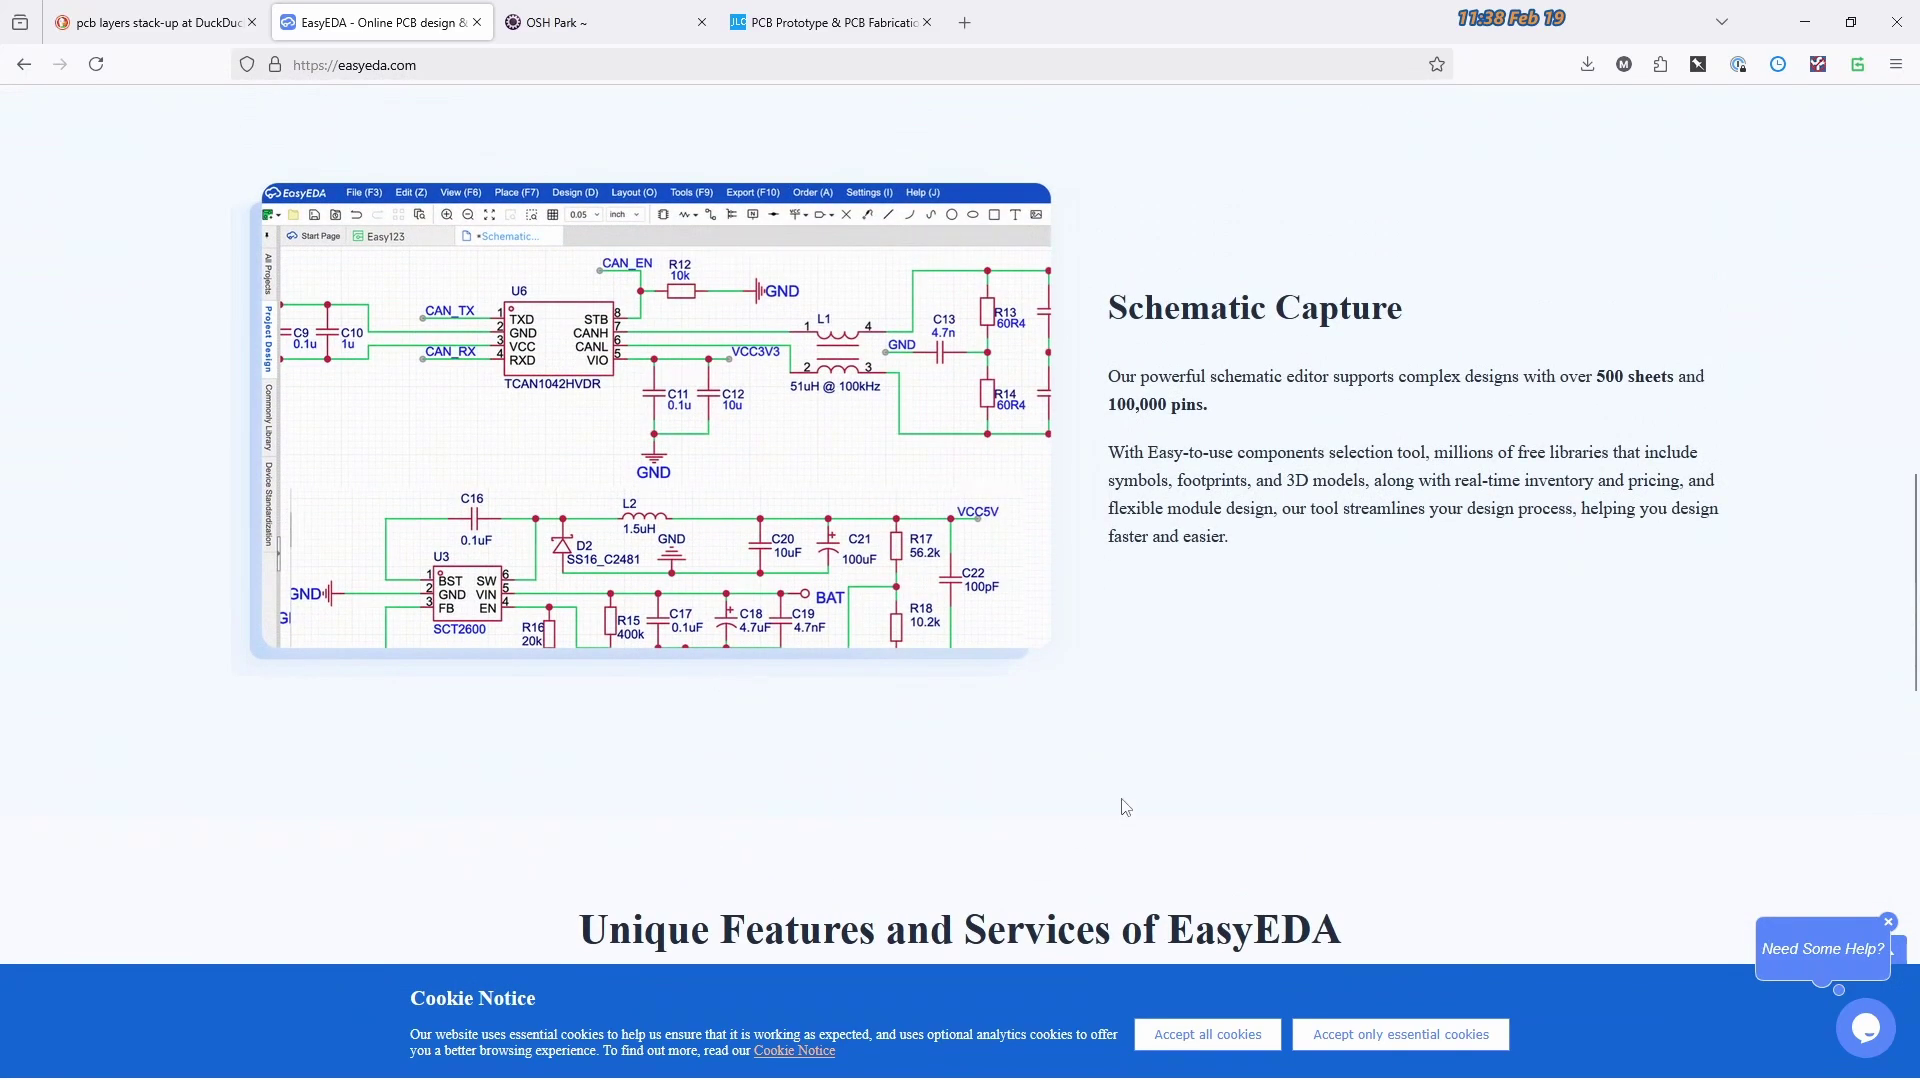
{"action": "left_click", "coordinate": [829, 22]}
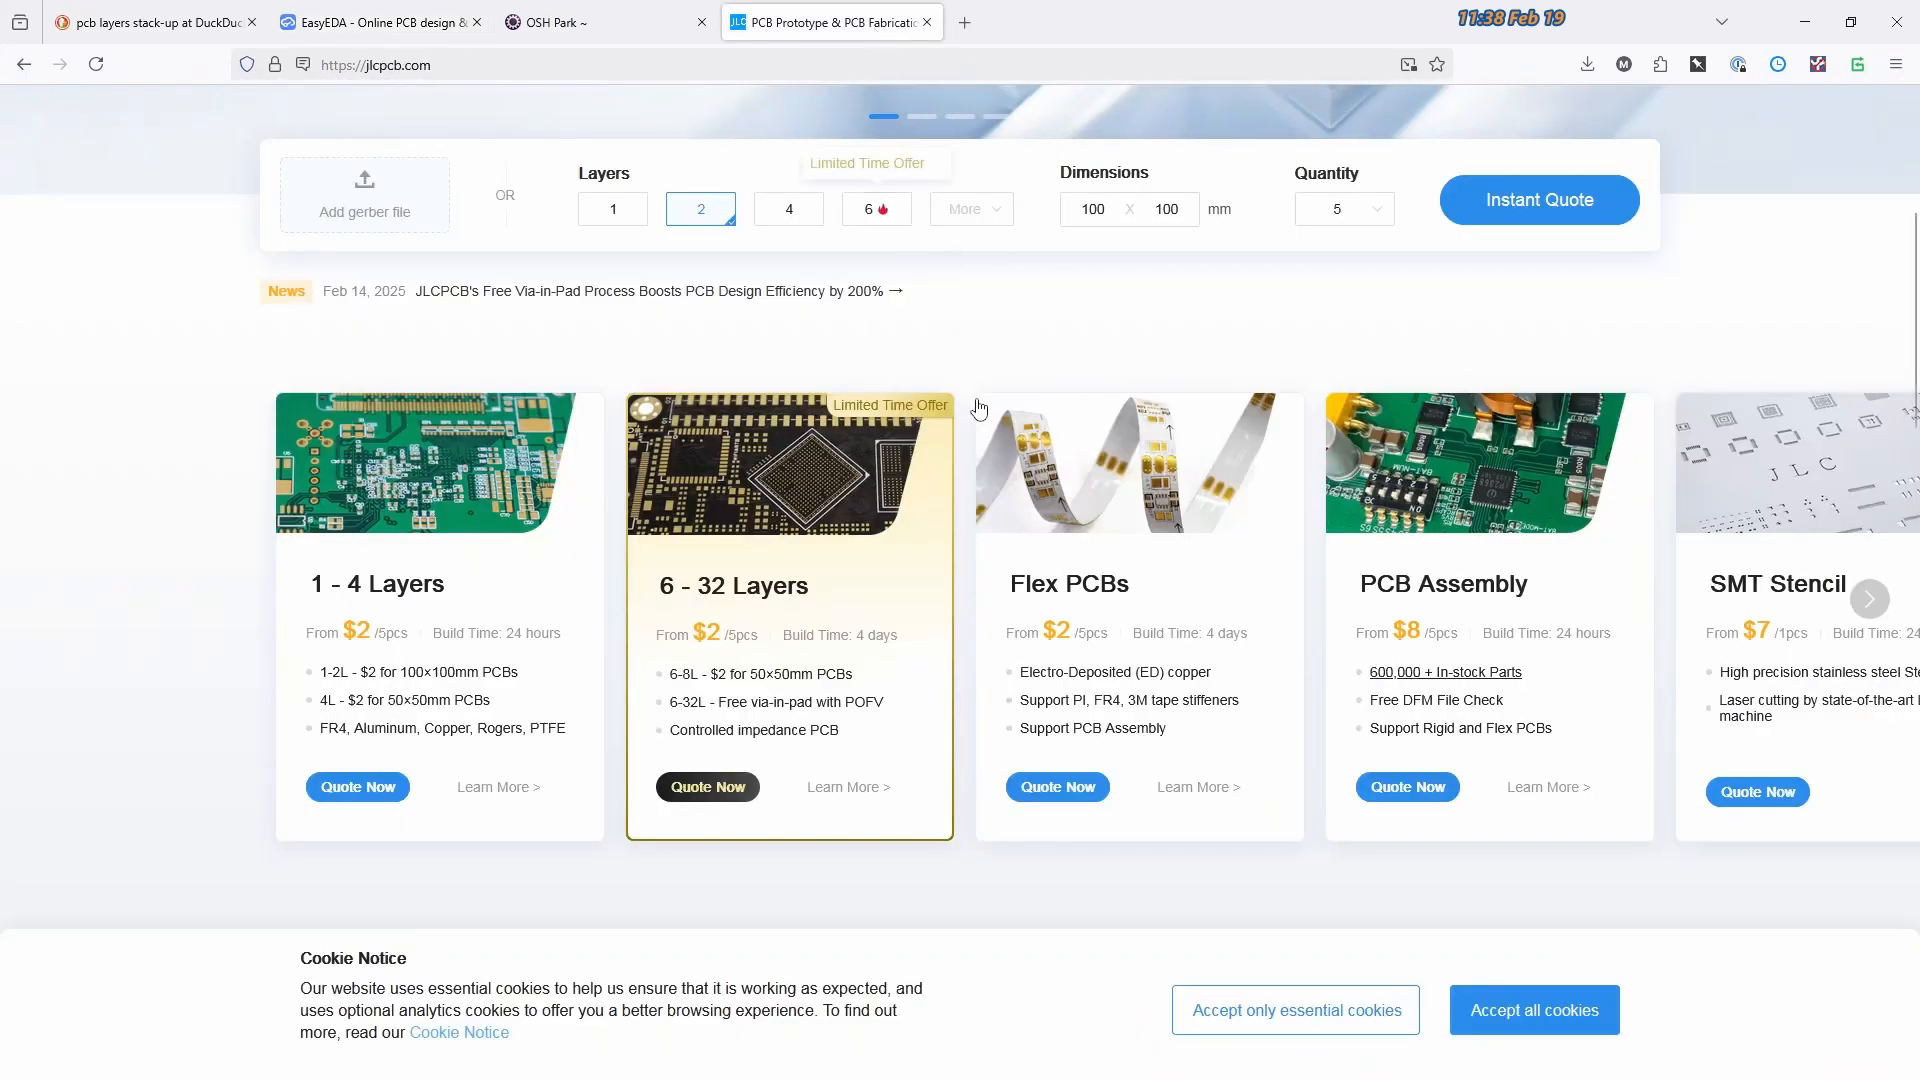
{"action": "left_click", "coordinate": [380, 22]}
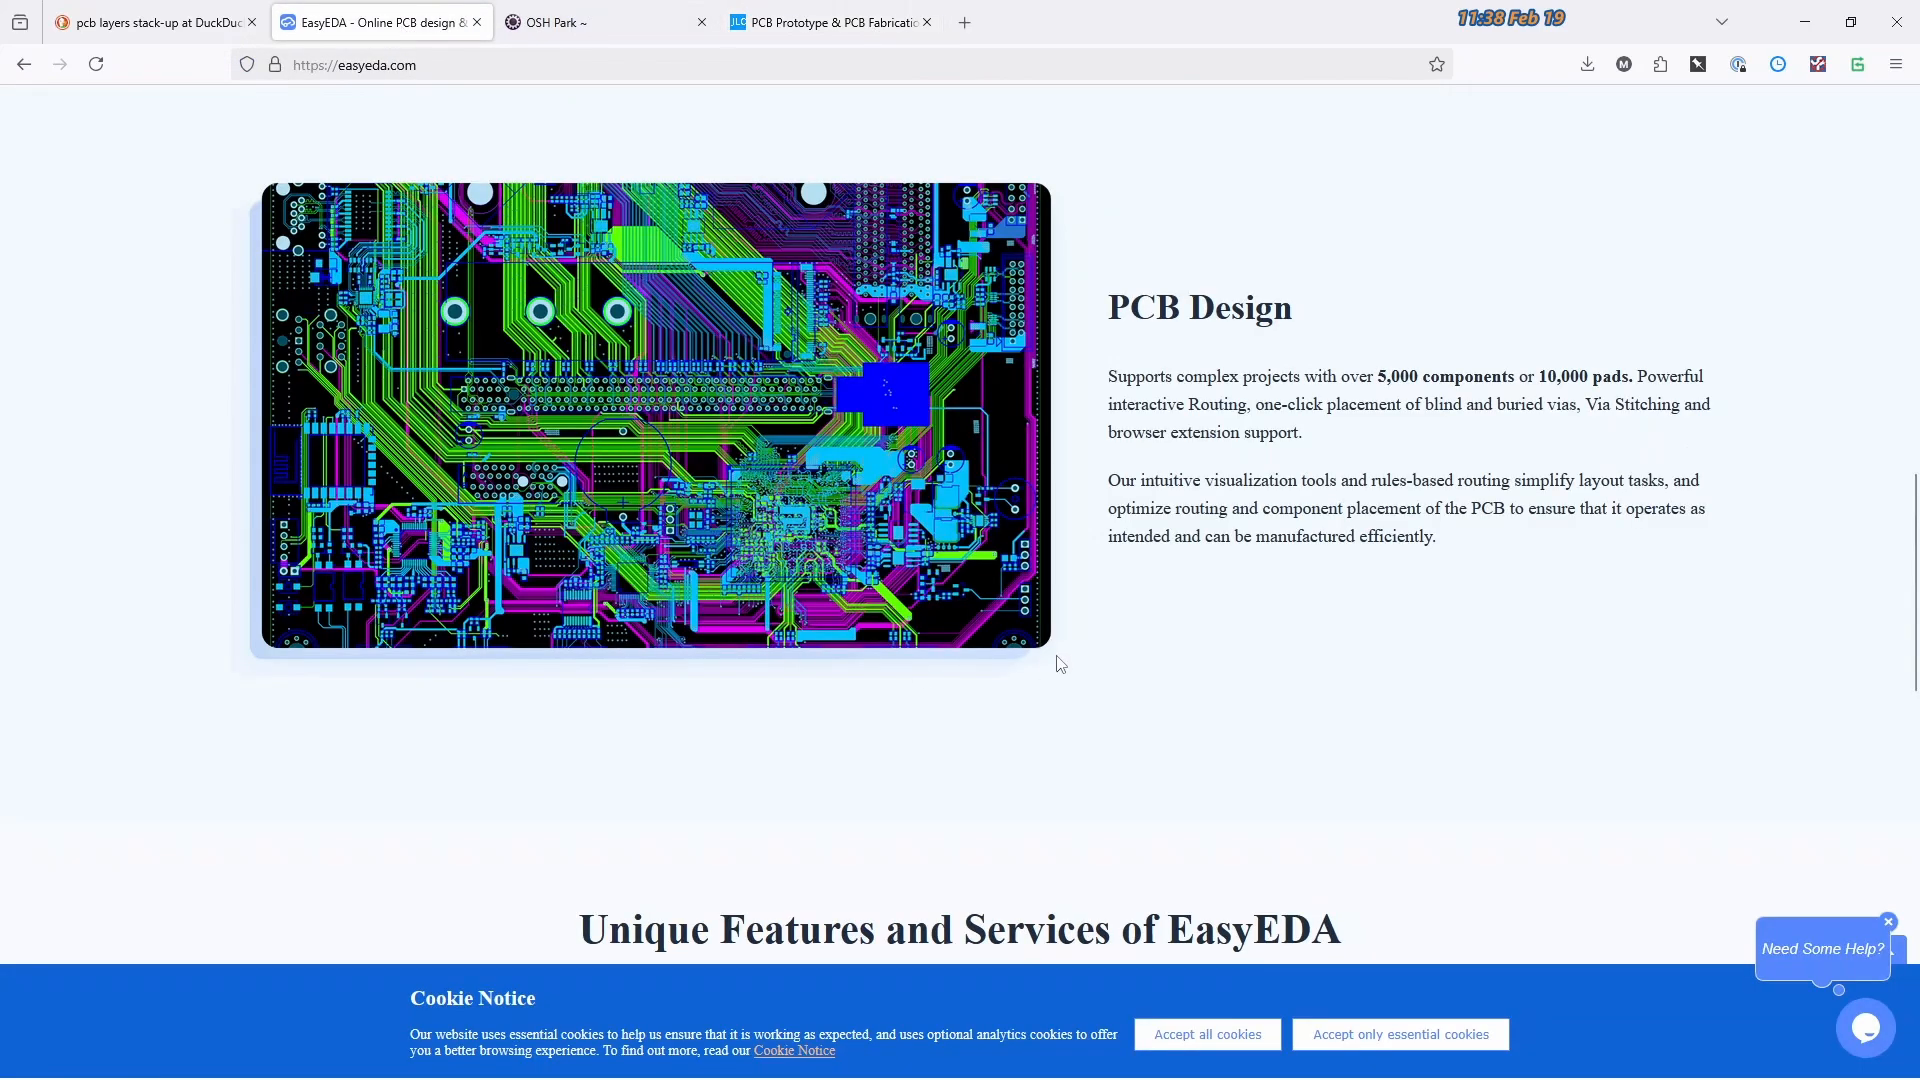
{"action": "scroll", "scroll_direction": "down", "scroll_amount": 3}
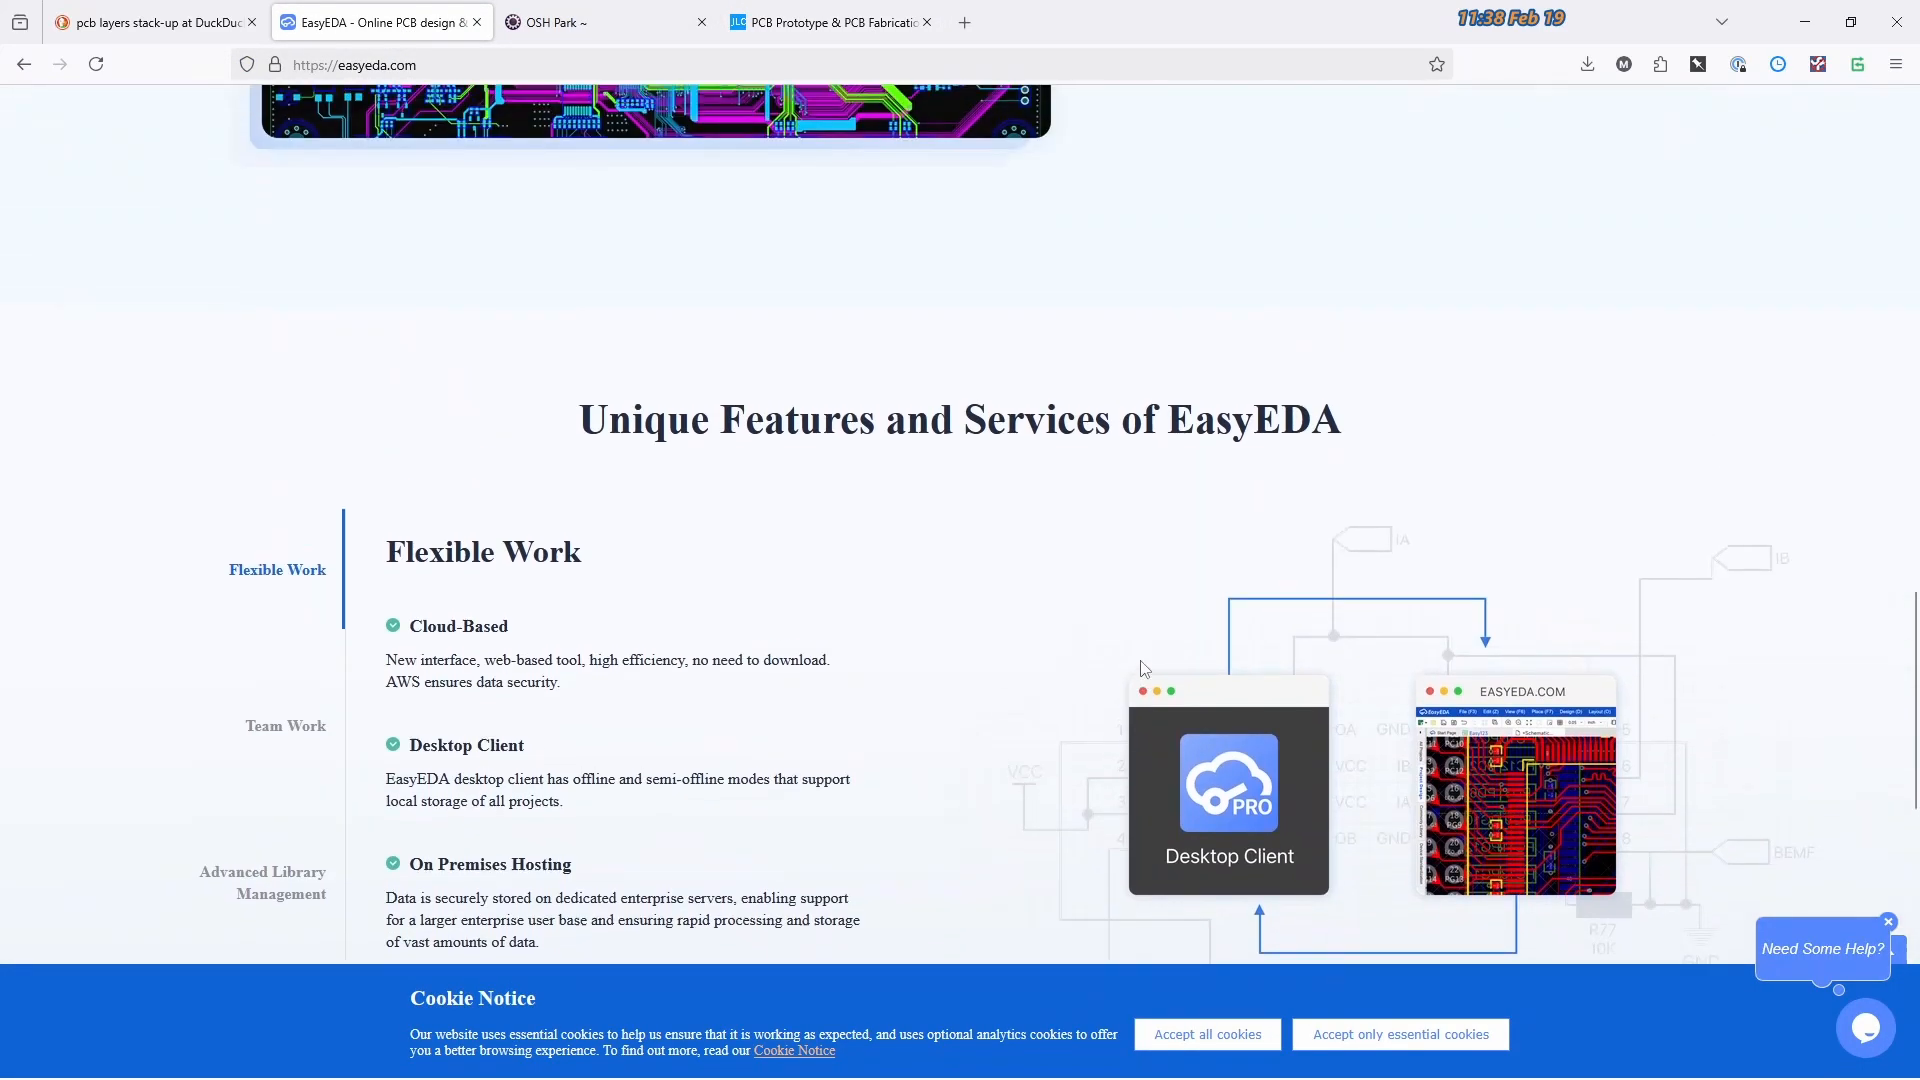
{"action": "scroll", "scroll_direction": "down", "scroll_amount": 3}
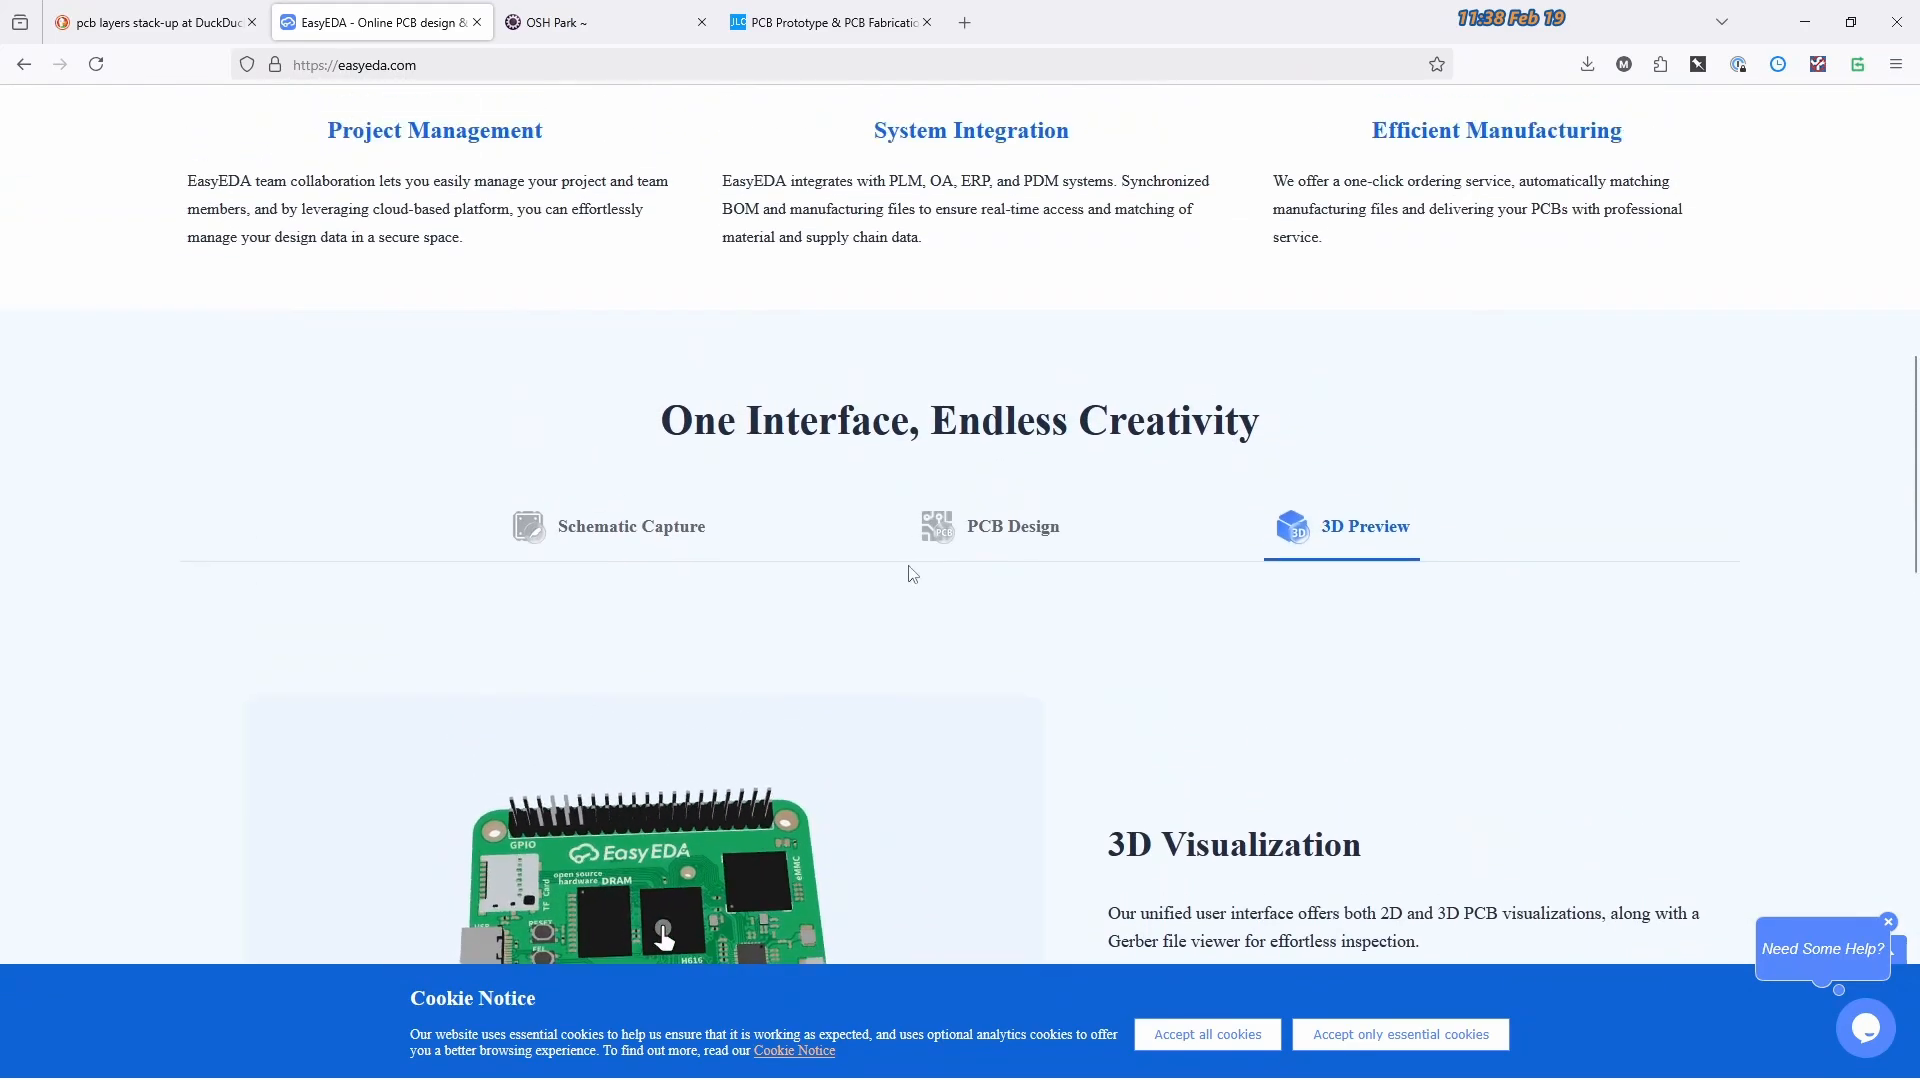
Flip between the Schematic Capture, PCB Design and 3D Preview showcases in EasyEDA's One Interface section
{"action": "left_click", "coordinate": [630, 525]}
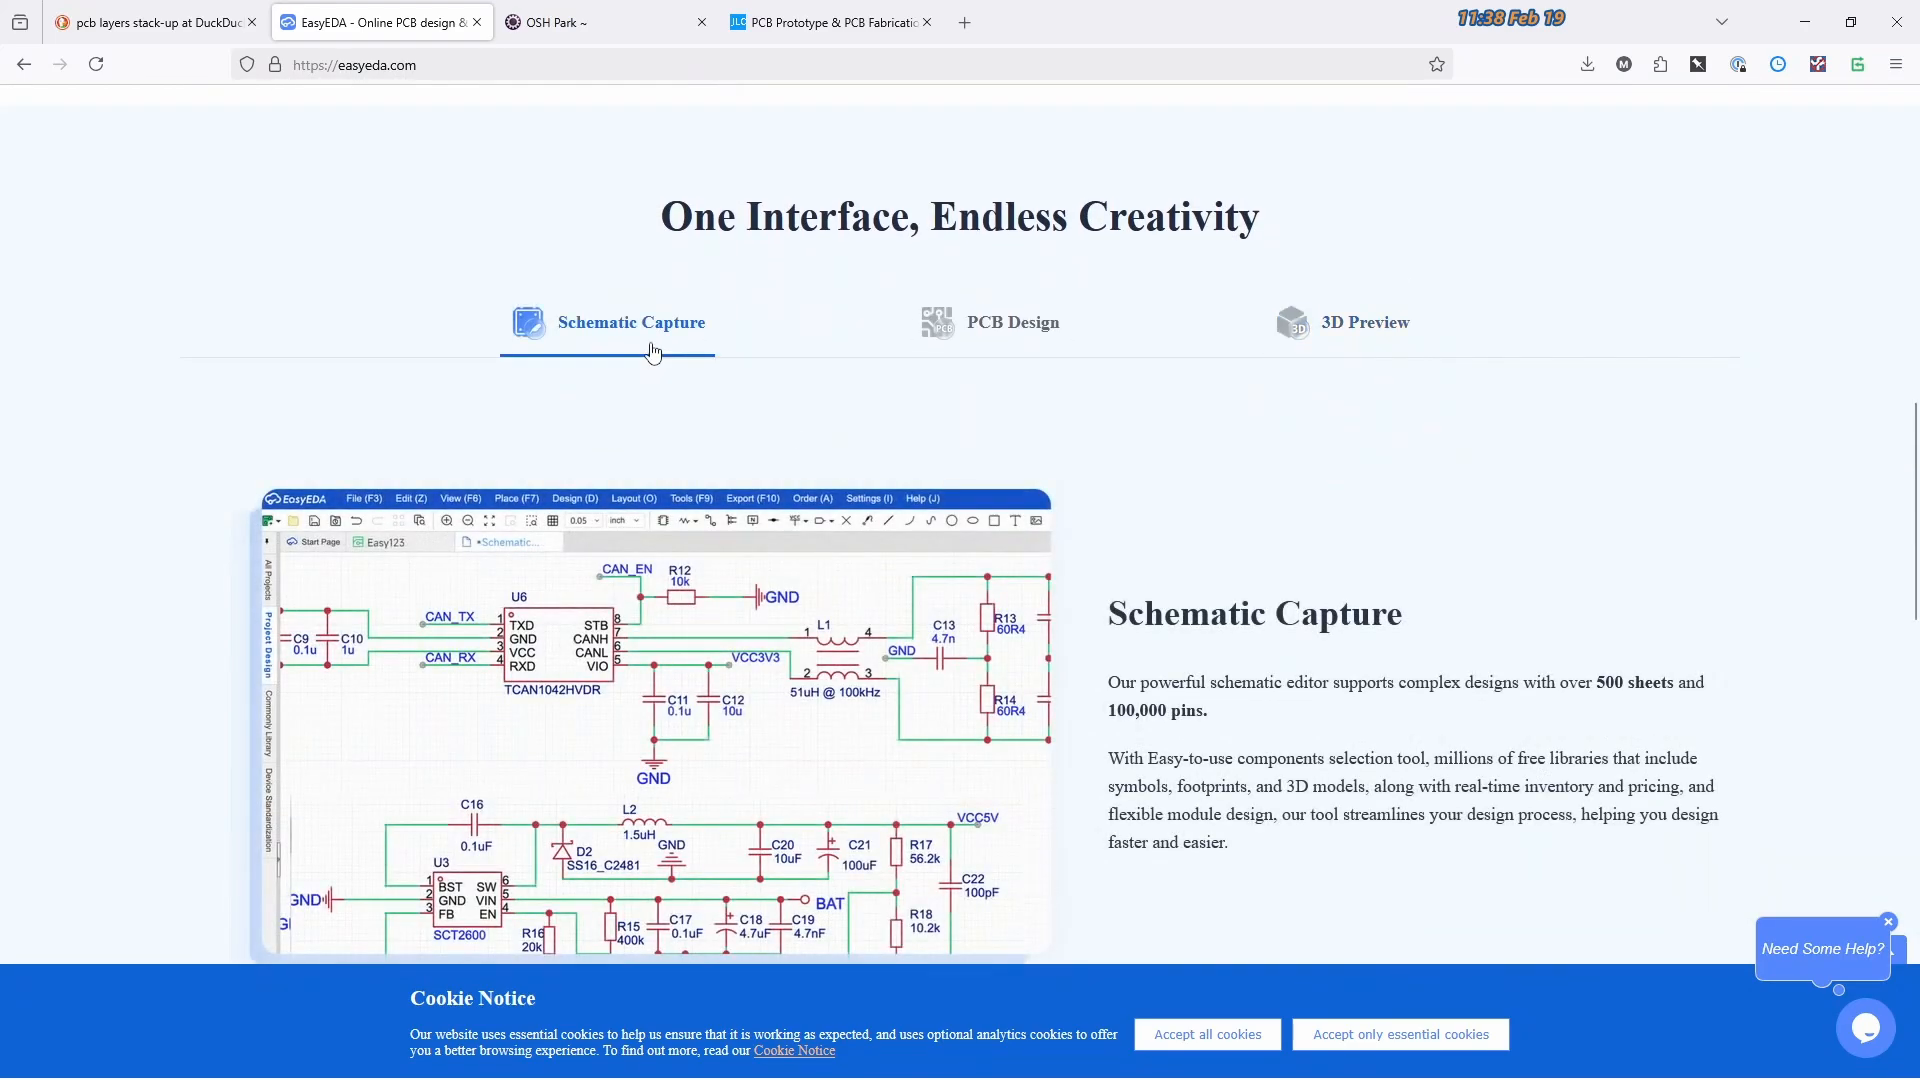
{"action": "scroll", "scroll_direction": "down", "scroll_amount": 3}
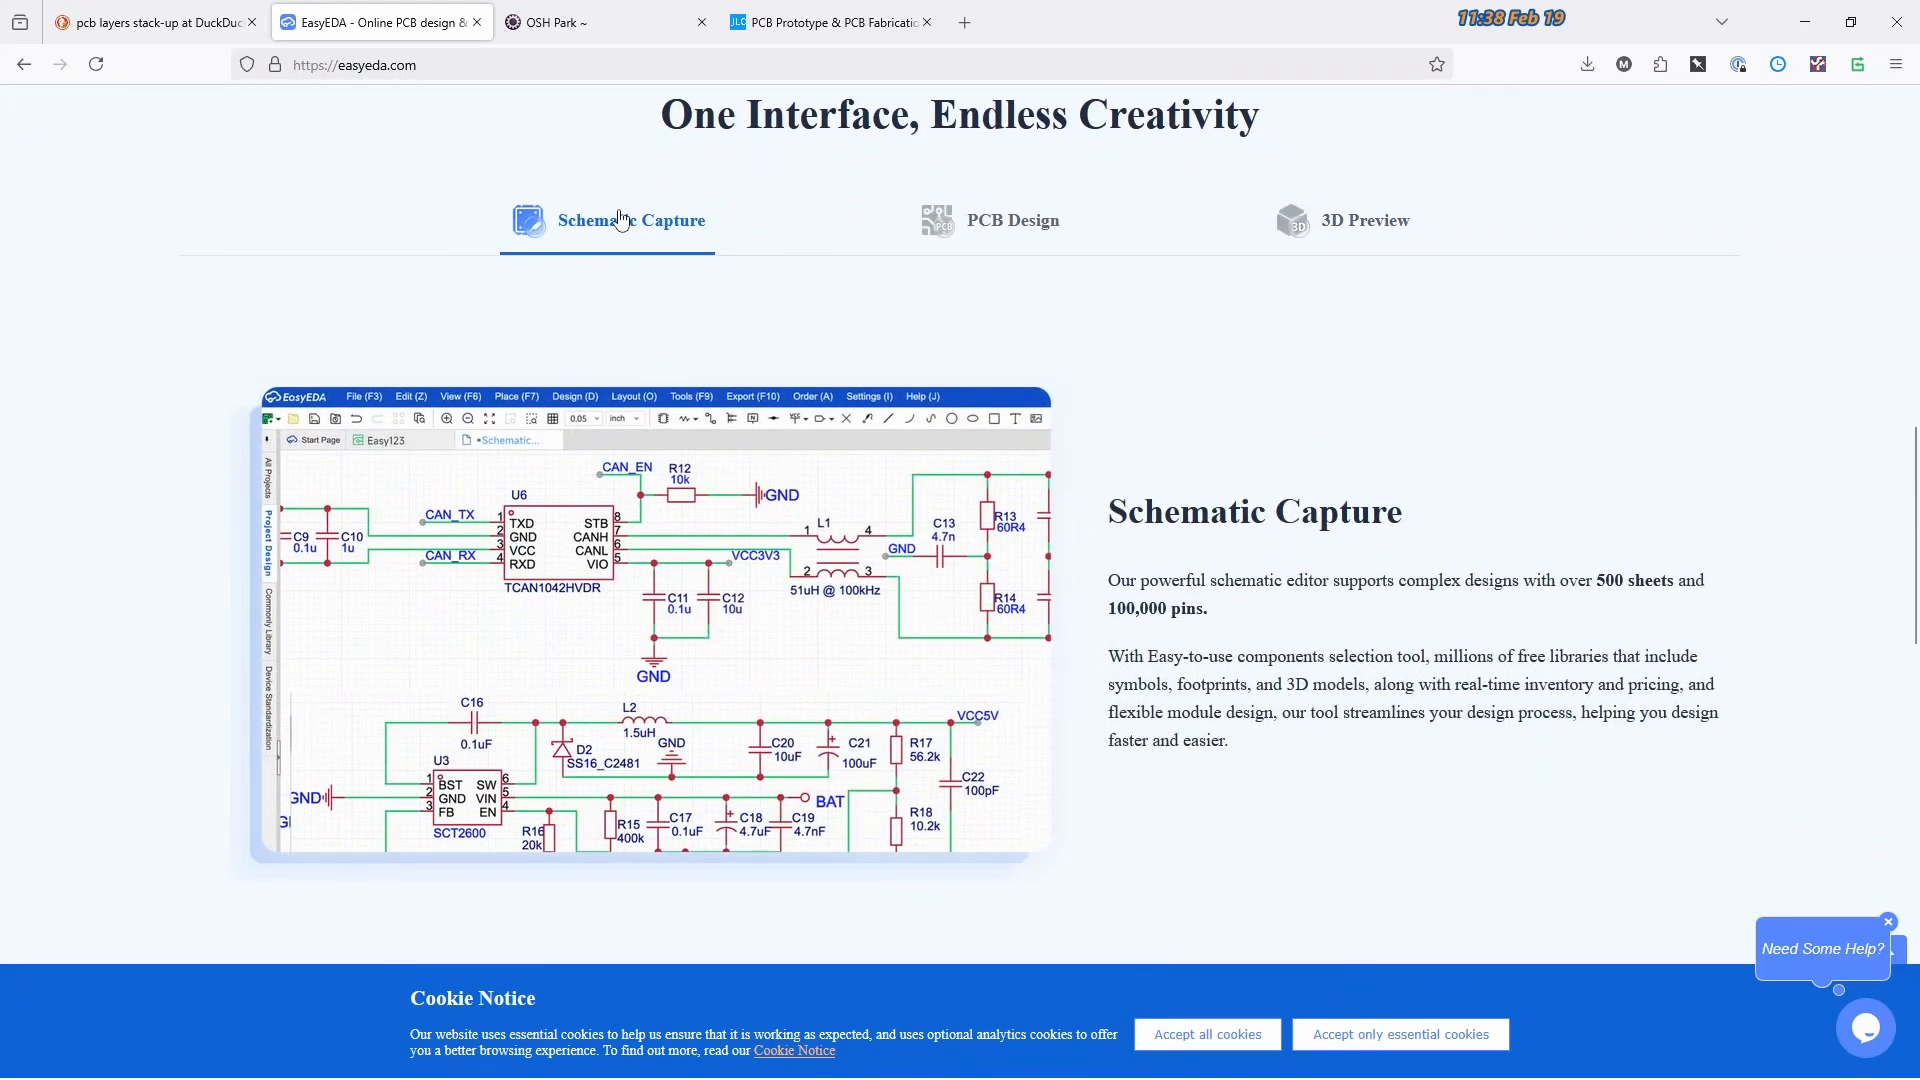
{"action": "mouse_move", "coordinate": [646, 242]}
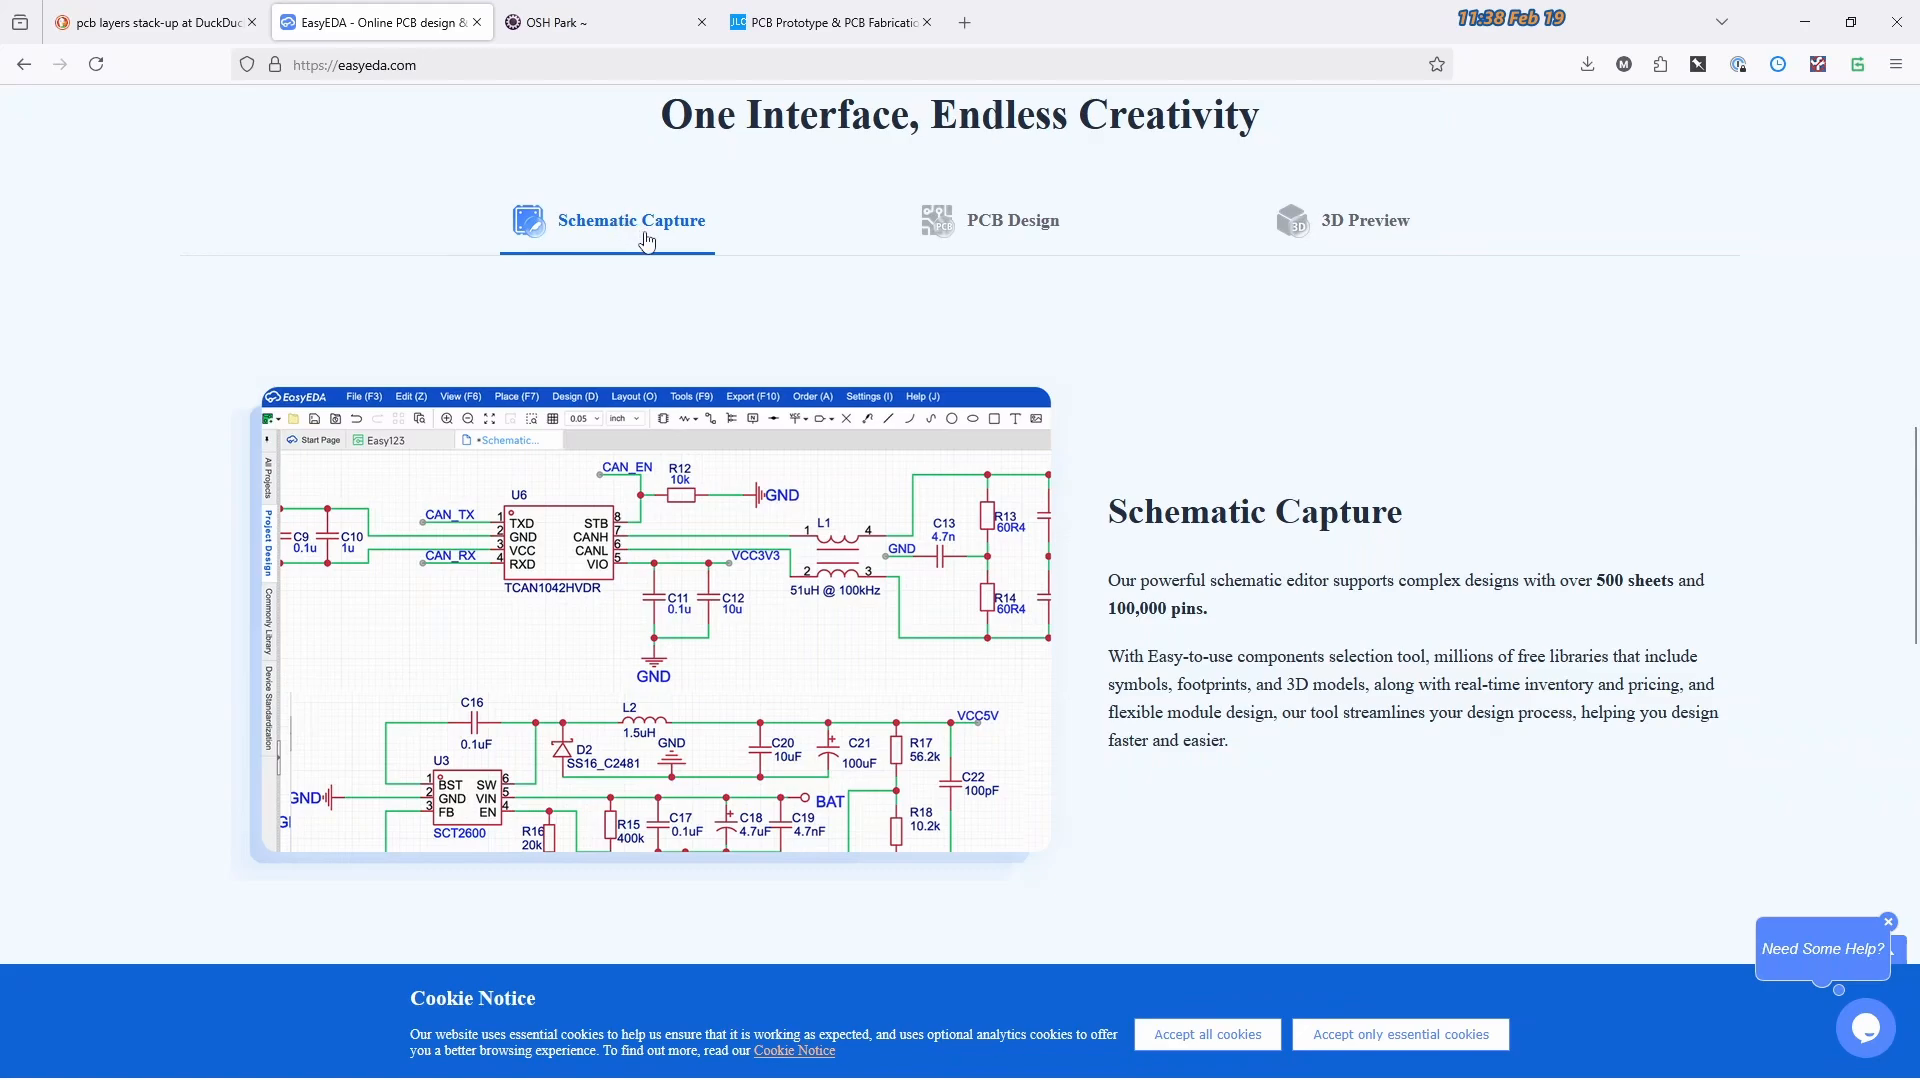
{"action": "mouse_move", "coordinate": [526, 748]}
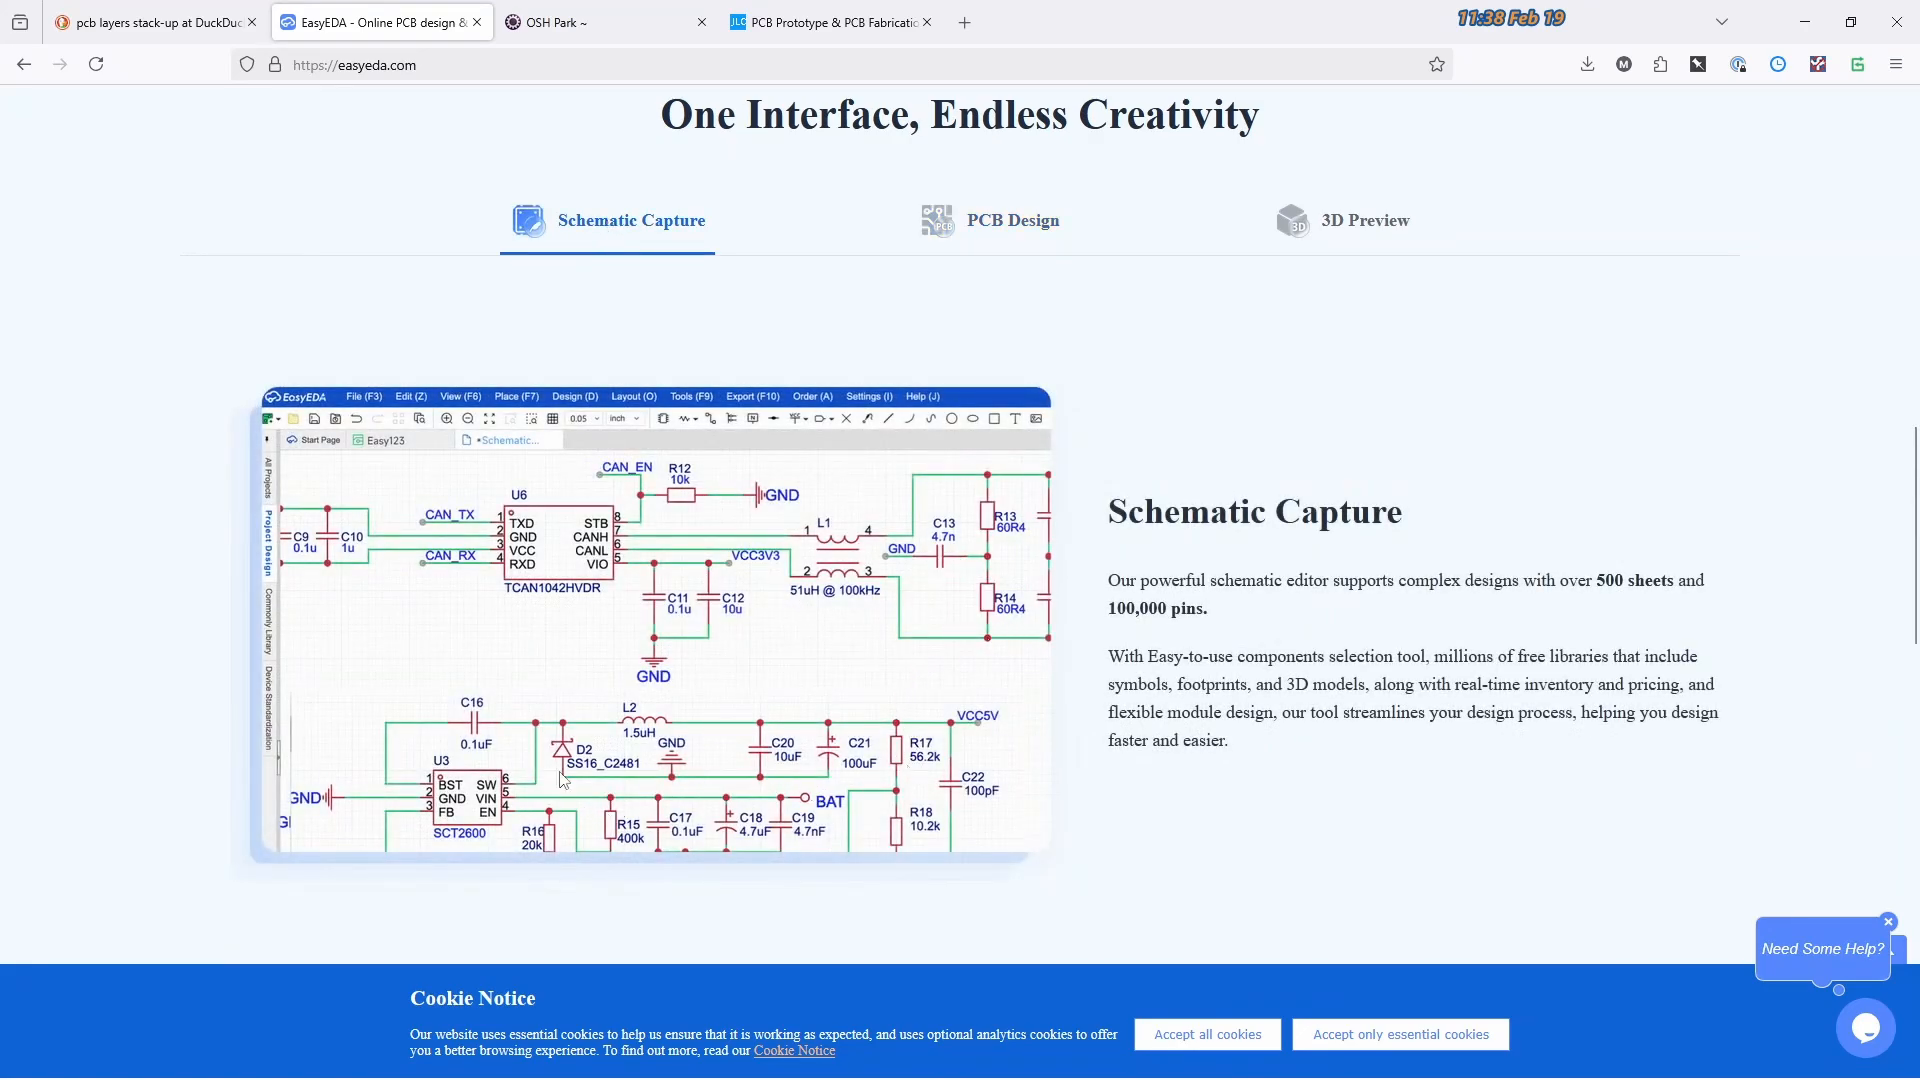
{"action": "mouse_move", "coordinate": [560, 544]}
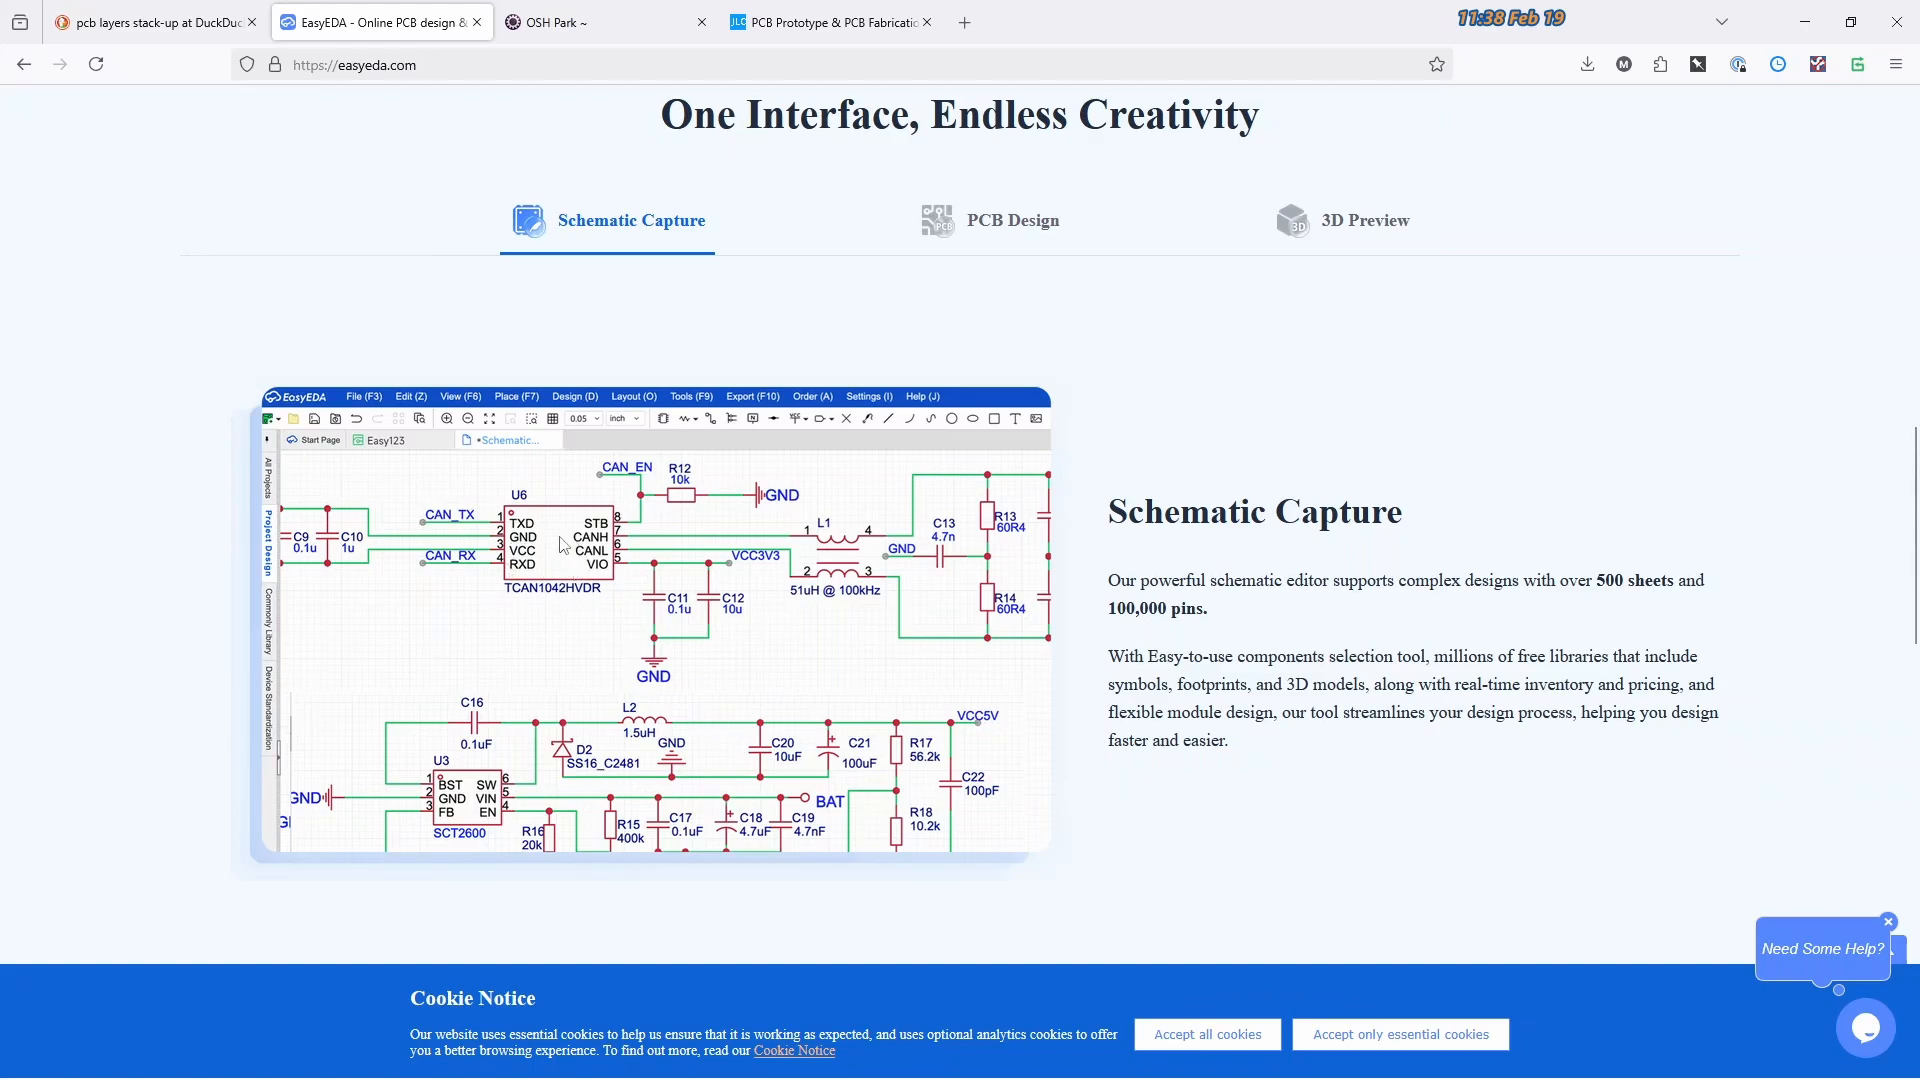
{"action": "left_click", "coordinate": [1011, 220]}
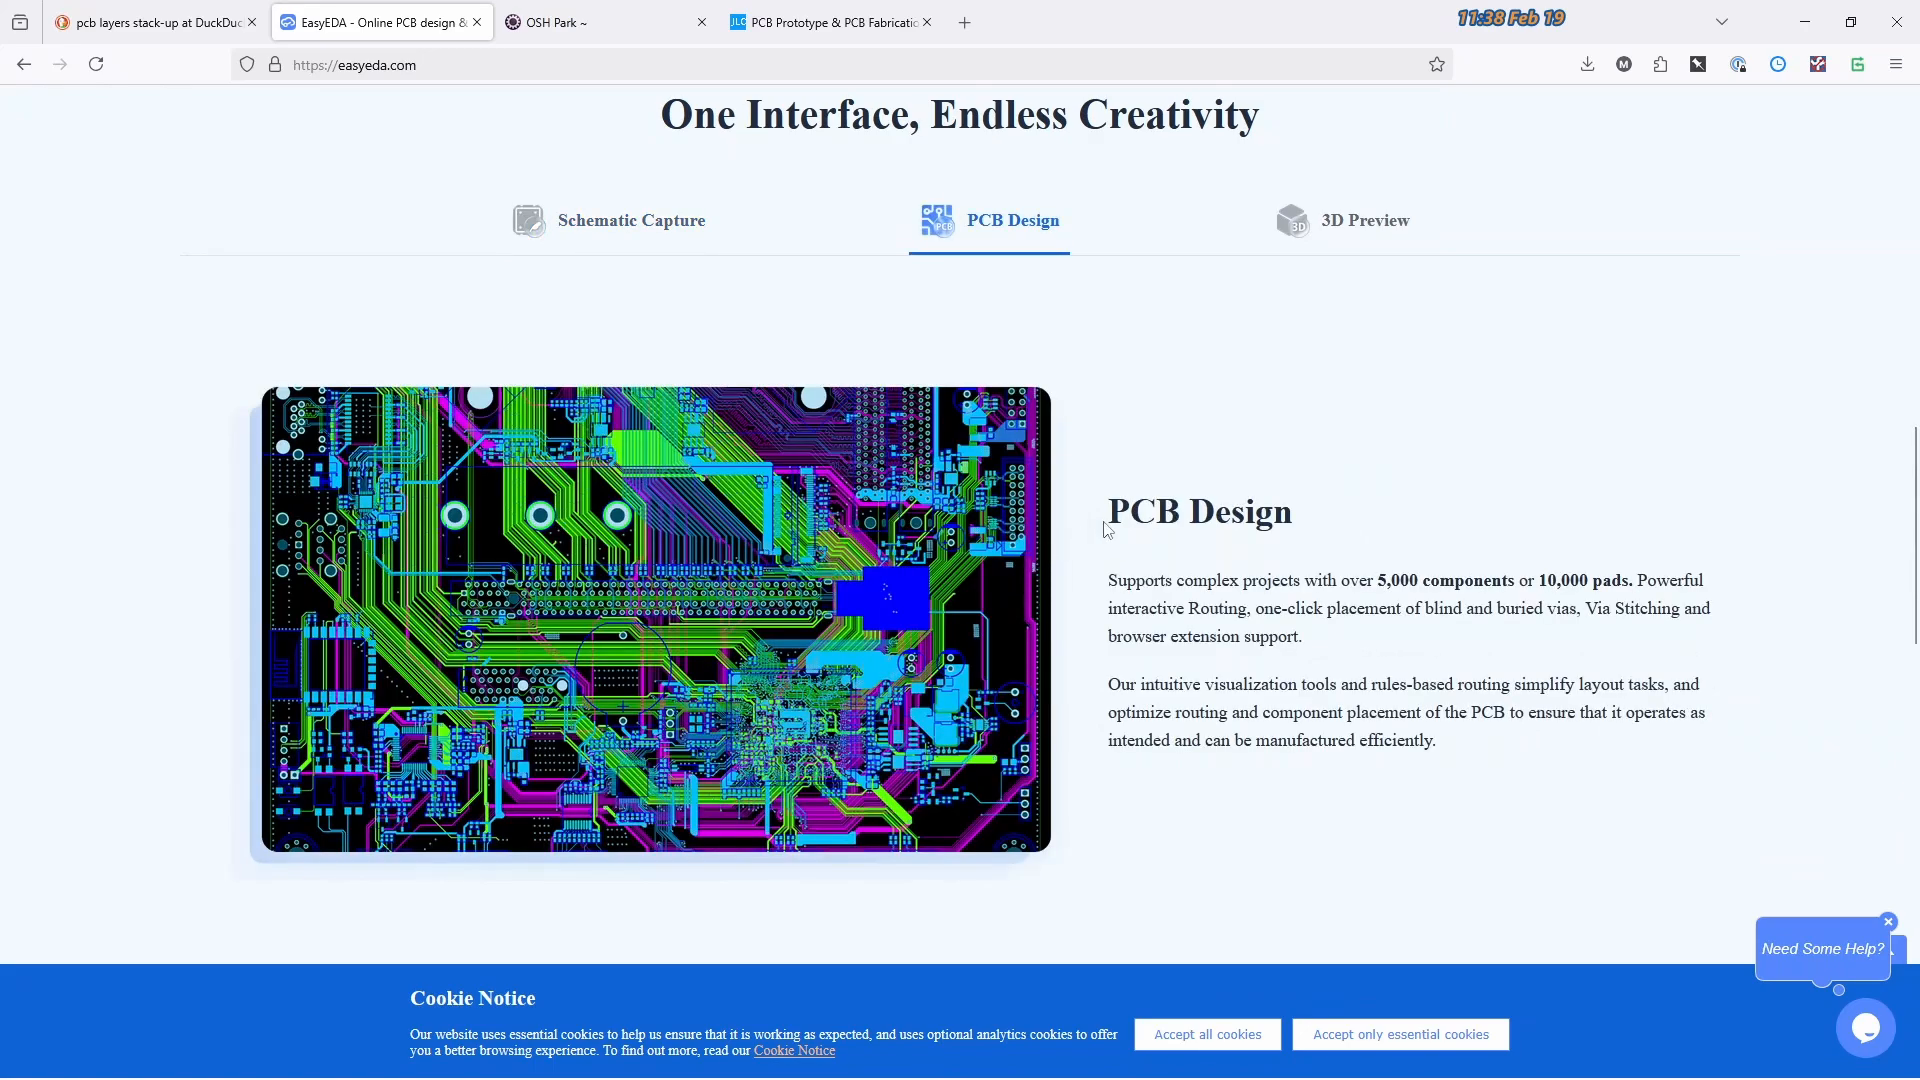
{"action": "mouse_move", "coordinate": [1388, 364]}
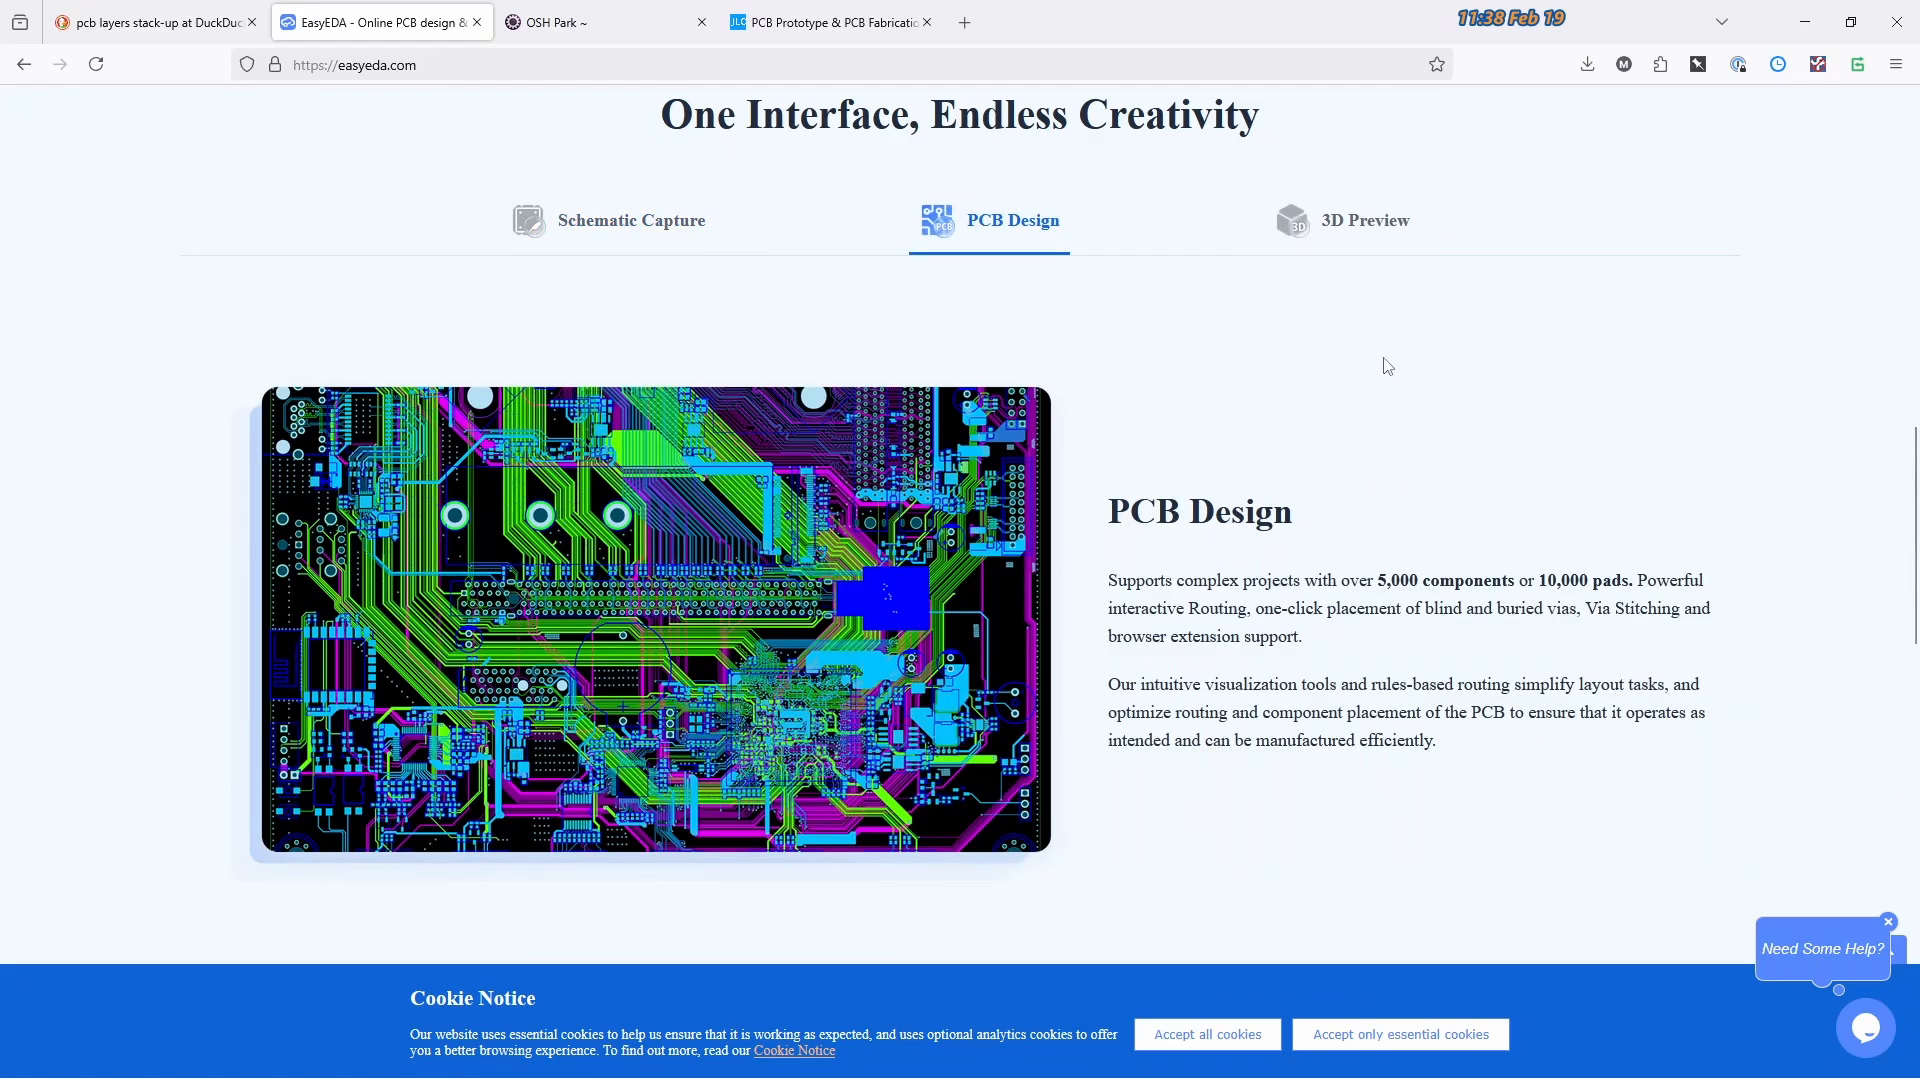
{"action": "left_click", "coordinate": [1366, 220]}
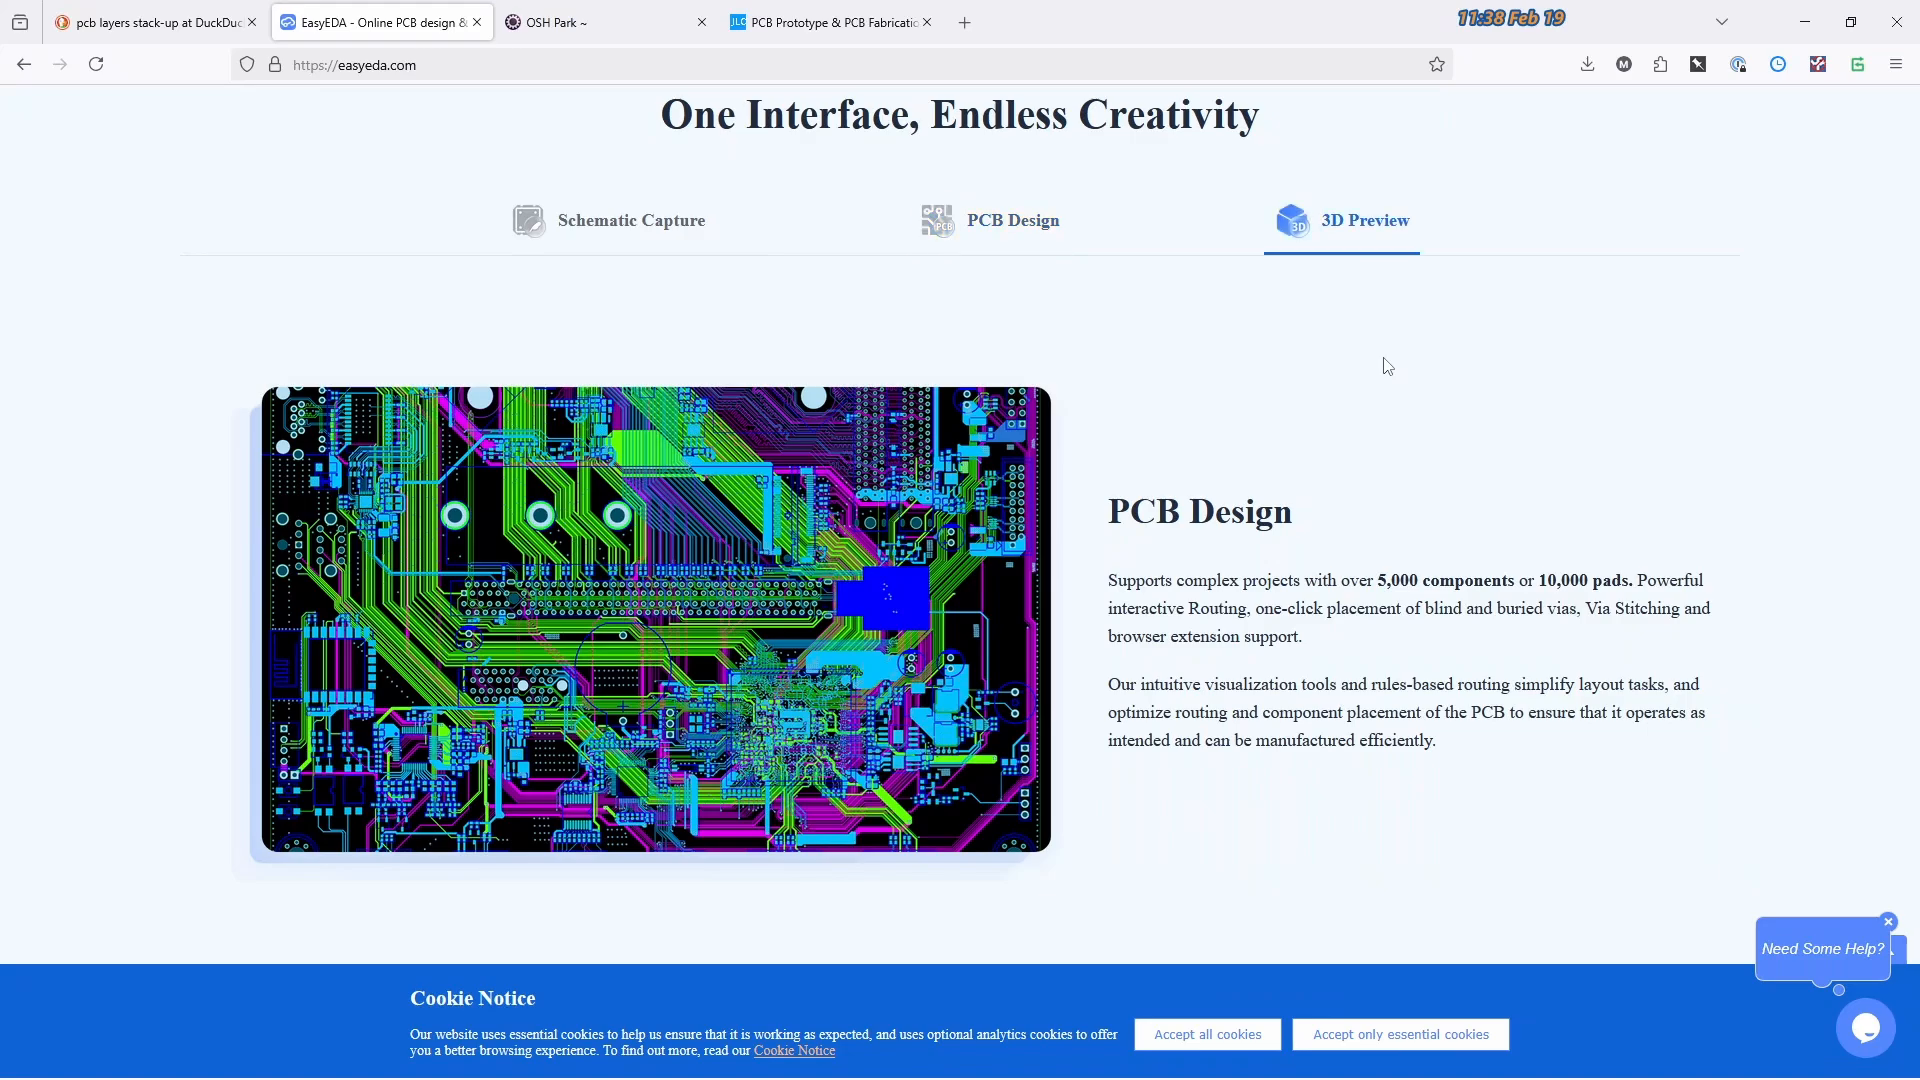
{"action": "left_click", "coordinate": [1340, 220]}
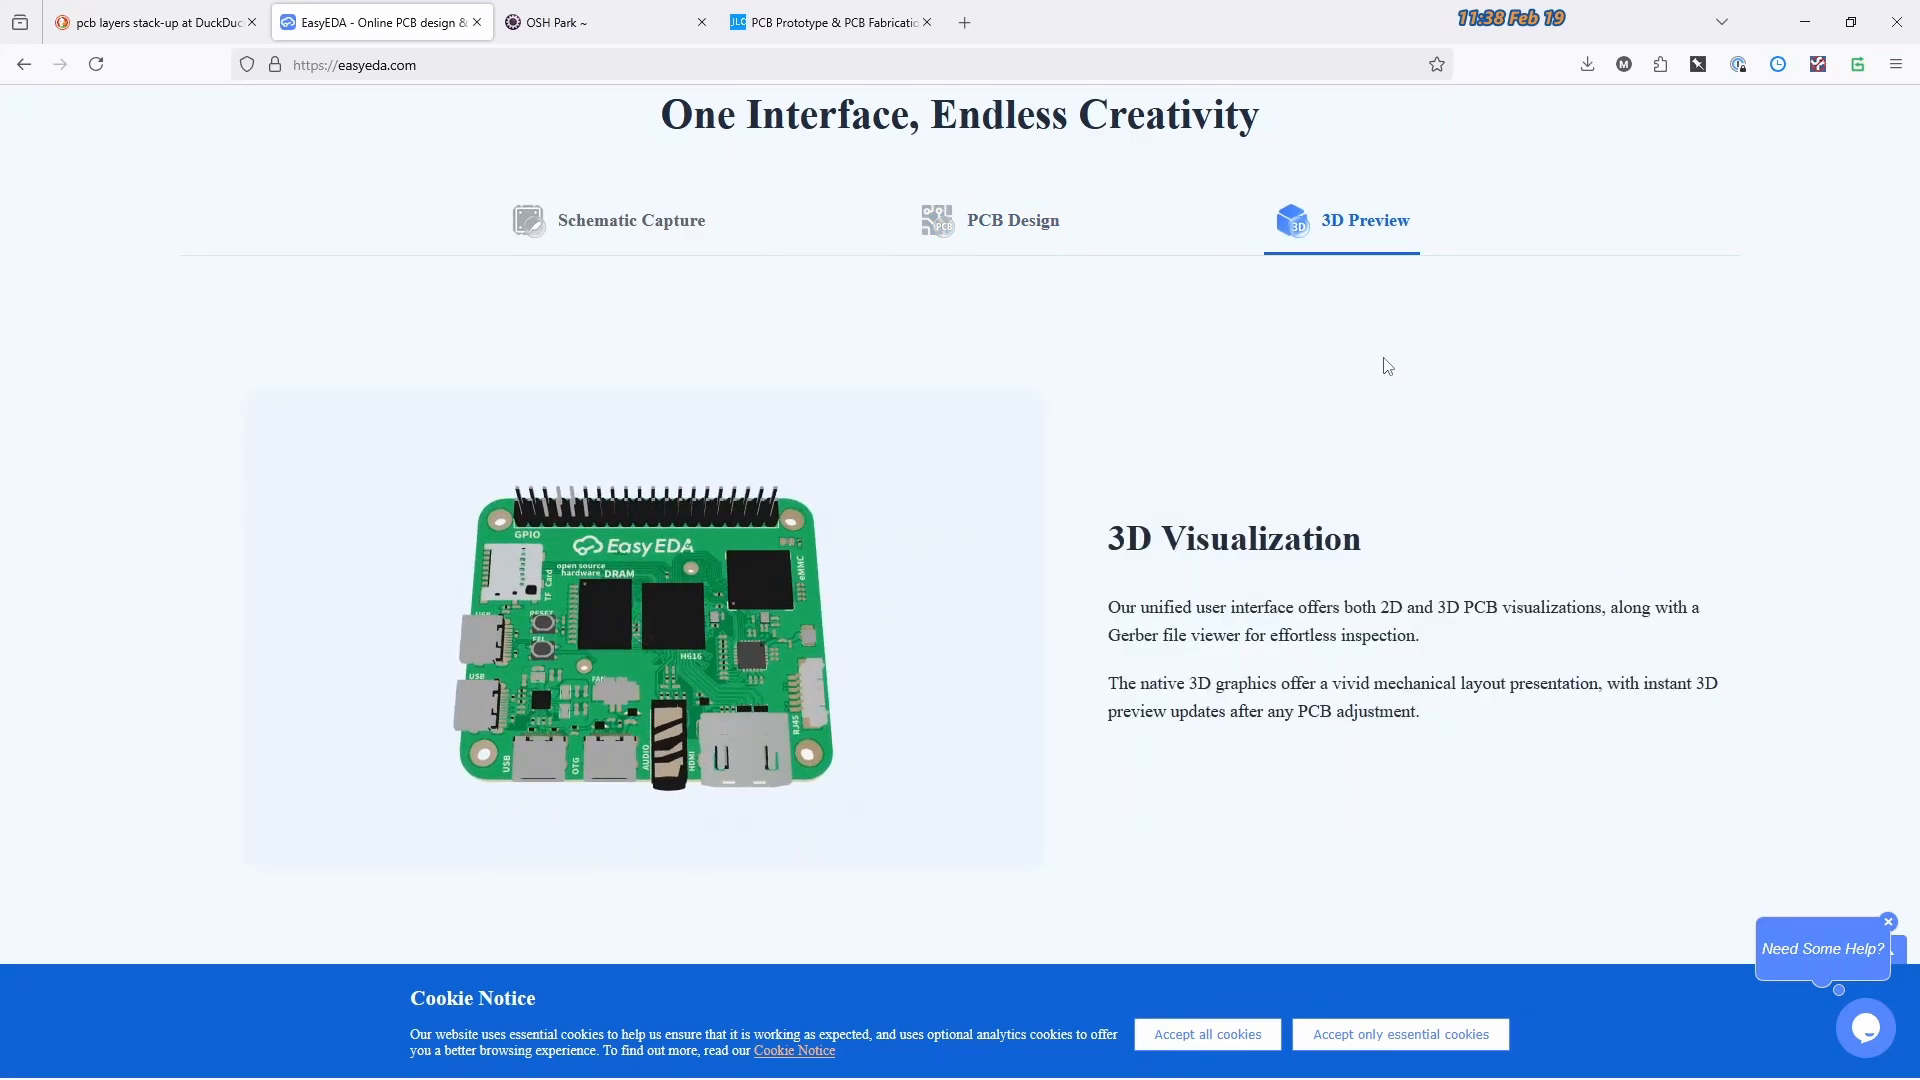
{"action": "left_click", "coordinate": [630, 220]}
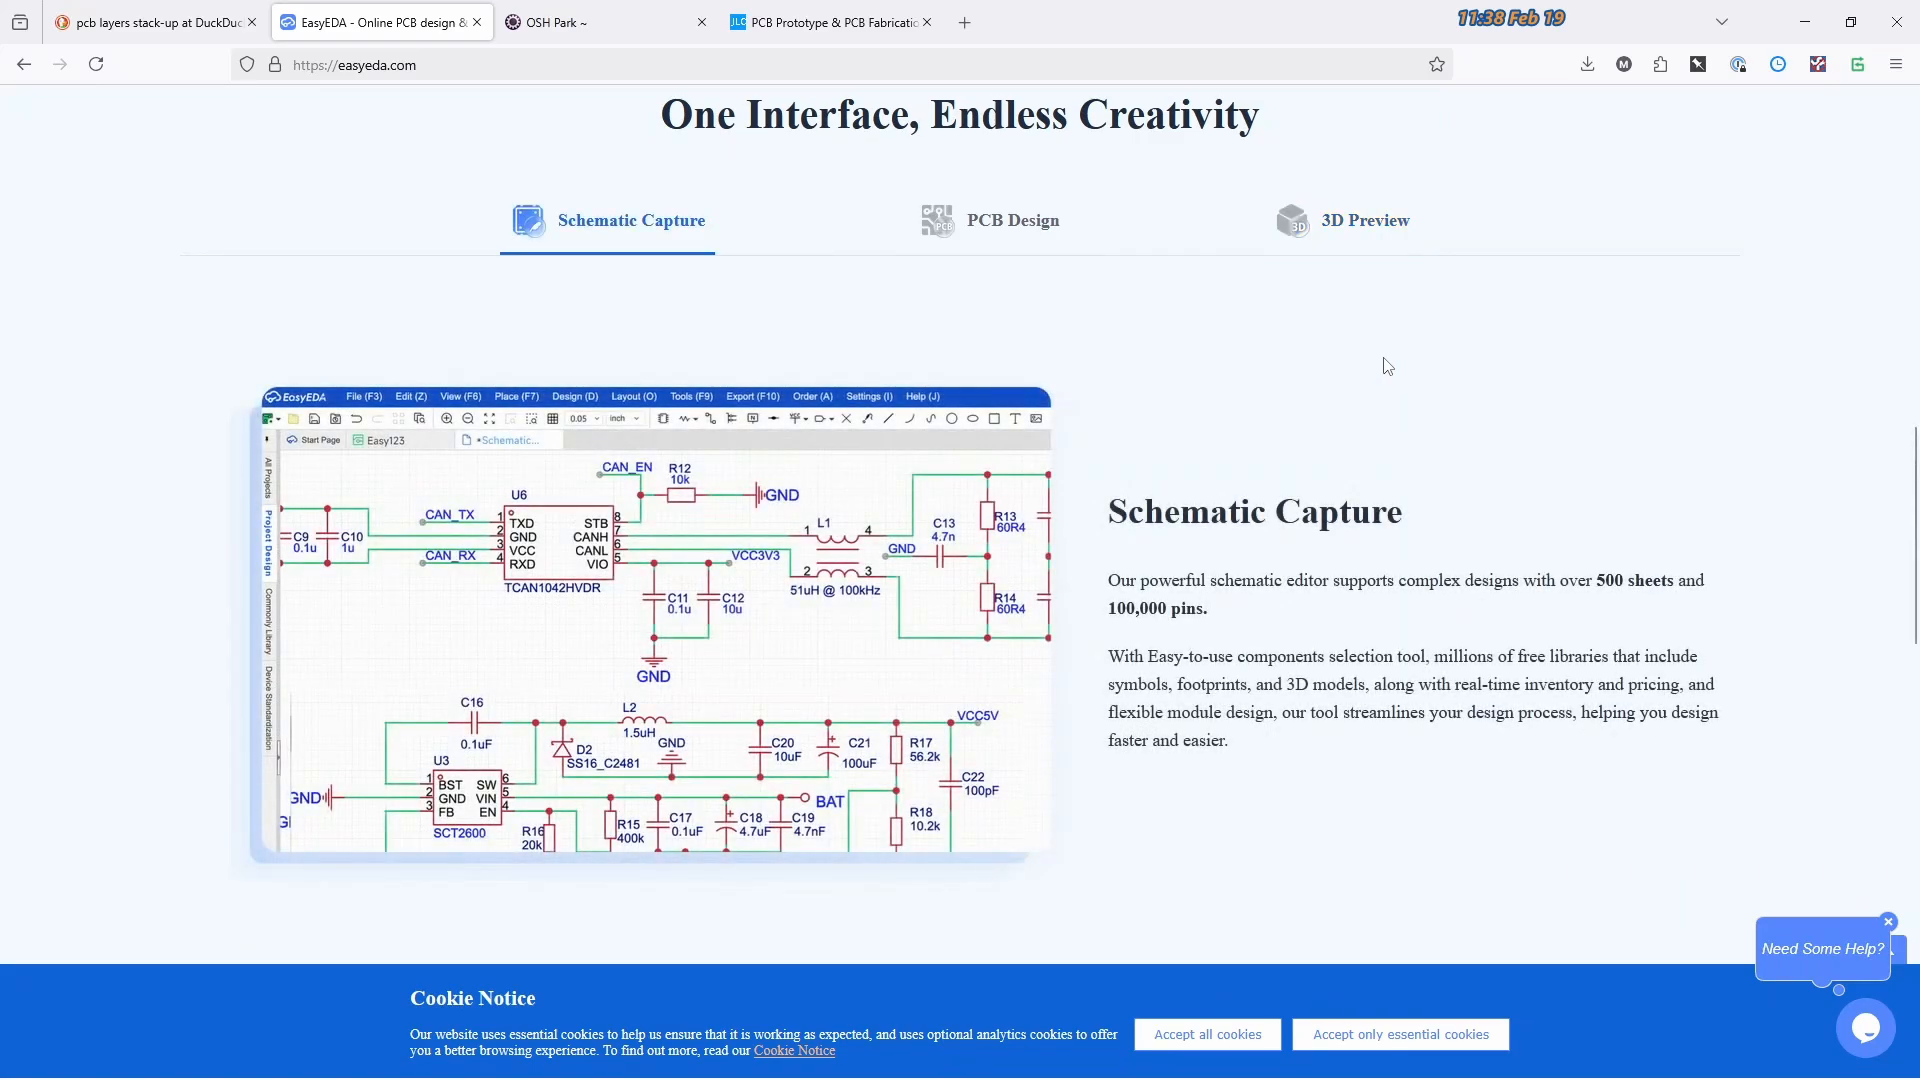
{"action": "mouse_move", "coordinate": [838, 678]}
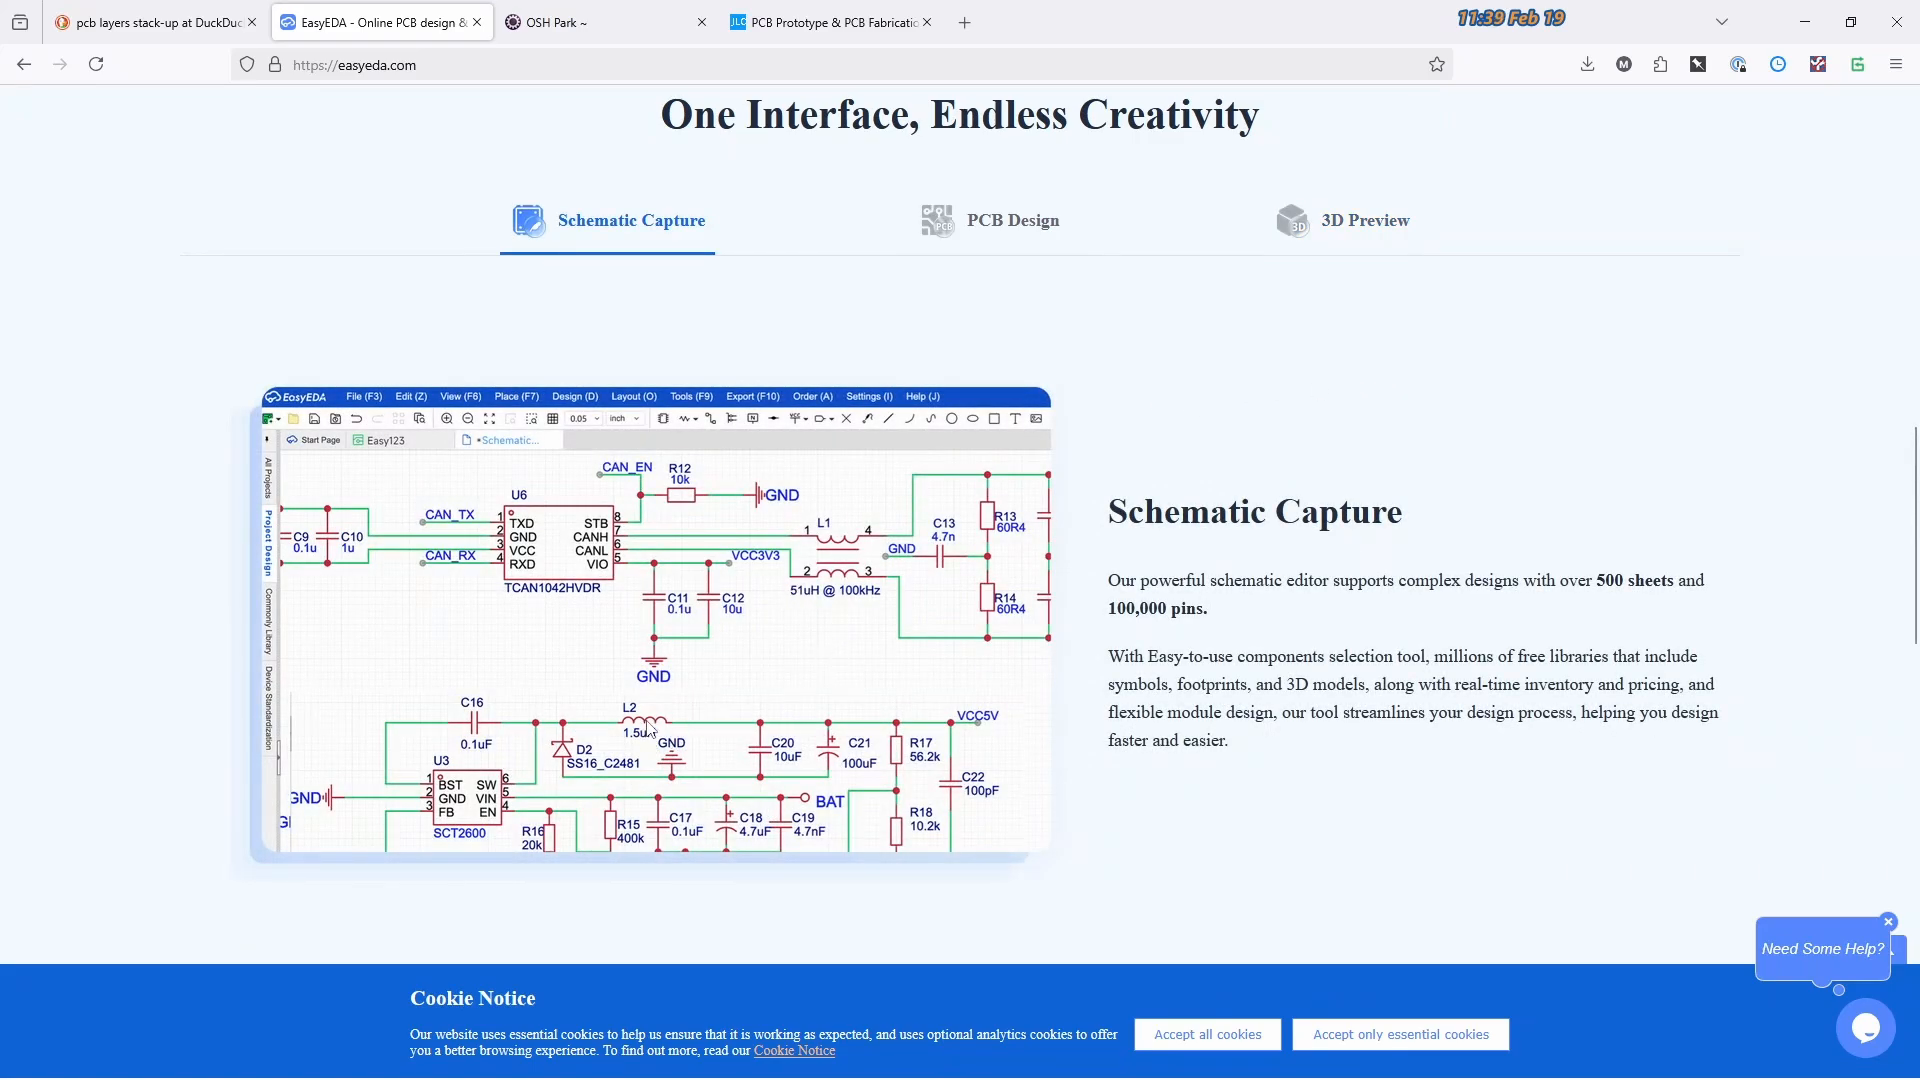
{"action": "left_click", "coordinate": [1011, 220]}
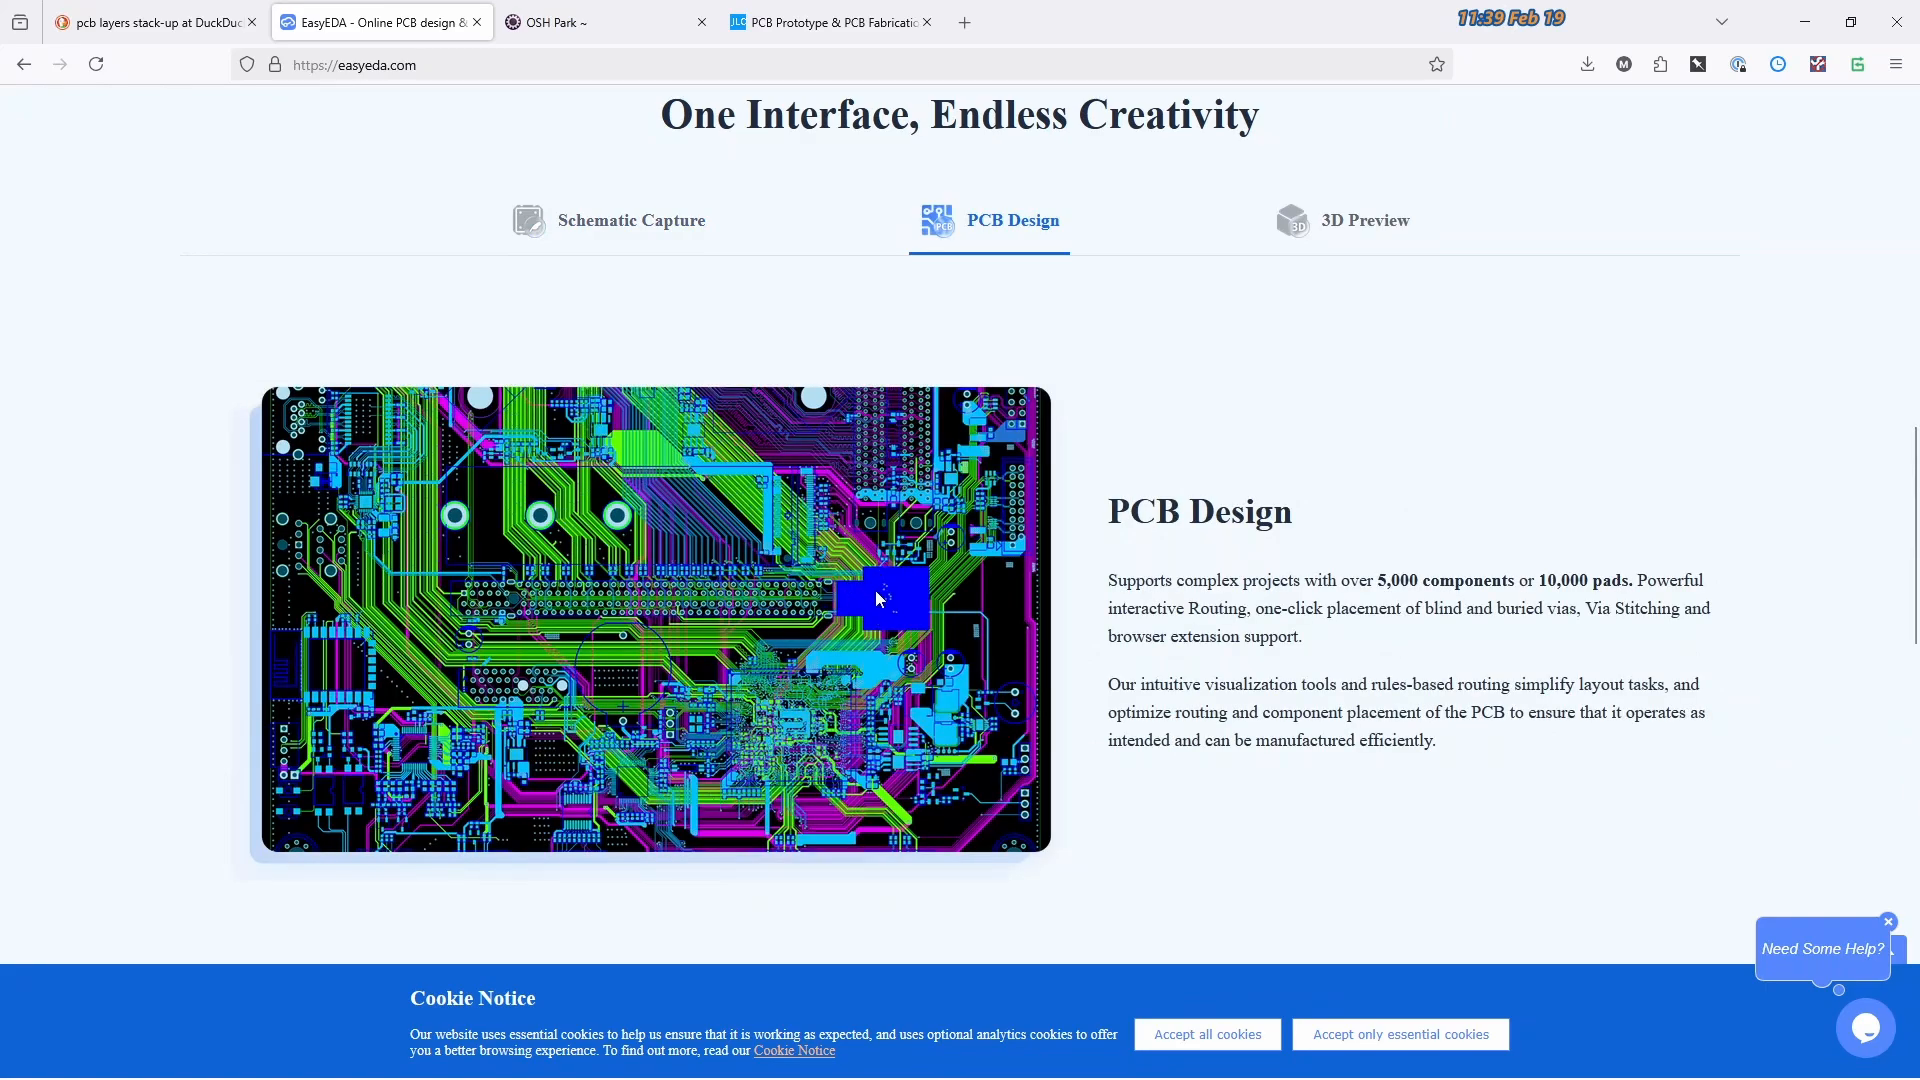
{"action": "left_click", "coordinate": [630, 220]}
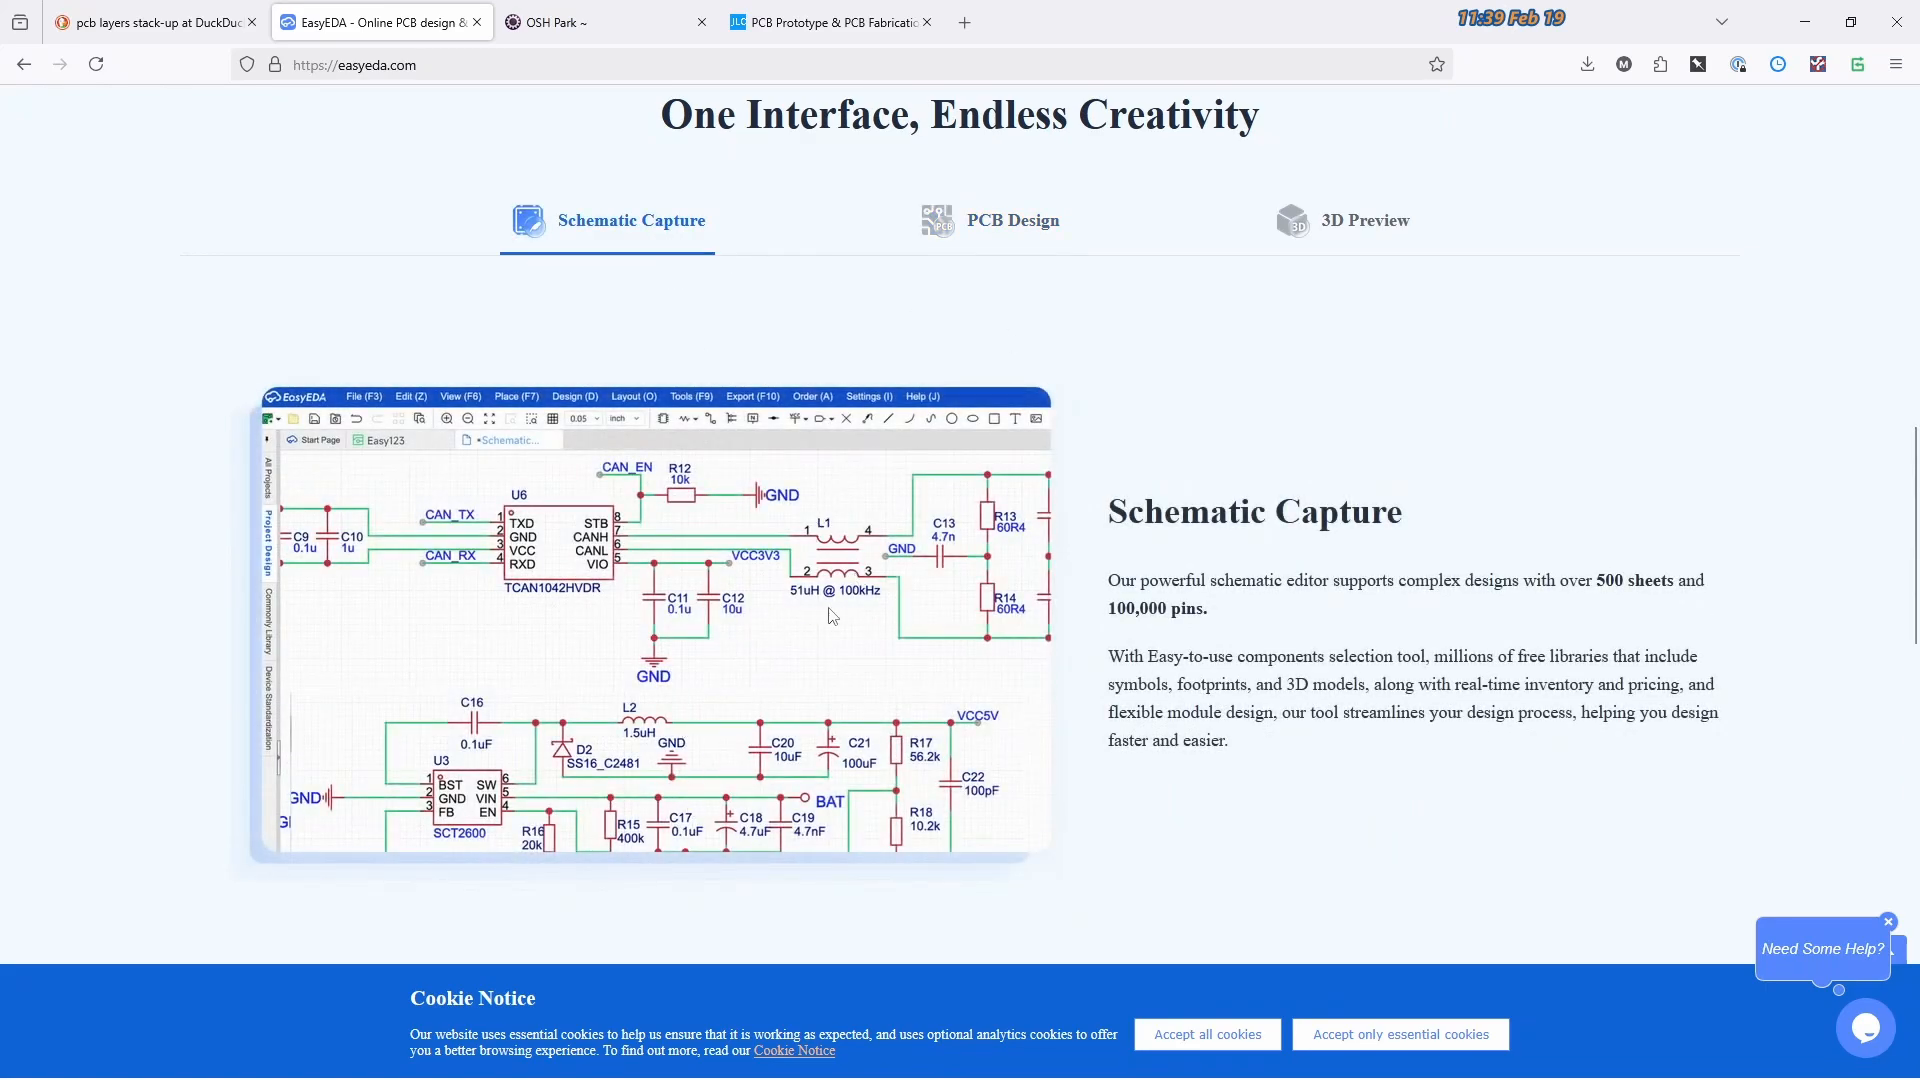
{"action": "mouse_move", "coordinate": [920, 582]}
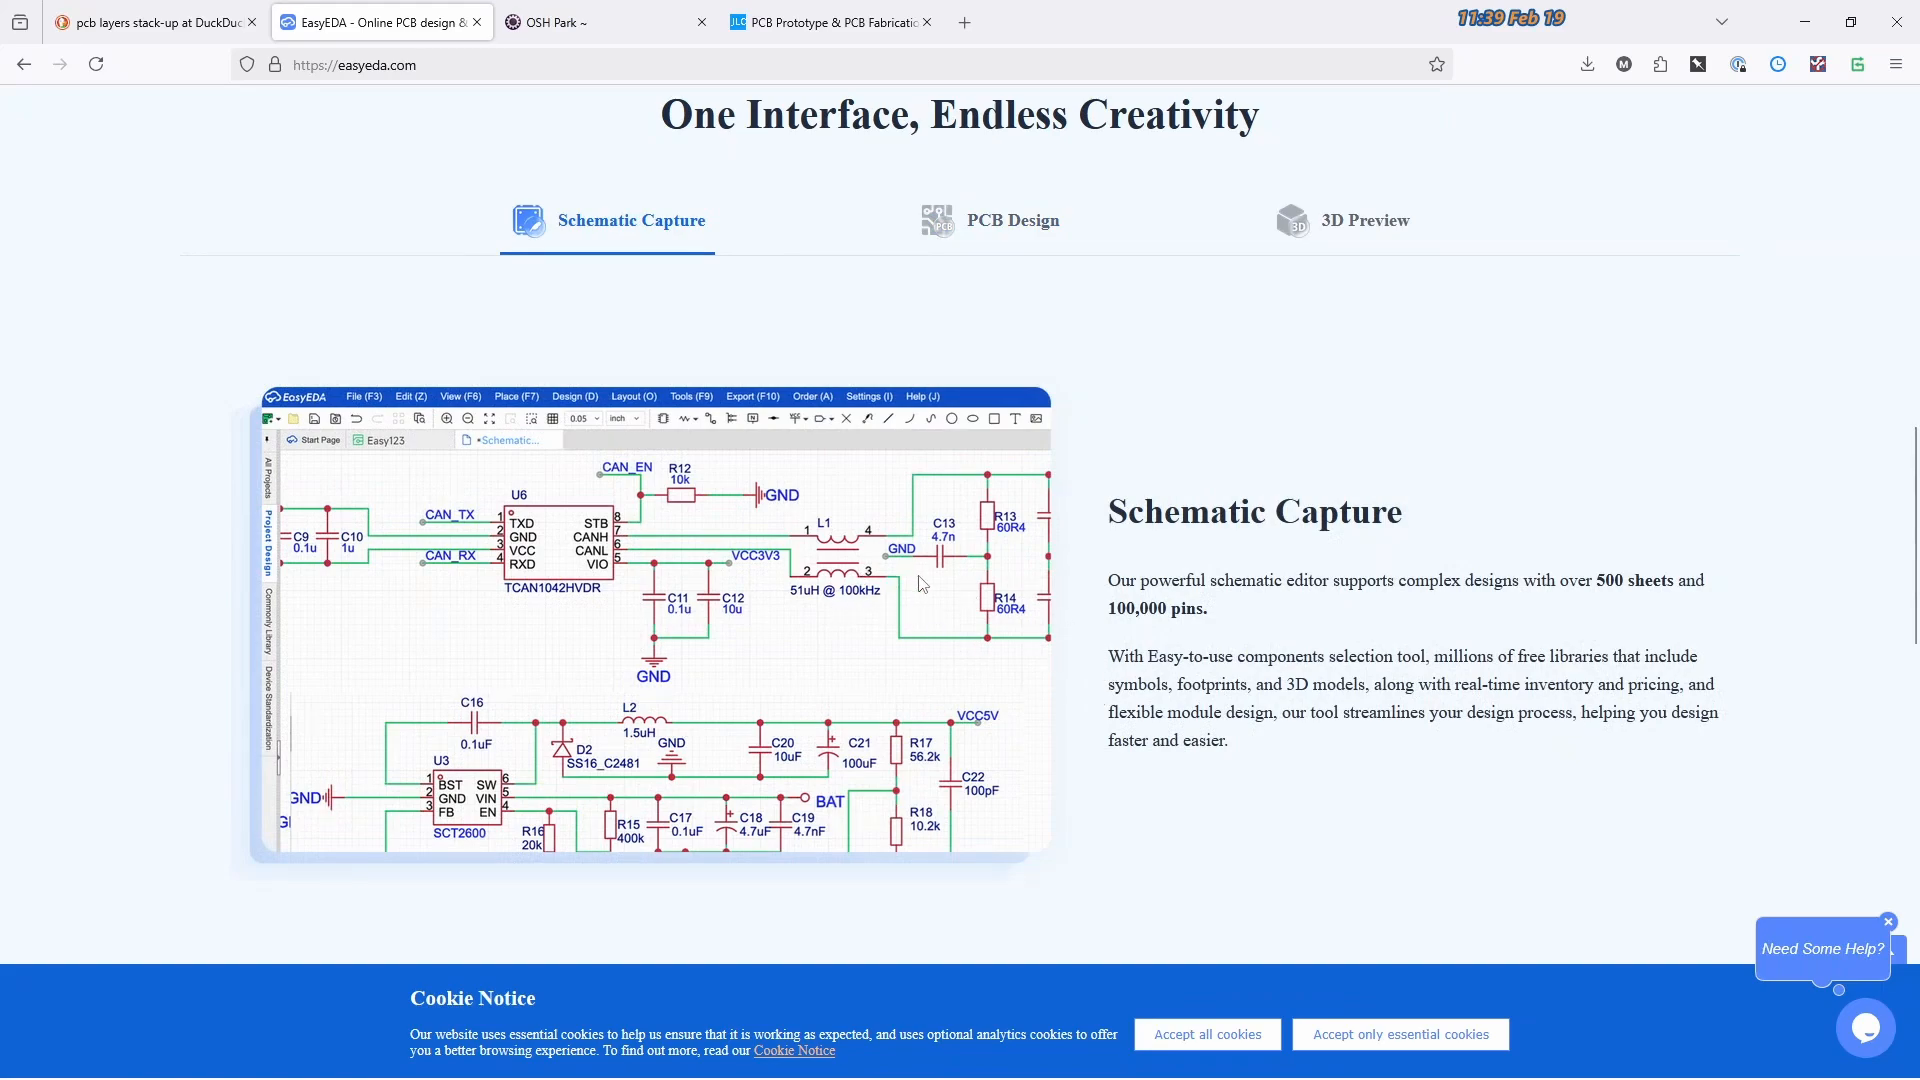
Compare the three showcases again, finishing on PCB Design with its 5,000 components / 10,000 pads note
{"action": "left_click", "coordinate": [988, 220]}
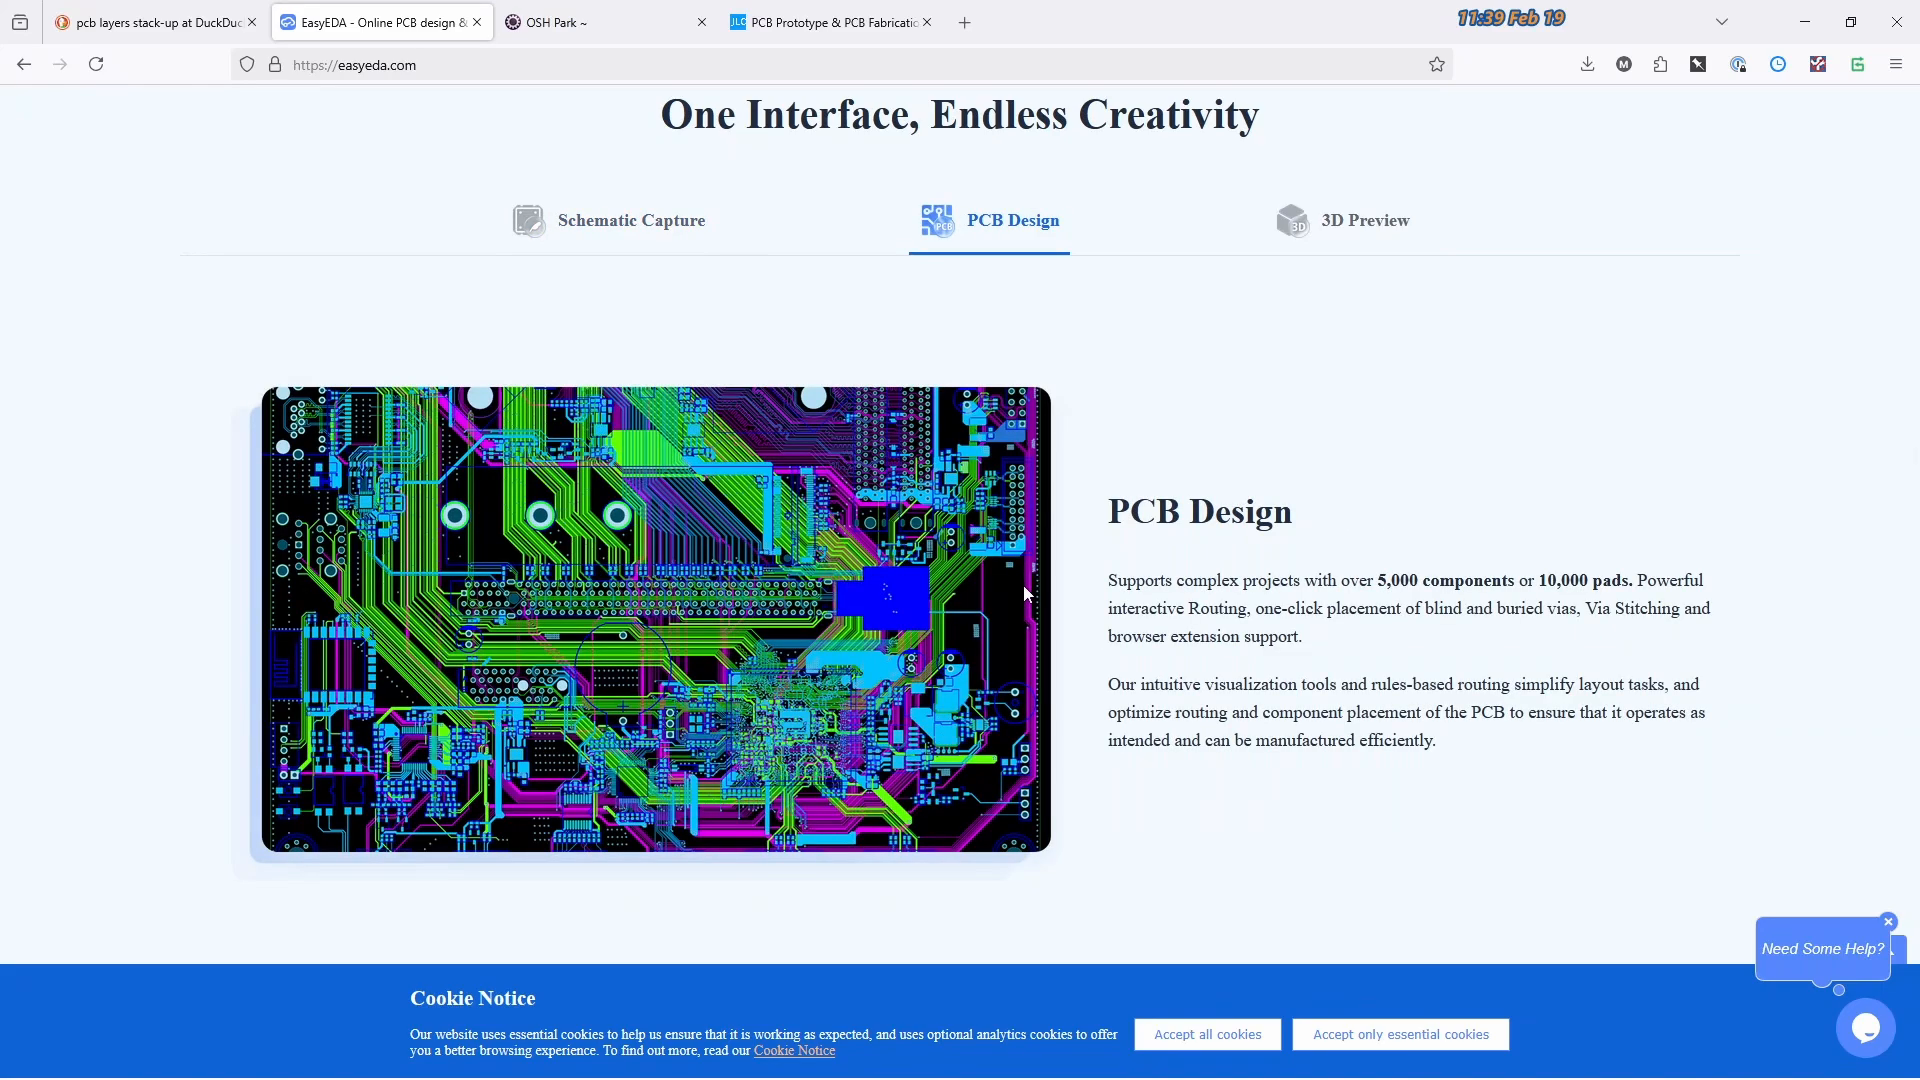
{"action": "mouse_move", "coordinate": [1309, 560]}
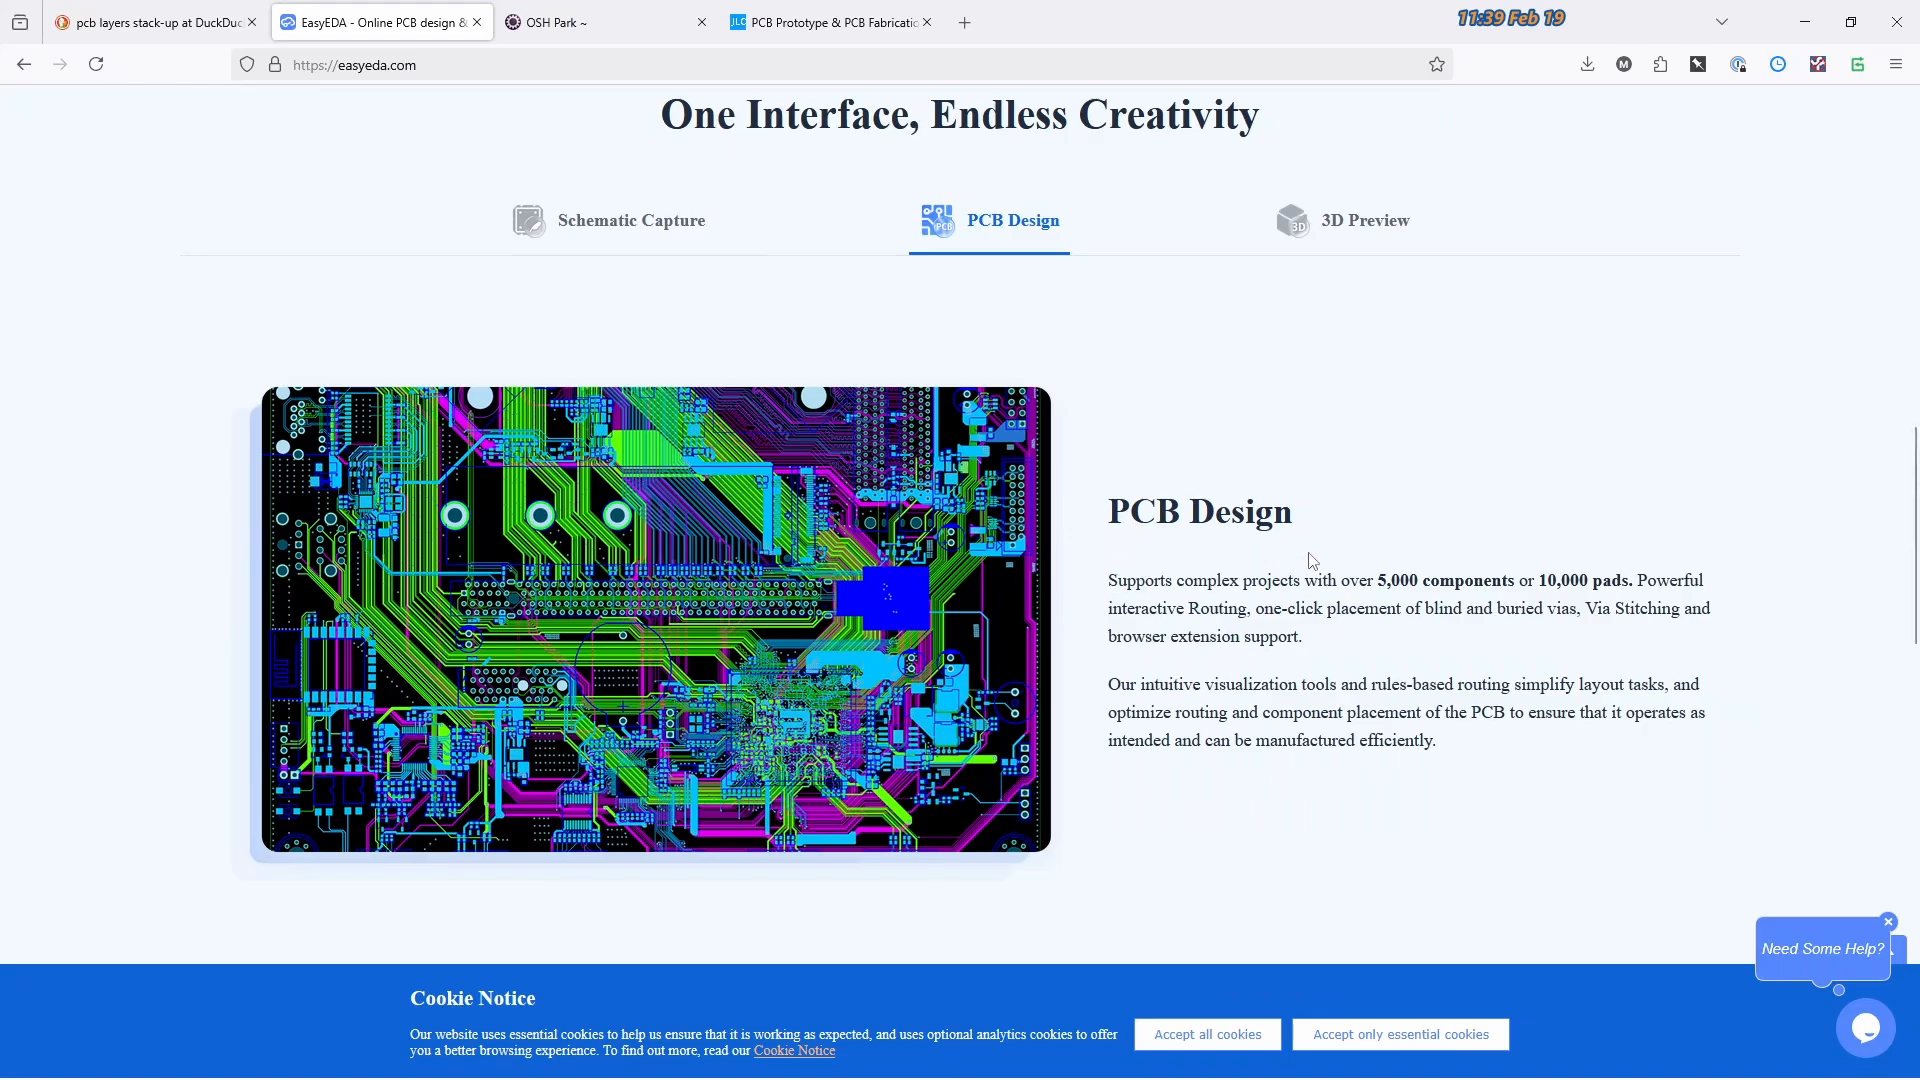
{"action": "left_click", "coordinate": [1363, 220]}
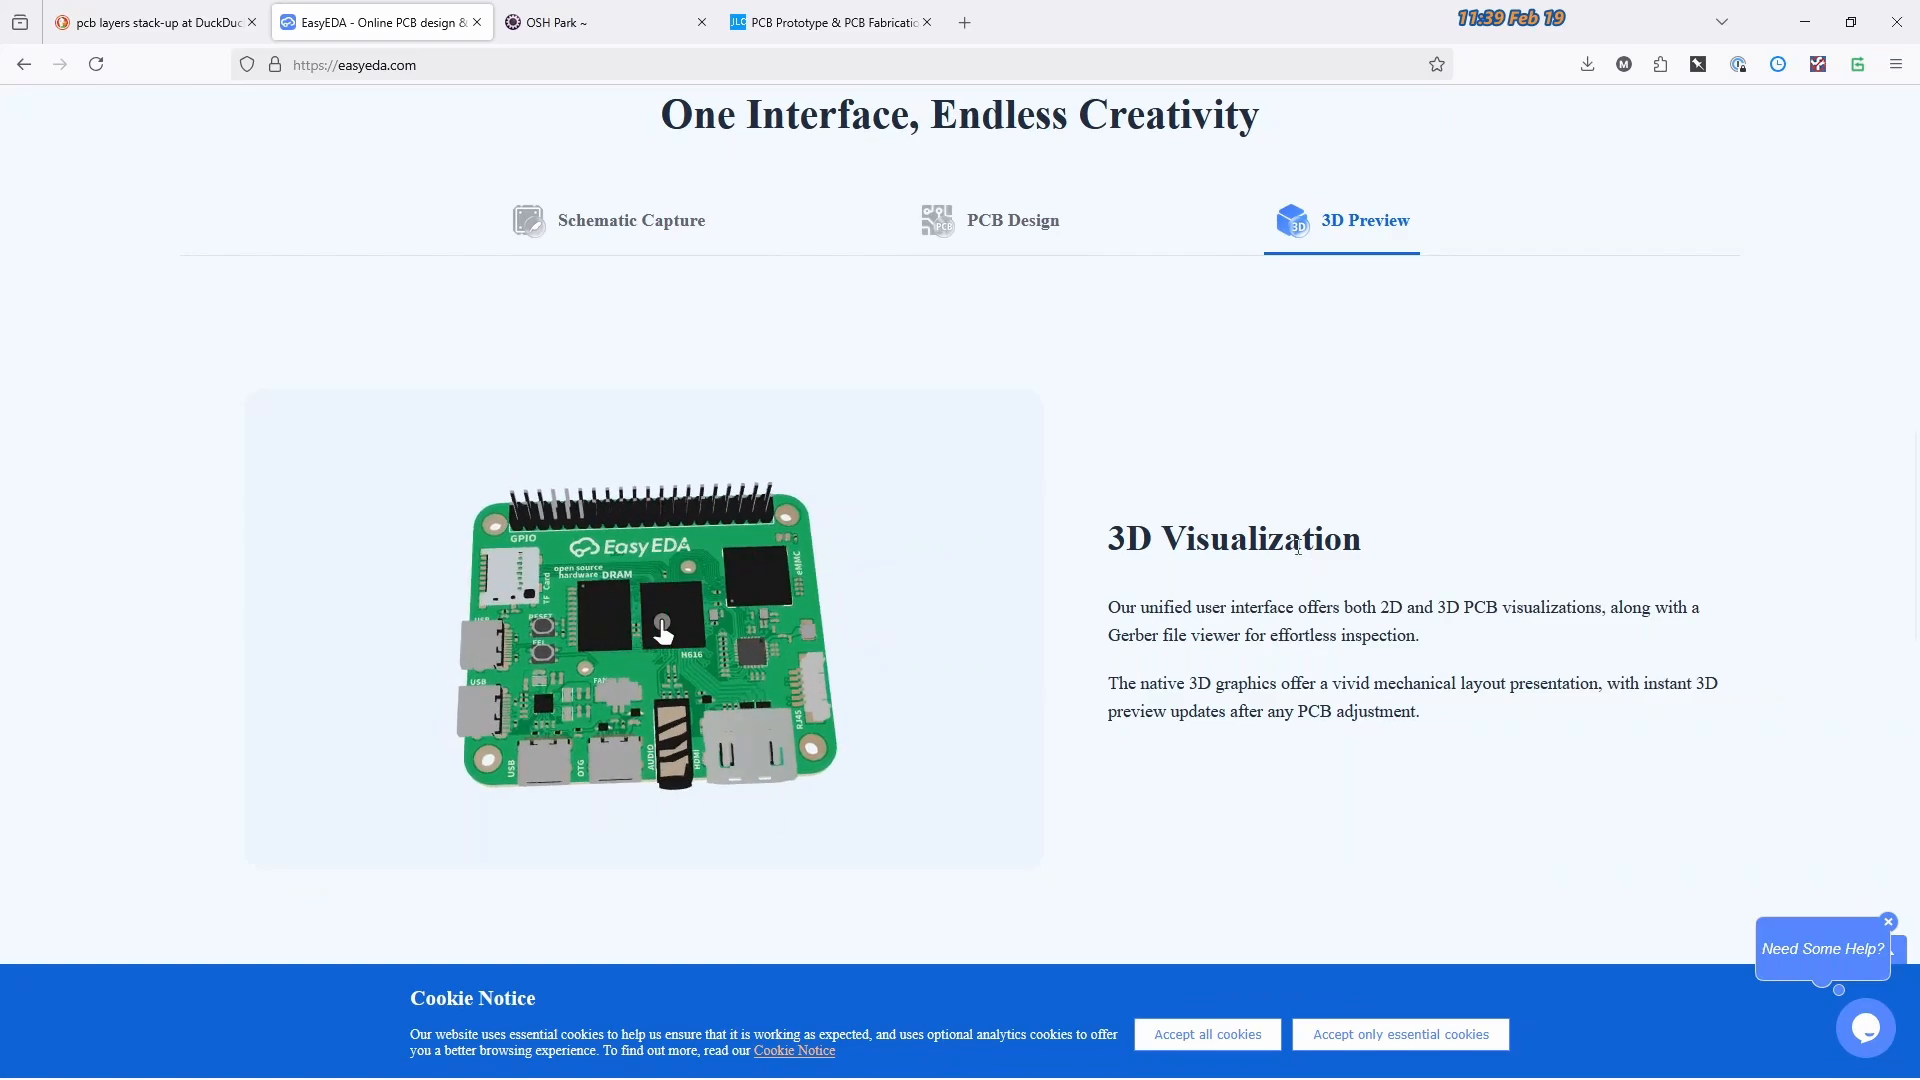
{"action": "left_click", "coordinate": [629, 220]}
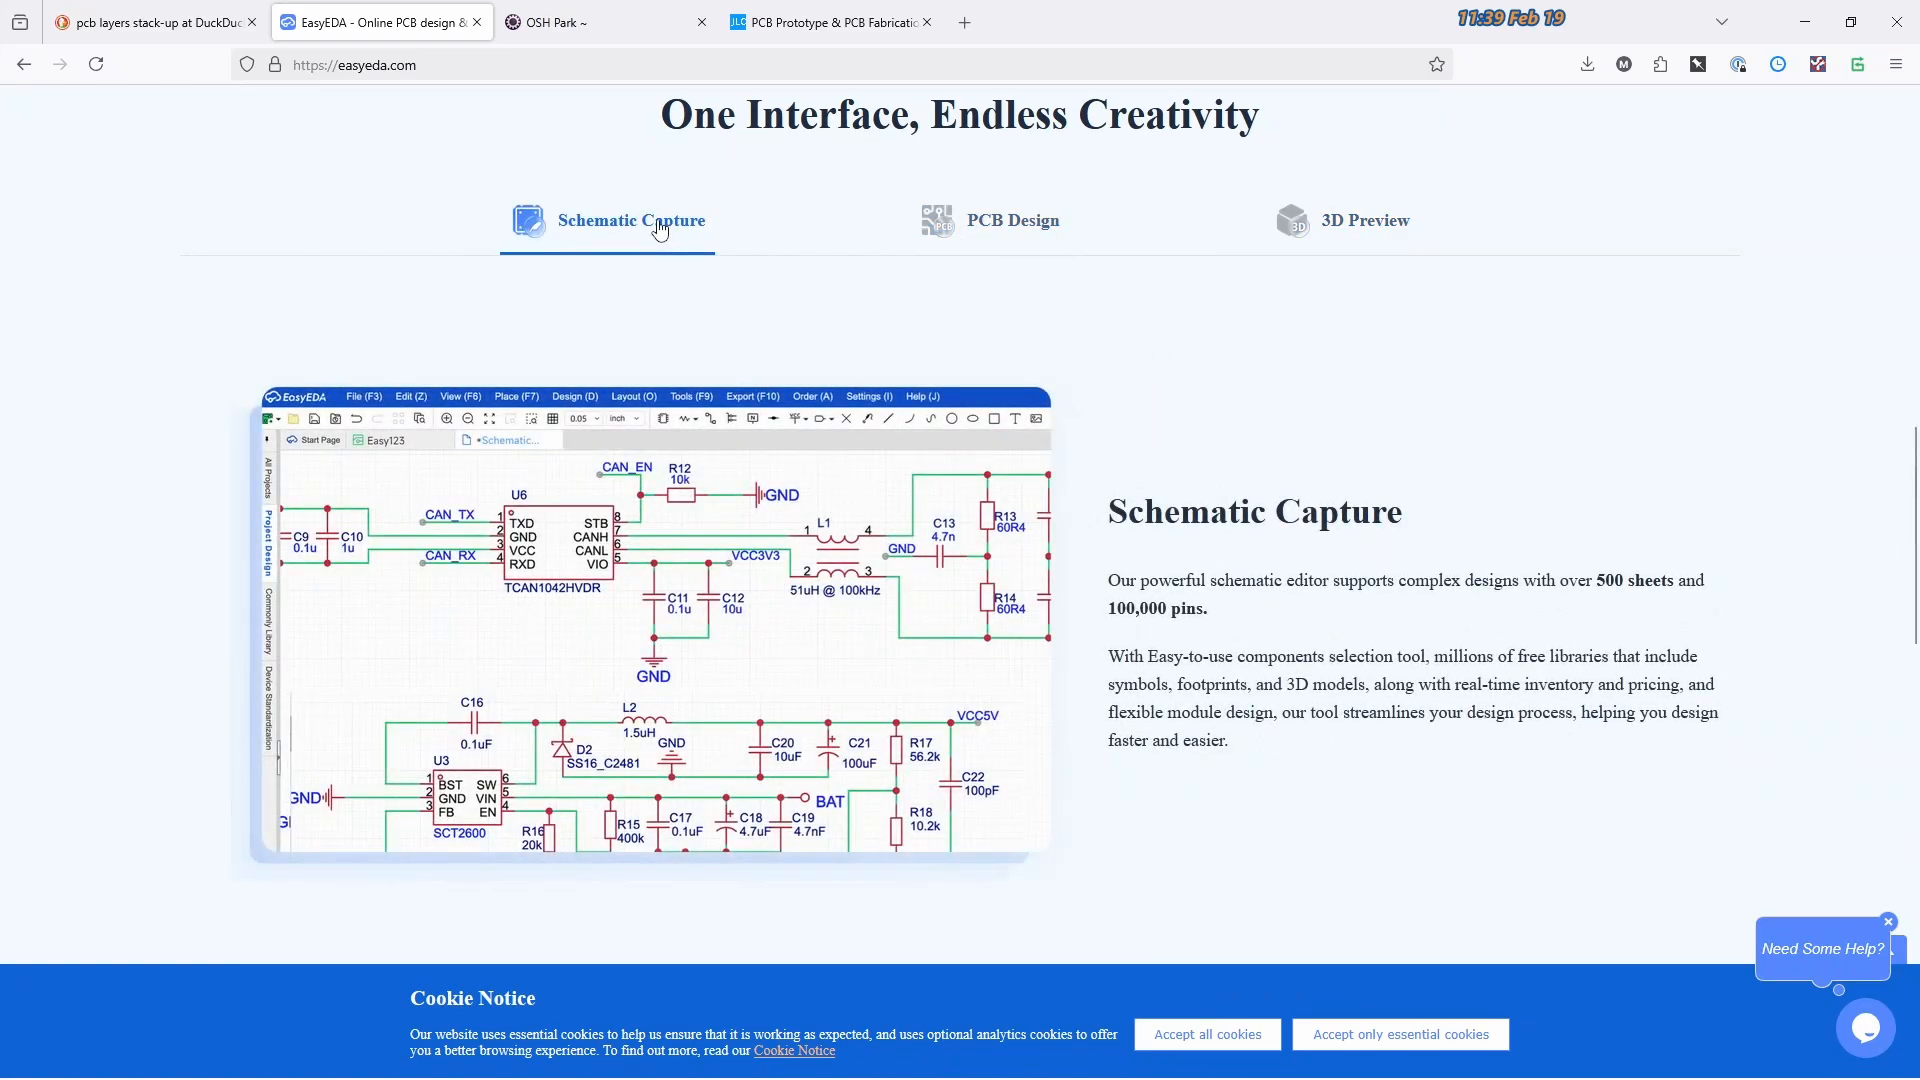
{"action": "mouse_move", "coordinate": [992, 564]}
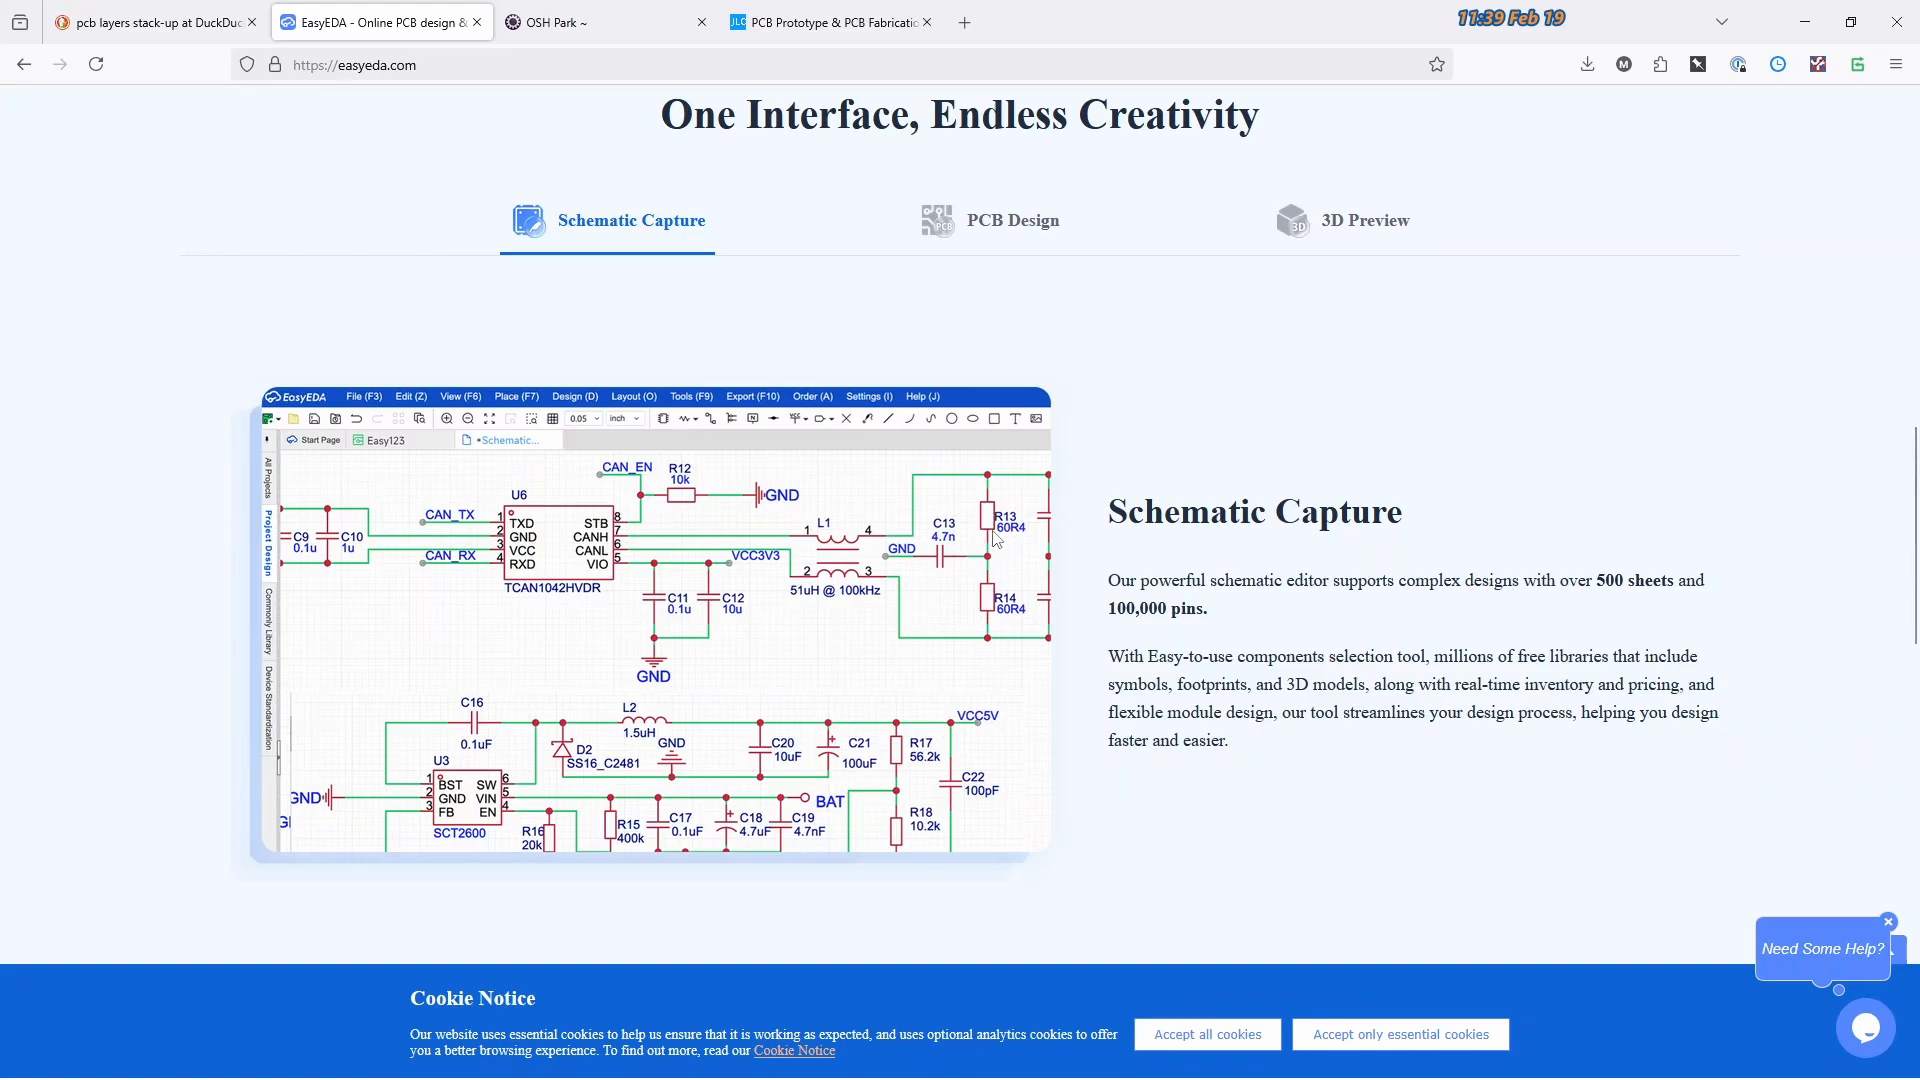
{"action": "left_click", "coordinate": [987, 220]}
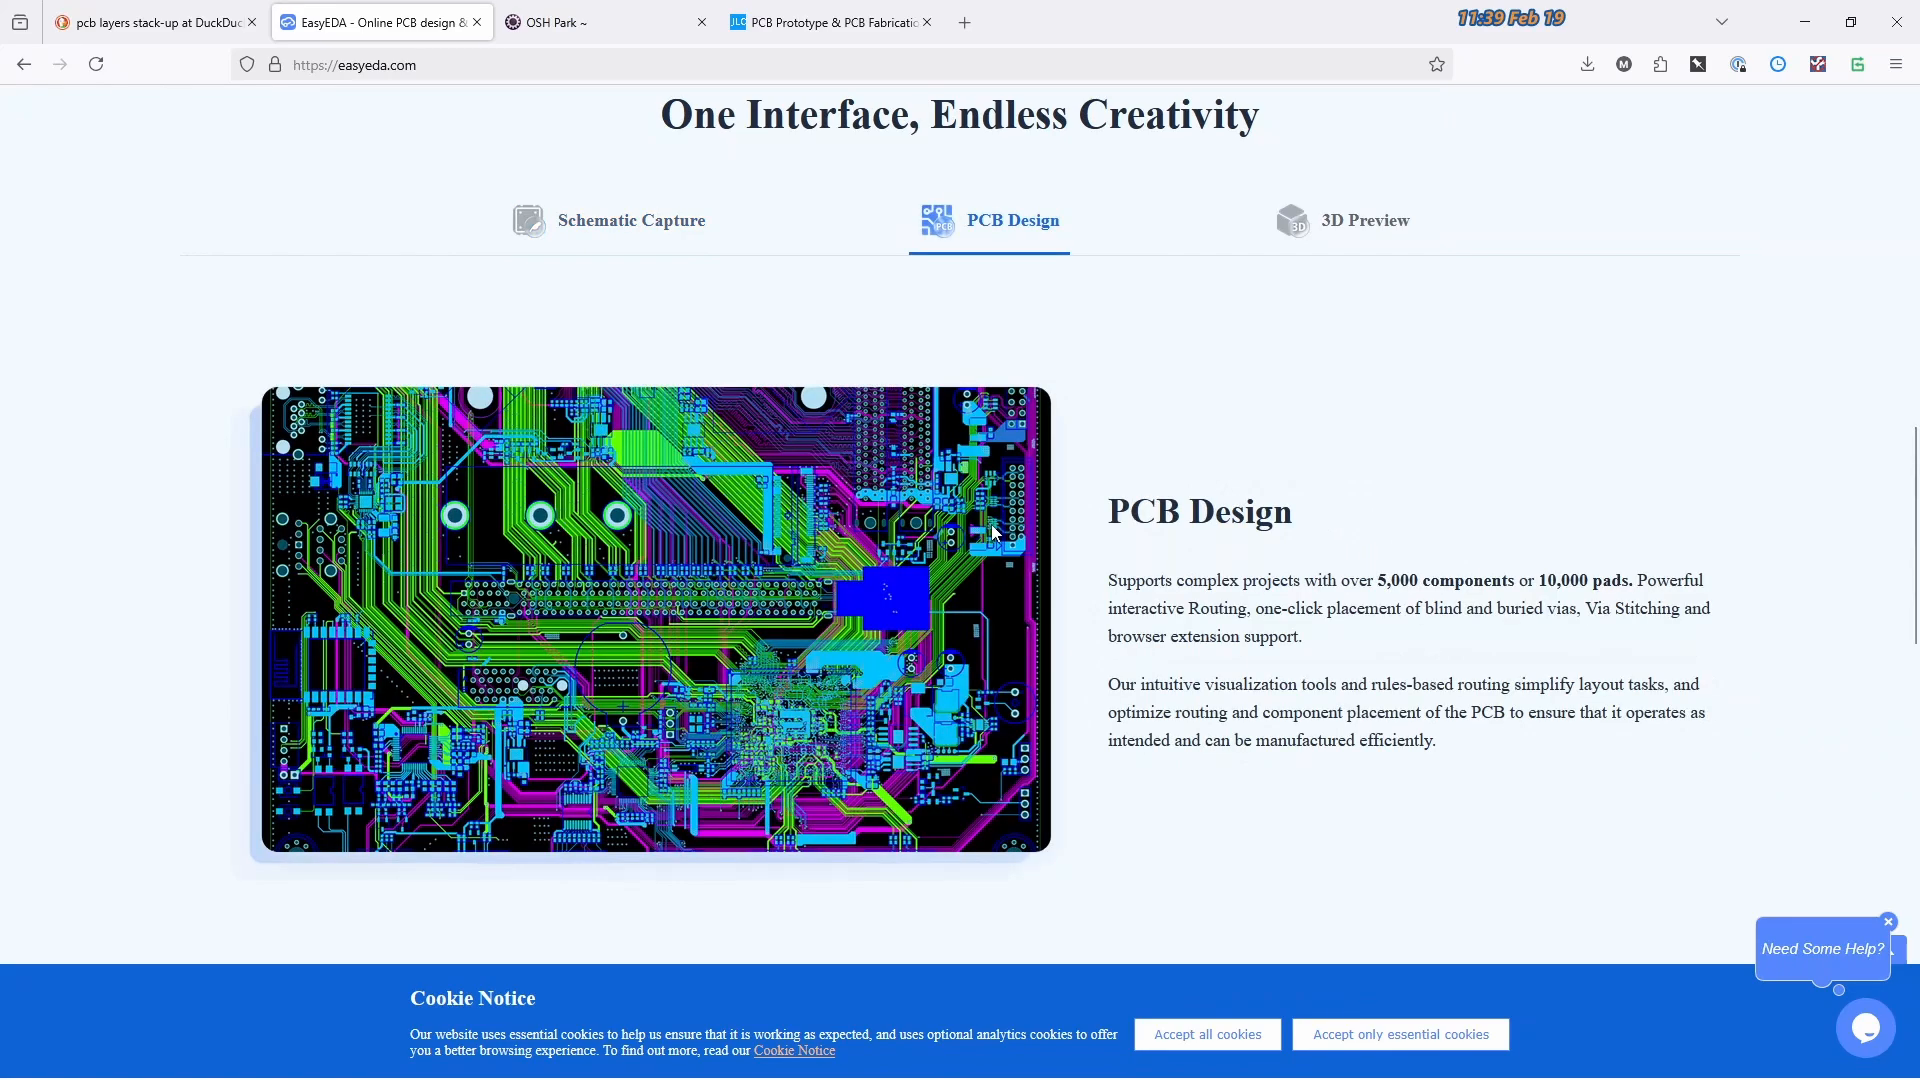
{"action": "mouse_move", "coordinate": [294, 738]}
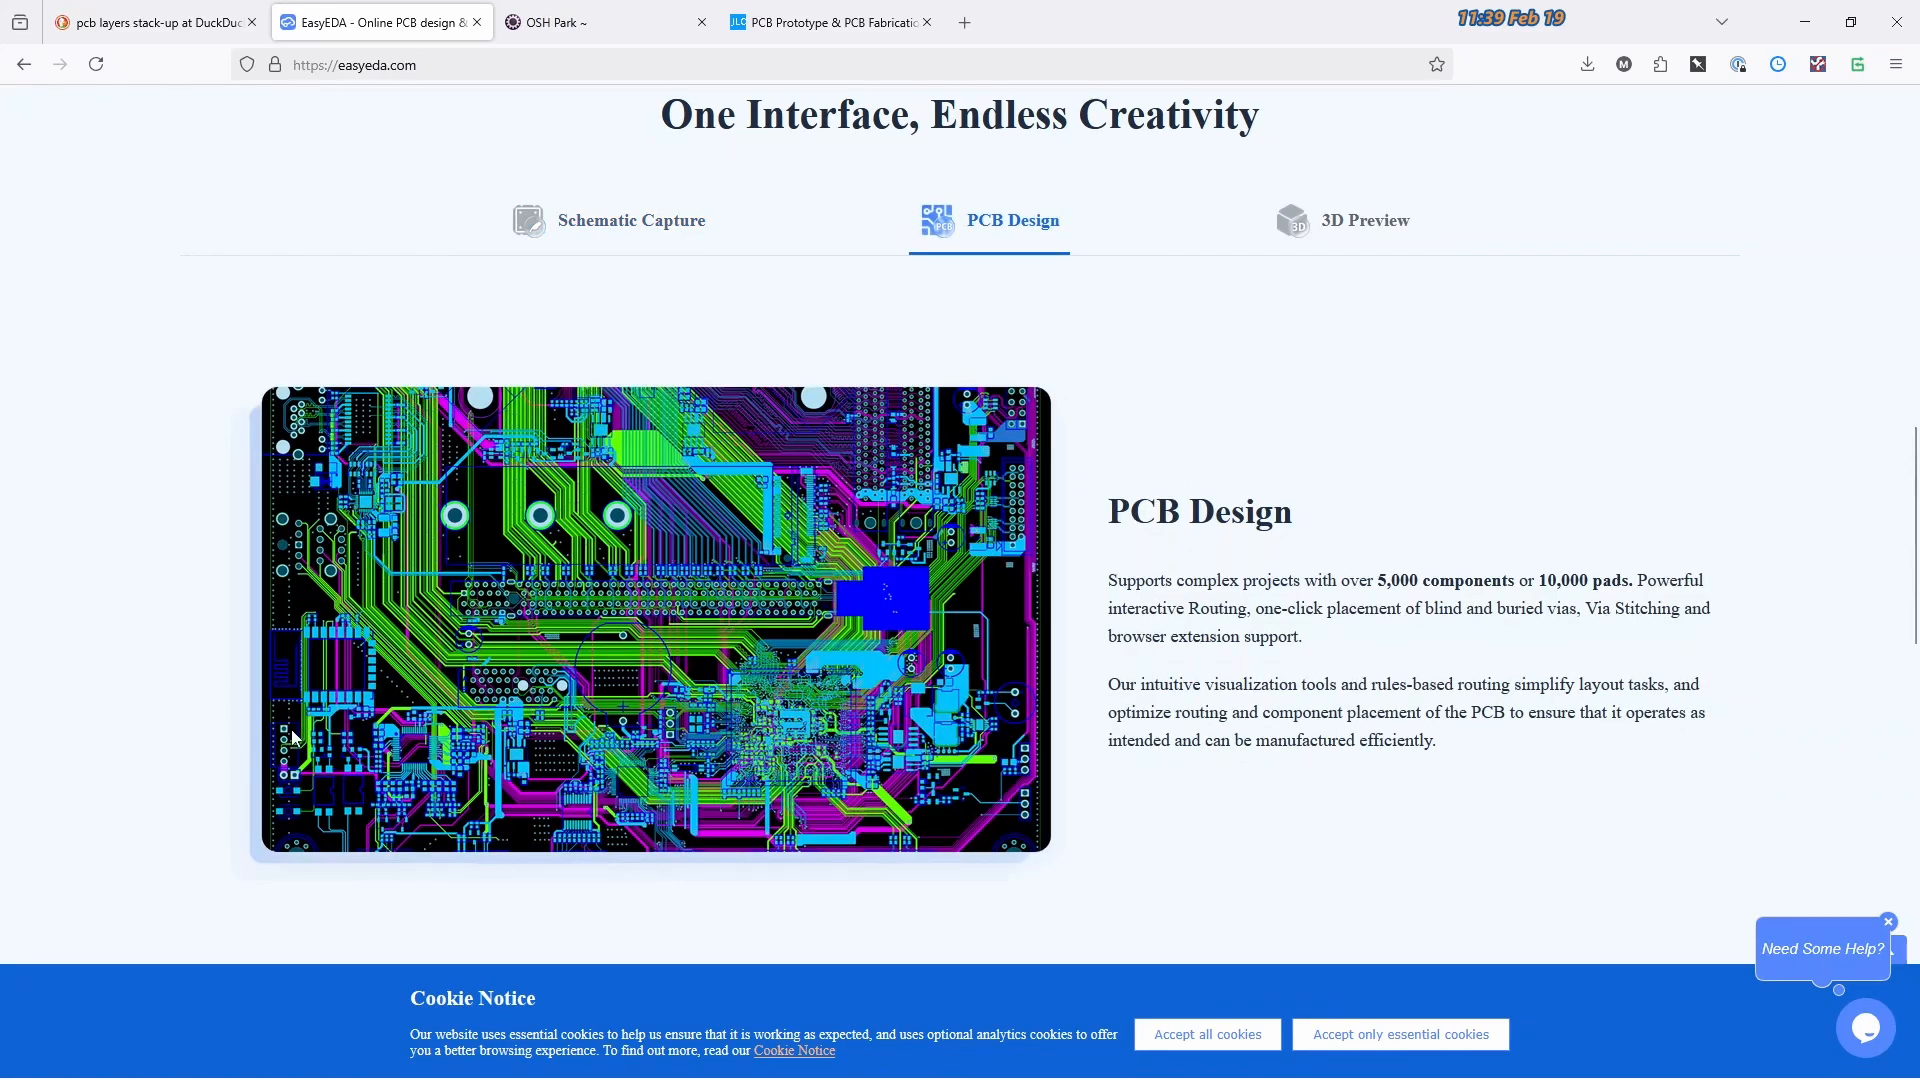
{"action": "mouse_move", "coordinate": [812, 722]}
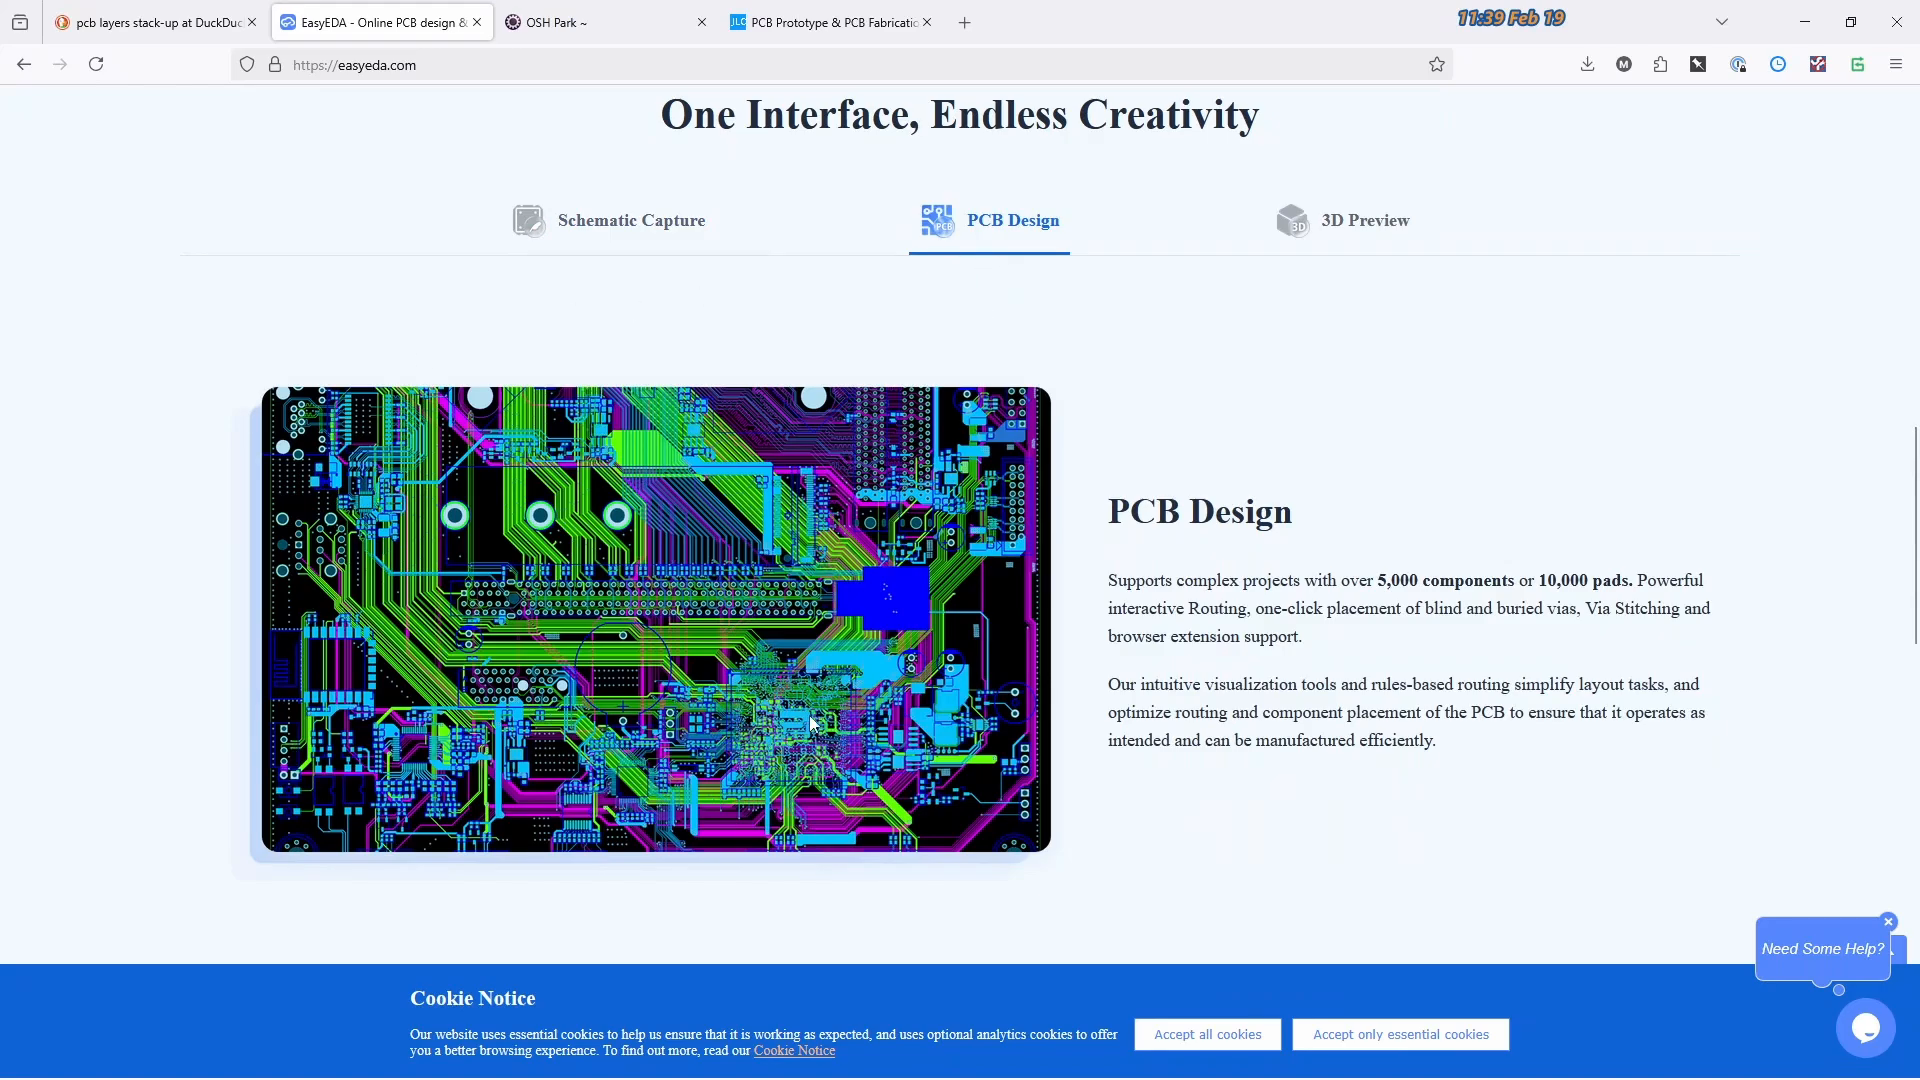
{"action": "left_click", "coordinate": [630, 220]}
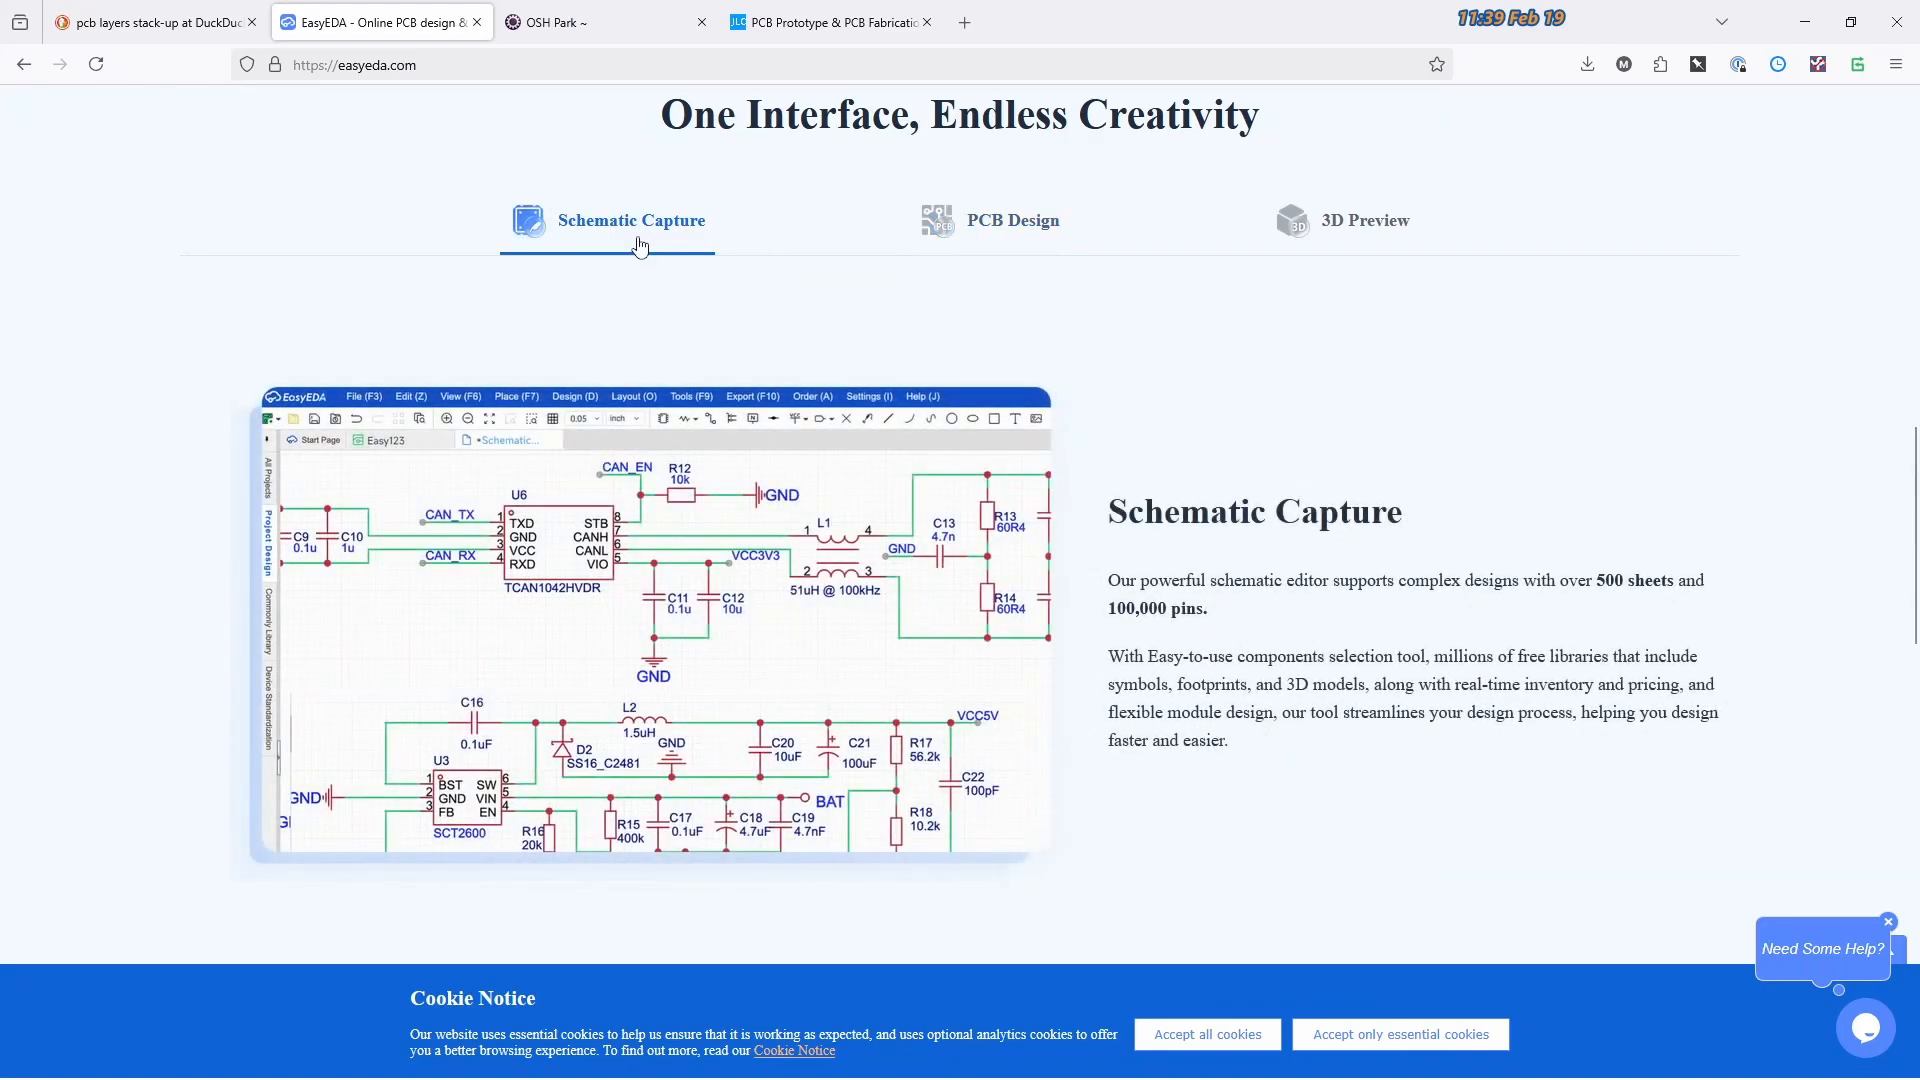
{"action": "left_click", "coordinate": [988, 220]}
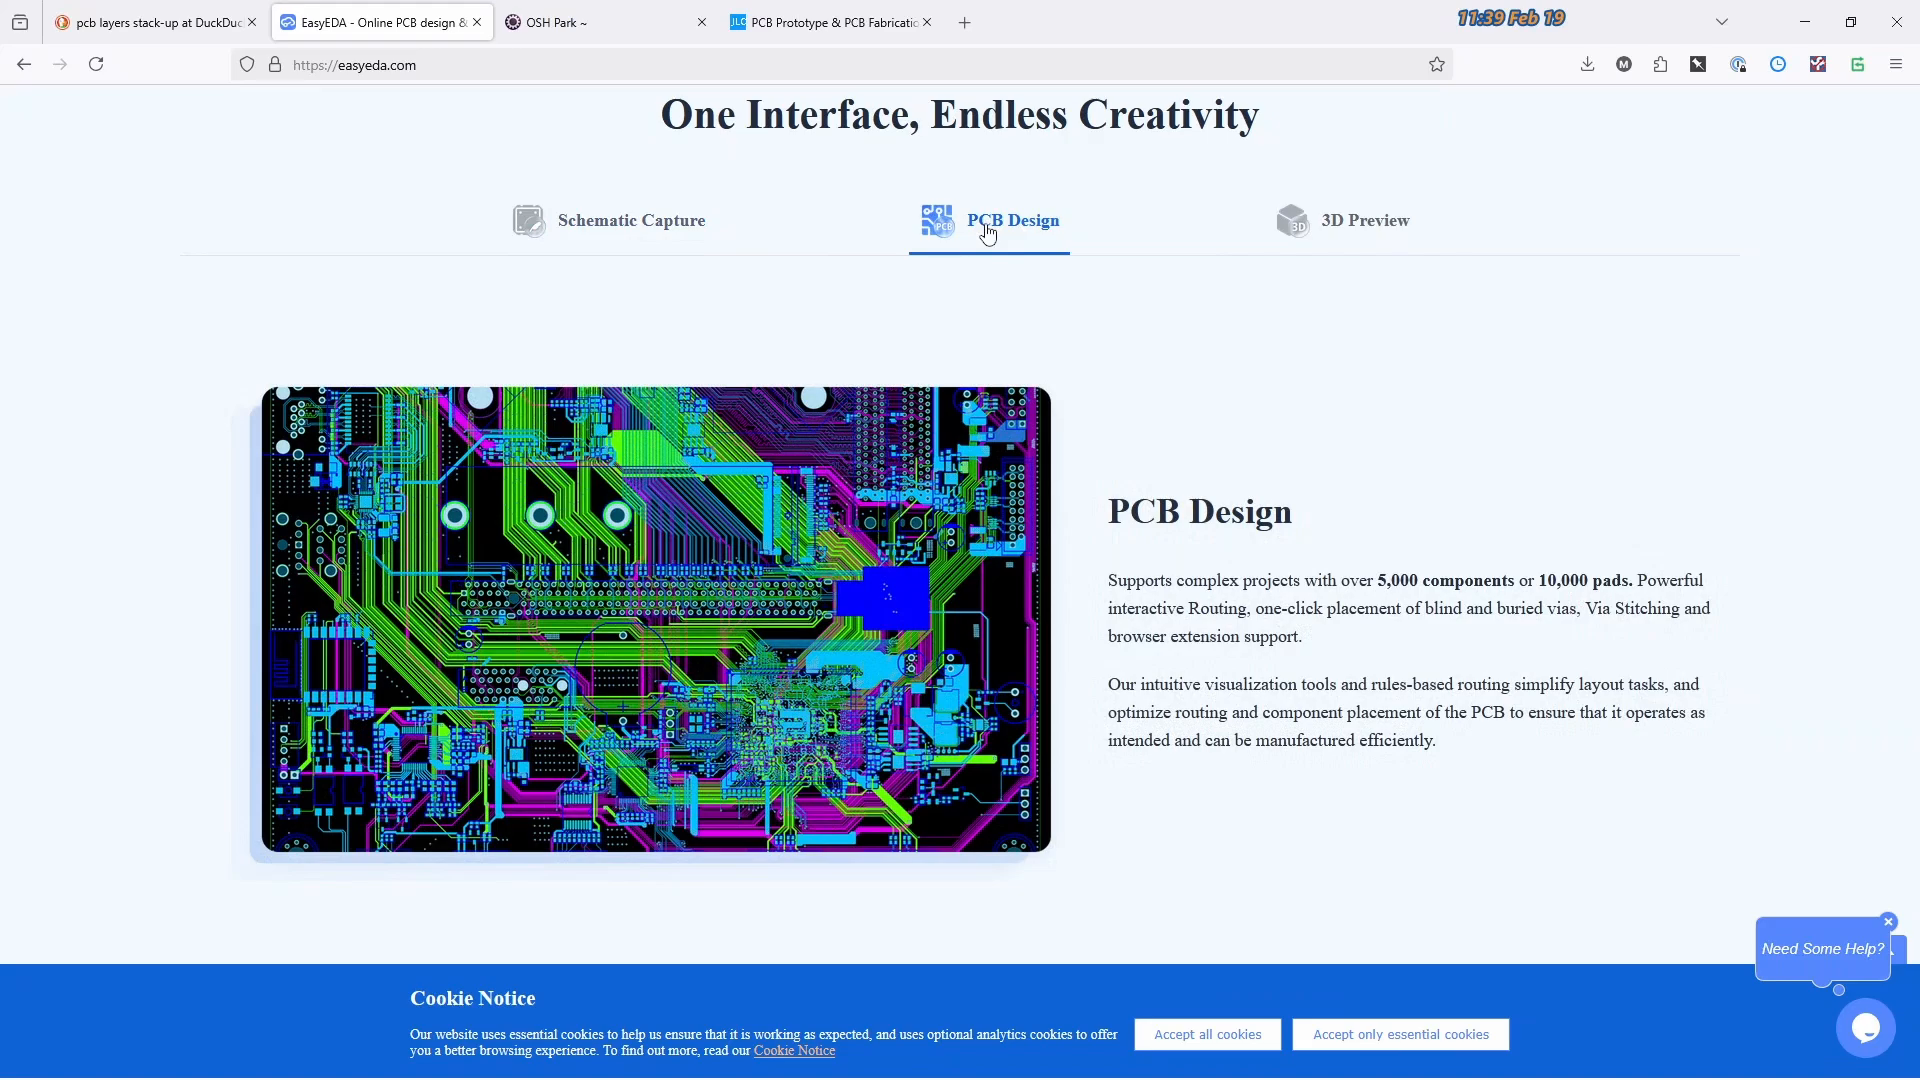
{"action": "mouse_move", "coordinate": [1355, 450]}
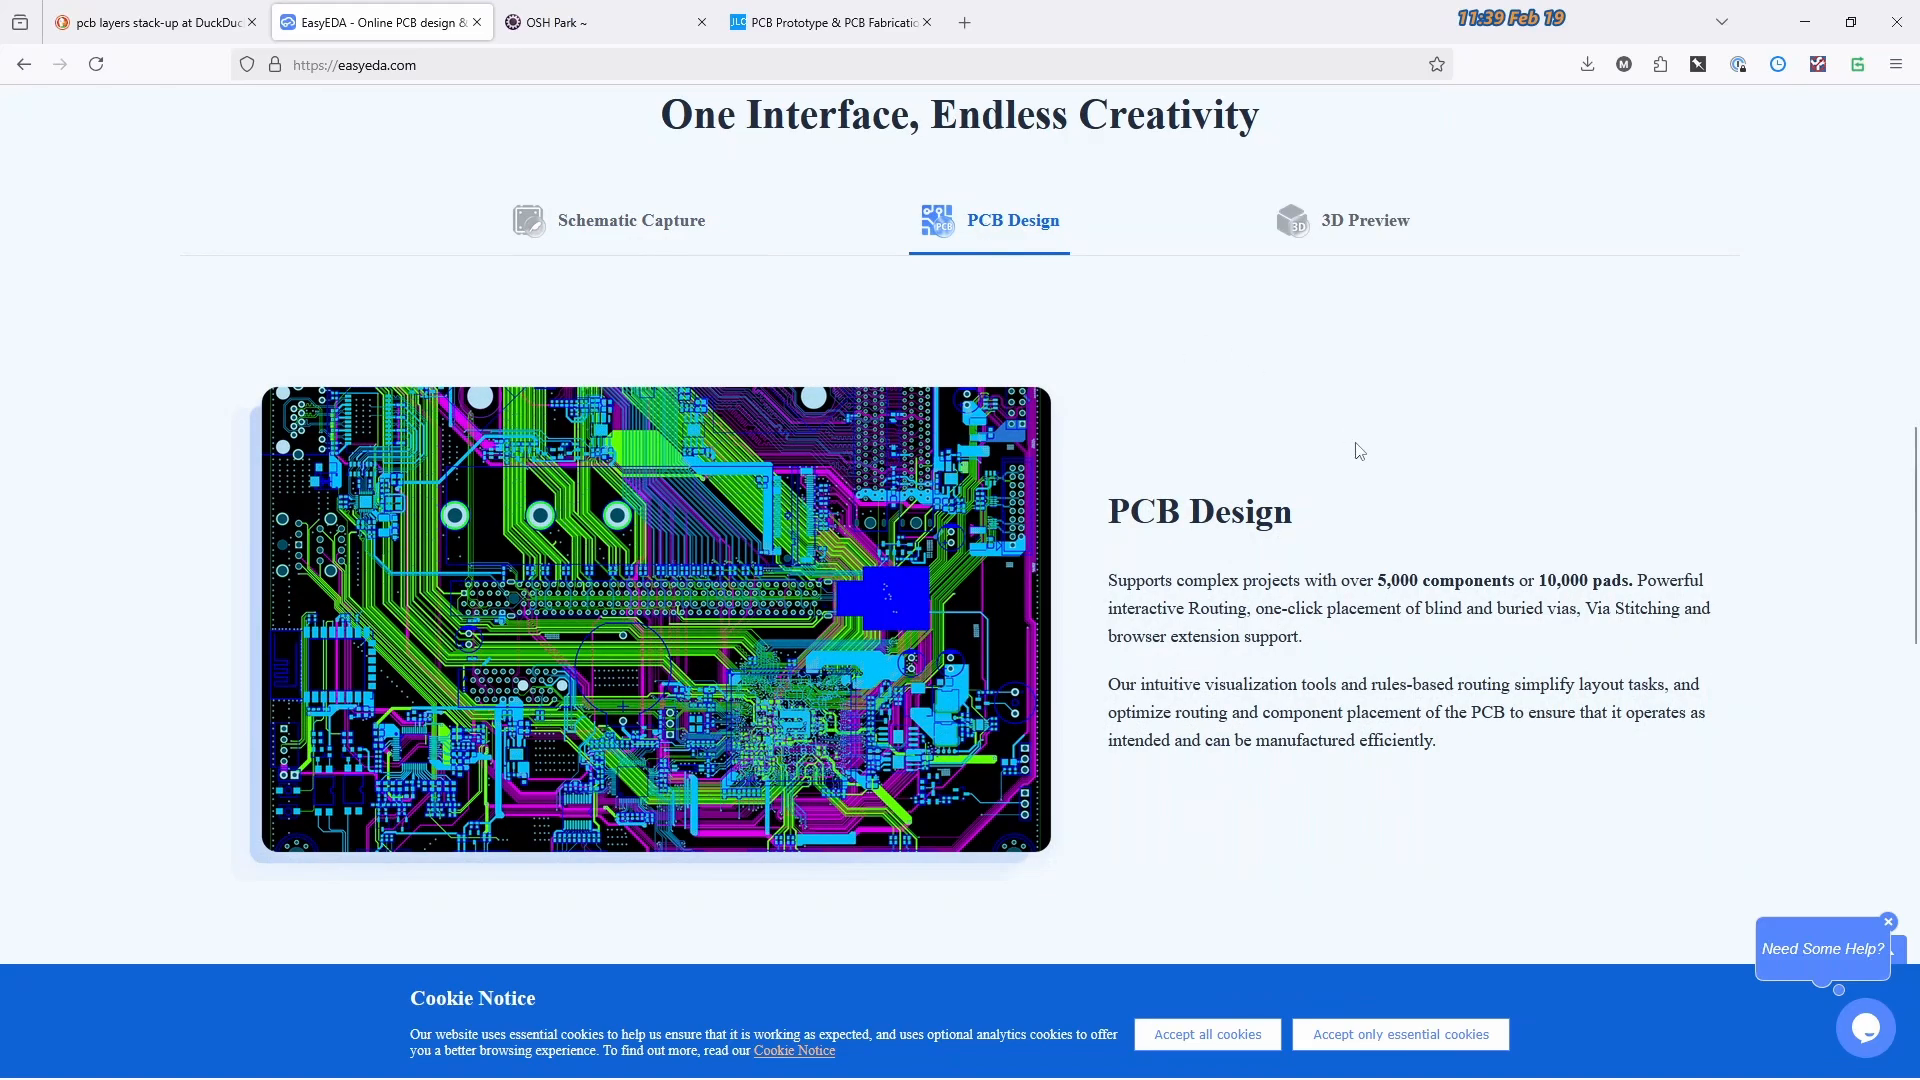
Search for GerbView, go to its website and bring up the screenshots page with the ODB++ file view
{"action": "left_click", "coordinate": [354, 64]}
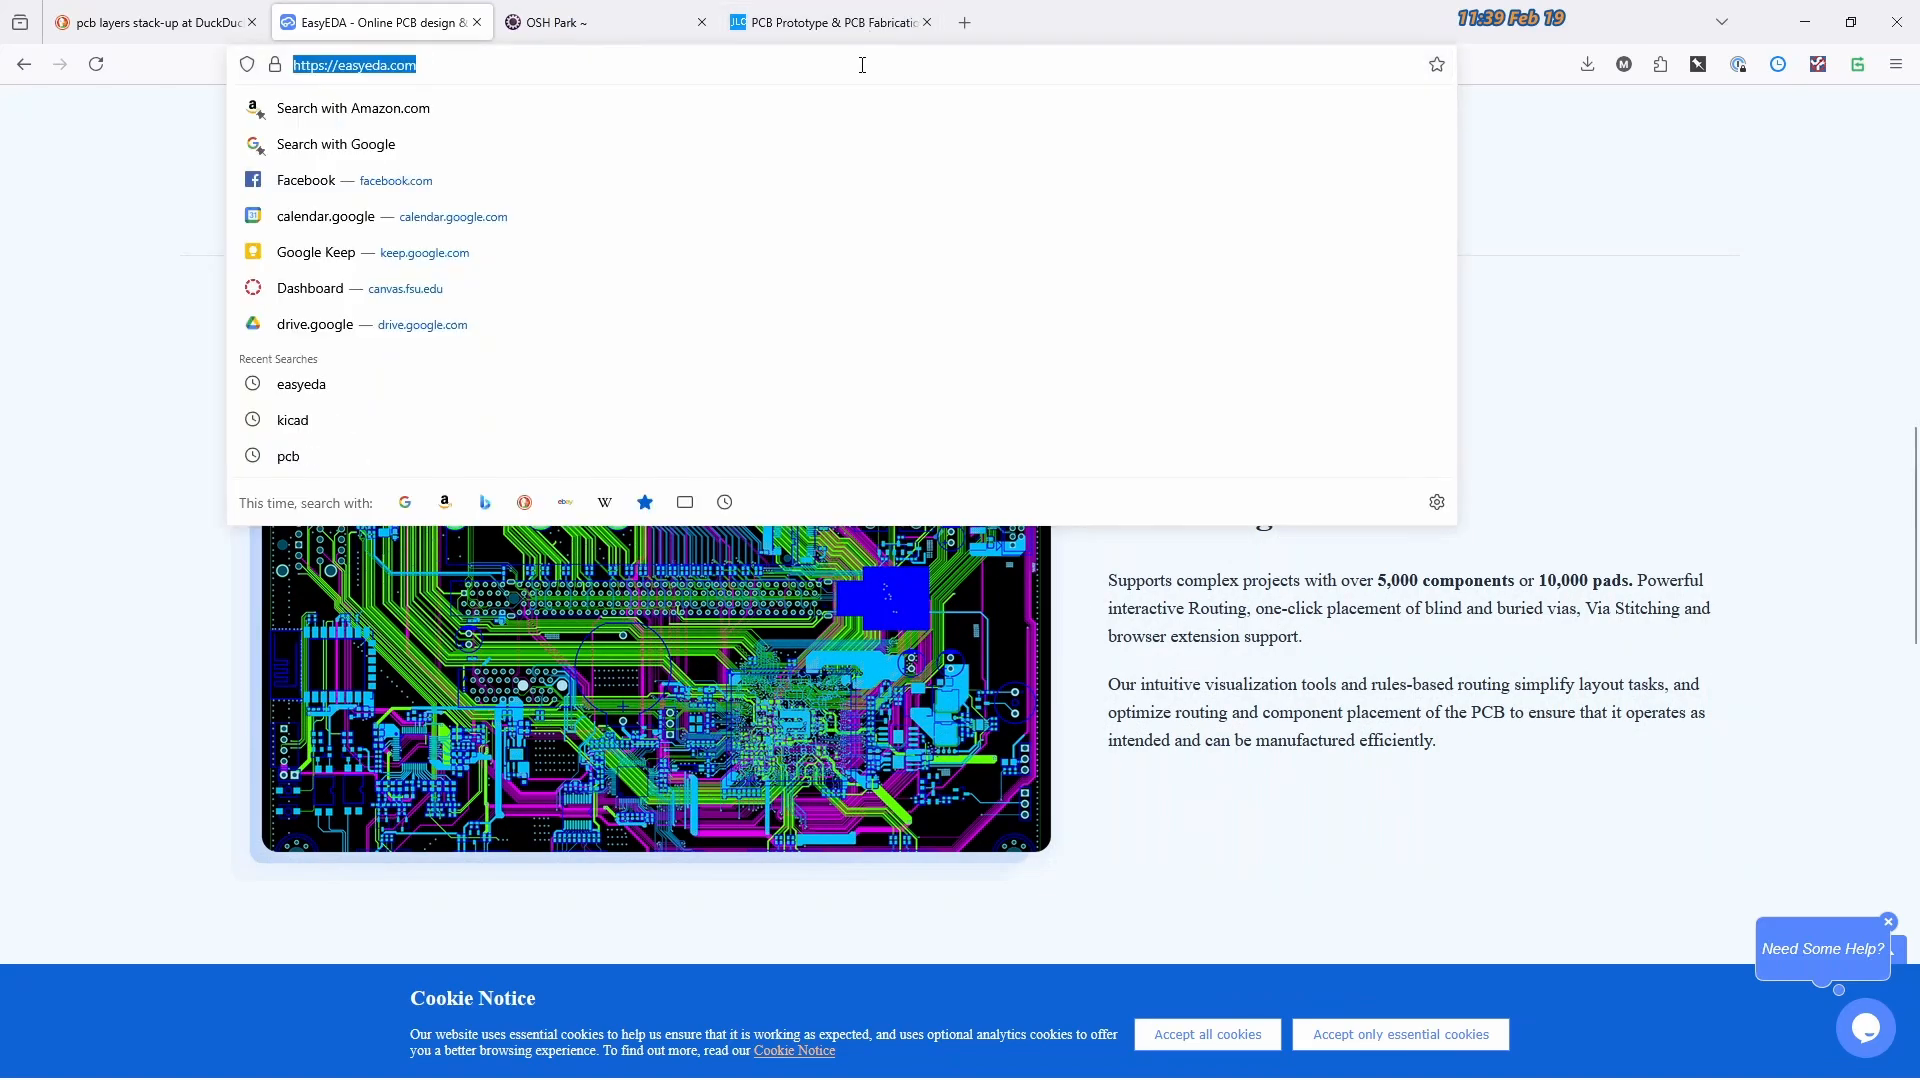
{"action": "type", "text": "gervb"}
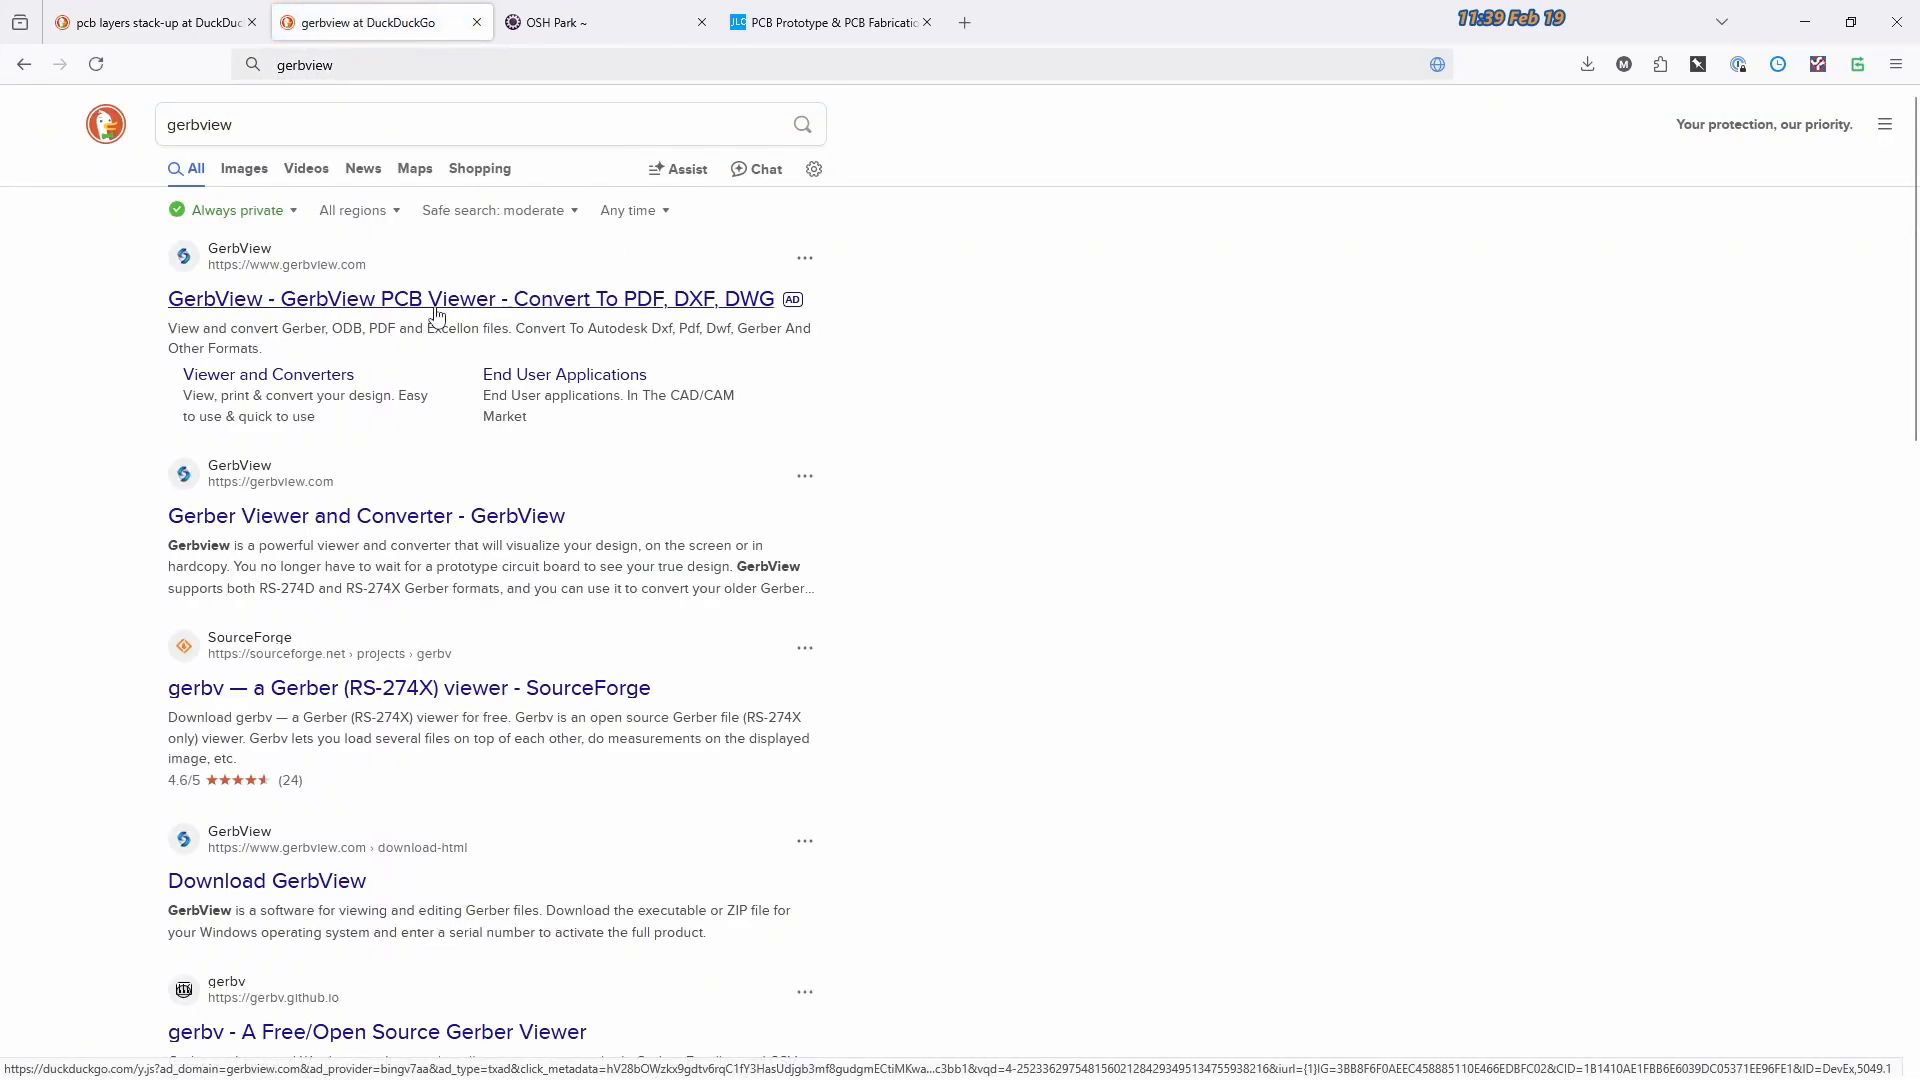
{"action": "left_click", "coordinate": [364, 516]}
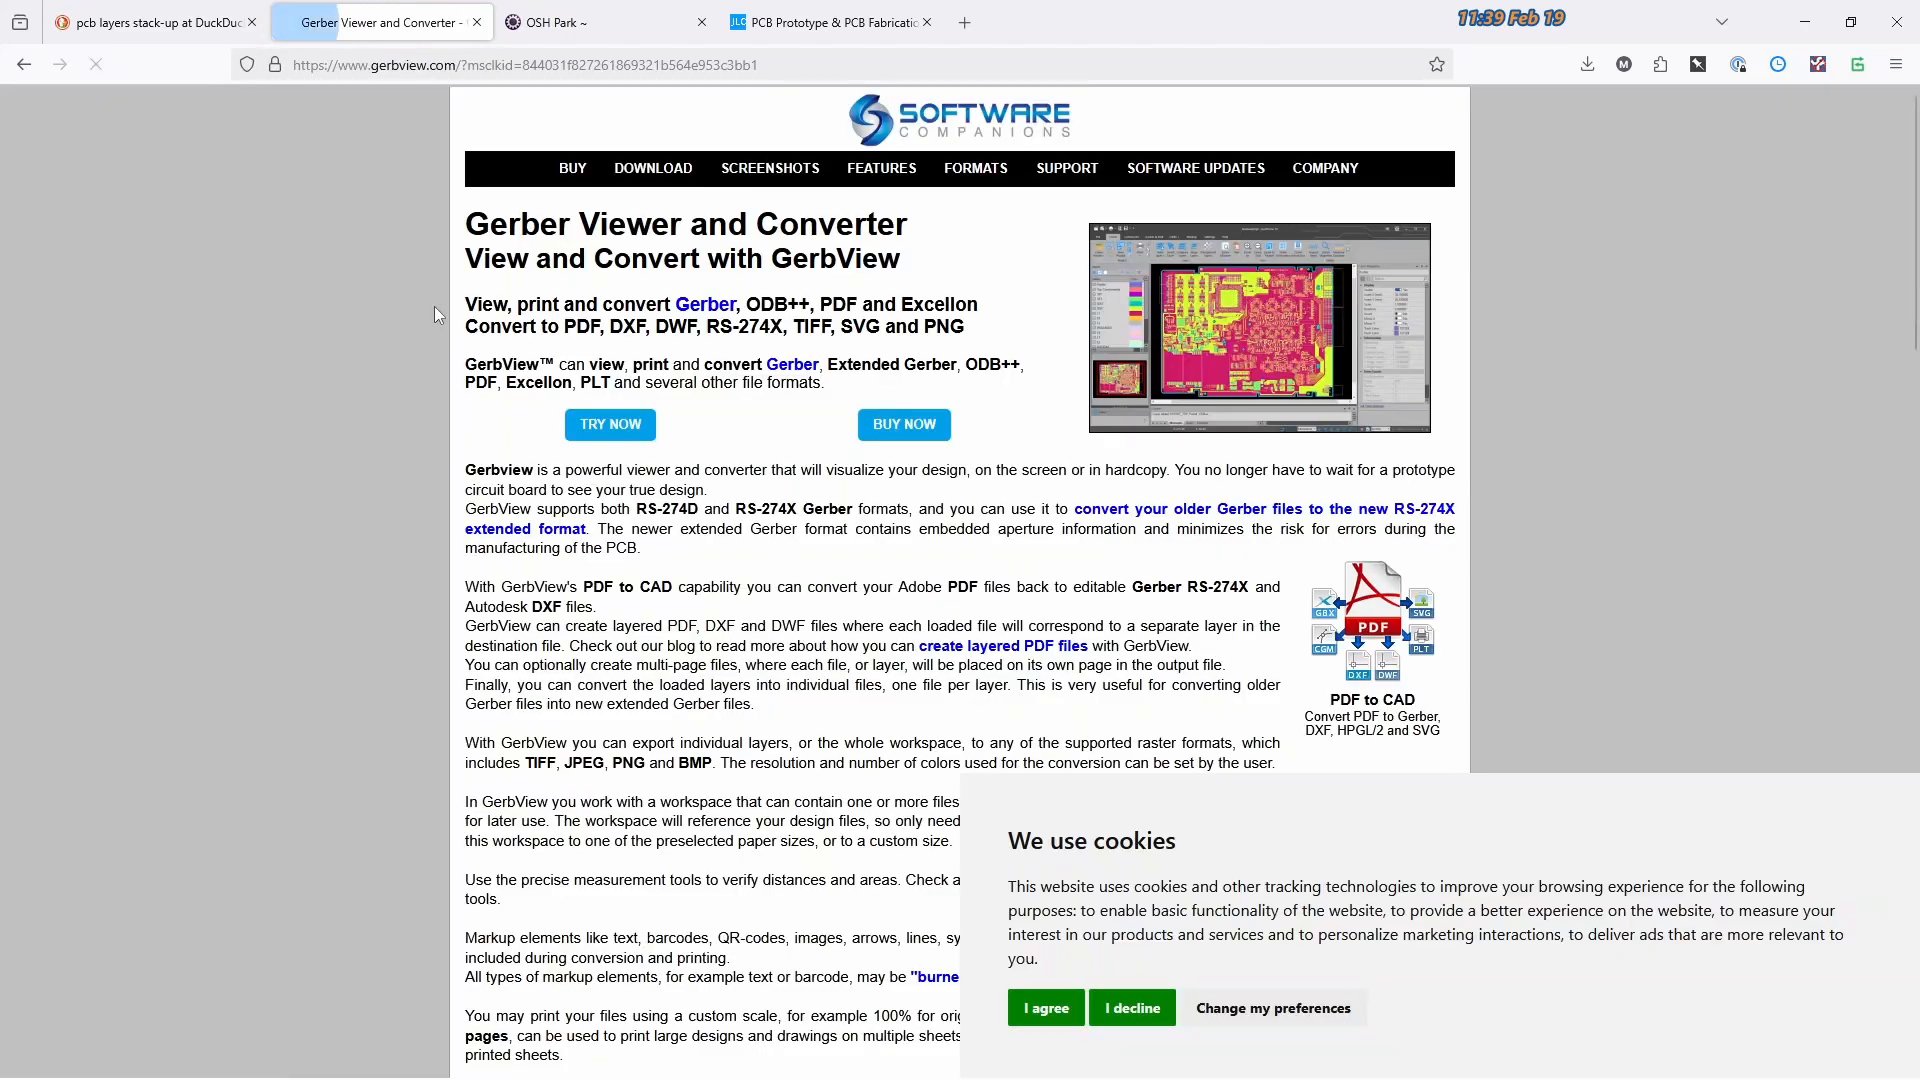
{"action": "mouse_move", "coordinate": [1256, 322]}
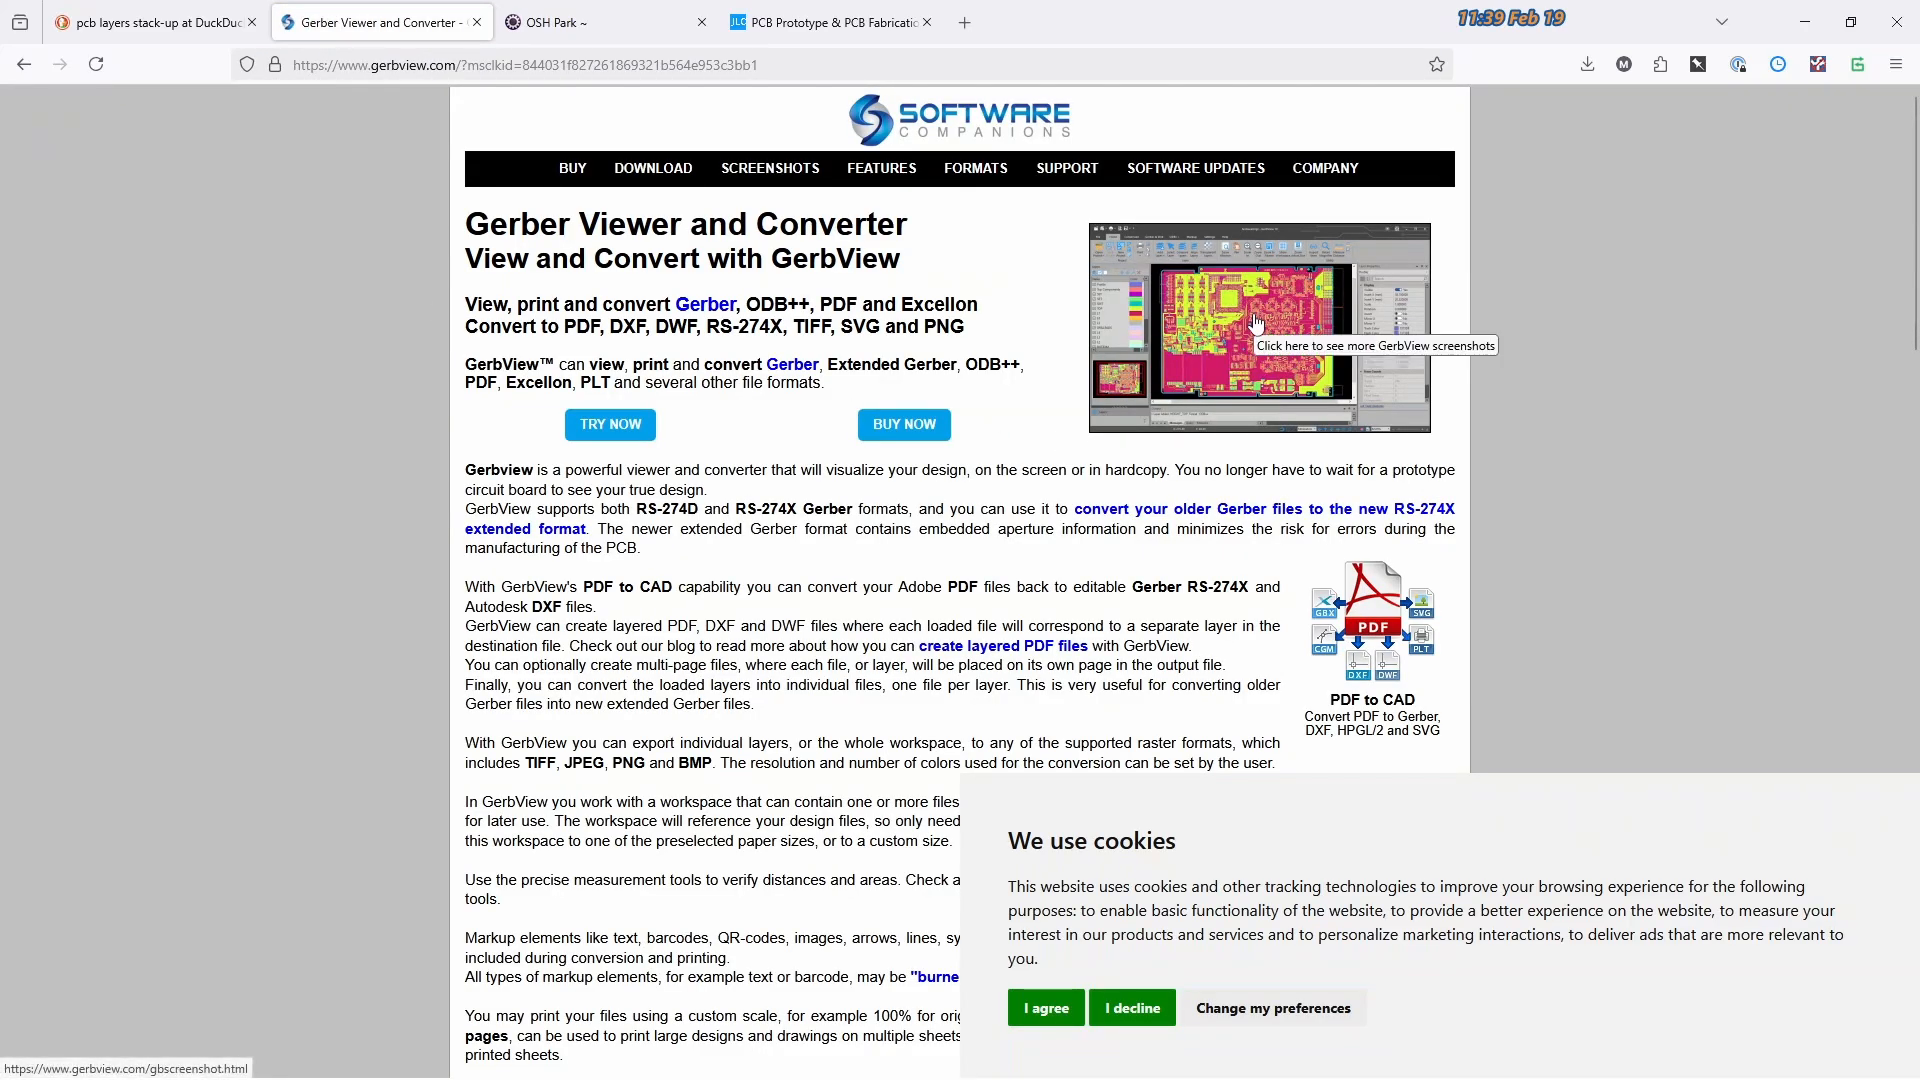
{"action": "left_click", "coordinate": [1258, 326]}
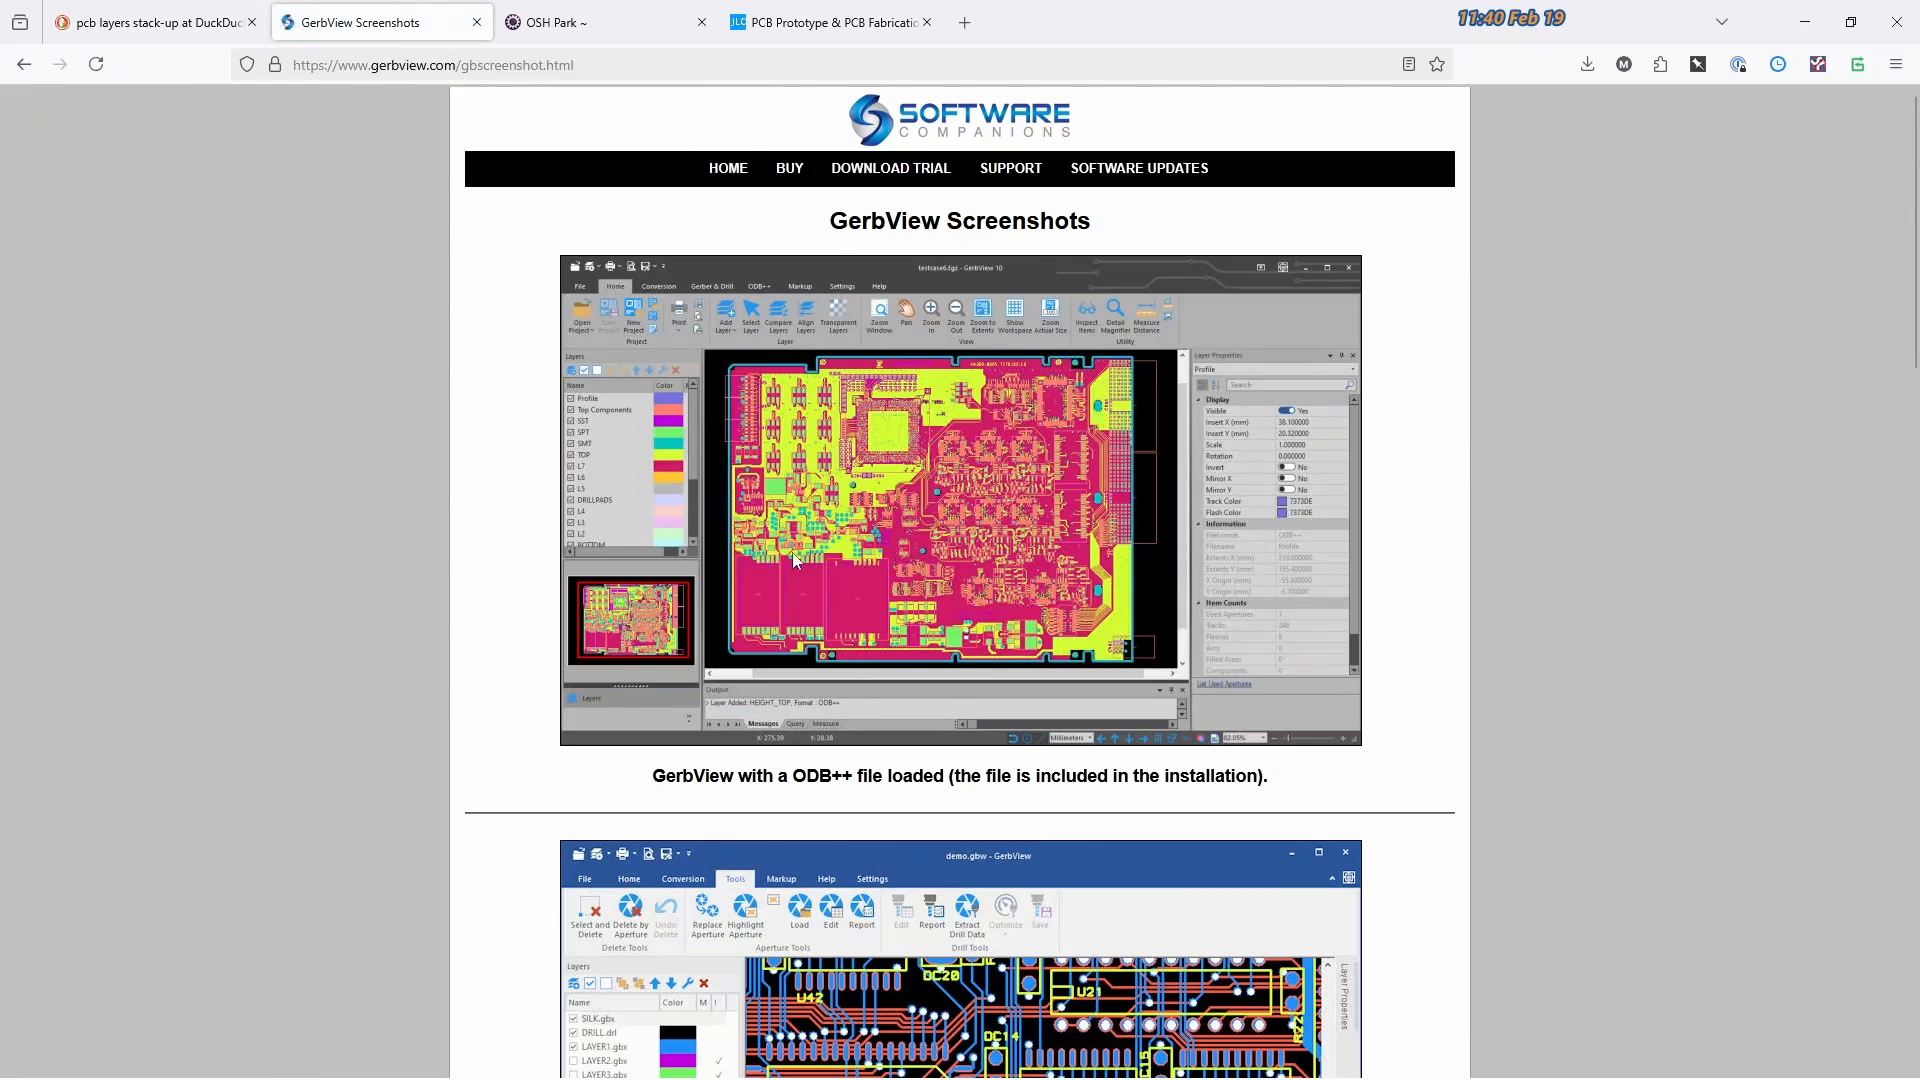
{"action": "mouse_move", "coordinate": [626, 421]}
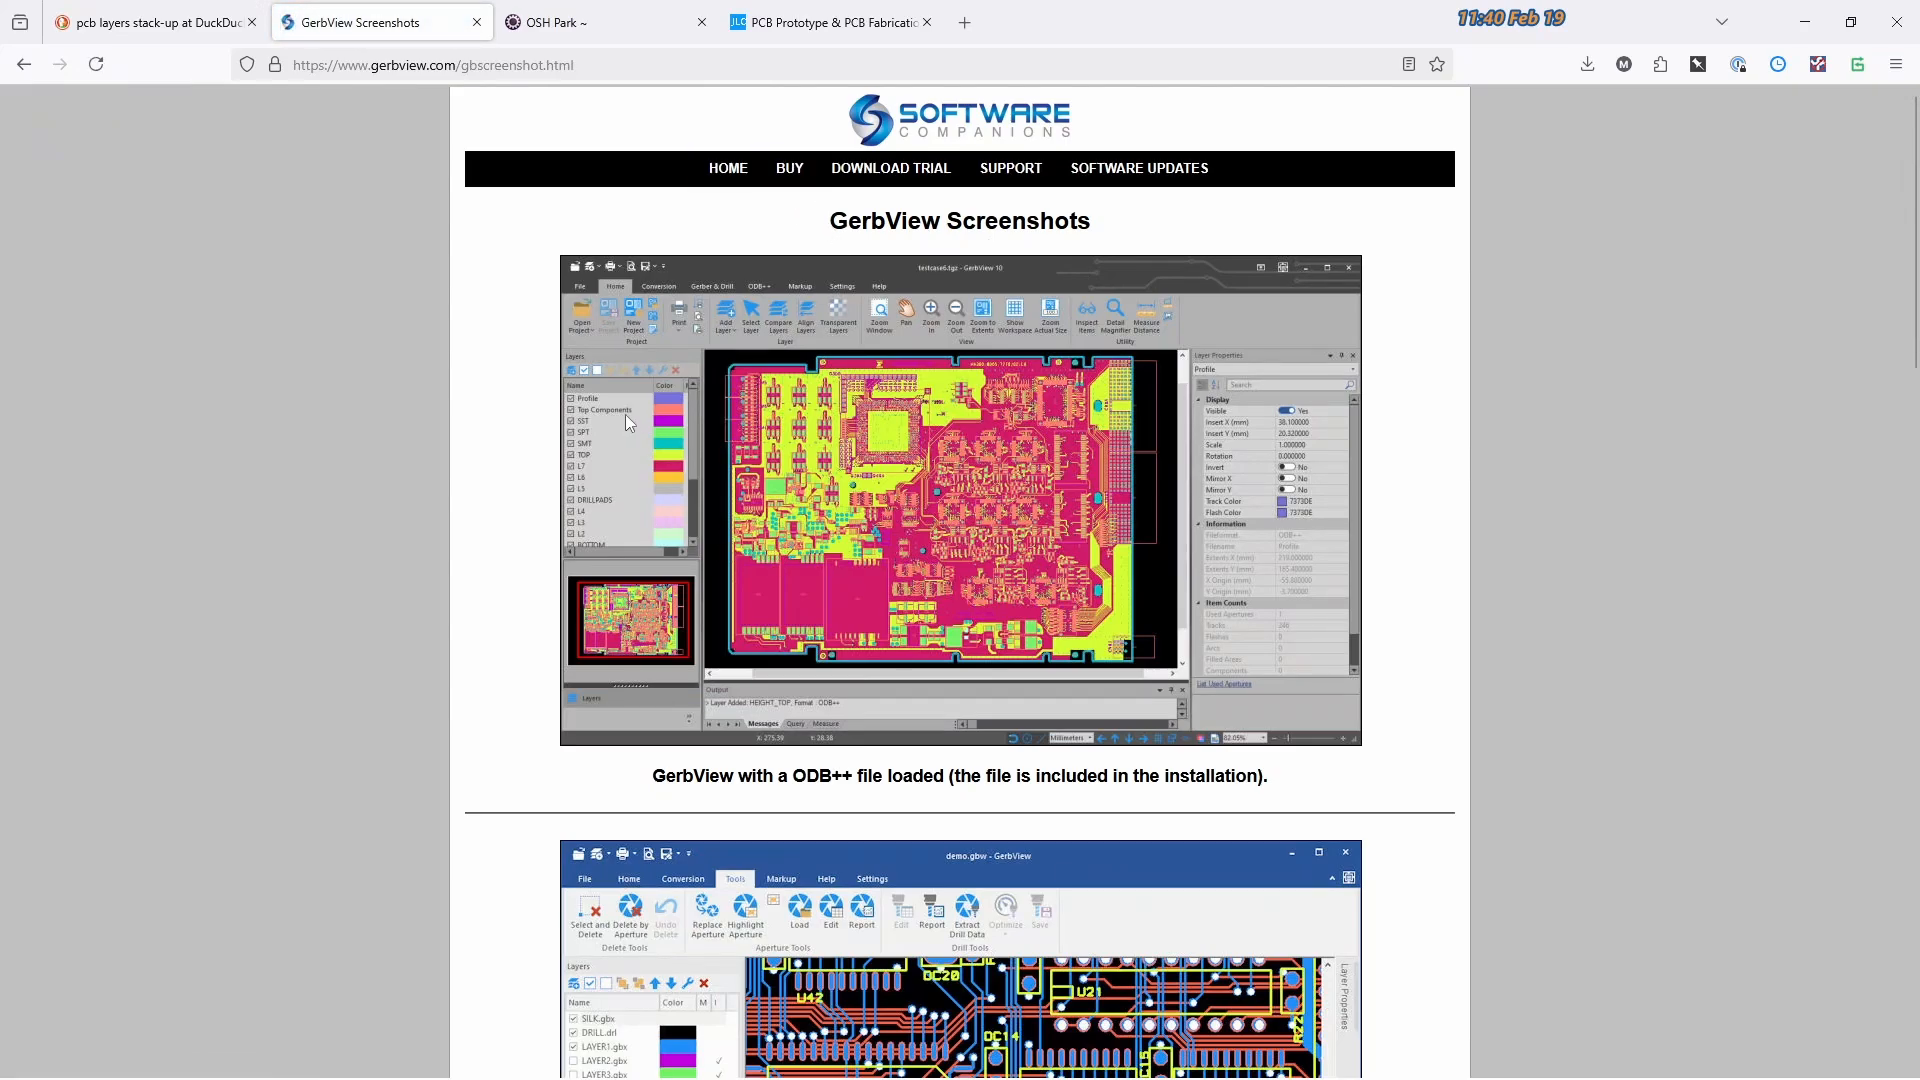
{"action": "mouse_move", "coordinate": [615, 418]}
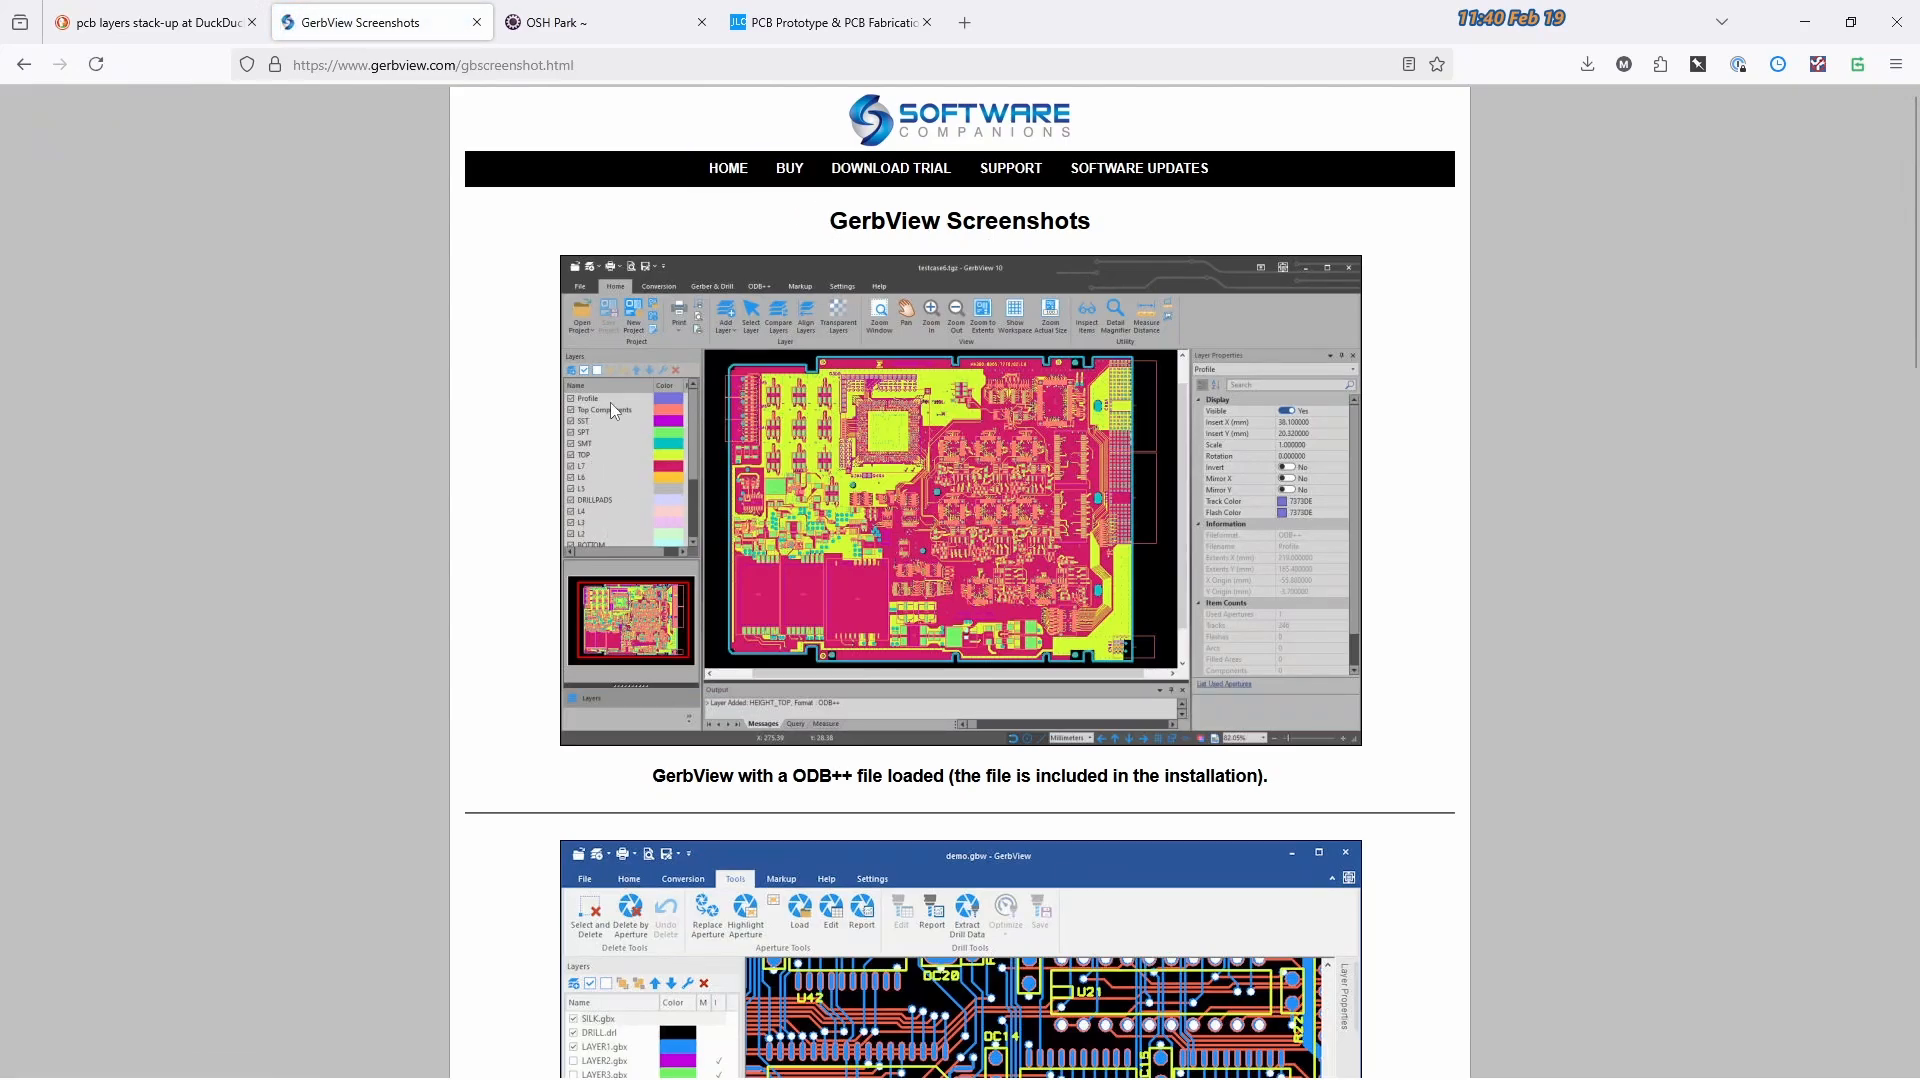
{"action": "mouse_move", "coordinate": [1116, 522]}
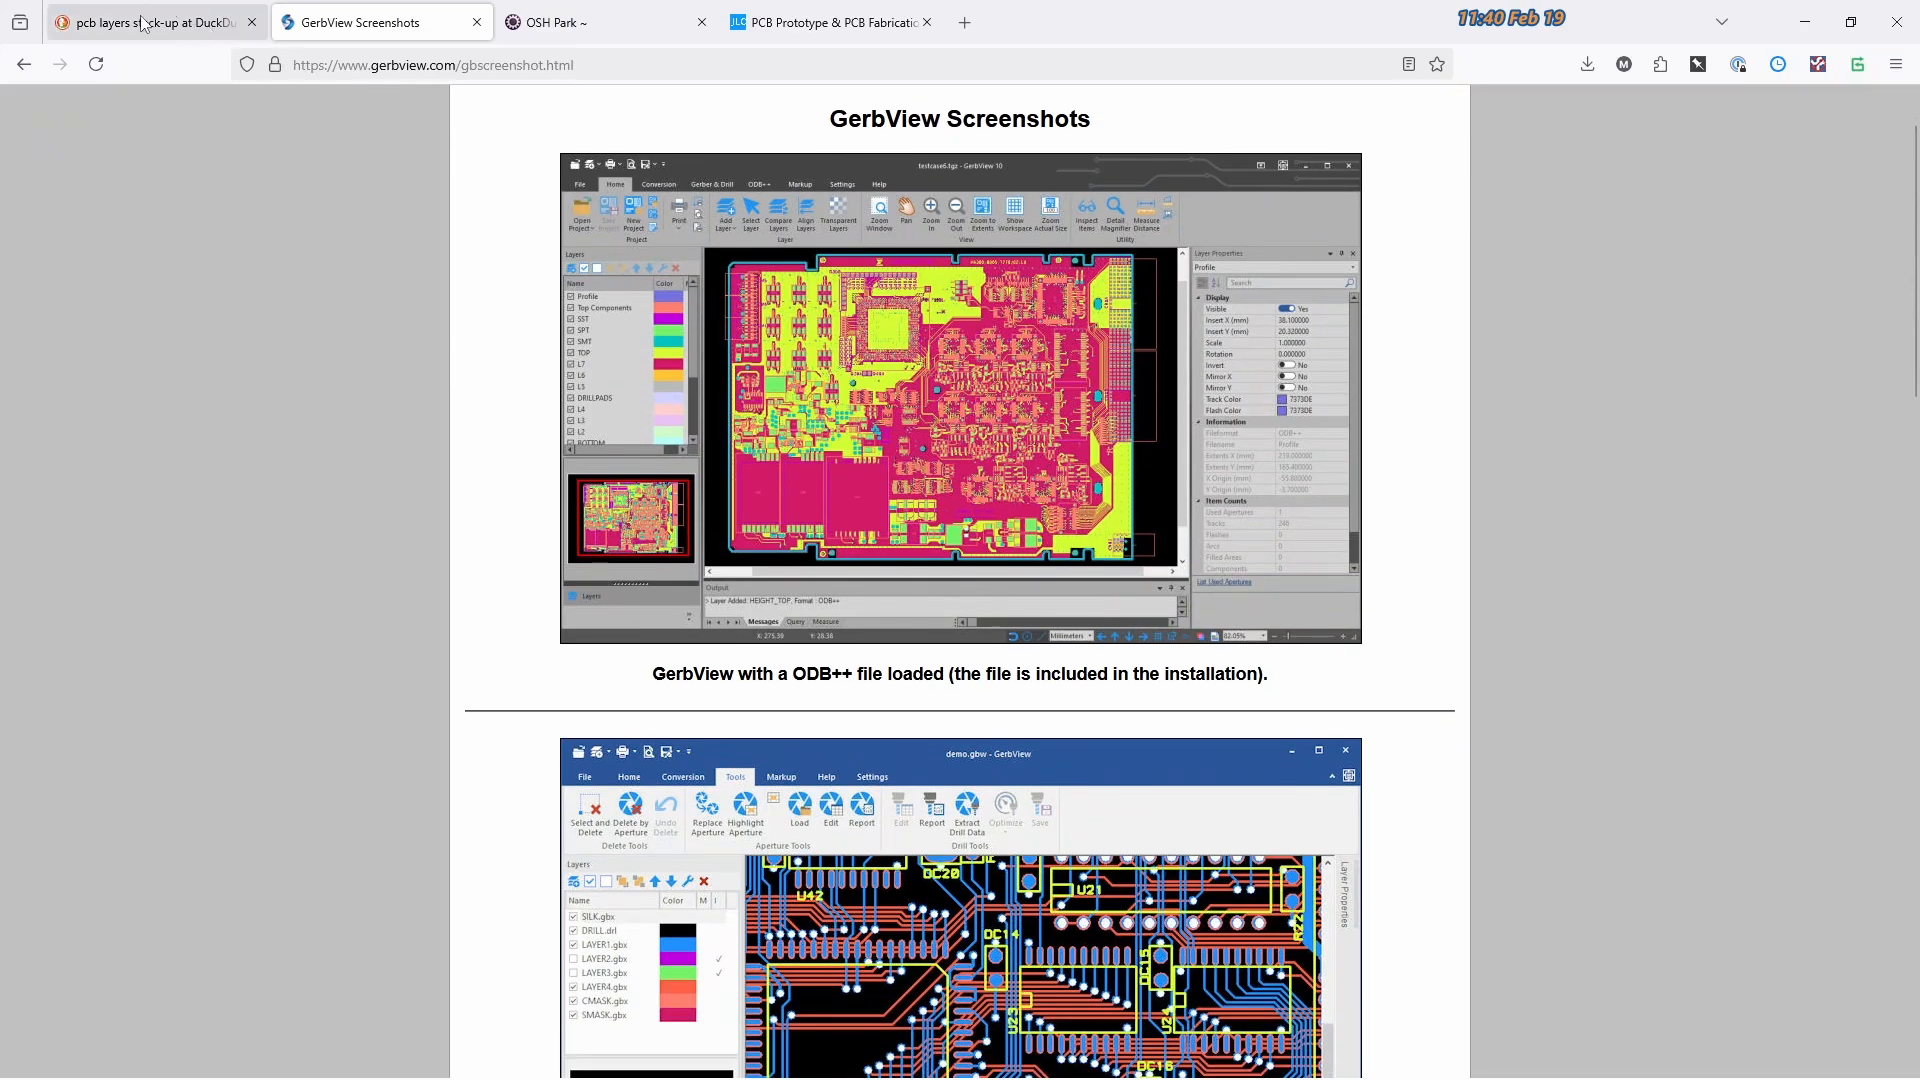
Enlarge the 12 Layer PCB Stackup image from the pcb layers stack-up results
{"action": "left_click", "coordinate": [146, 22]}
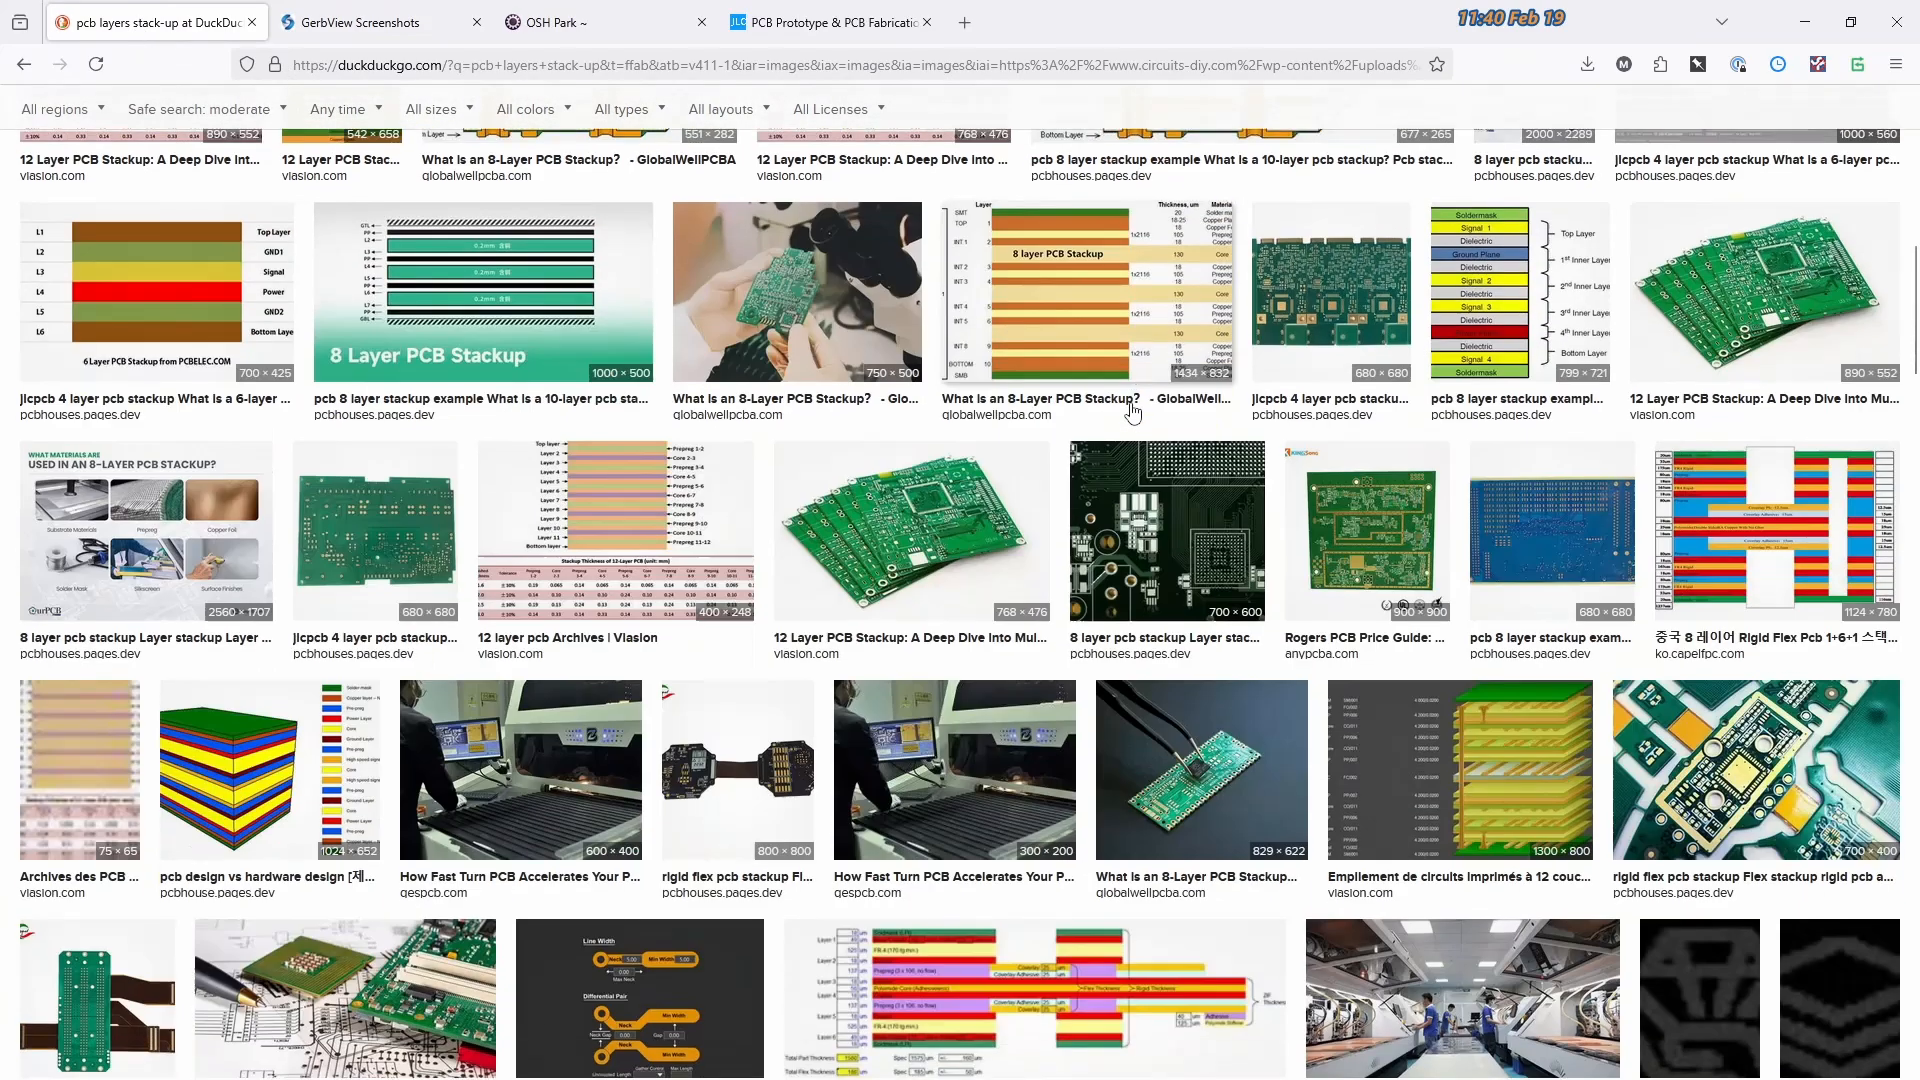
{"action": "left_click", "coordinate": [1762, 294]}
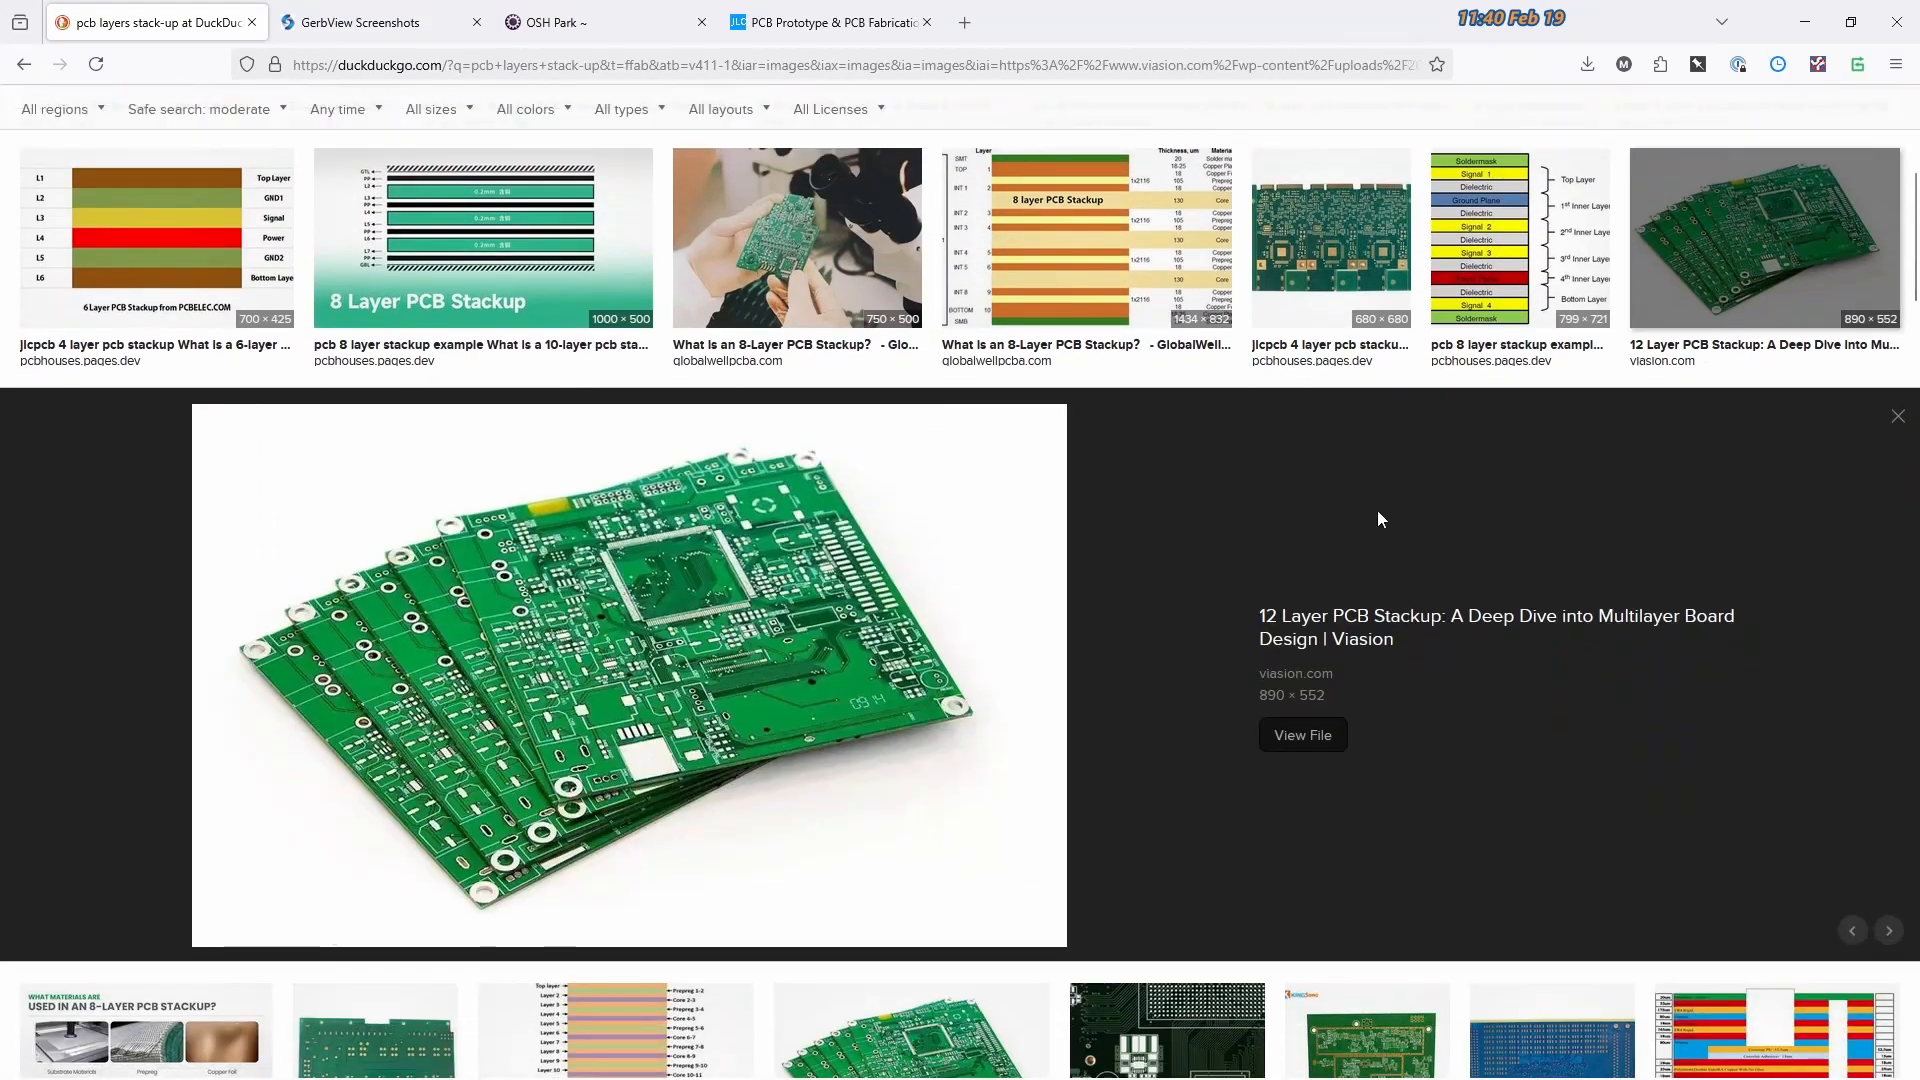
{"action": "mouse_move", "coordinate": [784, 740]}
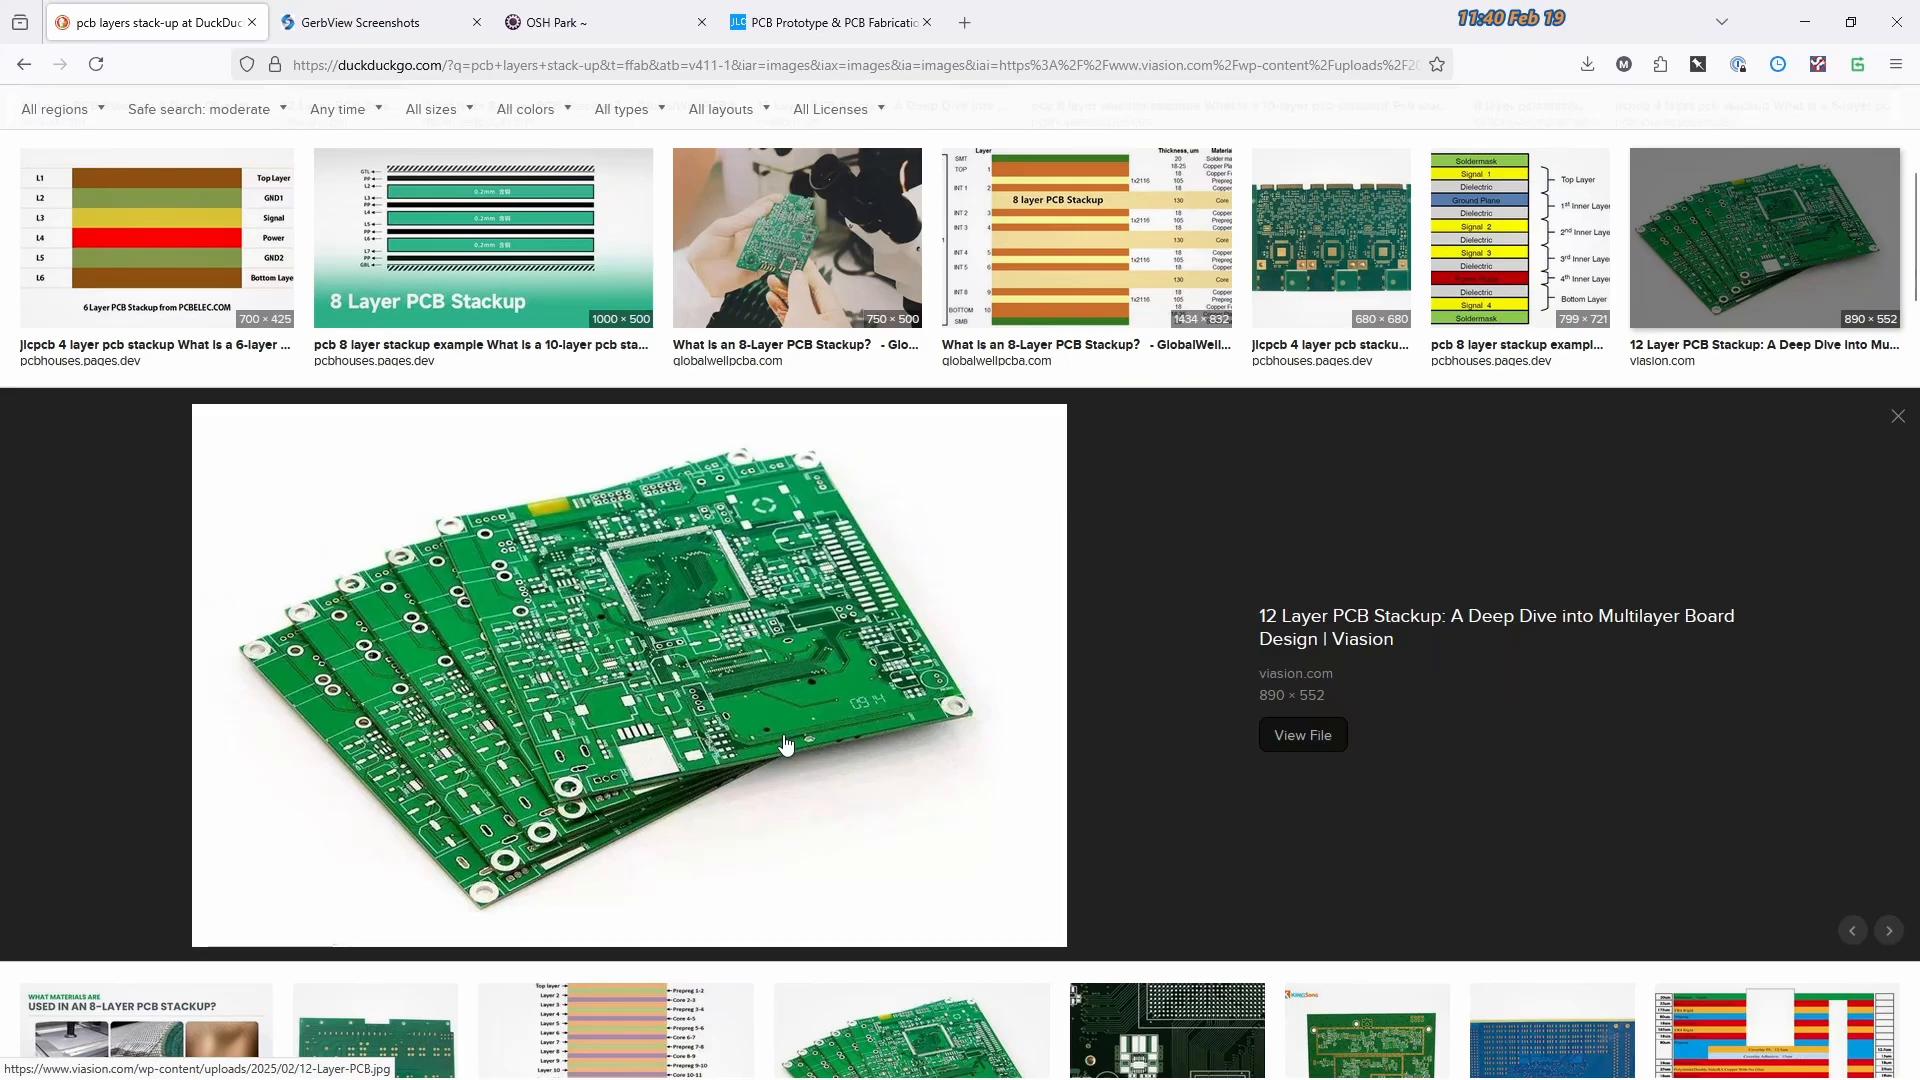
{"action": "mouse_move", "coordinate": [827, 710]}
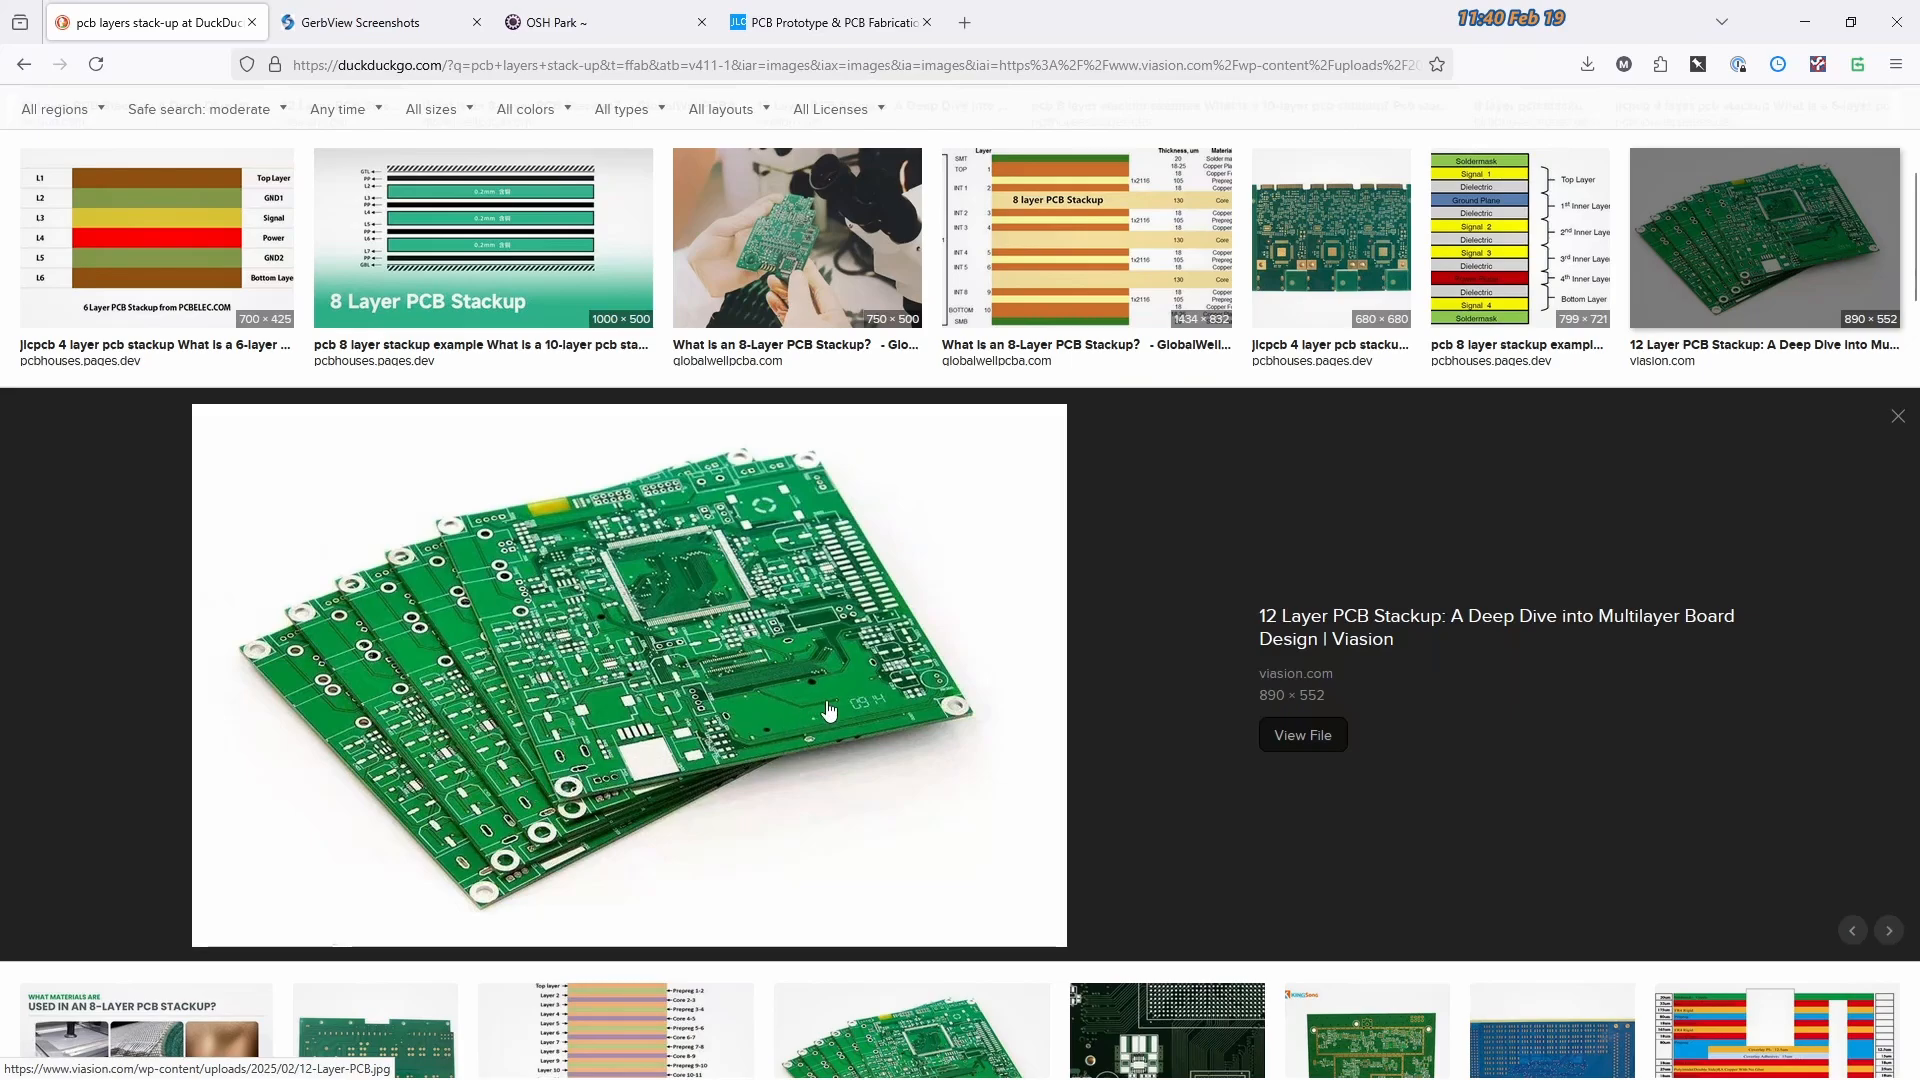
{"action": "mouse_move", "coordinate": [636, 472]}
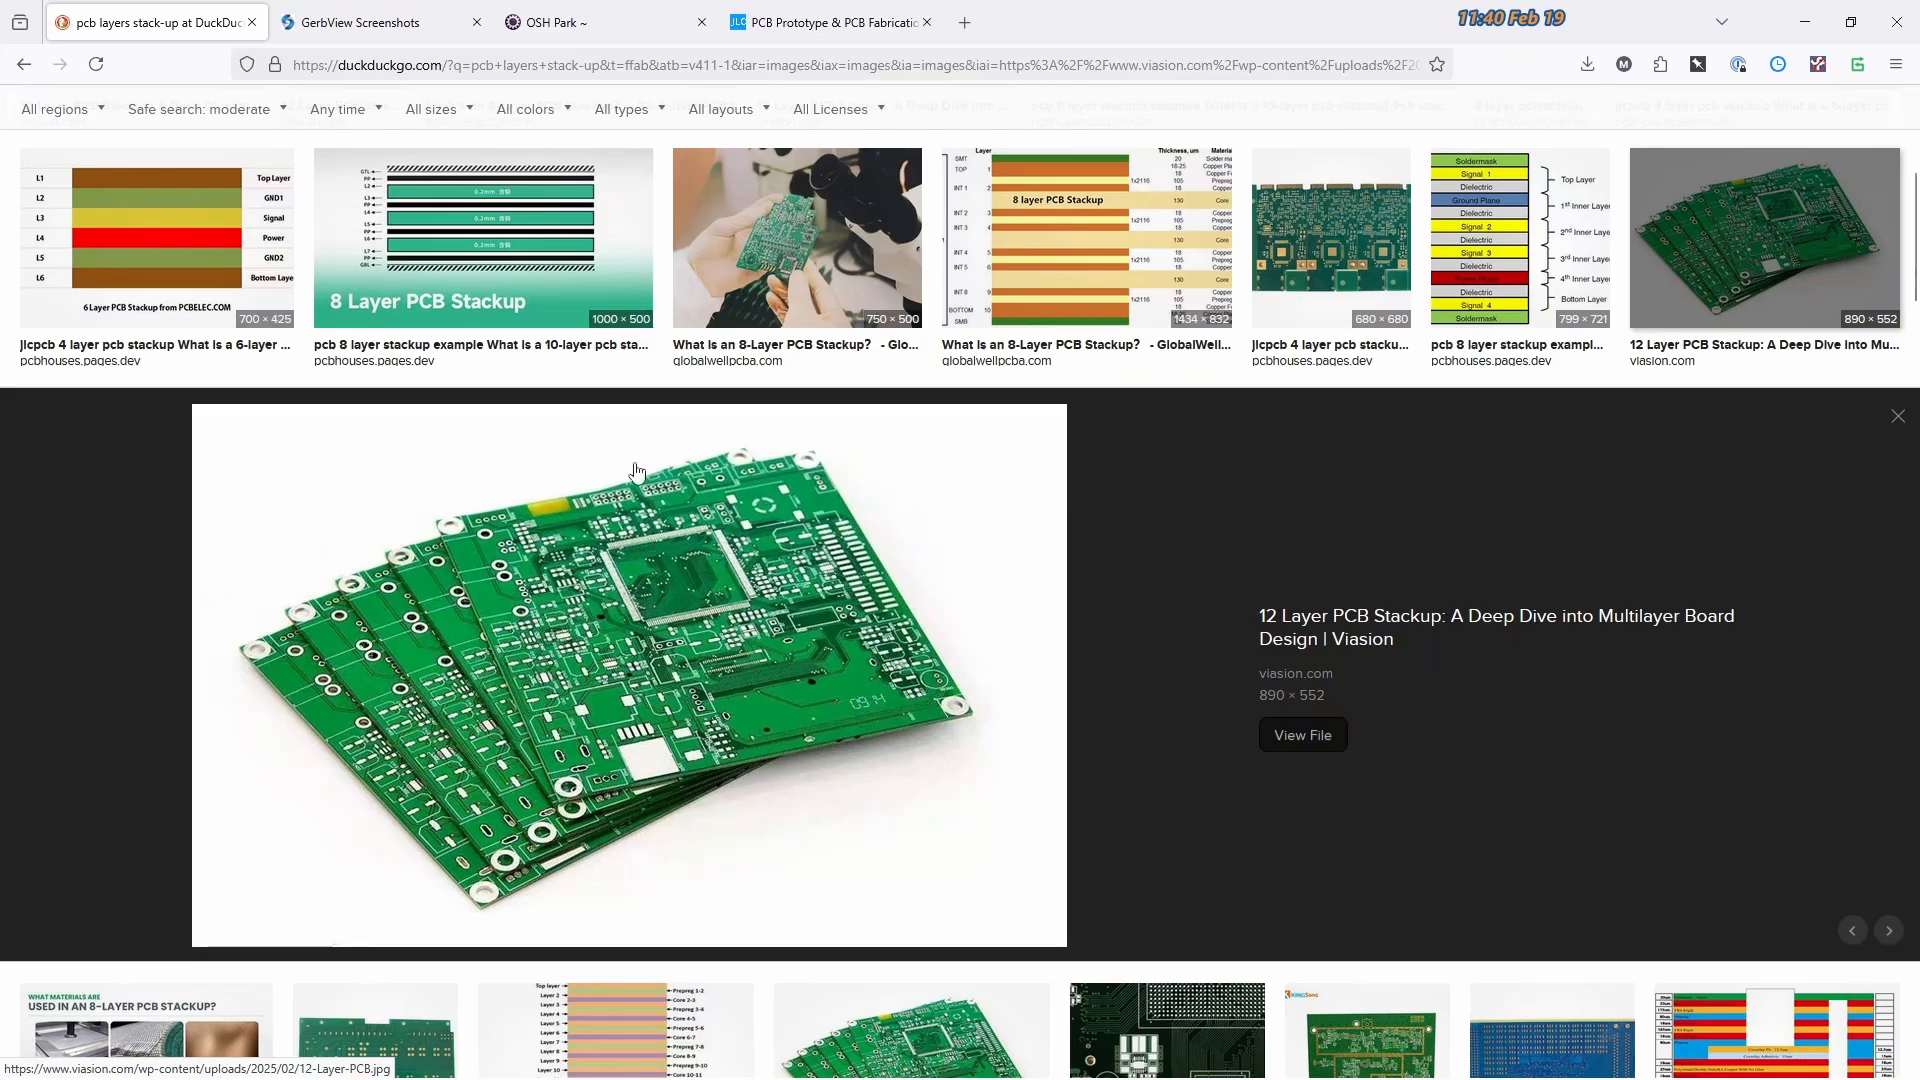
{"action": "mouse_move", "coordinate": [582, 754]}
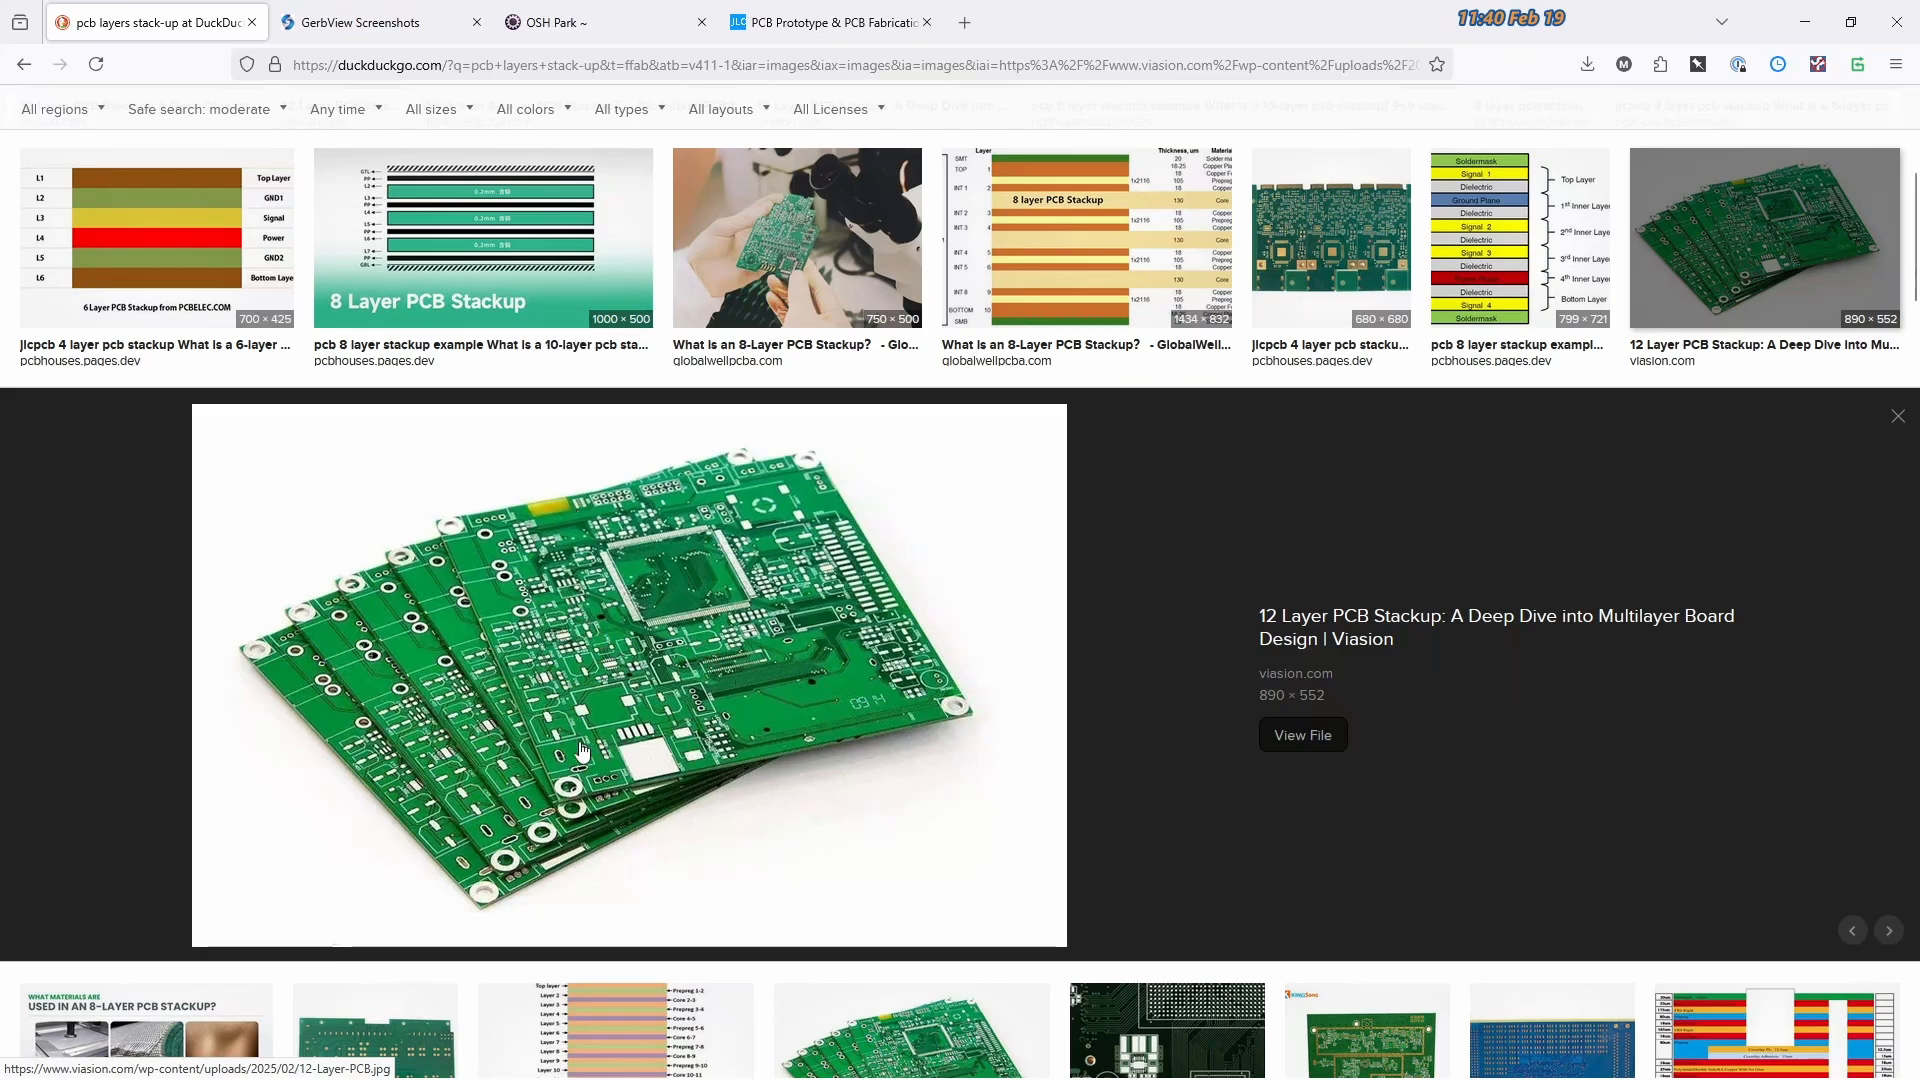
{"action": "mouse_move", "coordinate": [822, 707]}
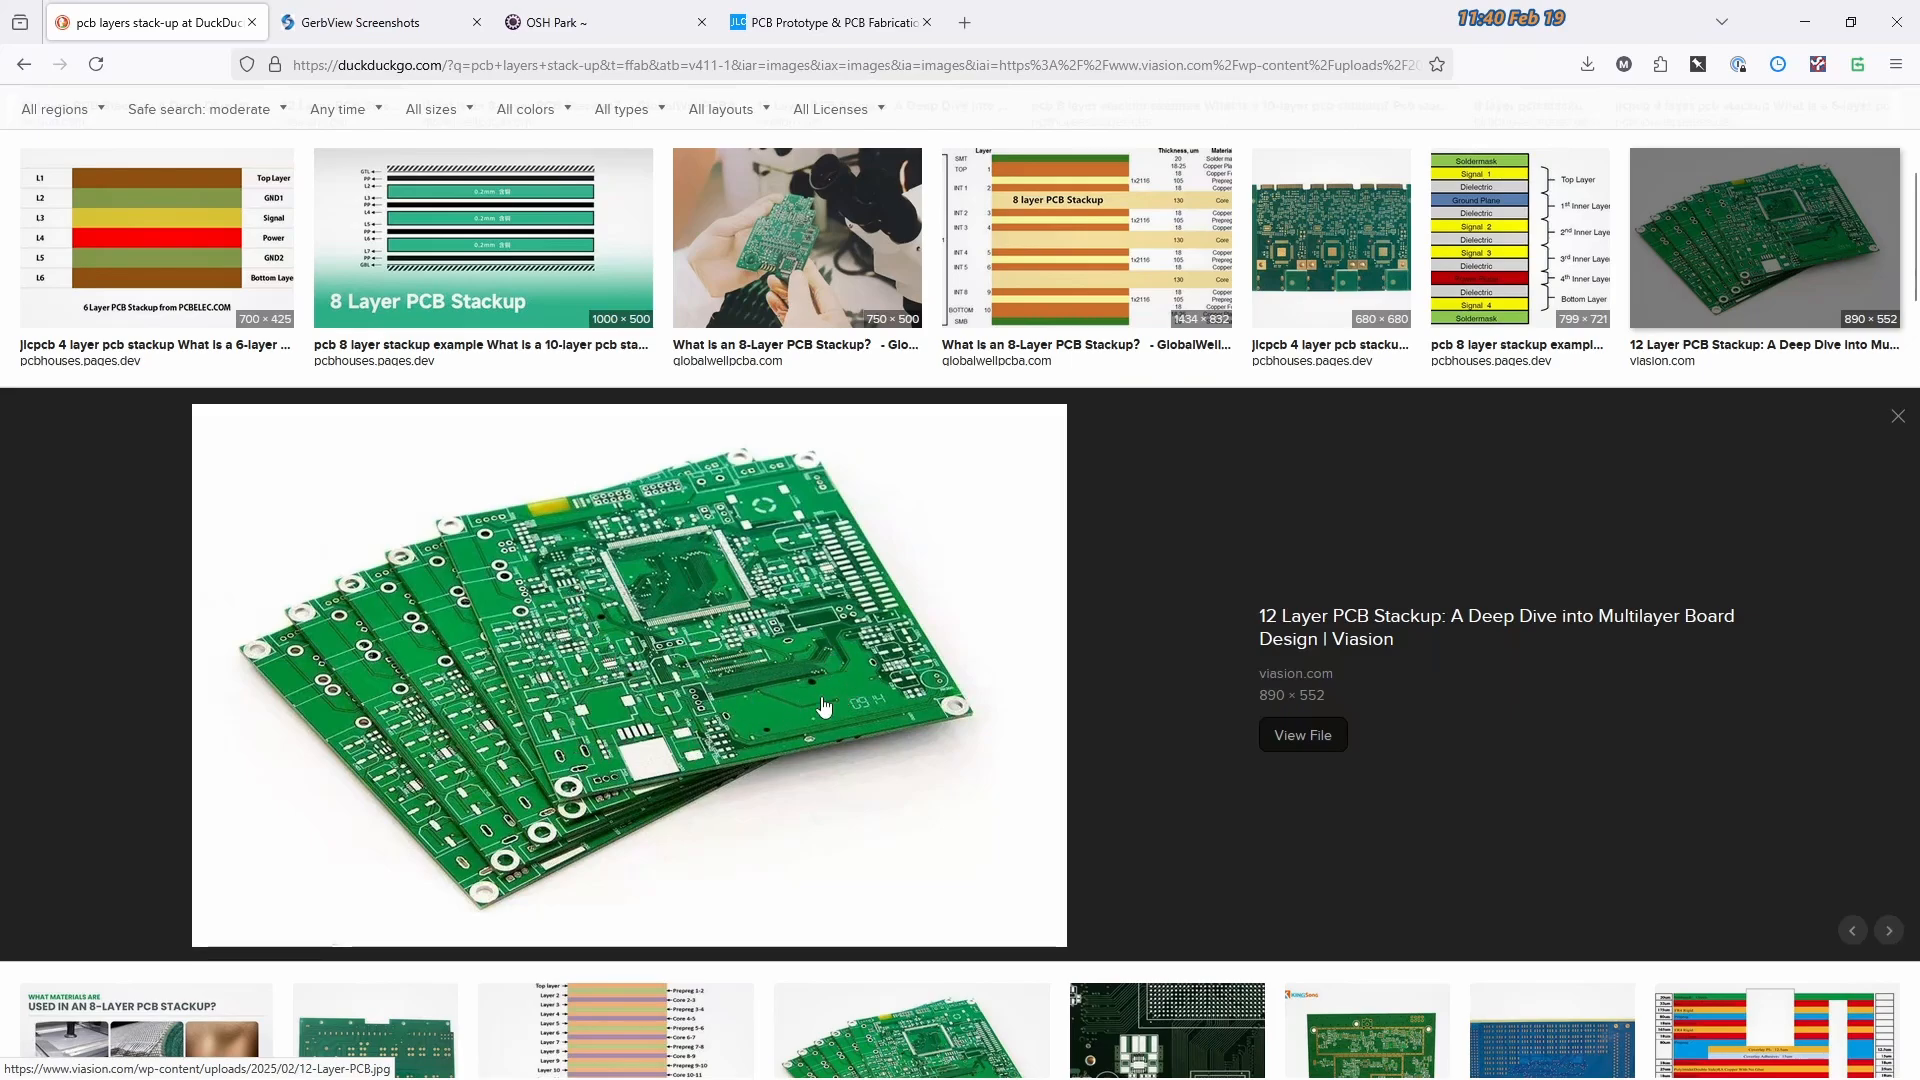
{"action": "mouse_move", "coordinate": [798, 564]}
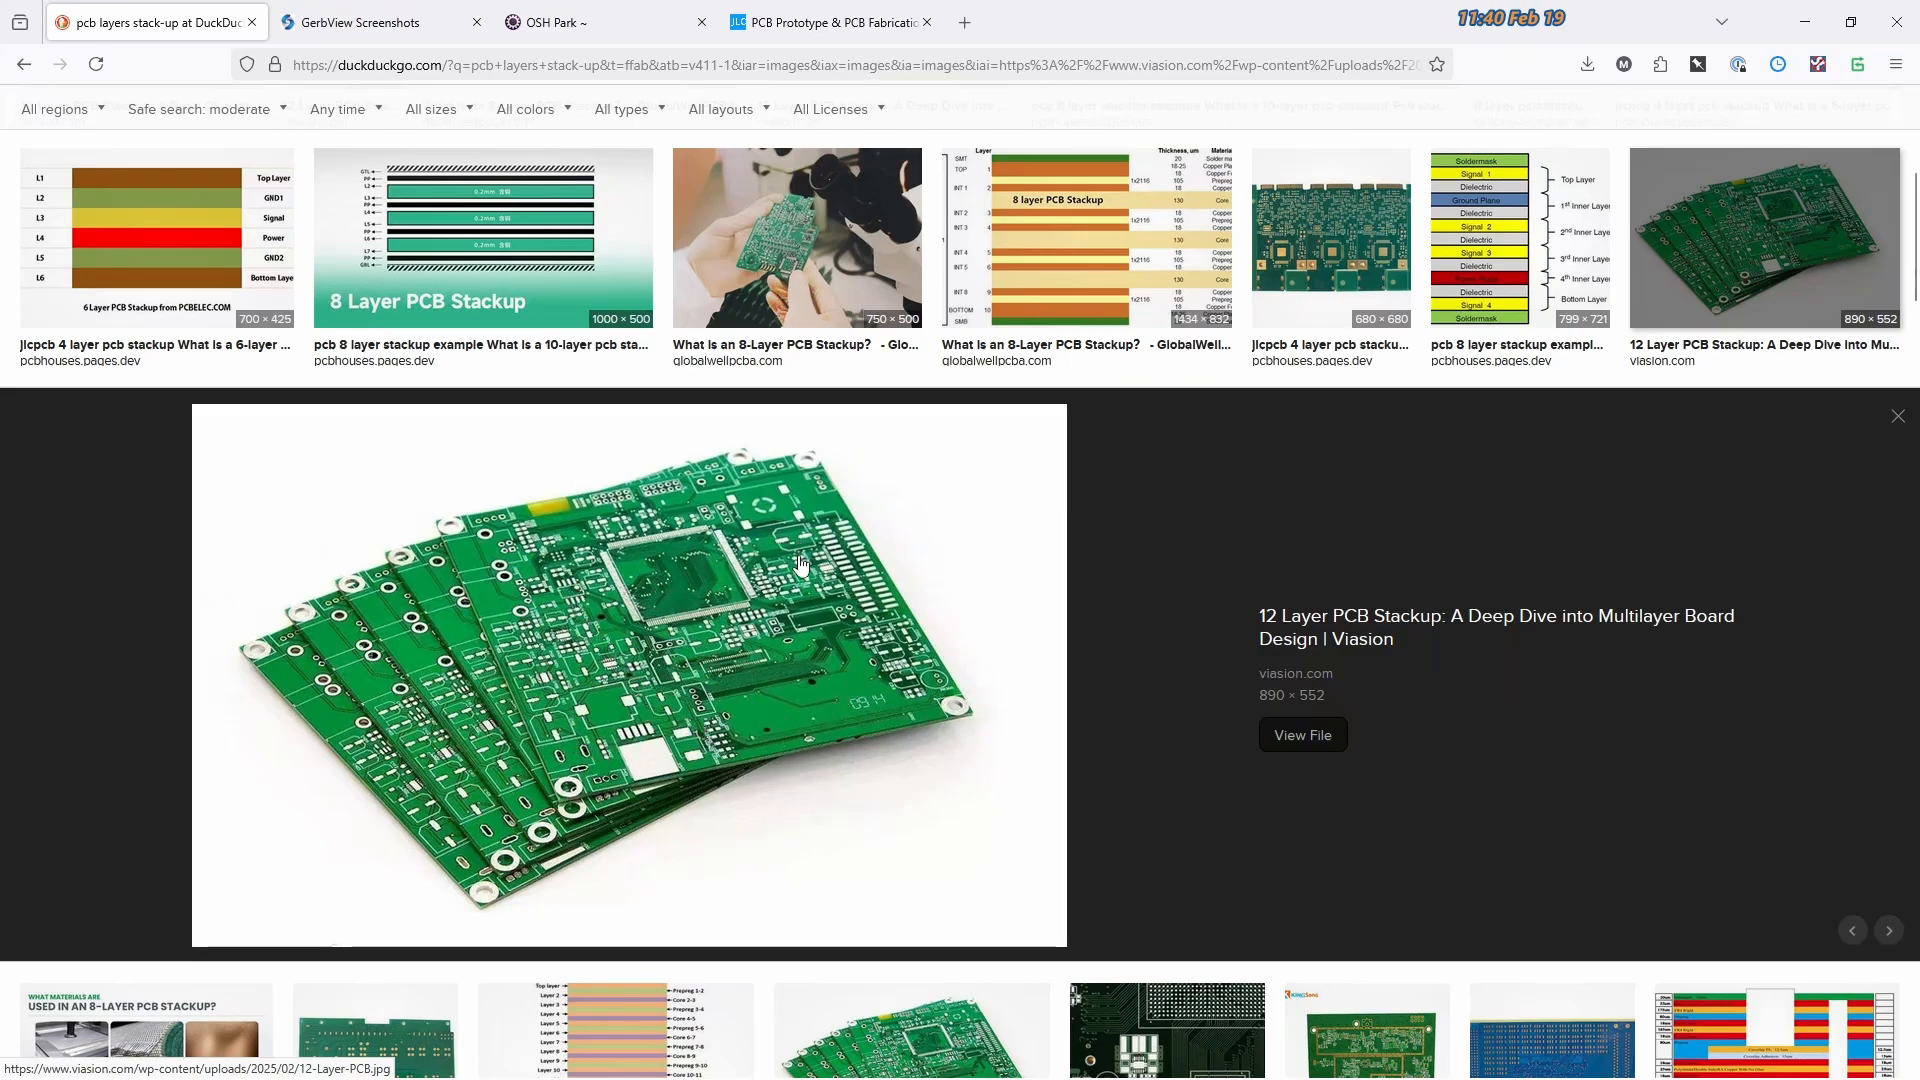
{"action": "mouse_move", "coordinate": [612, 566]}
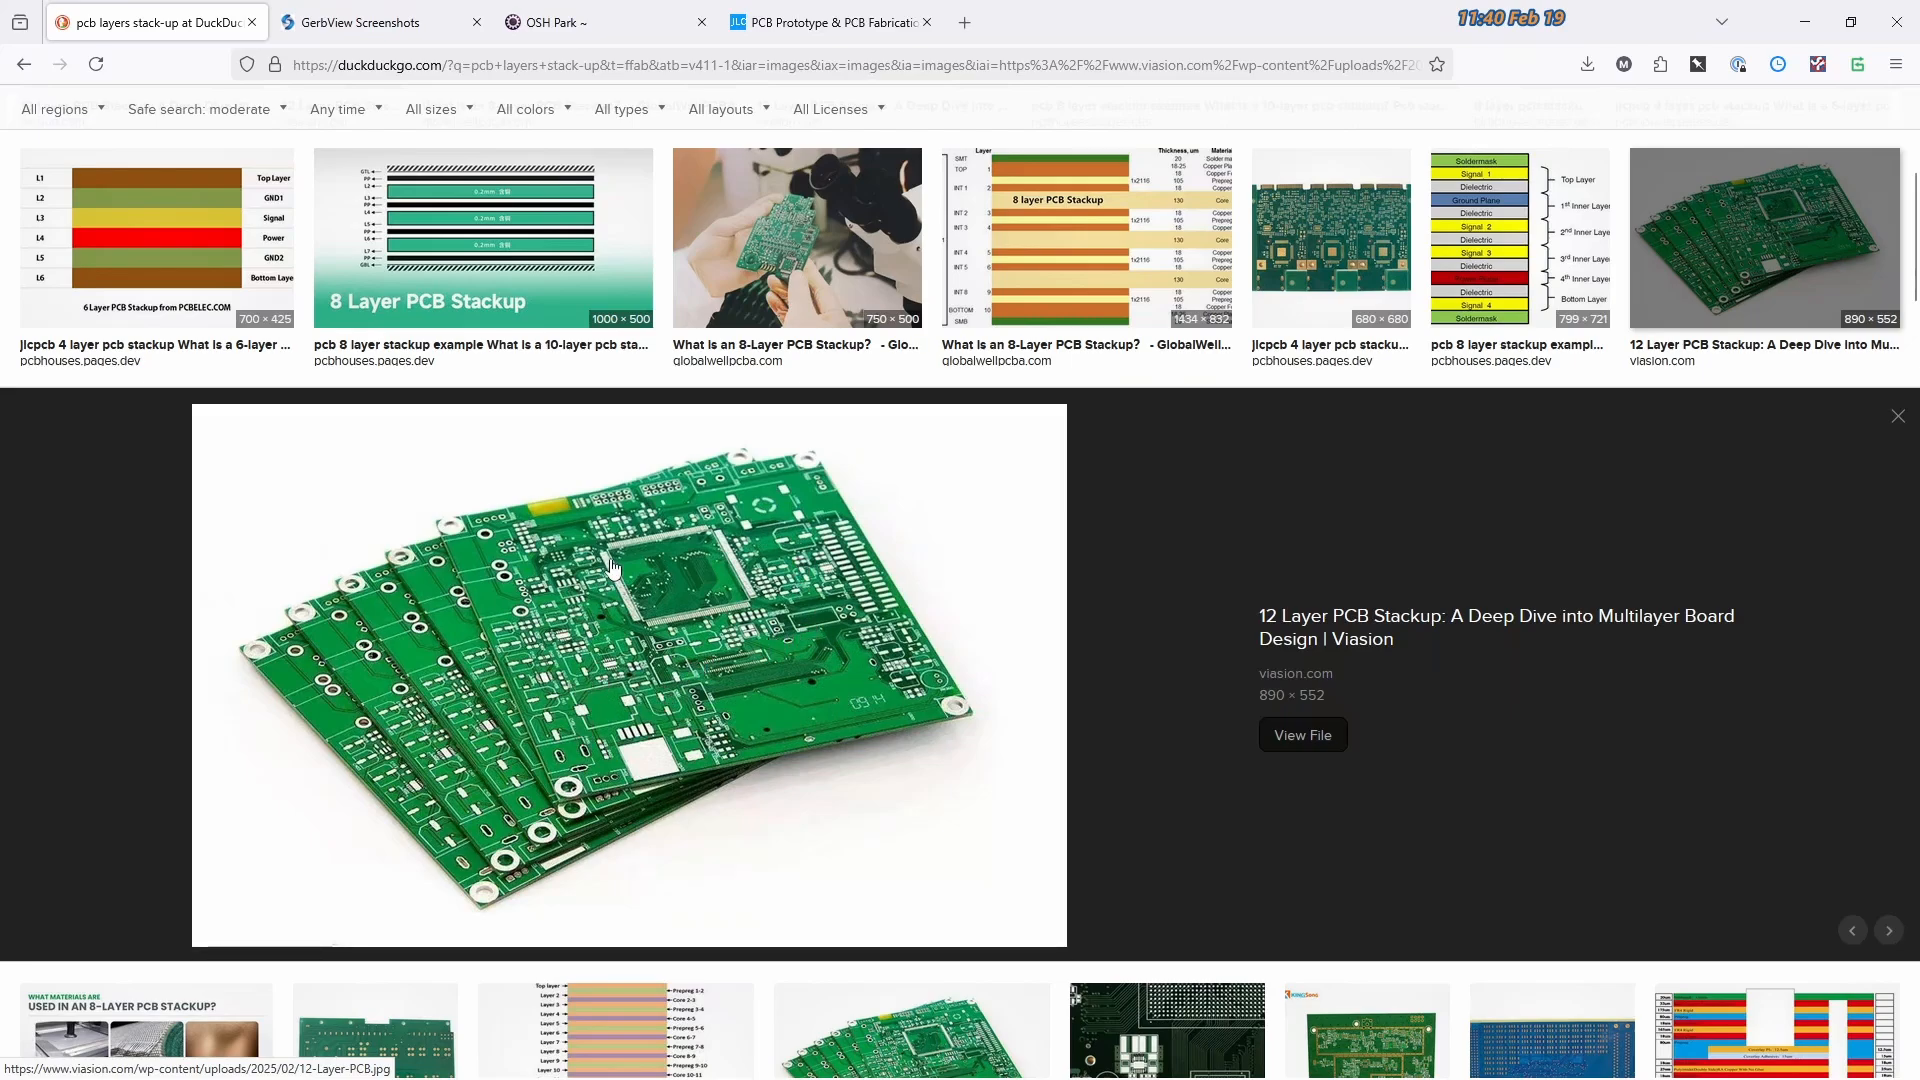
{"action": "mouse_move", "coordinate": [860, 716]}
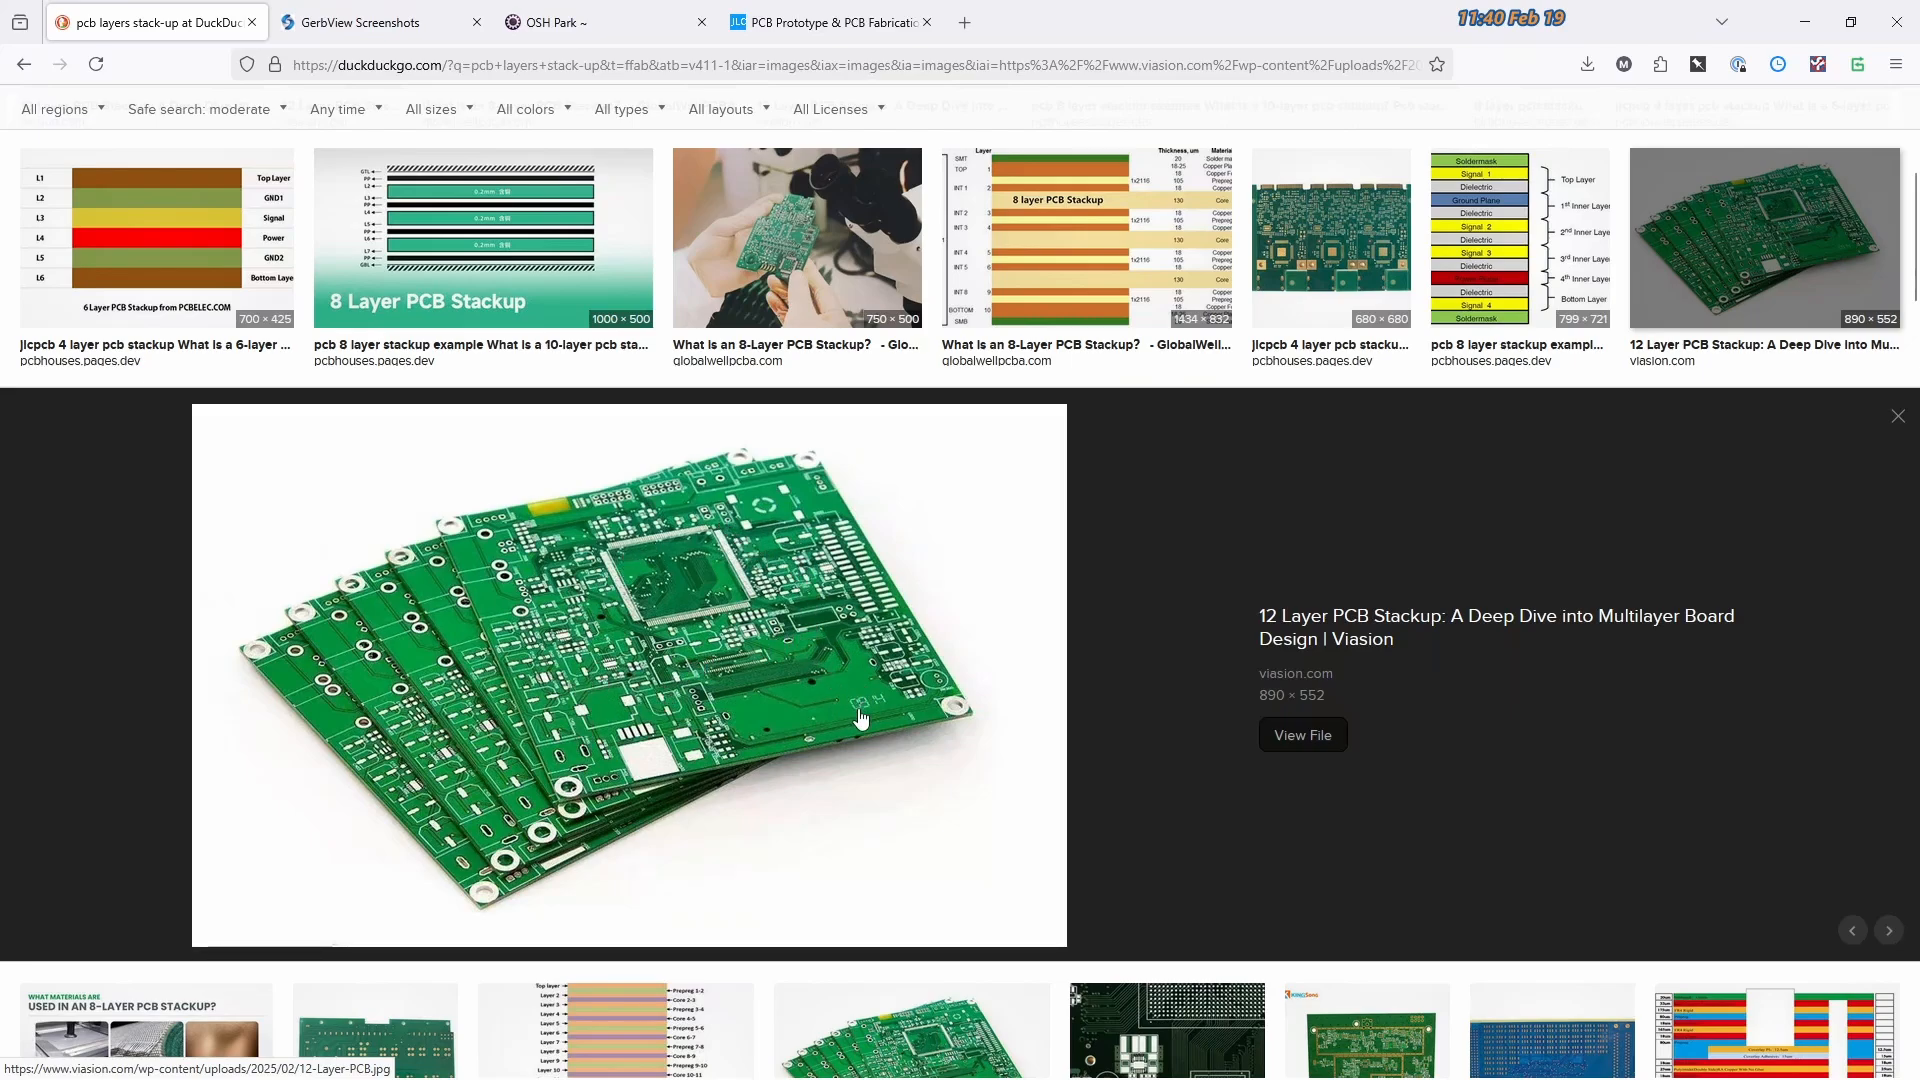
{"action": "mouse_move", "coordinate": [798, 519]}
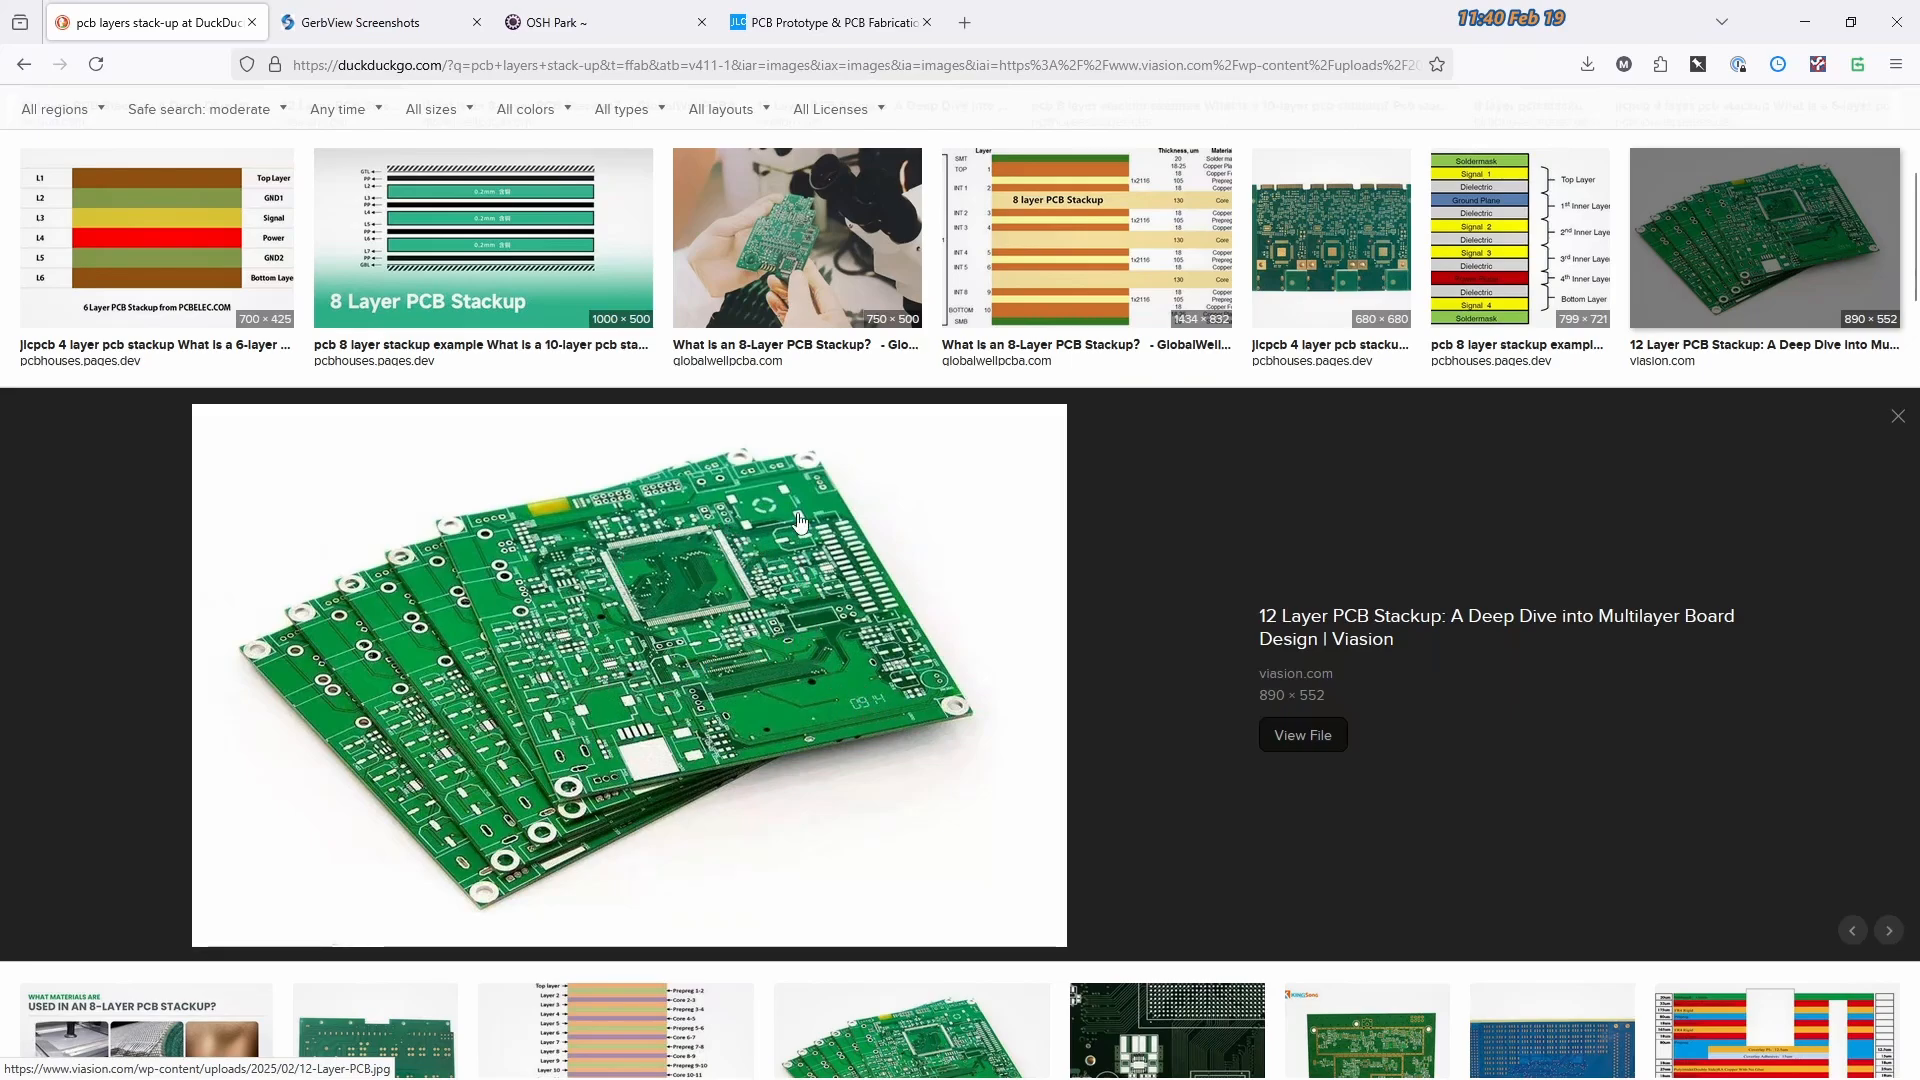
{"action": "mouse_move", "coordinate": [940, 493]}
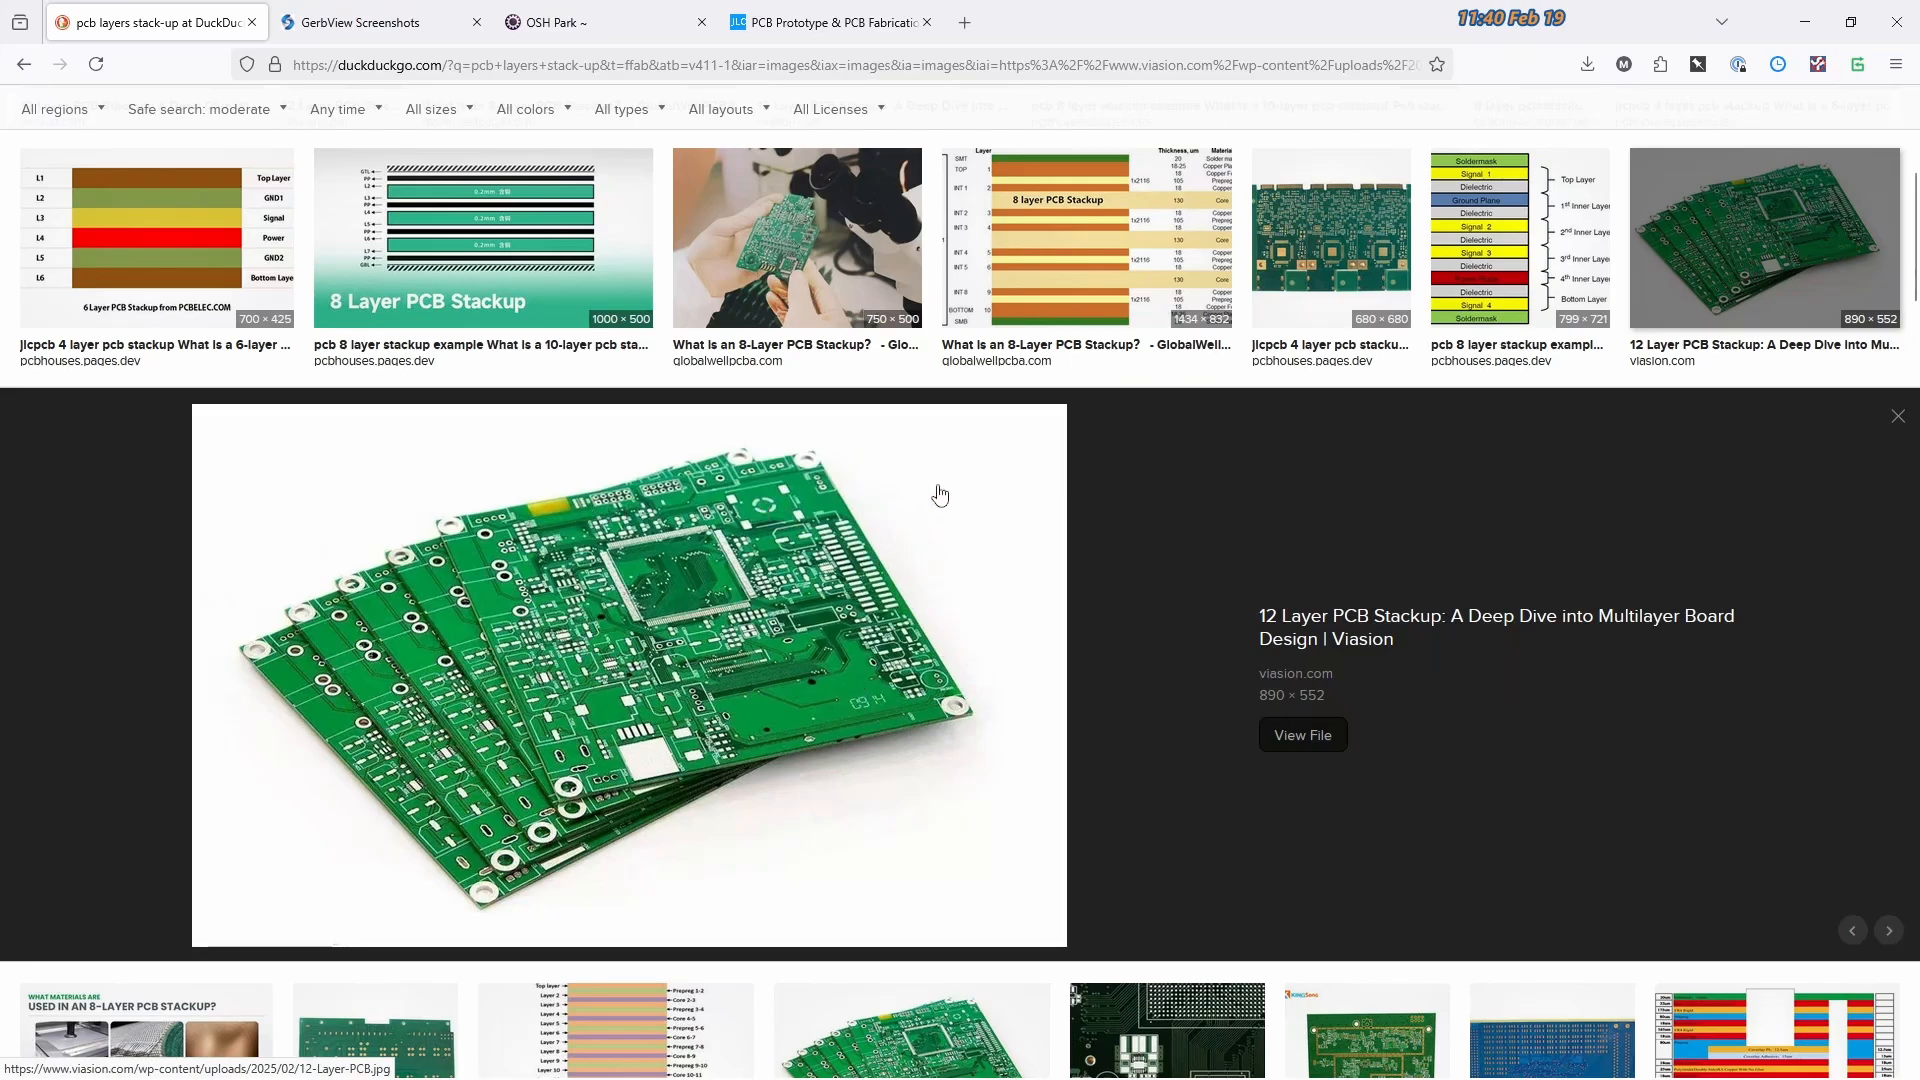
Scroll the GerbView screenshots page to the ODB++ example, glance at JLCPCB, and focus the address bar
{"action": "left_click", "coordinate": [368, 22]}
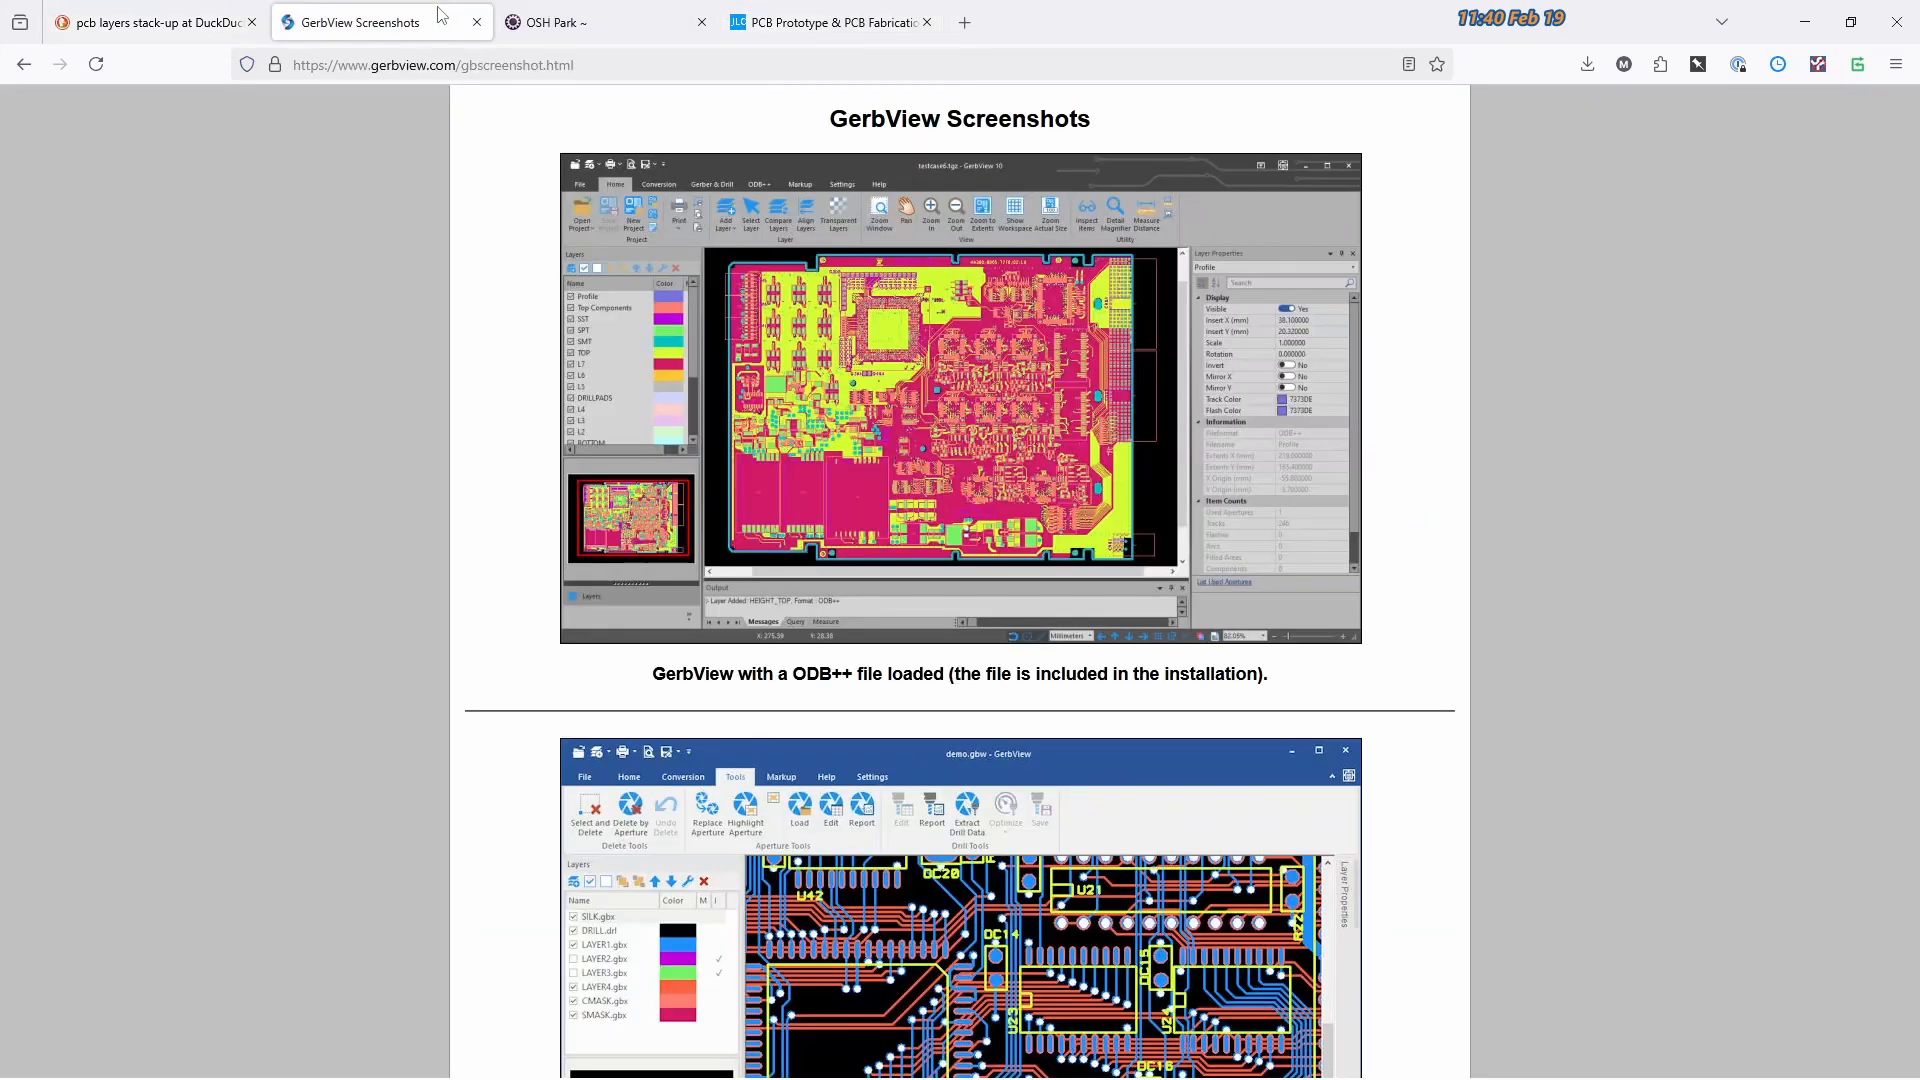
{"action": "mouse_move", "coordinate": [917, 450]}
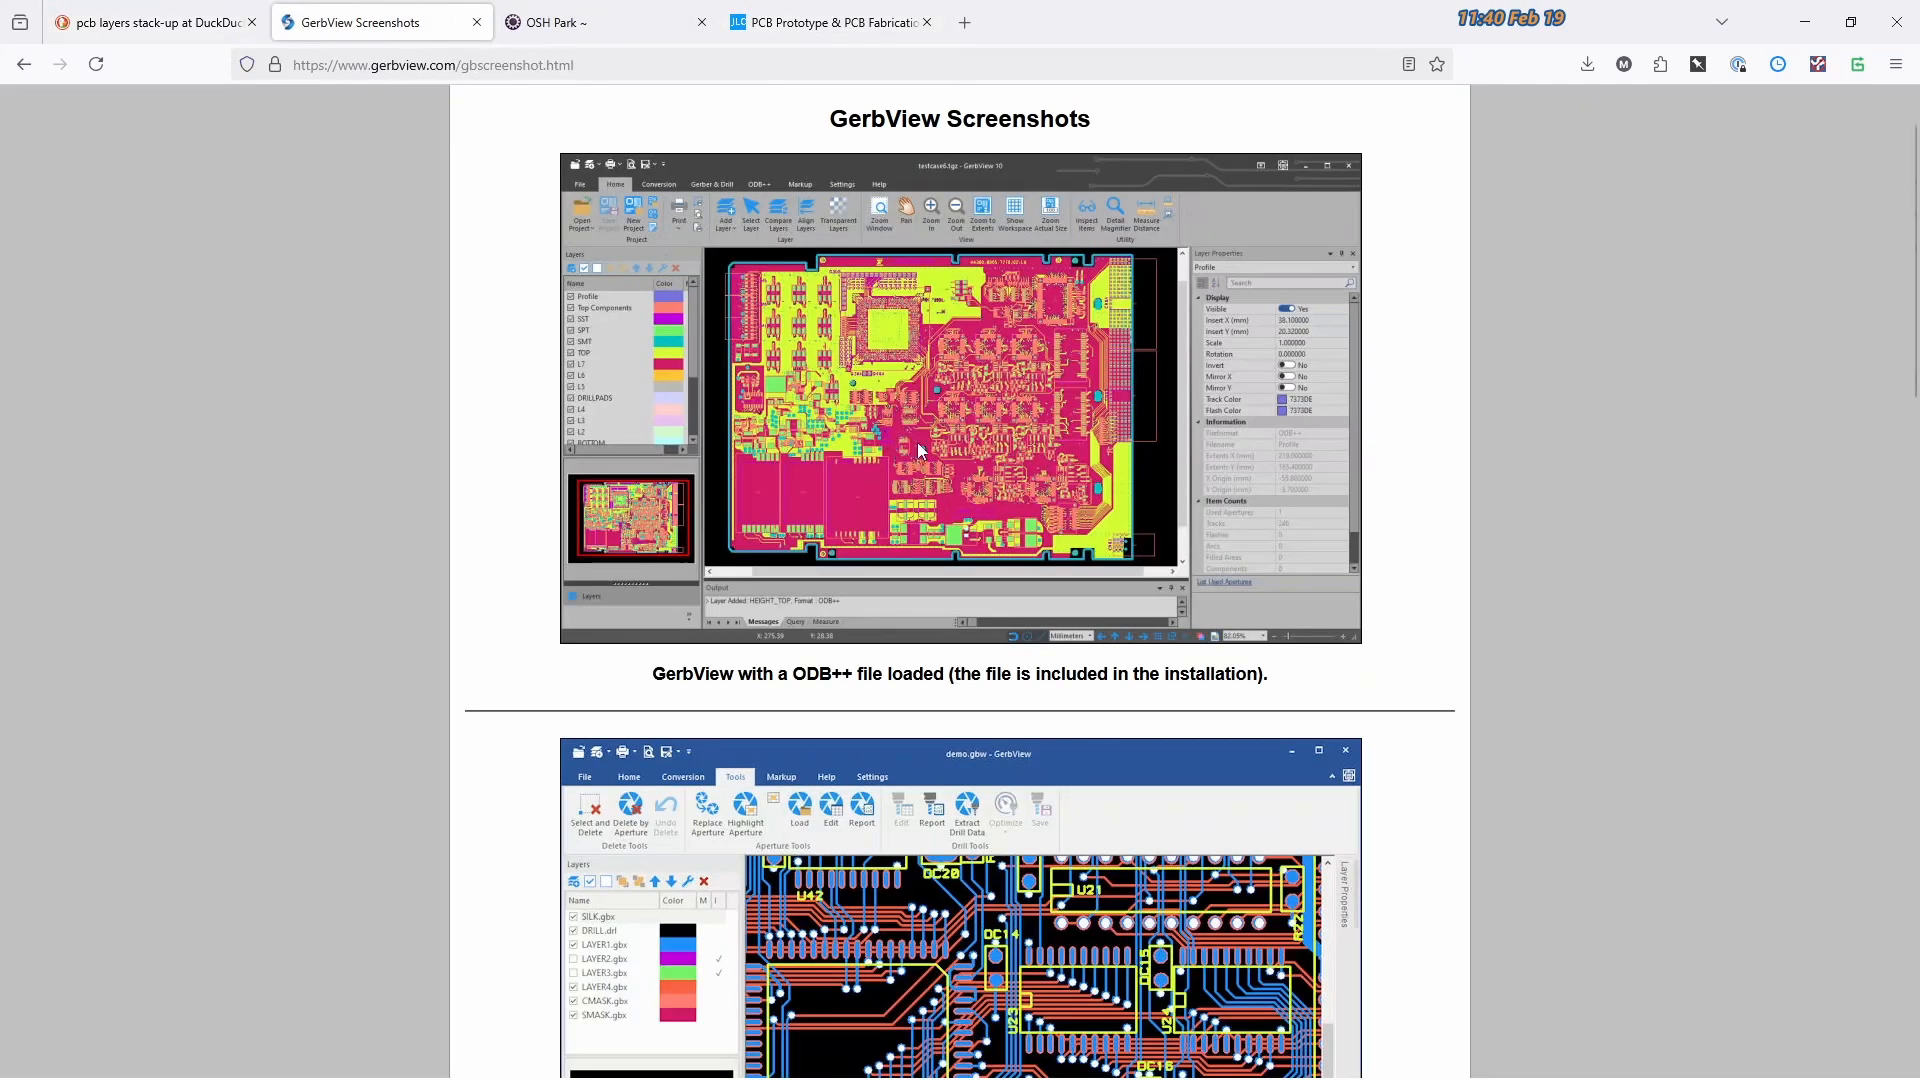
{"action": "scroll", "scroll_direction": "down", "scroll_amount": 3}
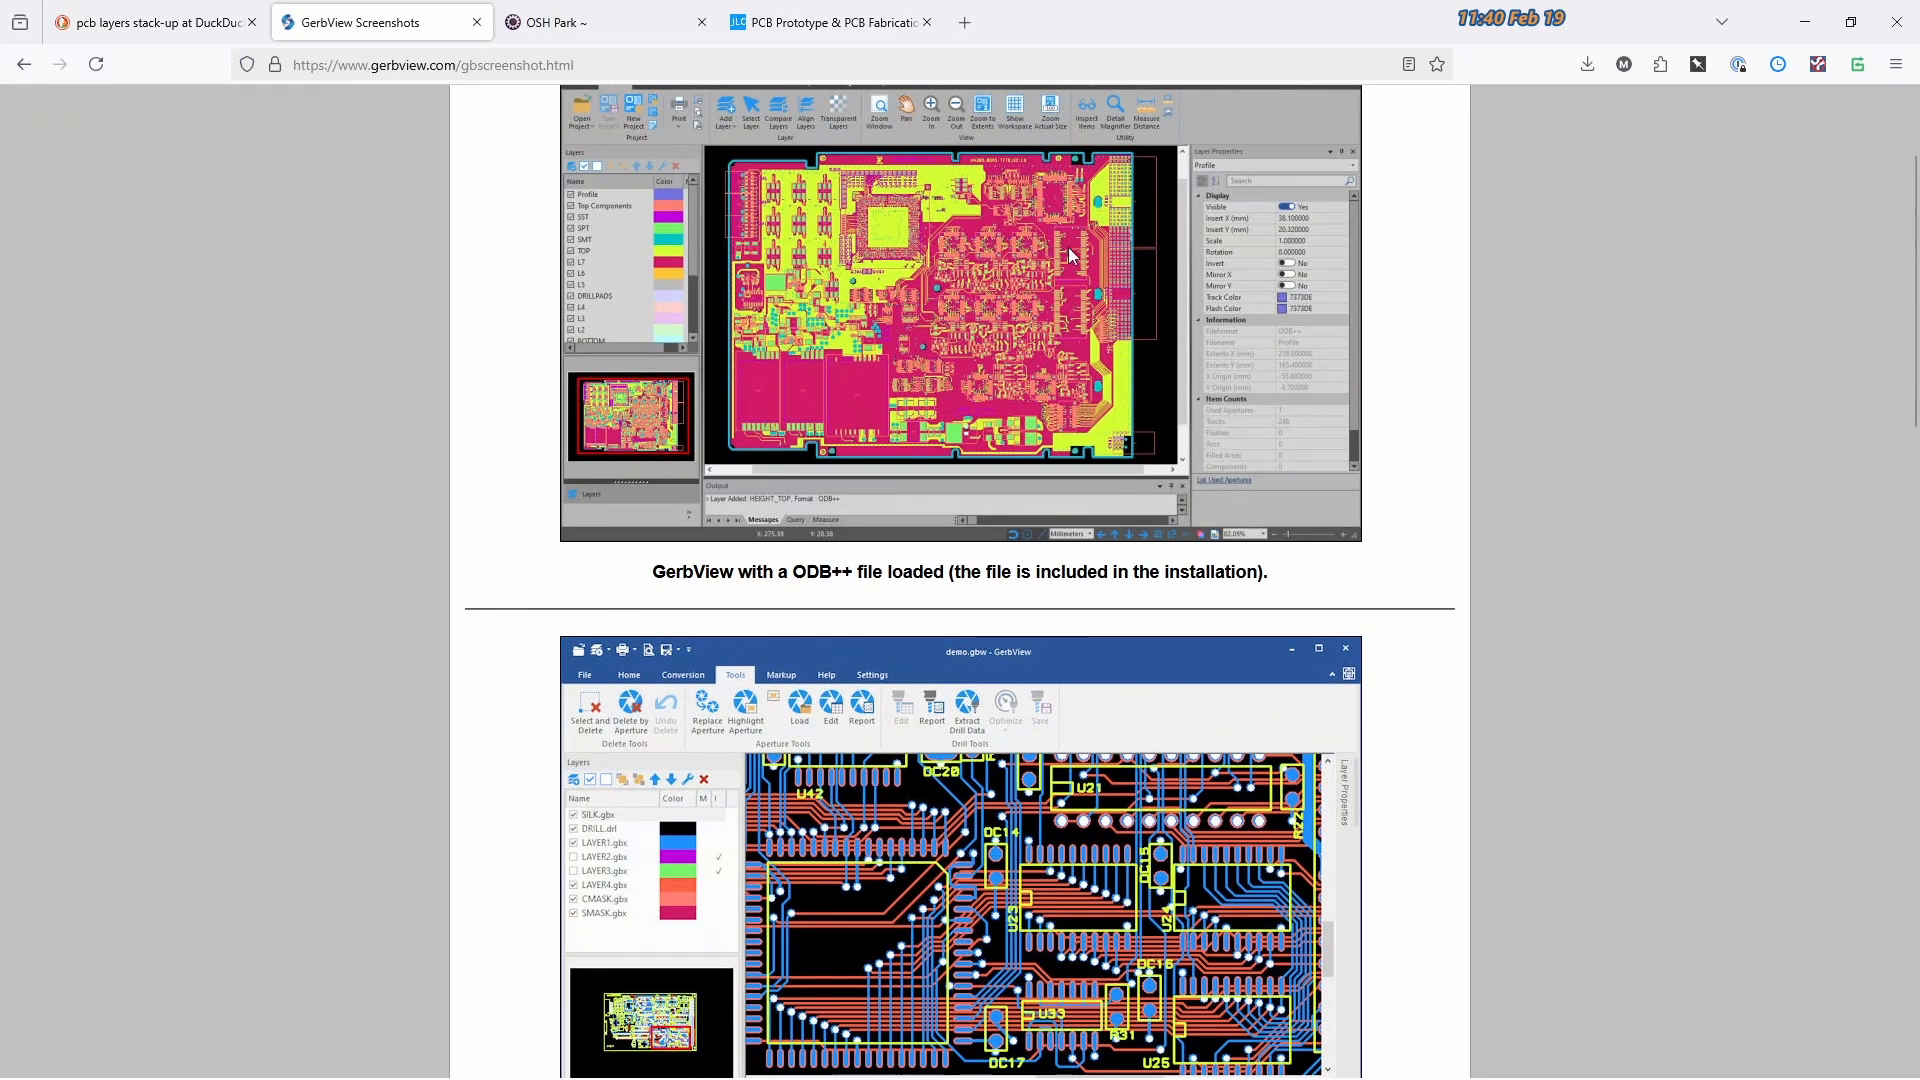
{"action": "left_click", "coordinate": [829, 22]}
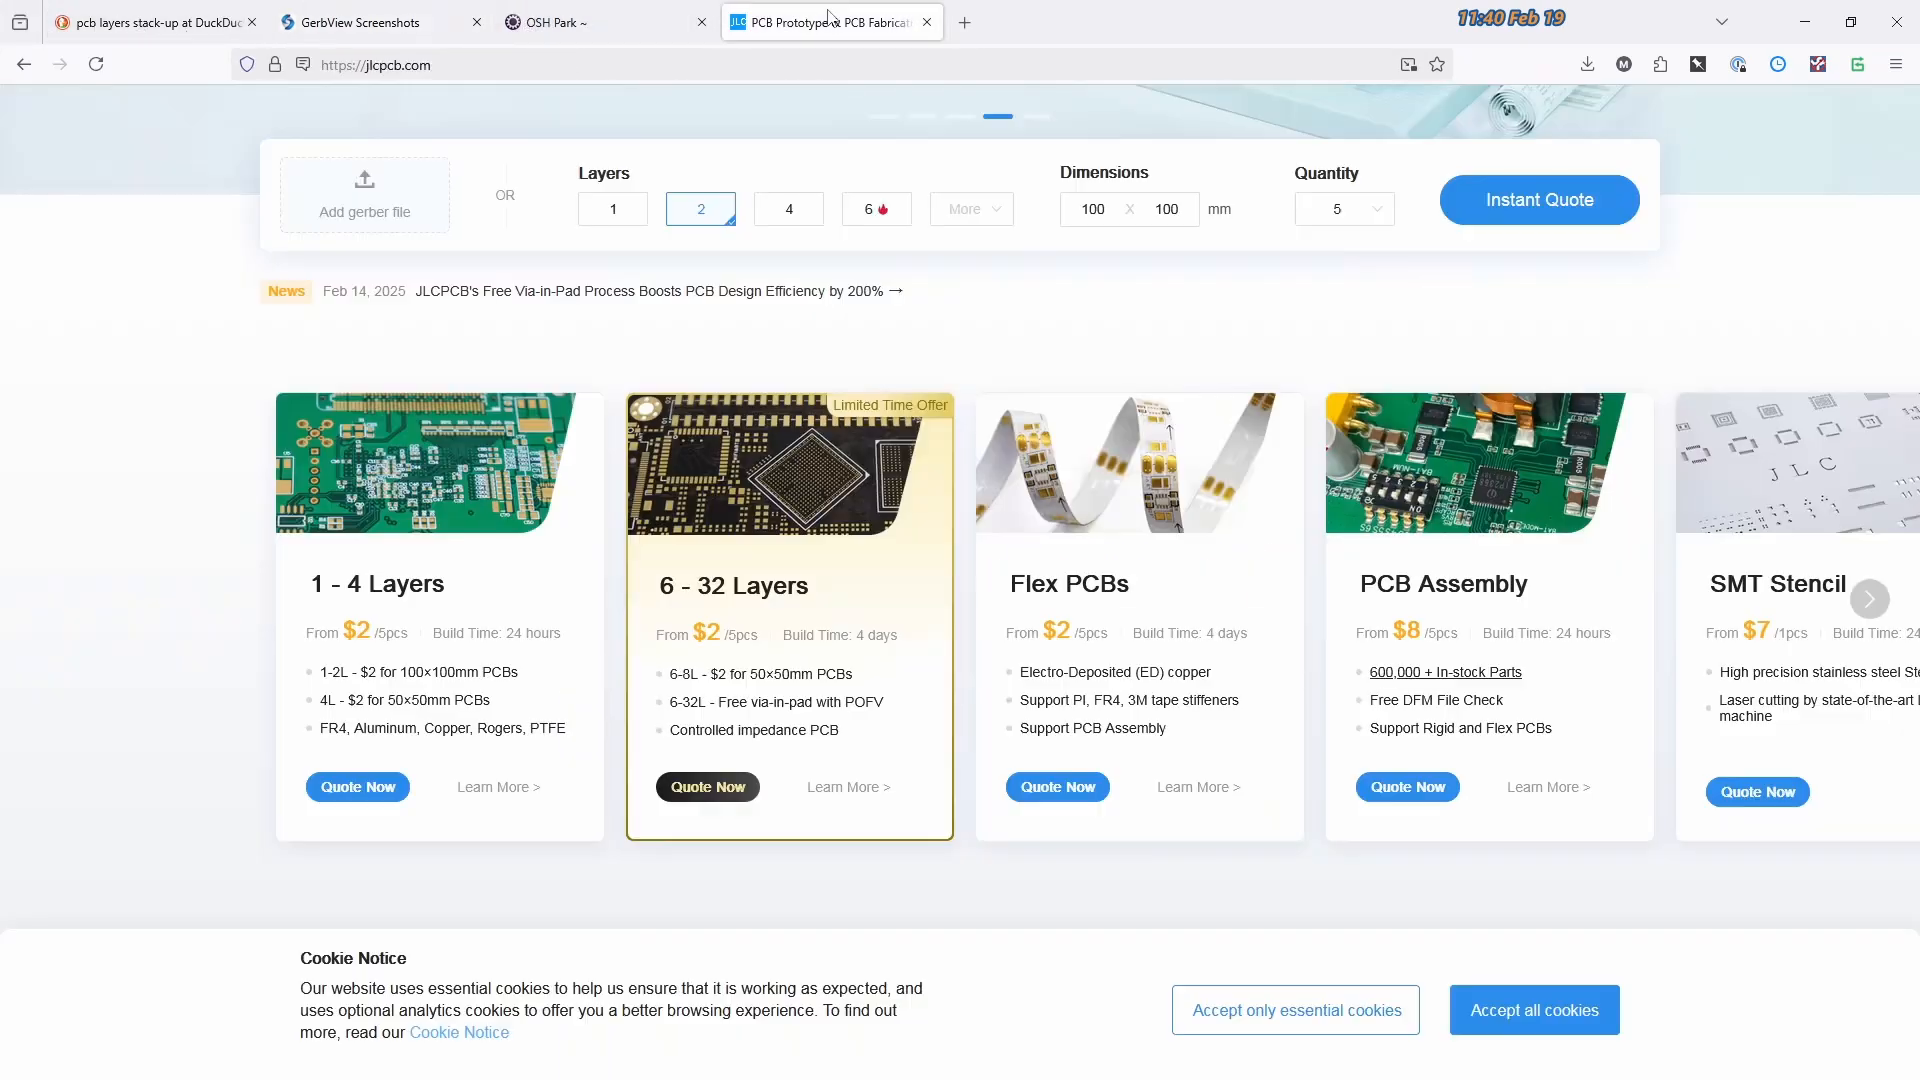
{"action": "left_click", "coordinate": [380, 22]}
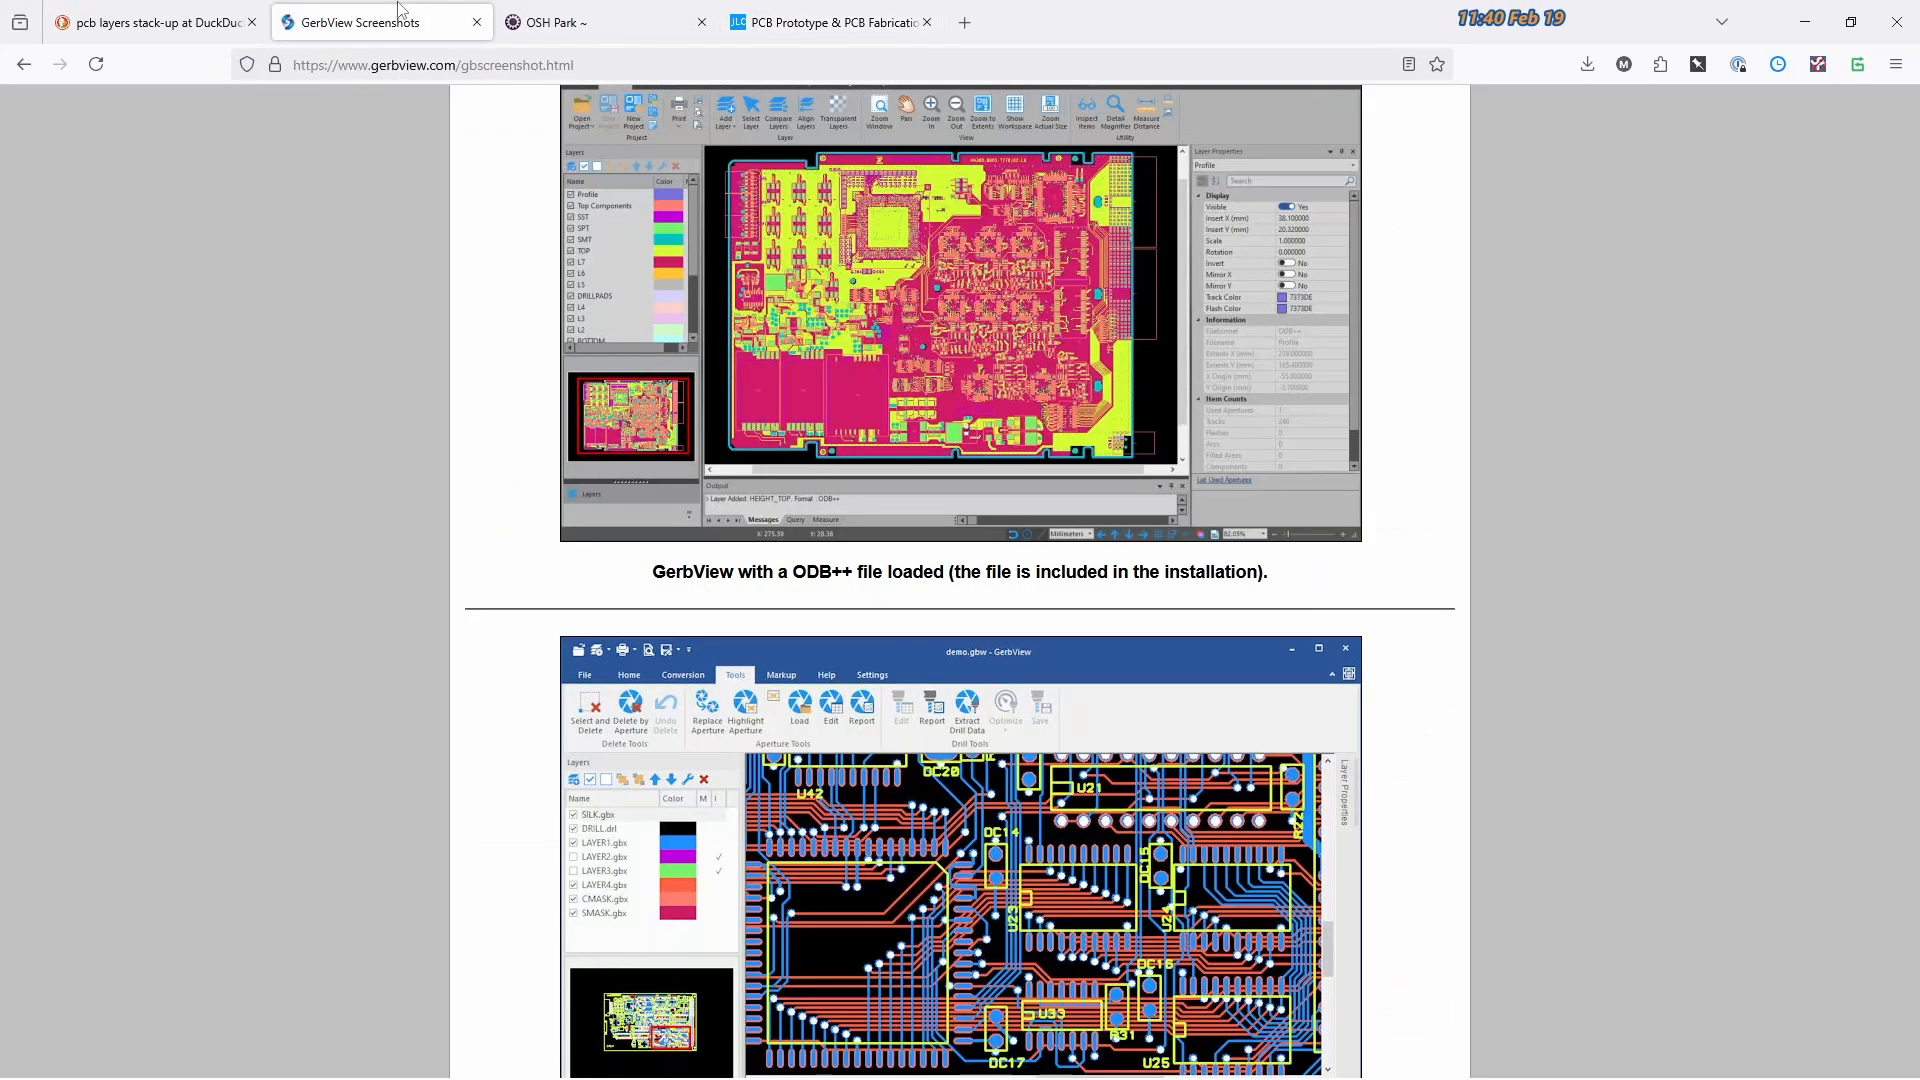
{"action": "left_click", "coordinate": [432, 64]}
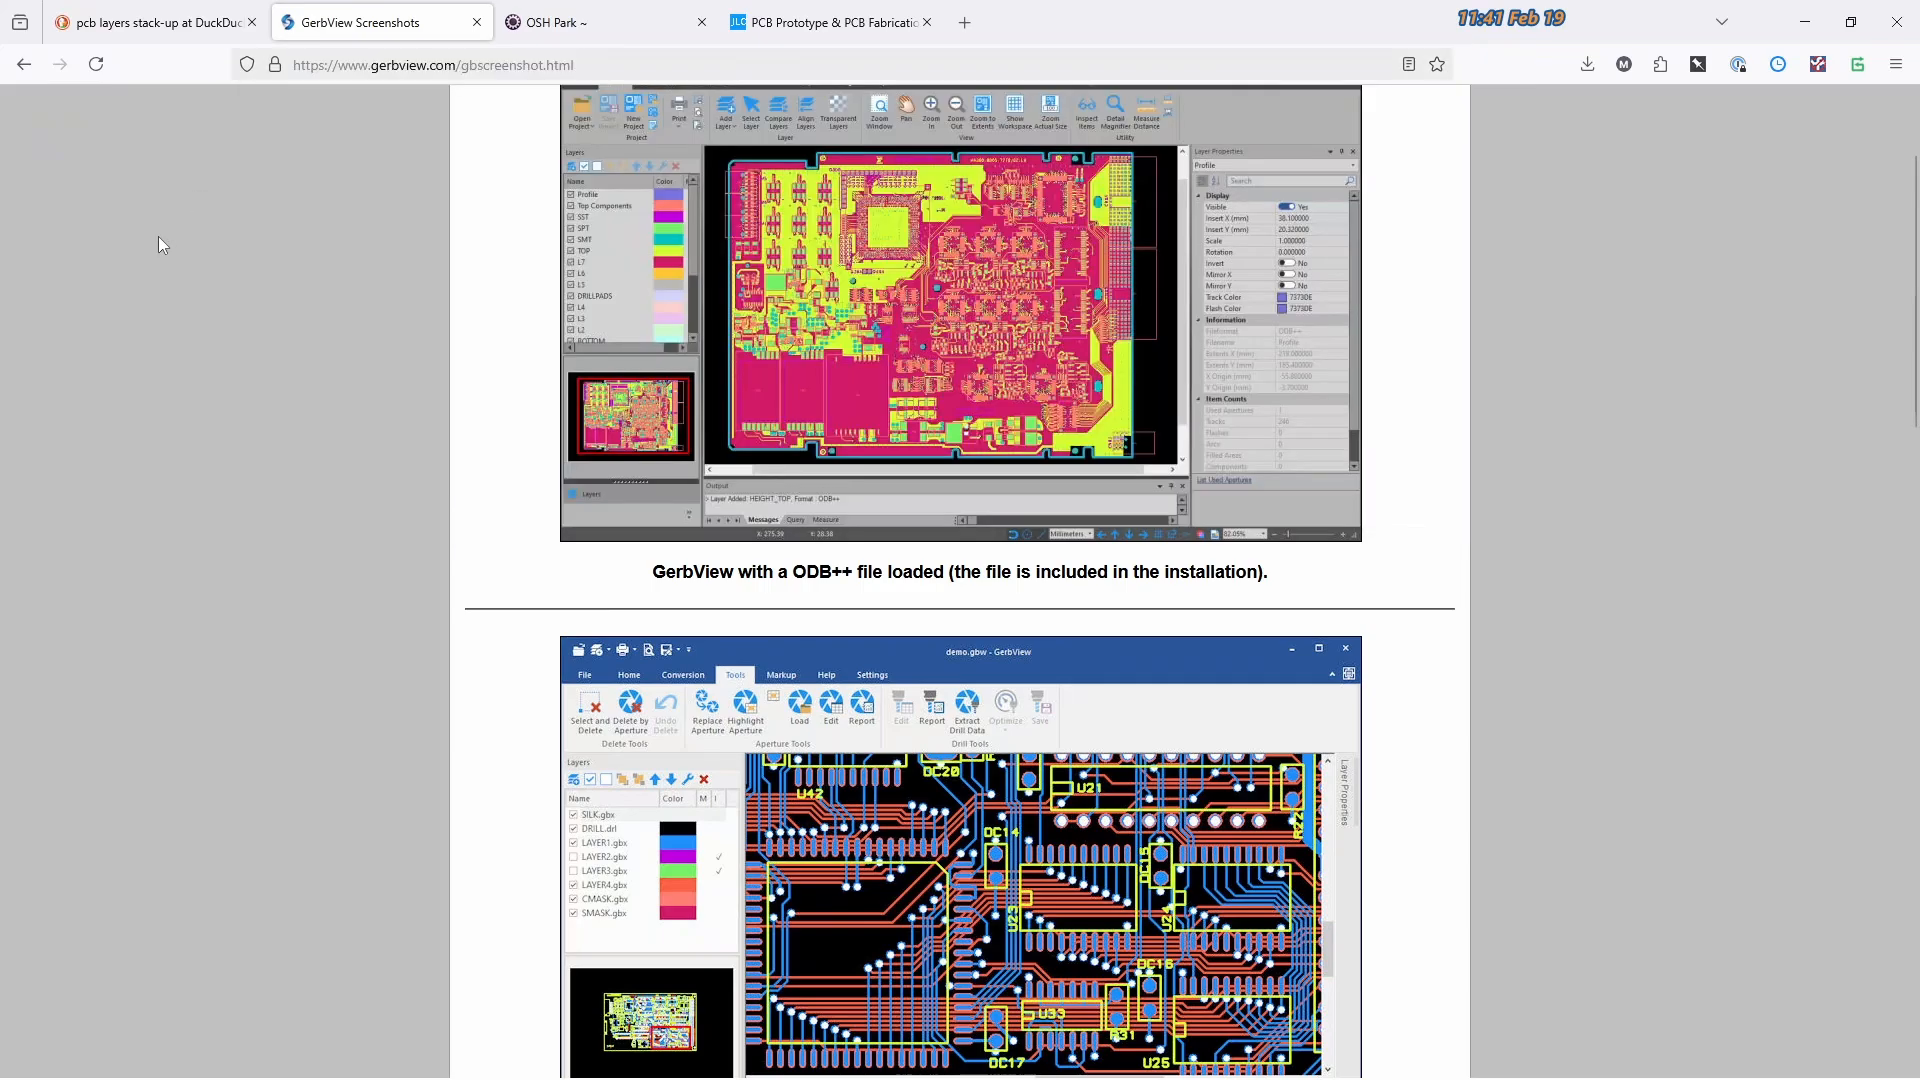
{"action": "left_click", "coordinate": [432, 64]}
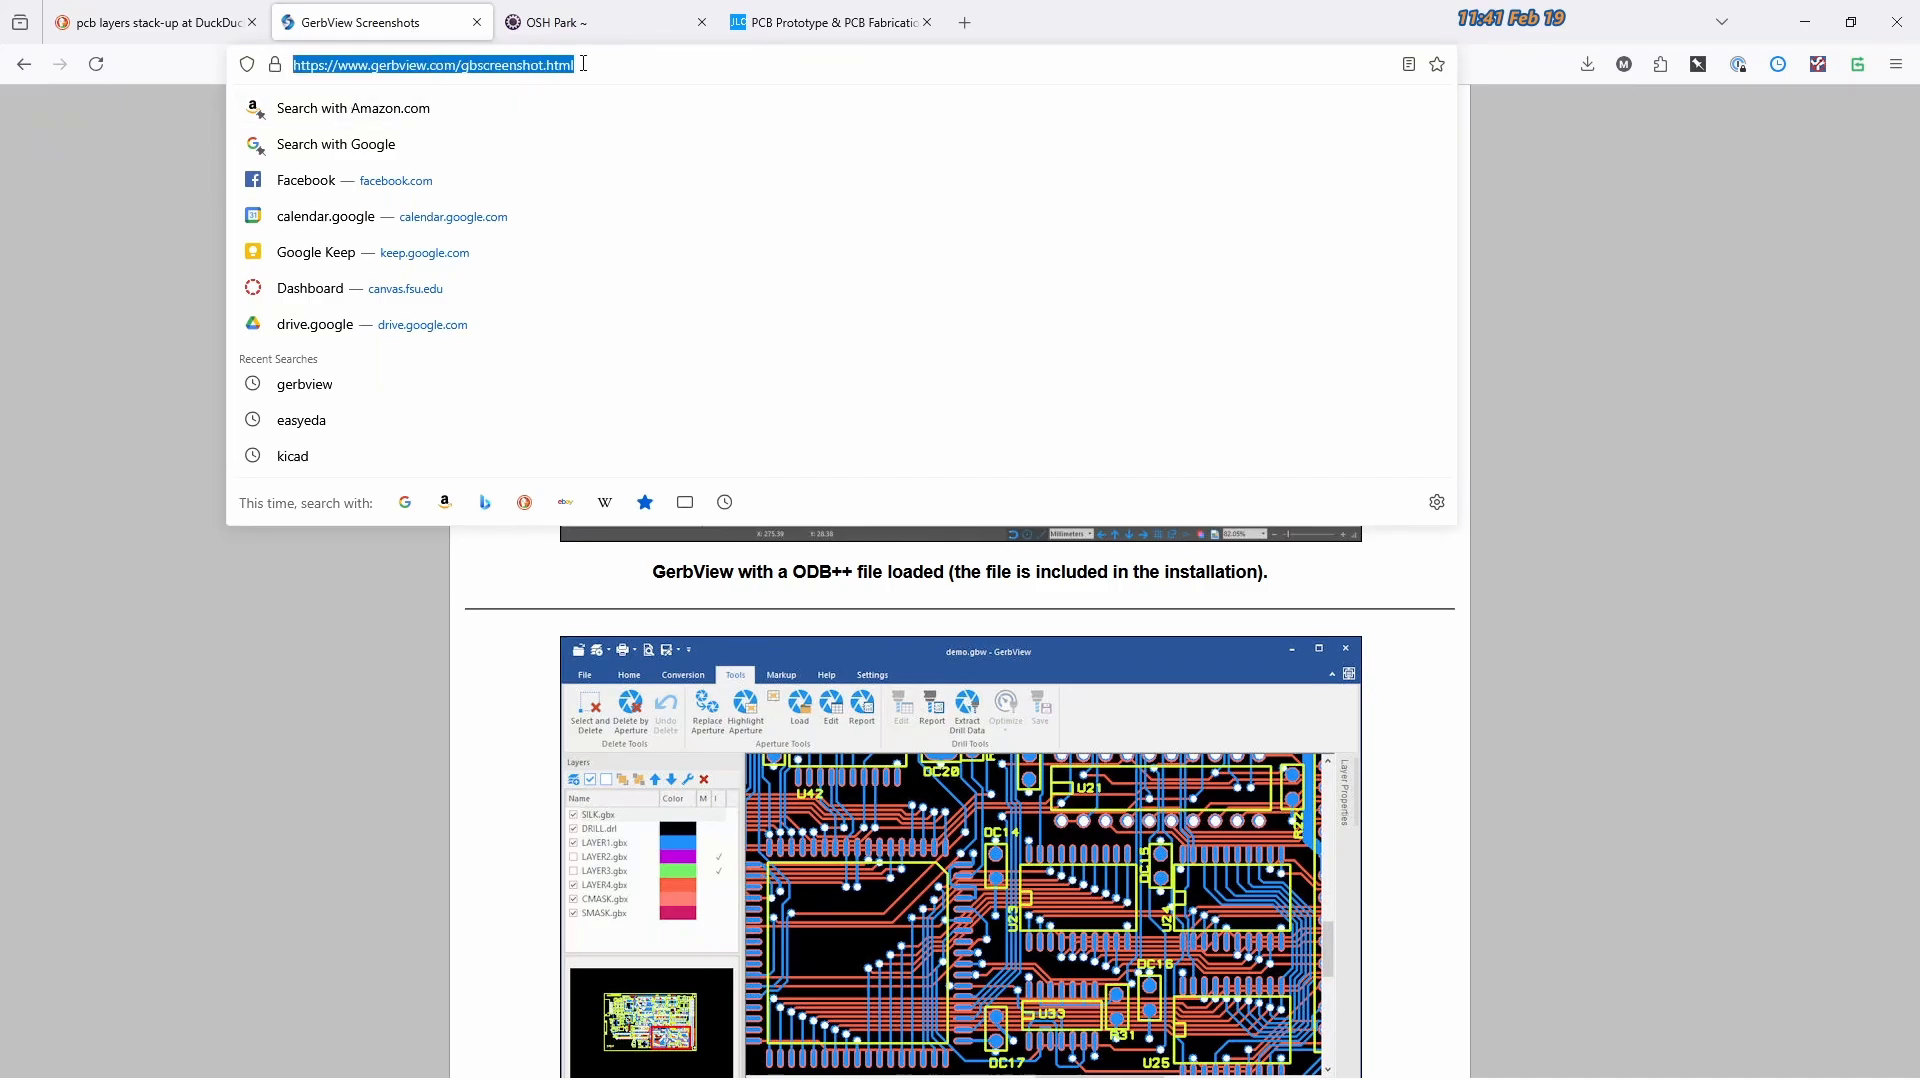
{"action": "mouse_move", "coordinate": [330, 252]}
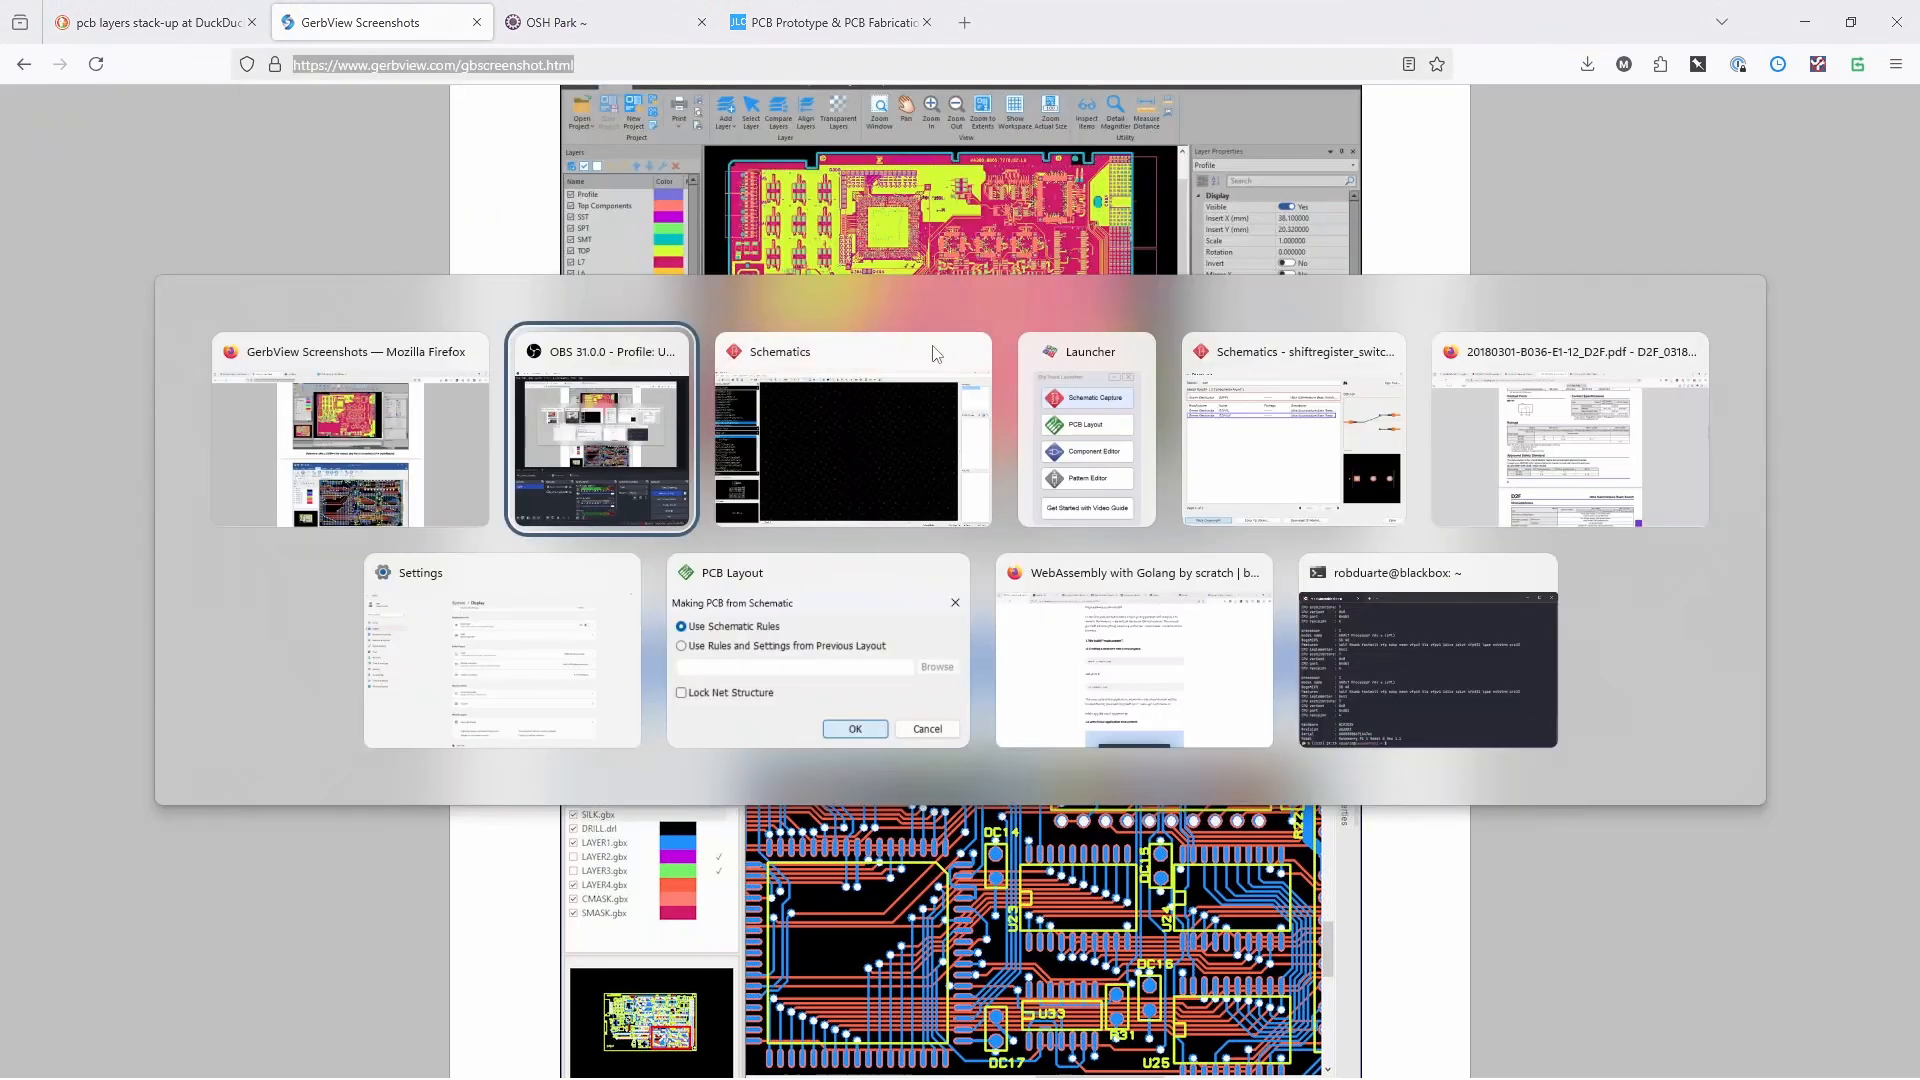
{"action": "mouse_move", "coordinate": [1098, 462]}
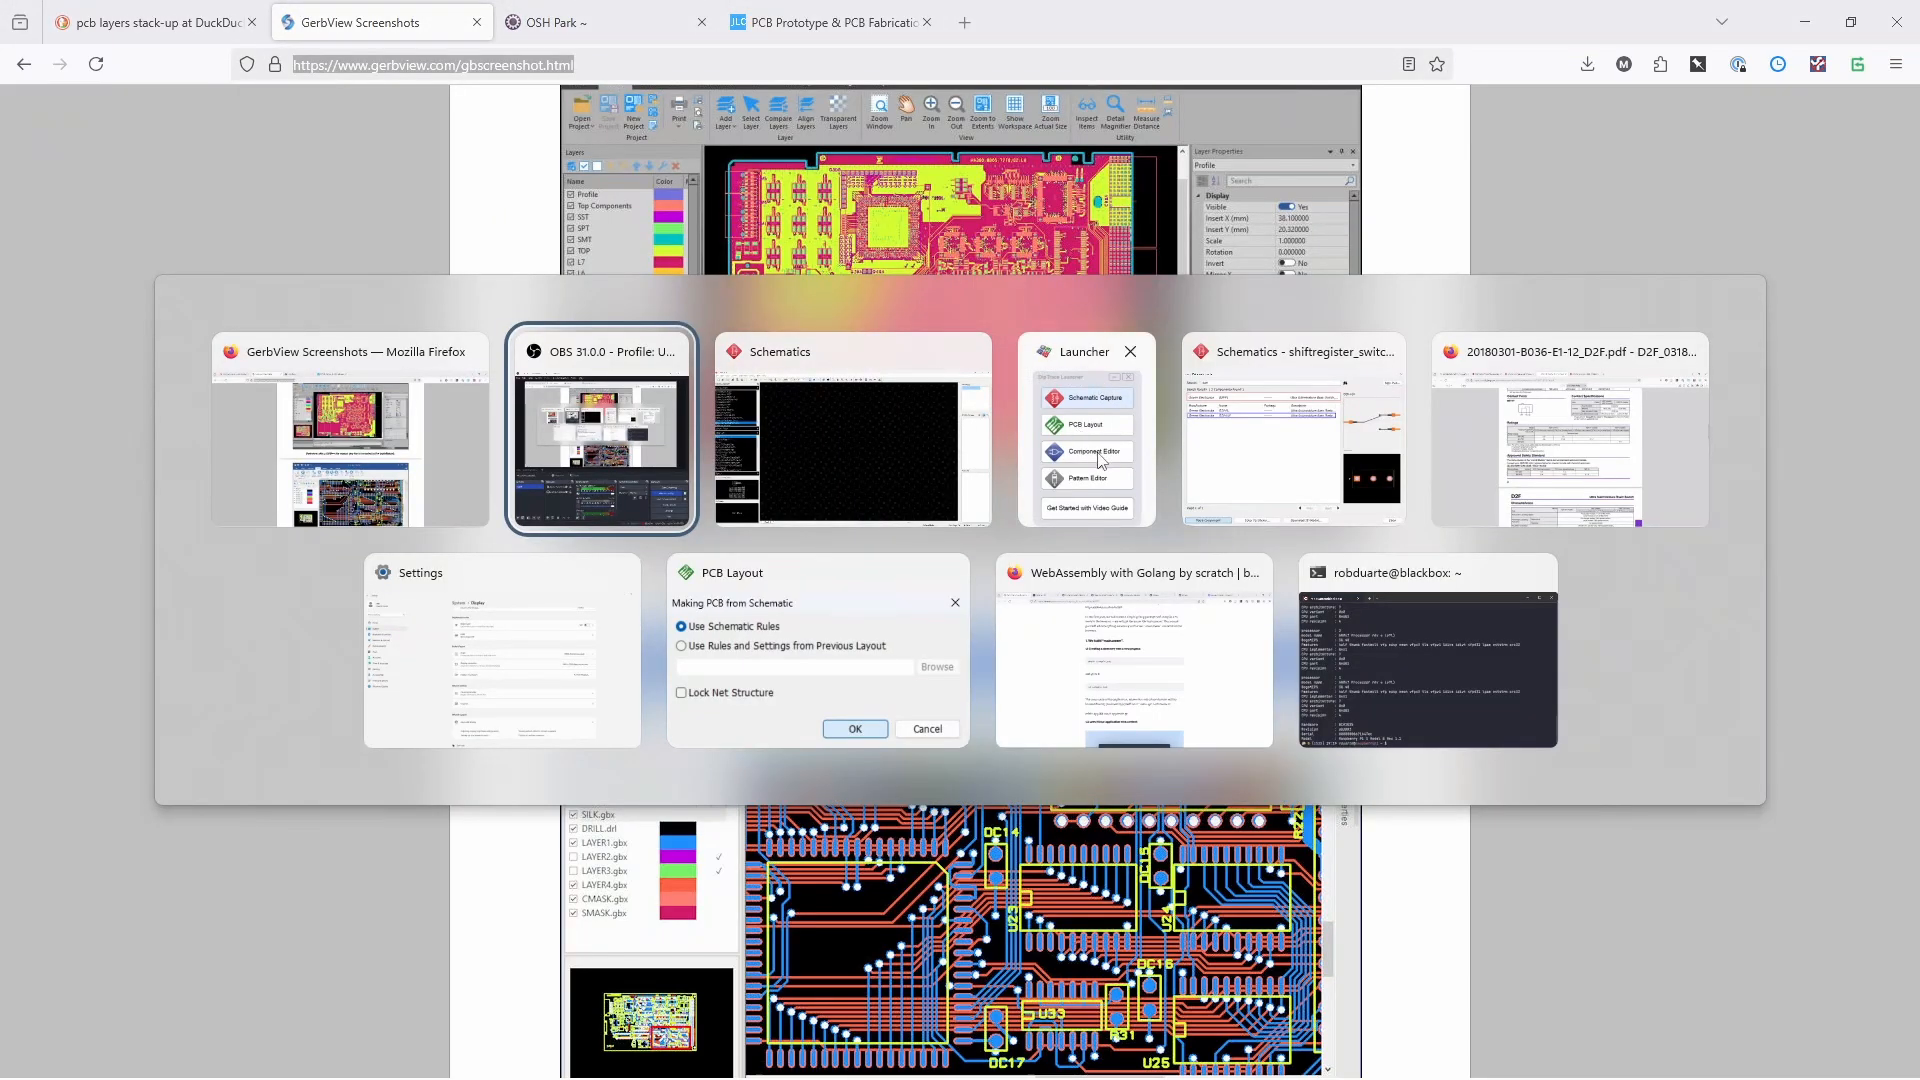